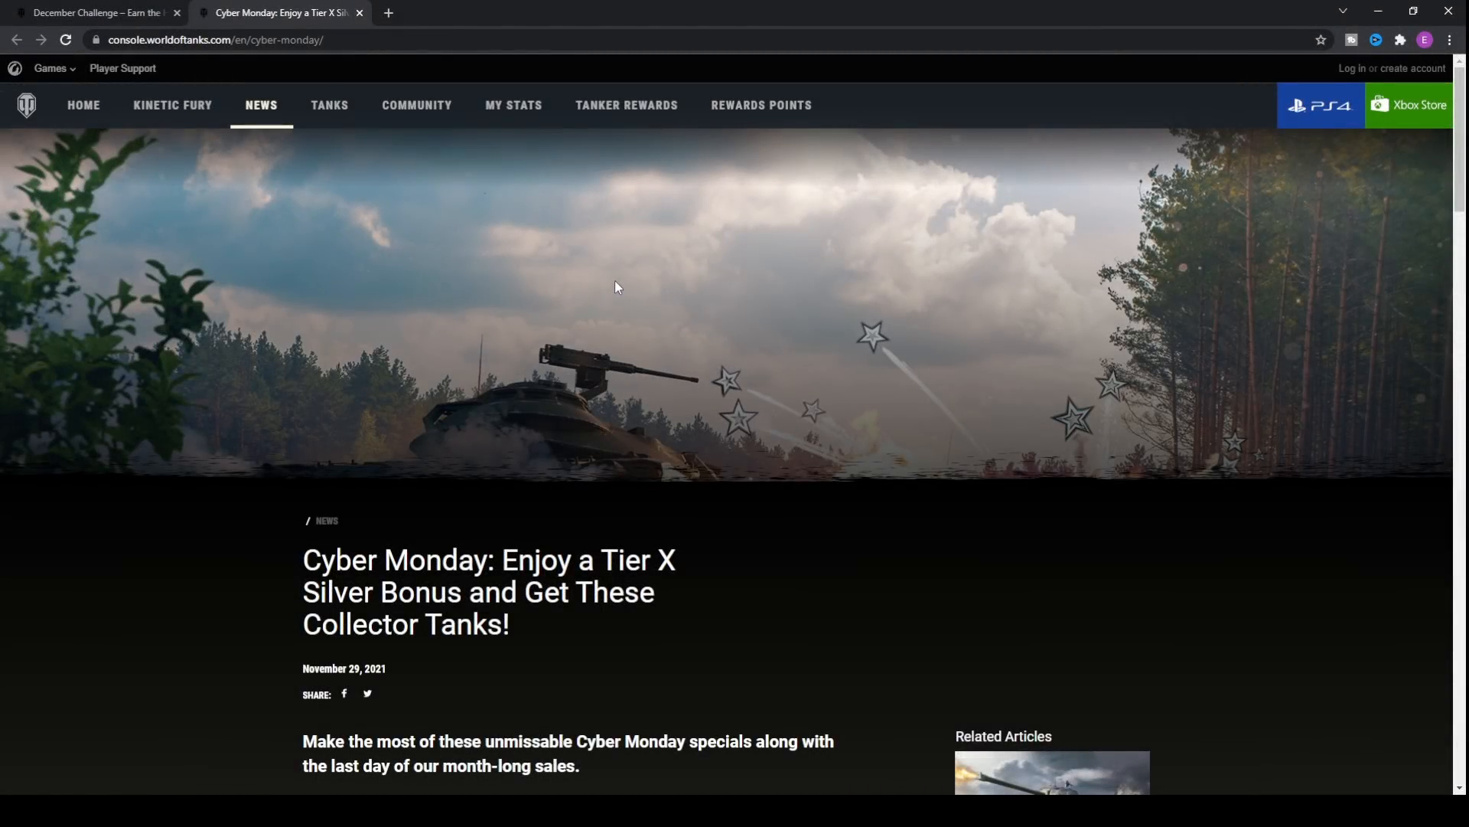
mouse_move(459, 289)
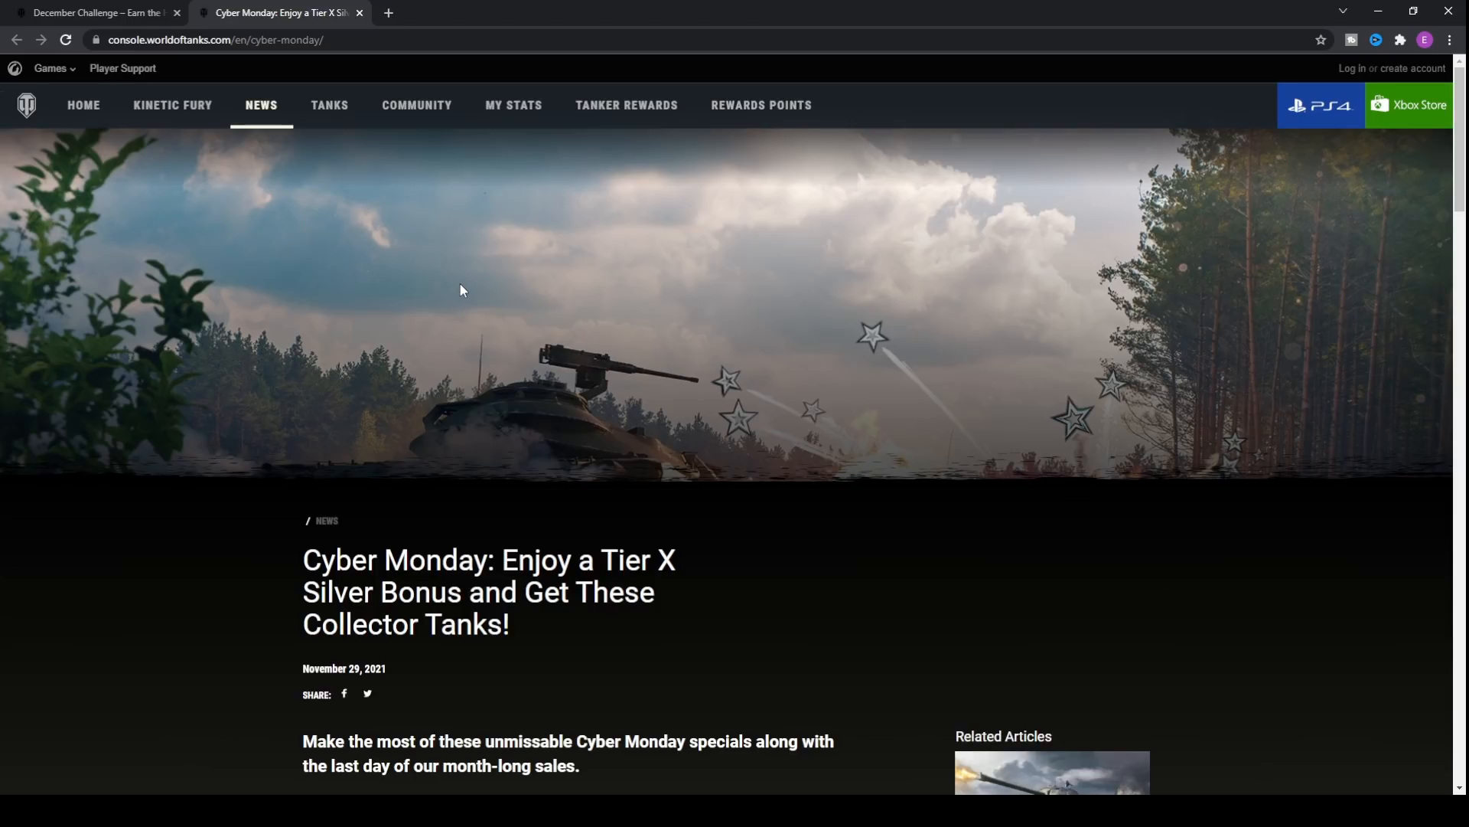
mouse_move(501, 306)
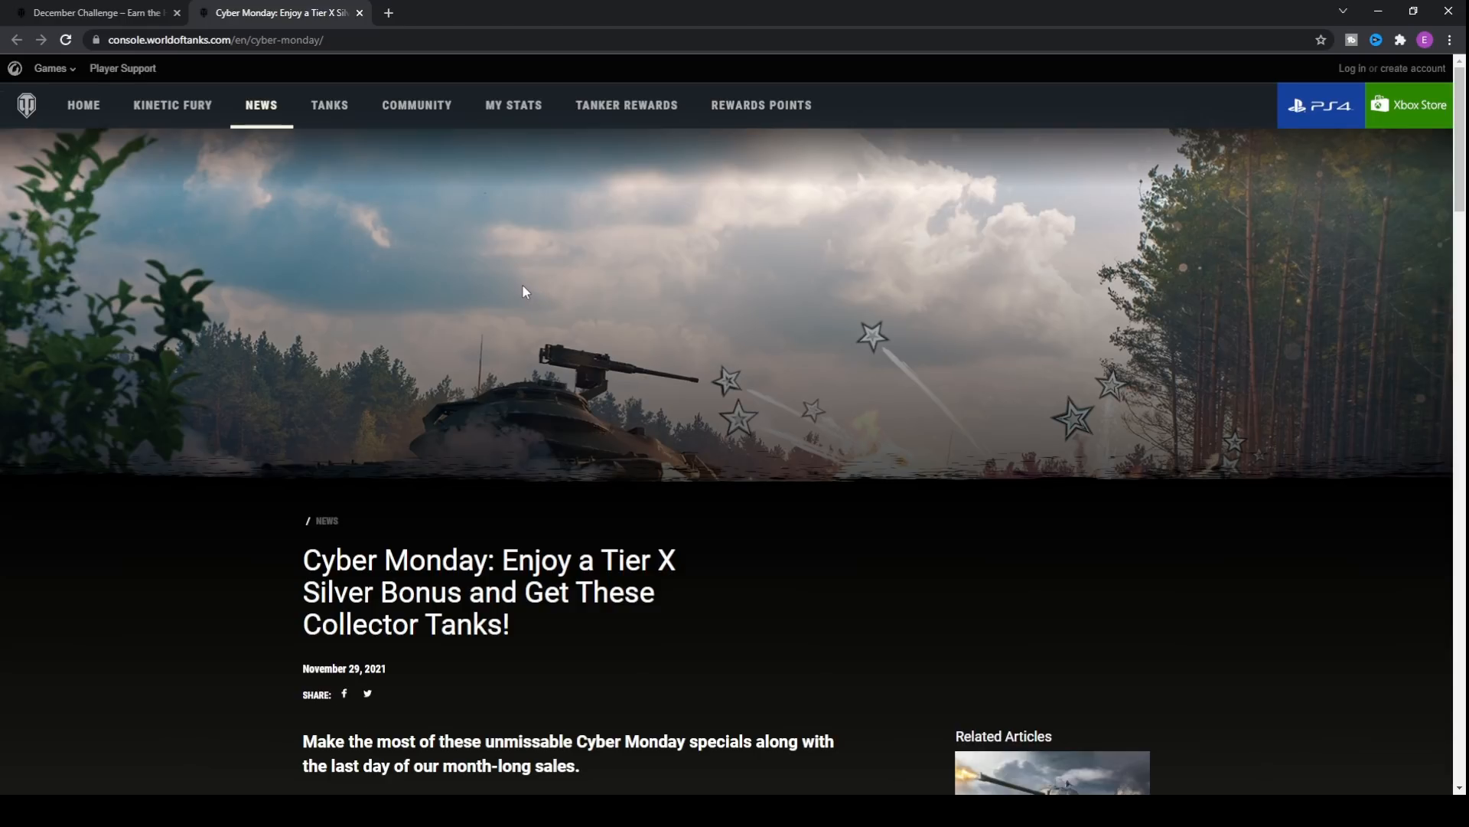
mouse_move(521, 267)
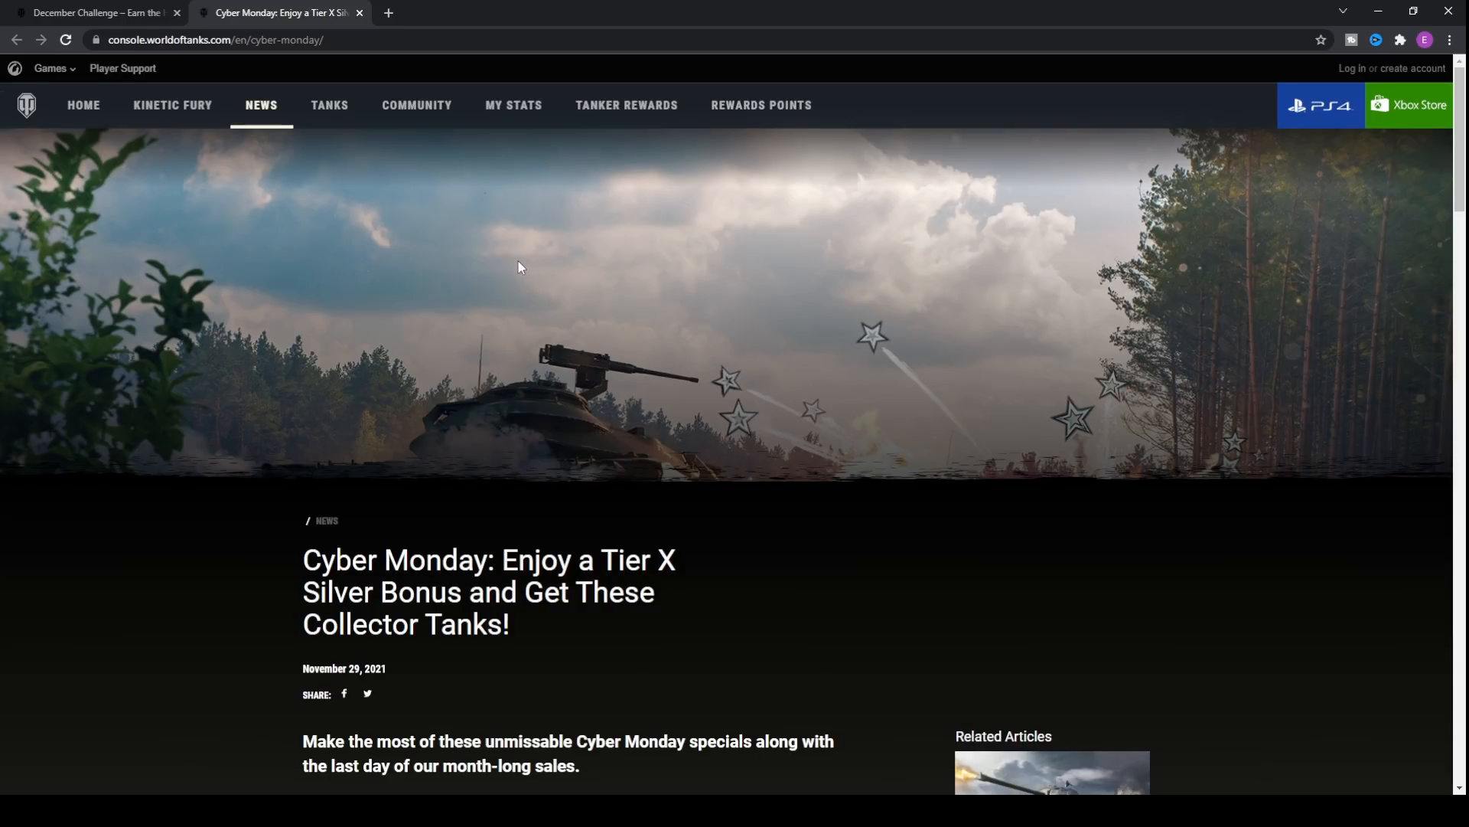
- Switch to the December Challenge article tab and view its title, date and event period
scroll(down, 3)
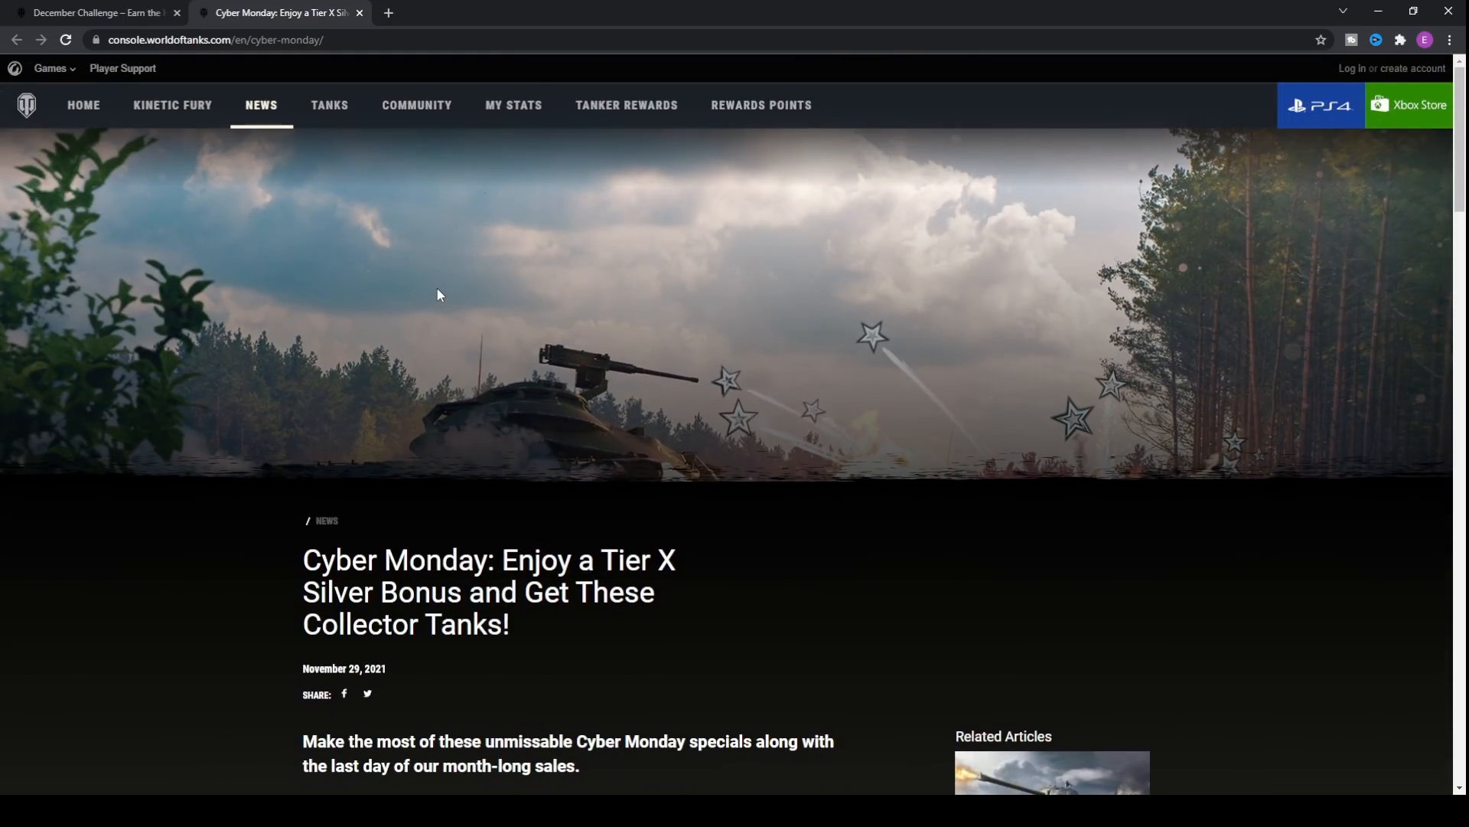
mouse_move(455, 306)
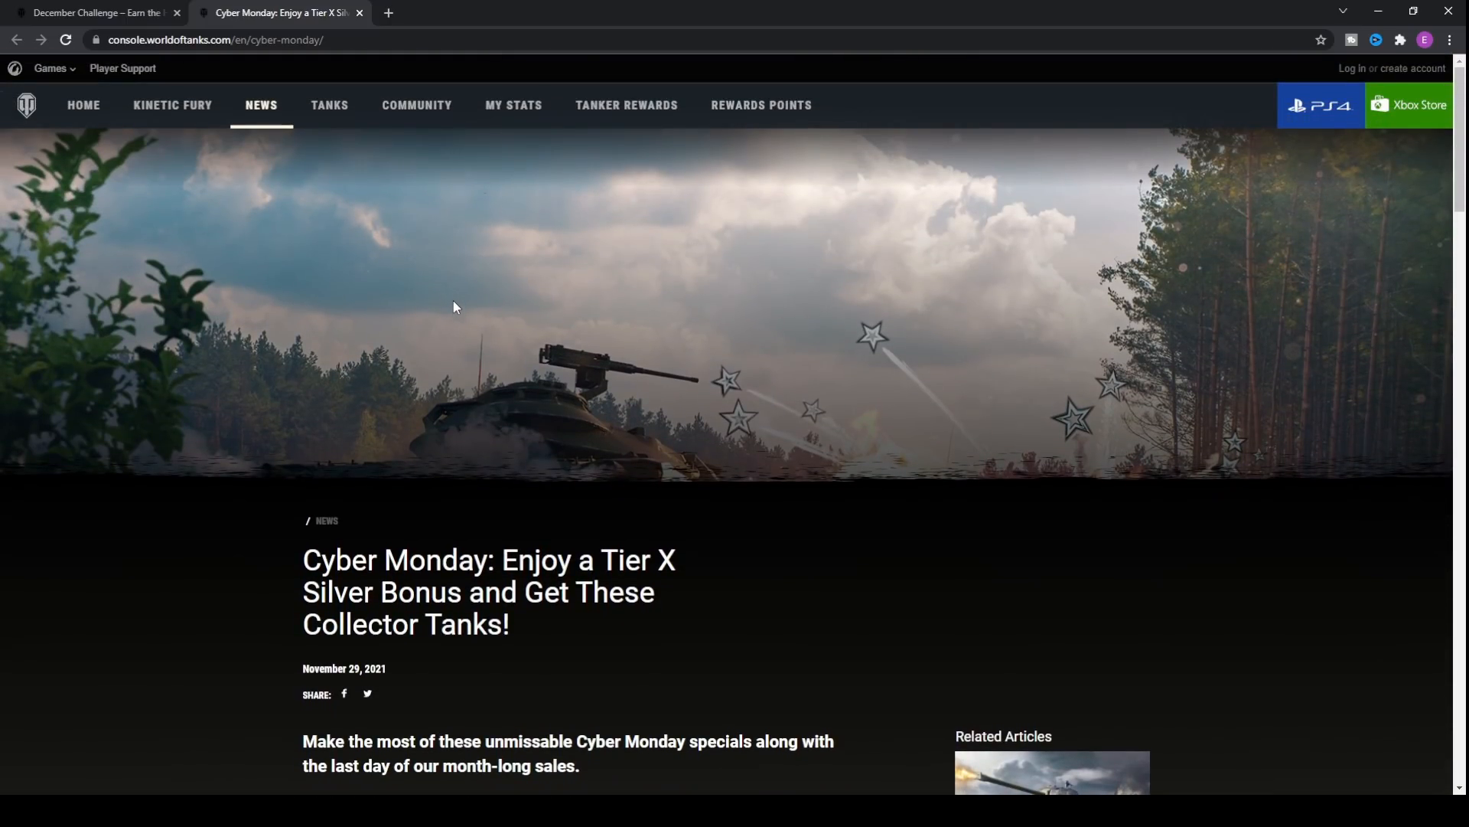
mouse_move(348, 251)
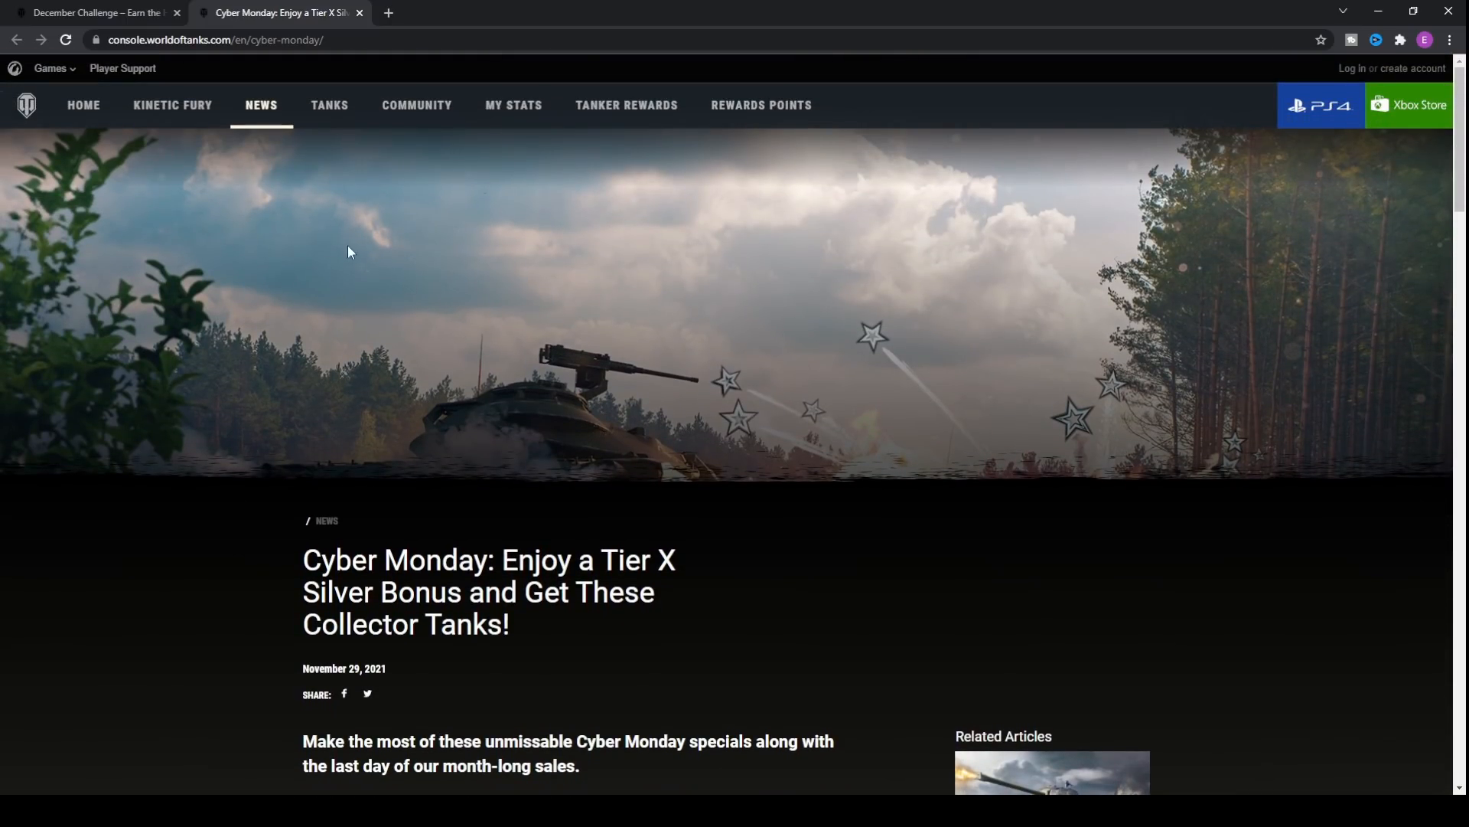
click(93, 12)
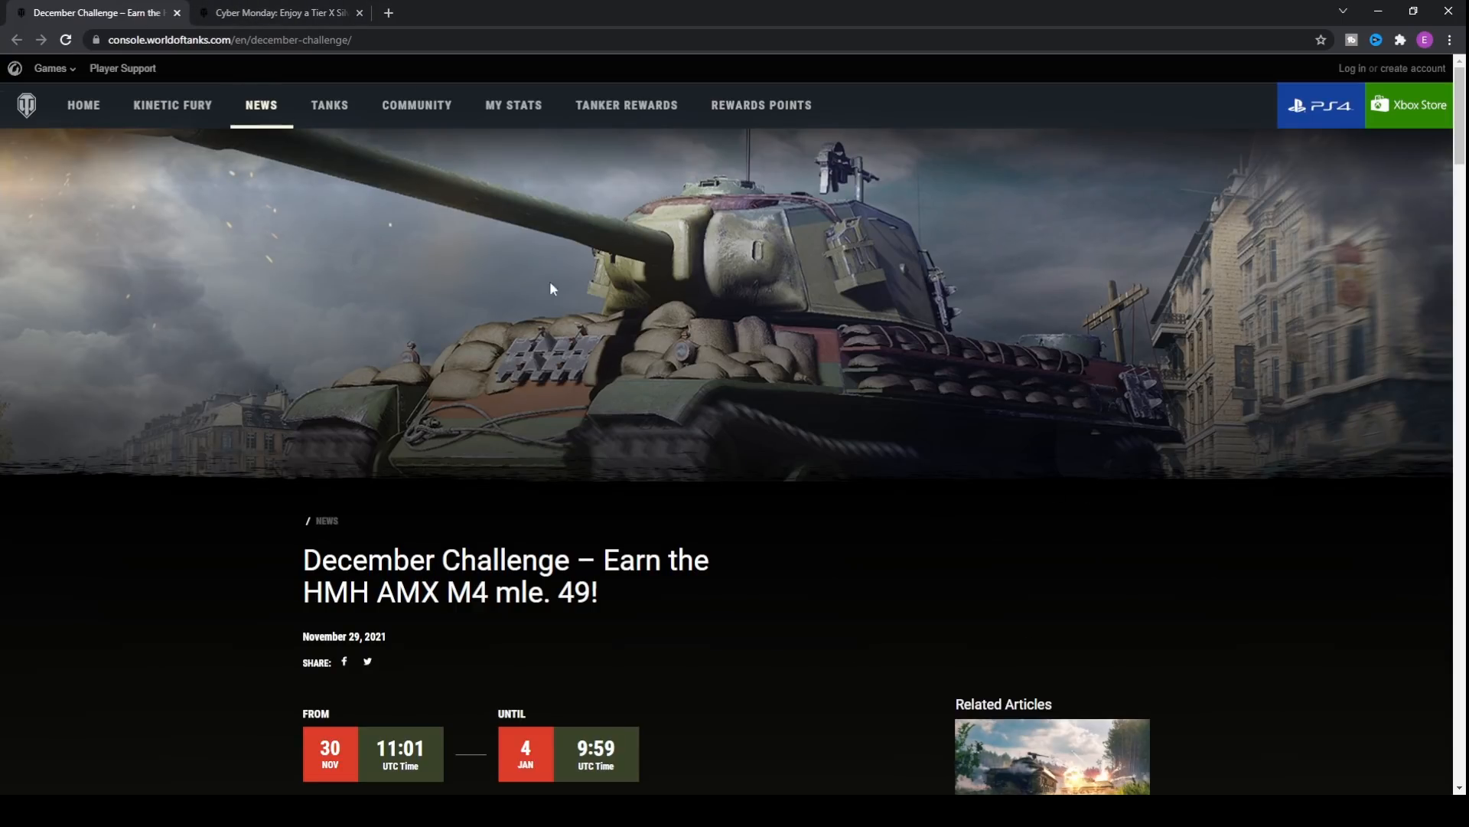
mouse_move(818, 346)
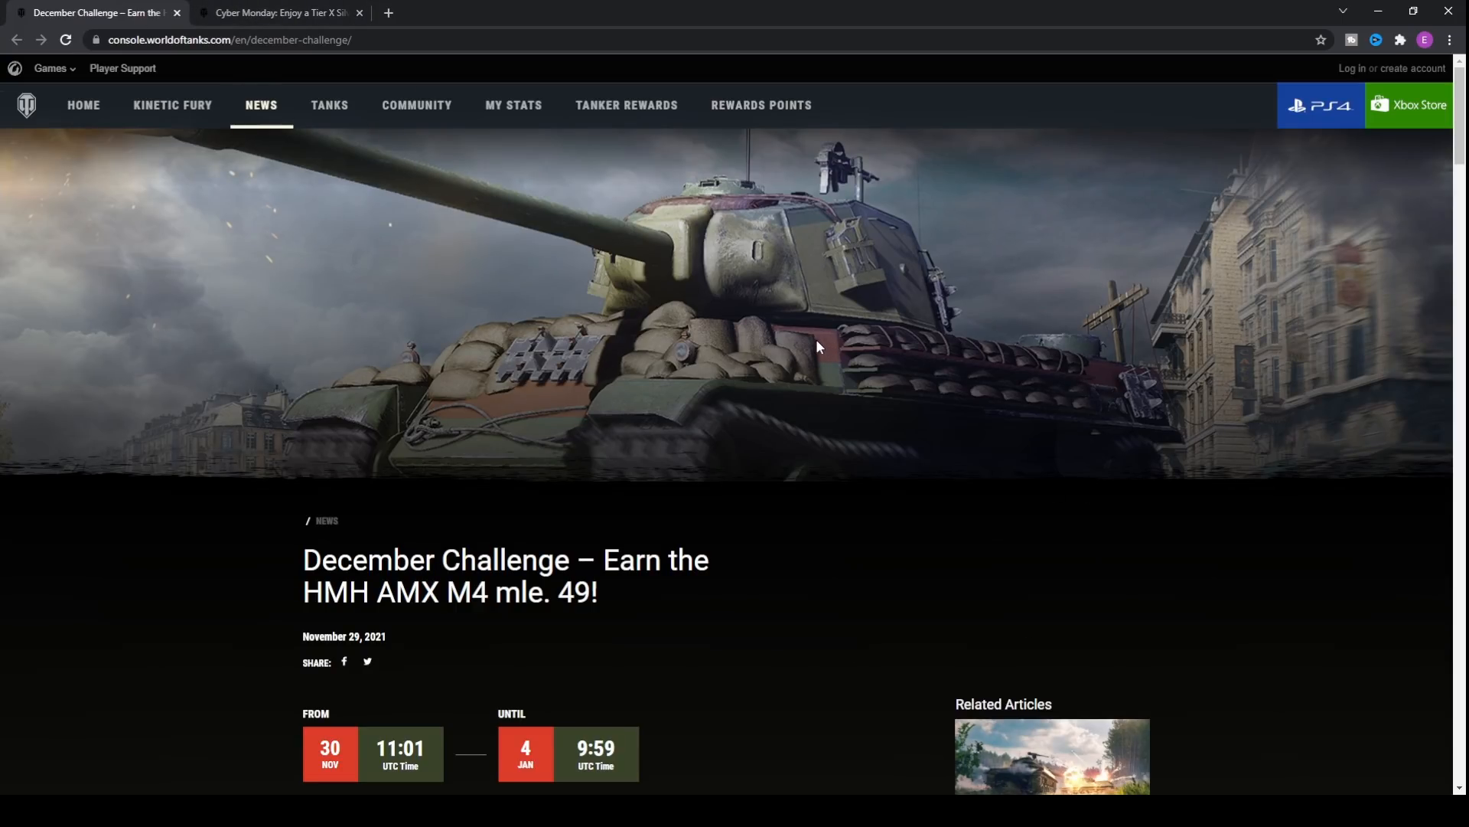
mouse_move(753, 317)
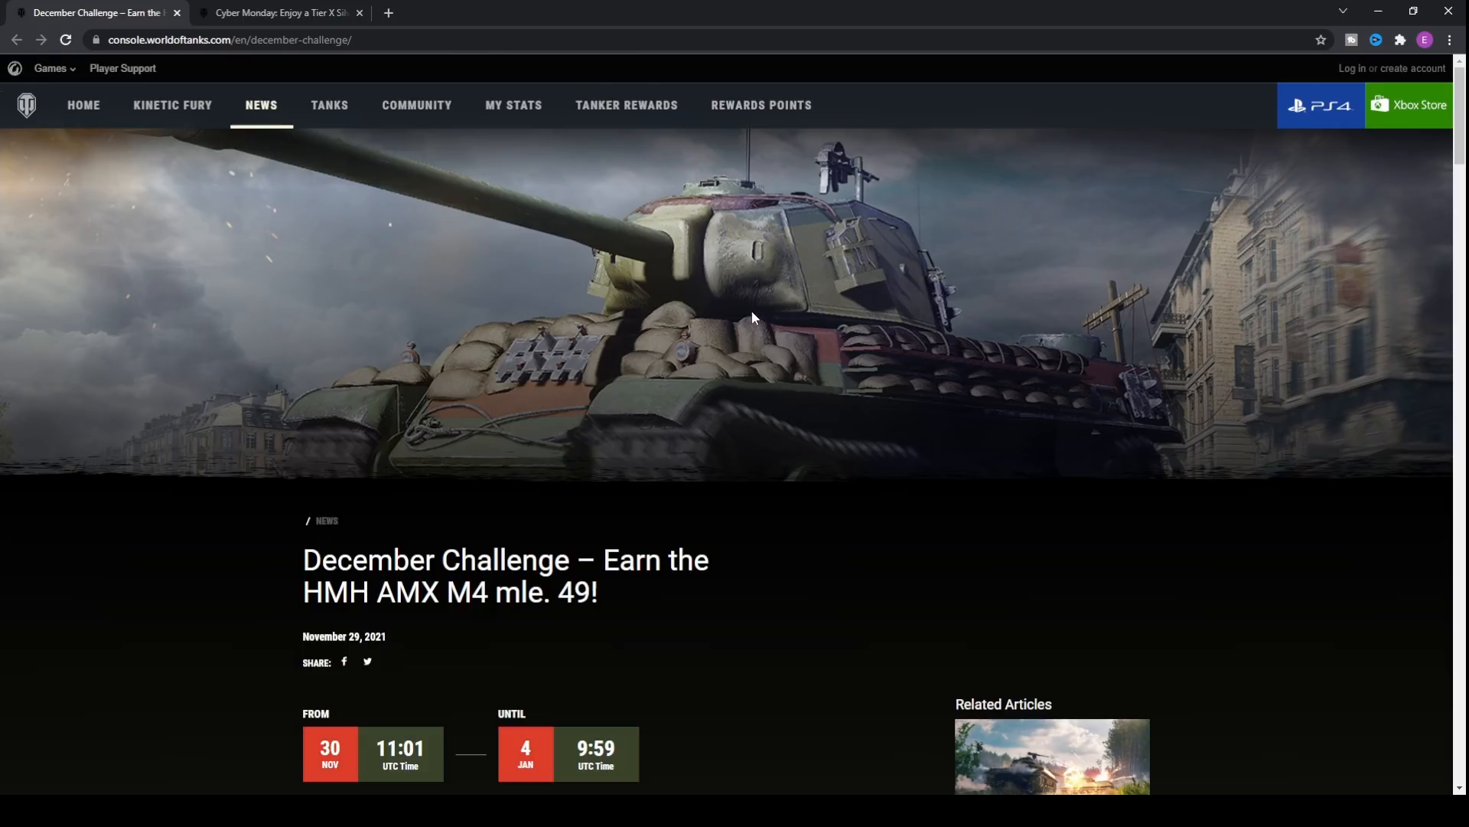
scroll(down, 3)
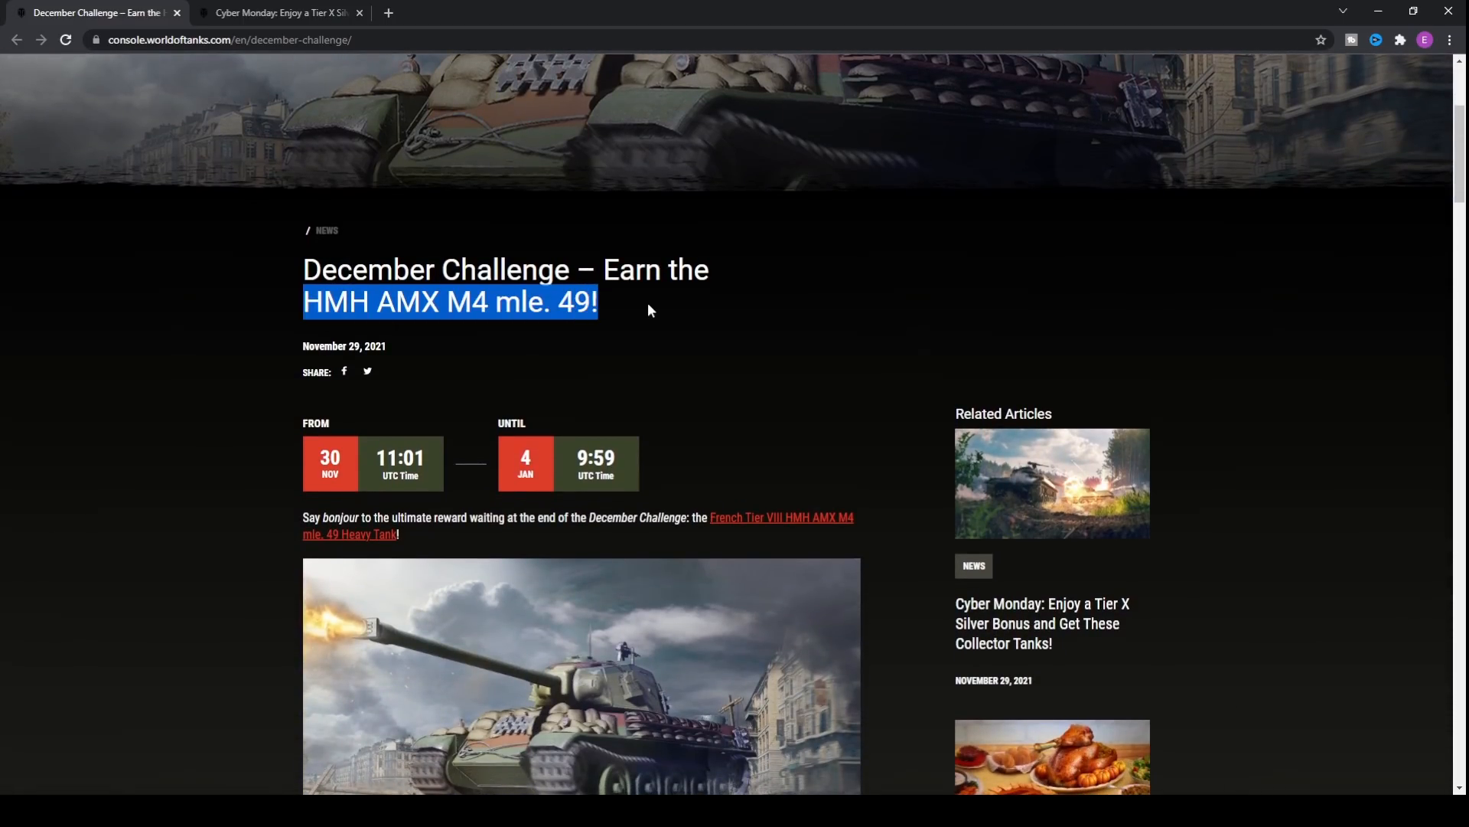
click(628, 305)
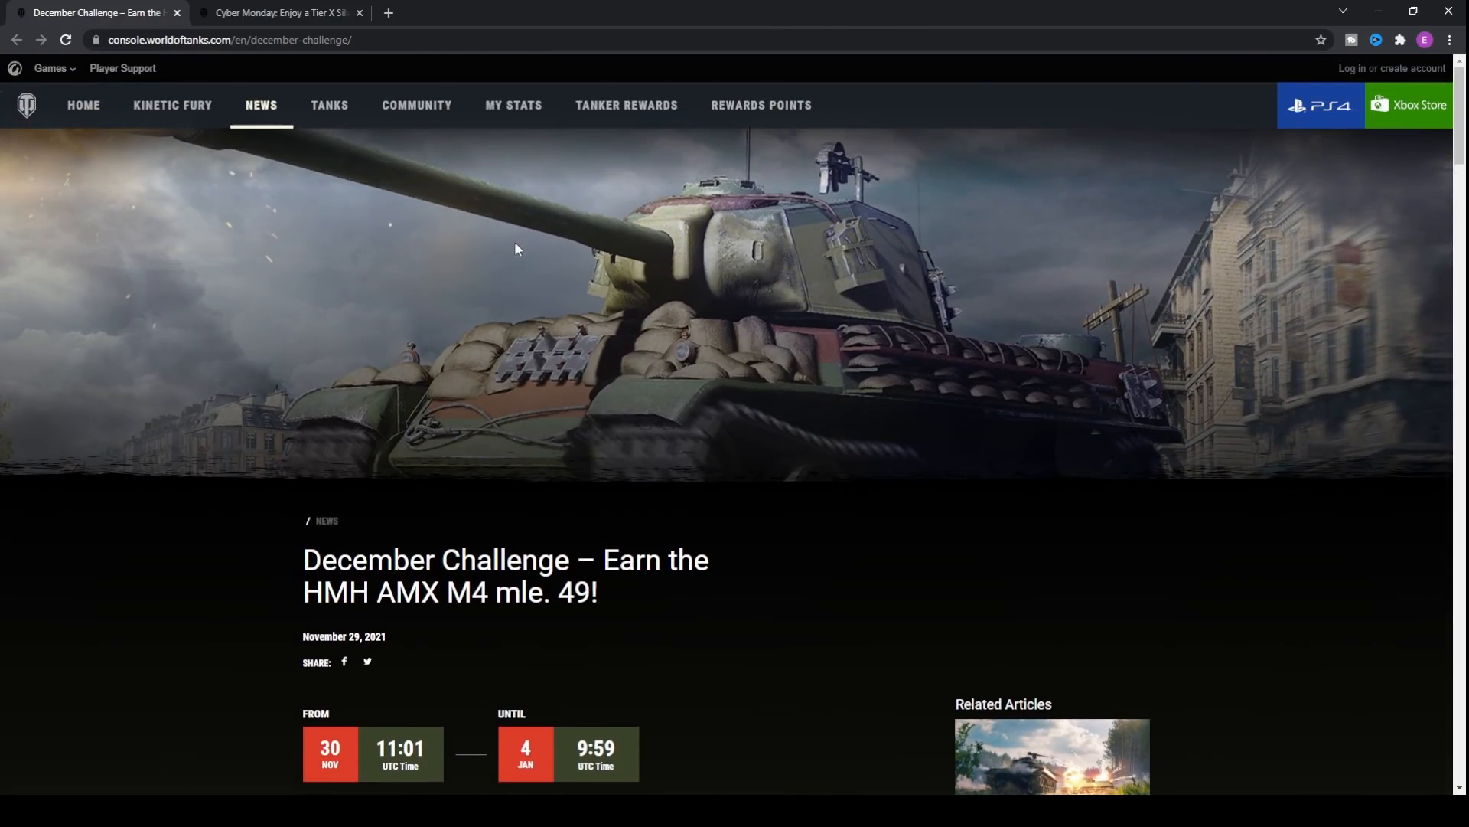
mouse_move(546, 257)
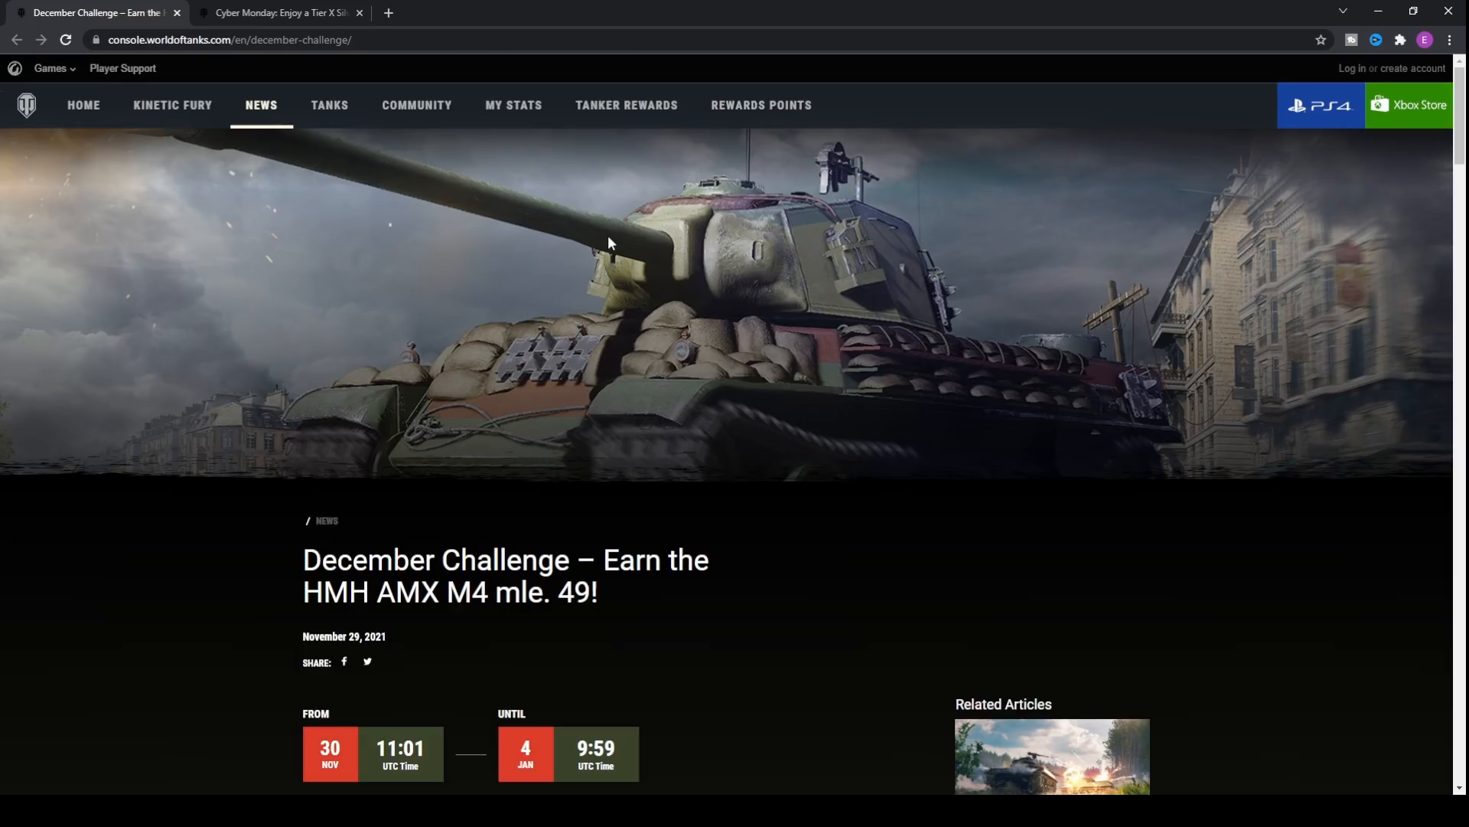
mouse_move(697, 254)
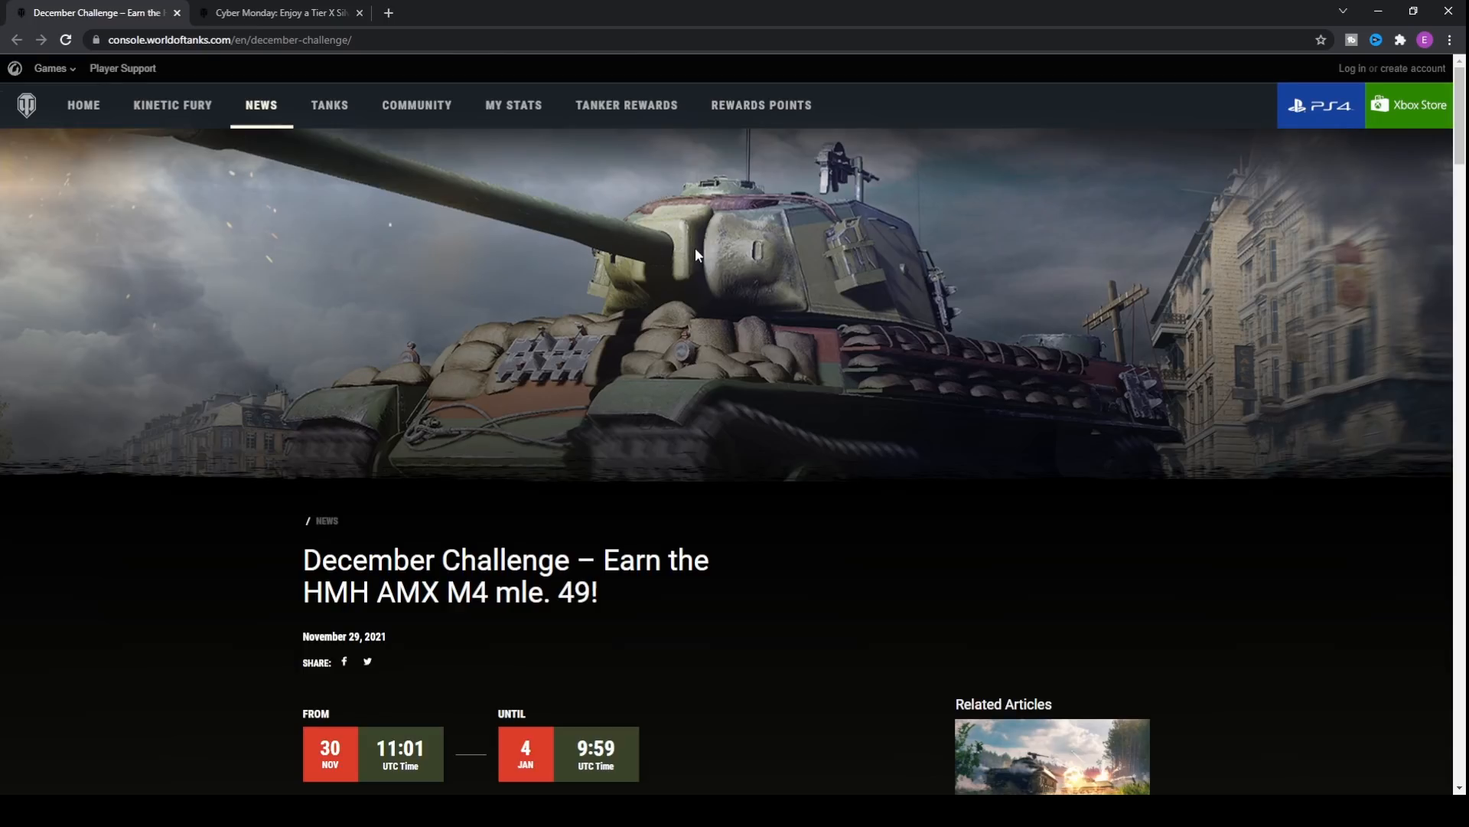
mouse_move(710, 306)
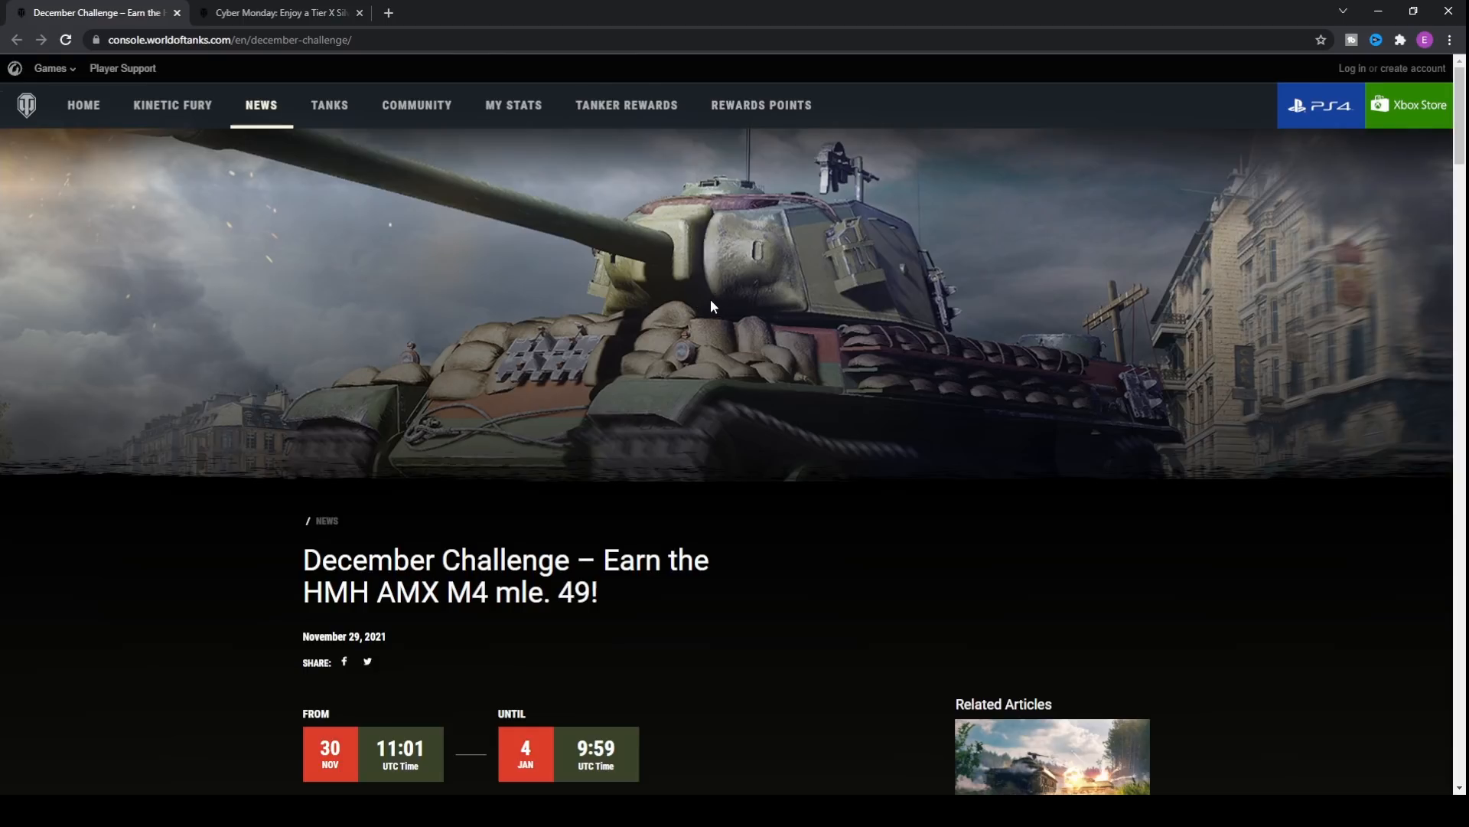
mouse_move(714, 295)
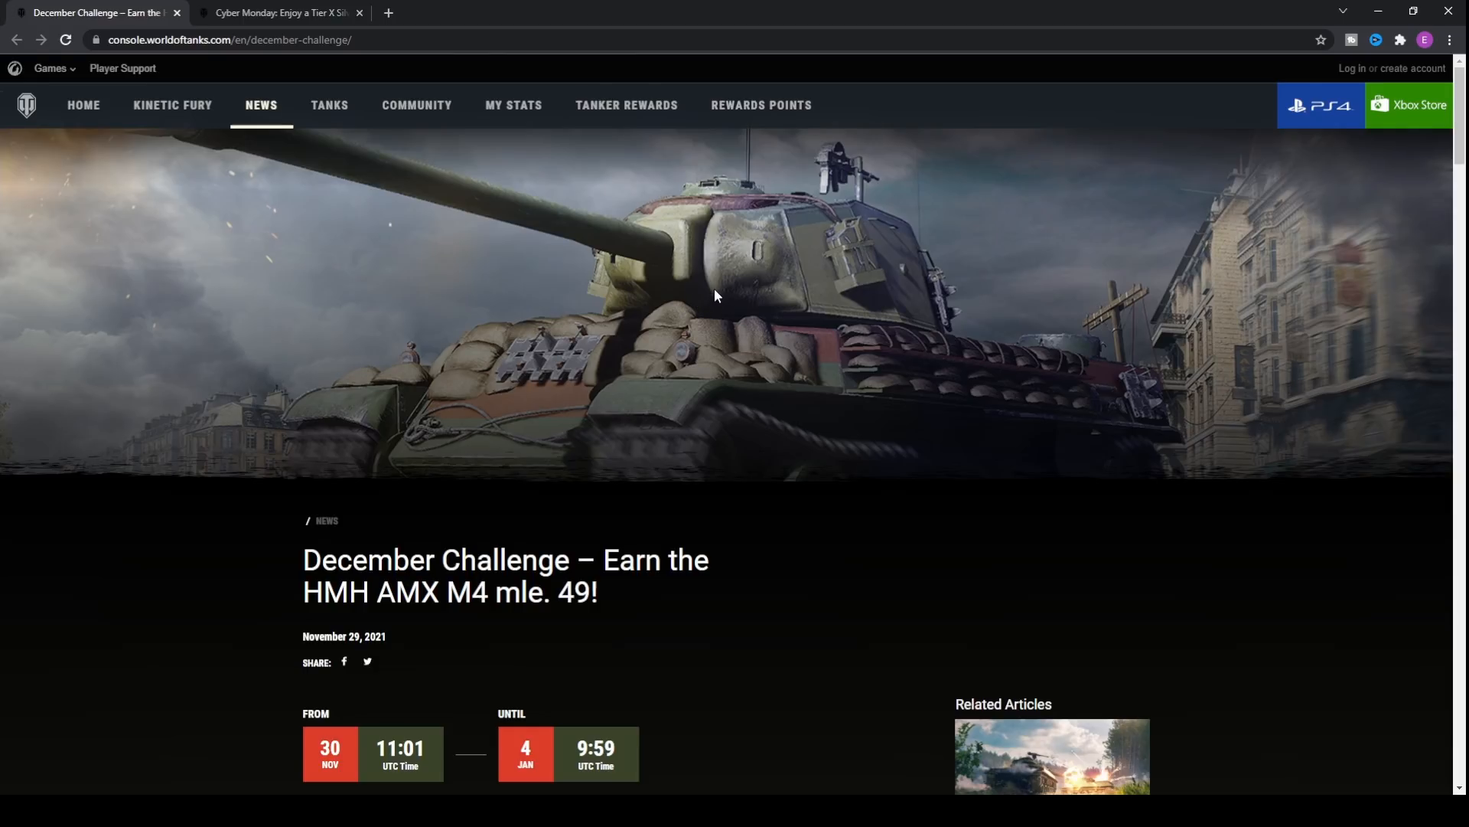
mouse_move(647, 448)
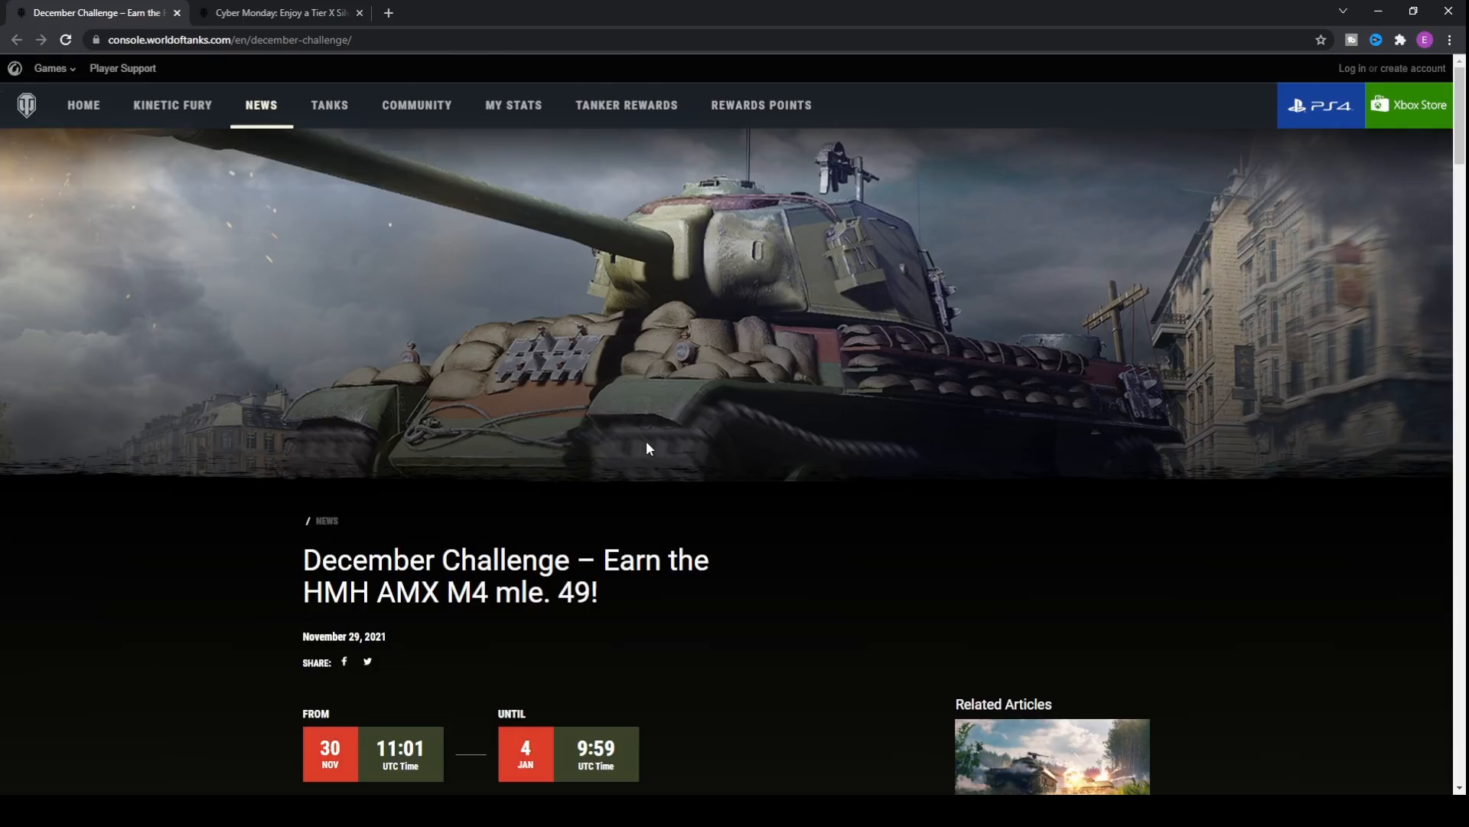
mouse_move(518, 331)
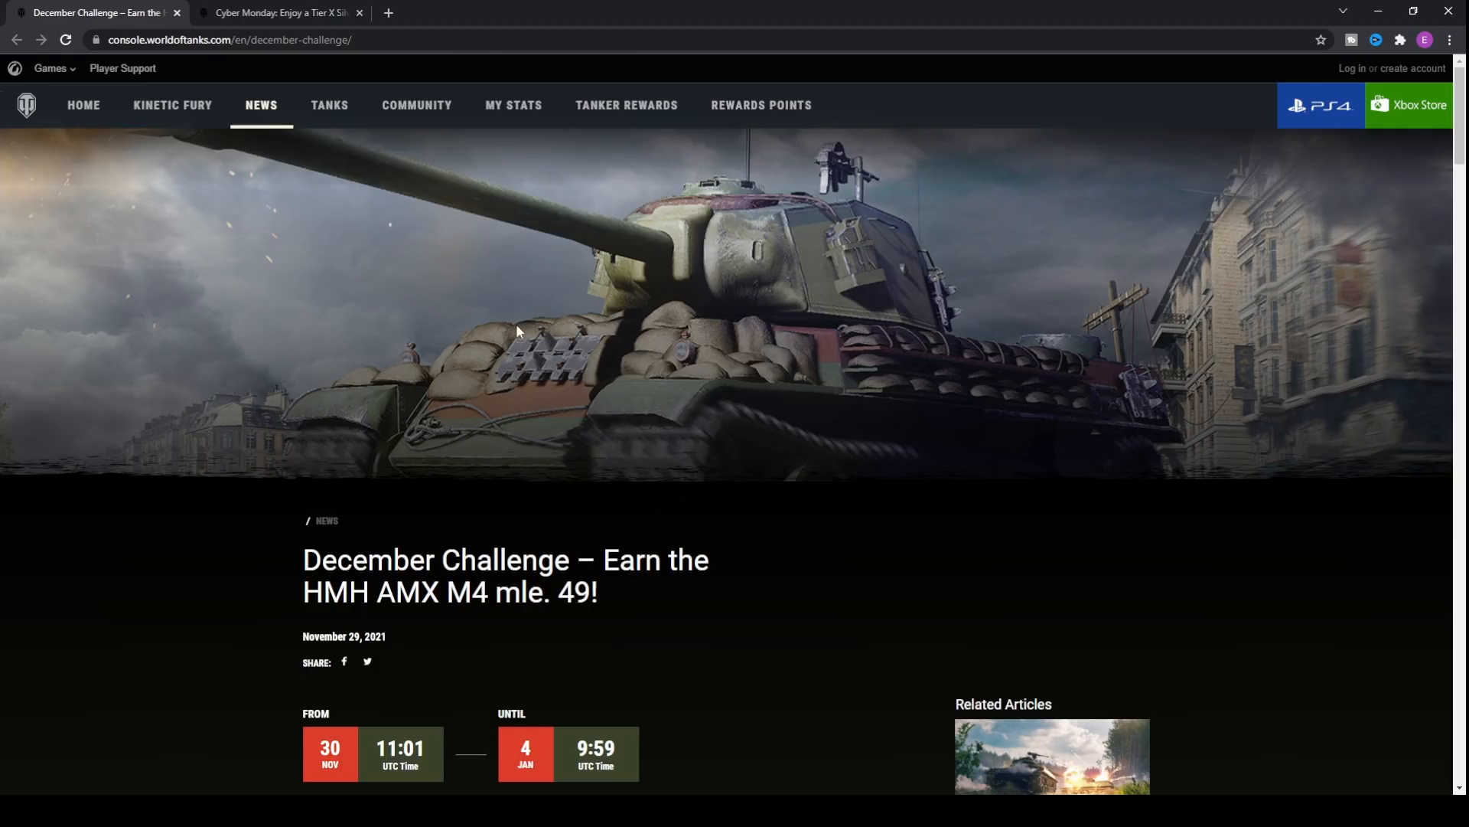
- Scroll the December Challenge page past the tank image to the Details XP rank point table
scroll(down, 3)
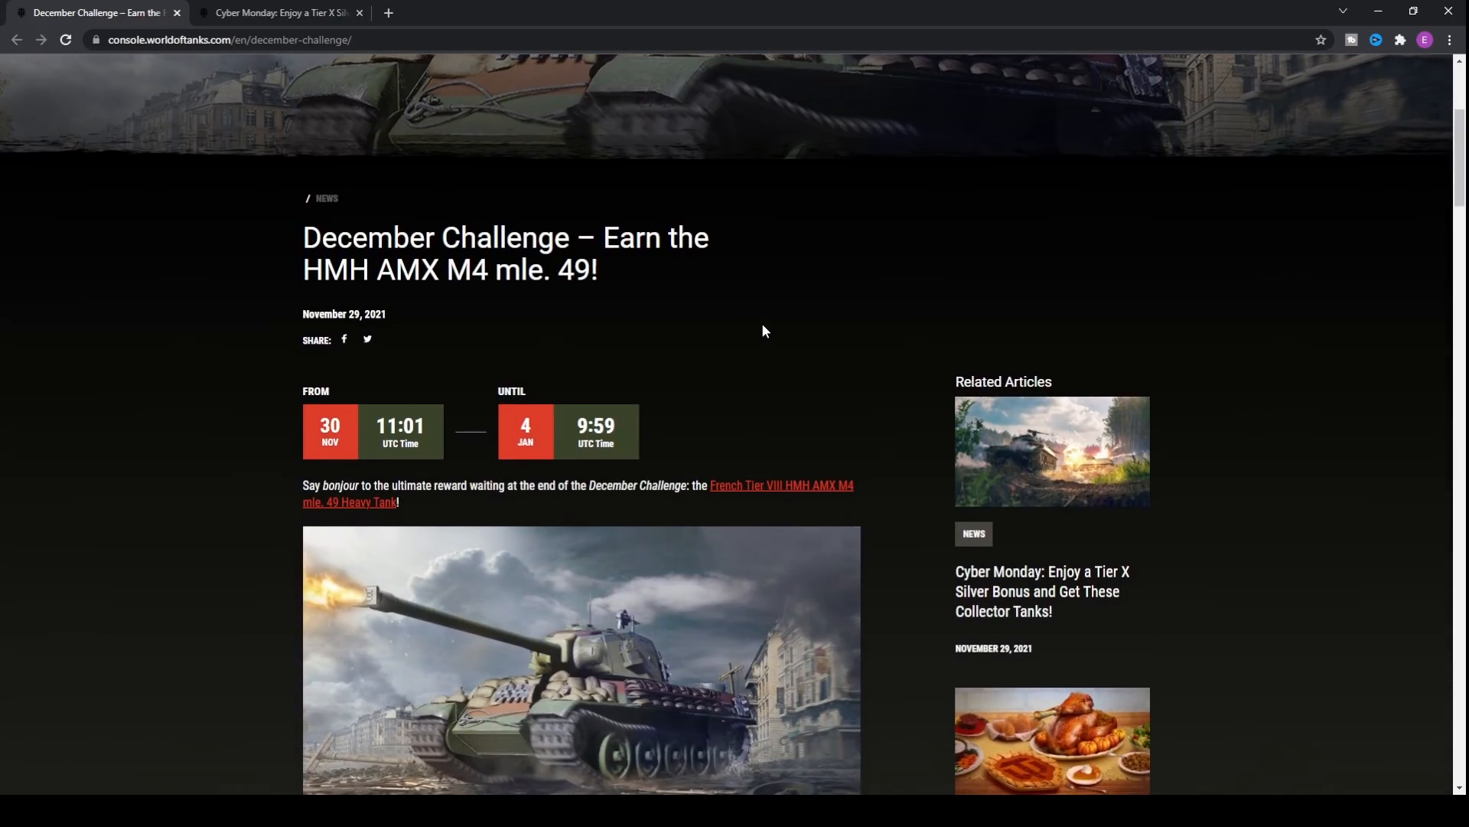
scroll(down, 3)
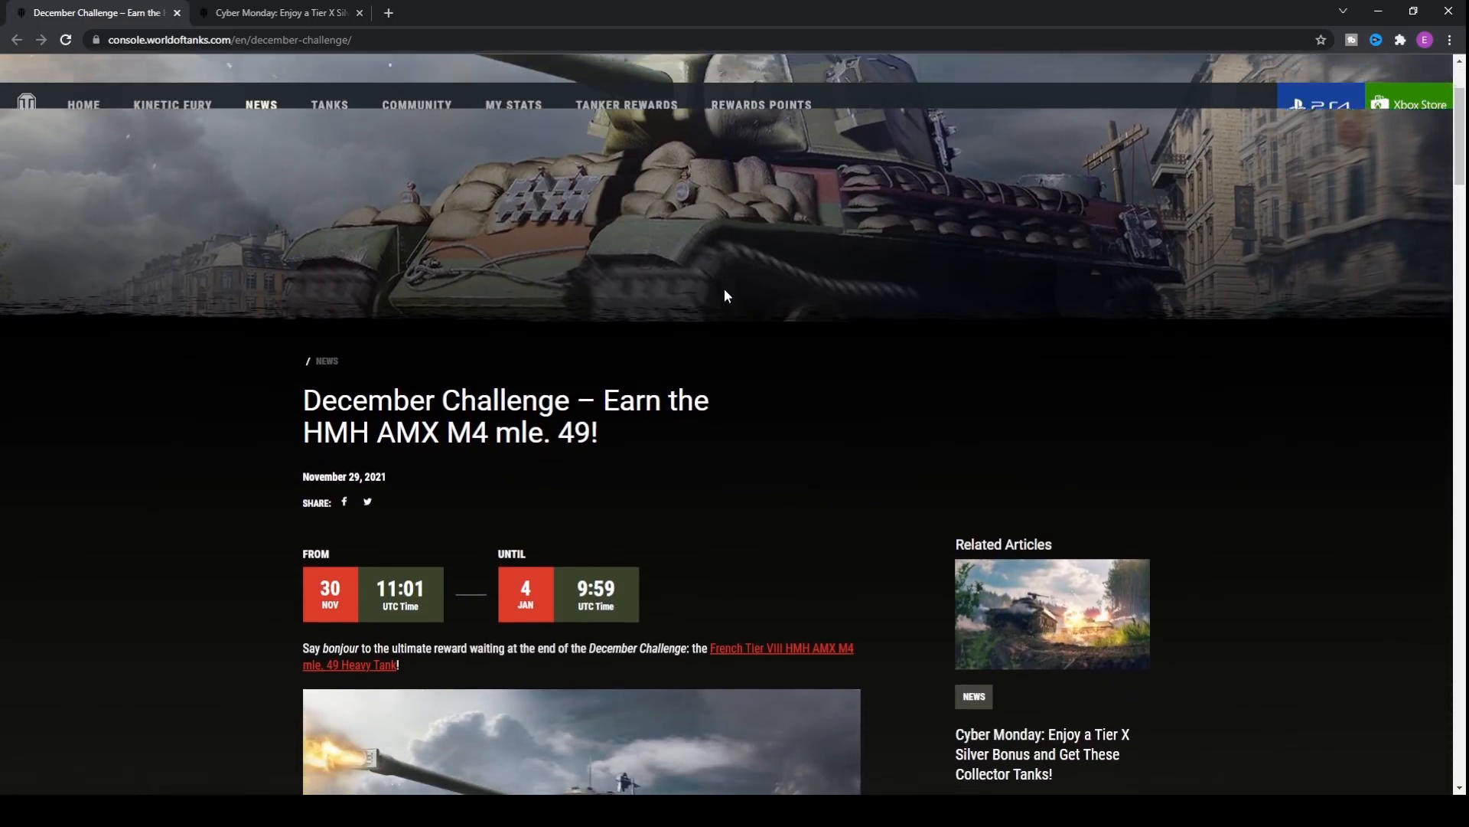
scroll(down, 3)
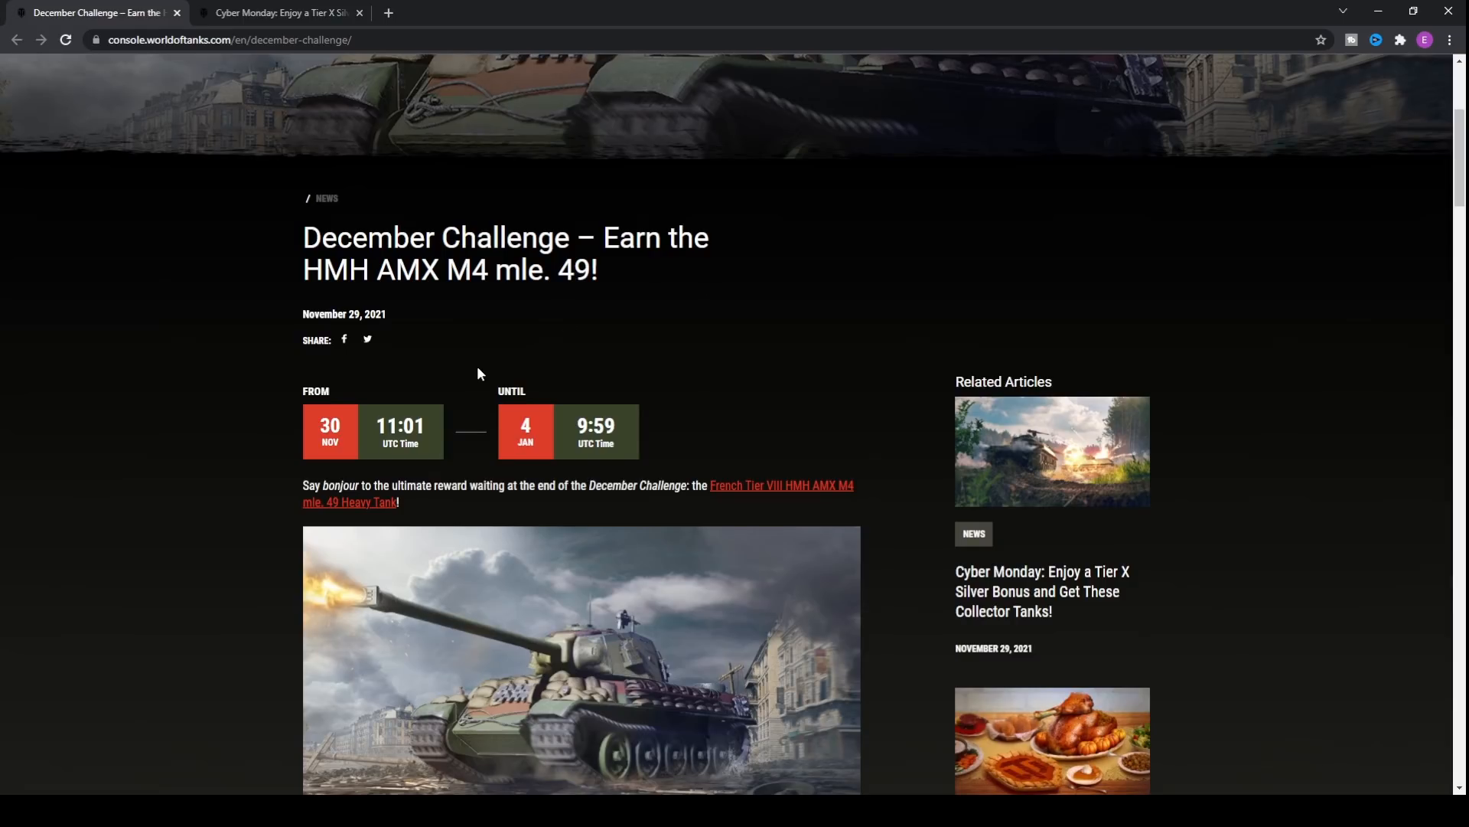
mouse_move(443, 323)
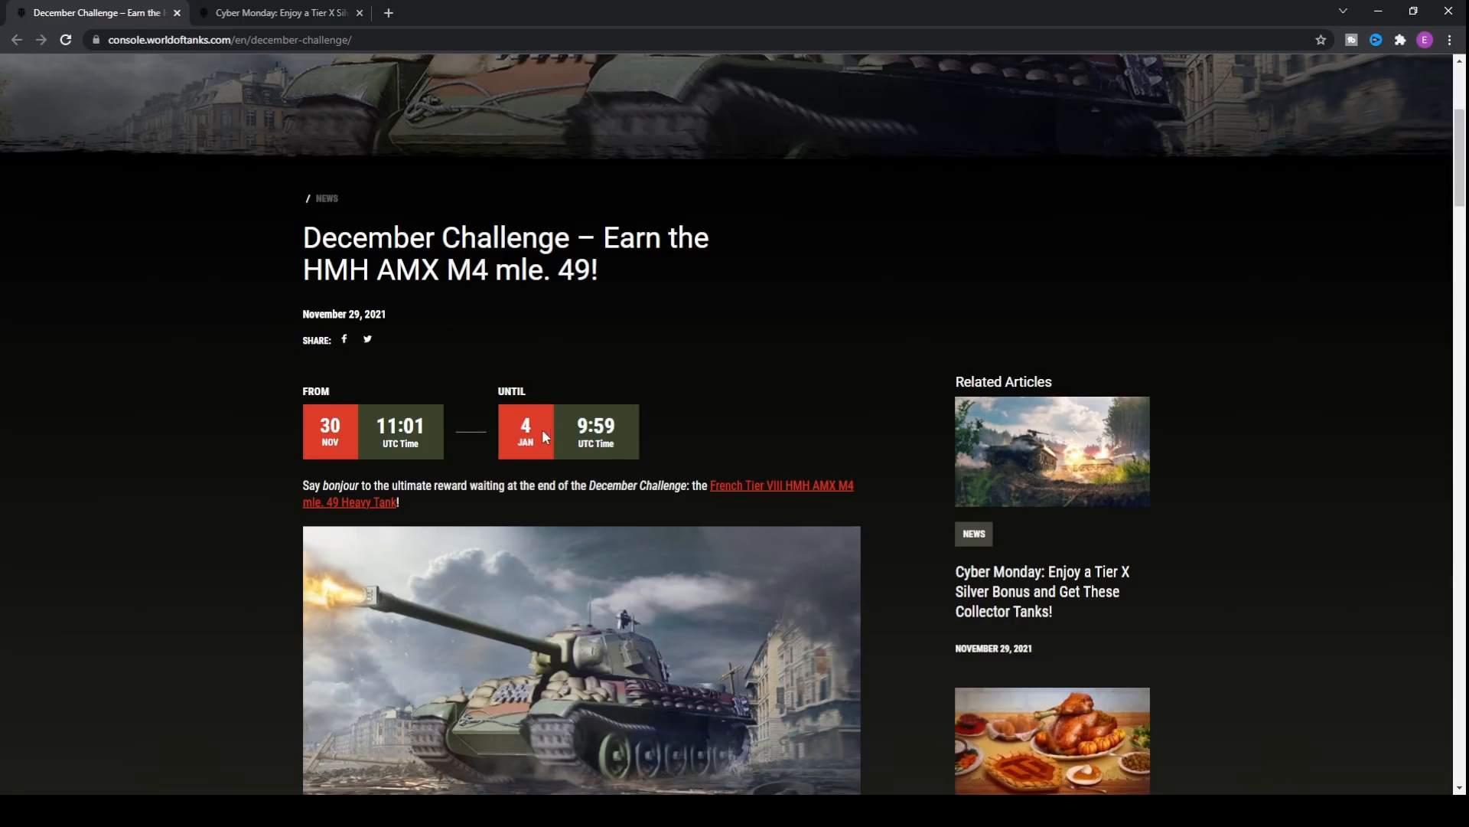
scroll(up, 3)
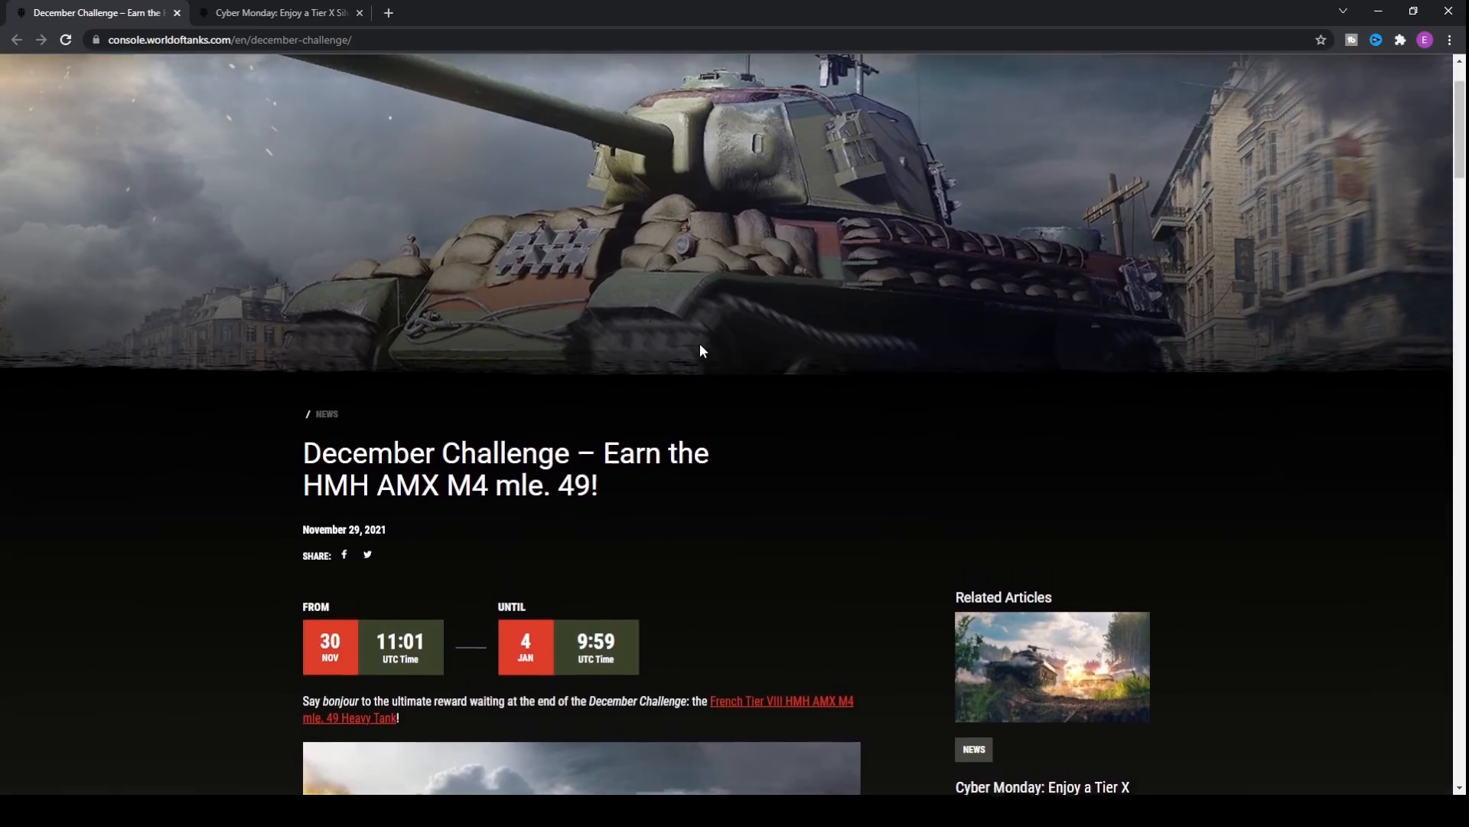
scroll(down, 3)
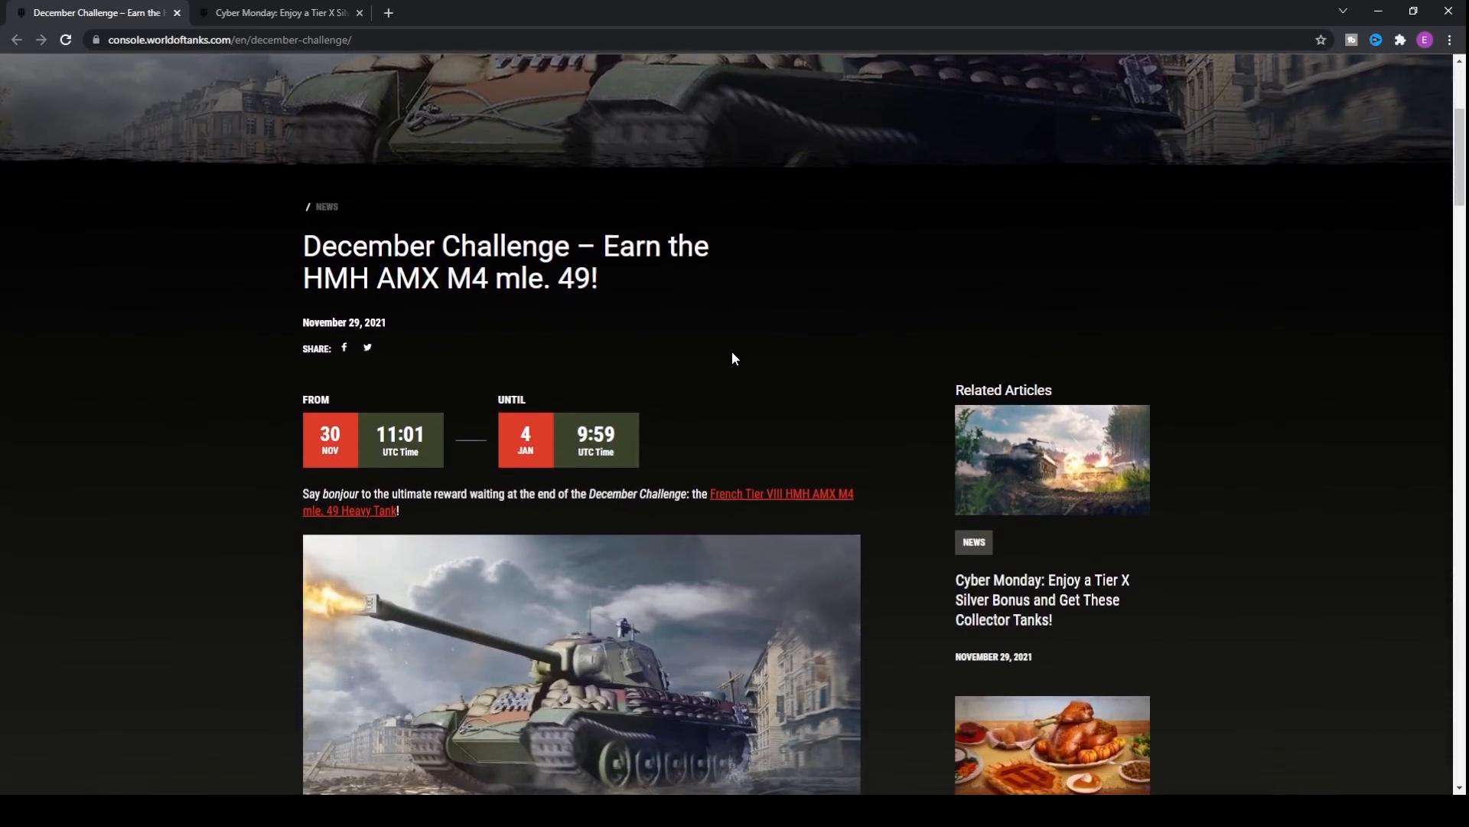
scroll(down, 3)
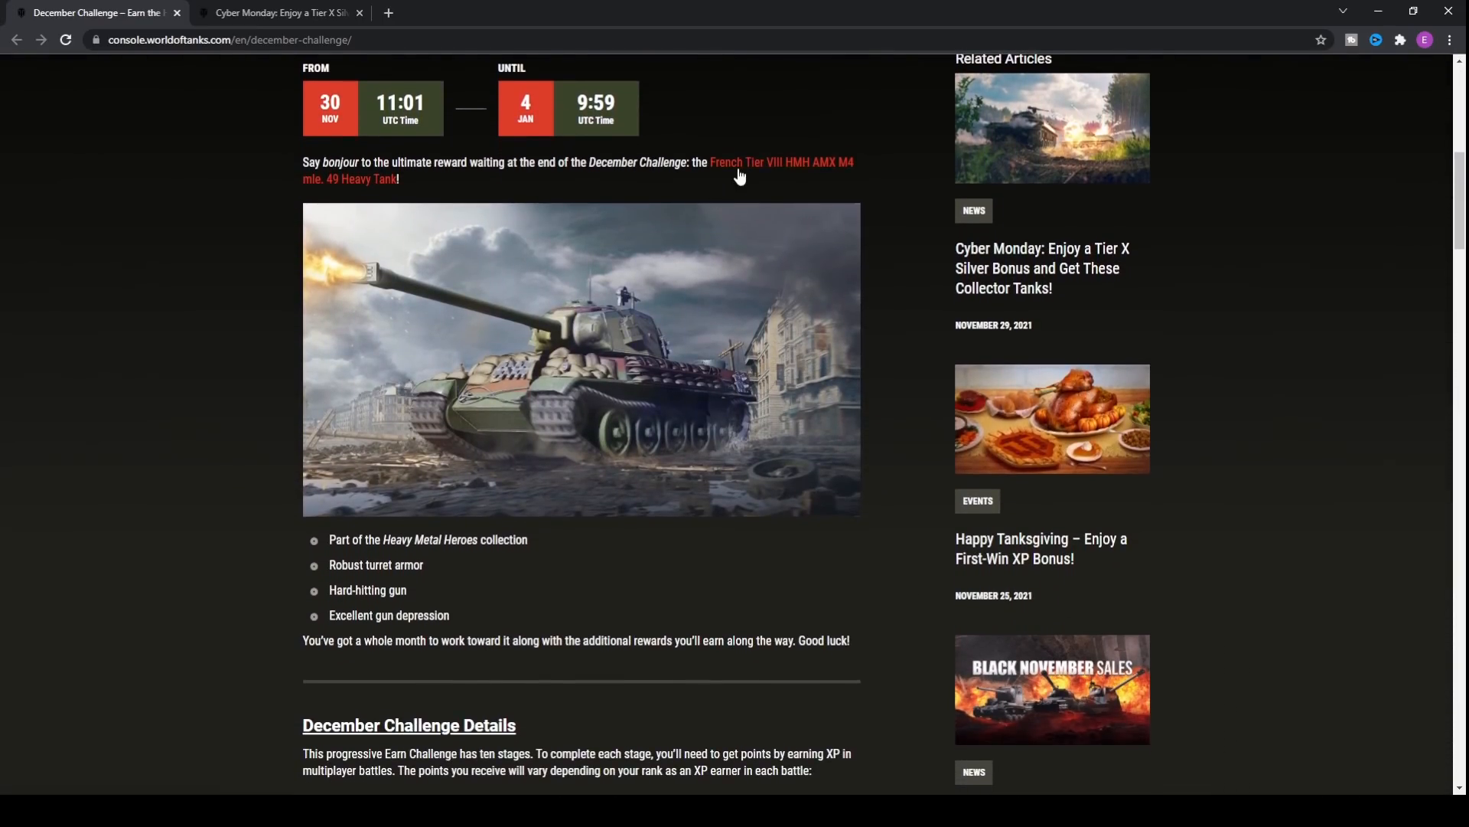
scroll(down, 3)
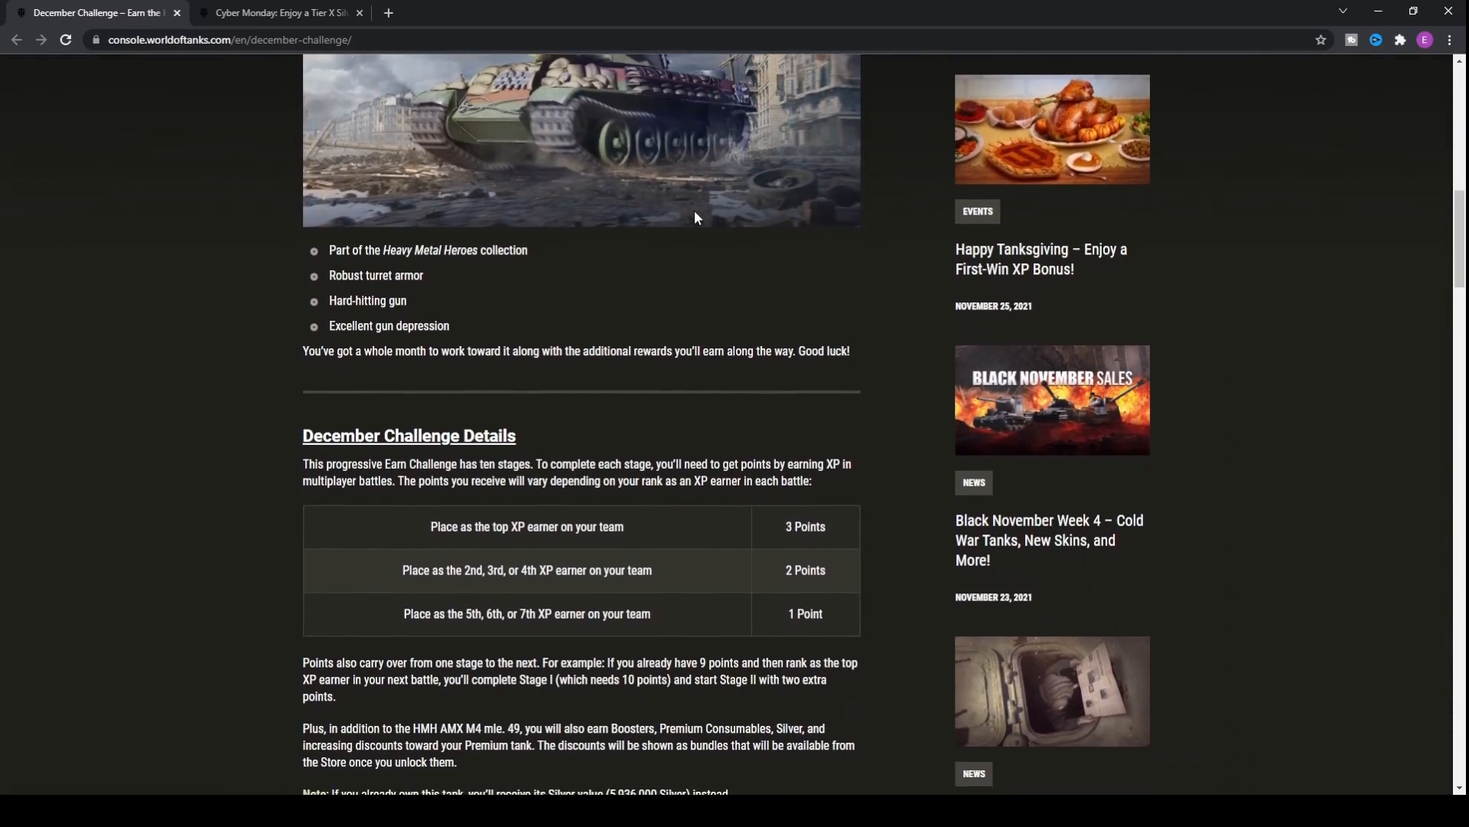
scroll(up, 3)
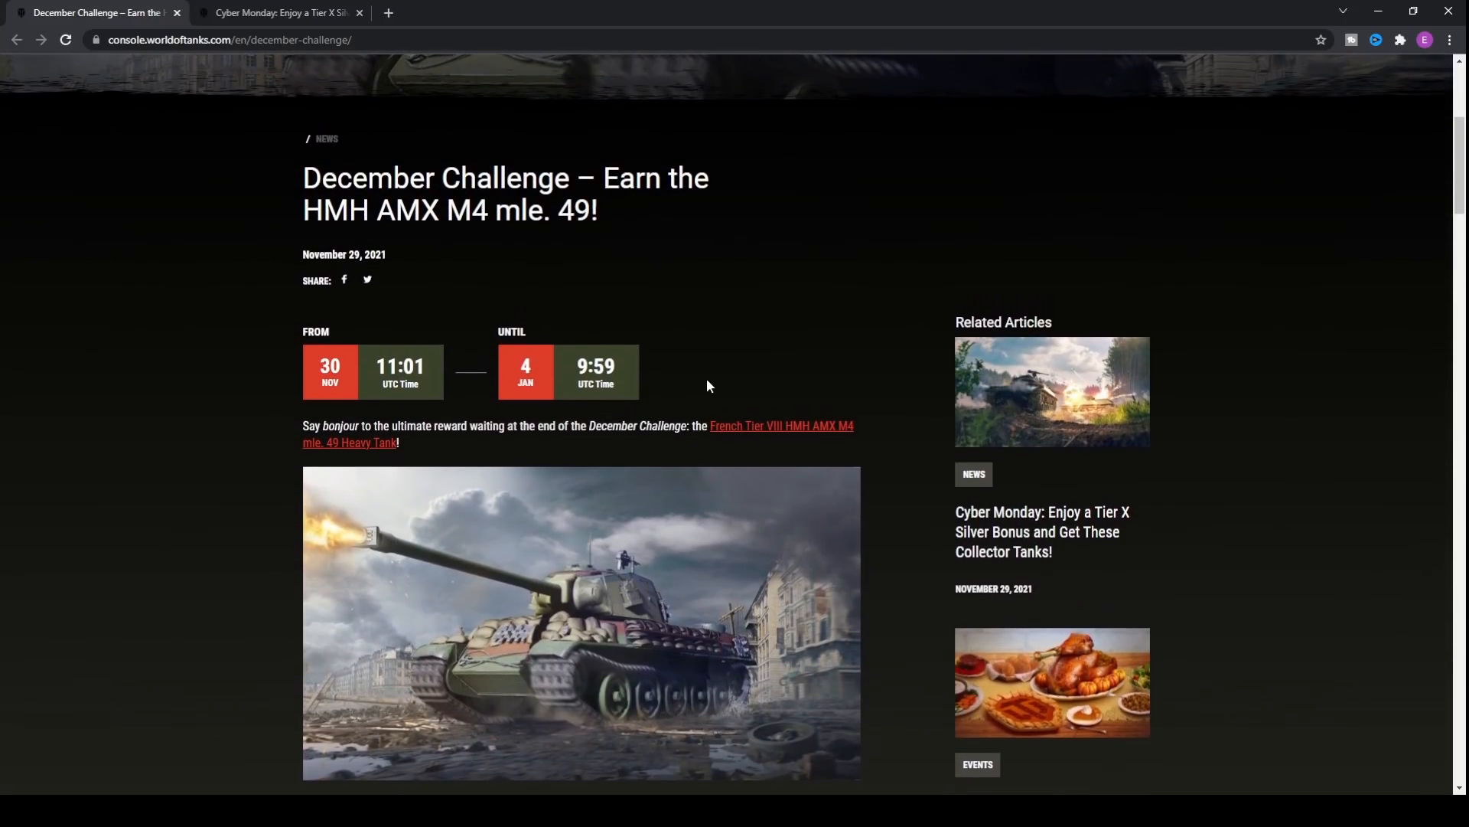
mouse_move(560, 338)
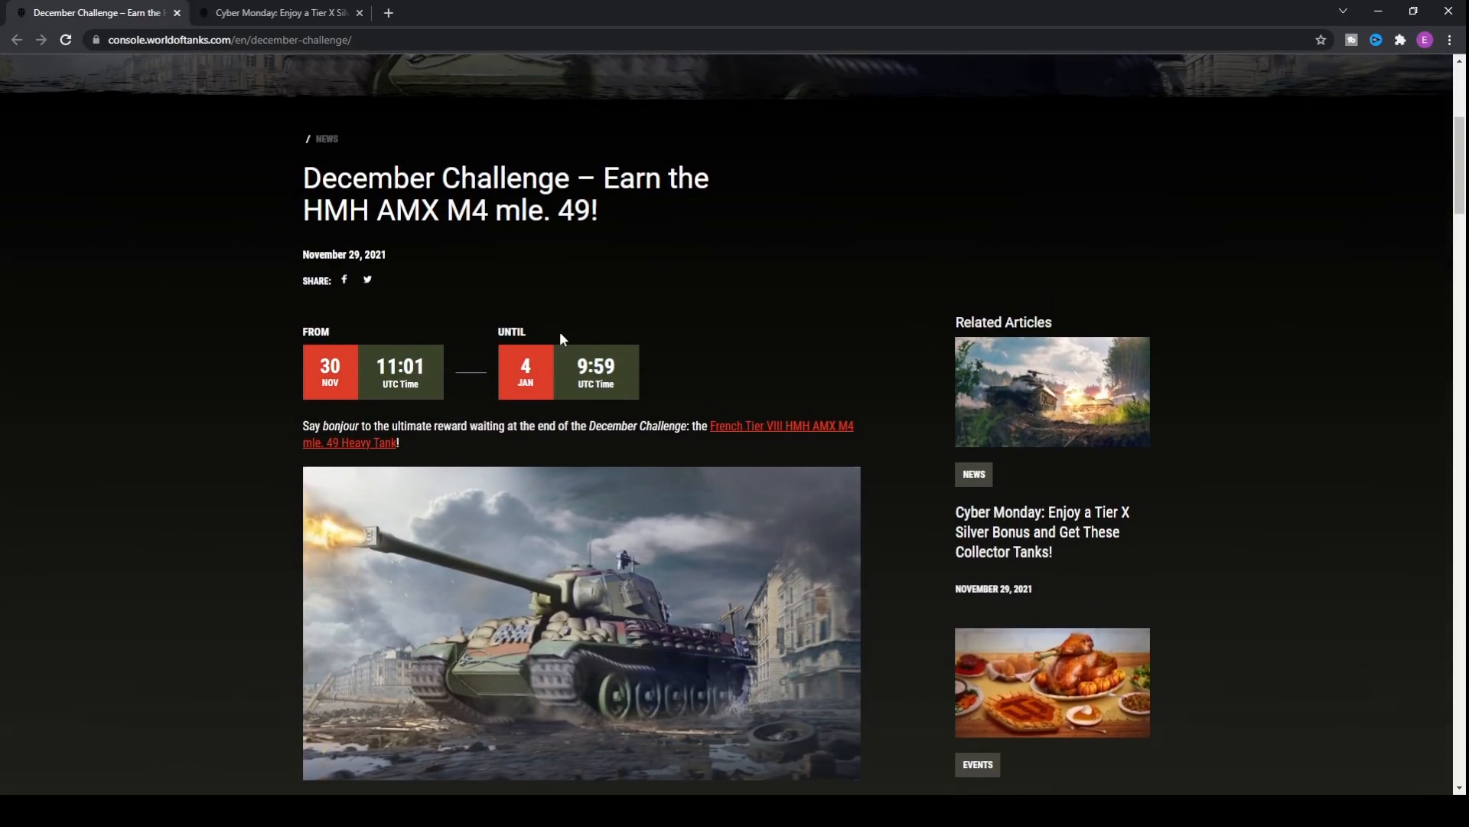
scroll(down, 3)
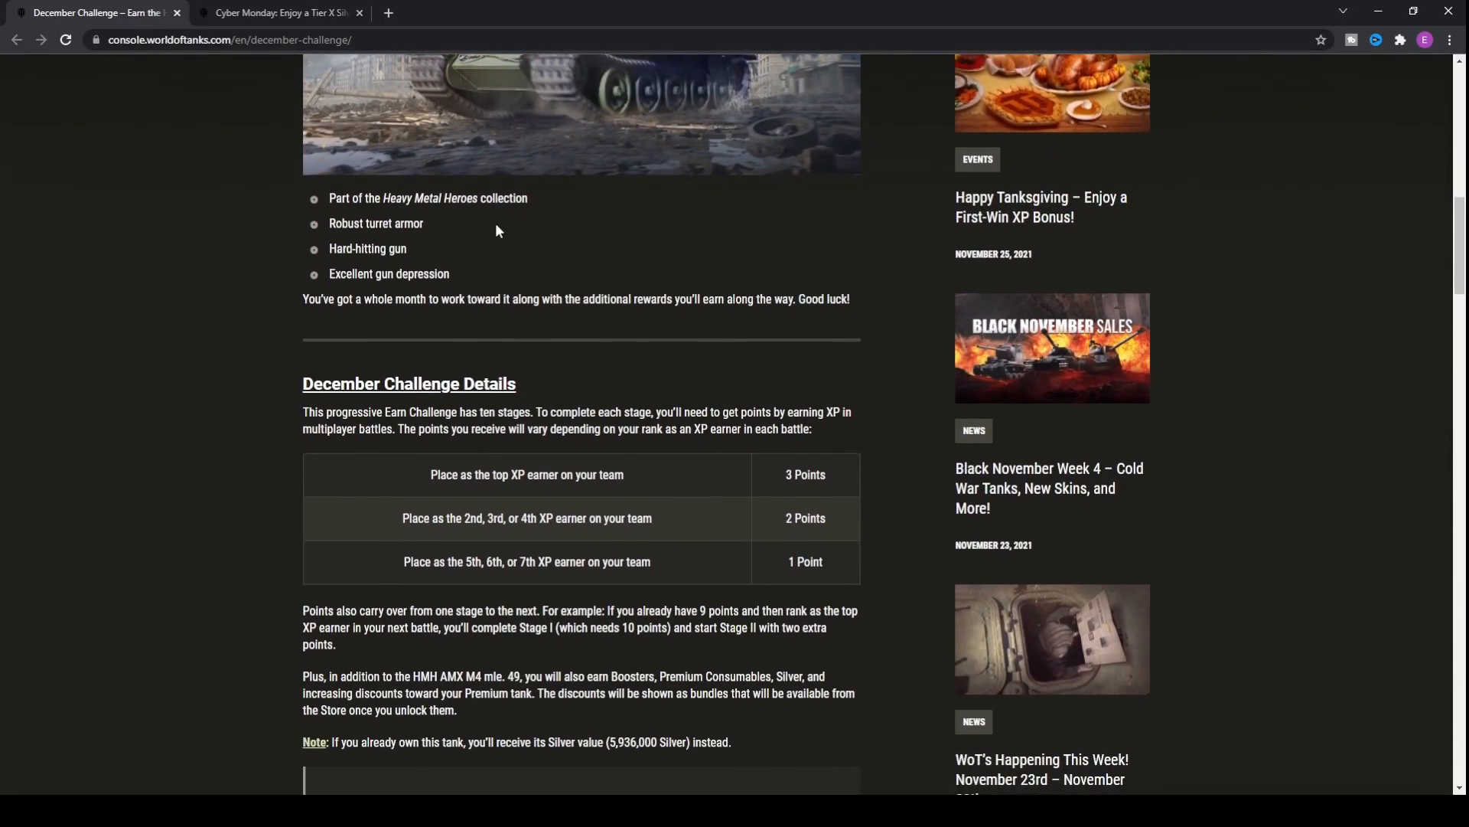
scroll(down, 3)
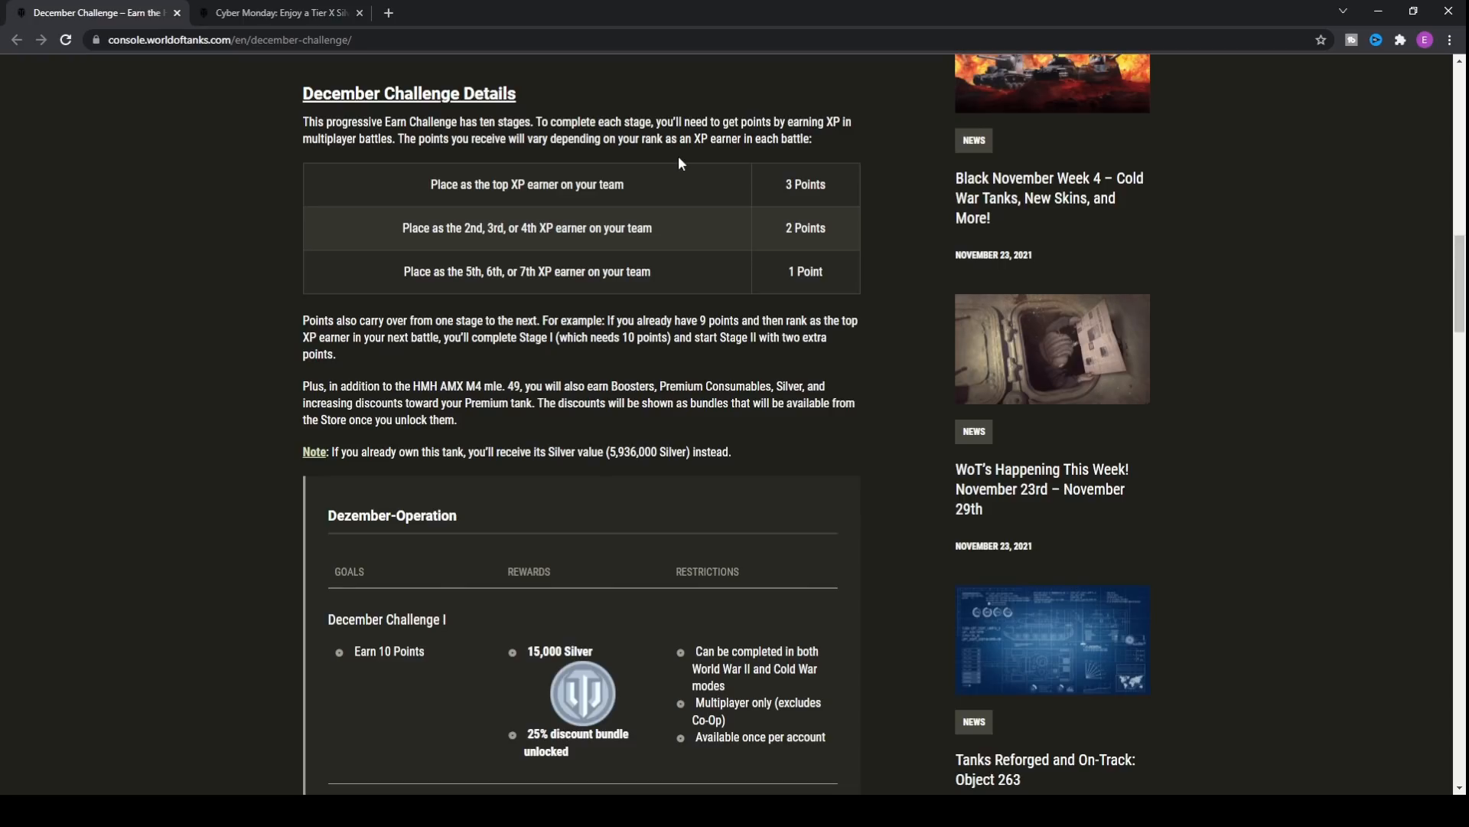
mouse_move(775, 247)
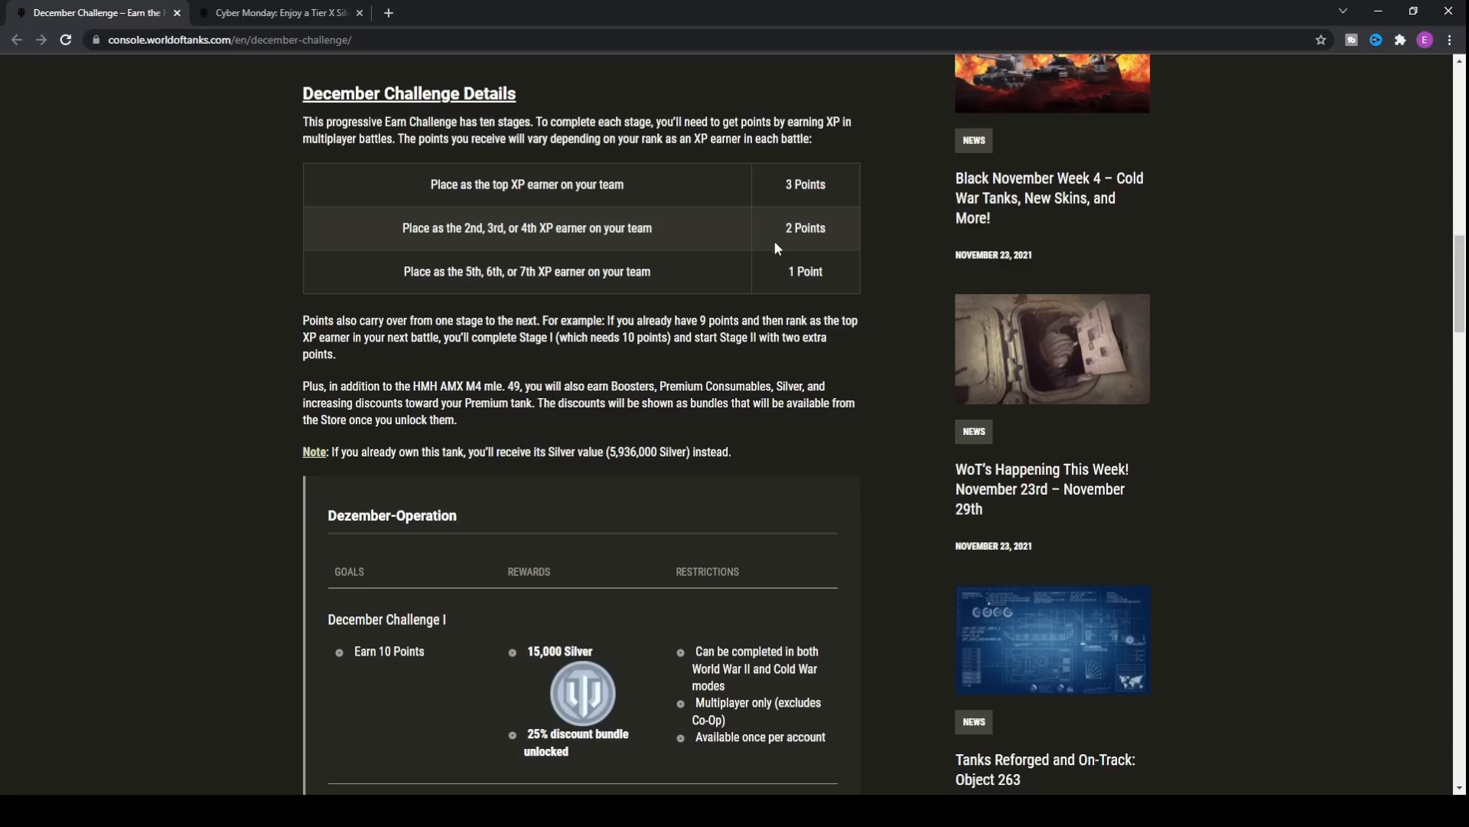
mouse_move(797, 292)
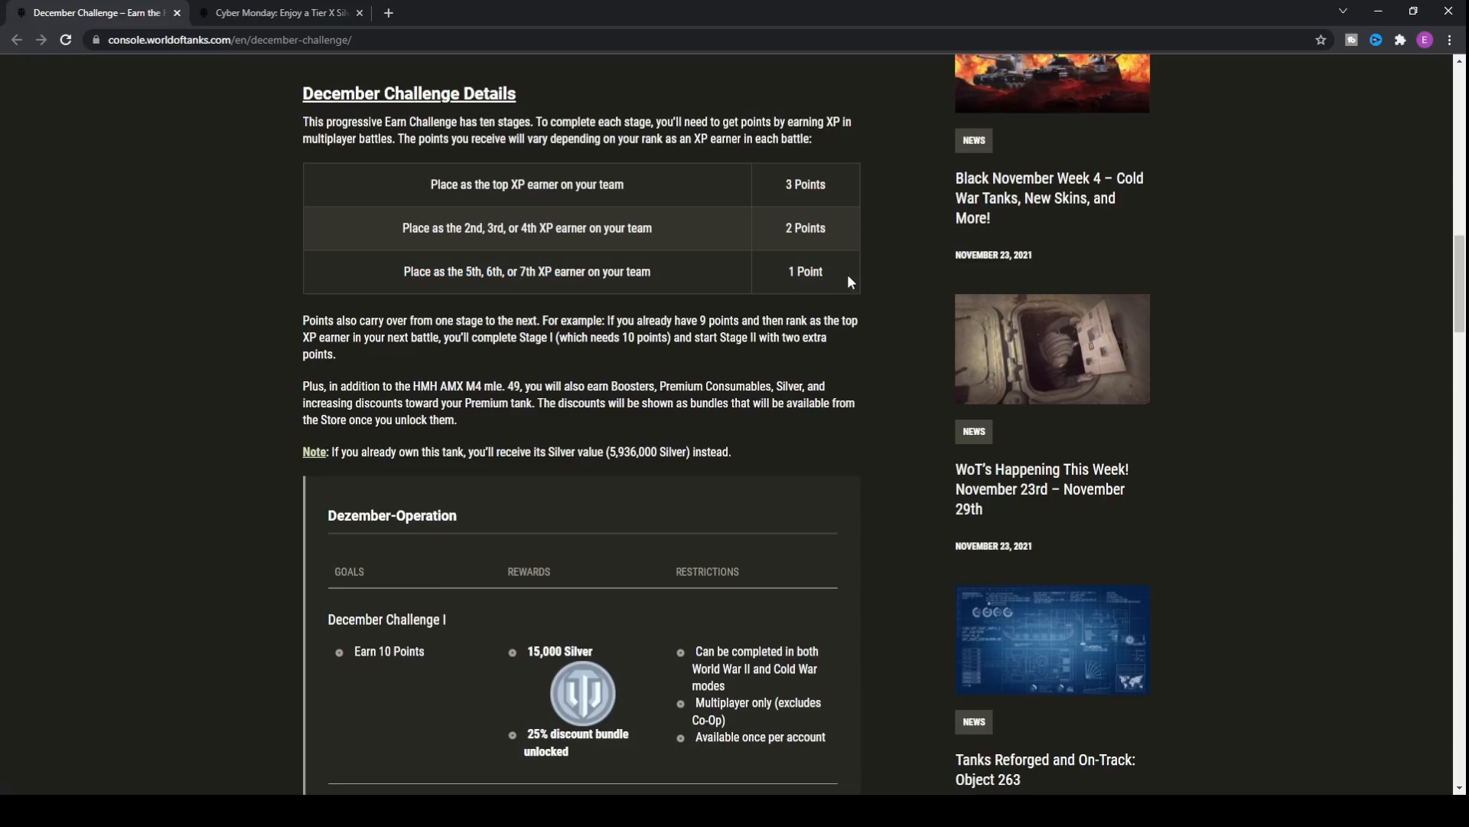
drag(480, 228, 534, 228)
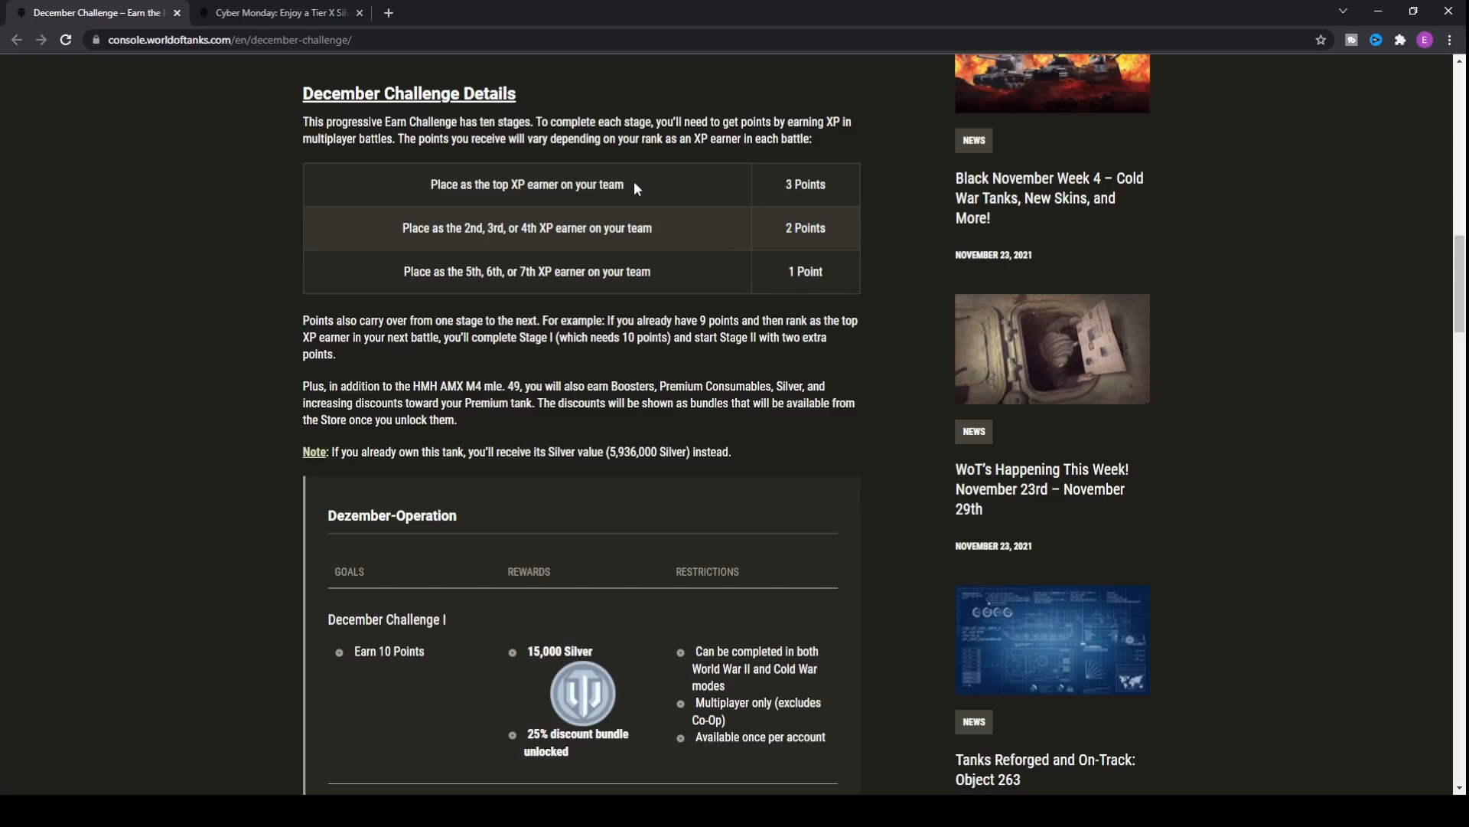
double_click(805, 184)
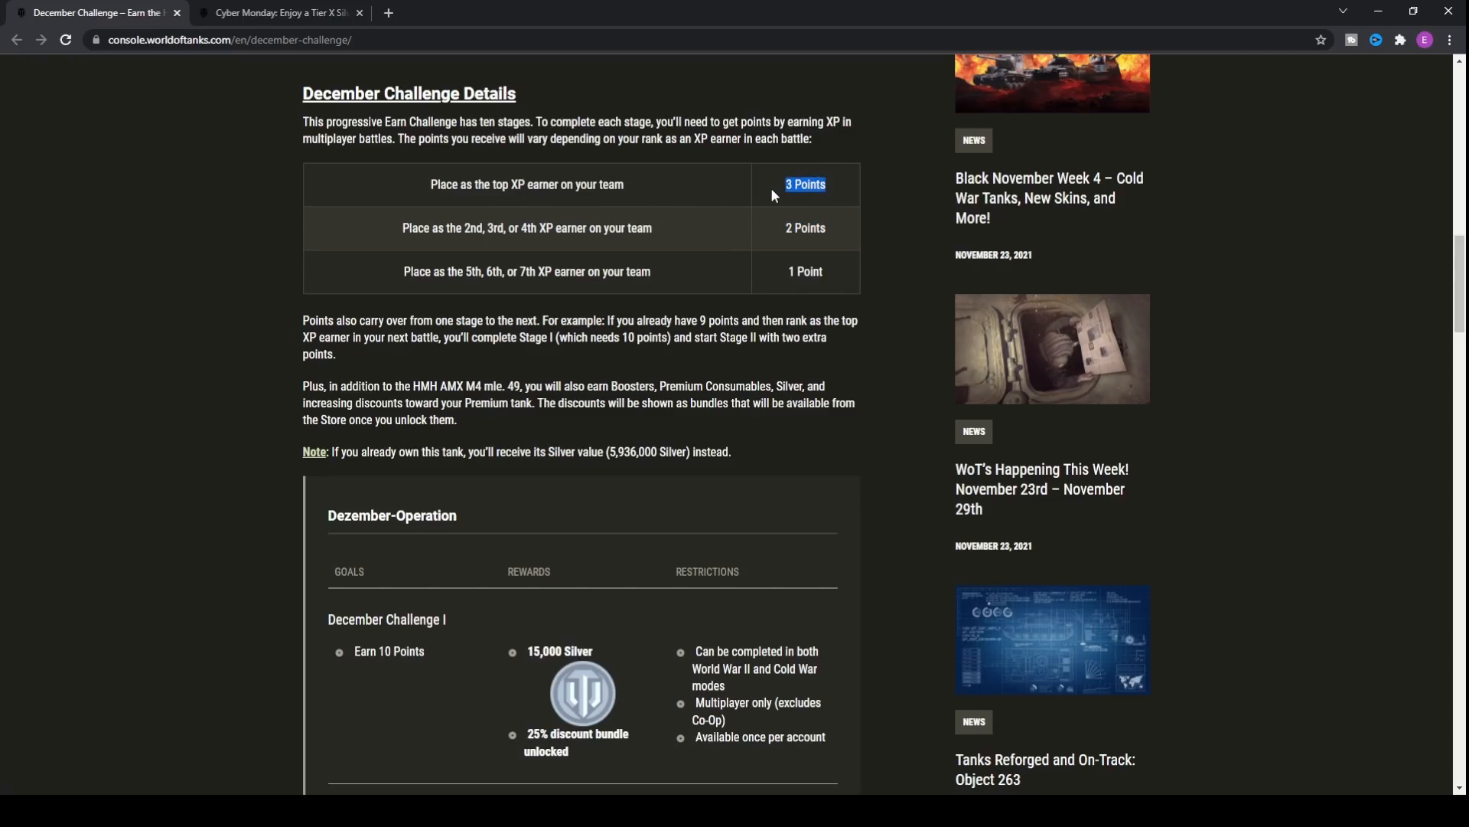
mouse_move(926, 358)
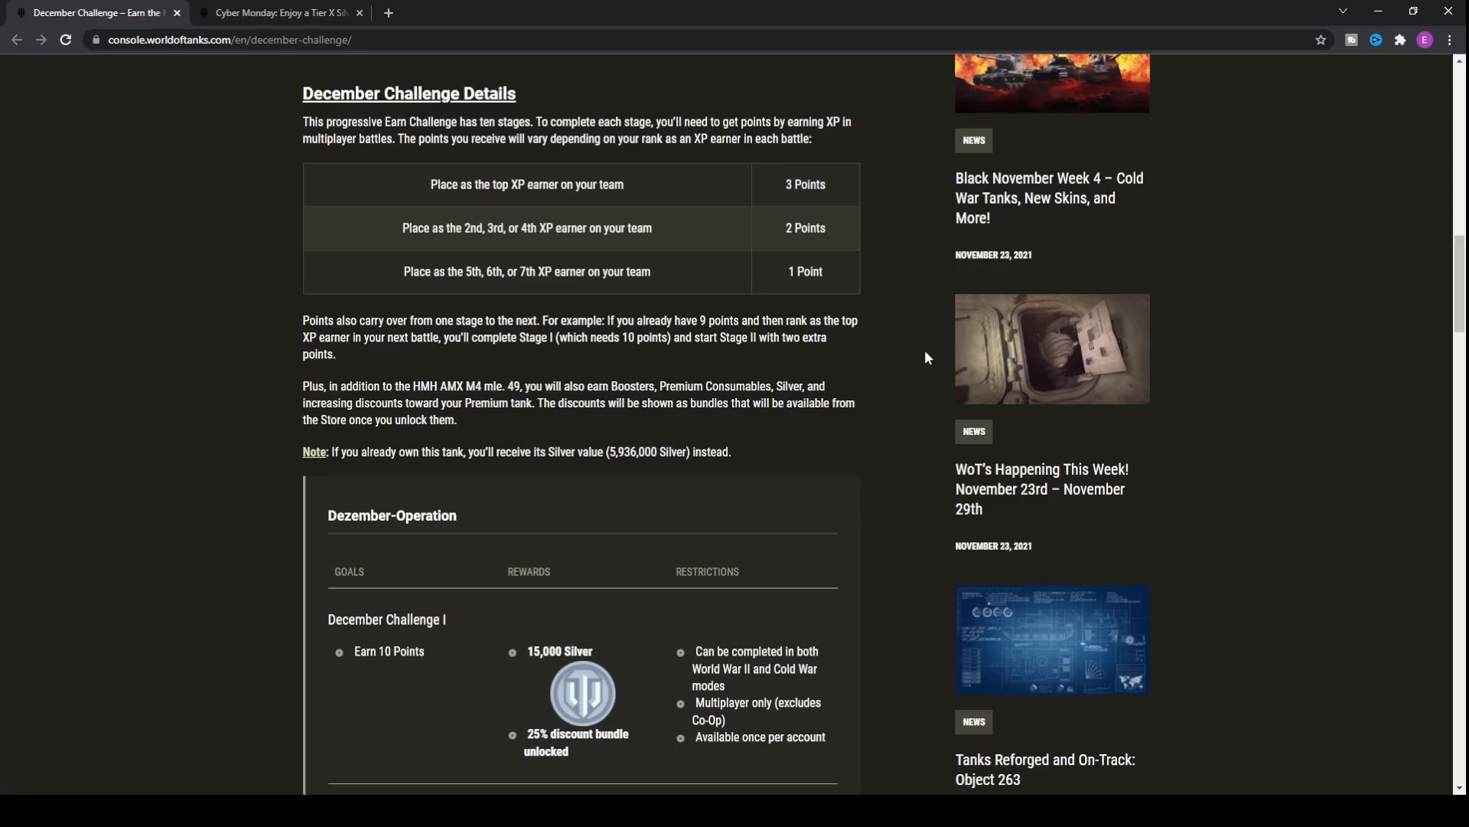
mouse_move(826, 260)
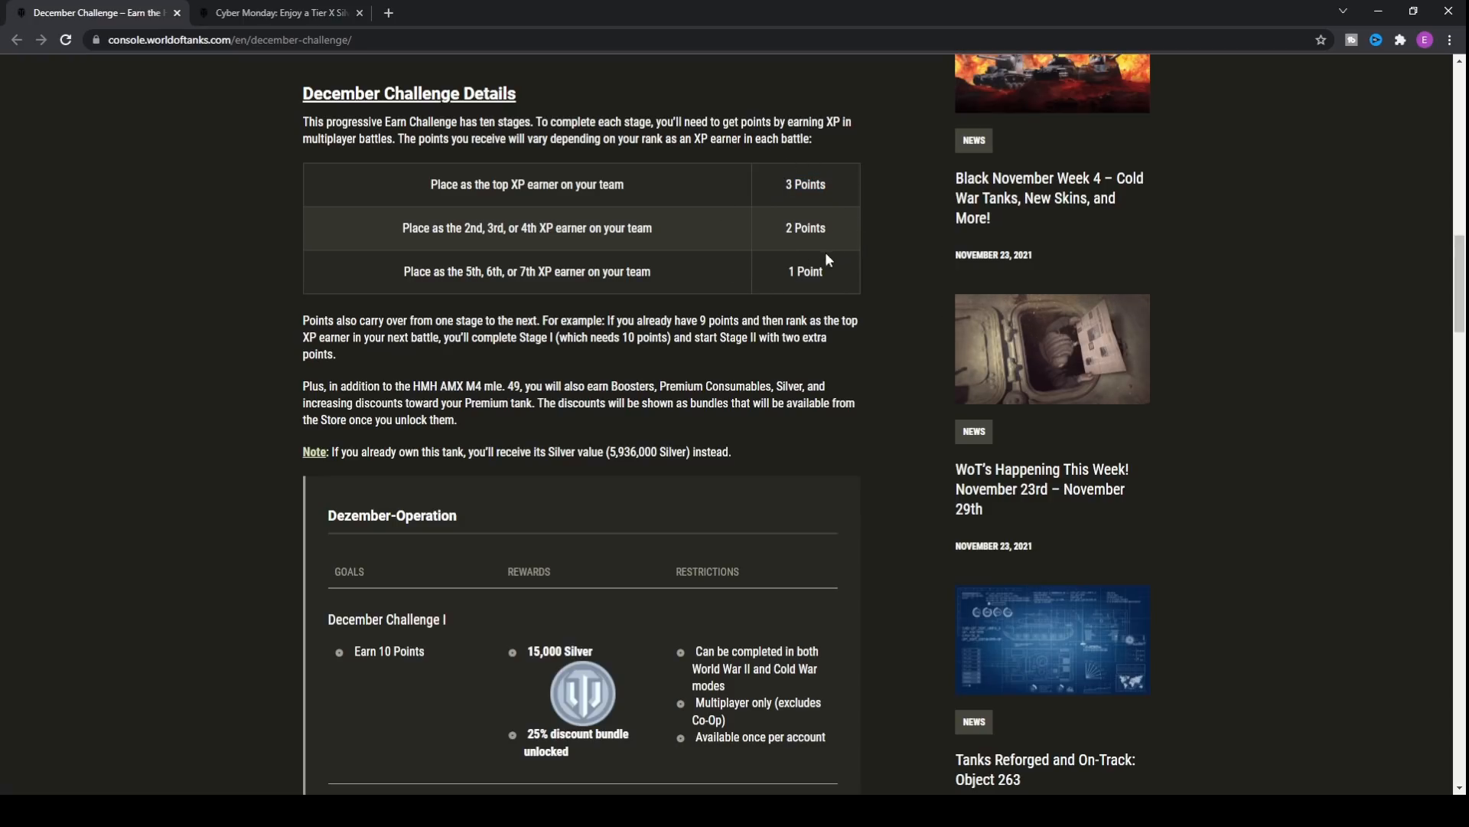
double_click(806, 184)
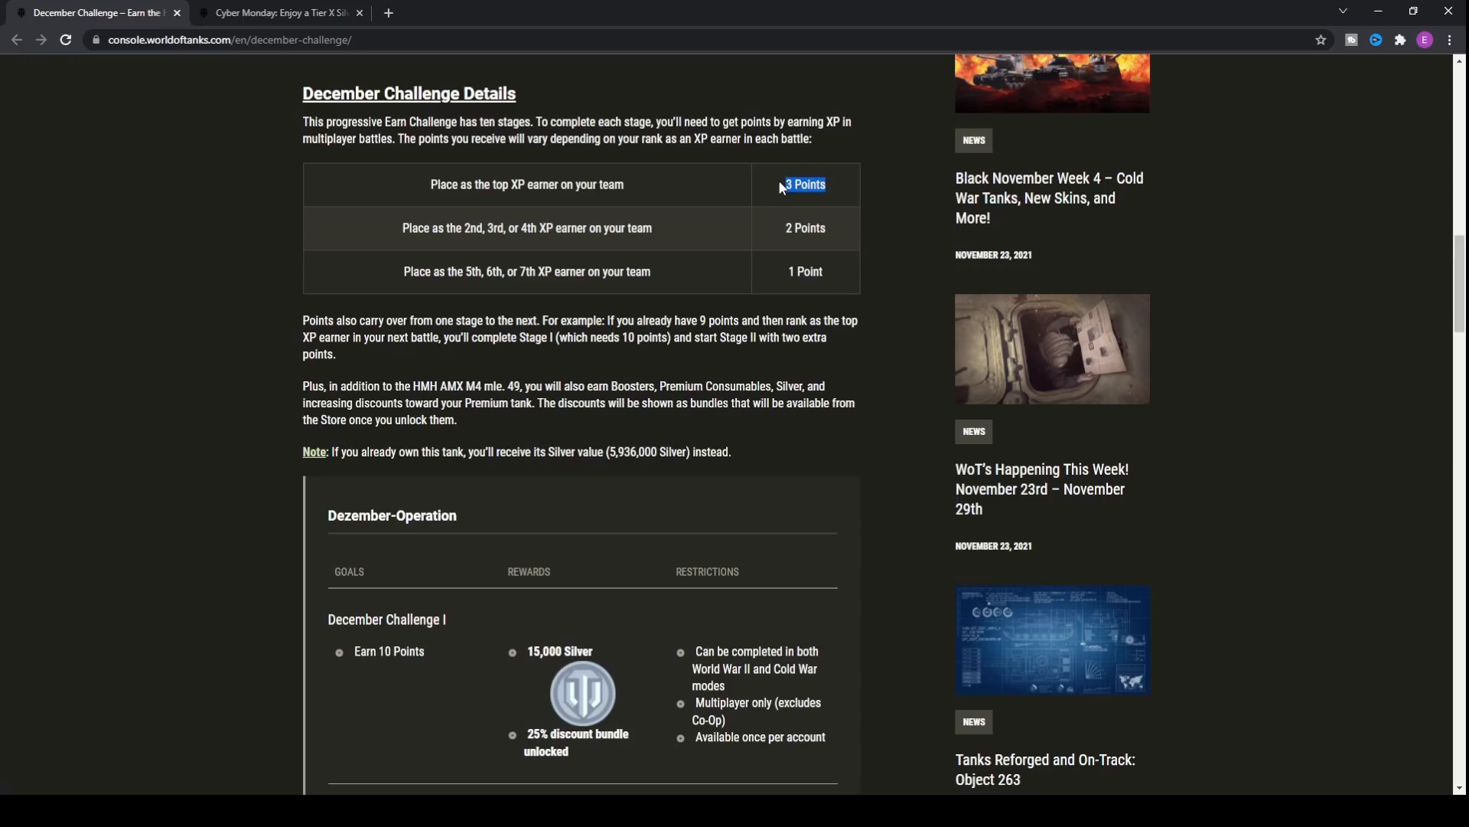
scroll(down, 3)
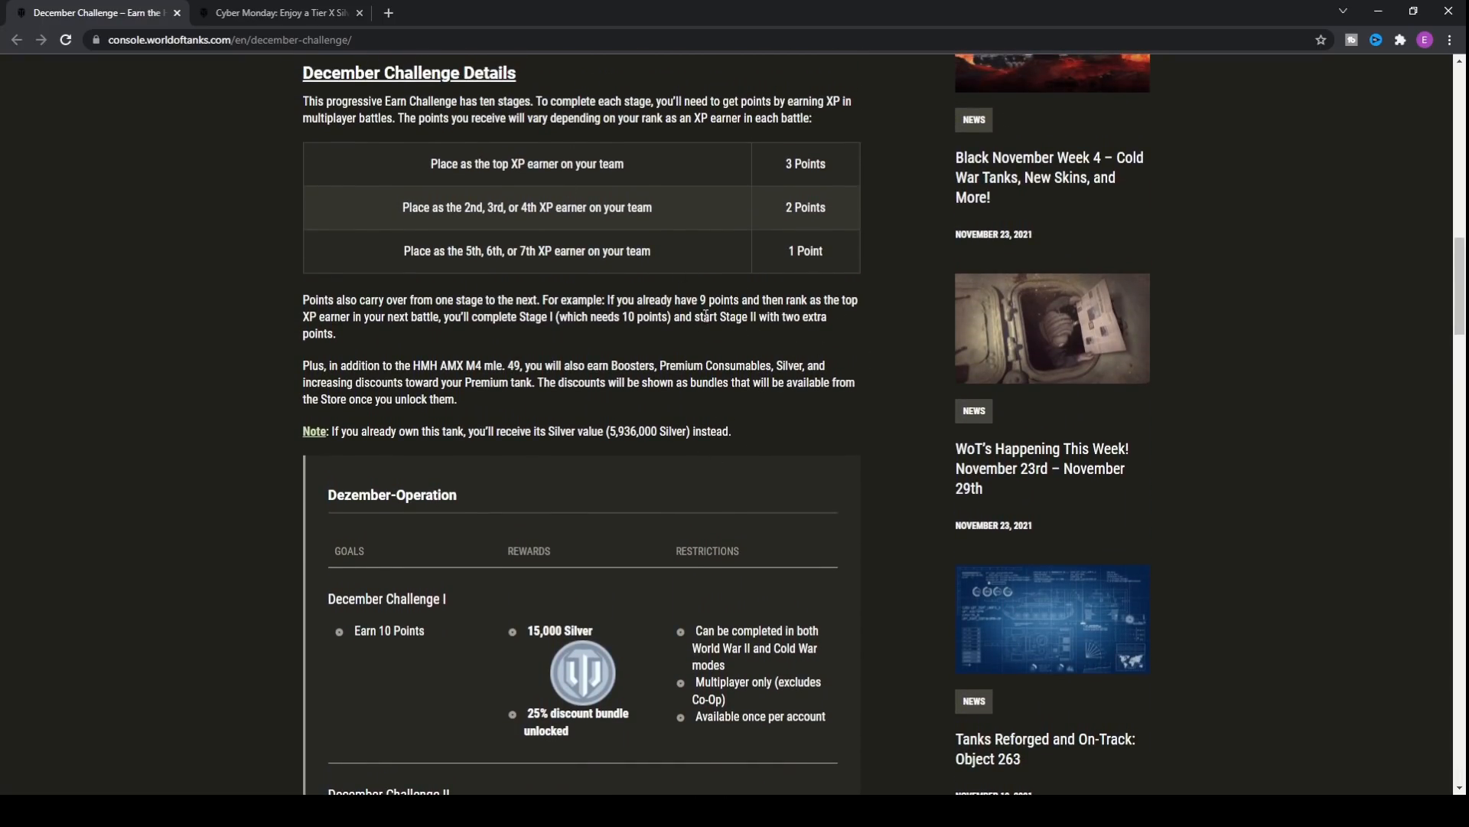
scroll(down, 3)
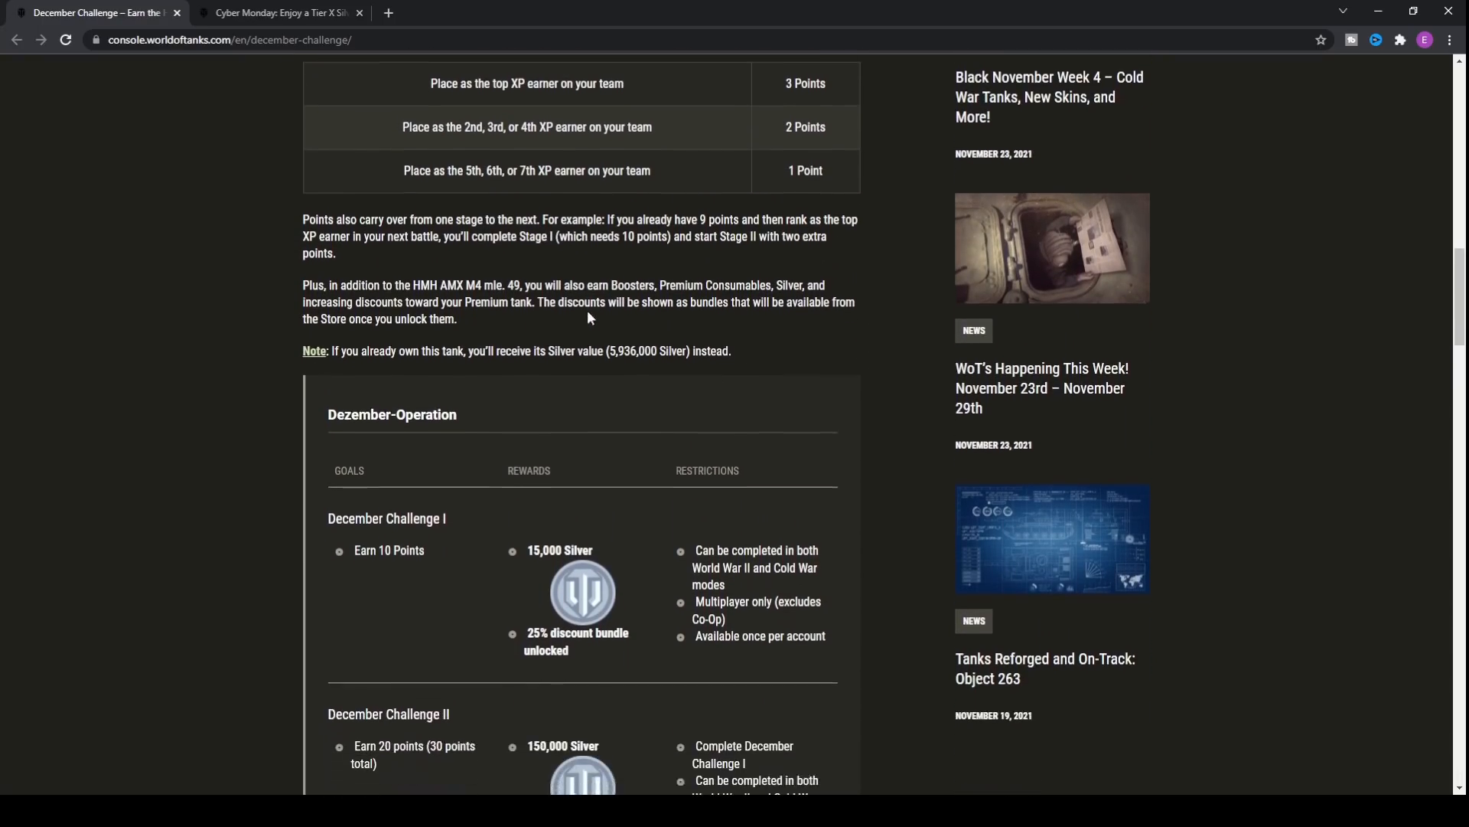
scroll(down, 3)
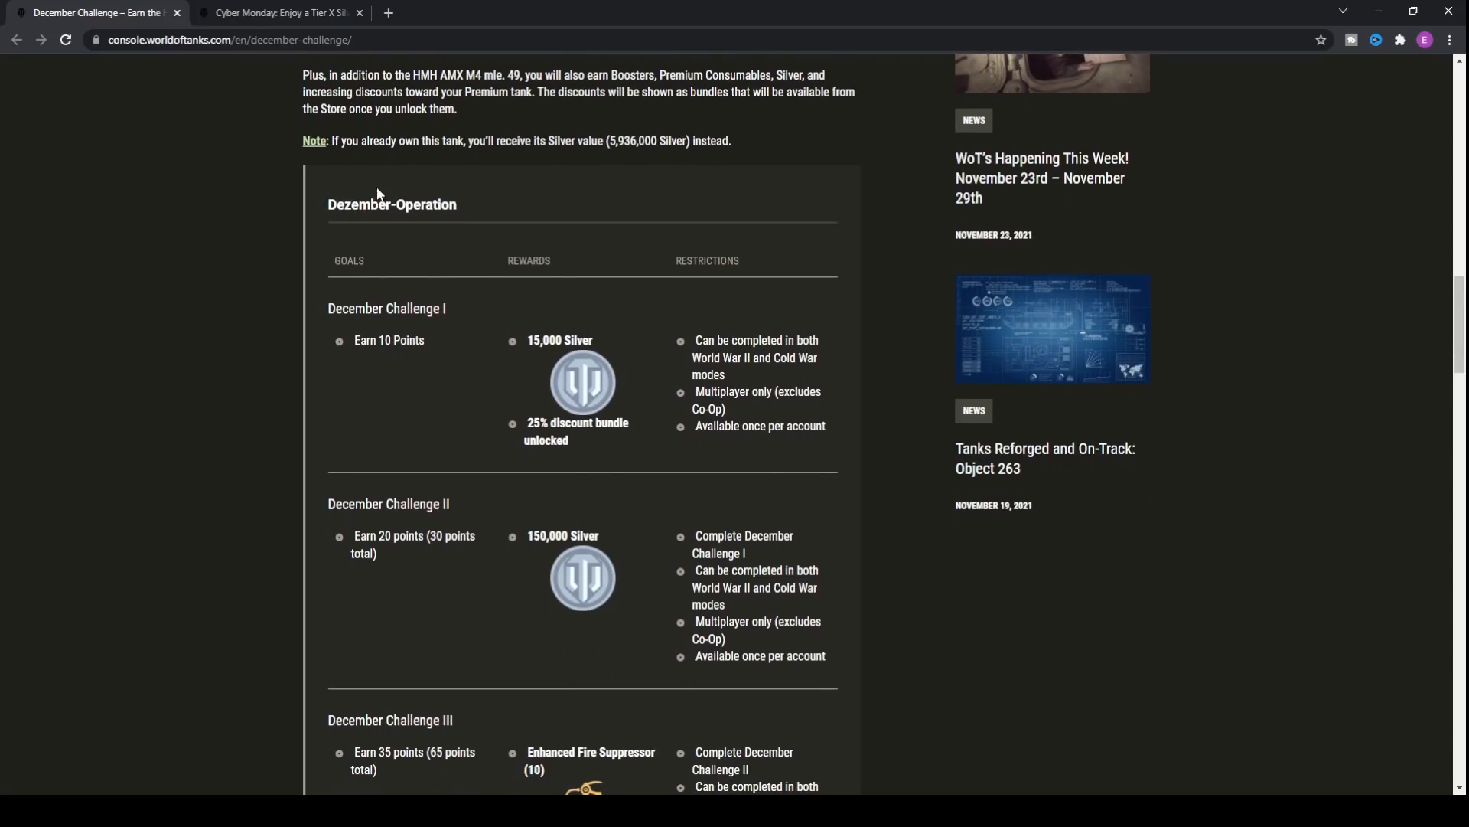
double_click(347, 204)
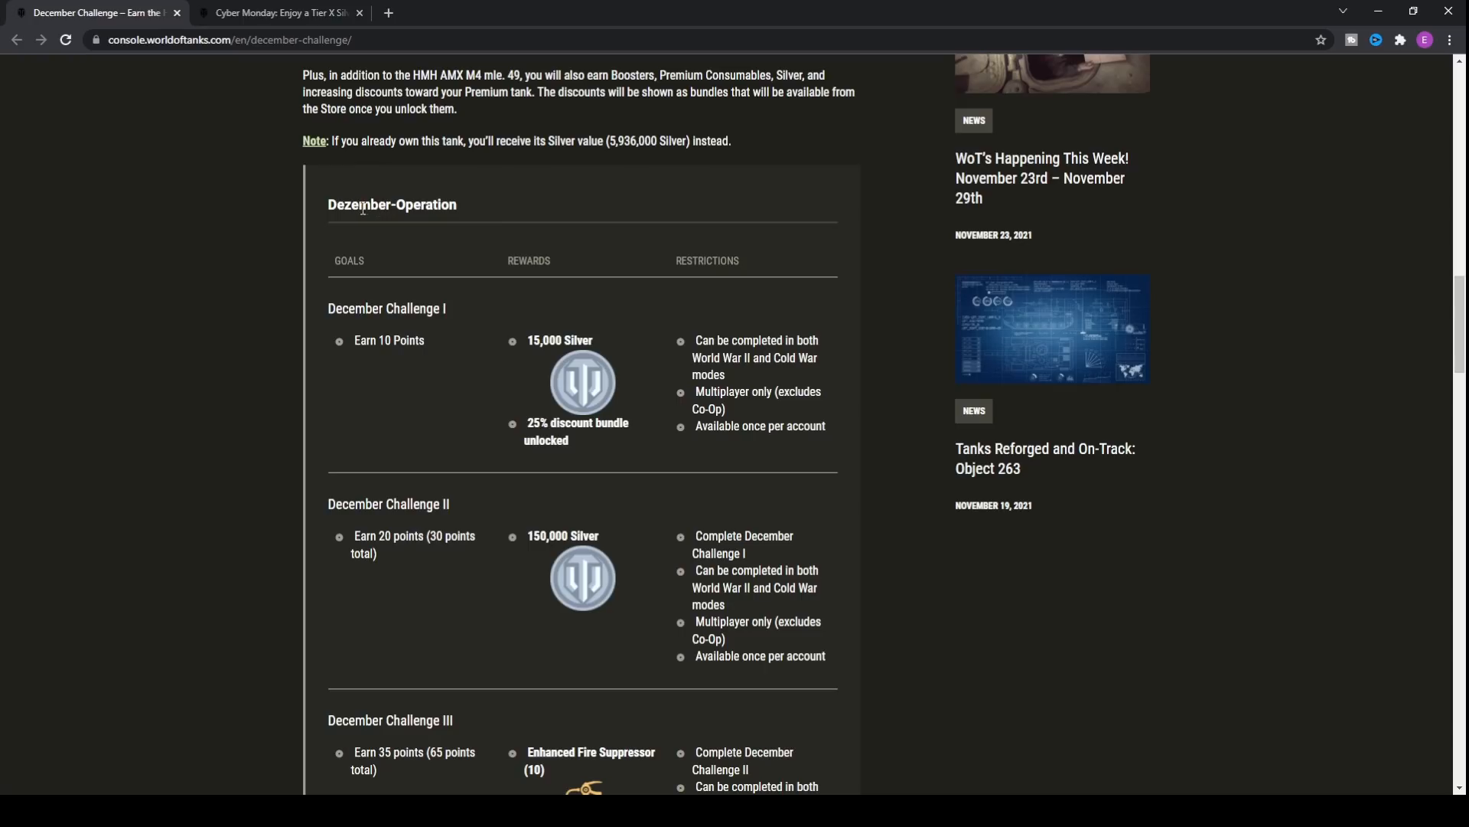
double_click(349, 204)
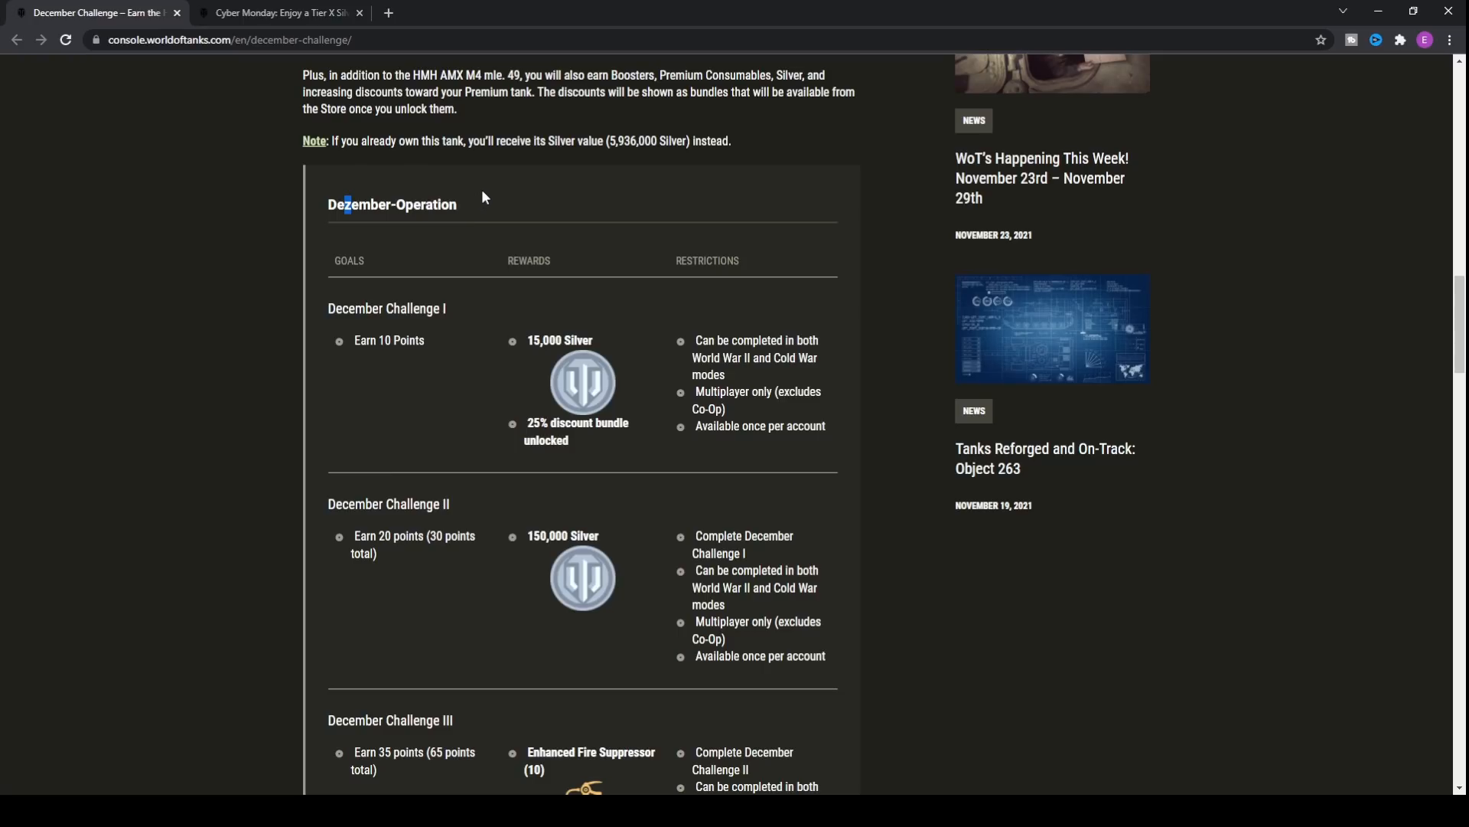
scroll(down, 3)
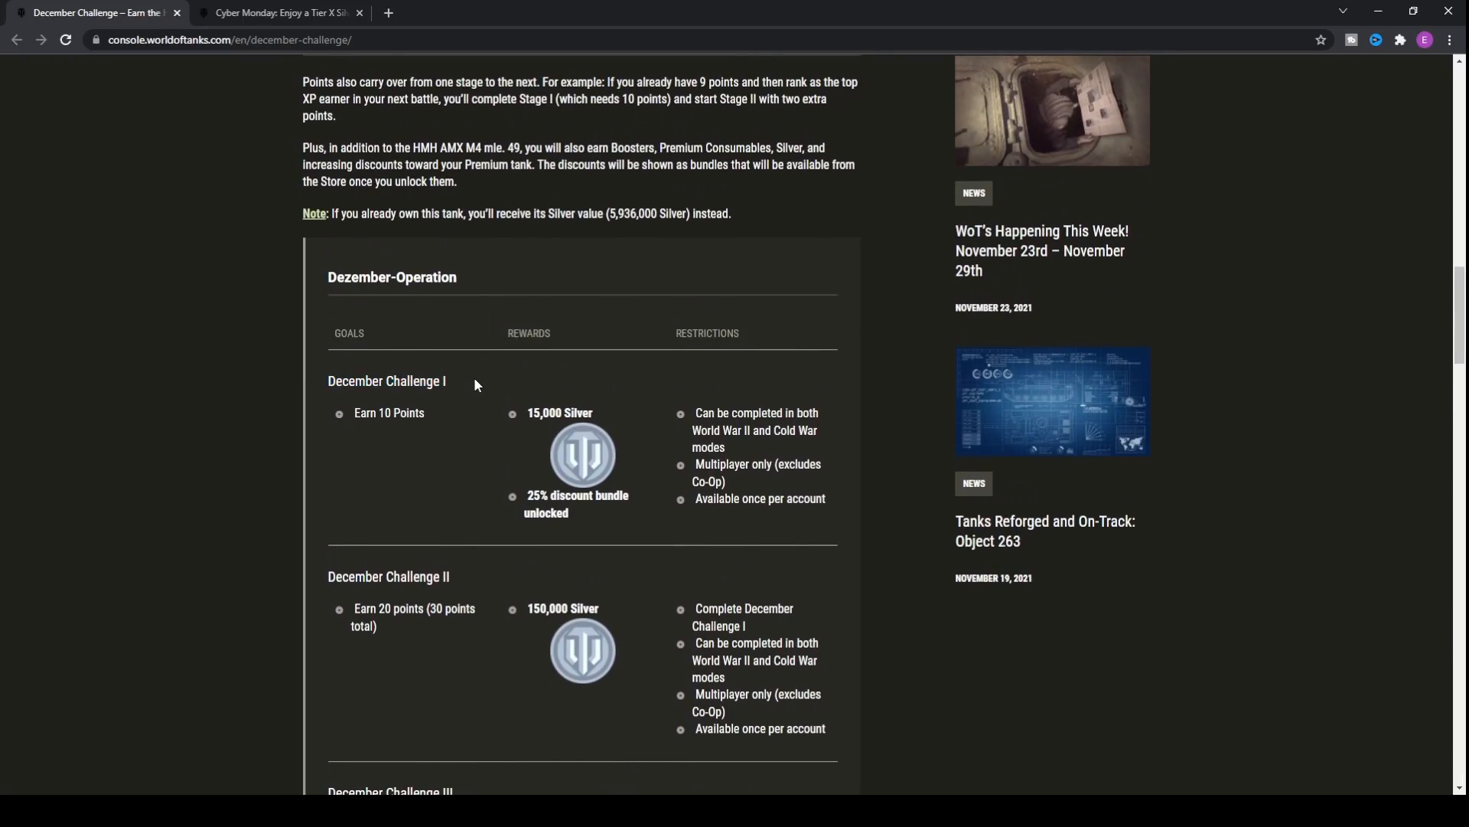
scroll(down, 3)
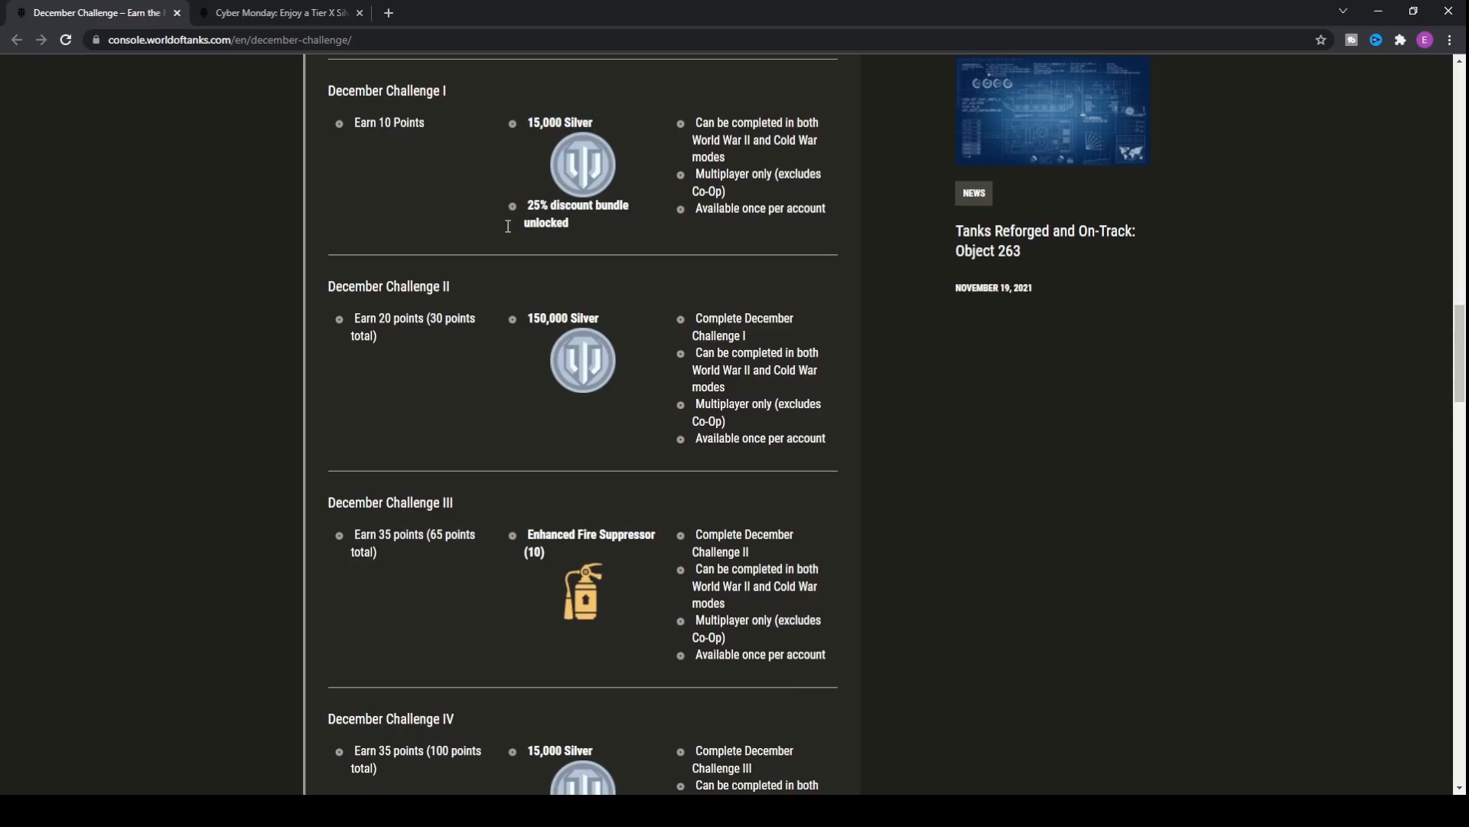
drag(528, 204, 614, 204)
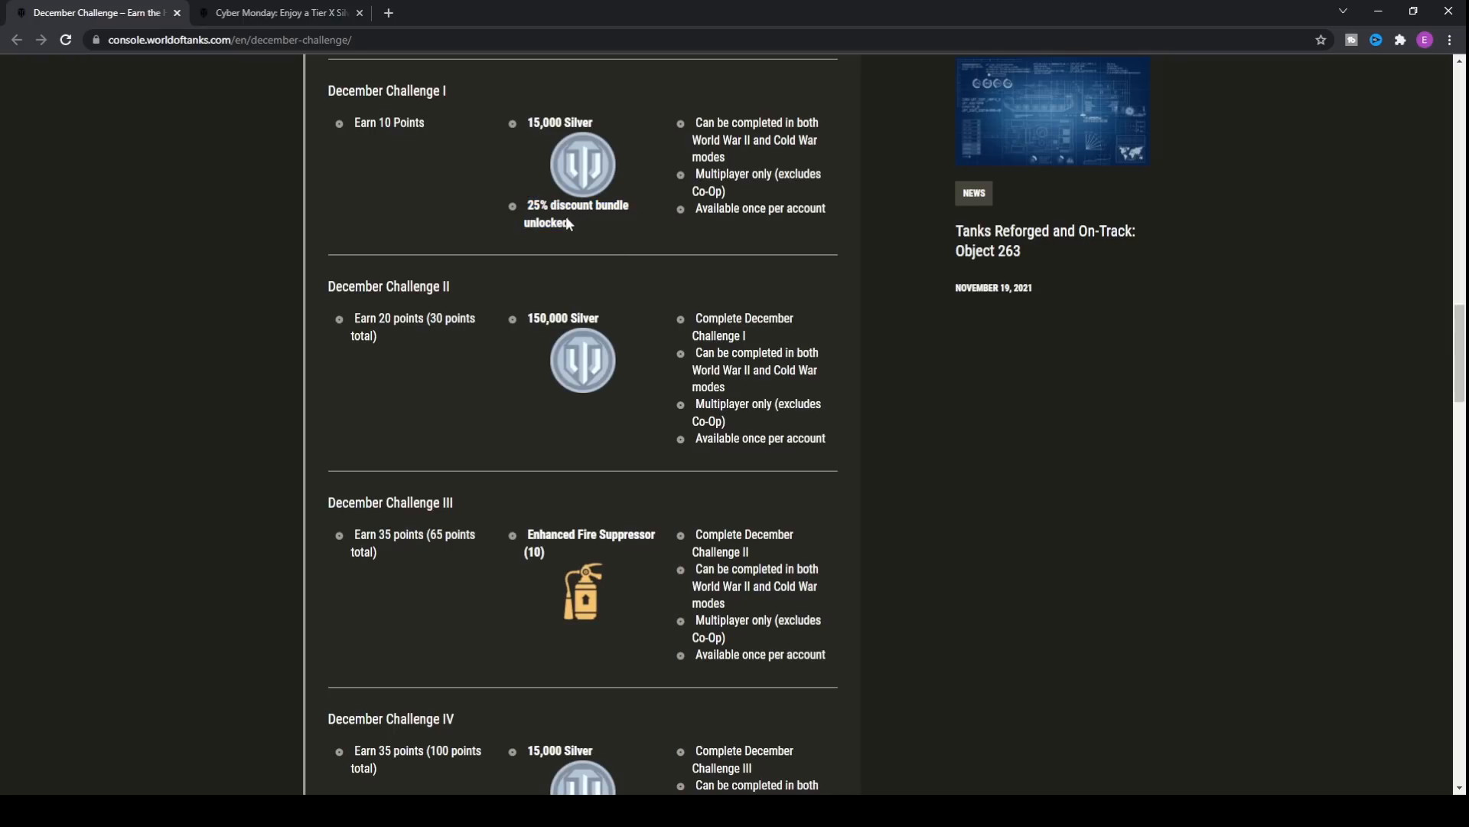
scroll(down, 3)
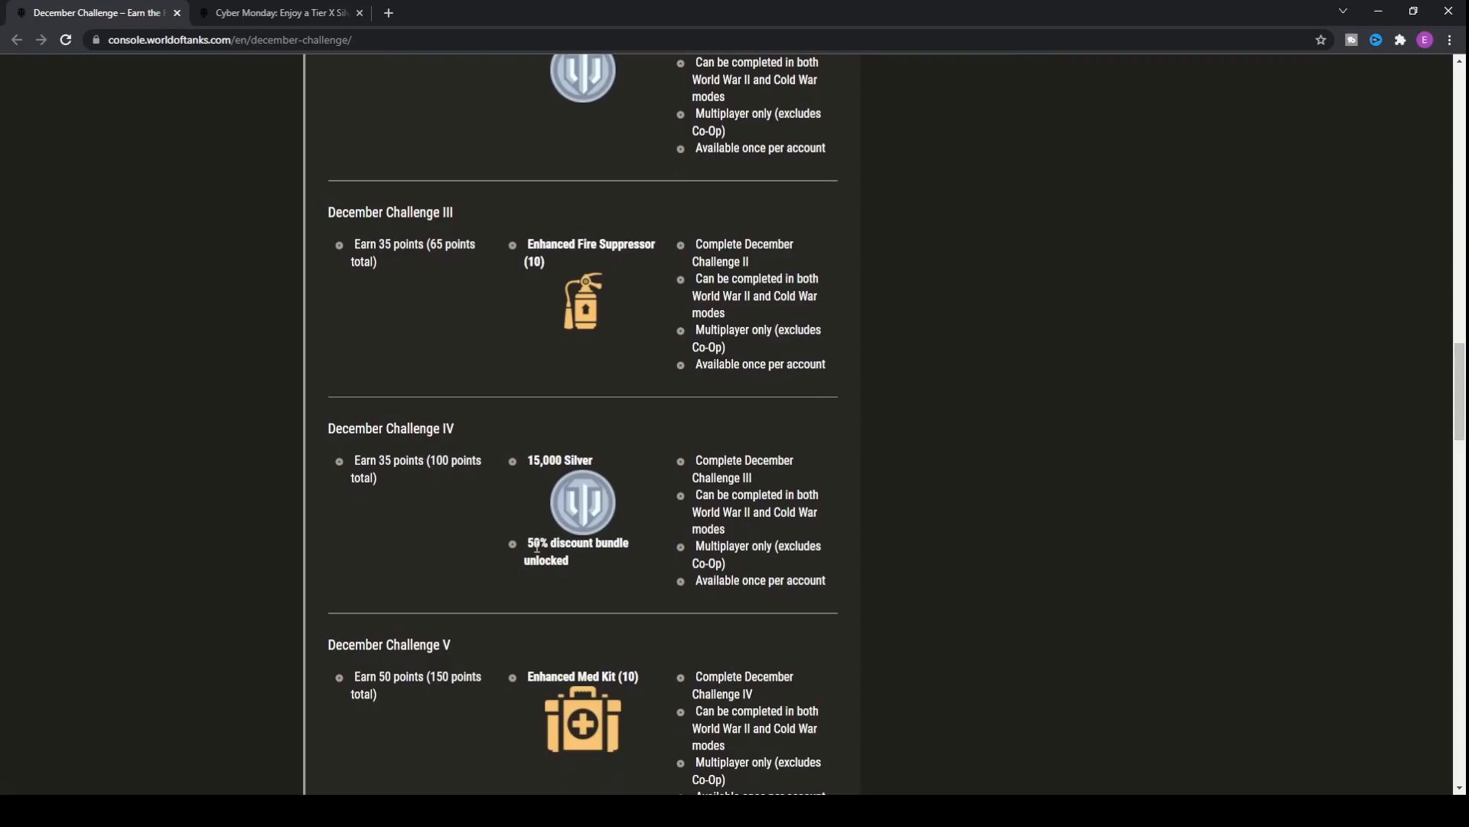
scroll(down, 3)
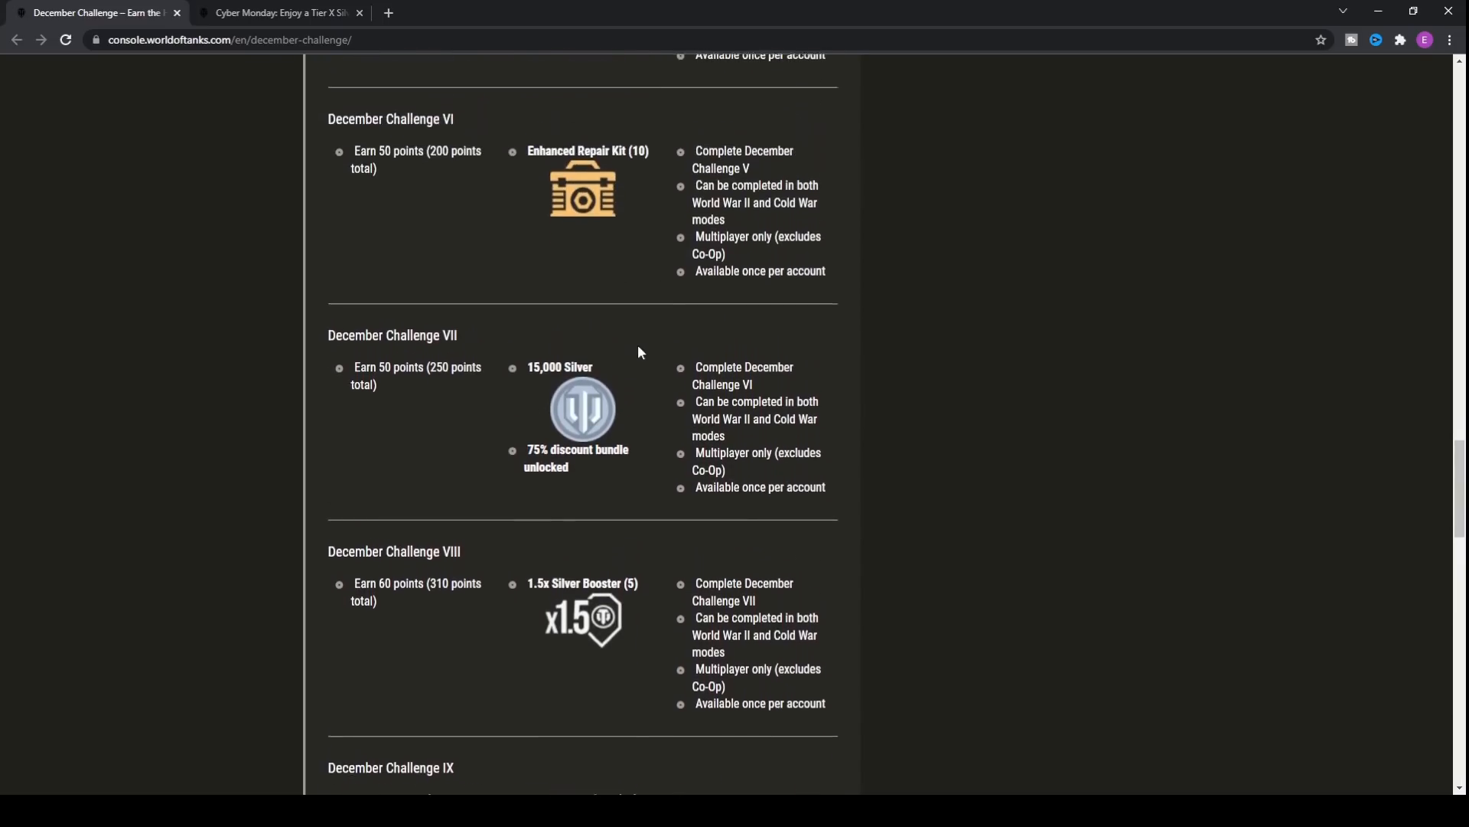
scroll(up, 3)
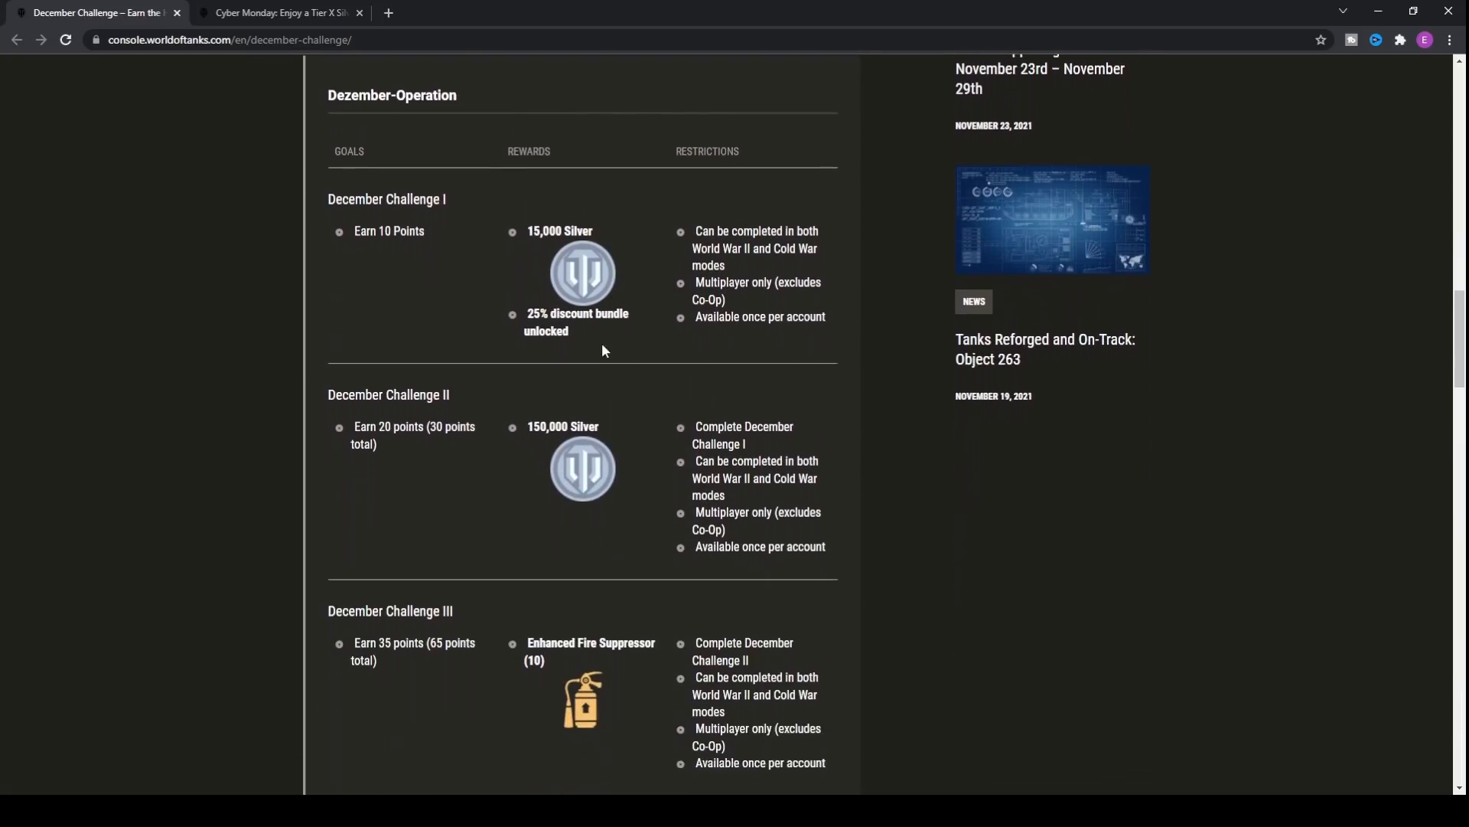
scroll(down, 3)
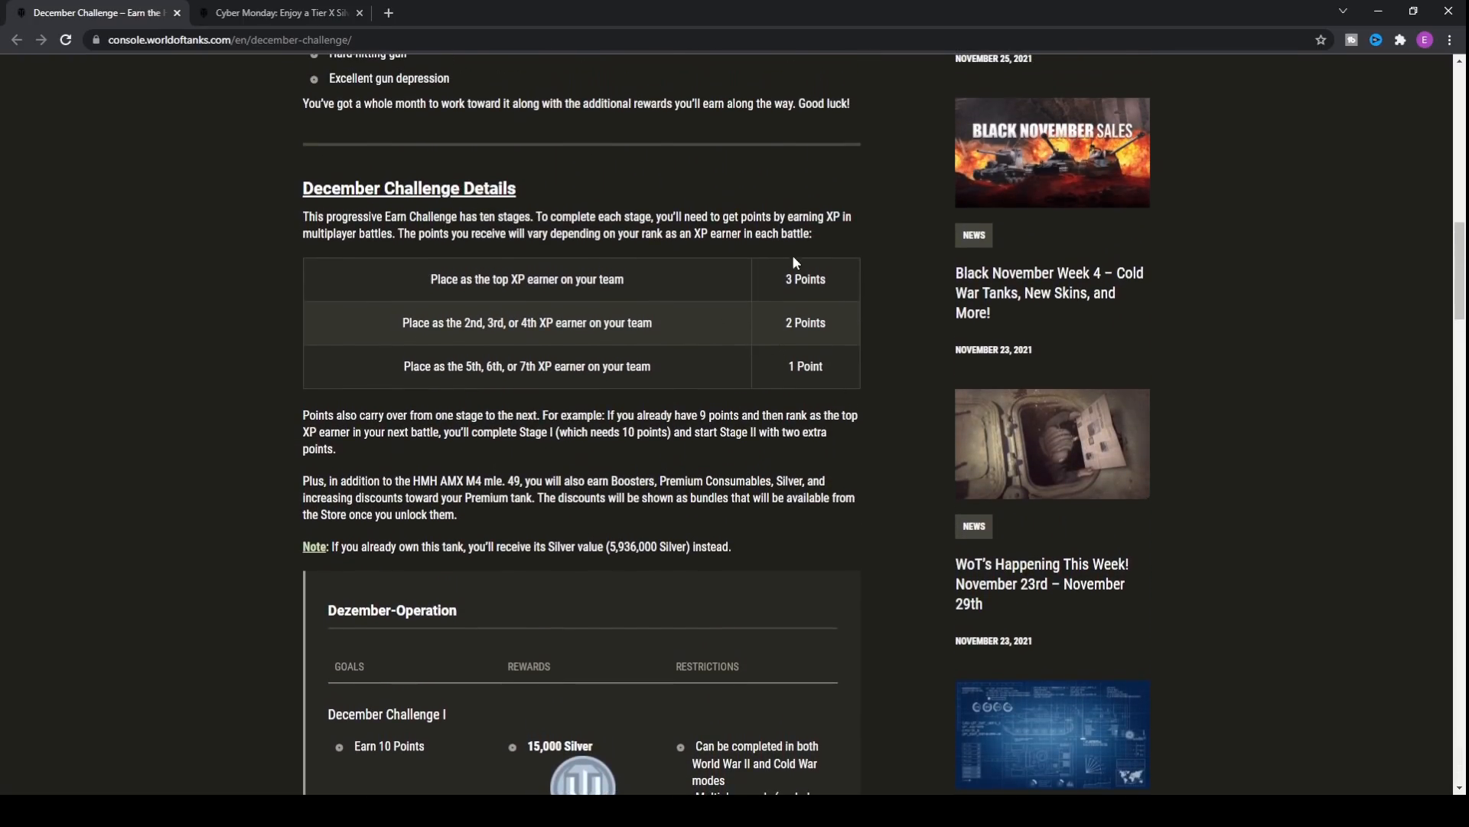
scroll(down, 3)
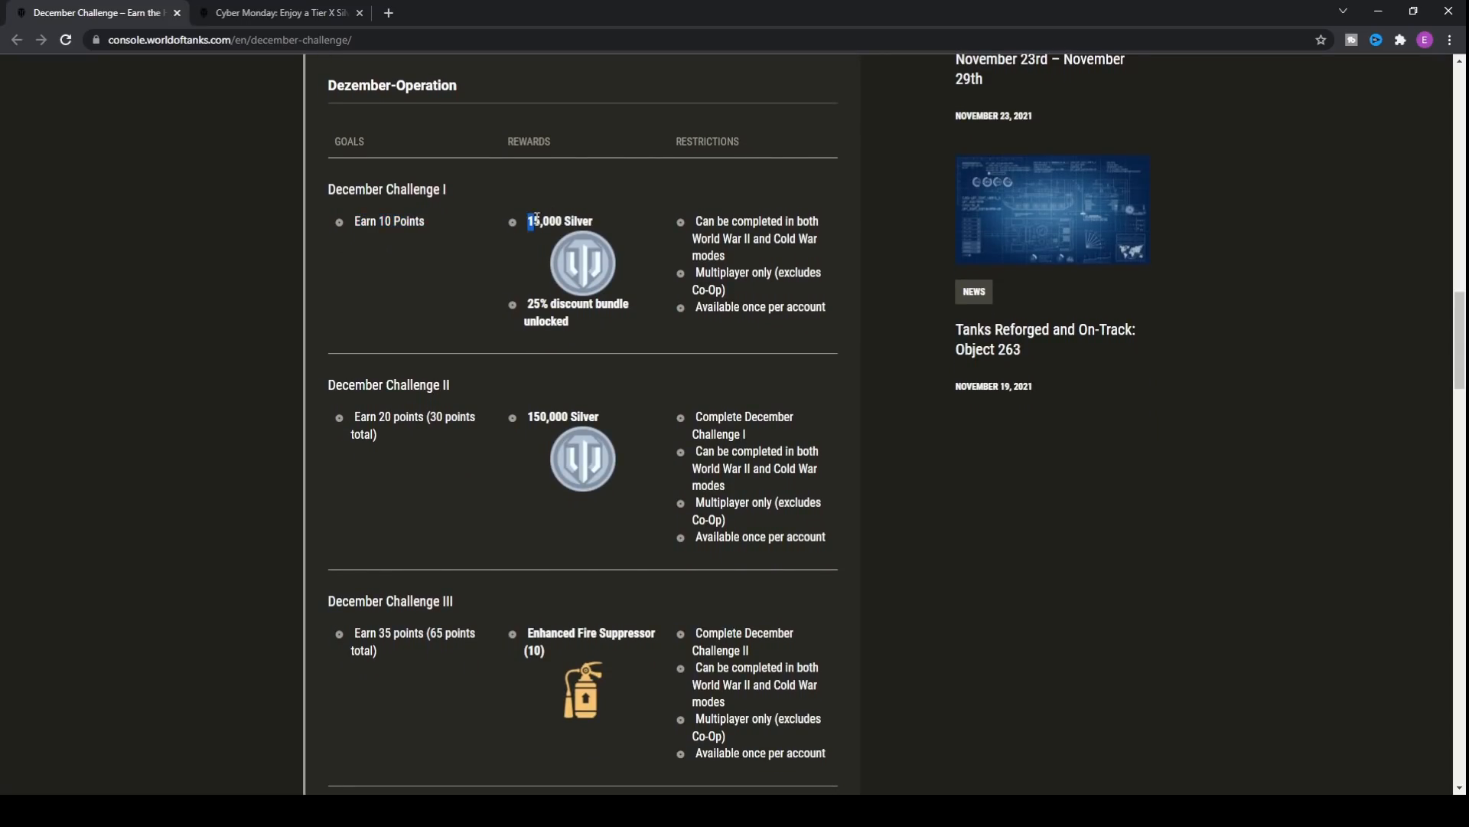
scroll(down, 3)
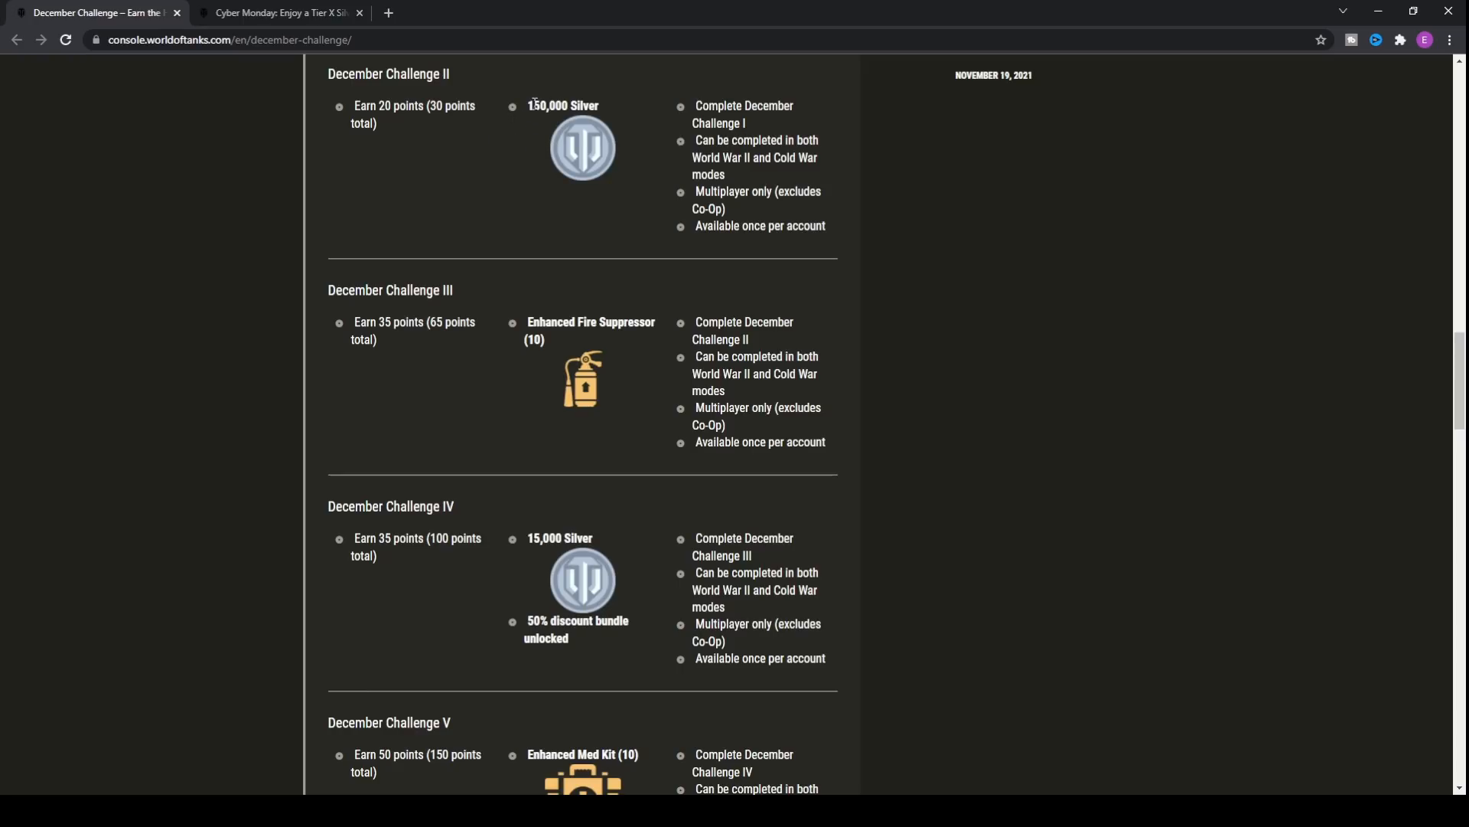
scroll(down, 3)
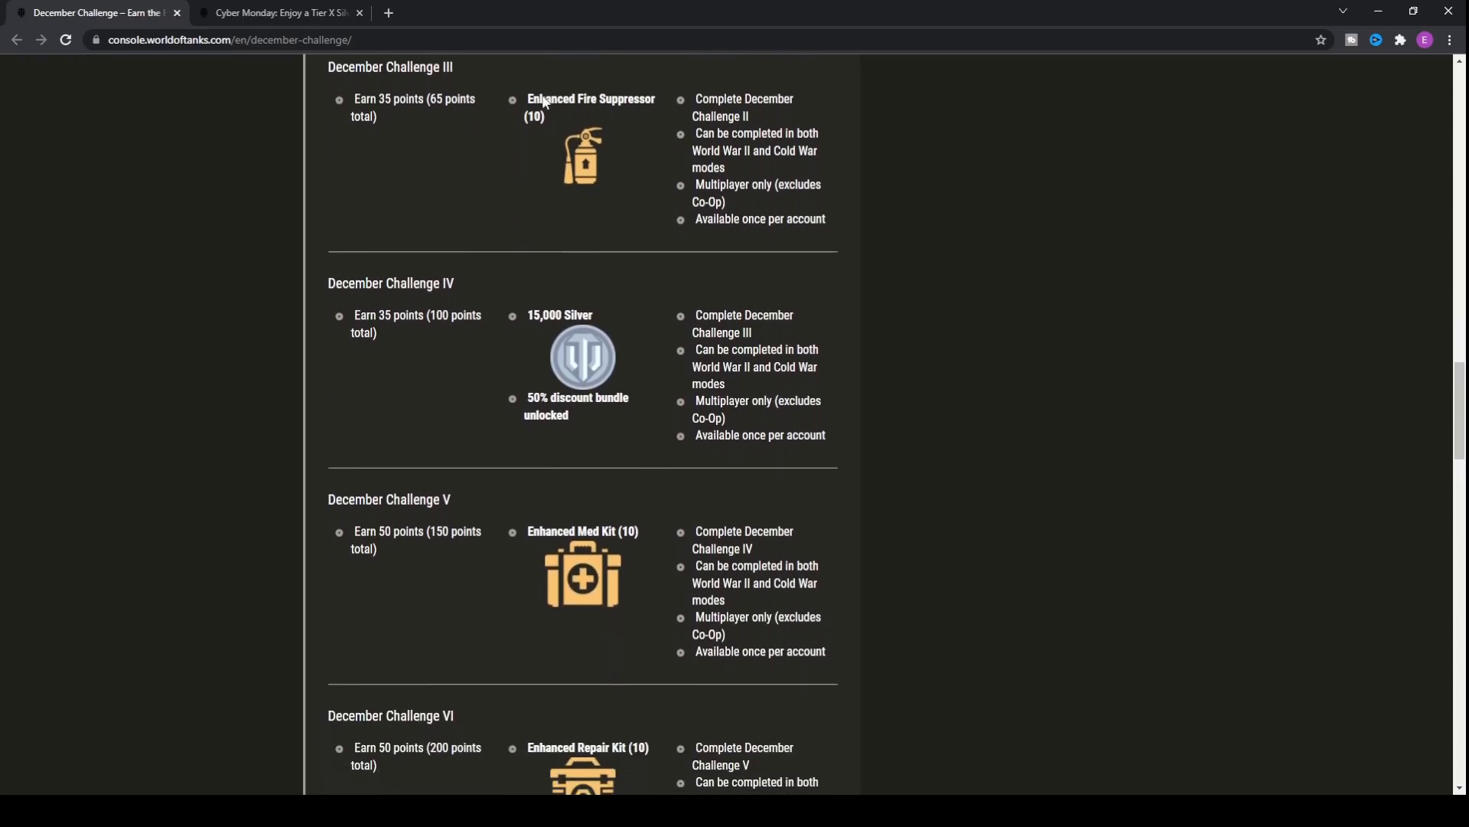
scroll(down, 3)
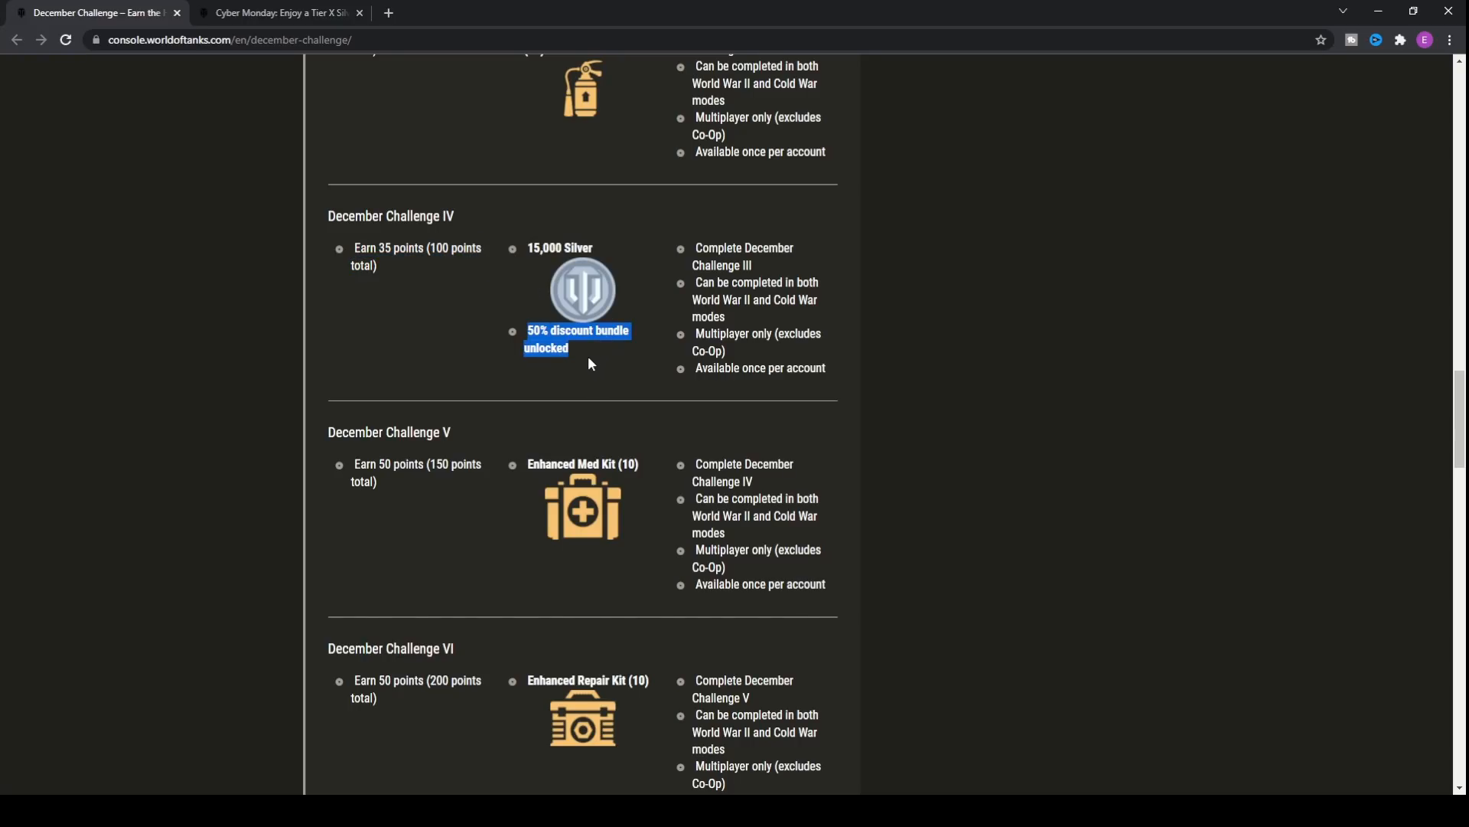
scroll(down, 3)
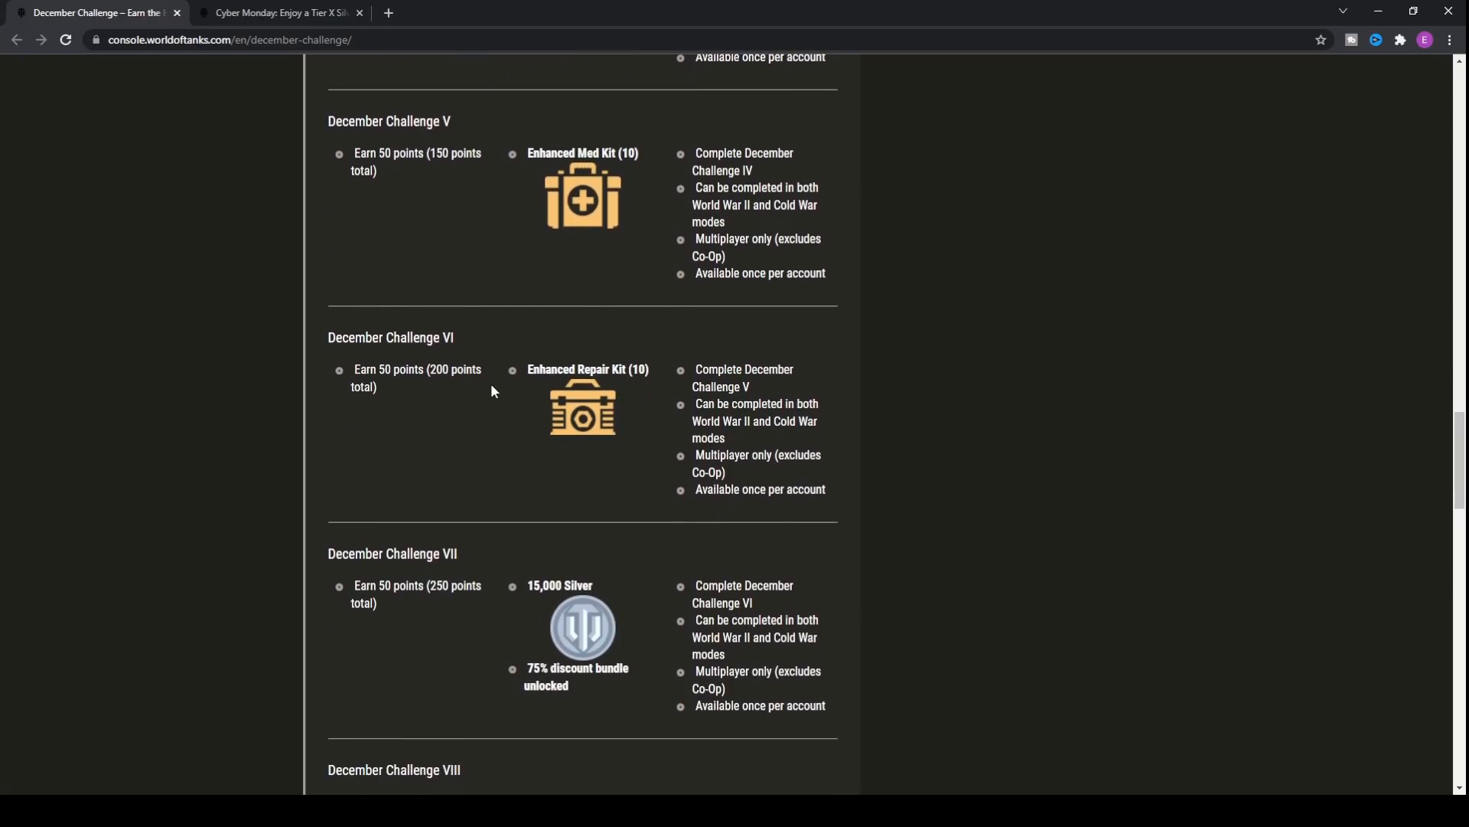
scroll(down, 3)
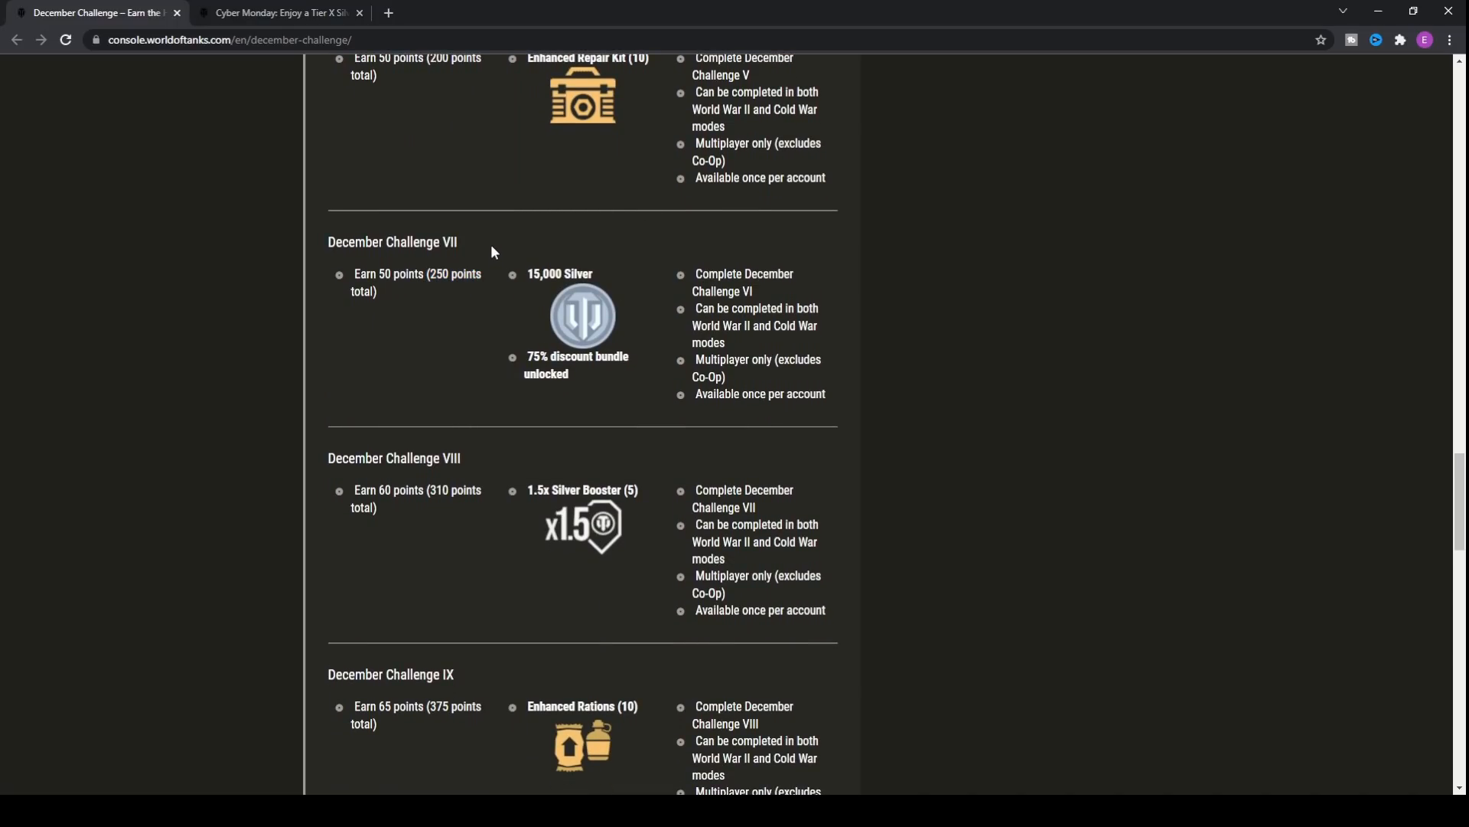
mouse_move(509, 255)
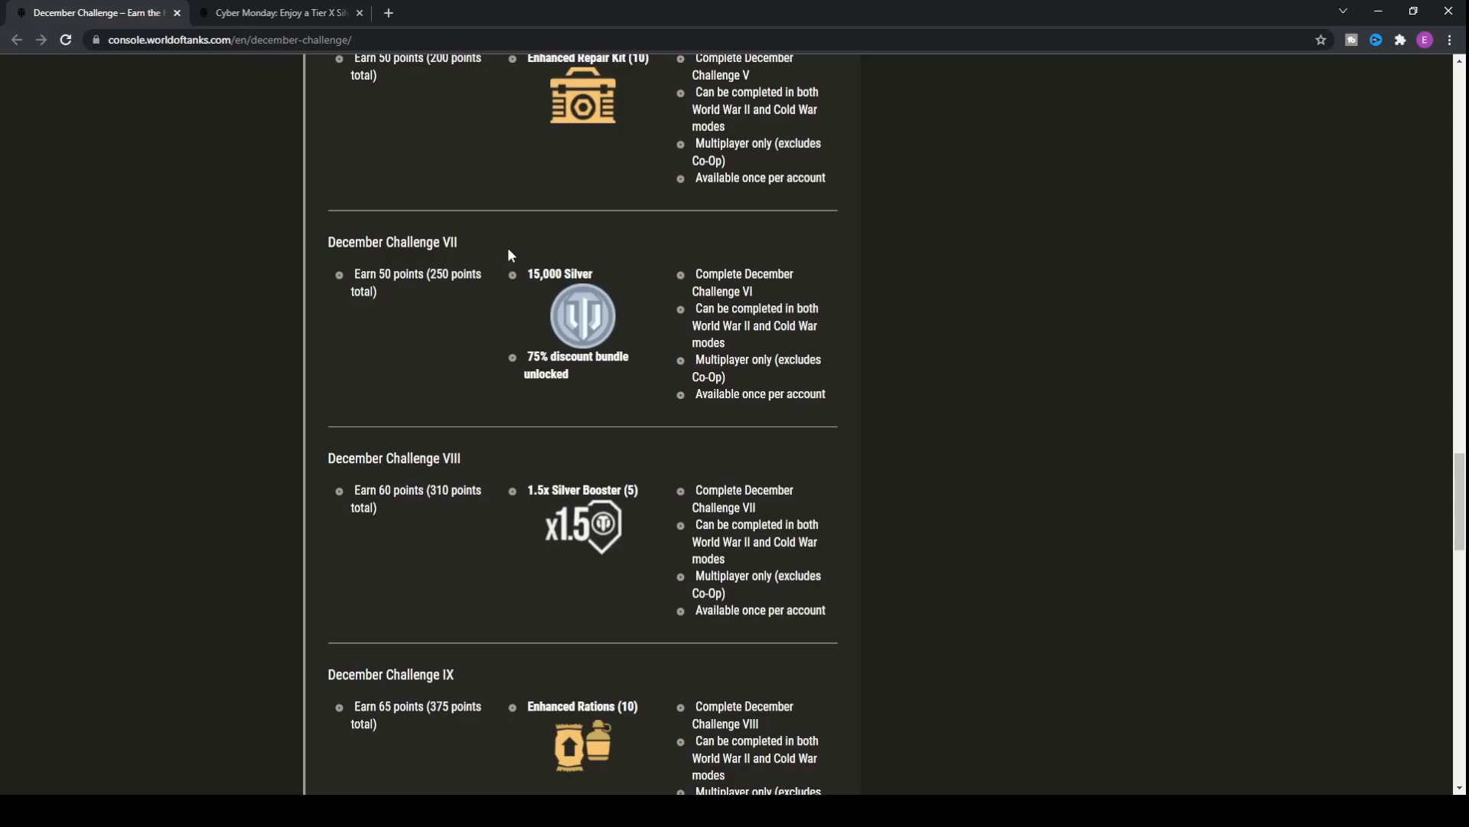
mouse_move(509, 270)
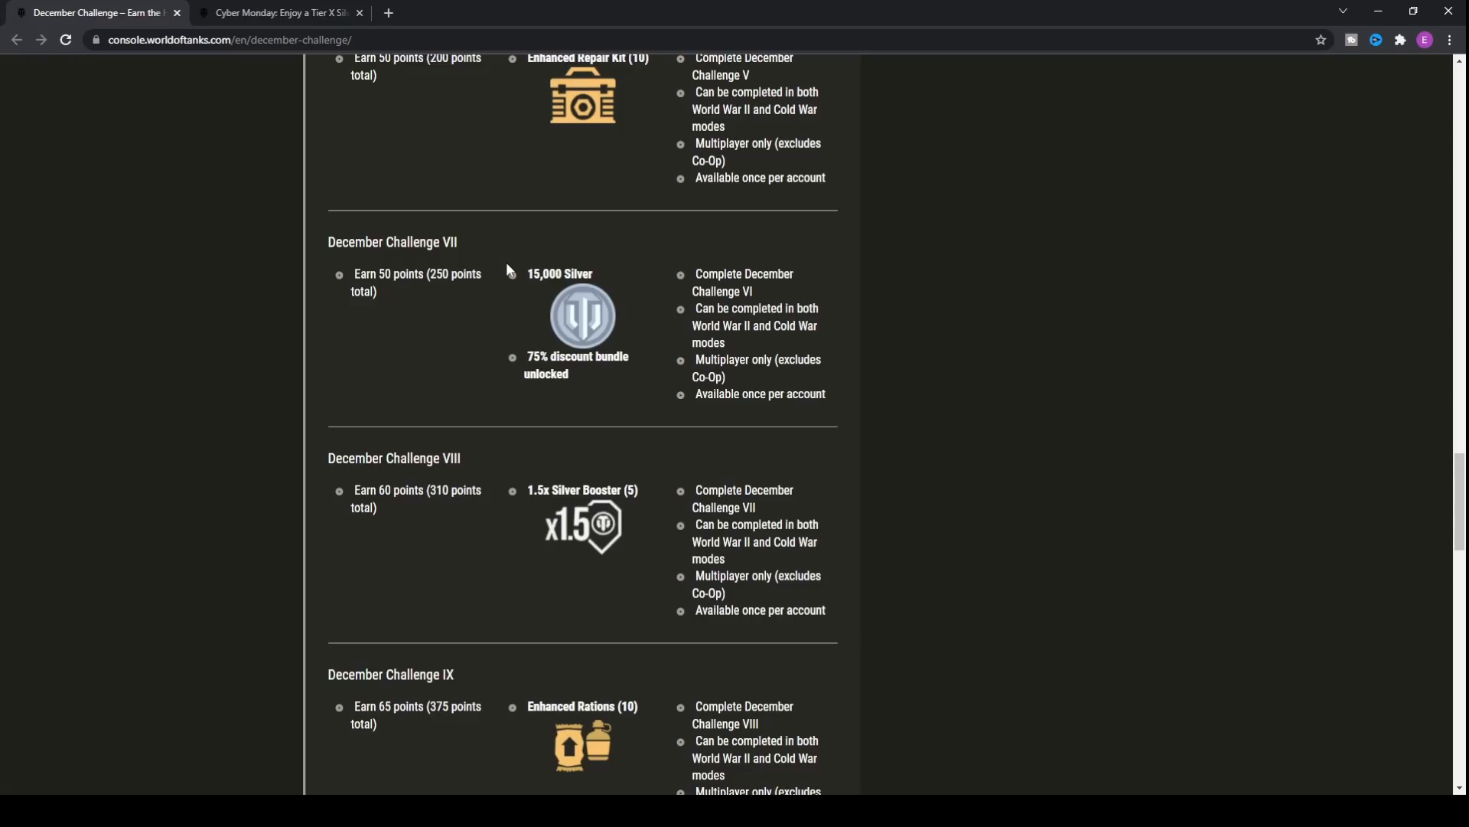
mouse_move(504, 235)
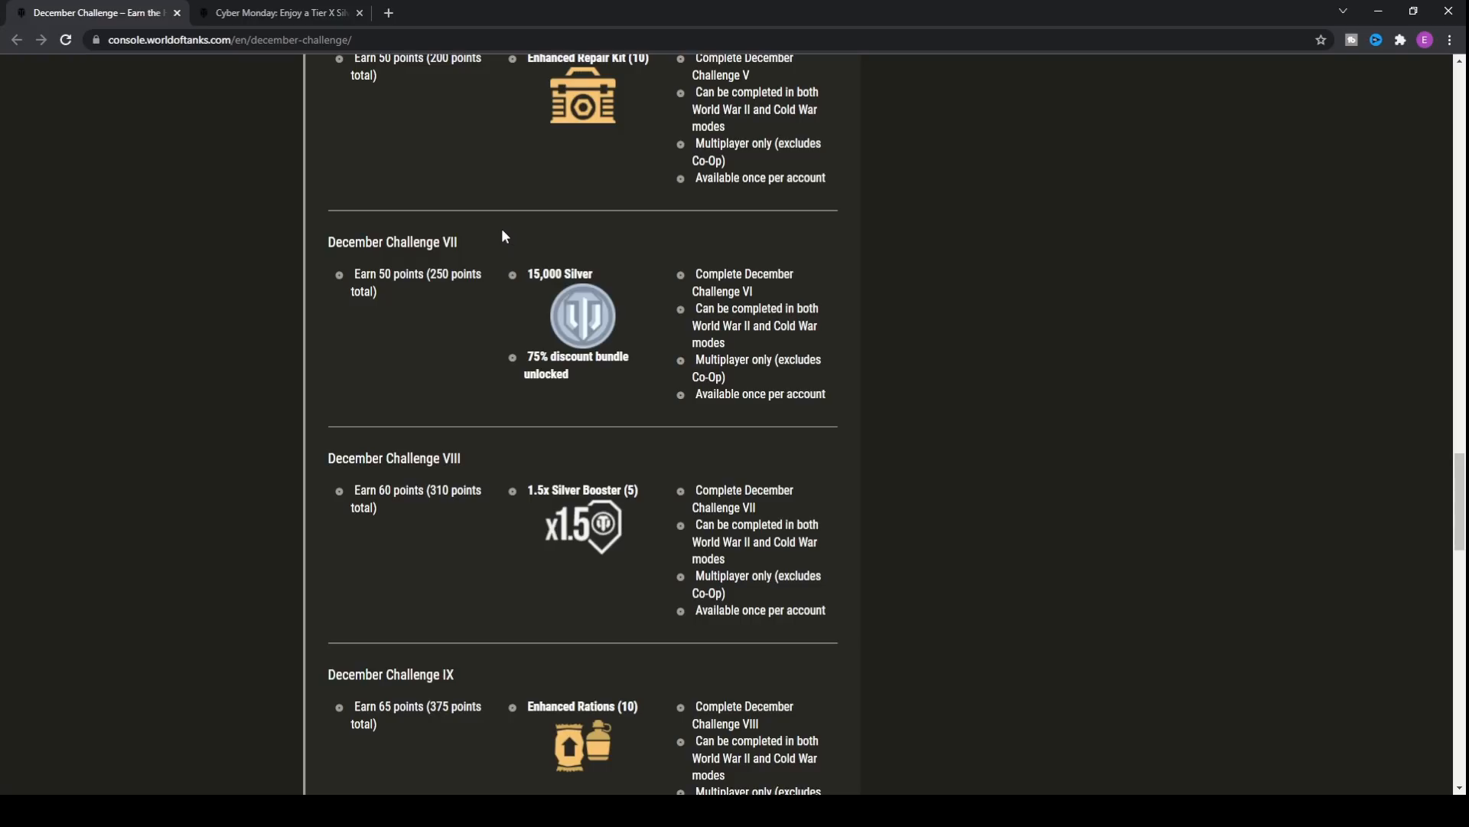
mouse_move(380, 196)
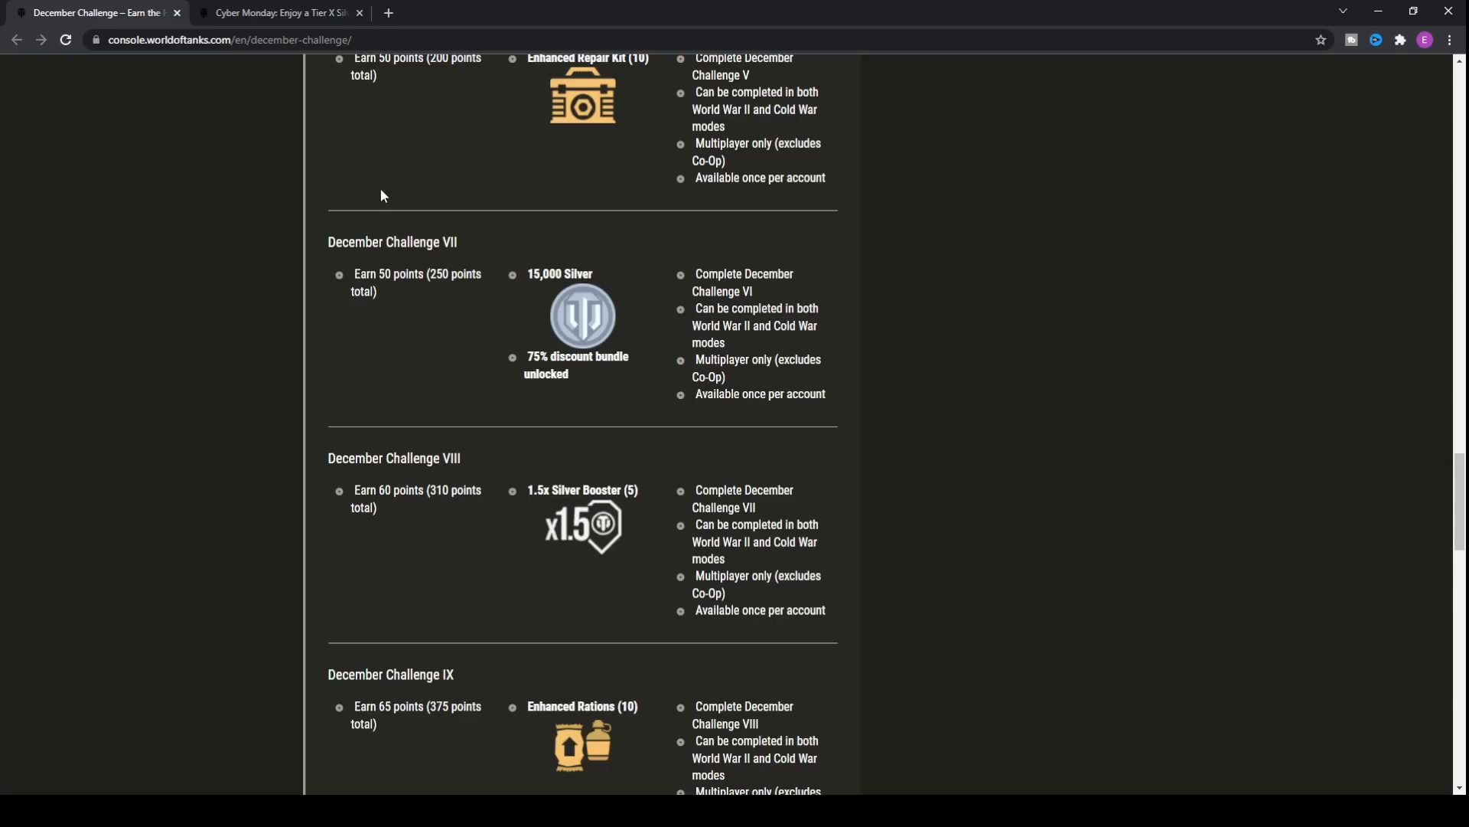
mouse_move(488, 238)
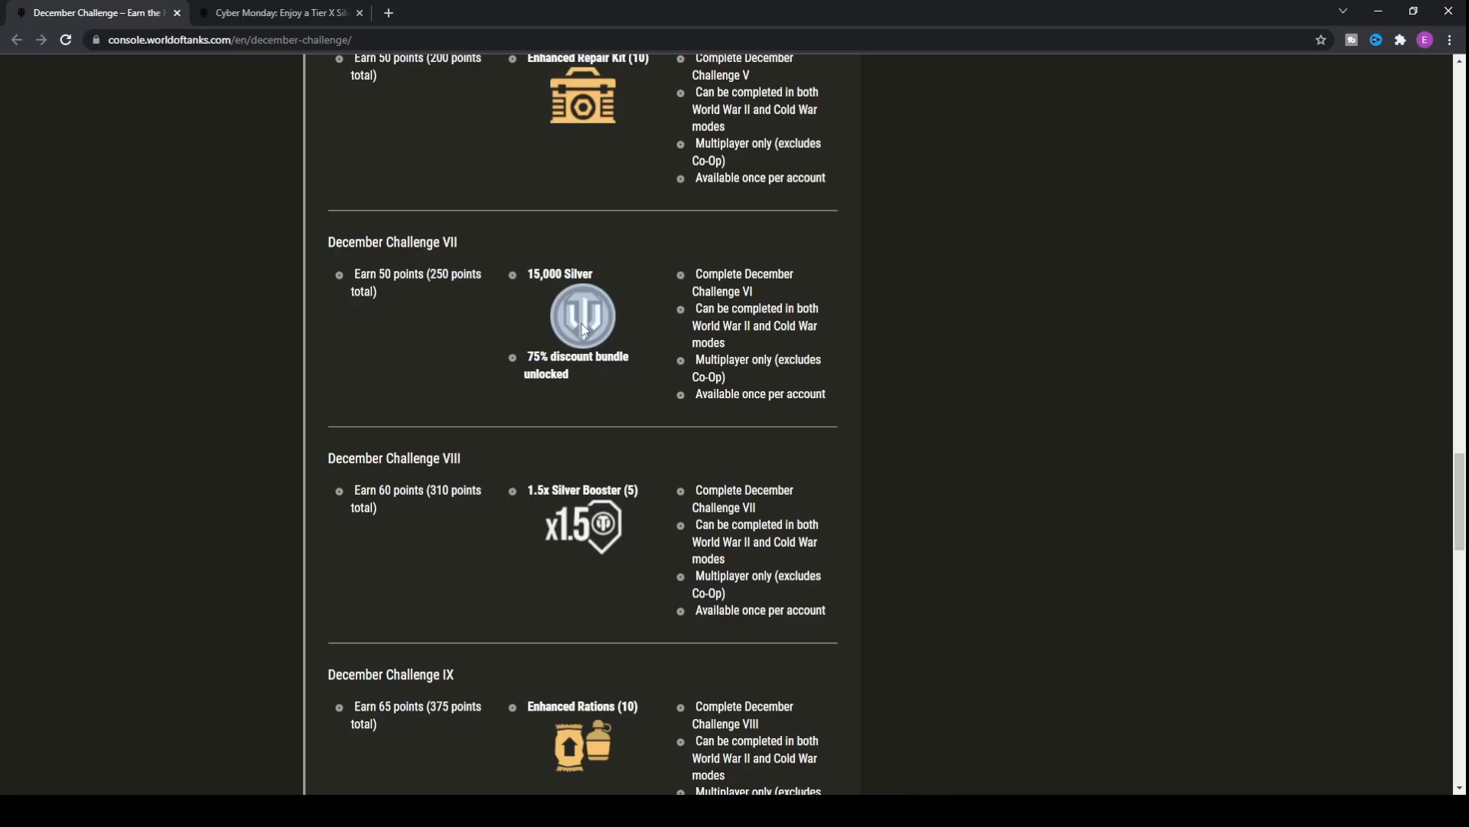
mouse_move(547, 265)
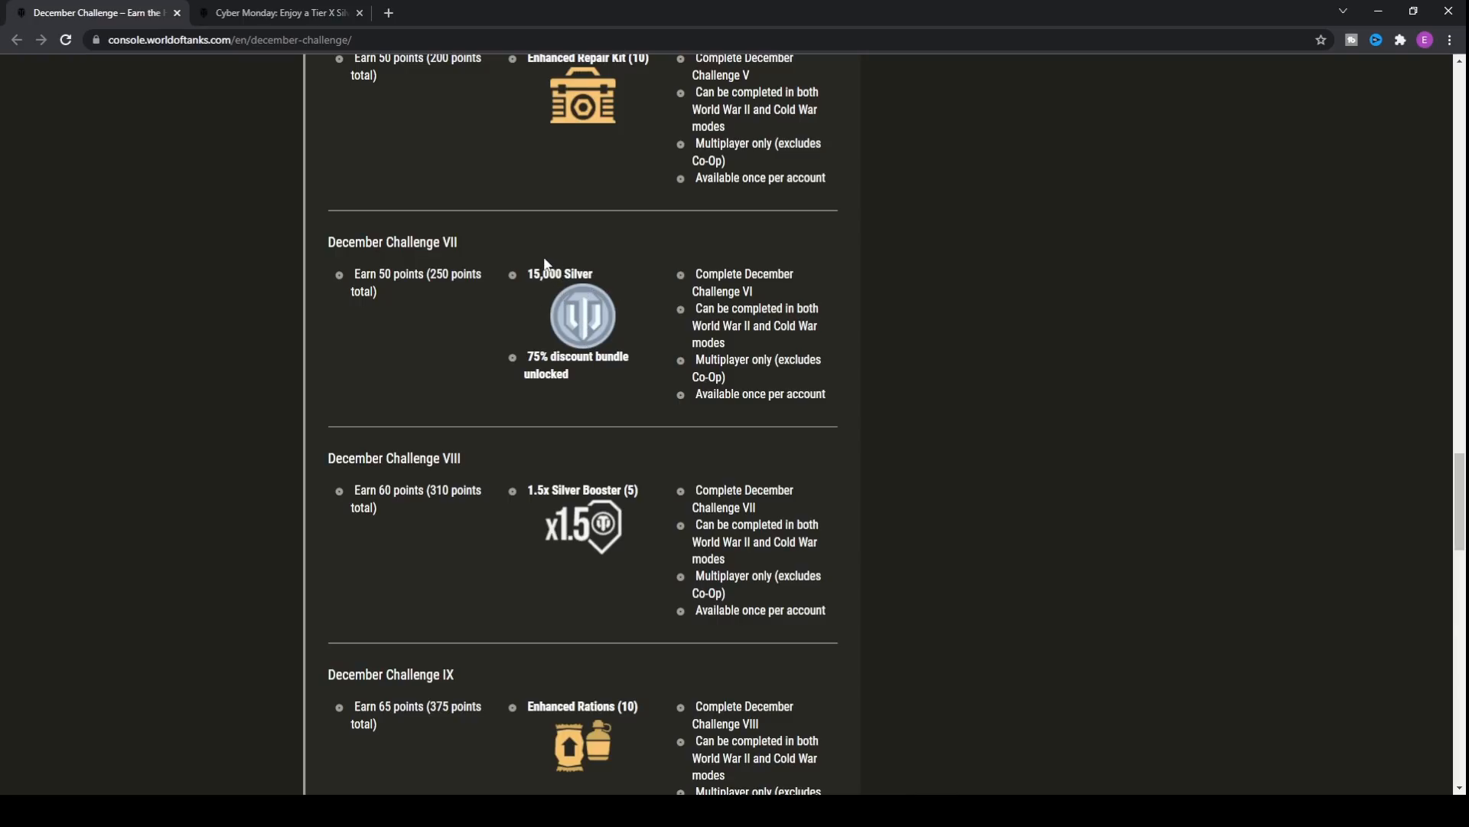
mouse_move(542, 246)
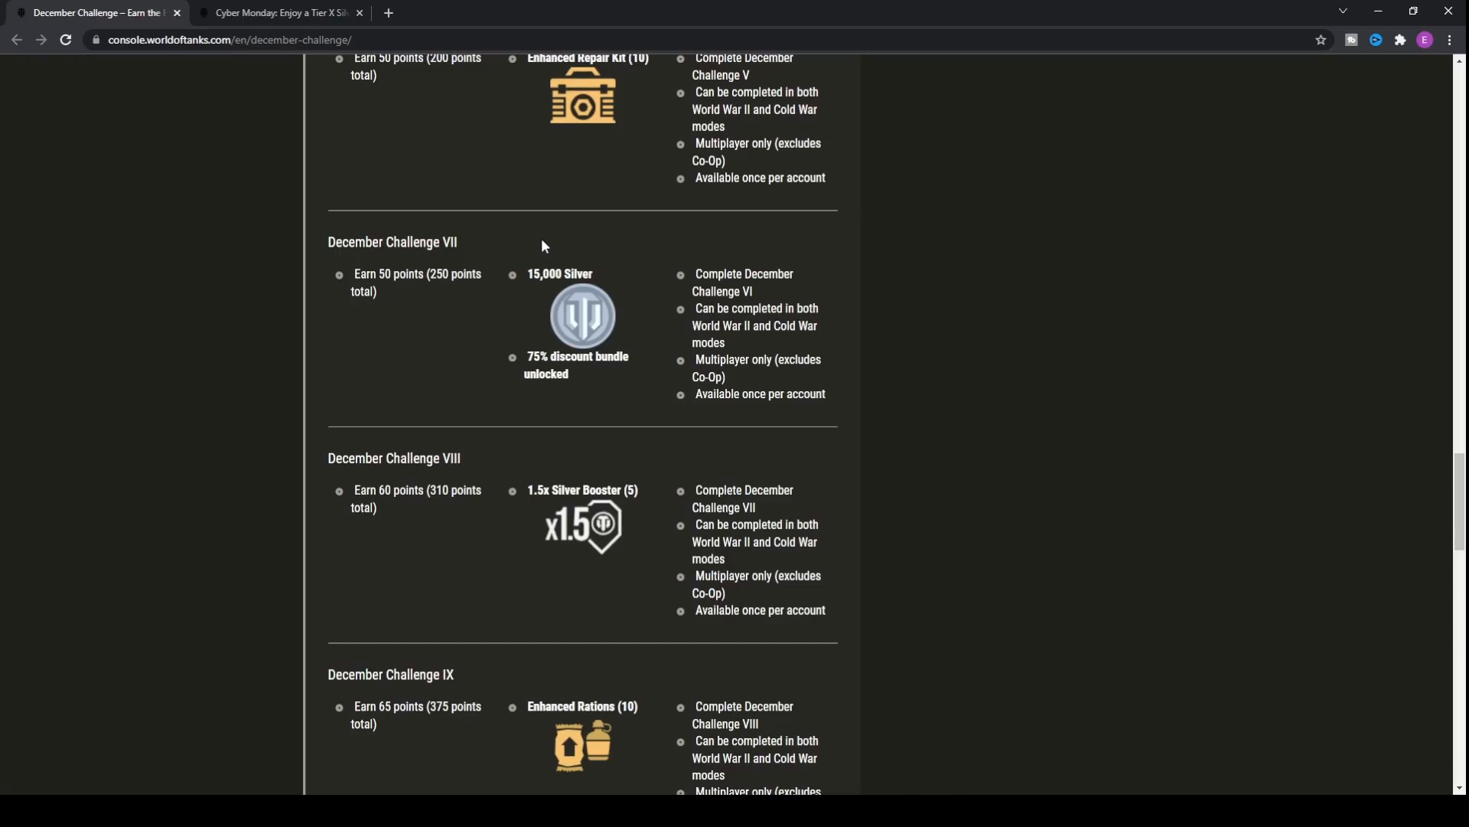
mouse_move(529, 250)
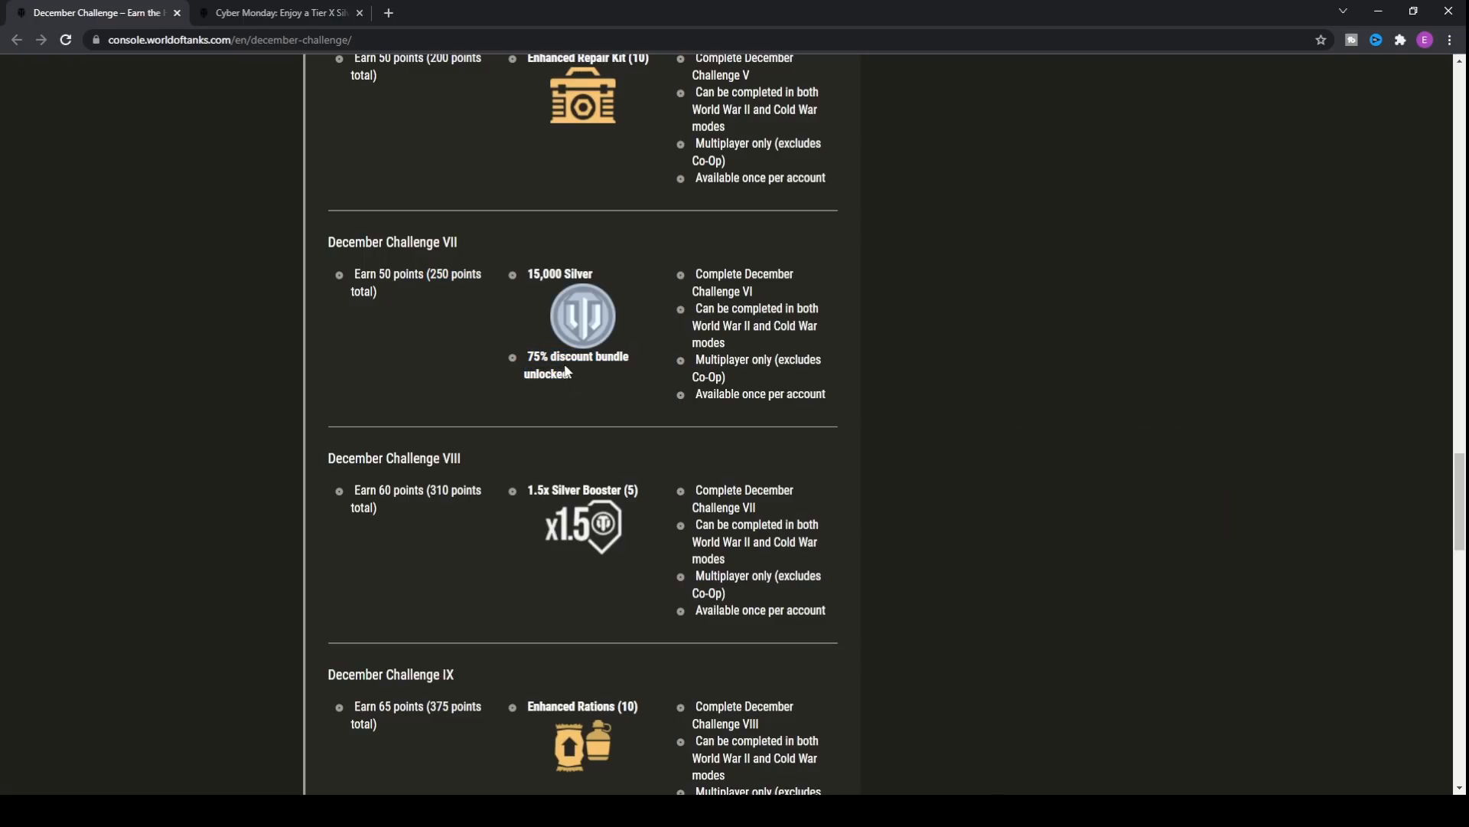
scroll(down, 3)
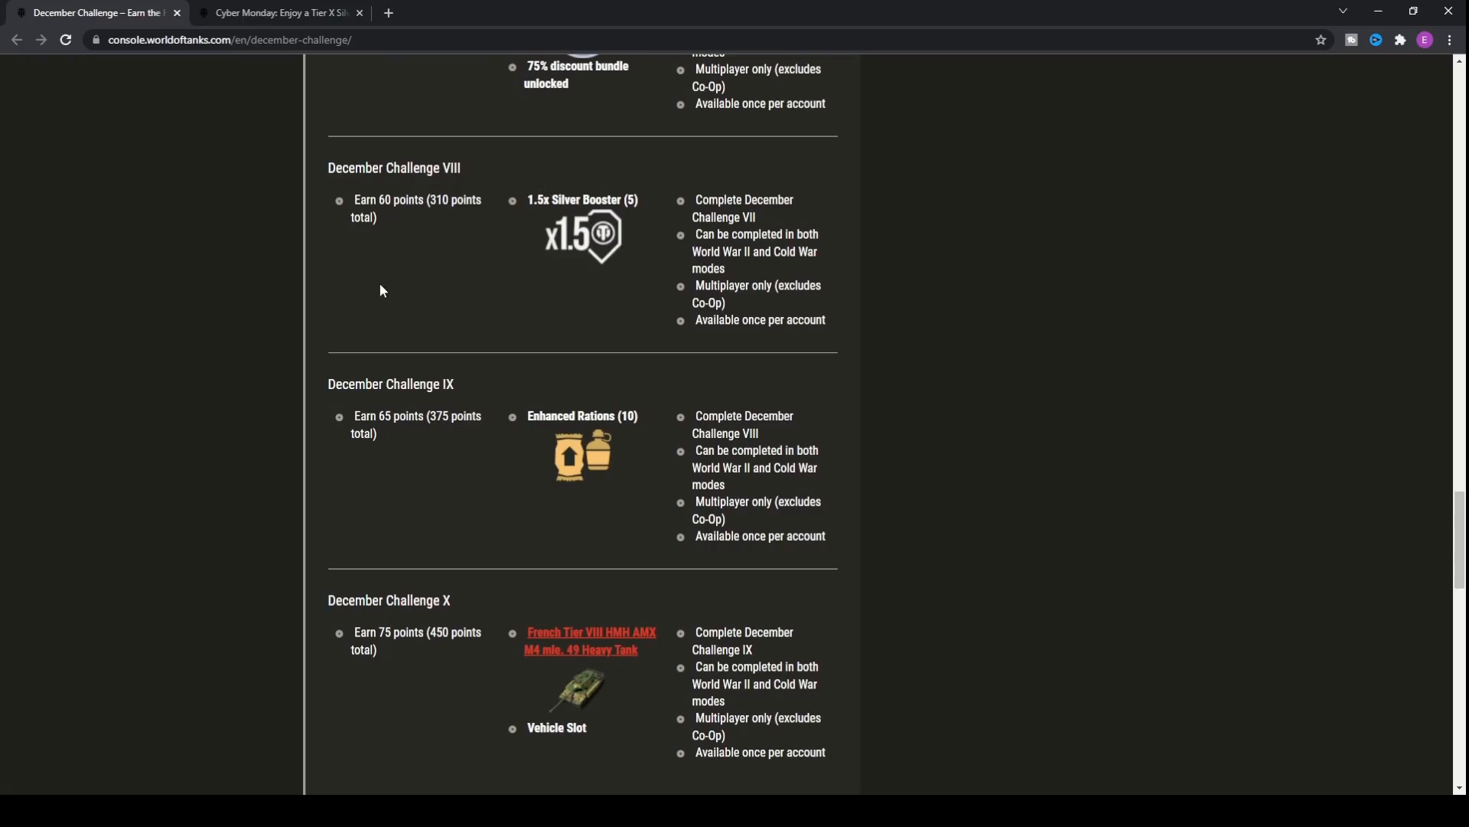
mouse_move(504, 581)
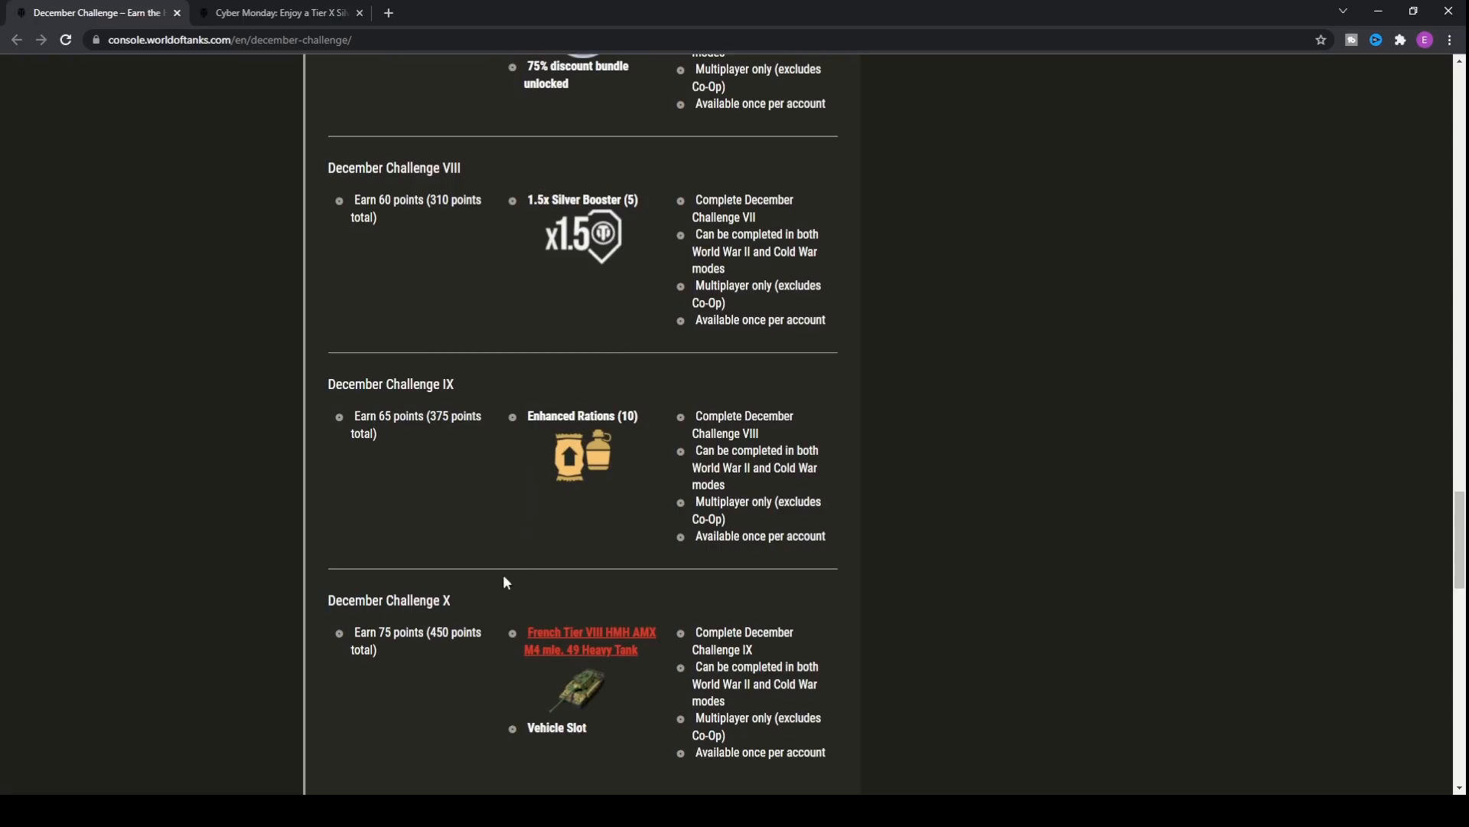
scroll(down, 3)
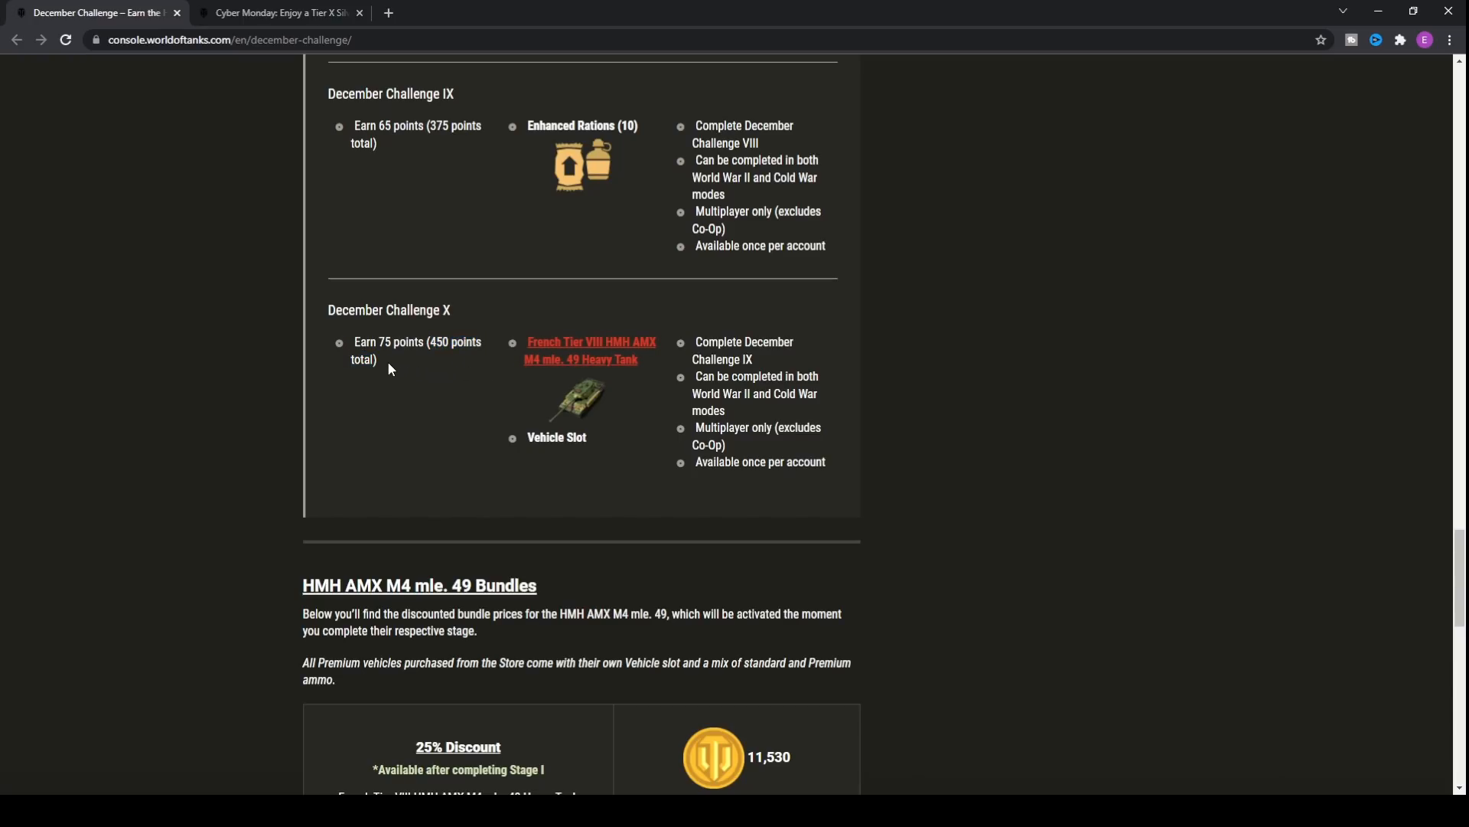
mouse_move(386, 359)
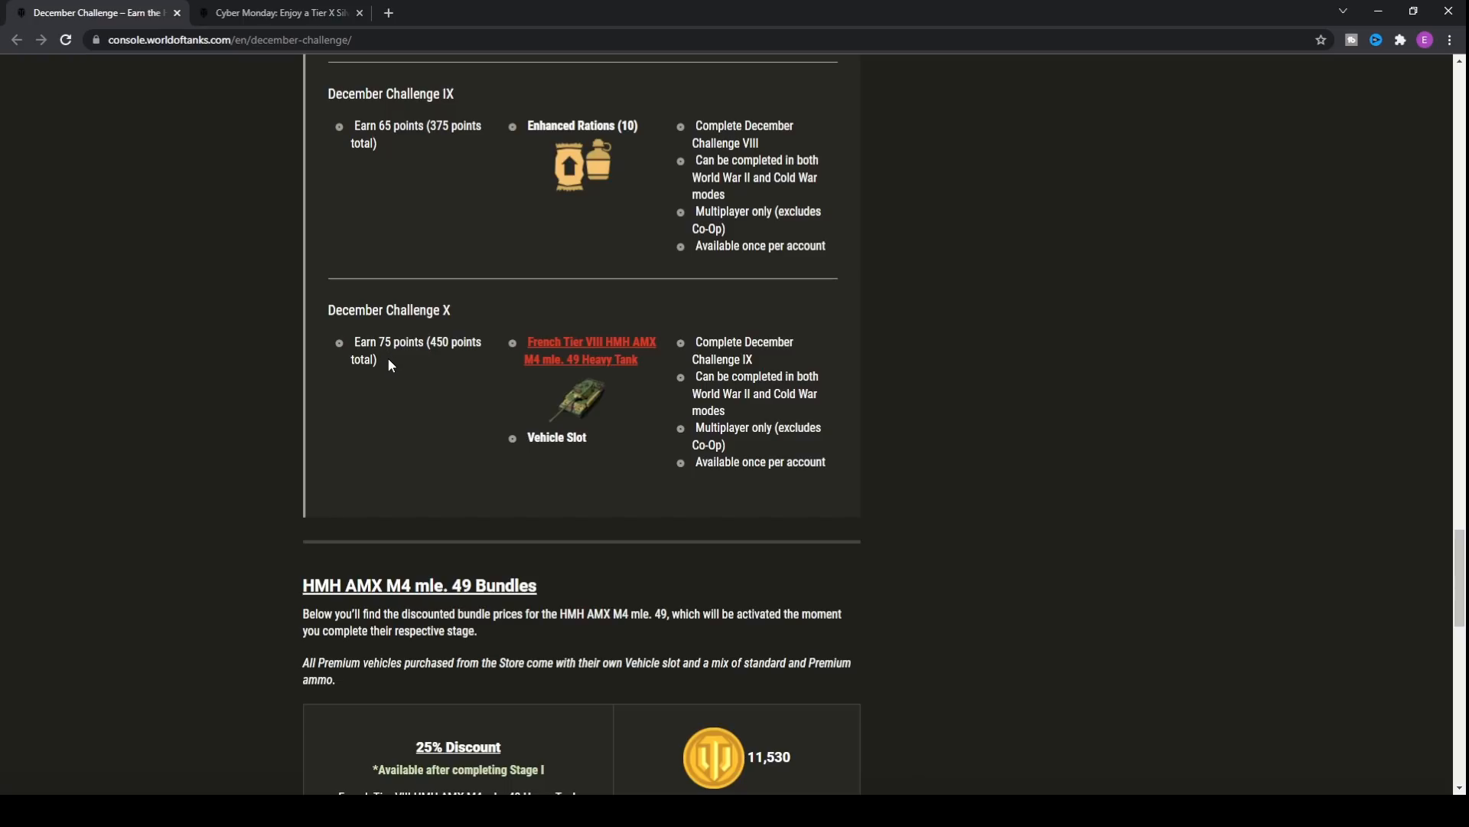
mouse_move(380, 316)
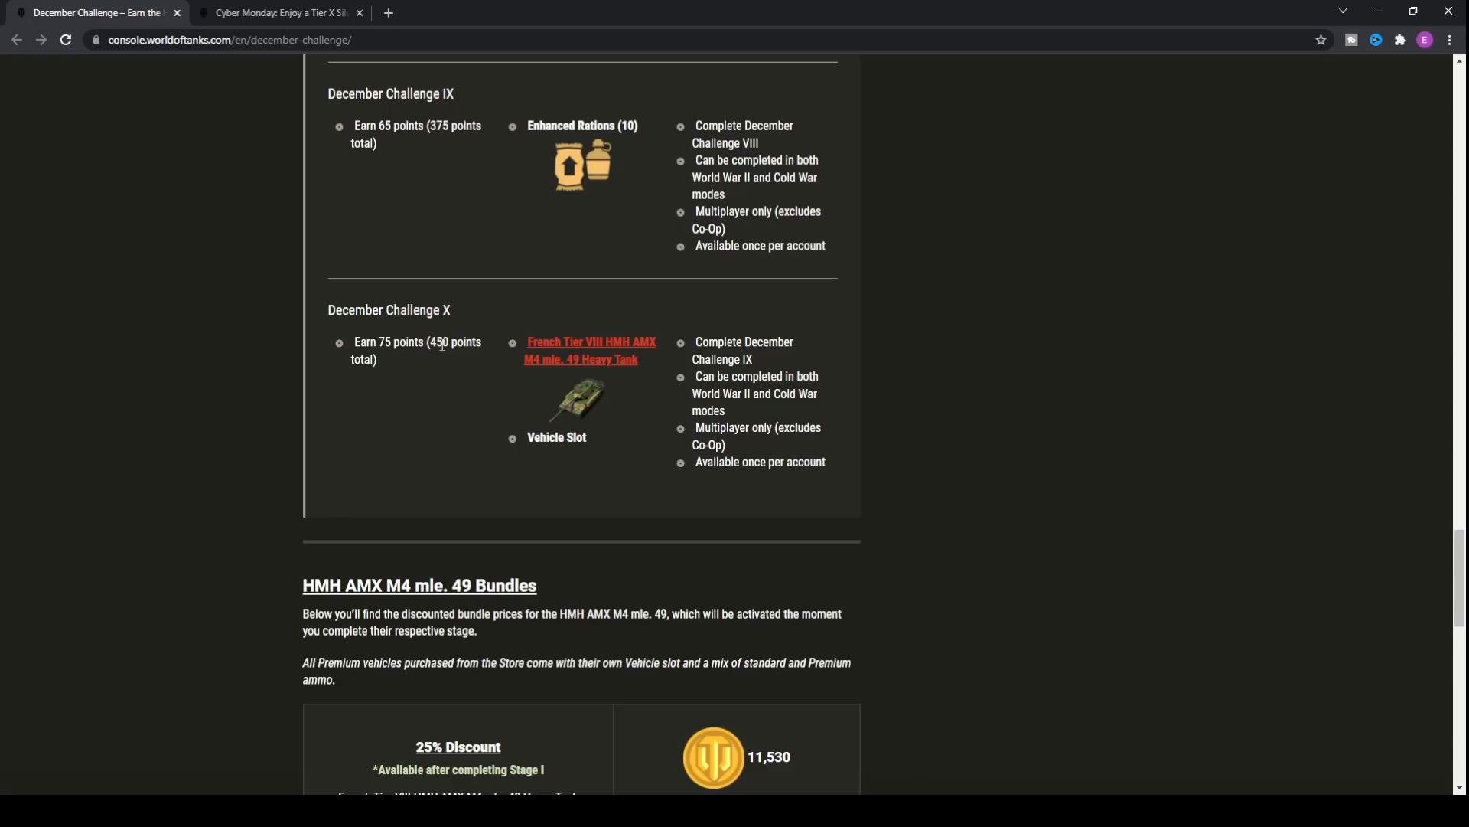
mouse_move(483, 345)
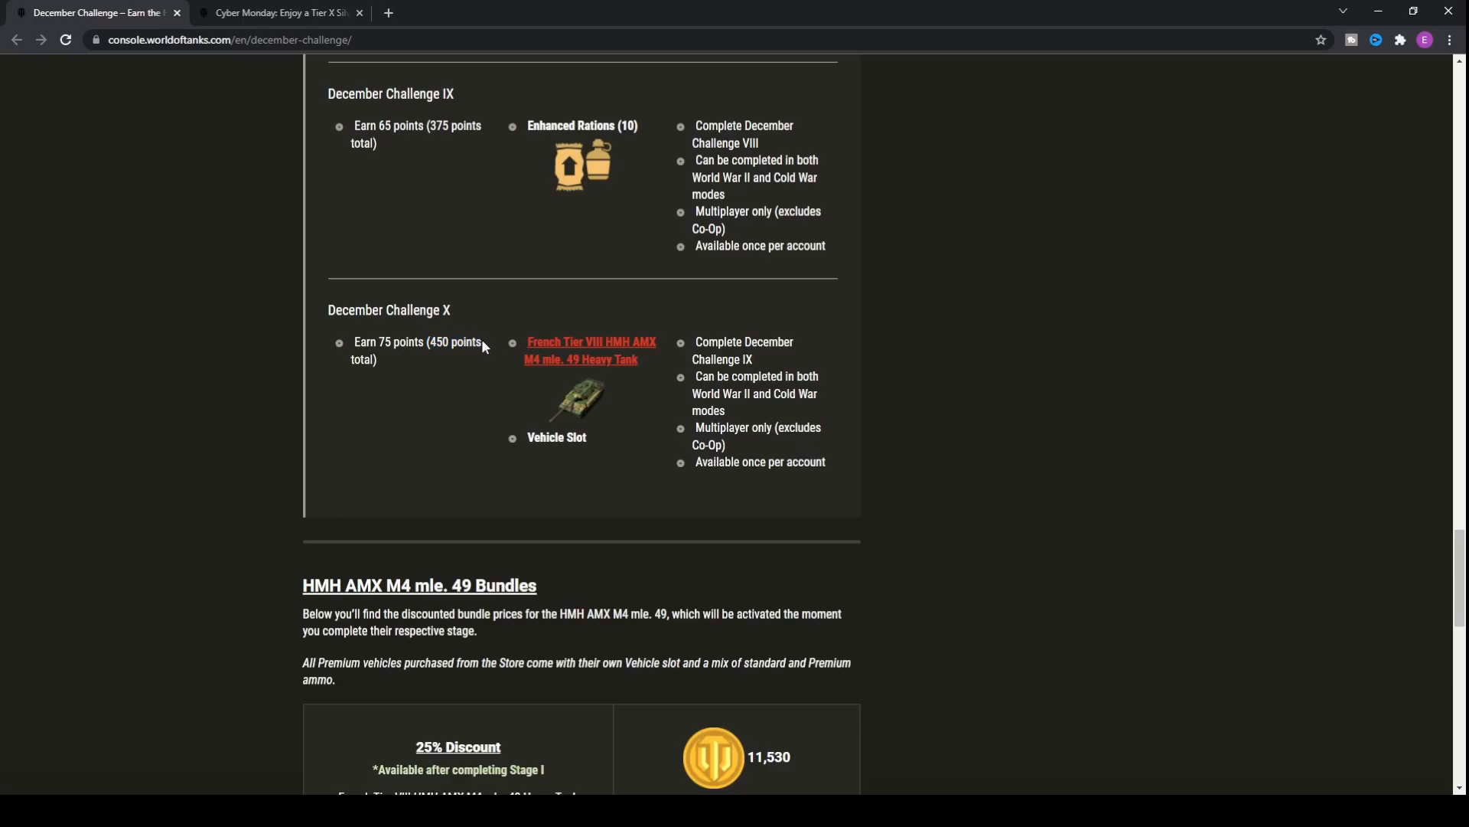
mouse_move(447, 342)
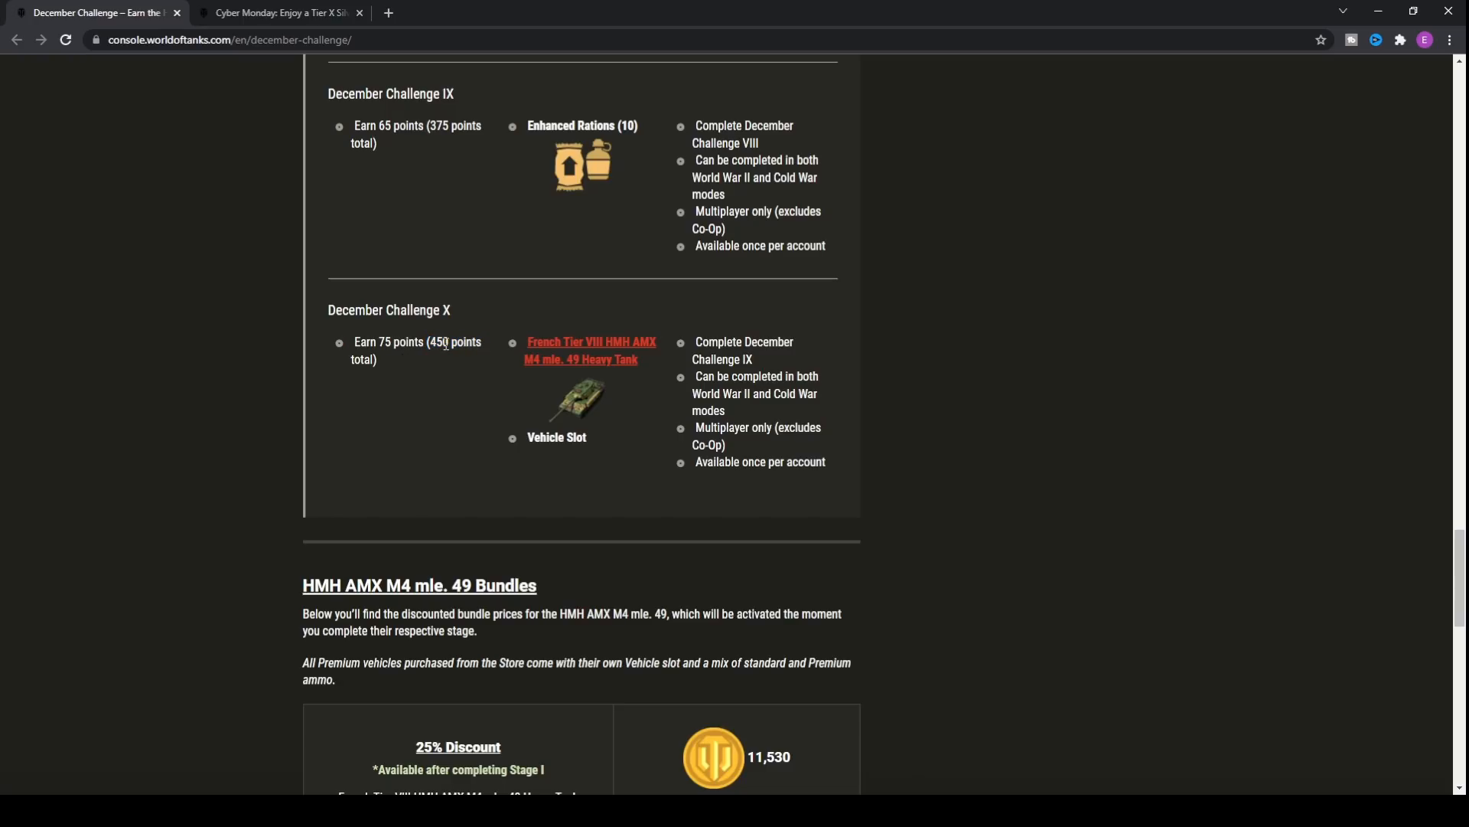
mouse_move(456, 340)
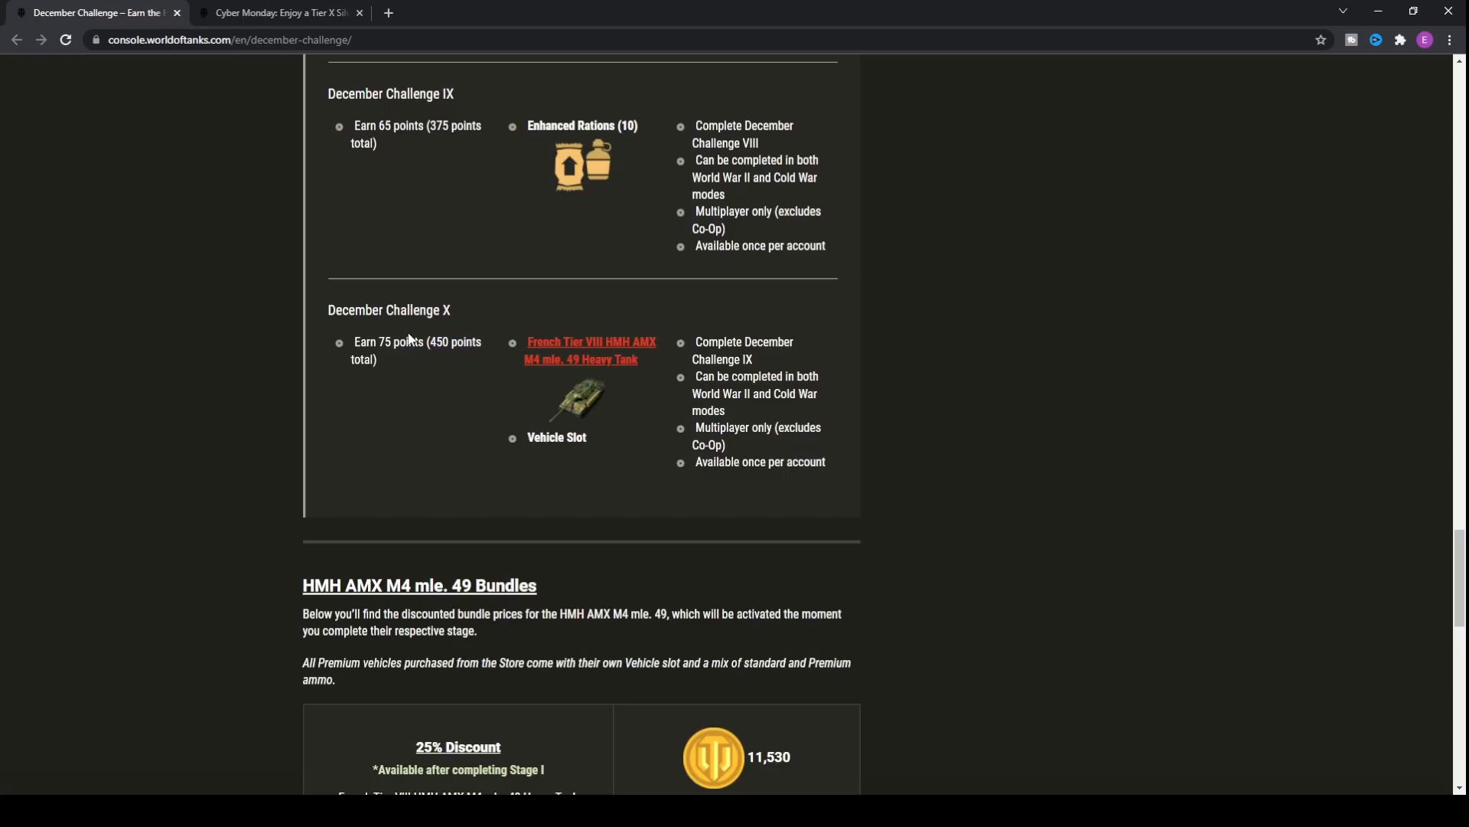
scroll(down, 3)
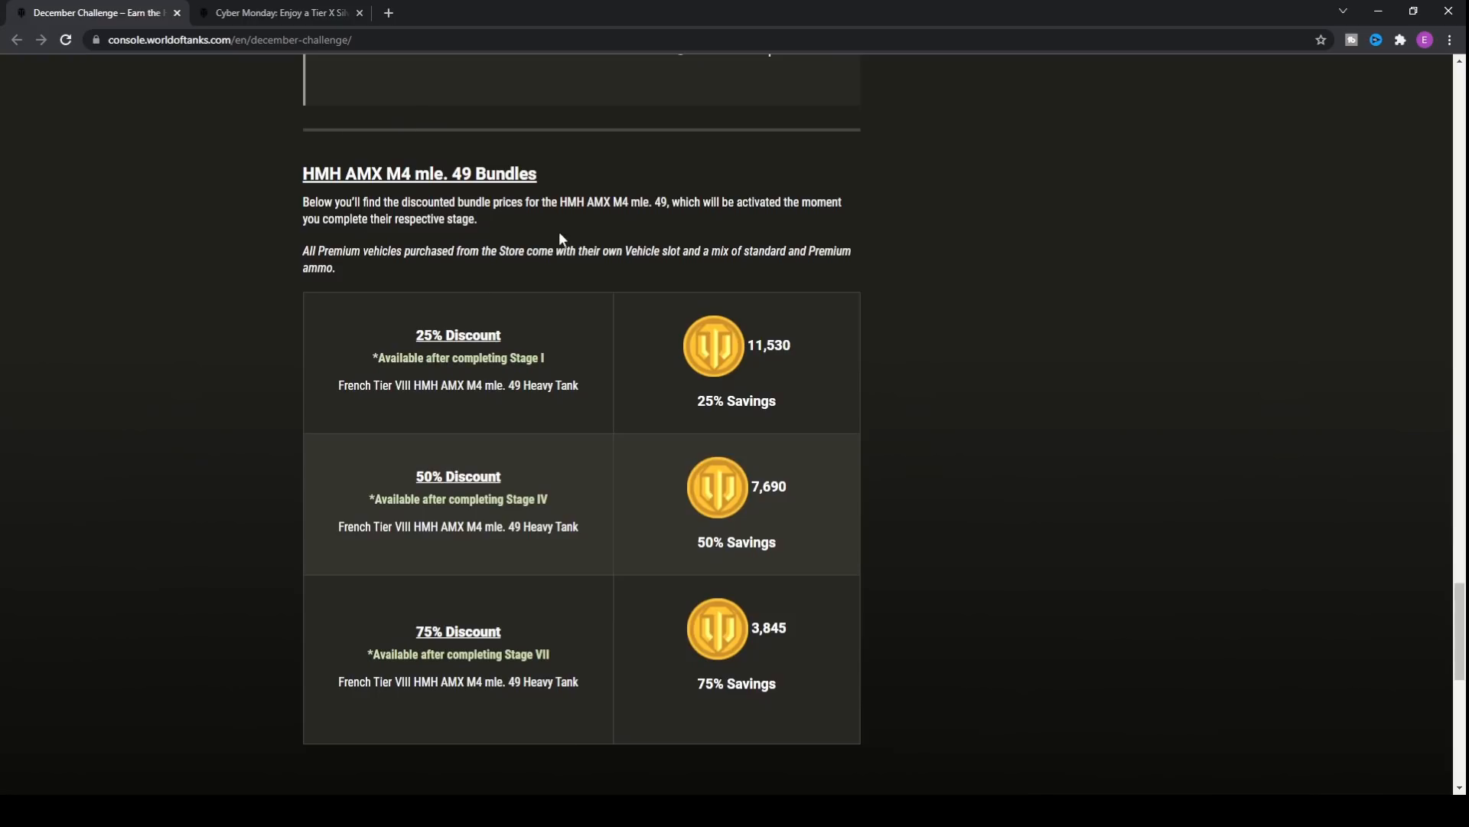
mouse_move(581, 220)
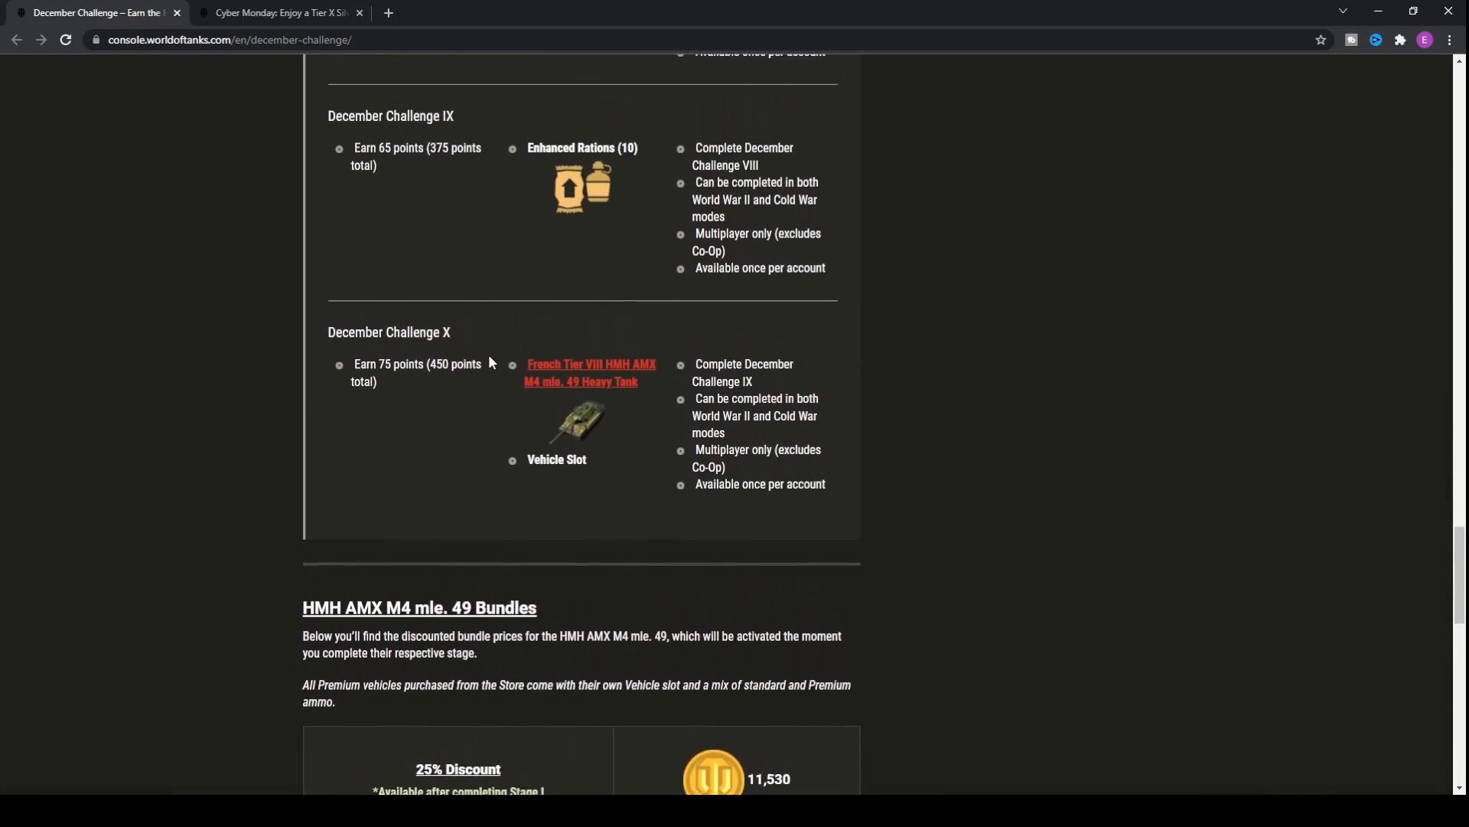
scroll(down, 3)
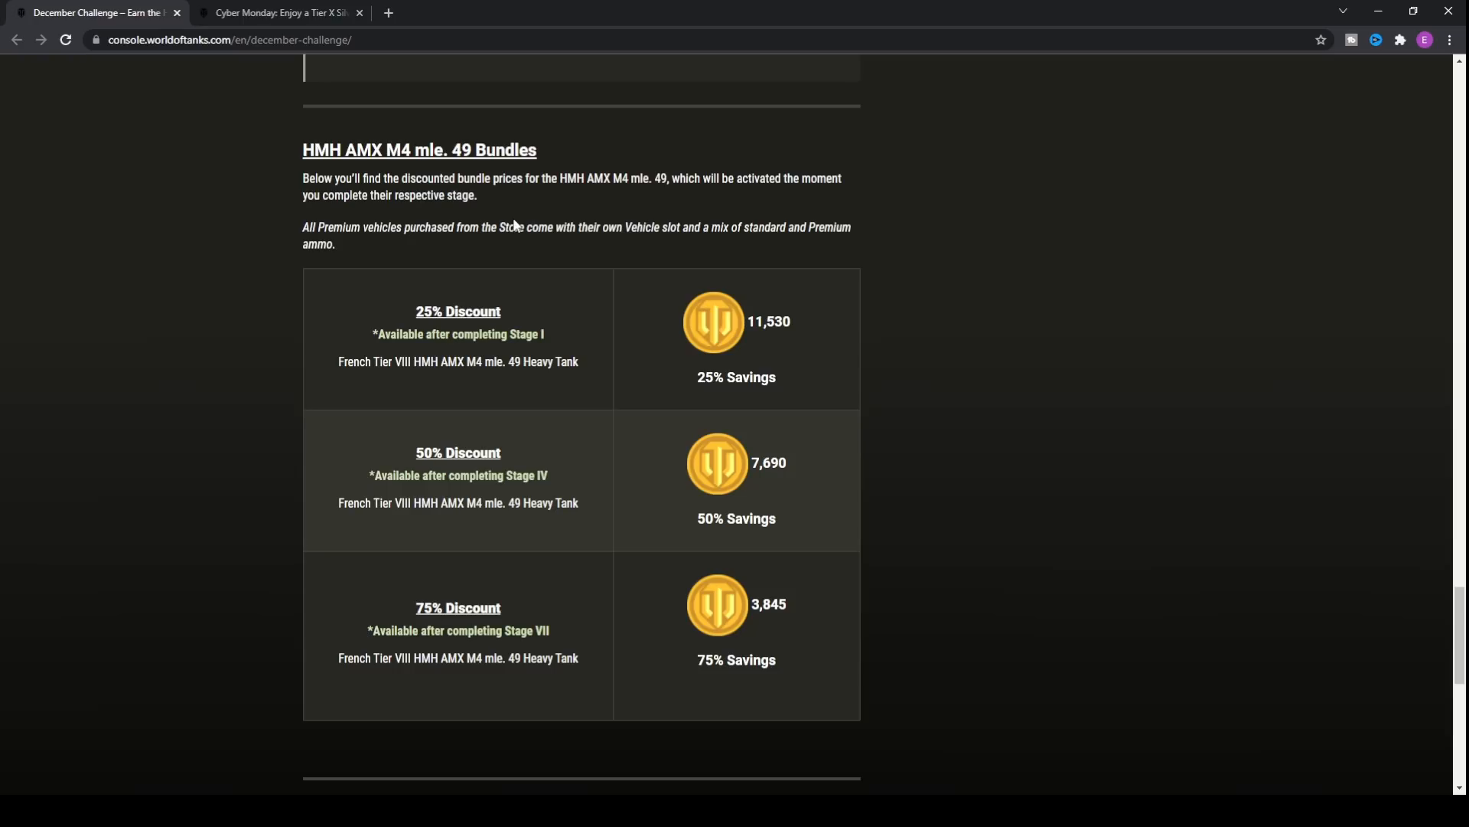
scroll(down, 3)
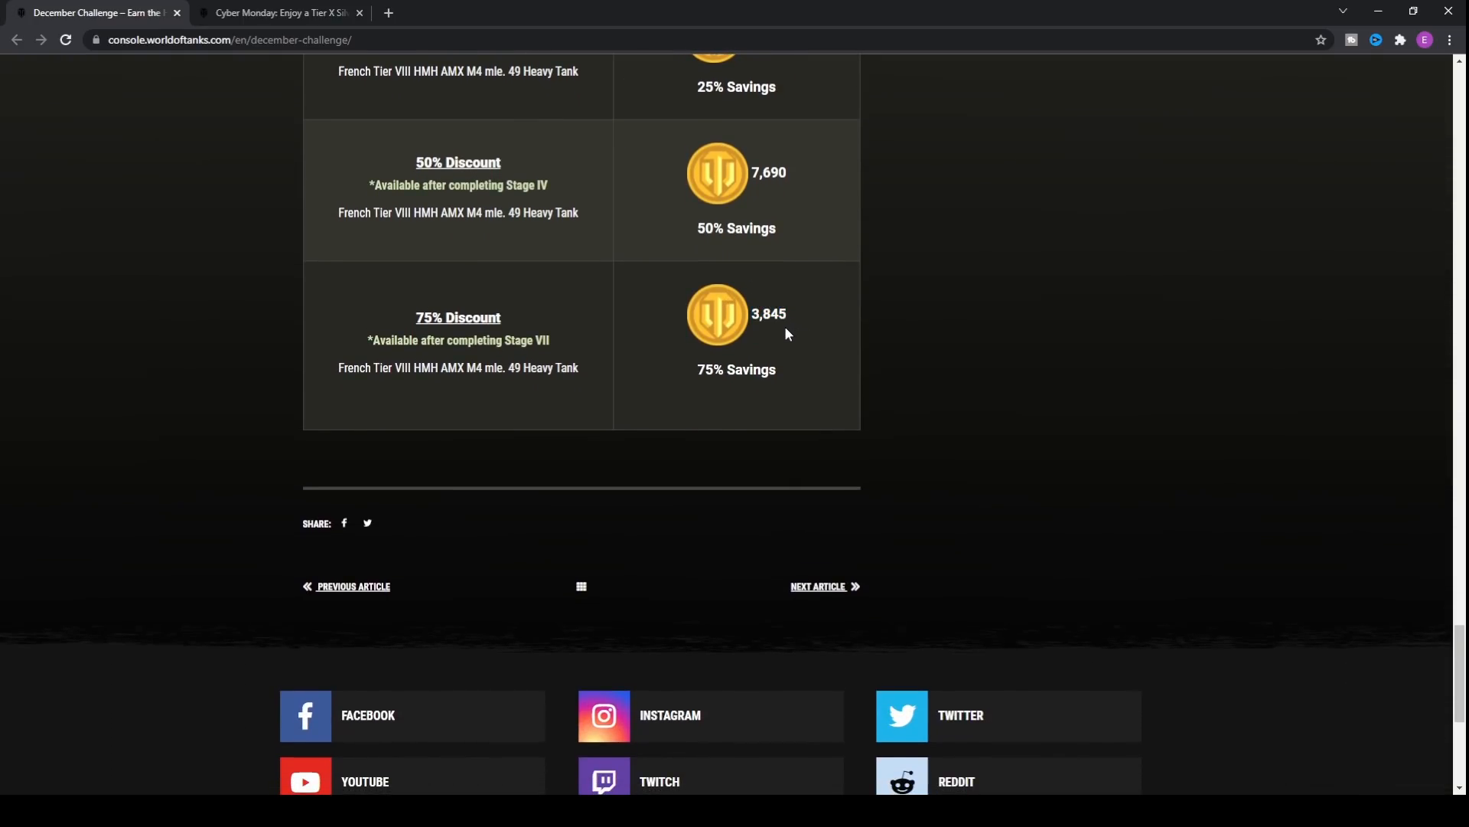
mouse_move(607, 384)
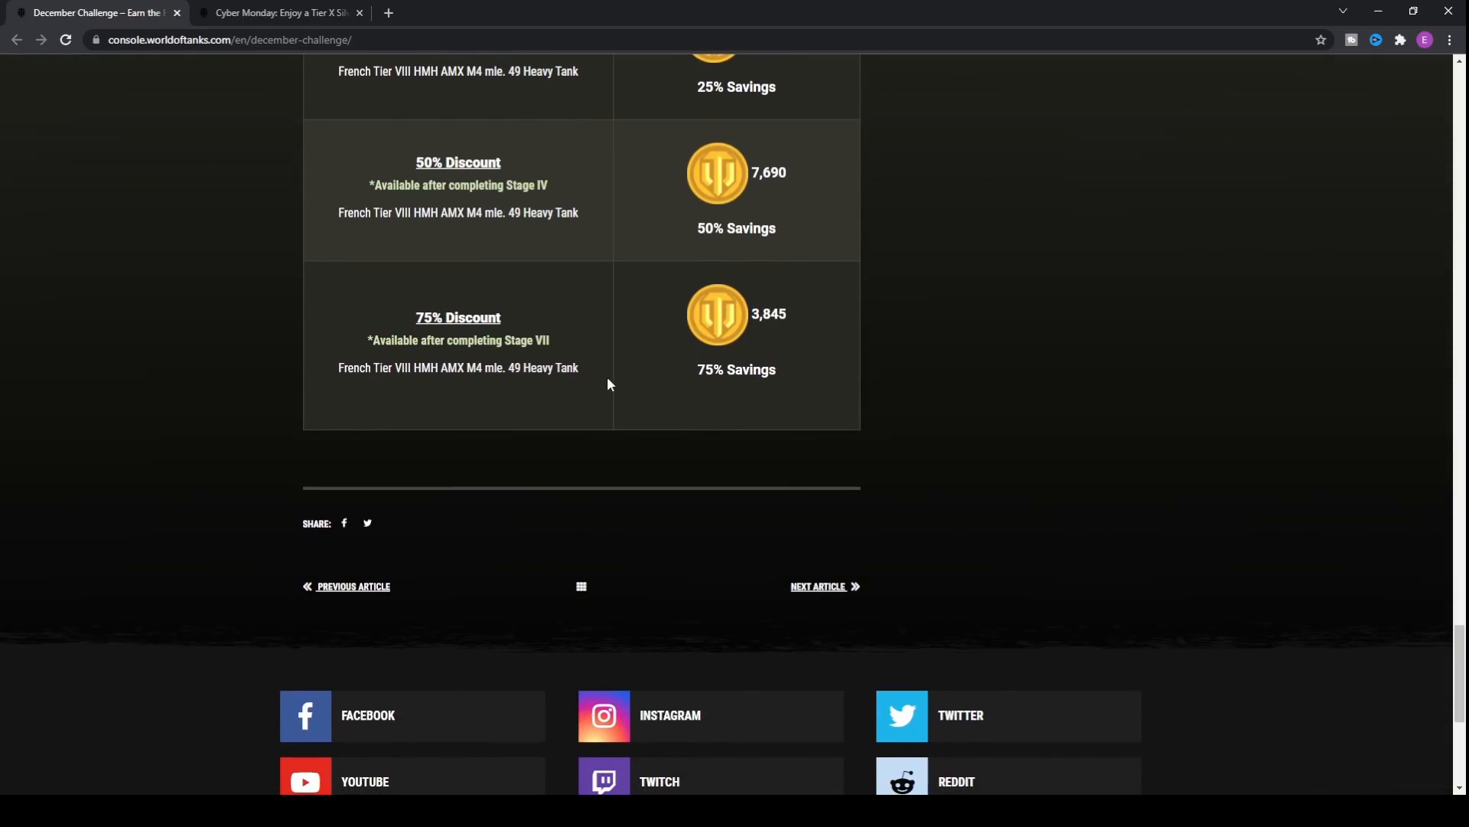
mouse_move(663, 335)
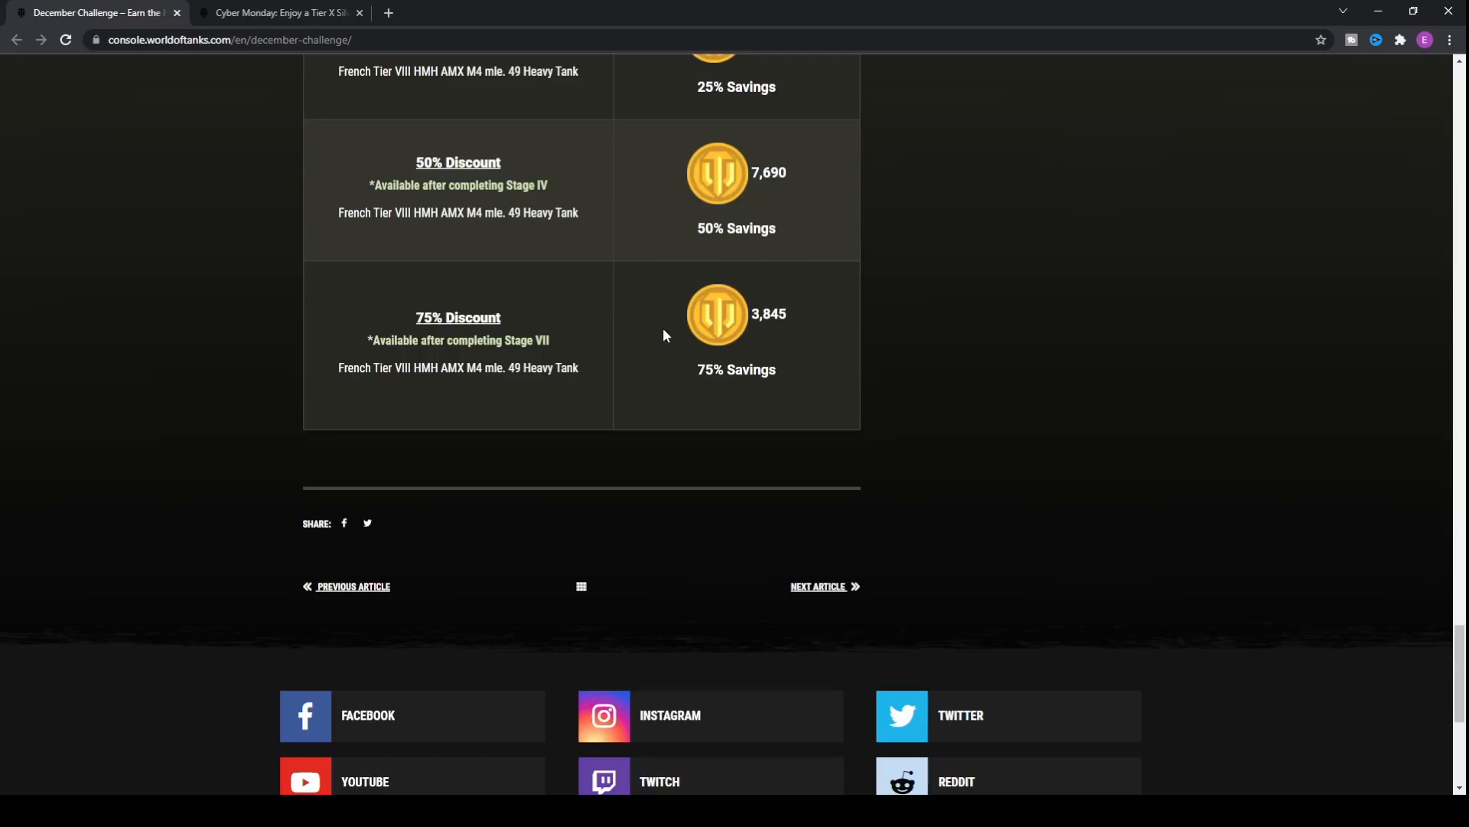
mouse_move(801, 313)
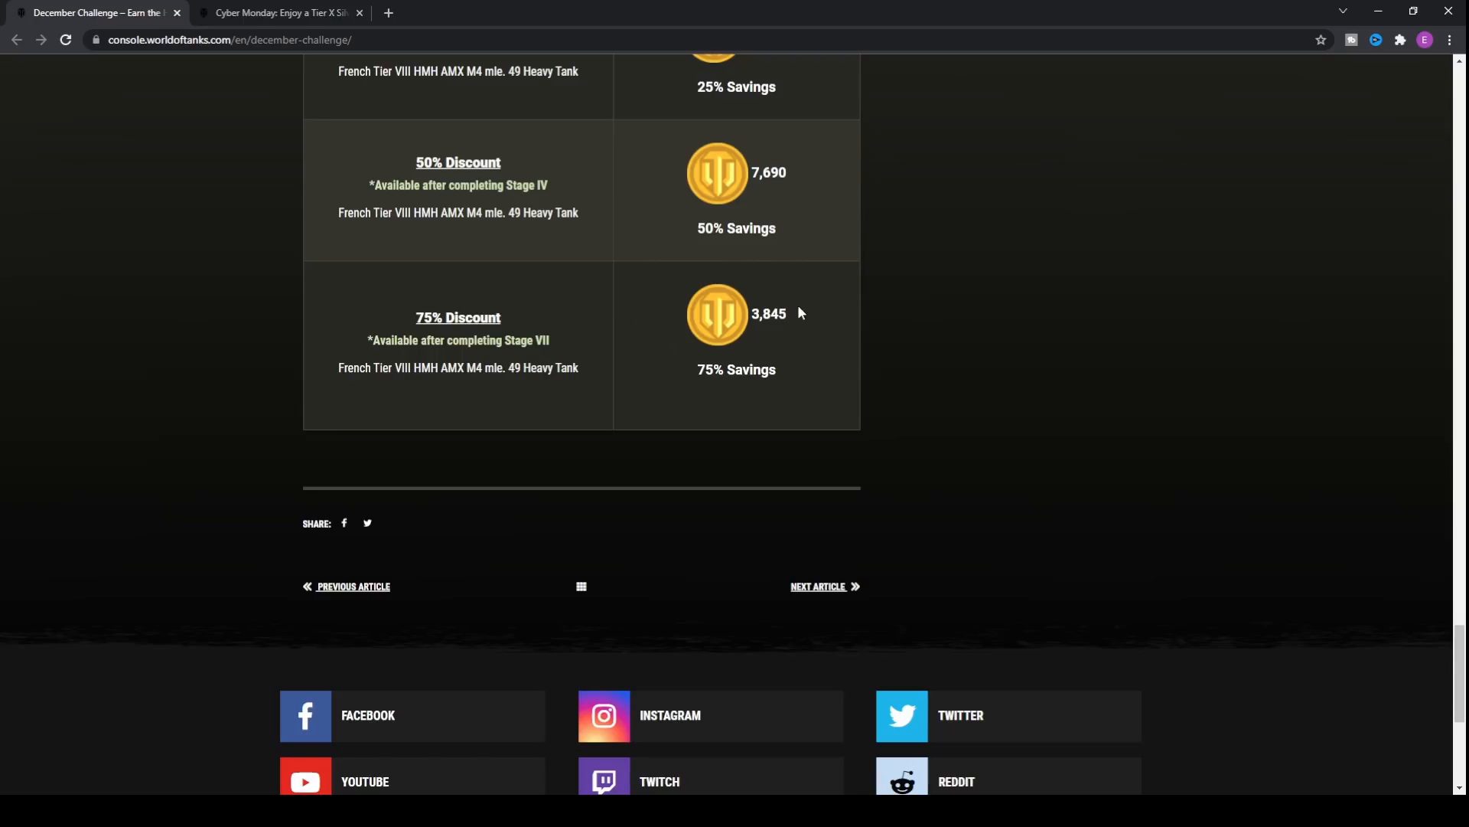
double_click(768, 313)
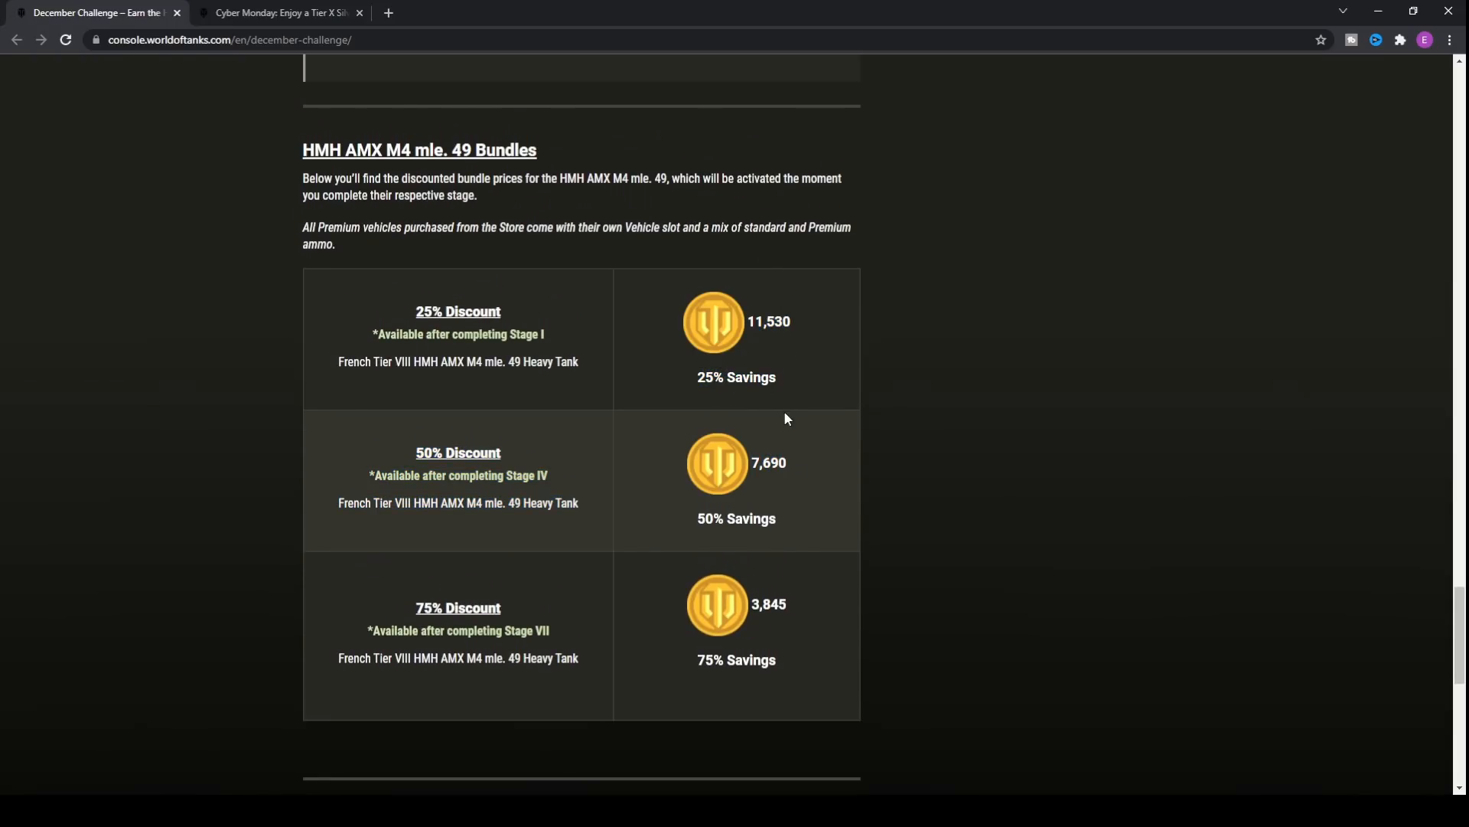
scroll(down, 3)
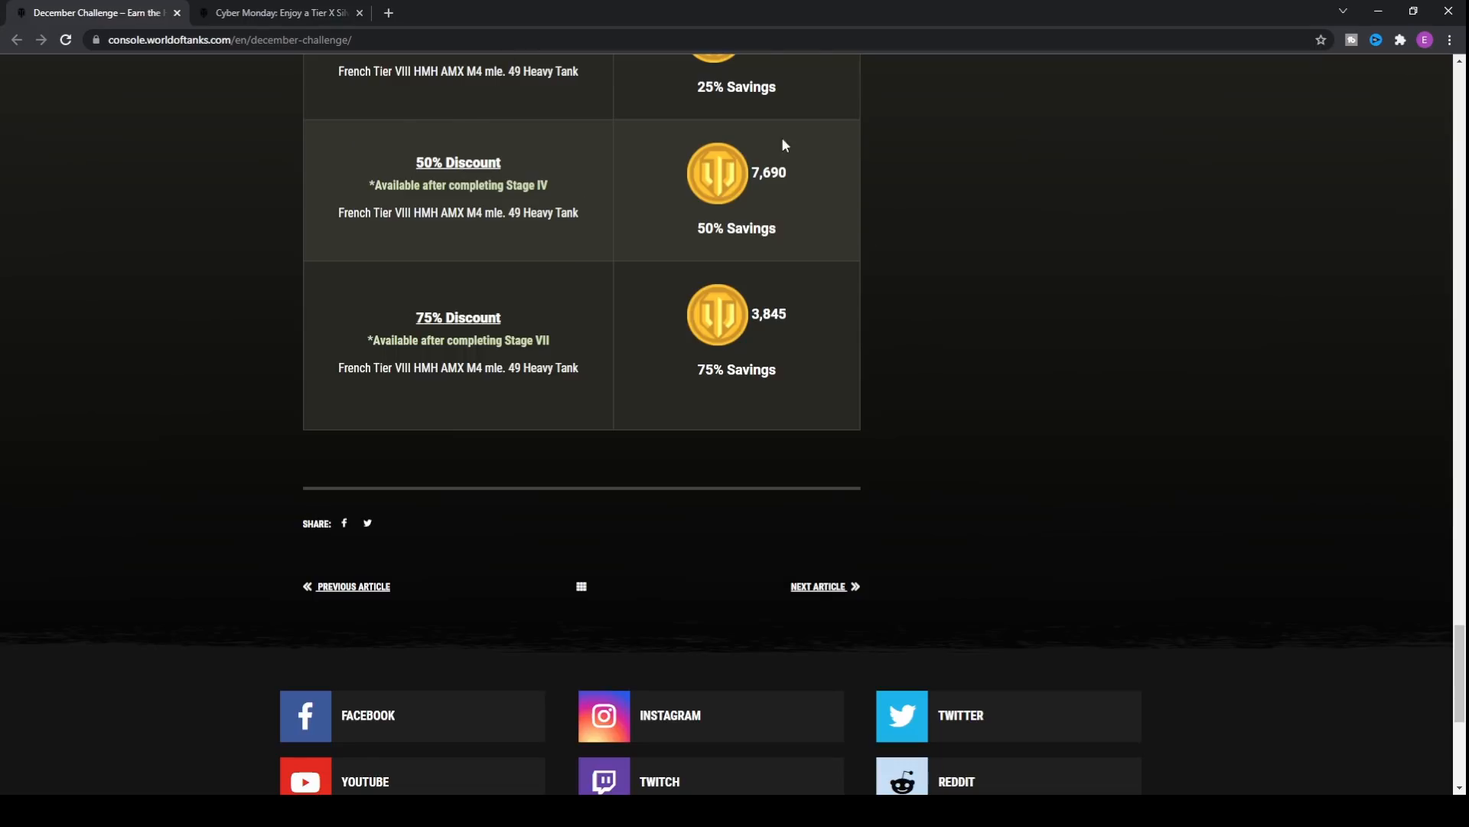
mouse_move(577, 151)
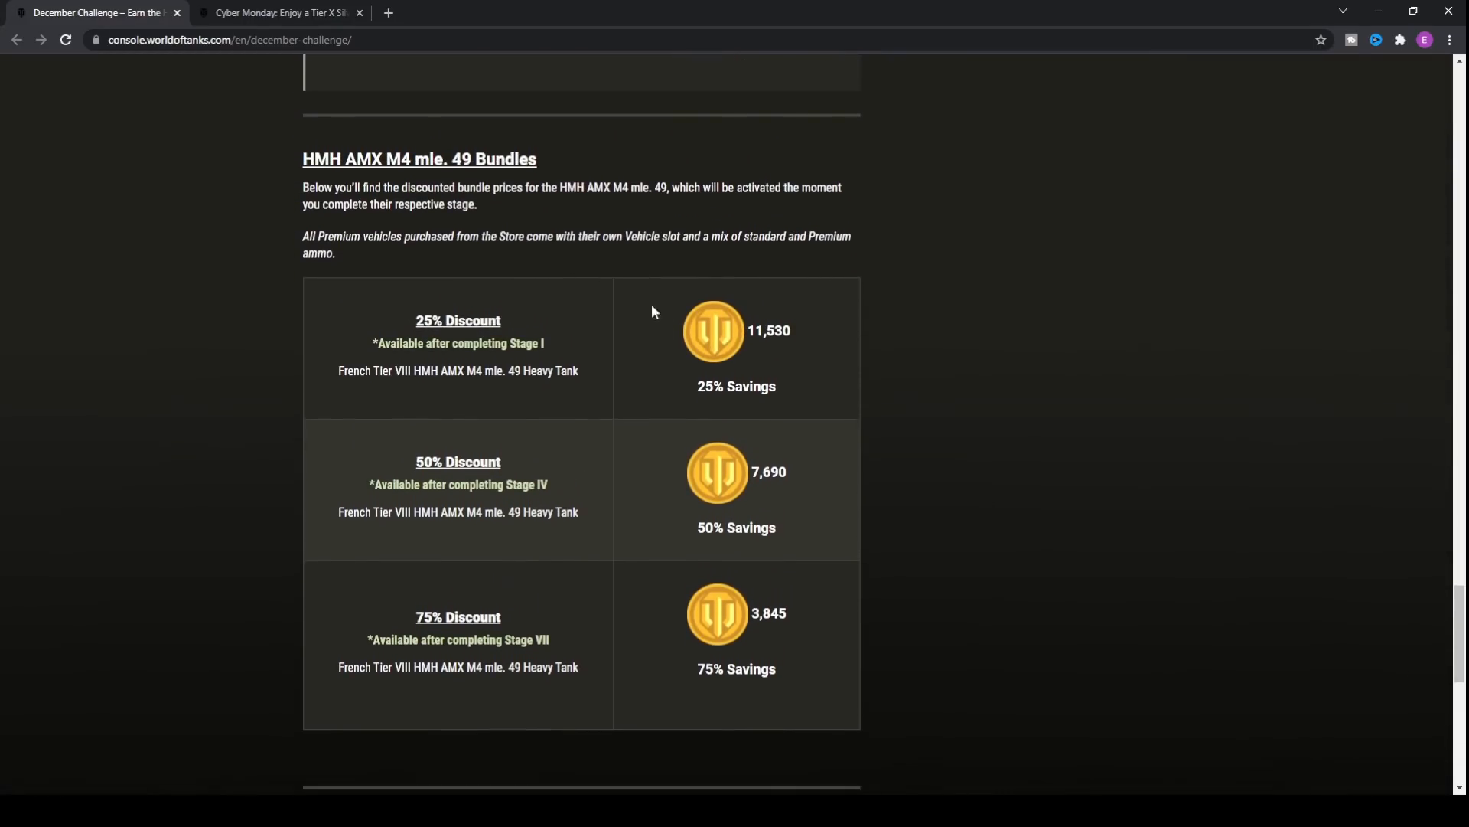
scroll(down, 3)
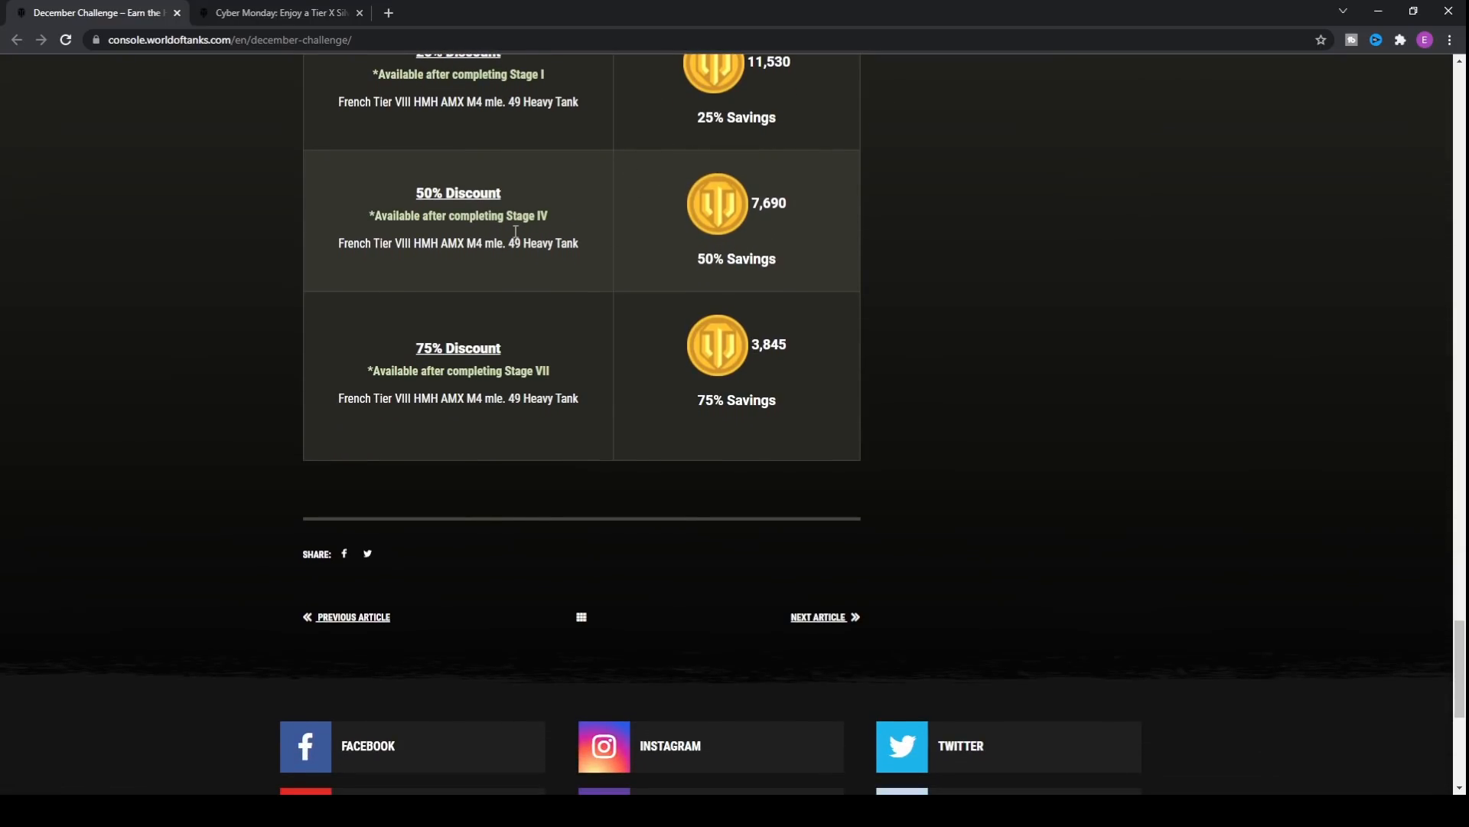
- Scroll through the December Challenge intro, tank image and feature list to the Details heading
scroll(up, 3)
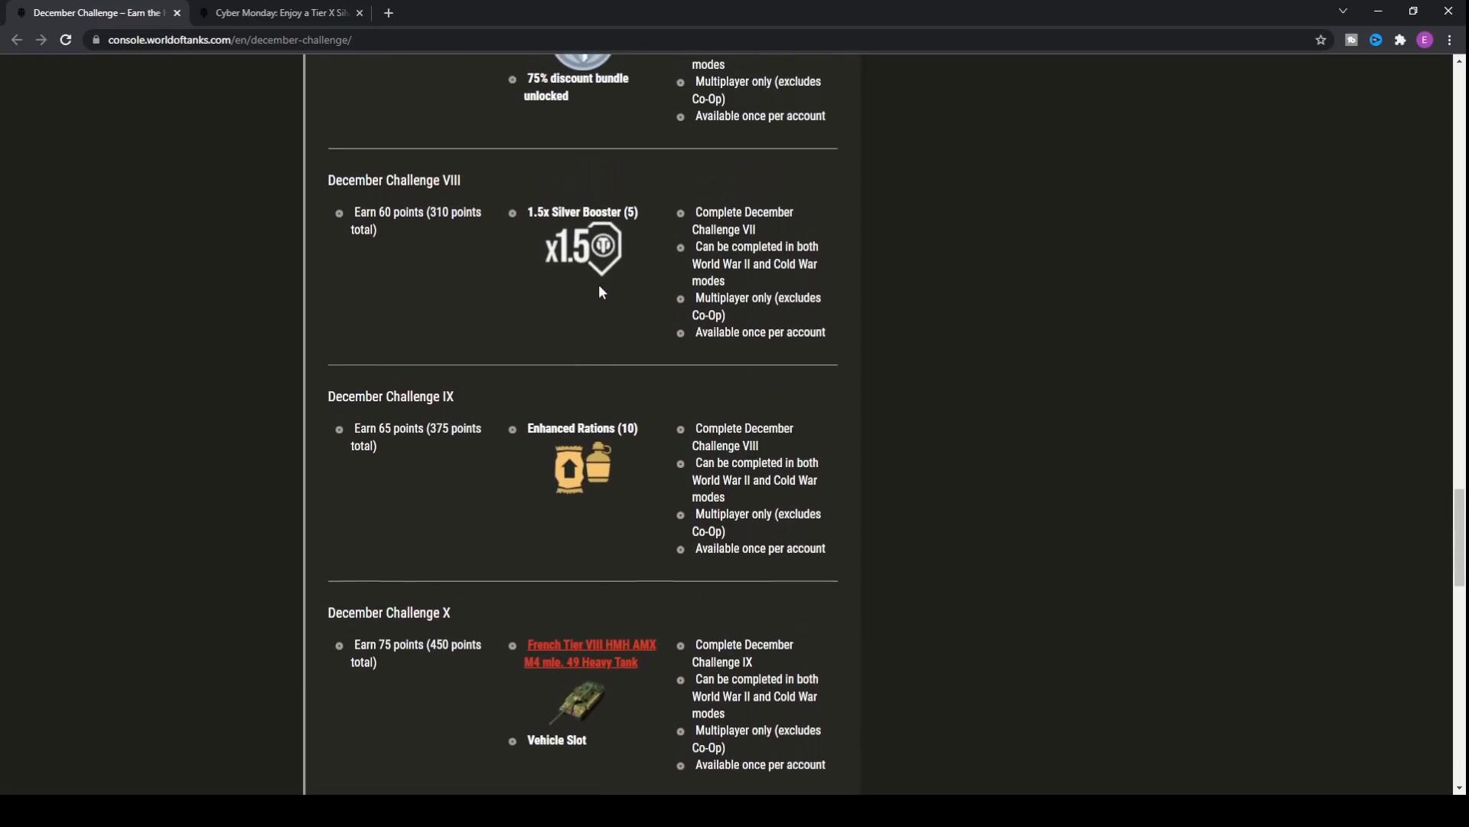
scroll(up, 3)
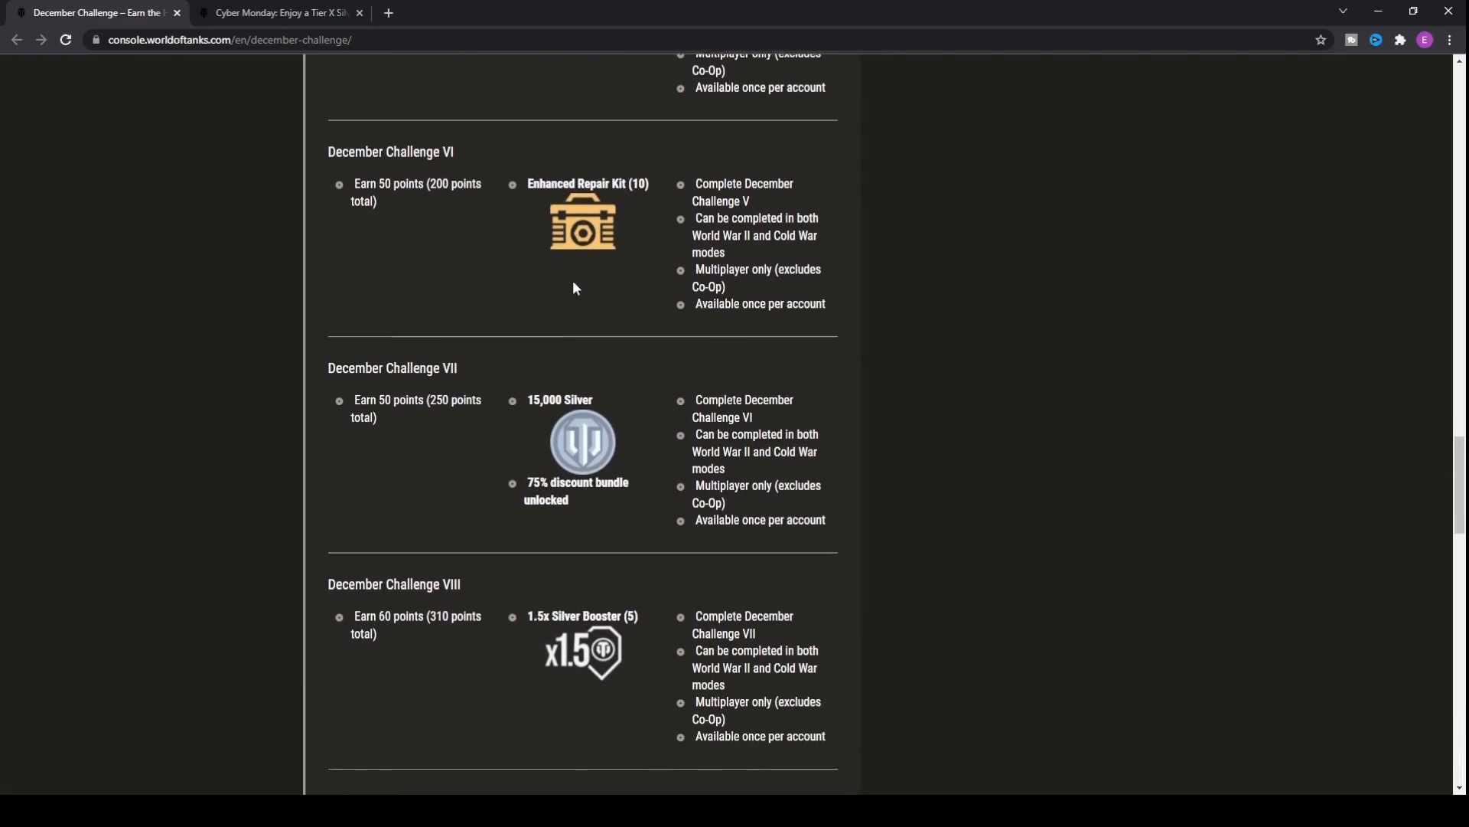
scroll(down, 3)
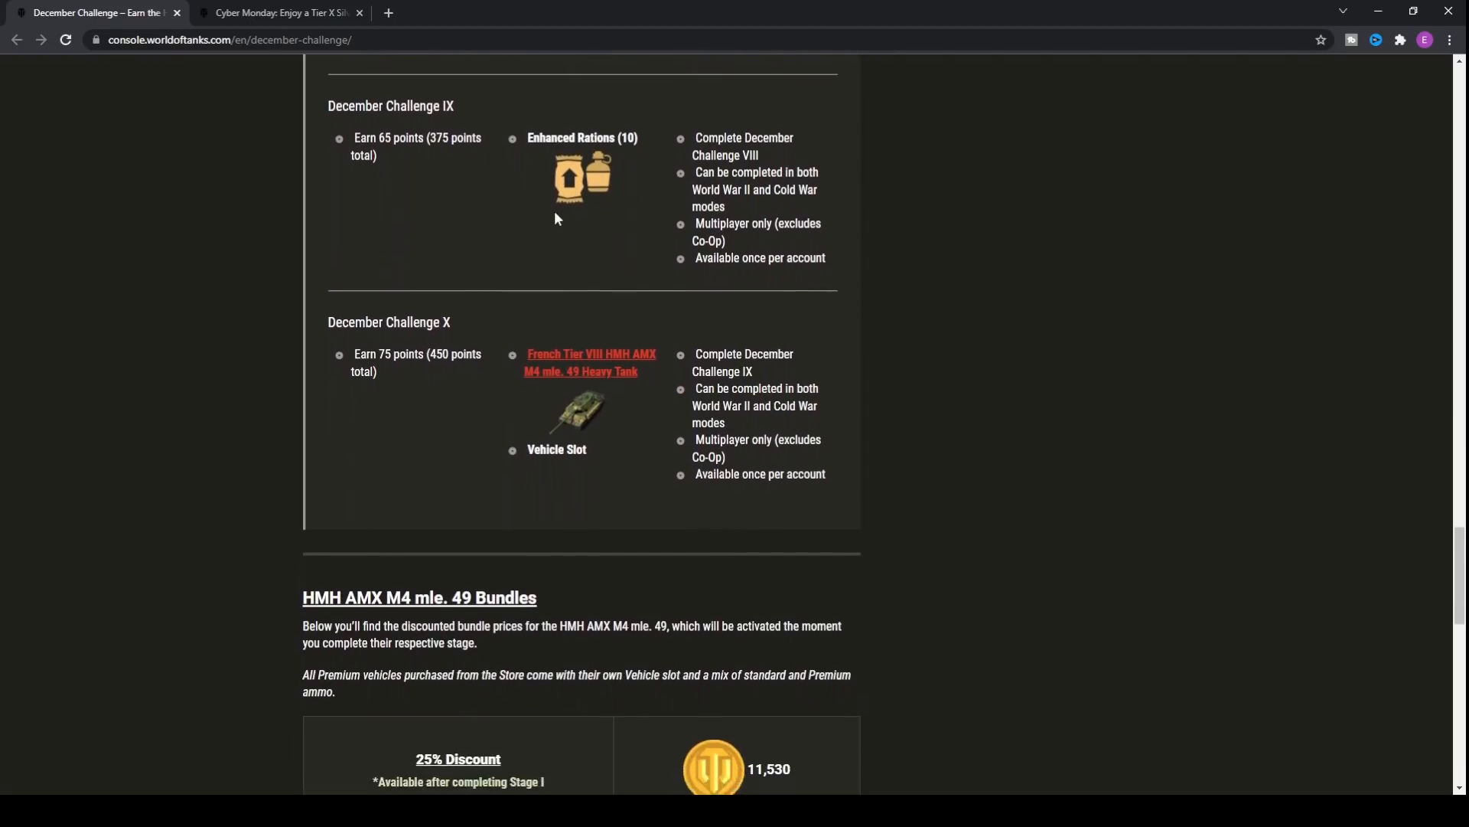
scroll(up, 3)
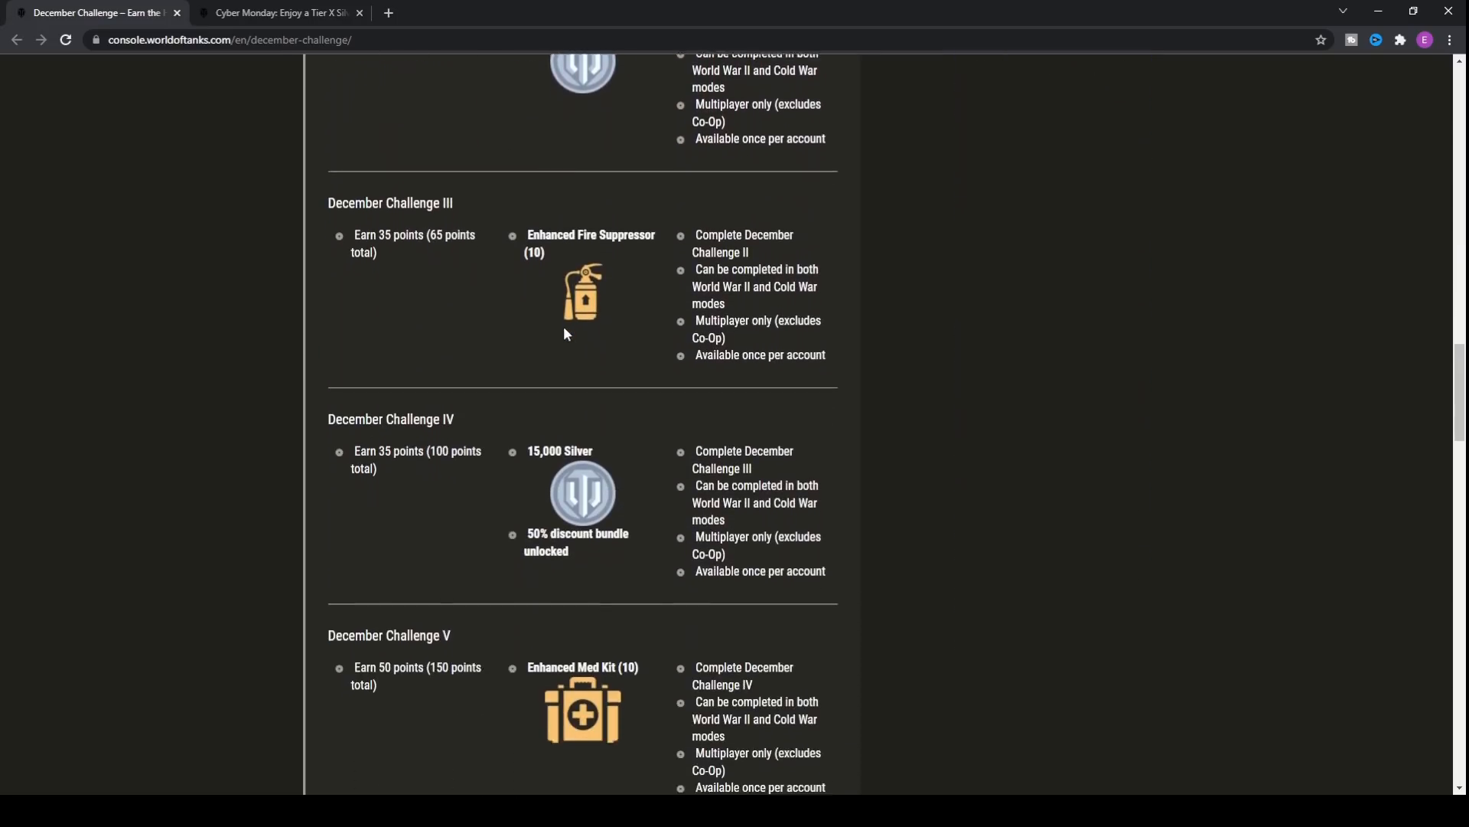
scroll(down, 3)
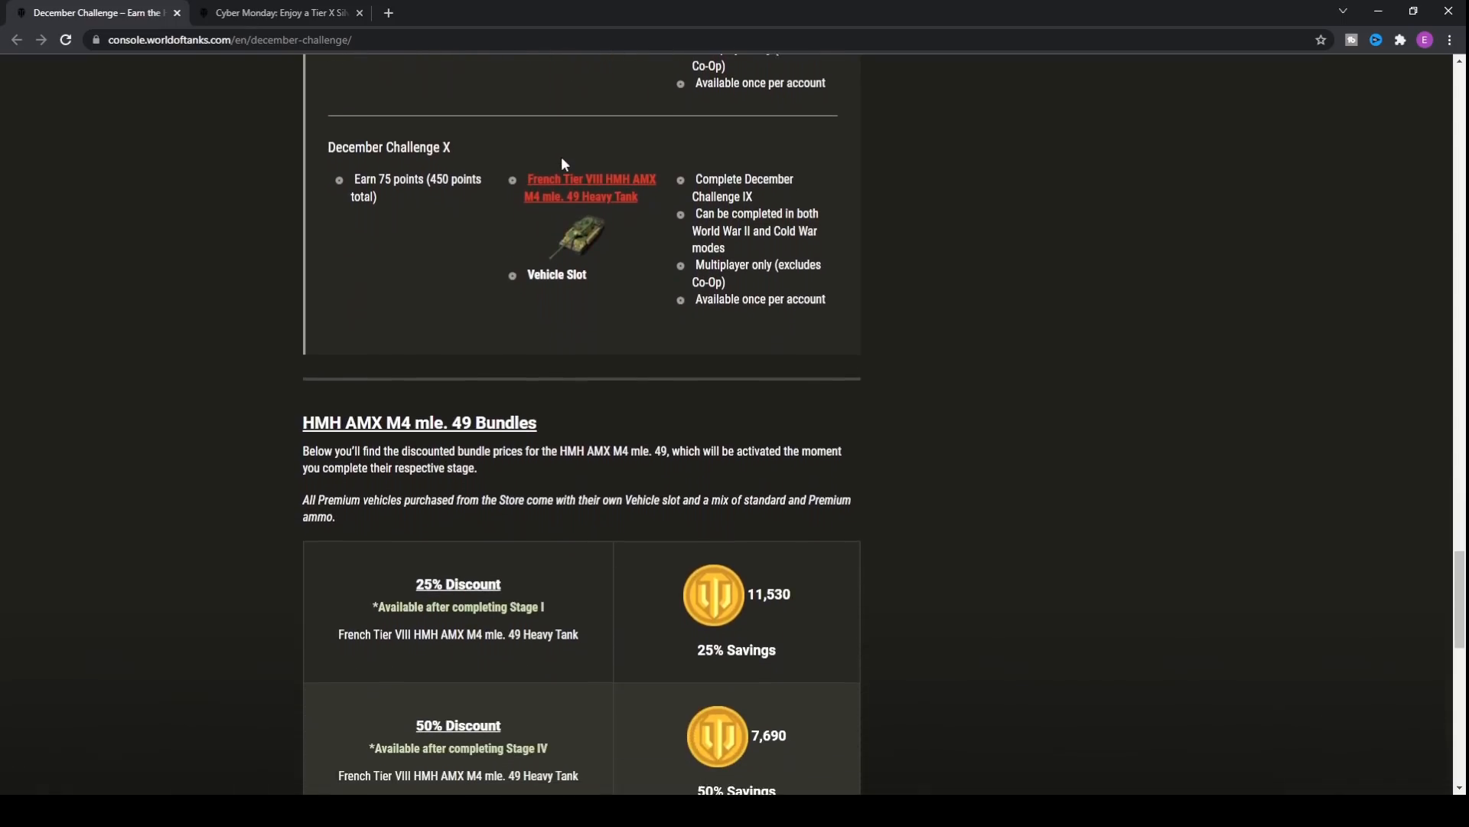
scroll(down, 3)
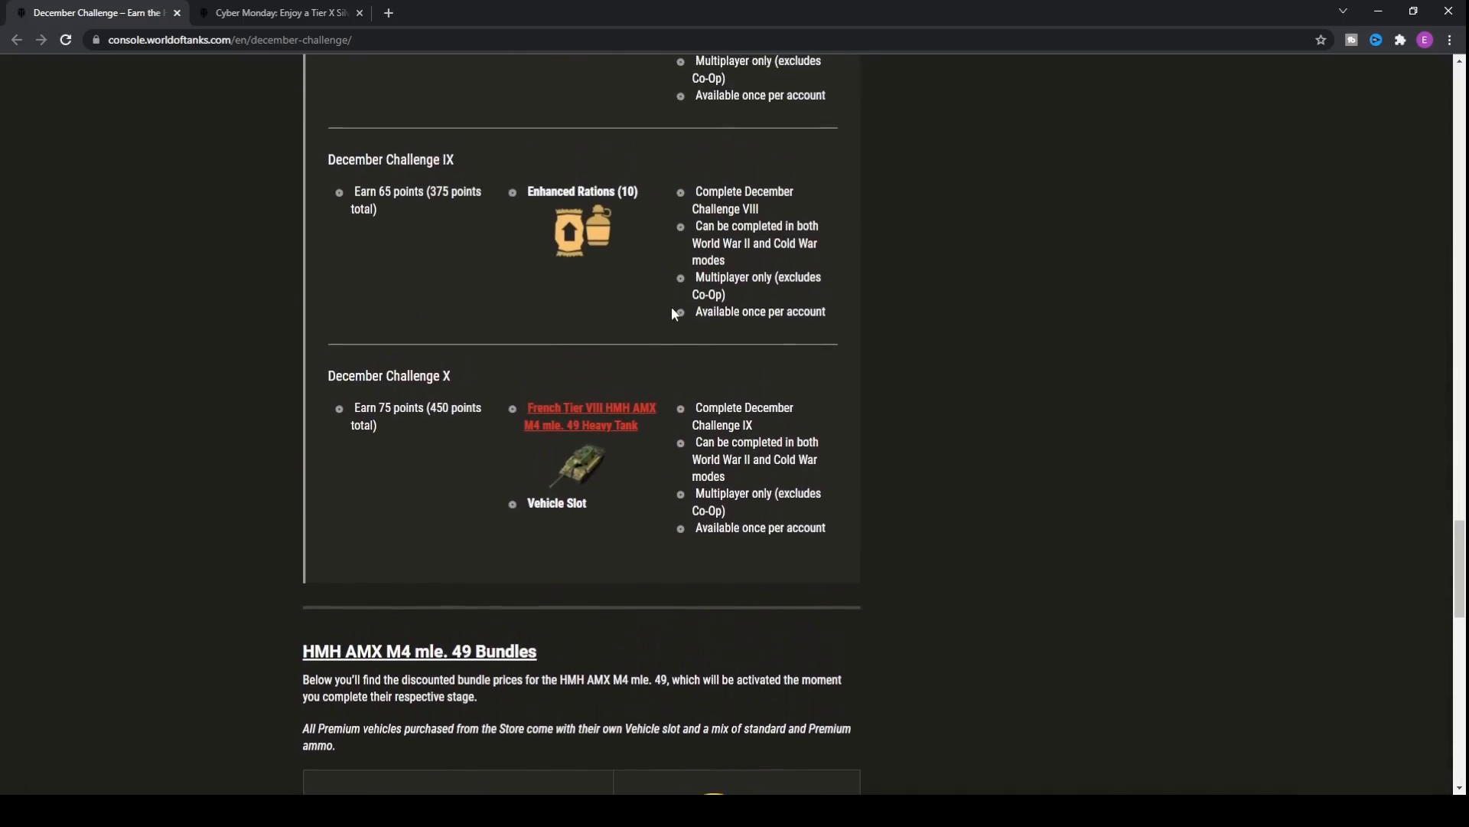
scroll(up, 3)
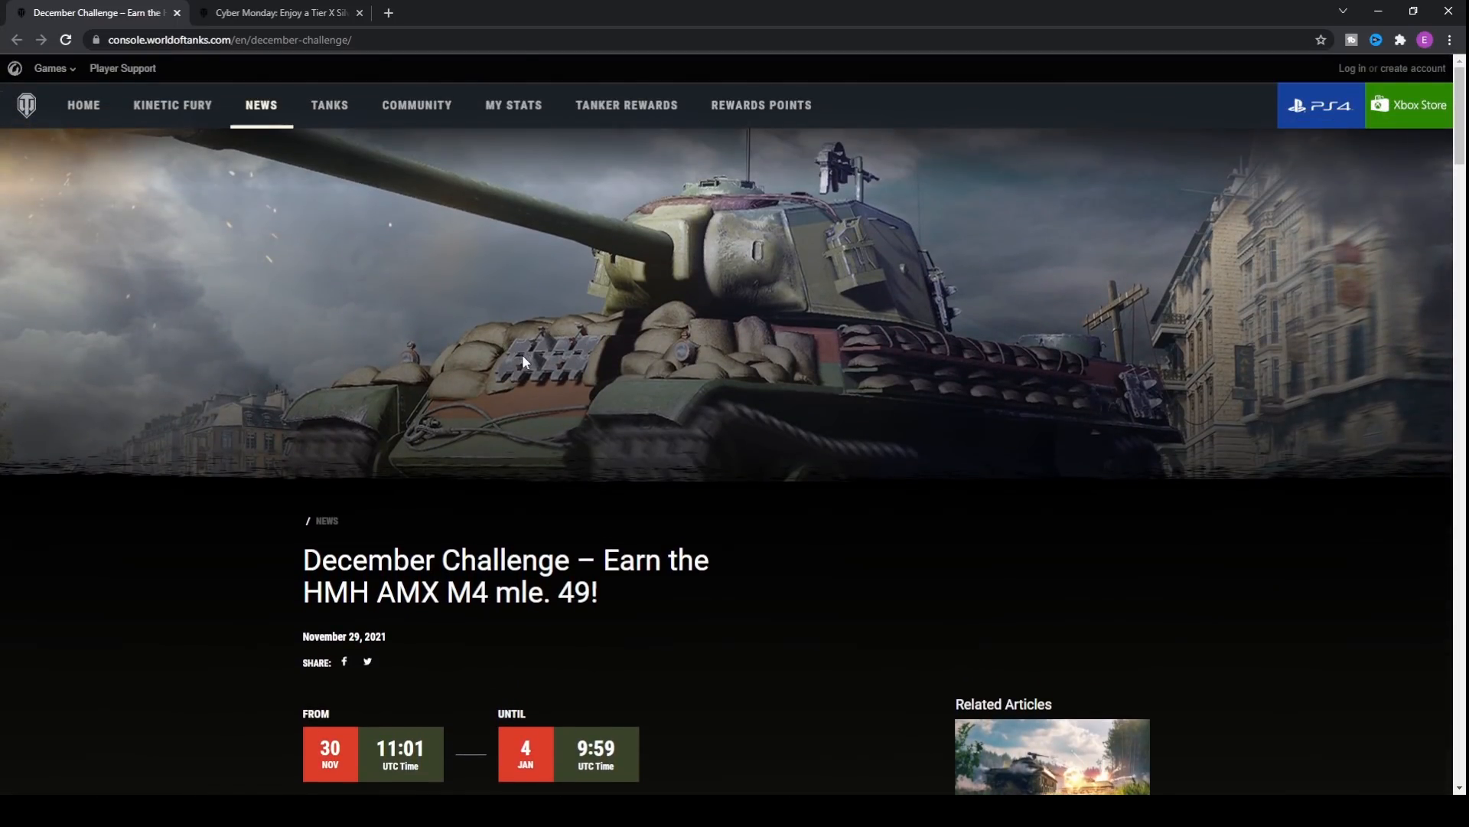
mouse_move(445, 391)
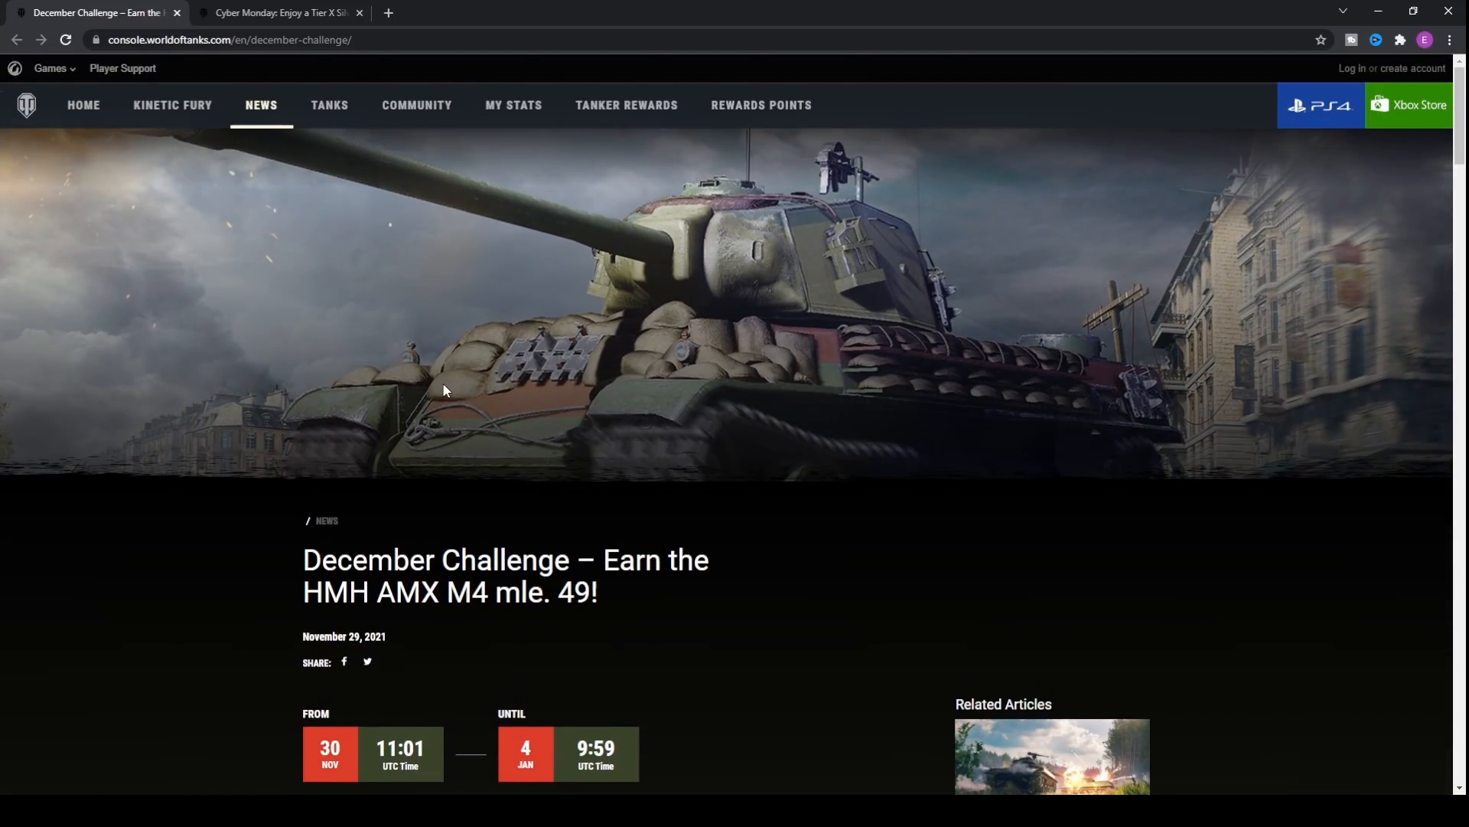
mouse_move(468, 329)
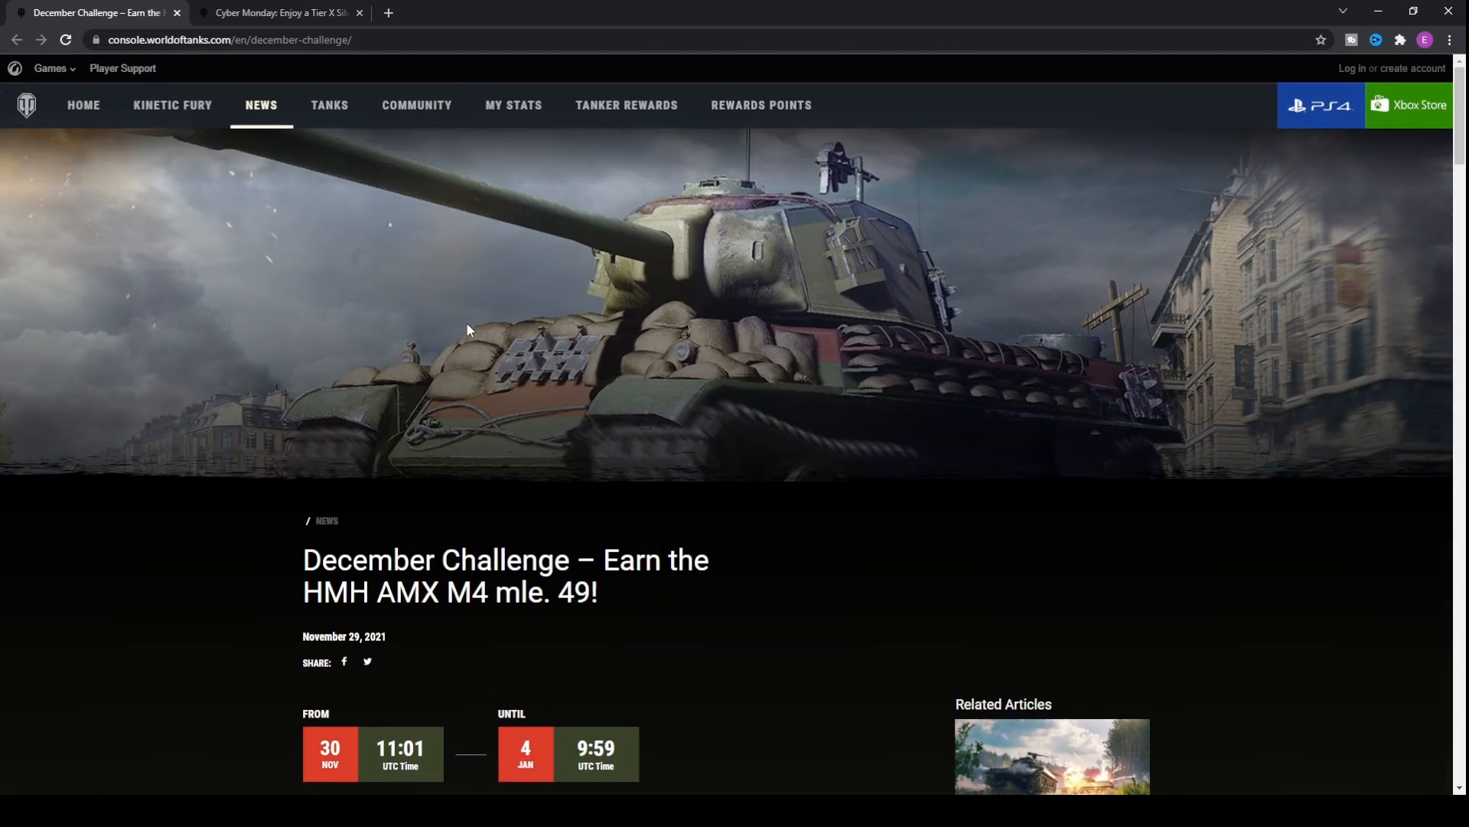
scroll(down, 3)
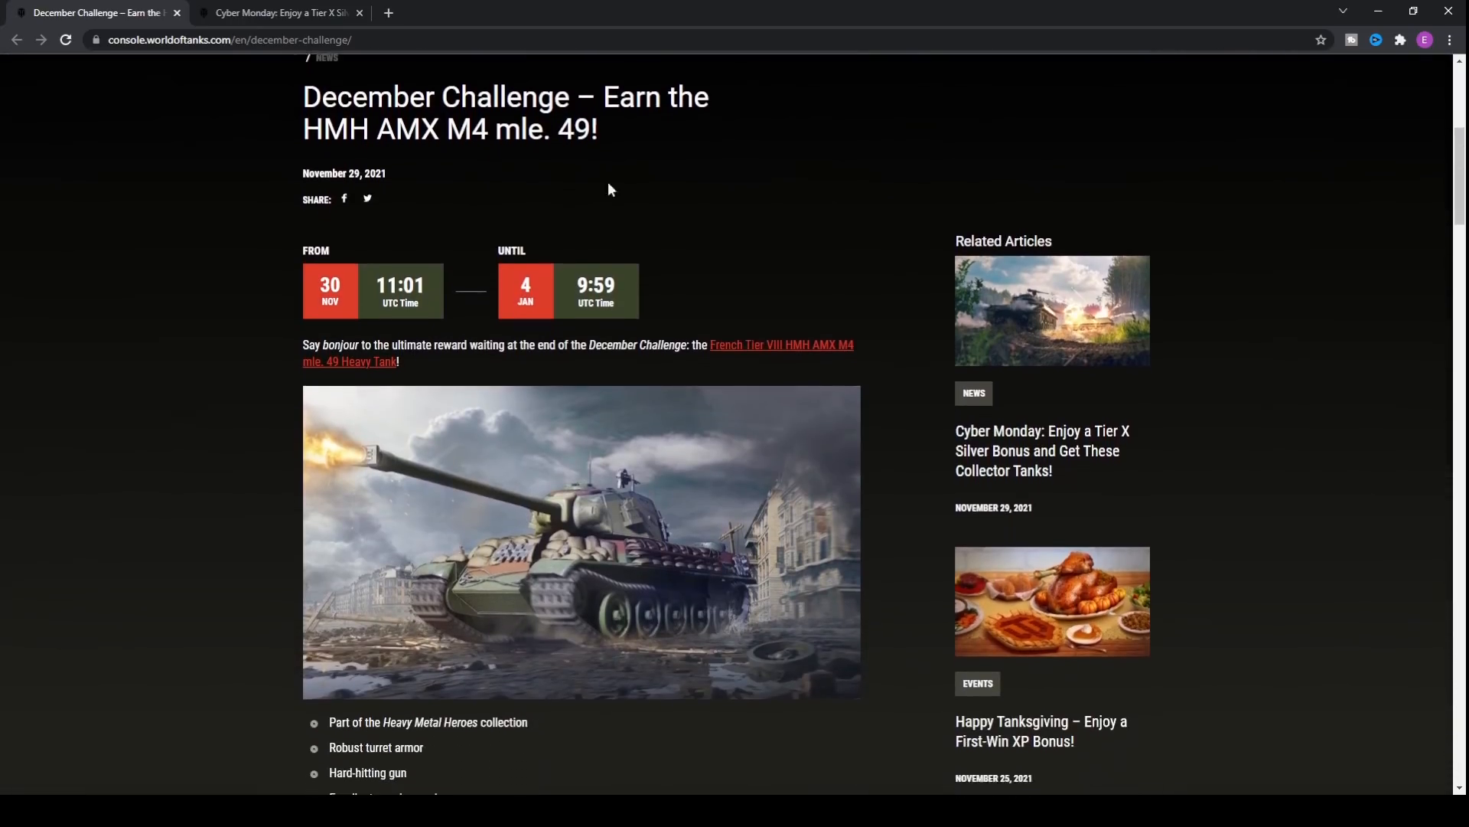
scroll(down, 3)
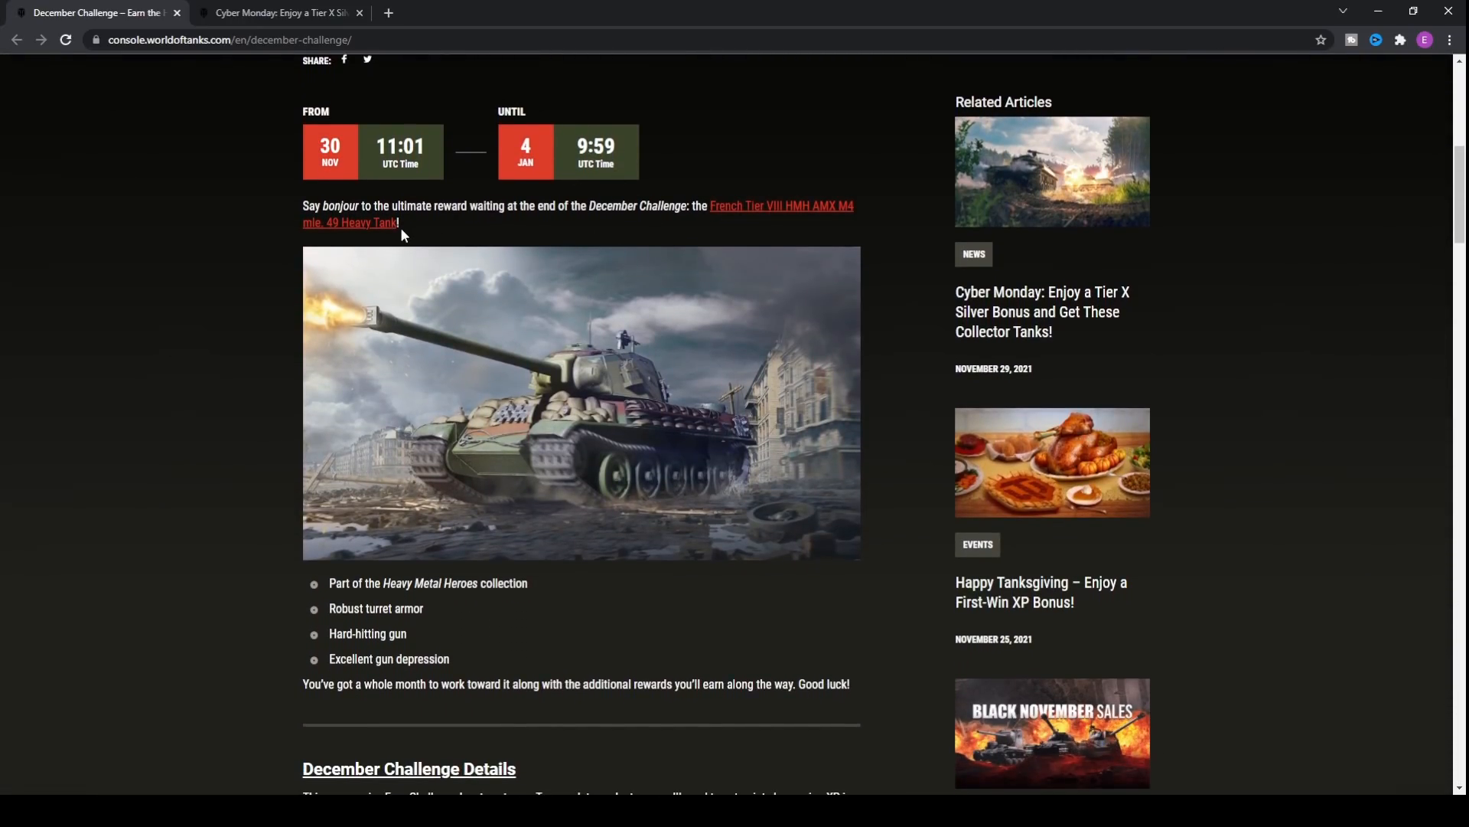
mouse_move(740, 212)
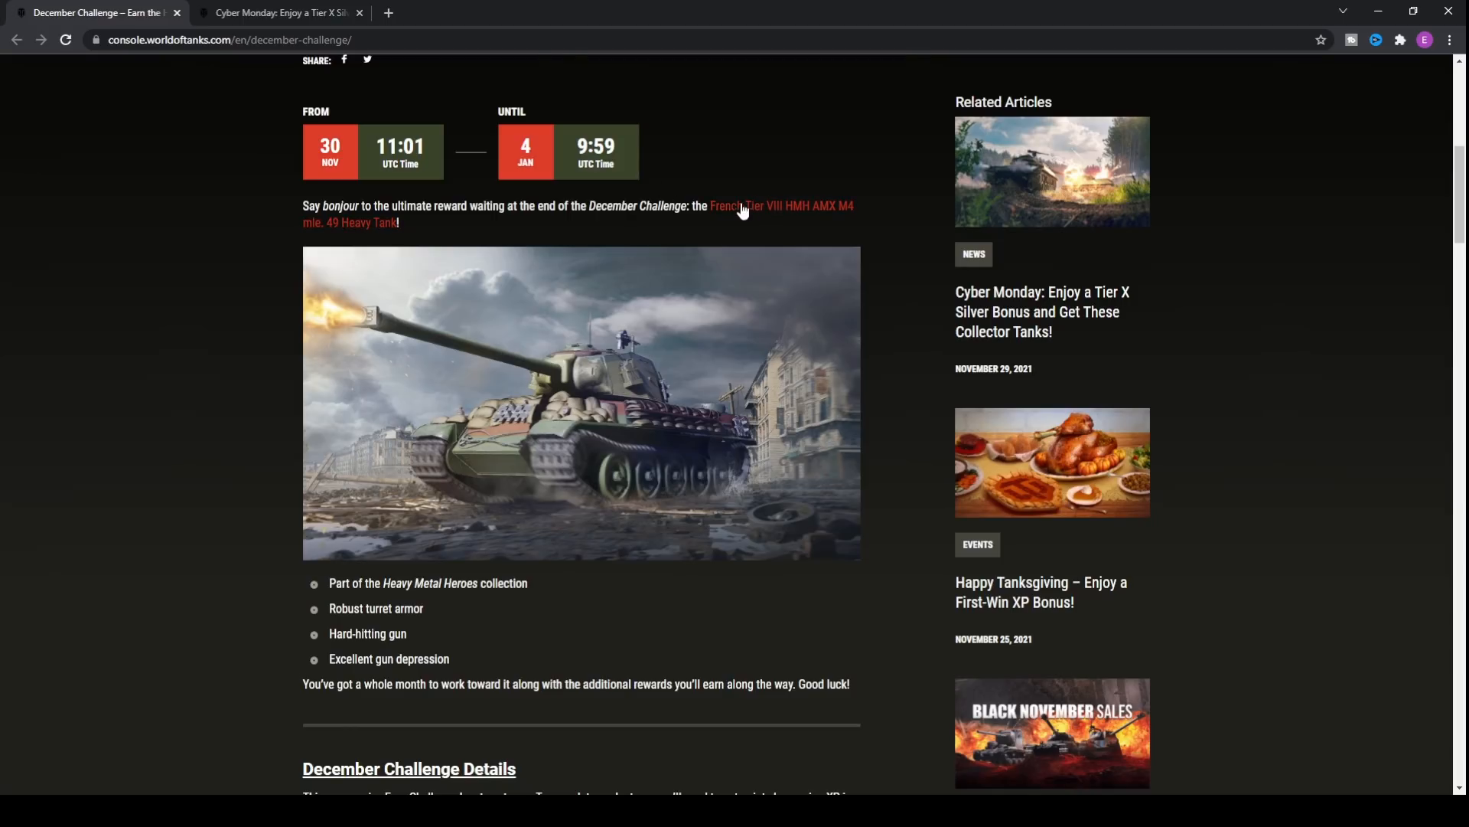
scroll(down, 3)
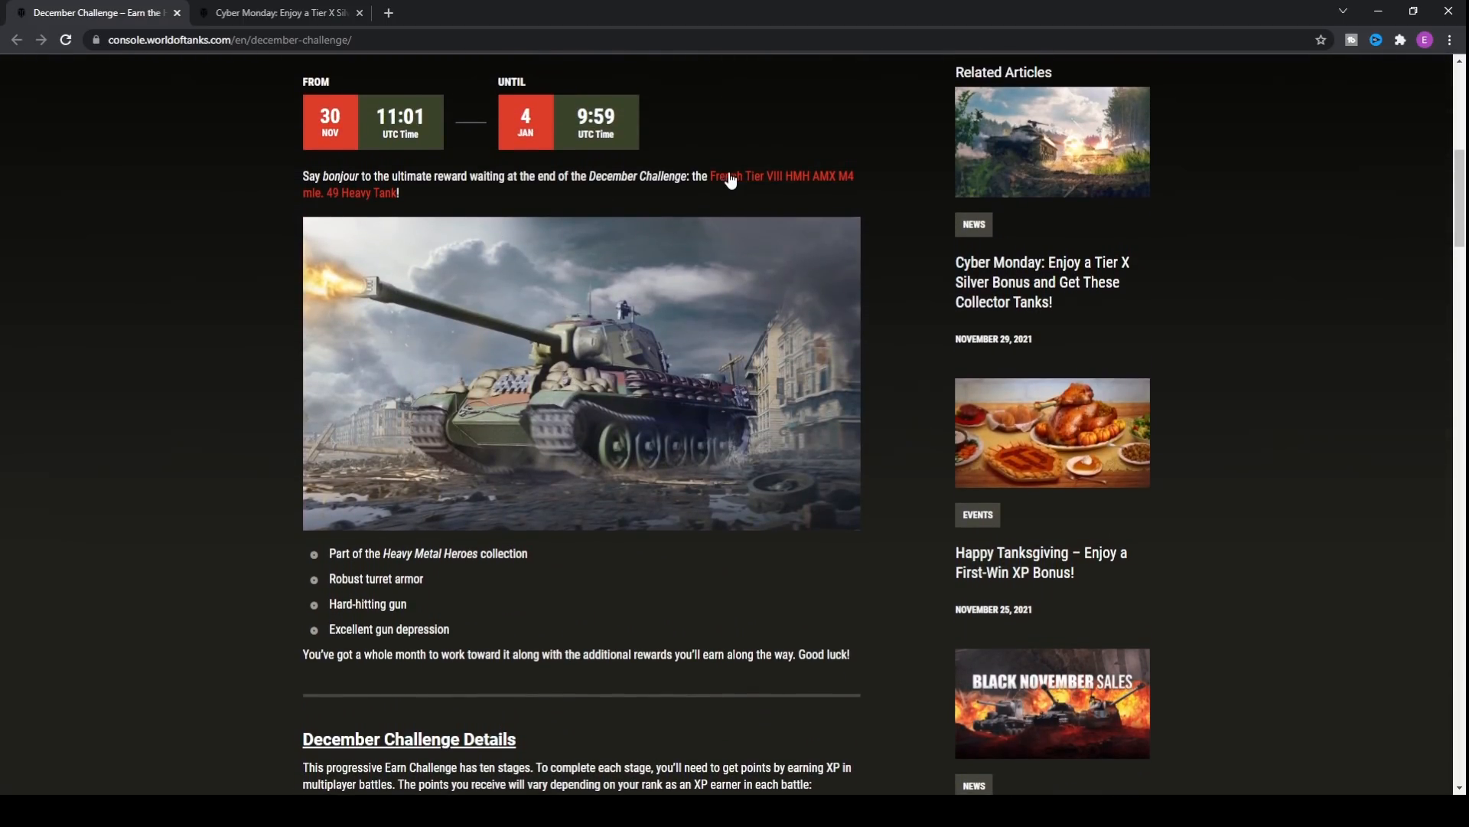
- Open the HMH AMX M4 mle. 49 Tankopedia page and scroll to its cost and key statistics
click(771, 175)
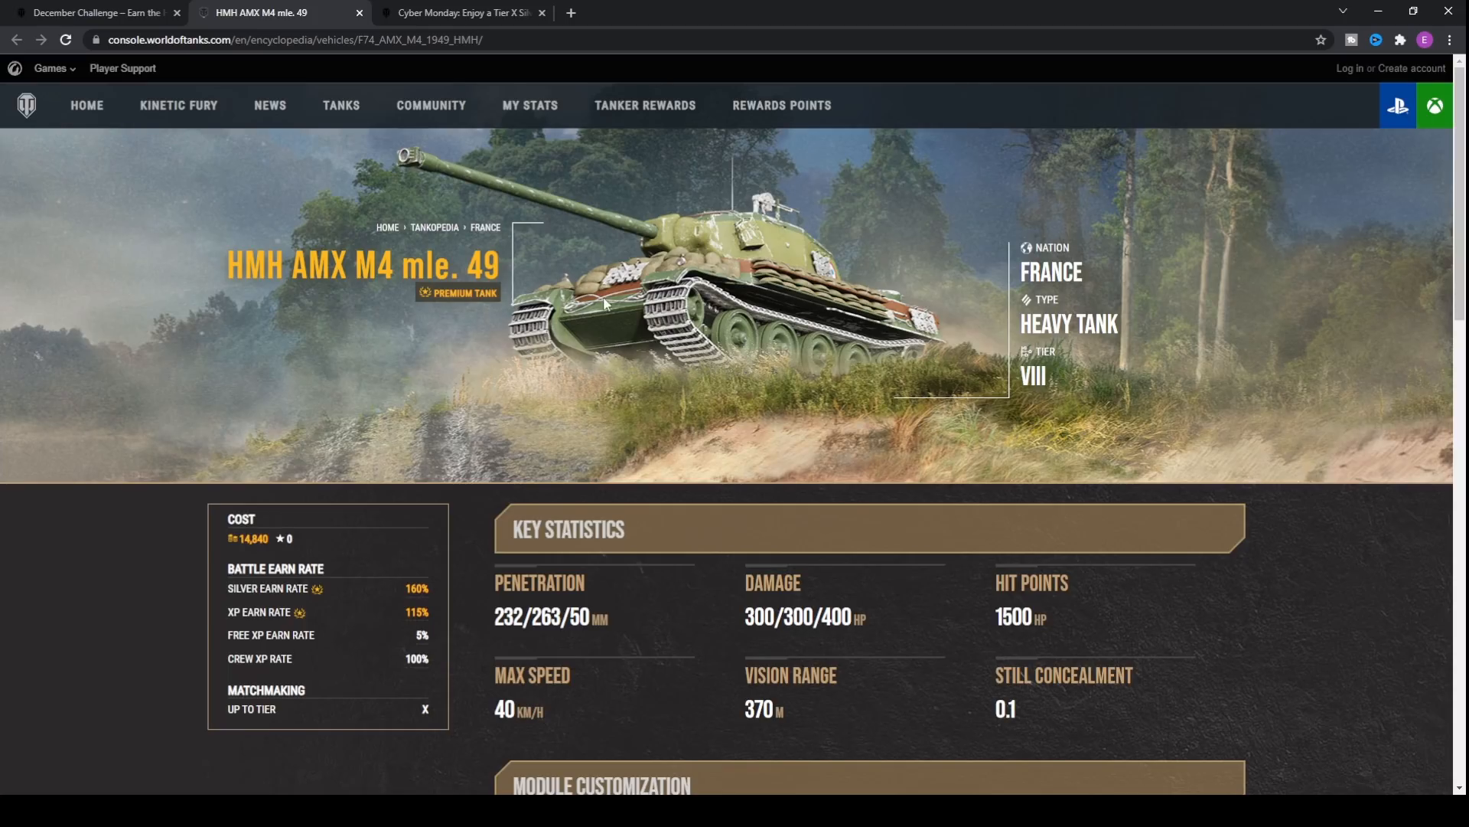
mouse_move(600, 404)
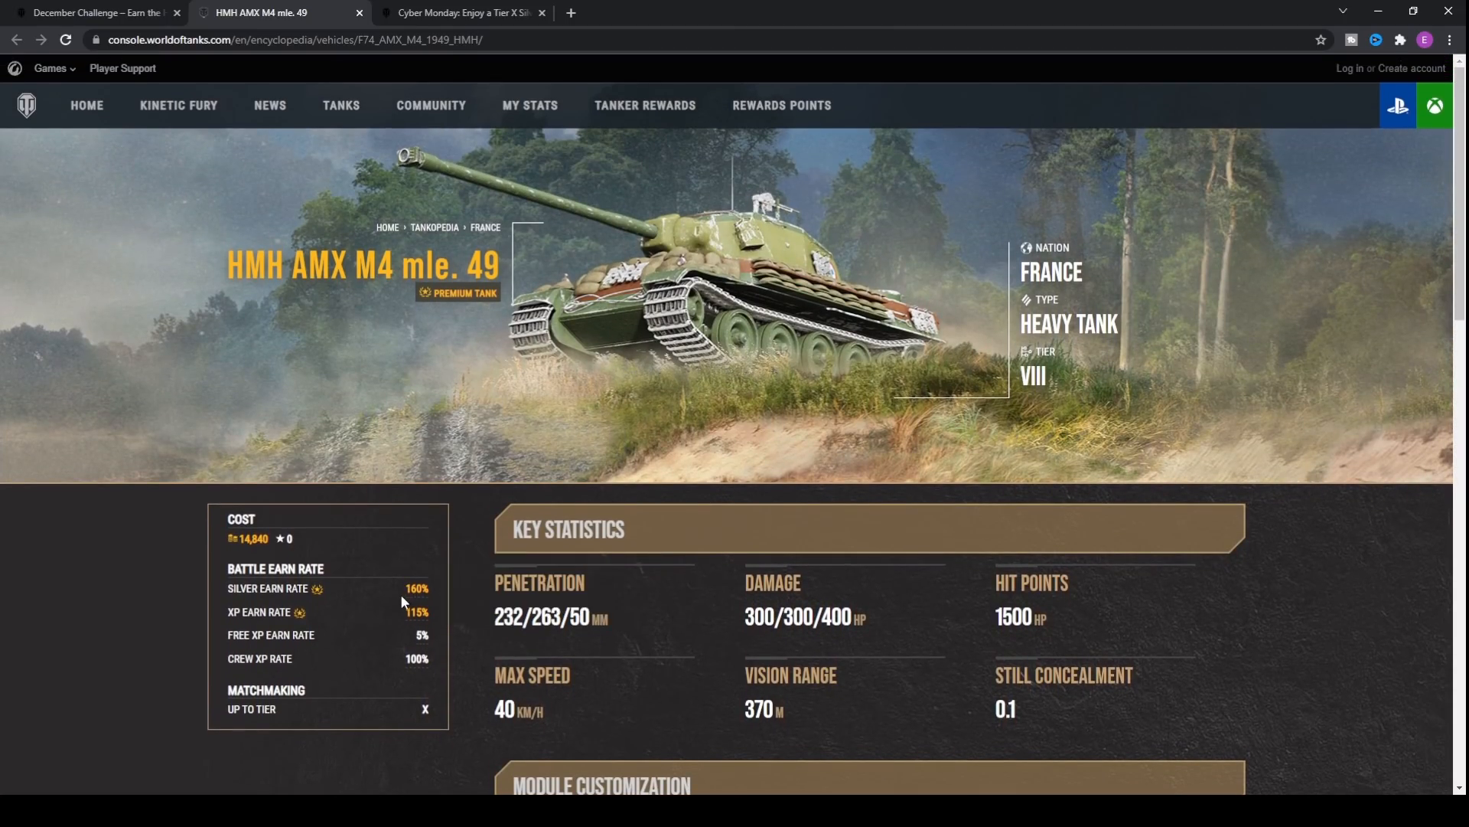
mouse_move(441, 588)
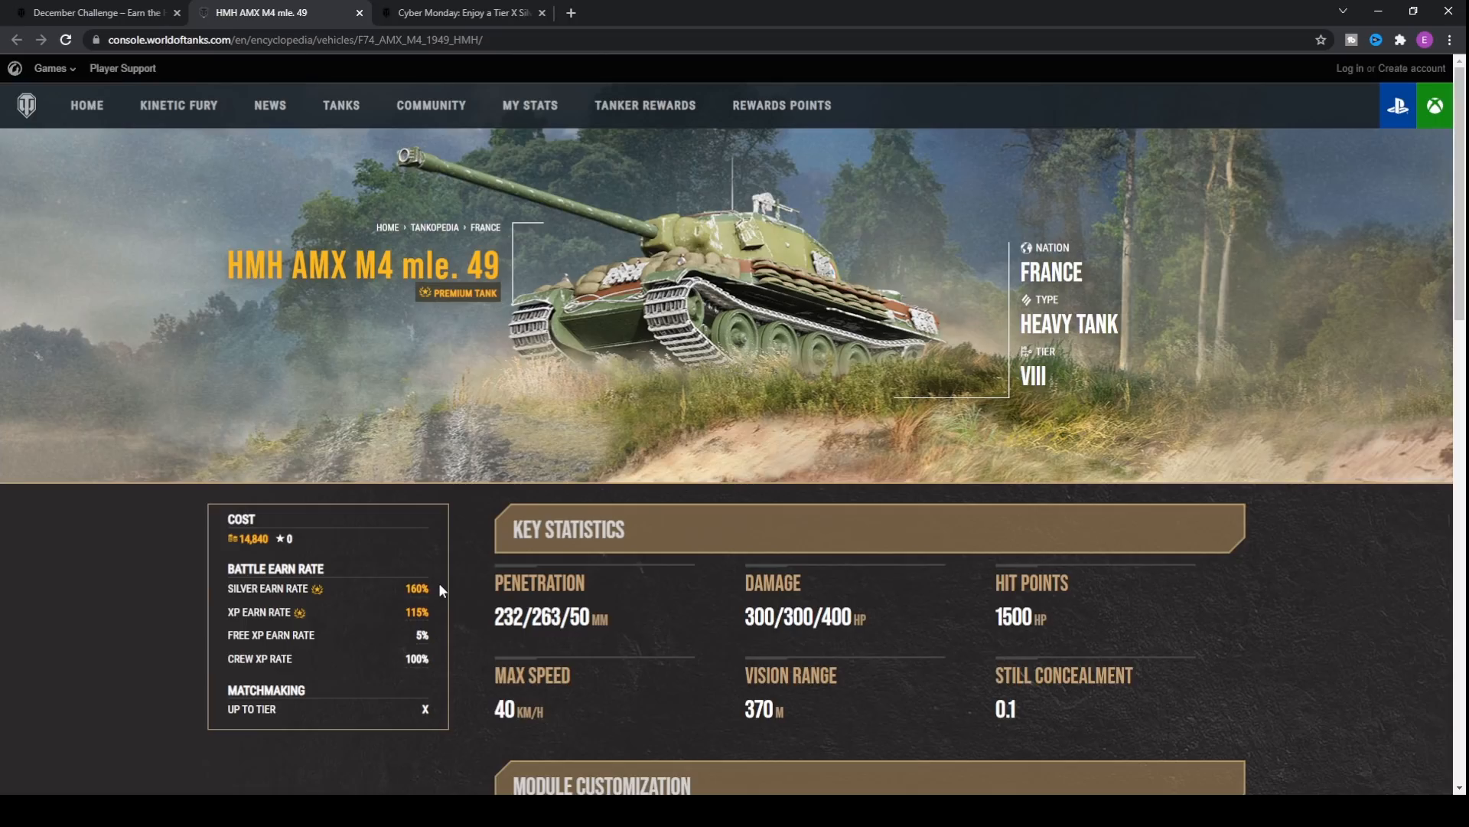
scroll(down, 3)
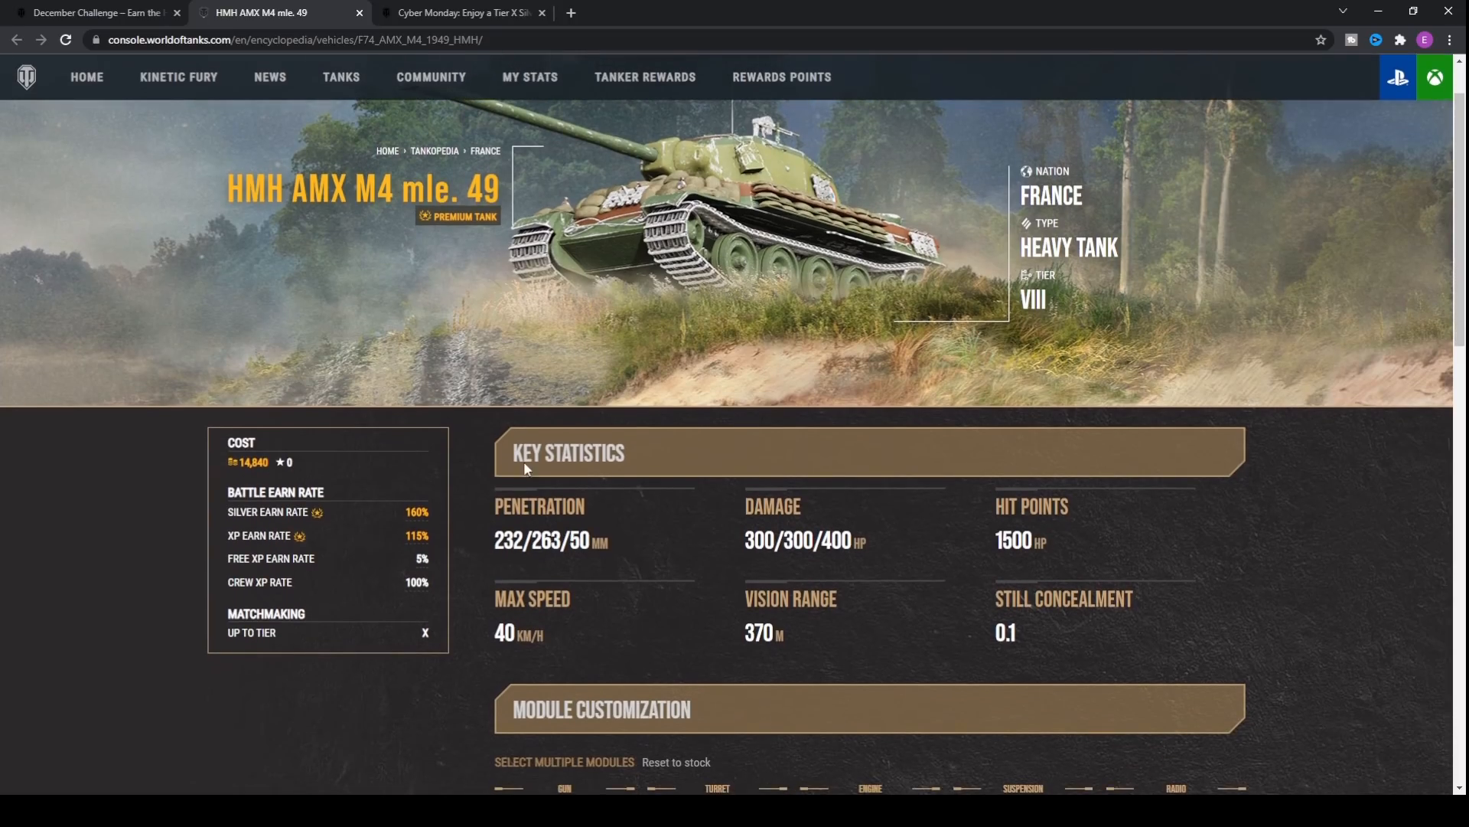
mouse_move(473, 441)
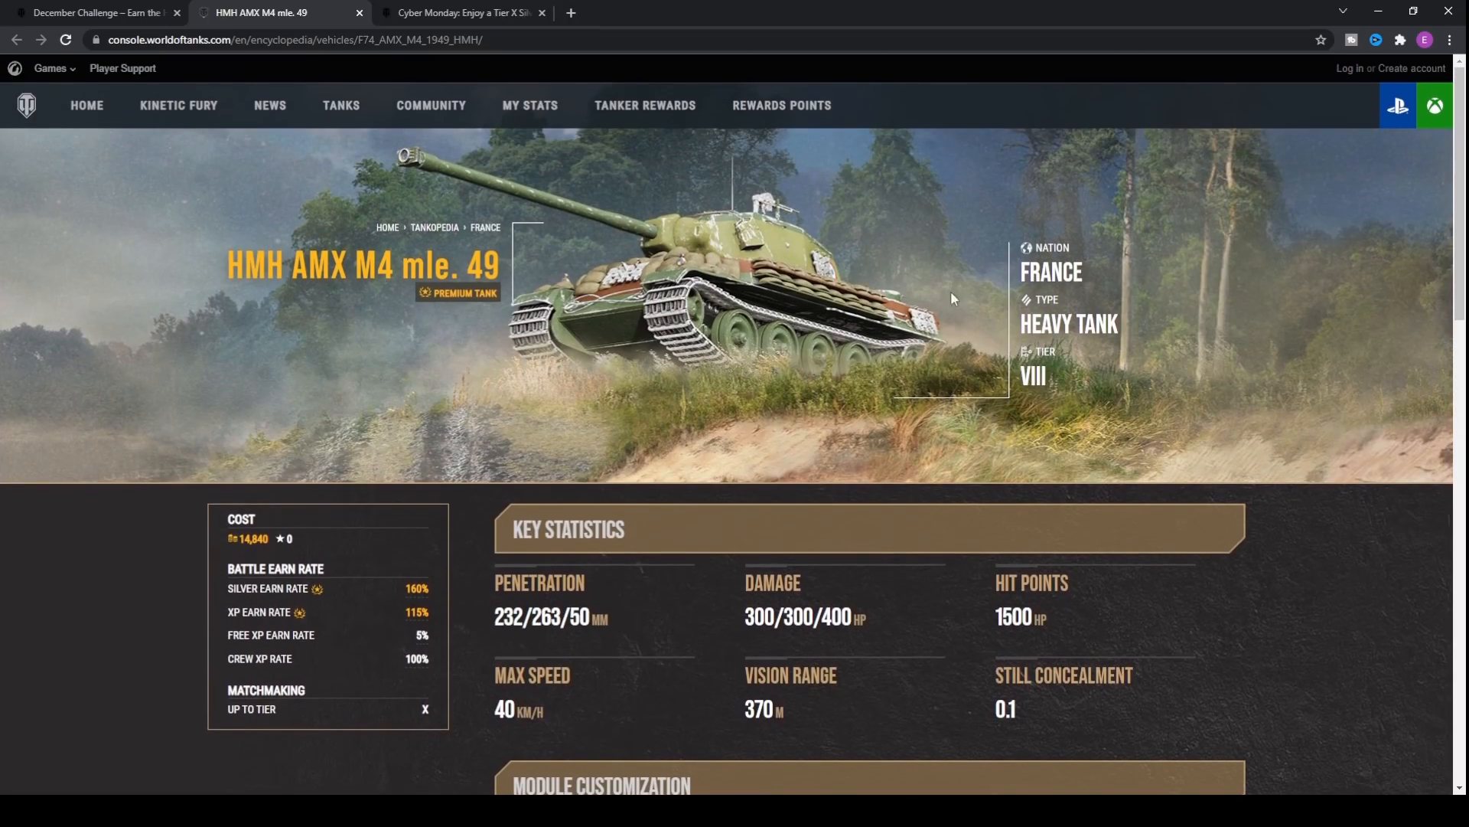
scroll(down, 3)
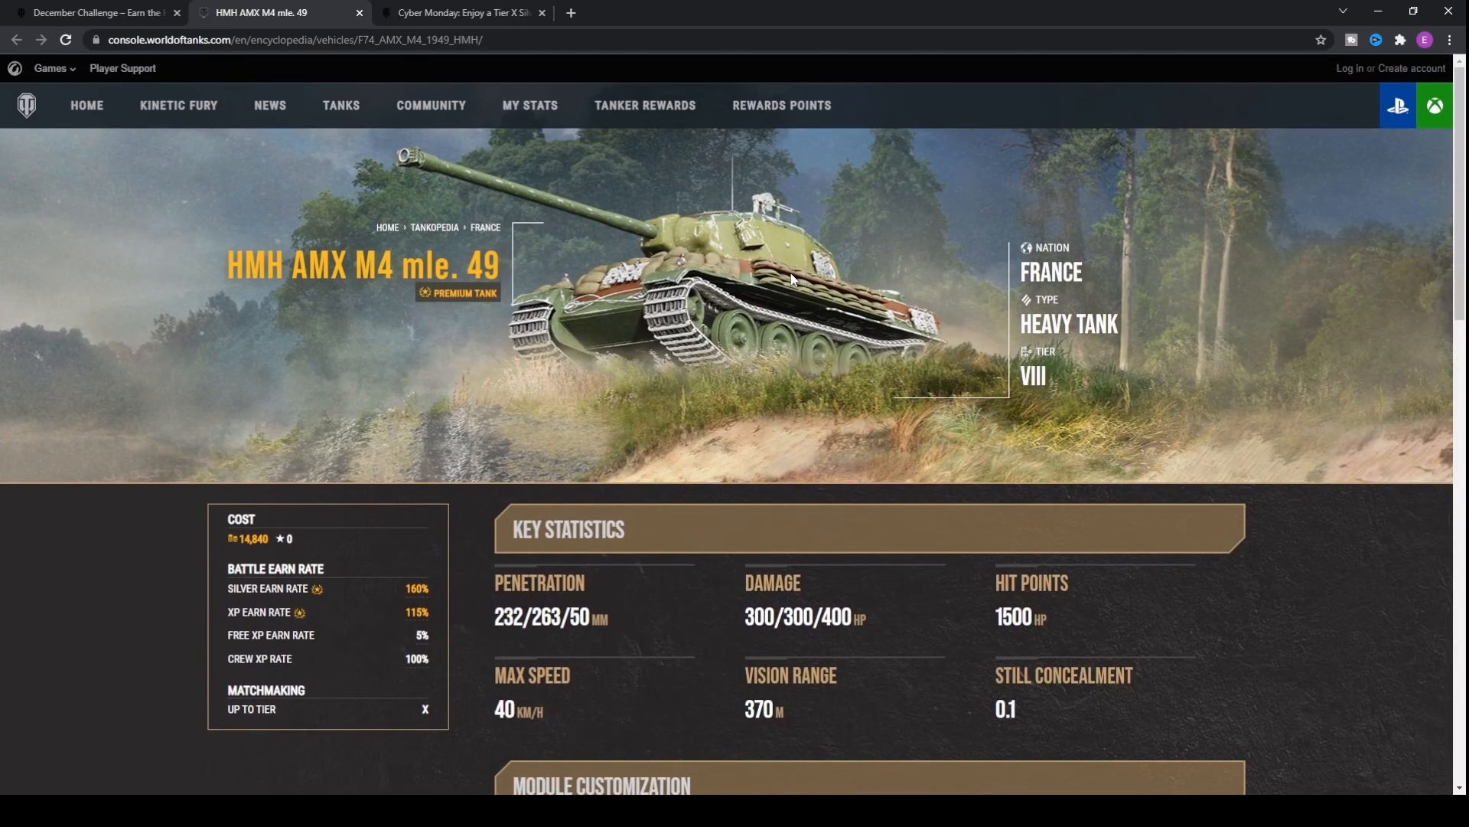
mouse_move(925, 311)
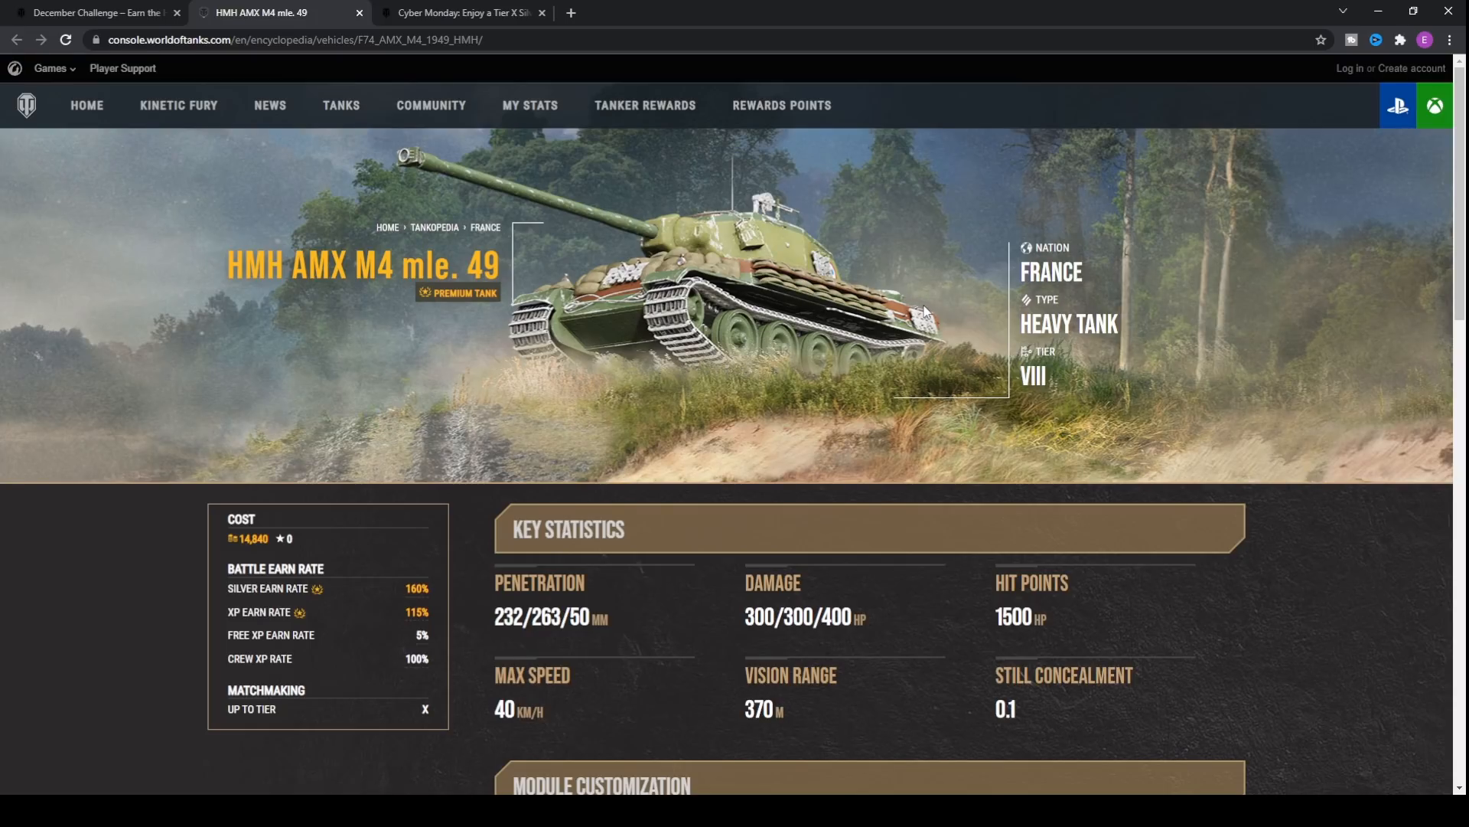
mouse_move(803, 316)
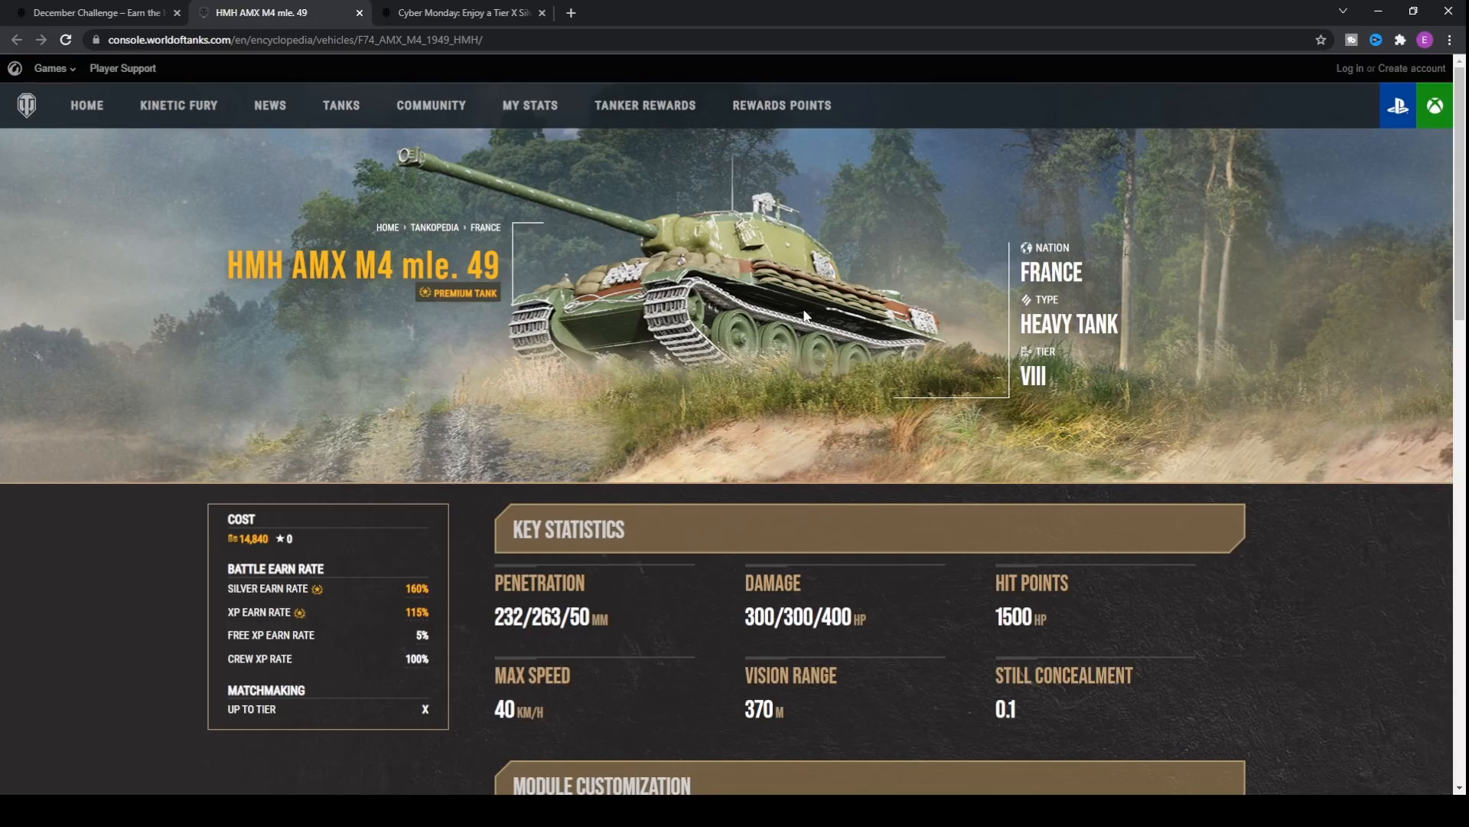
mouse_move(601, 445)
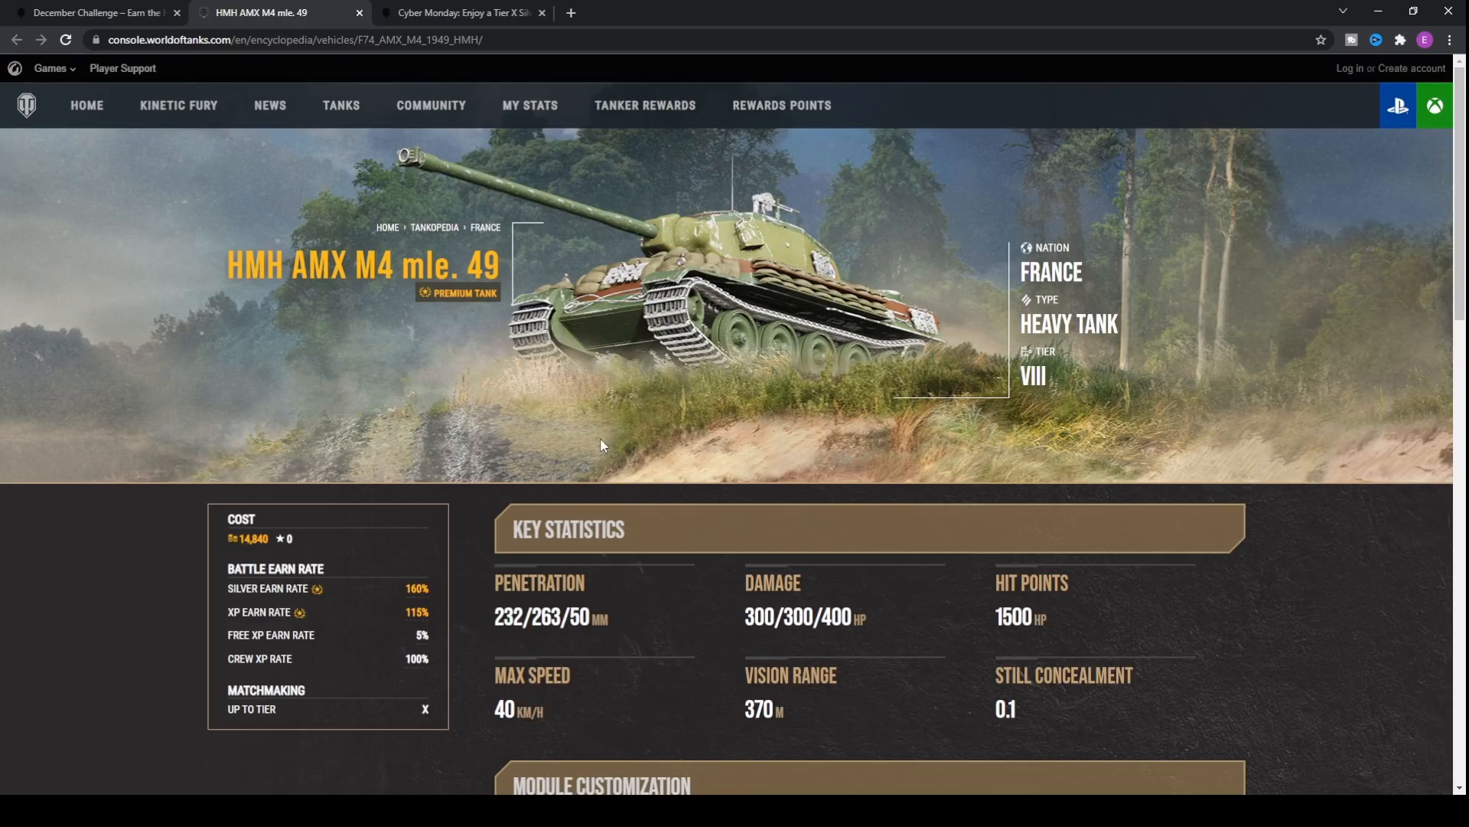
scroll(down, 3)
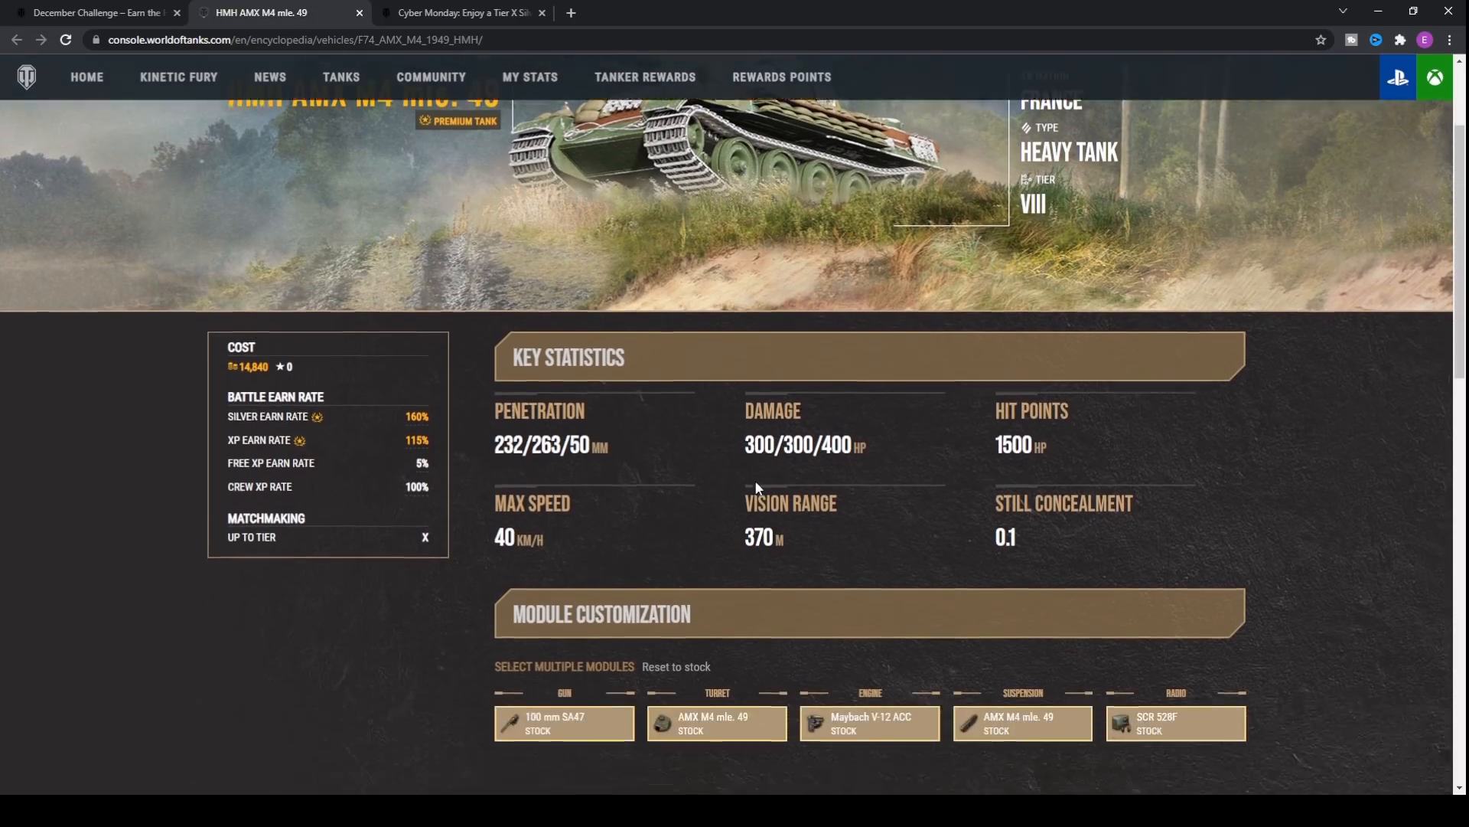
scroll(down, 3)
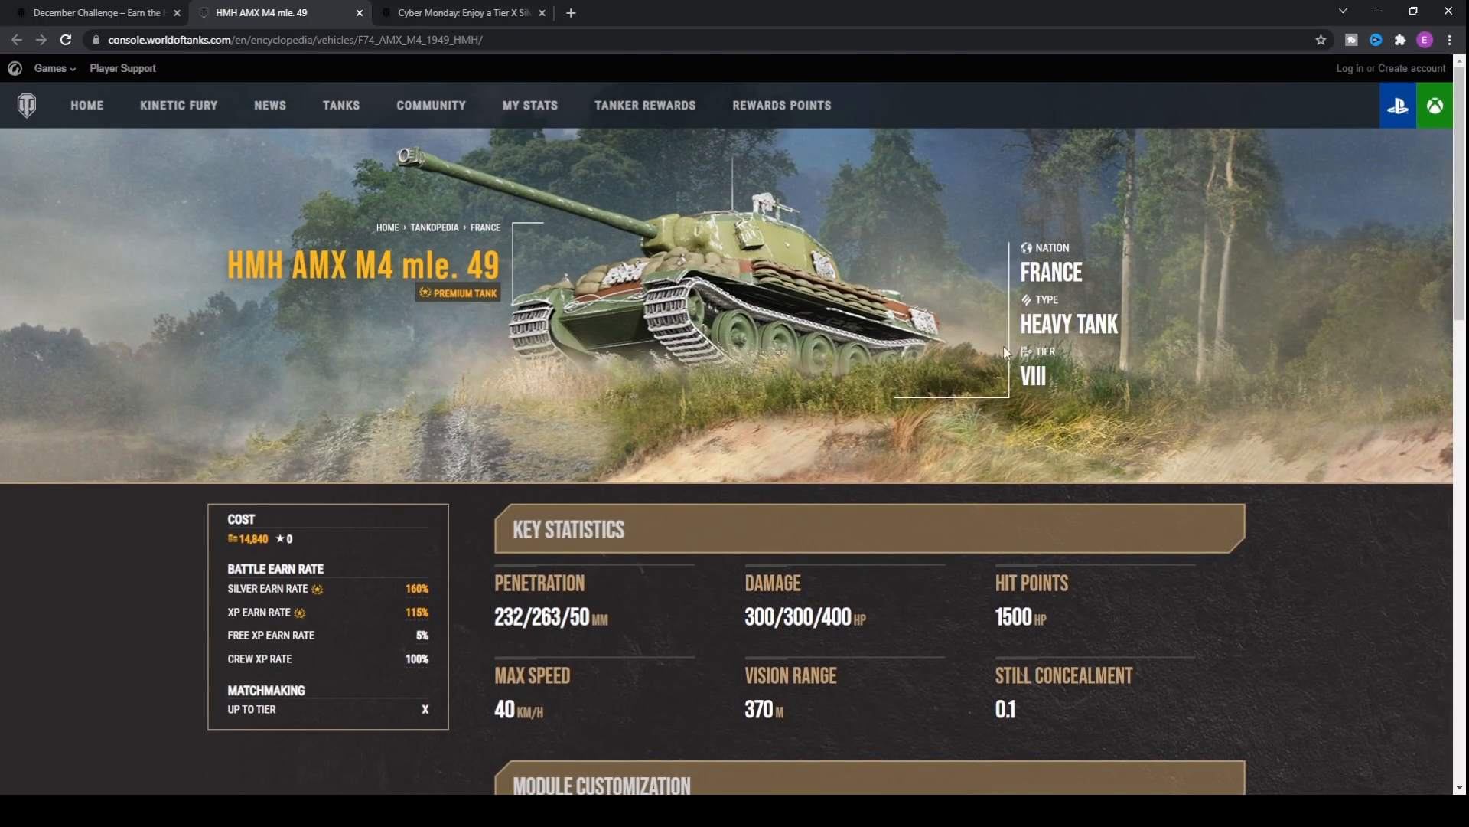
scroll(down, 3)
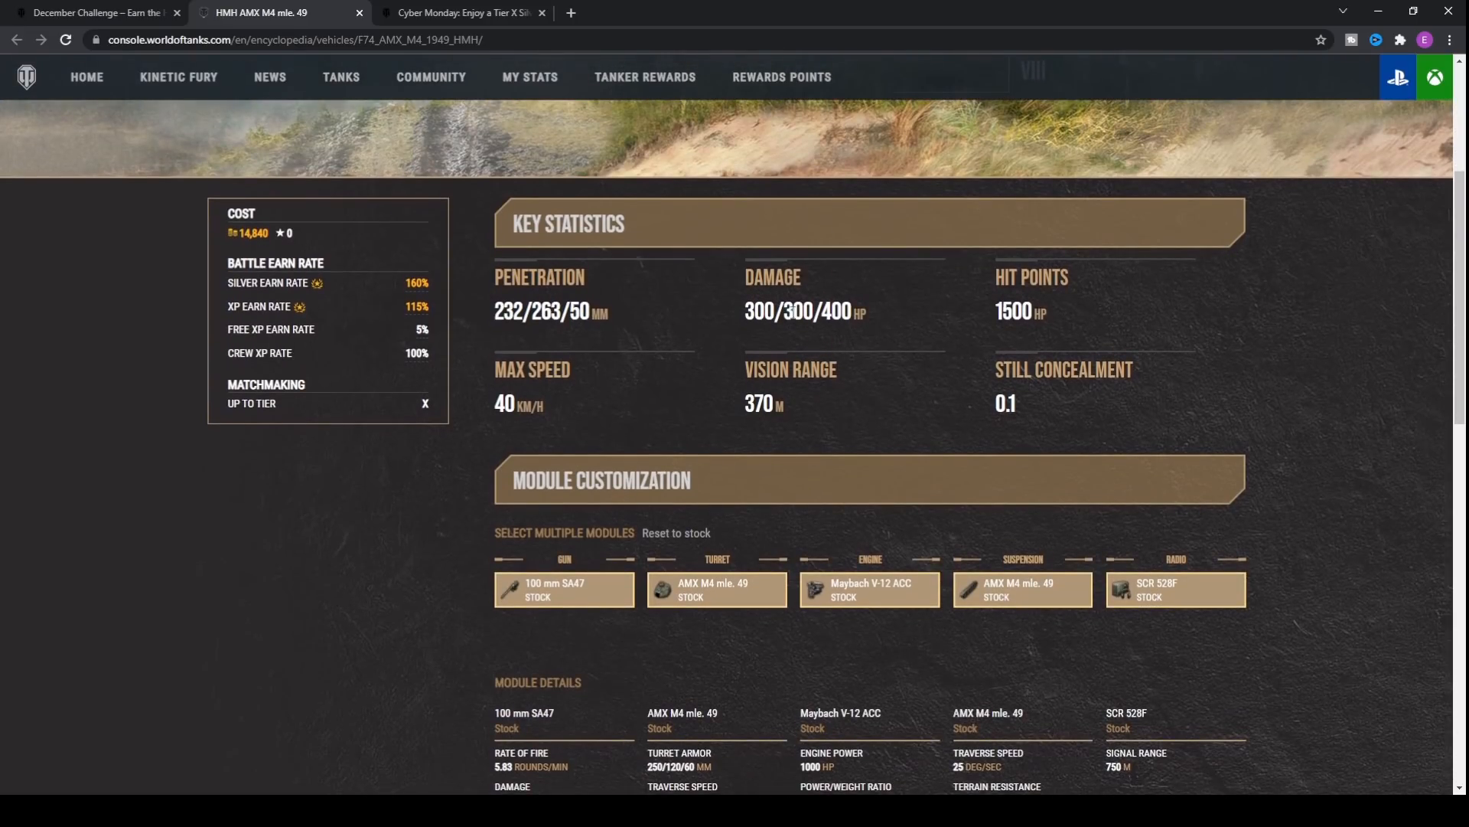
scroll(down, 3)
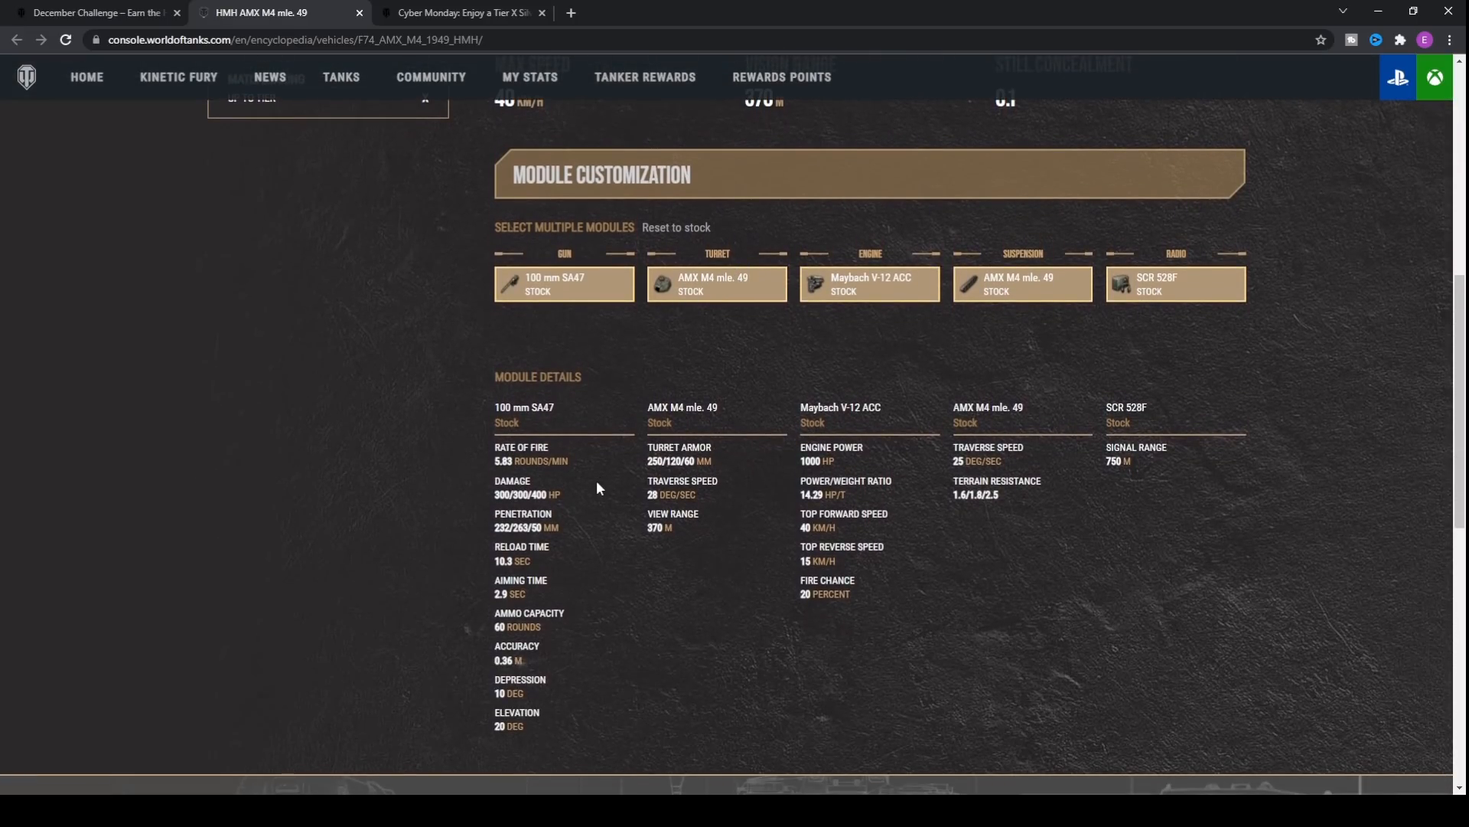
double_click(504, 560)
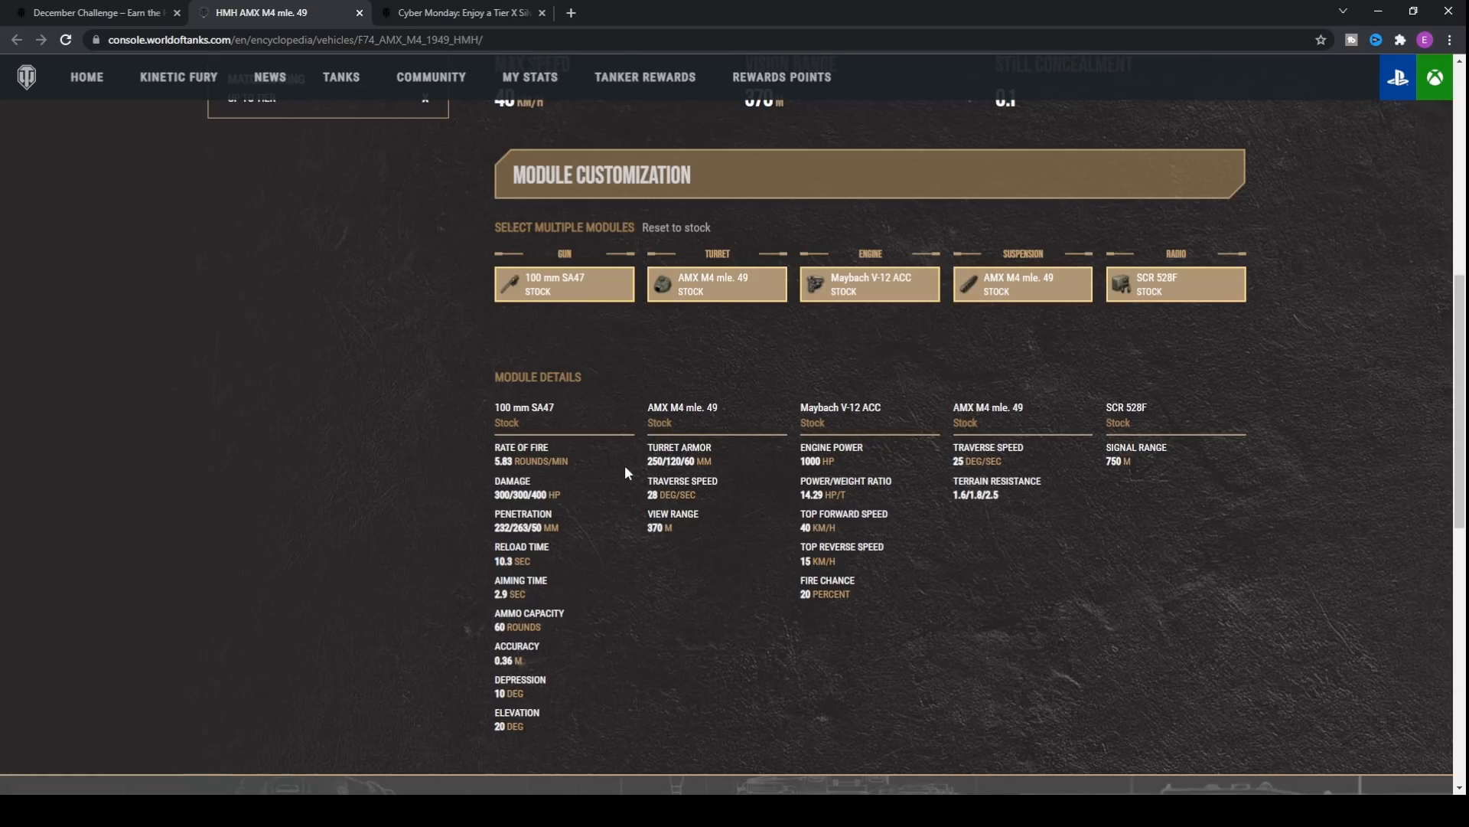
mouse_move(538, 468)
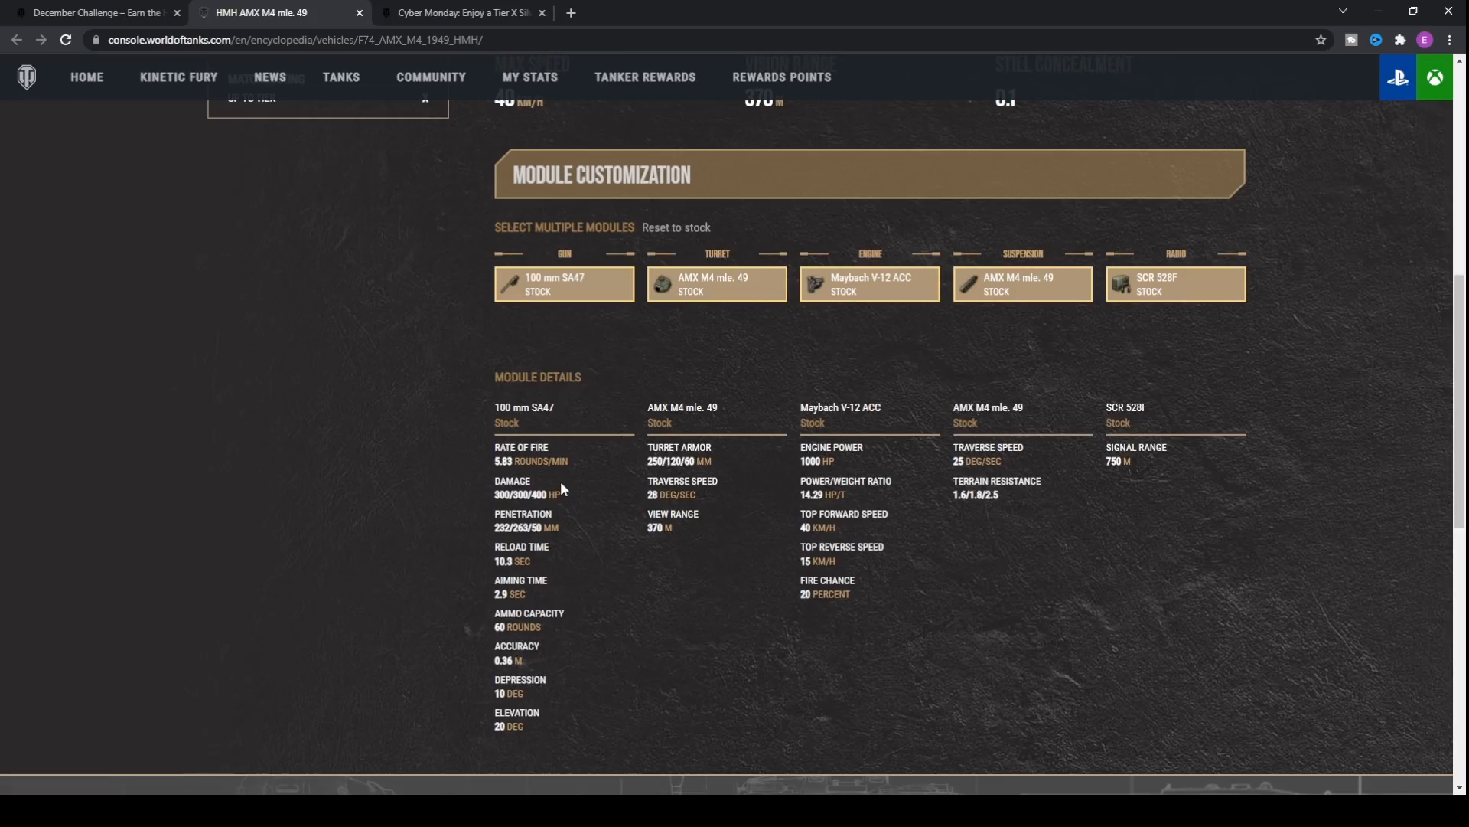
scroll(up, 3)
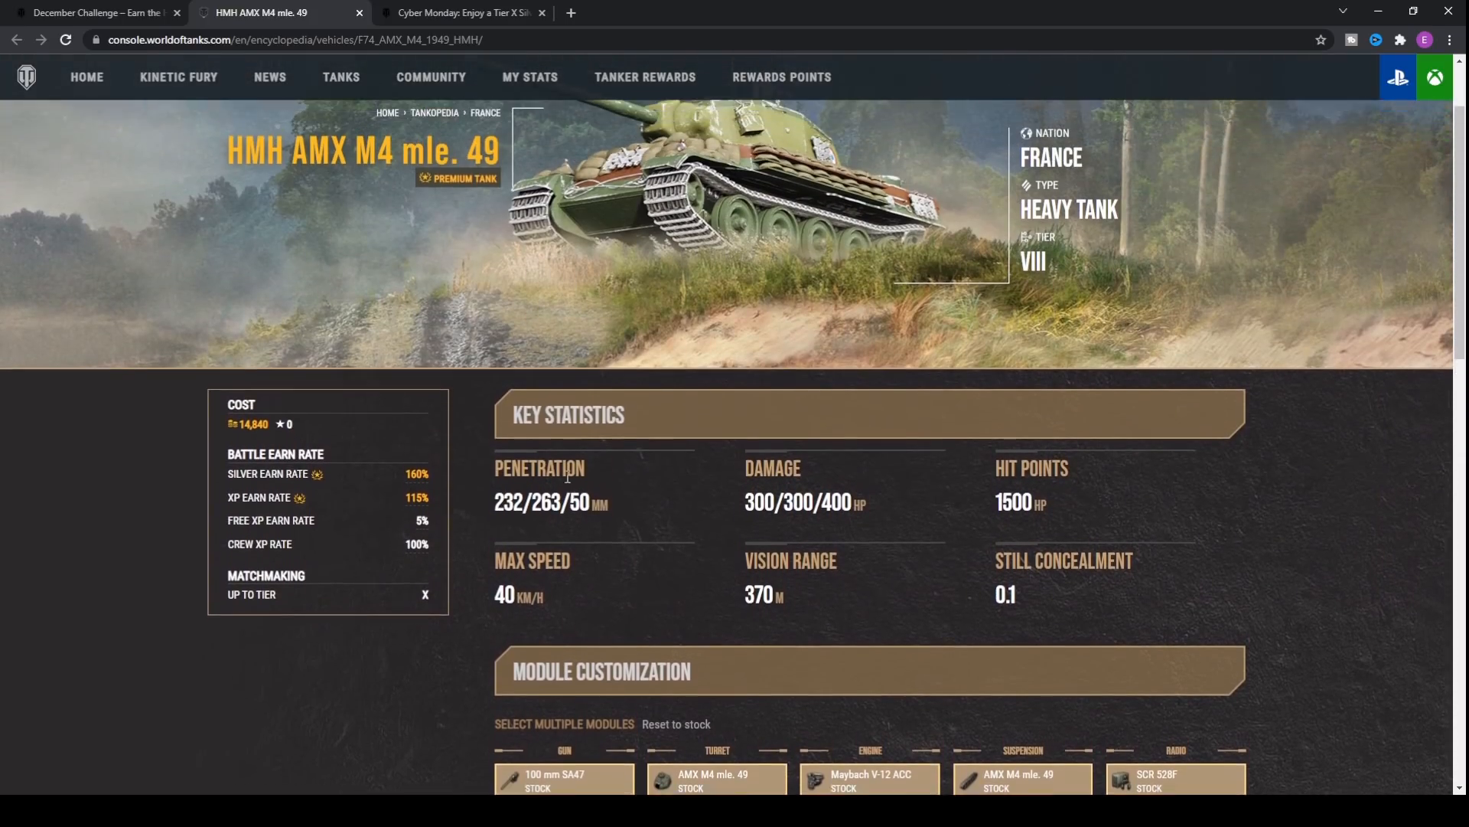
scroll(down, 3)
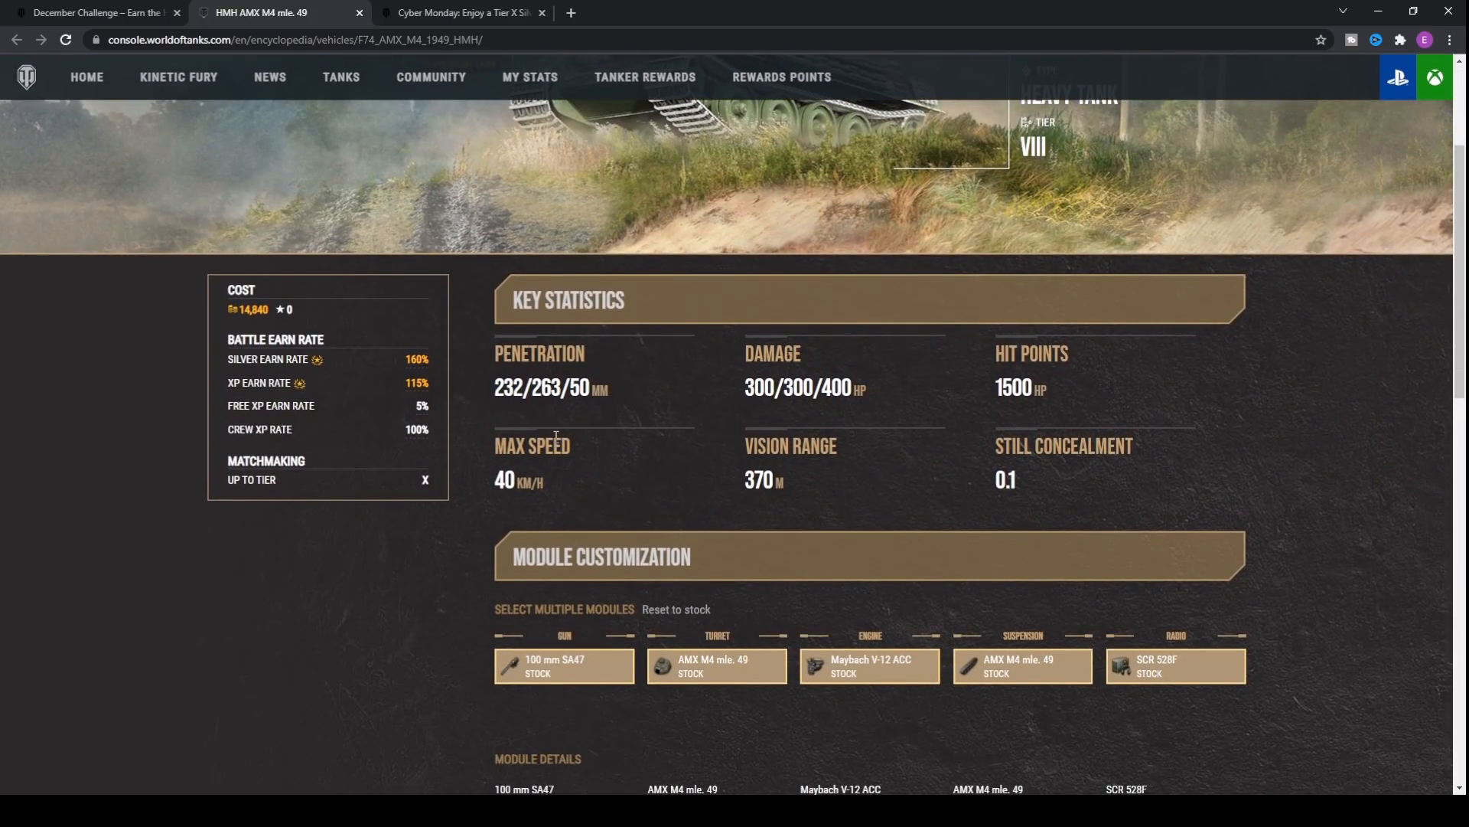
mouse_move(547, 427)
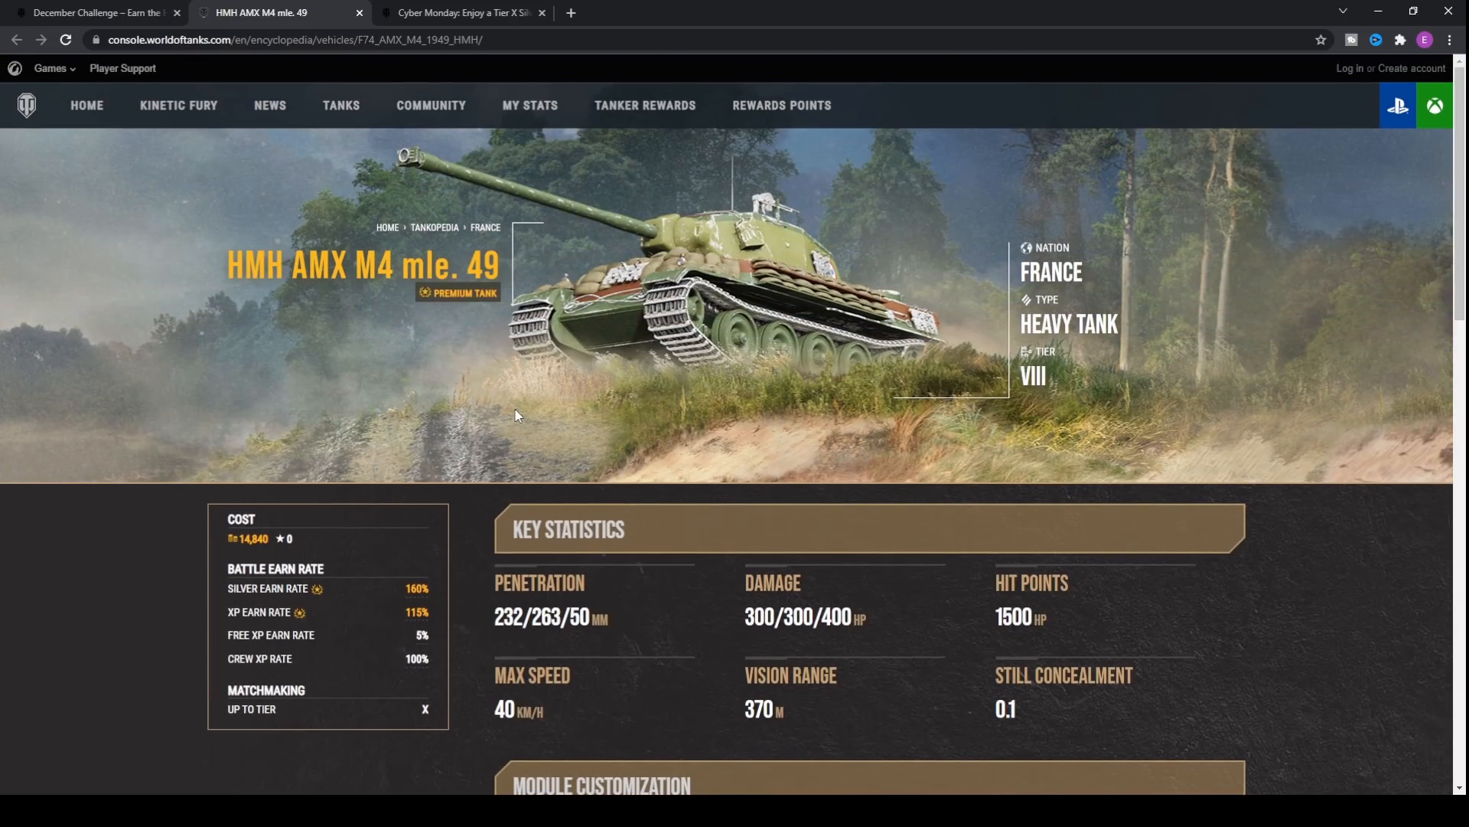
mouse_move(757, 285)
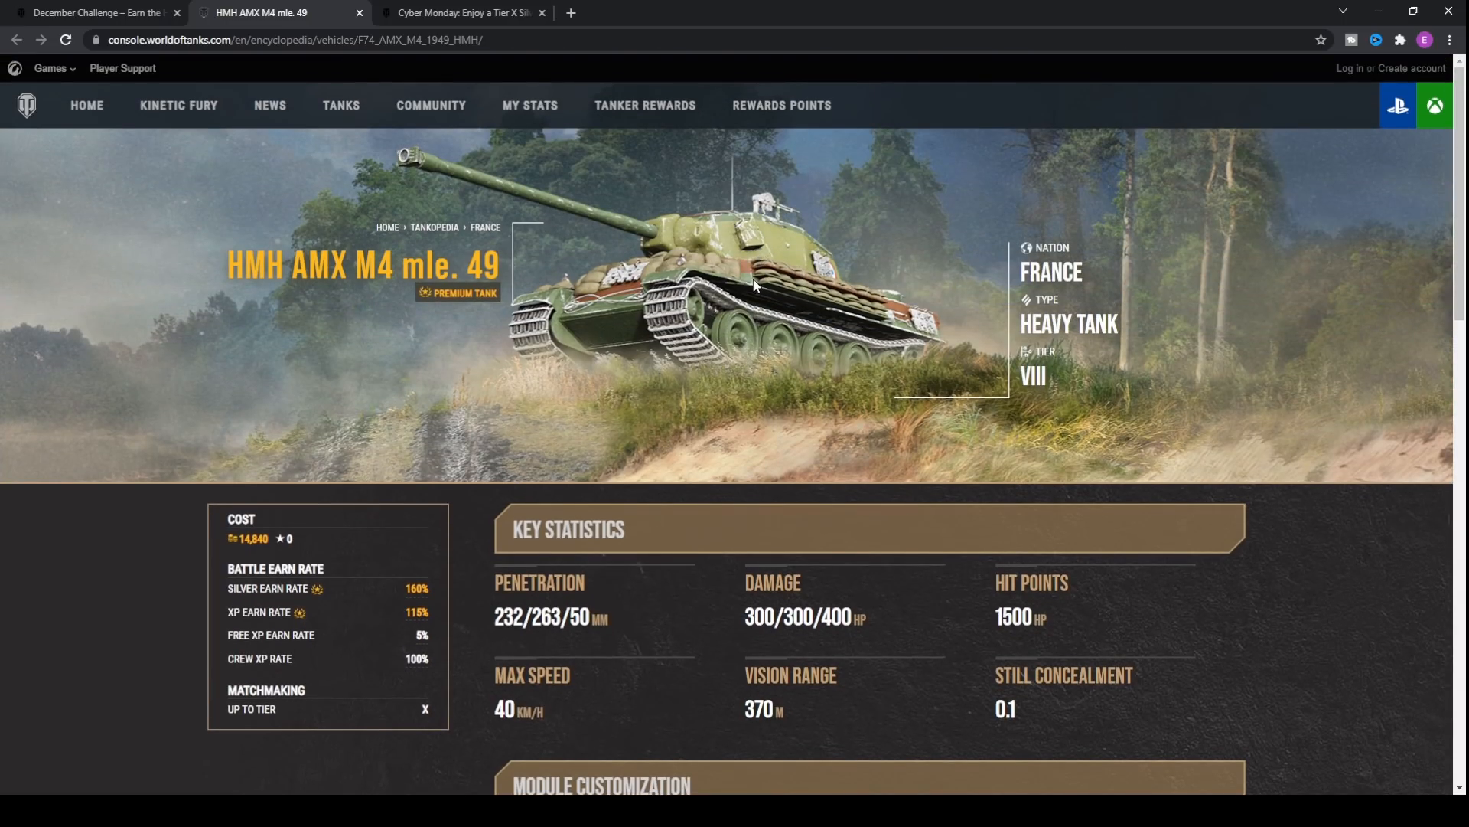
mouse_move(818, 304)
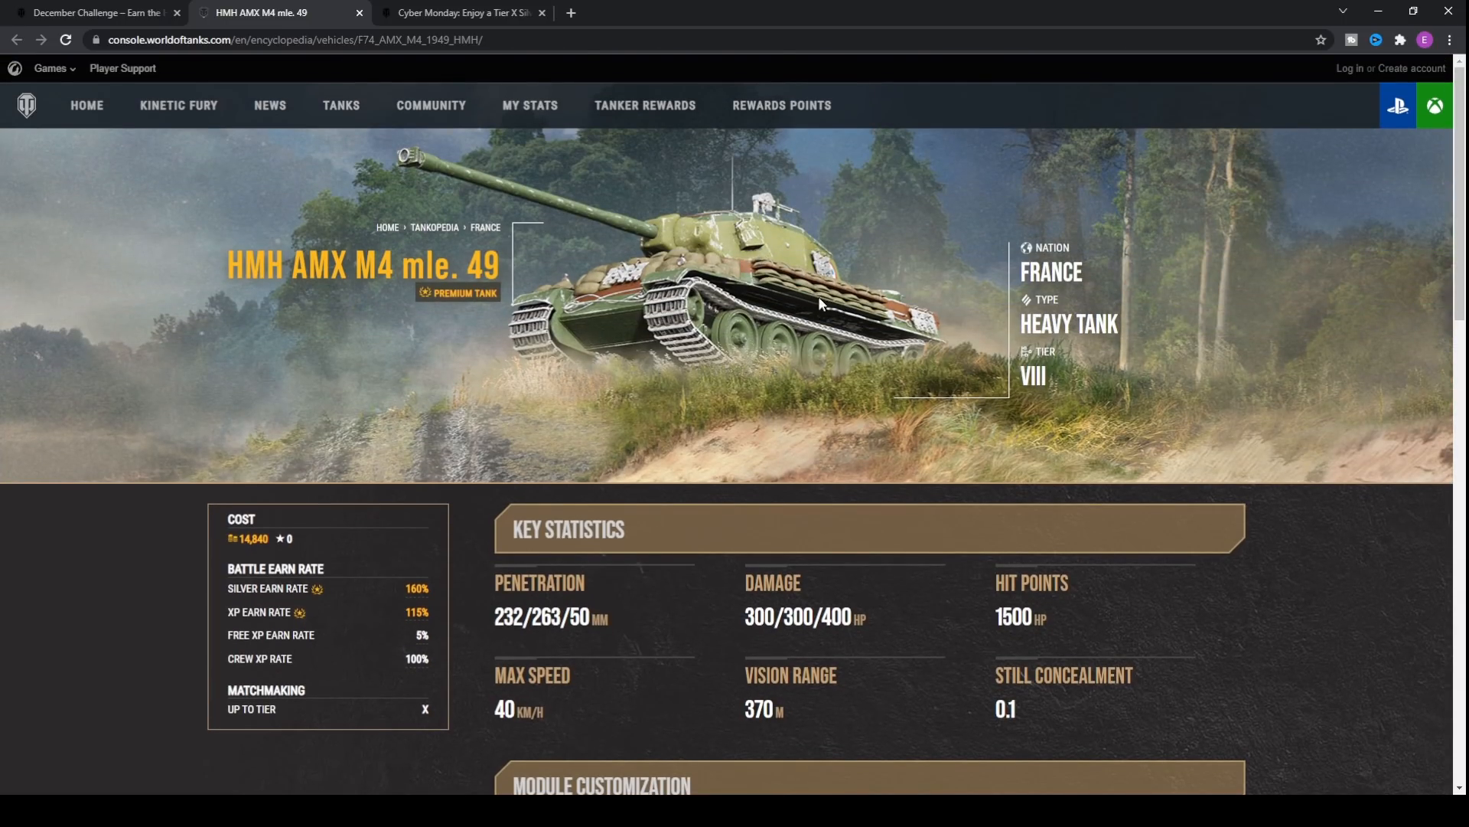
mouse_move(740, 280)
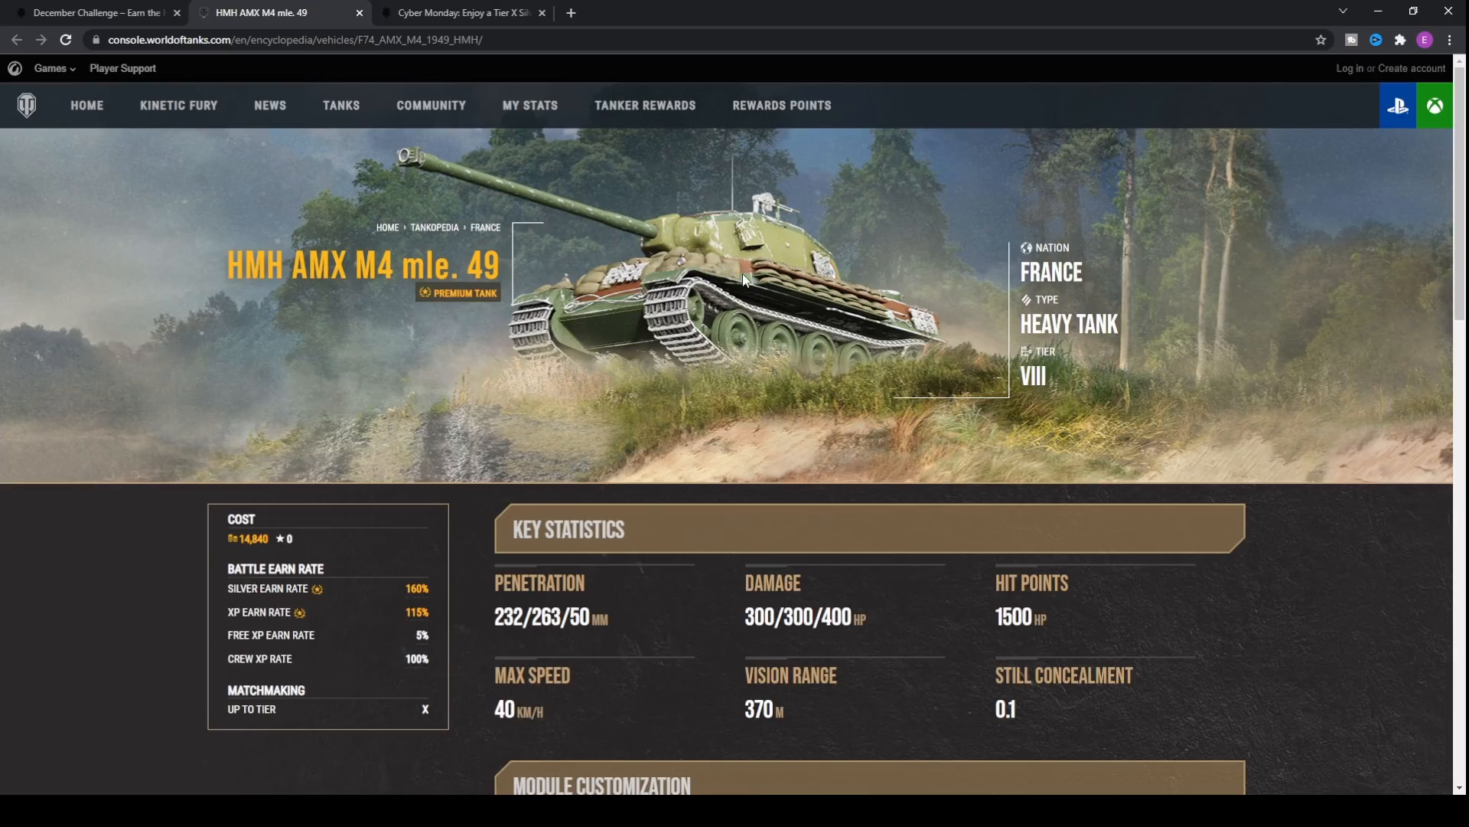
mouse_move(722, 248)
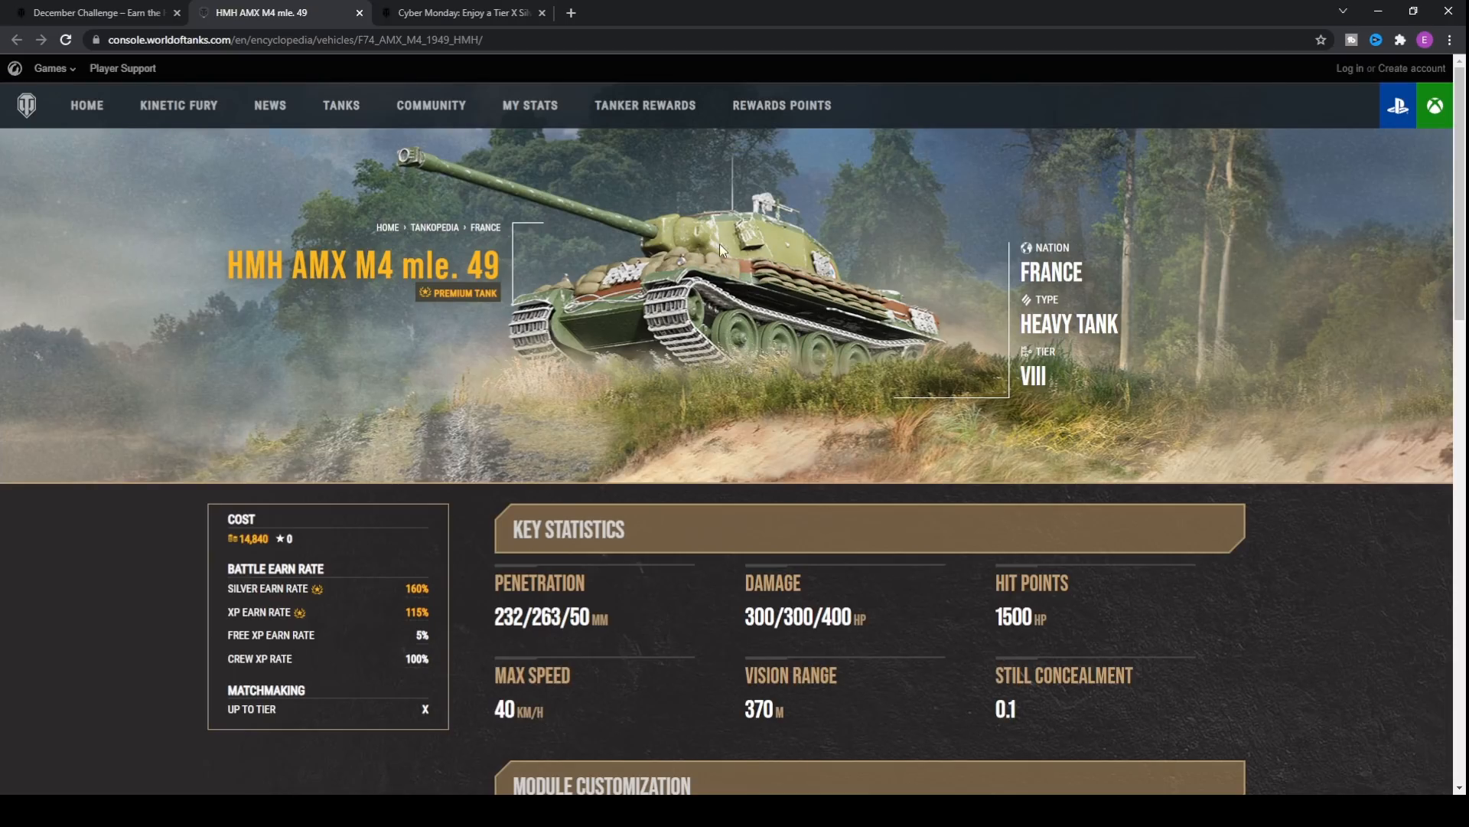
mouse_move(735, 280)
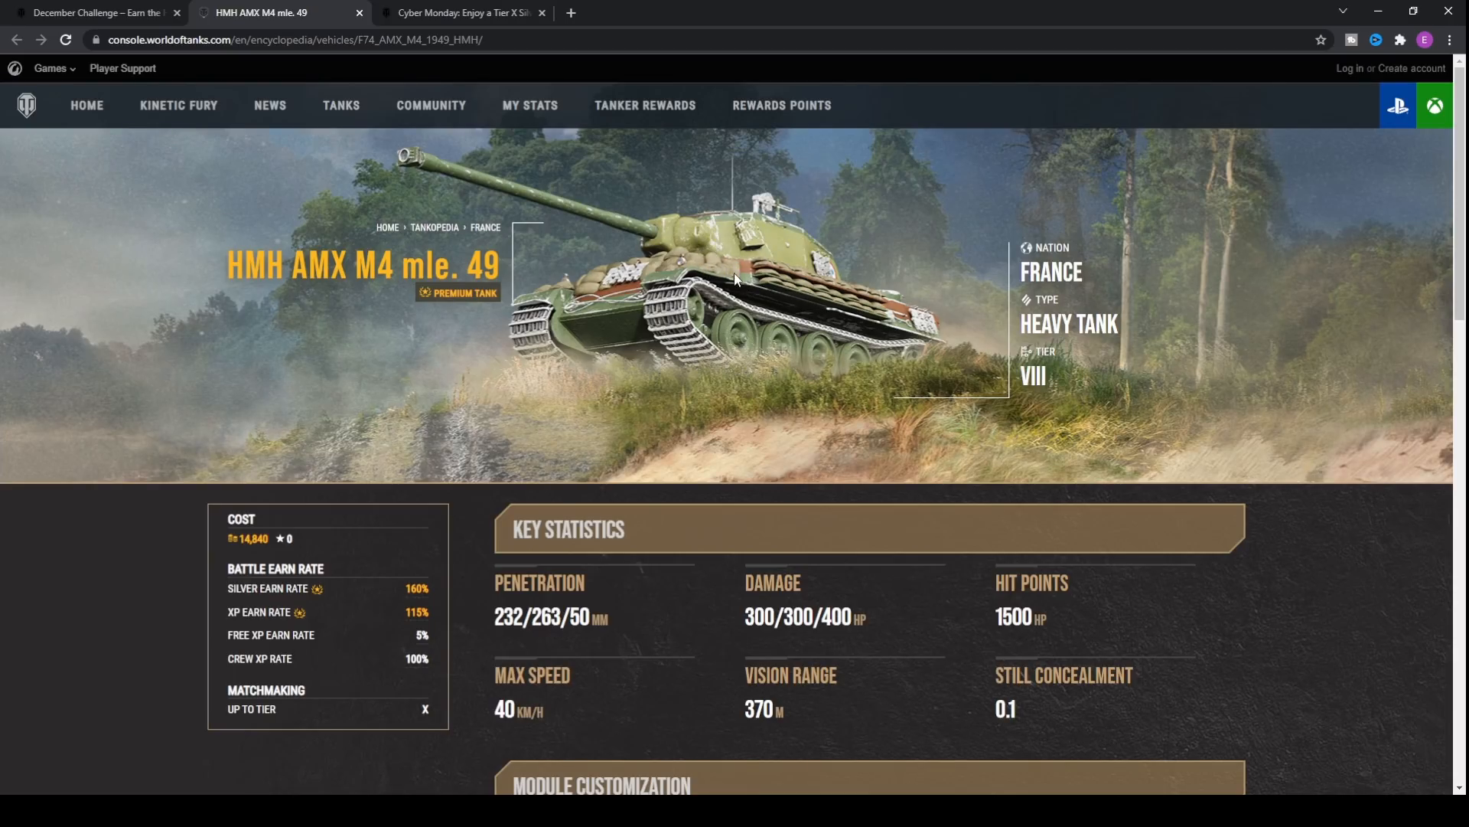
mouse_move(935, 318)
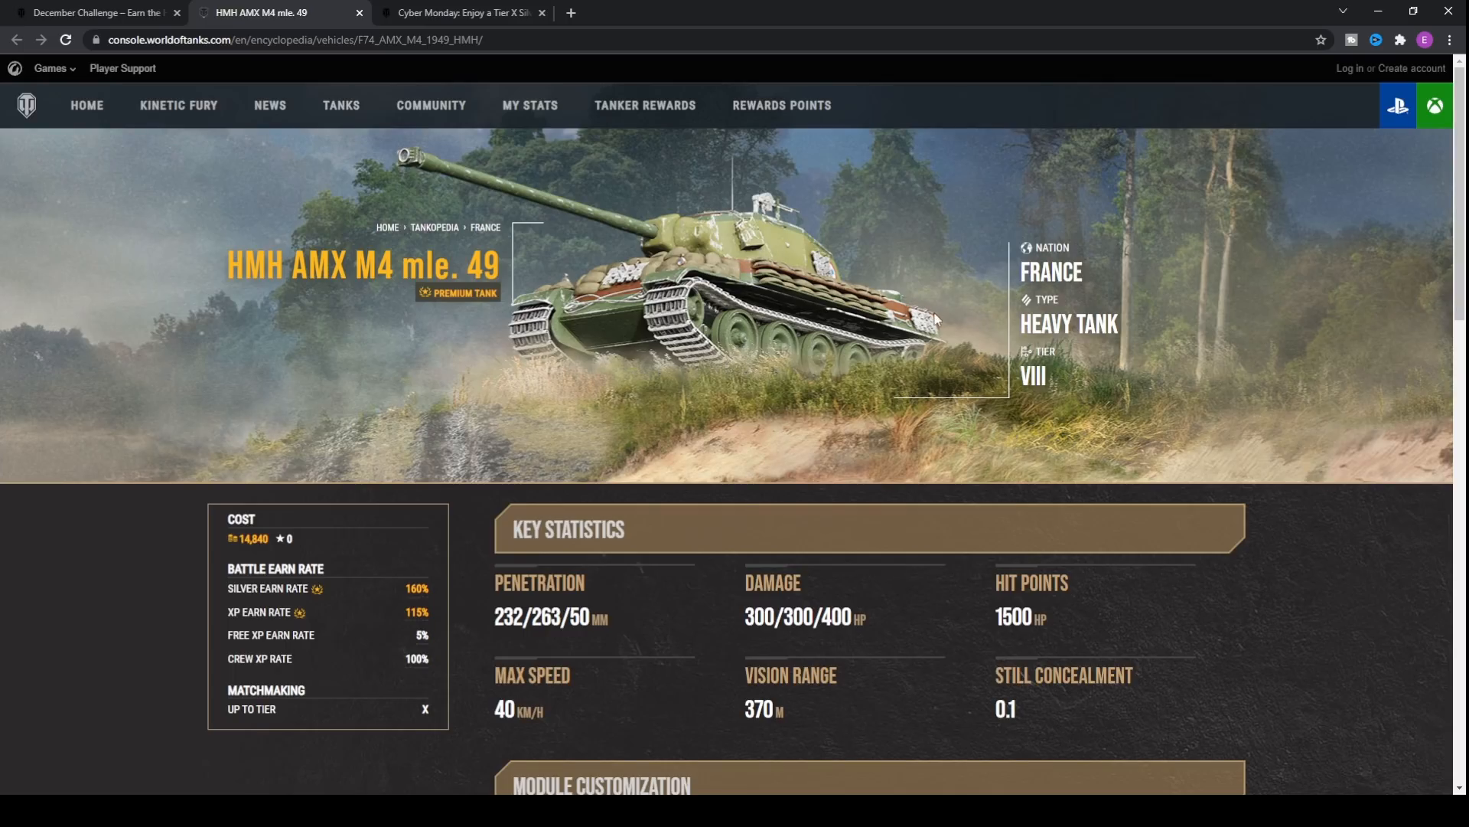
mouse_move(719, 272)
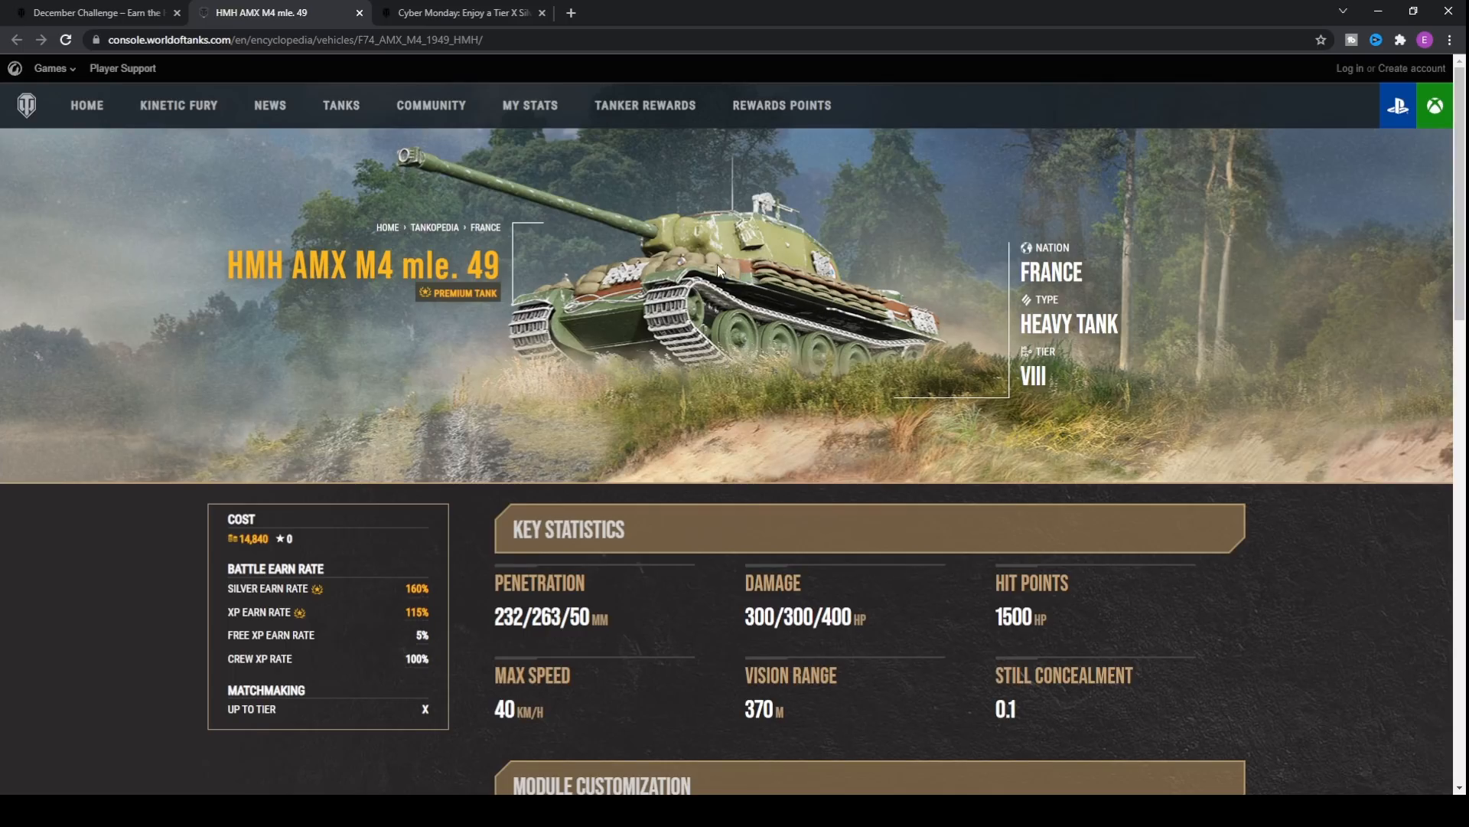
mouse_move(751, 289)
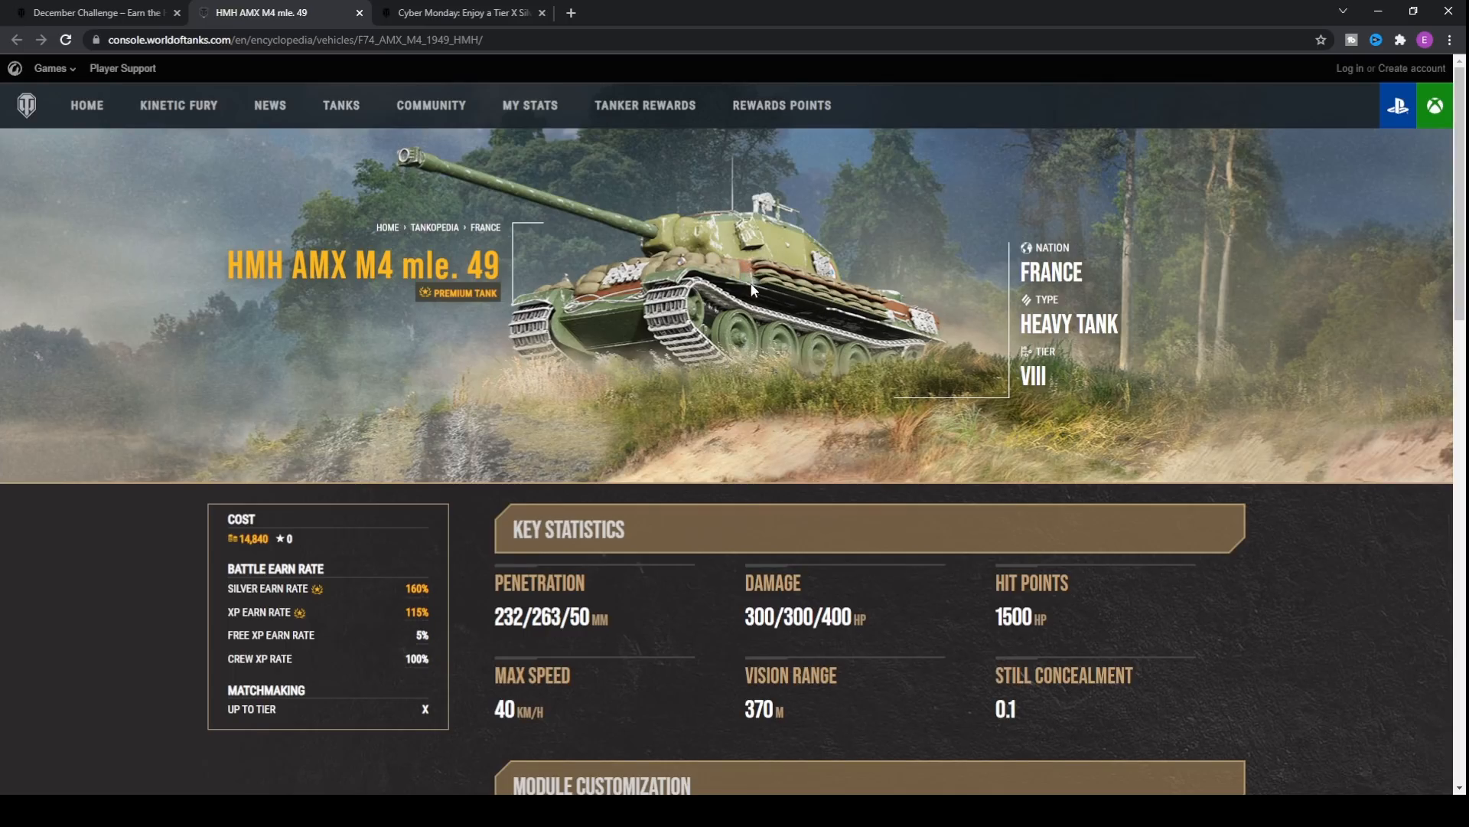
mouse_move(804, 291)
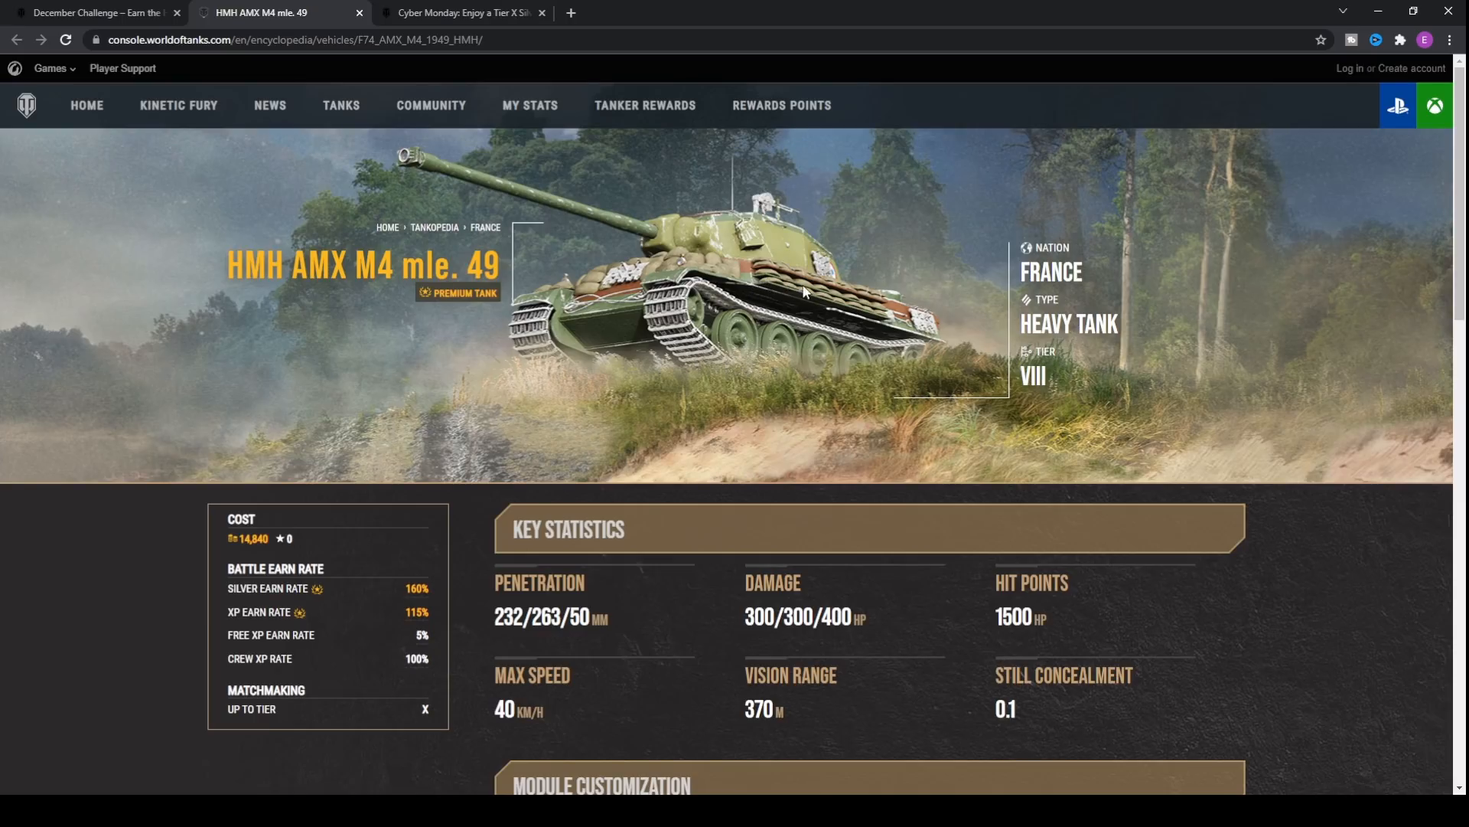
mouse_move(759, 279)
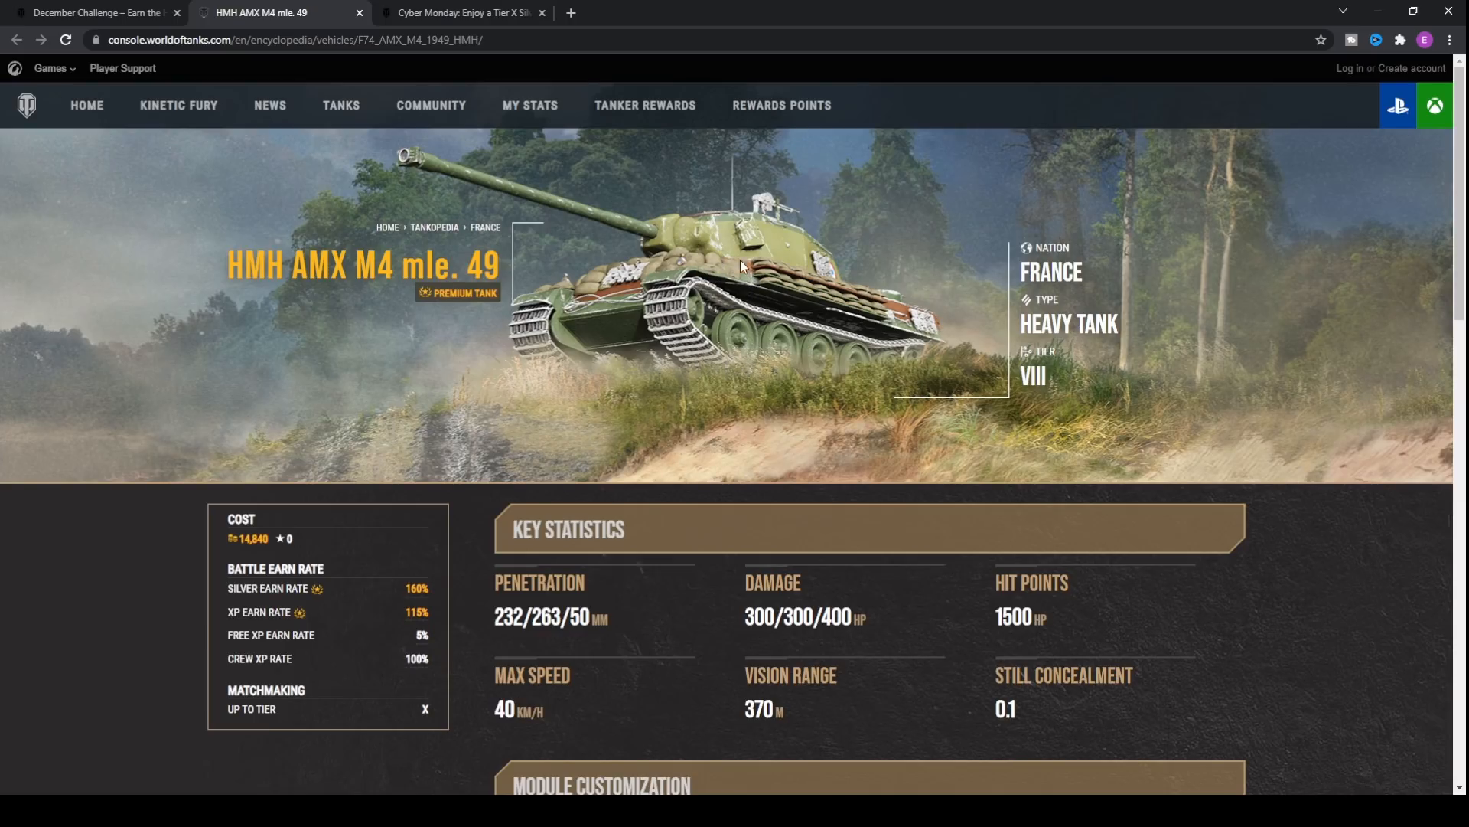
mouse_move(717, 271)
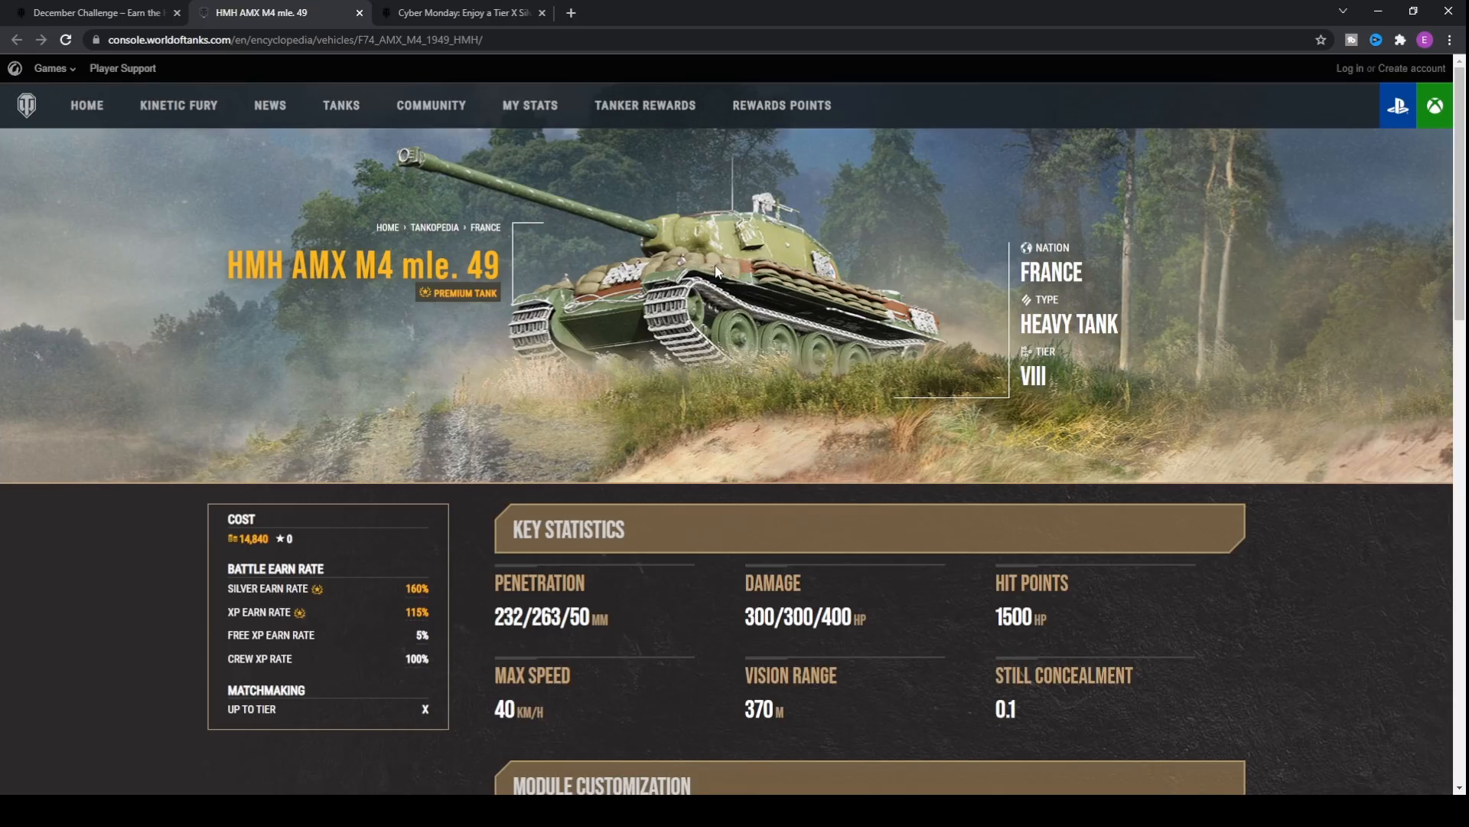
mouse_move(750, 312)
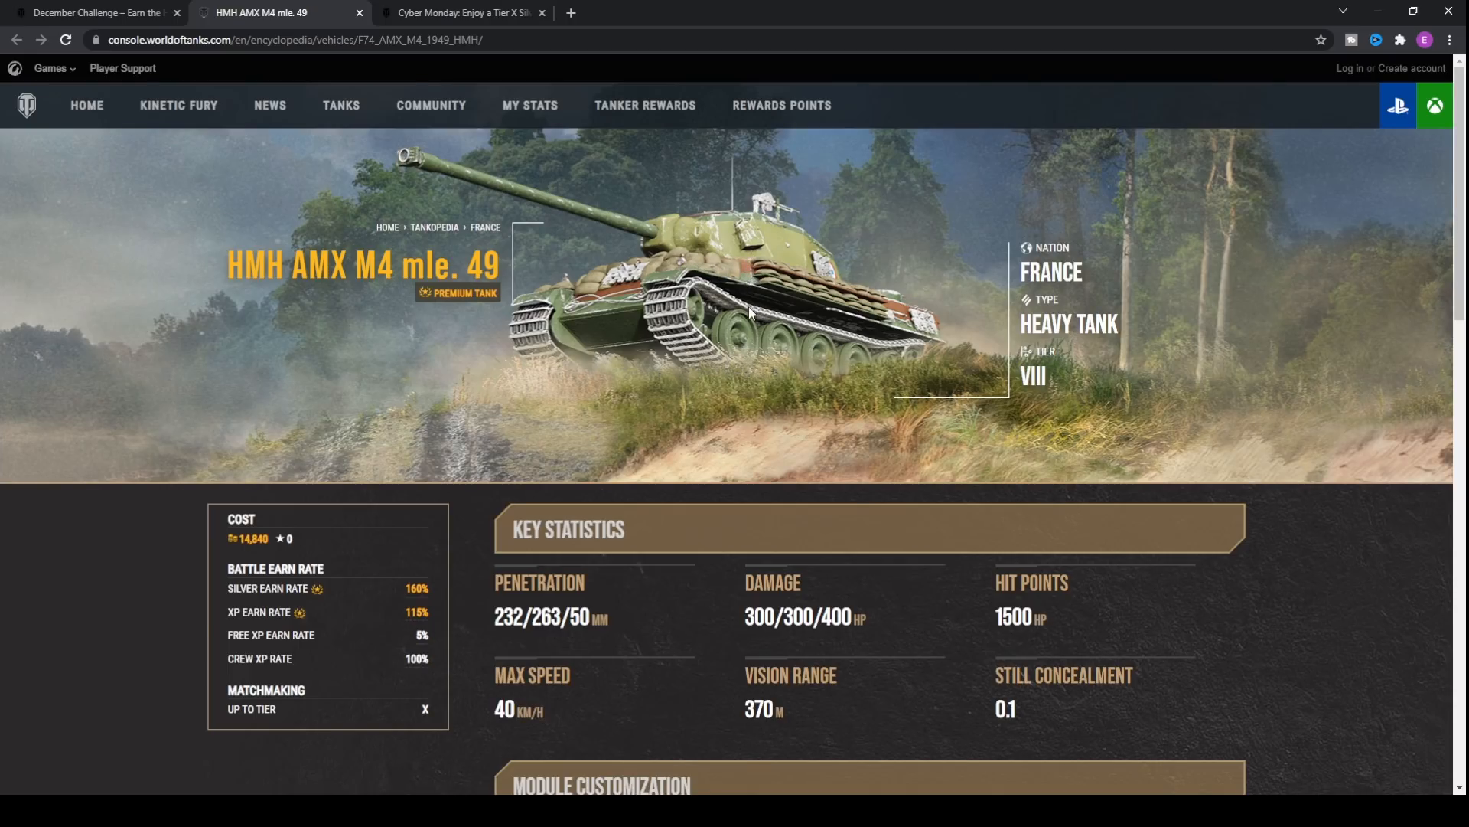
mouse_move(698, 296)
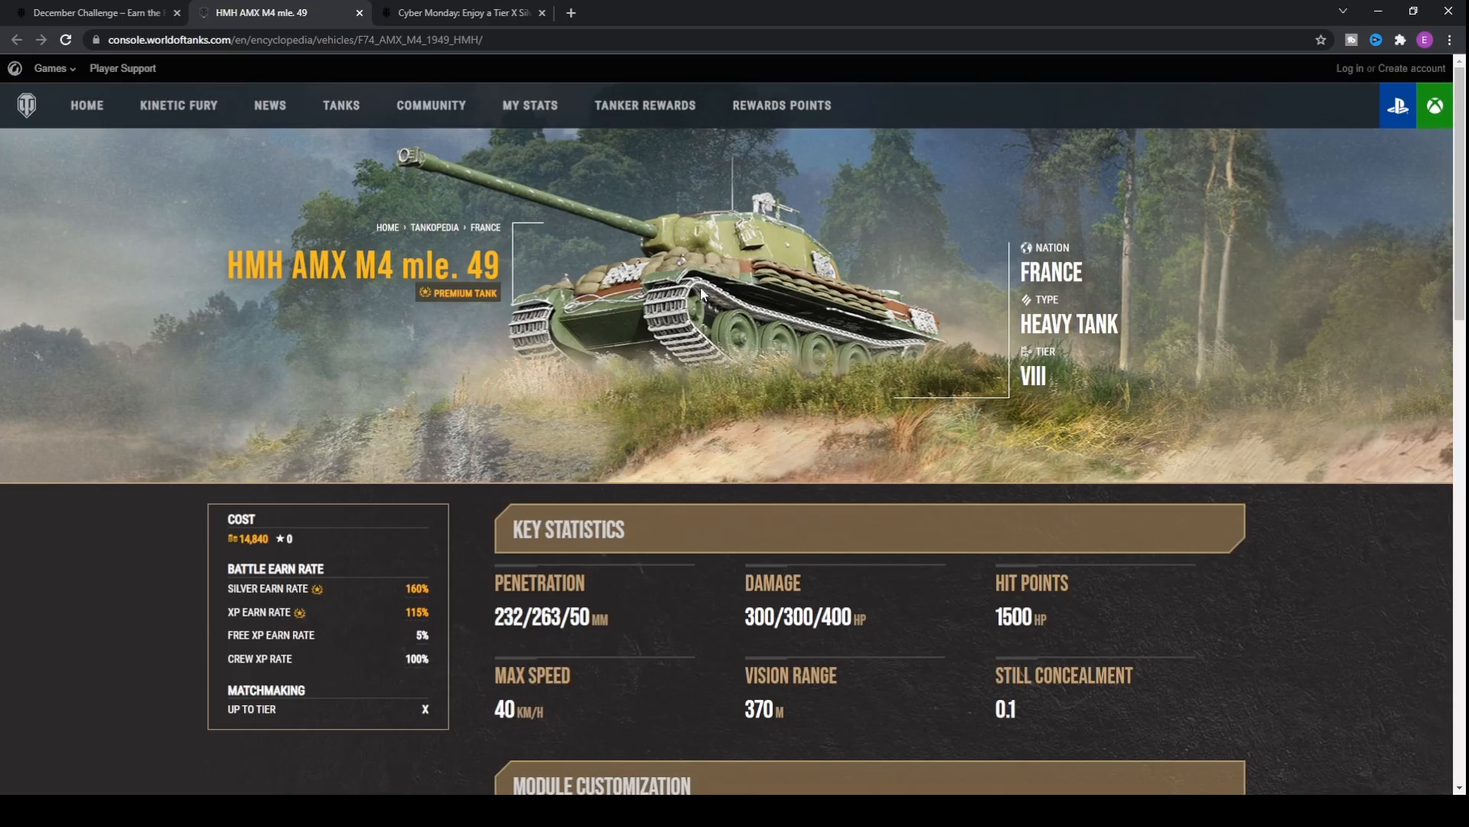
mouse_move(814, 247)
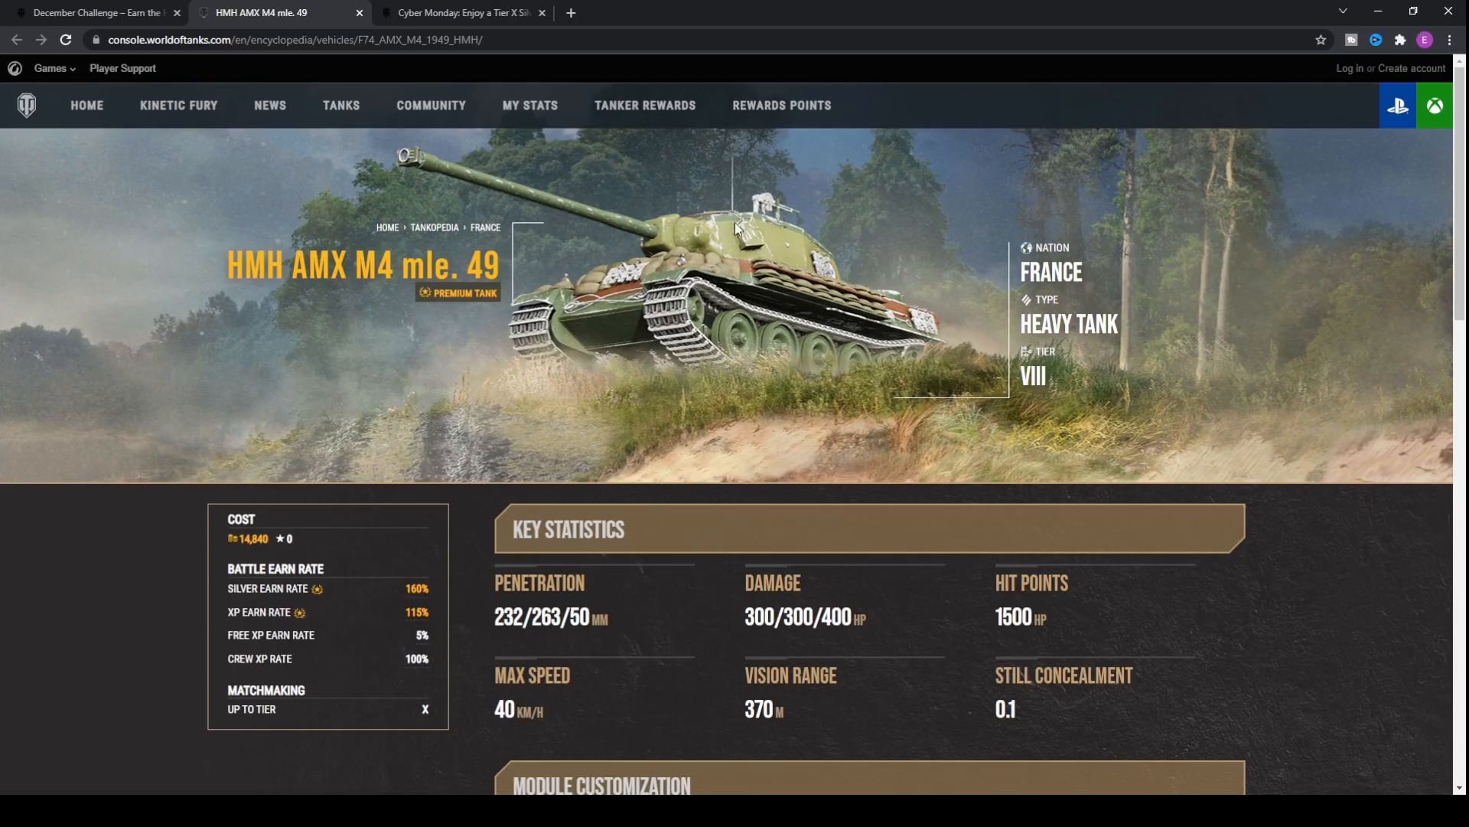
mouse_move(769, 231)
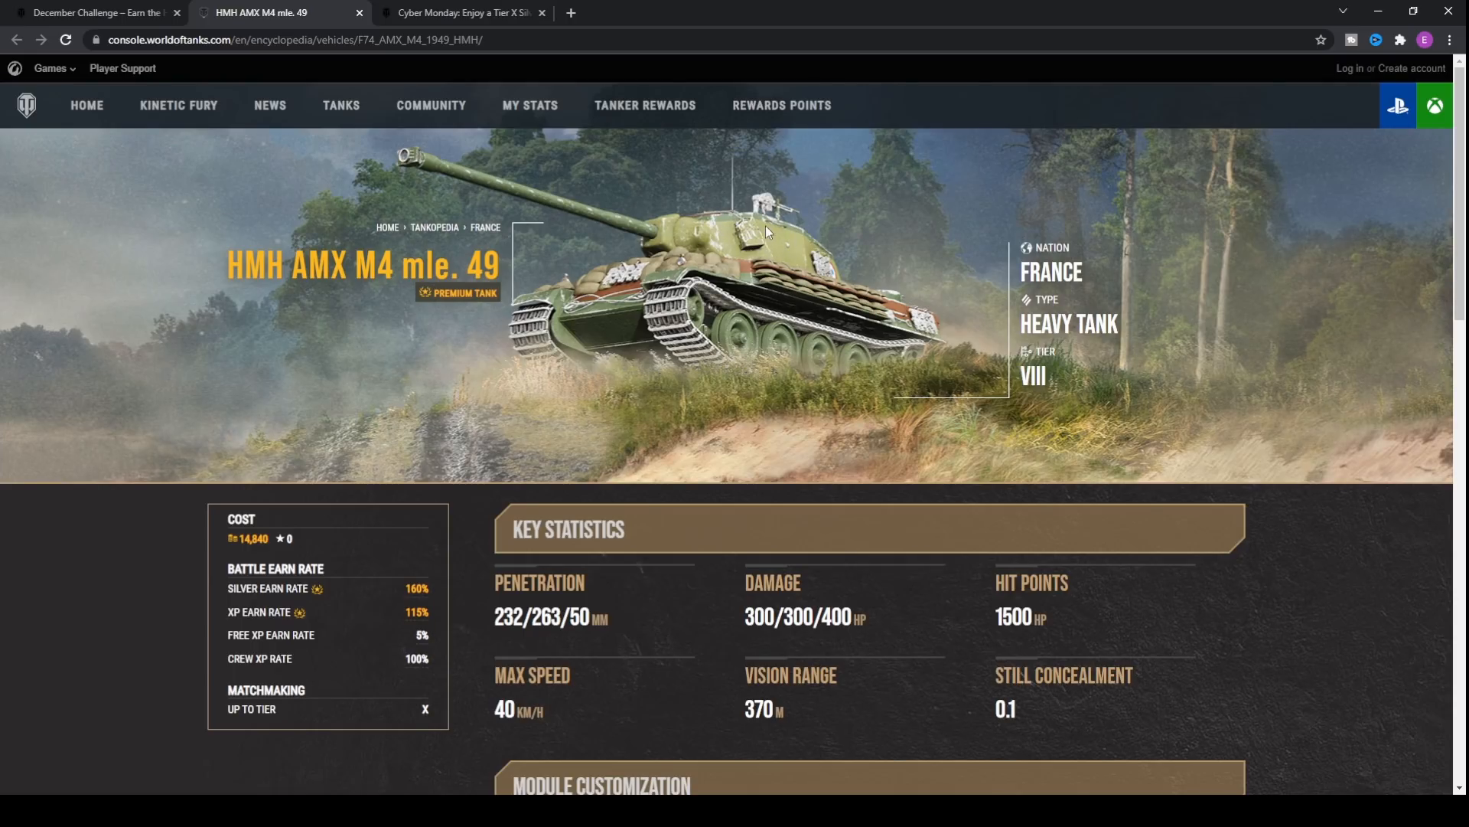
mouse_move(759, 366)
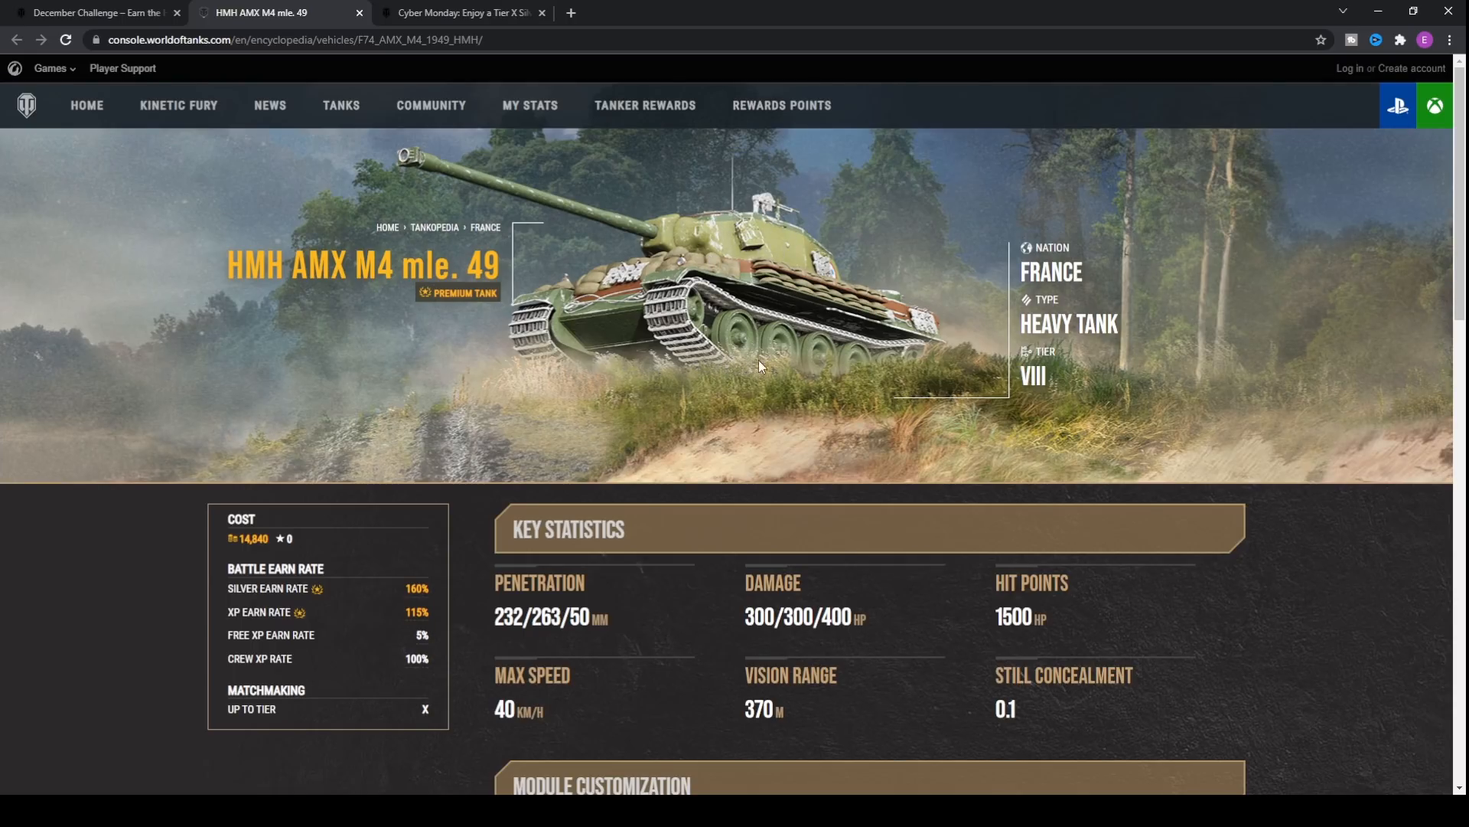
mouse_move(765, 188)
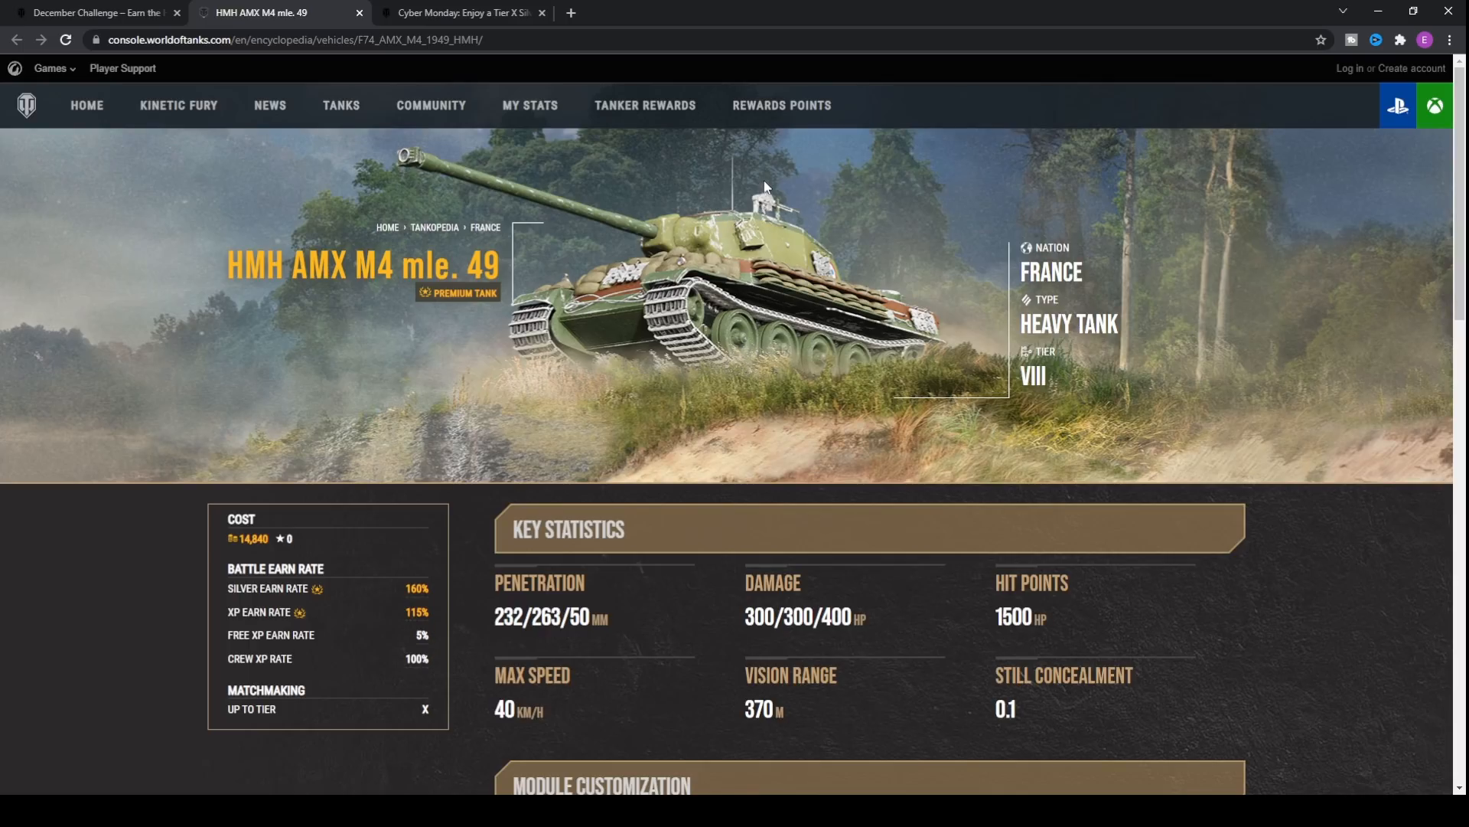
mouse_move(799, 250)
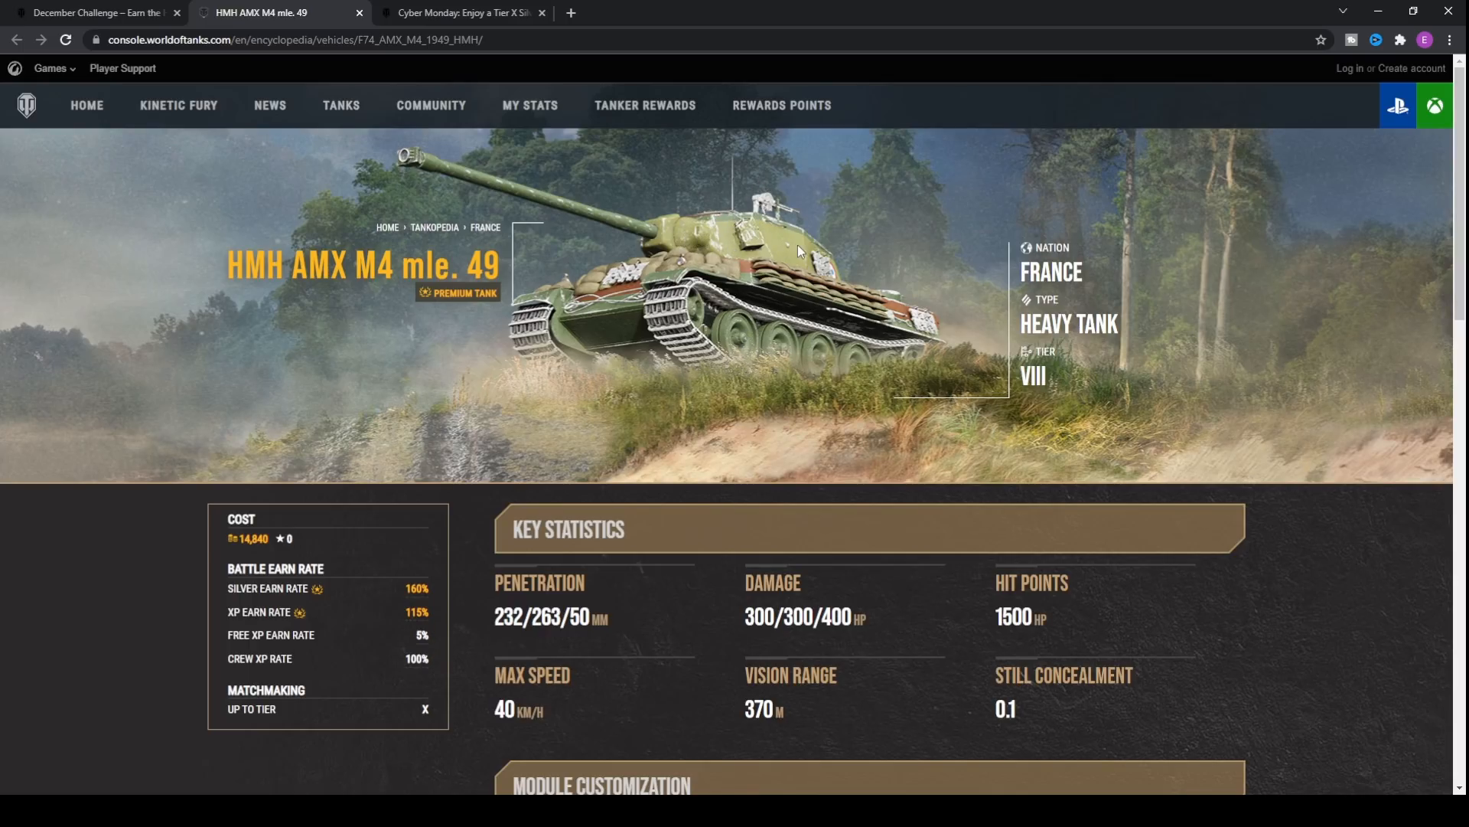
mouse_move(760, 237)
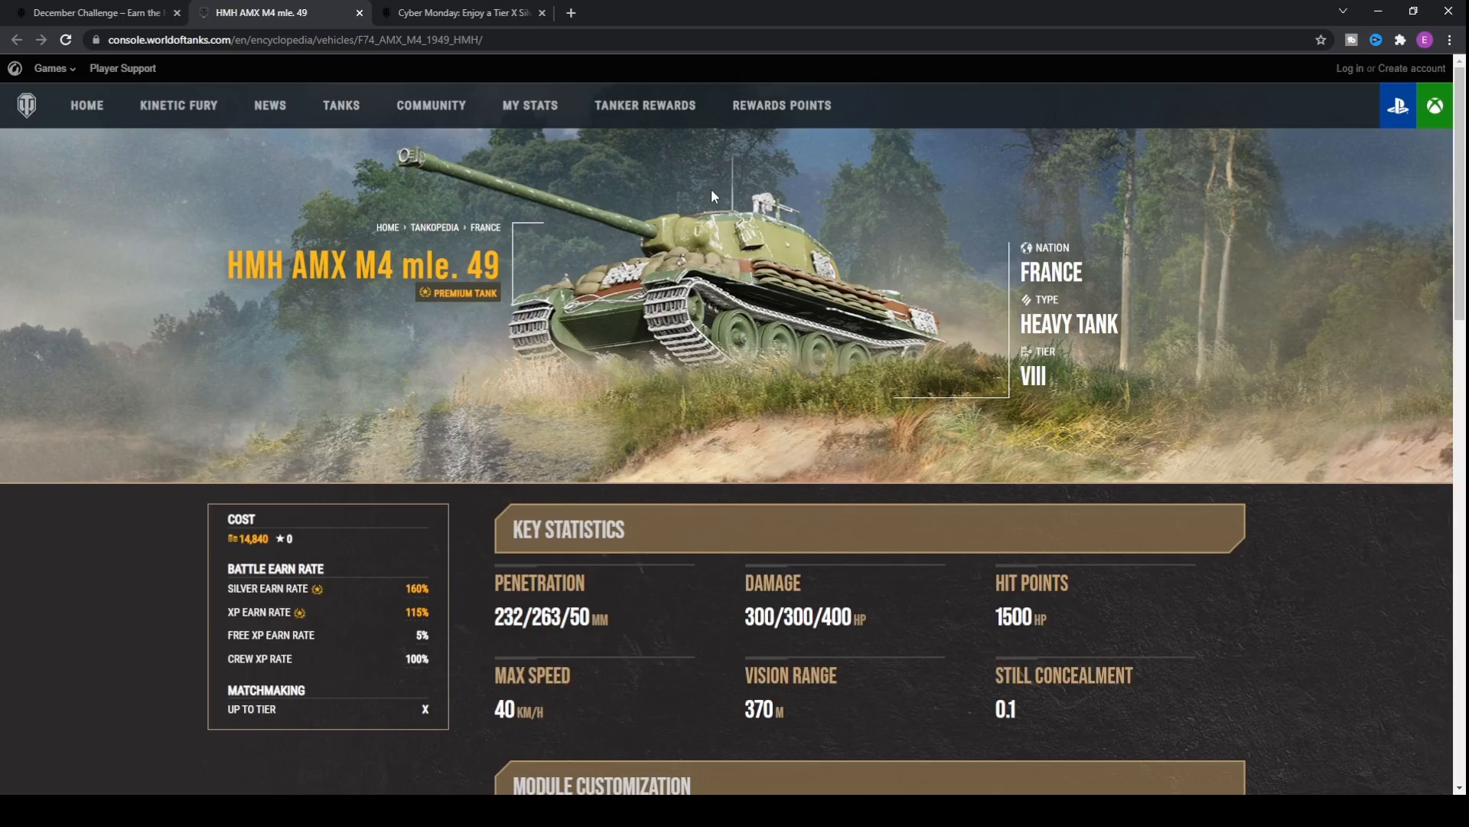
mouse_move(787, 247)
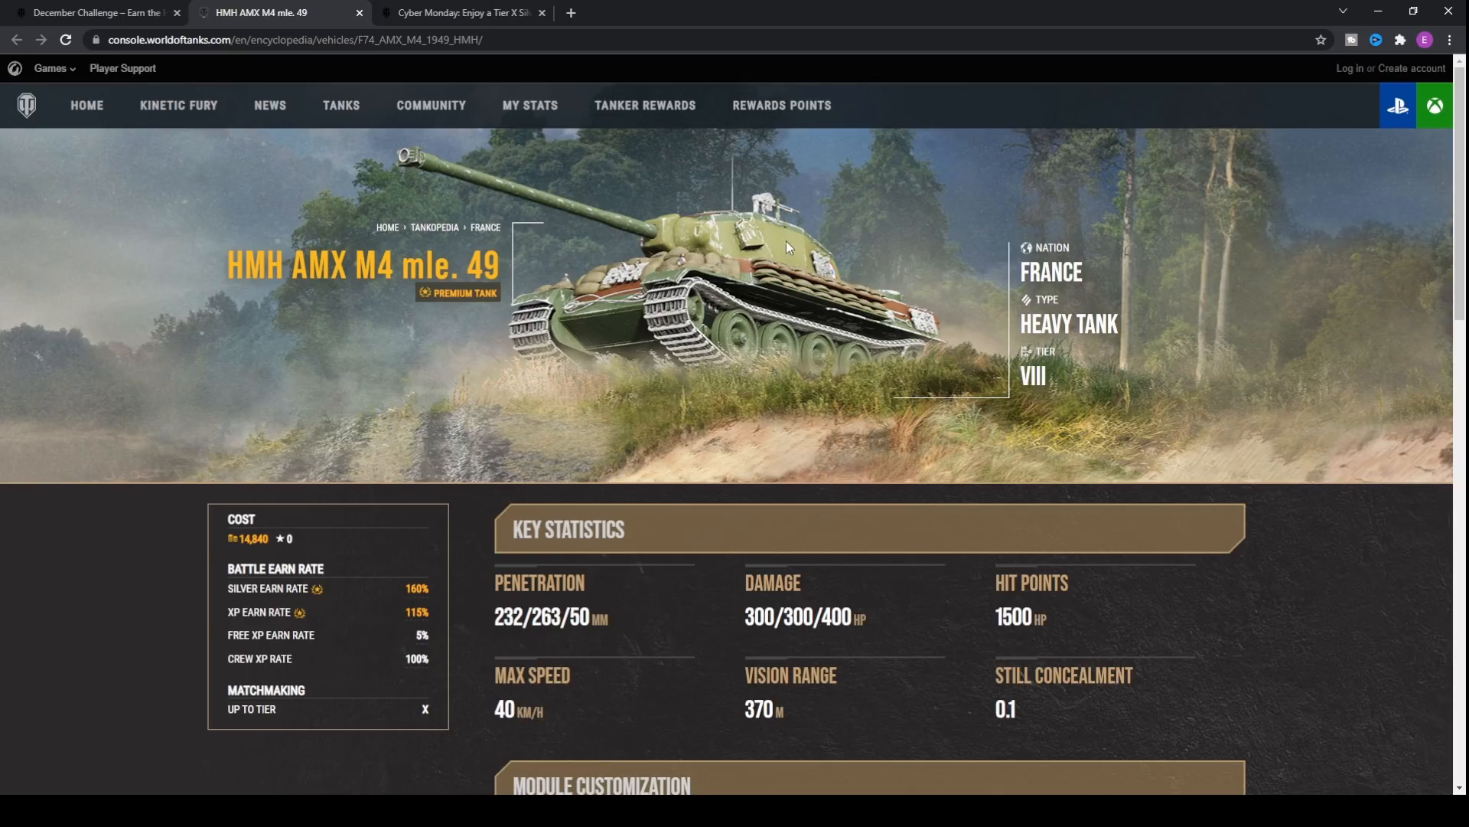
mouse_move(787, 239)
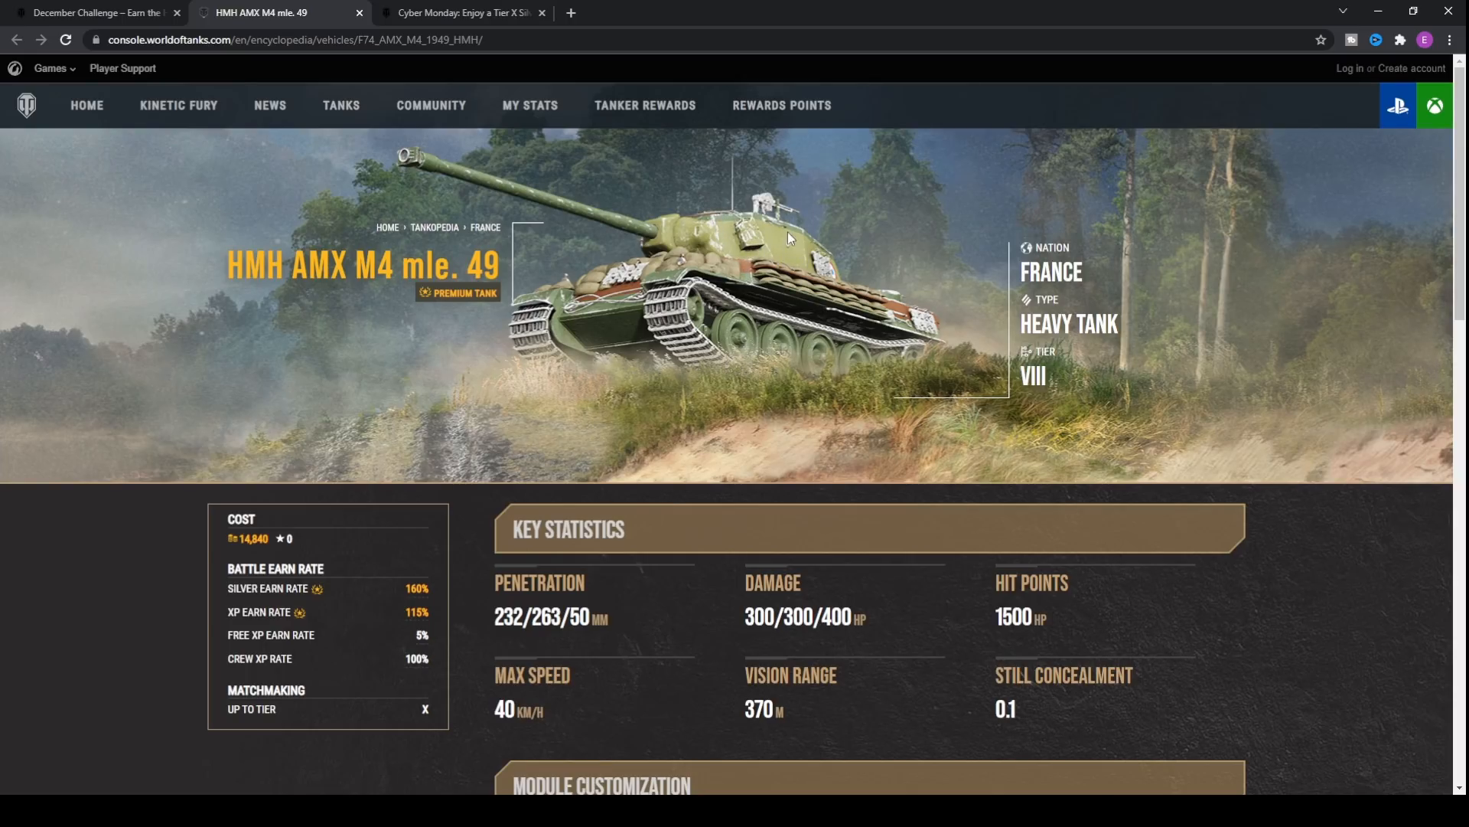
mouse_move(785, 225)
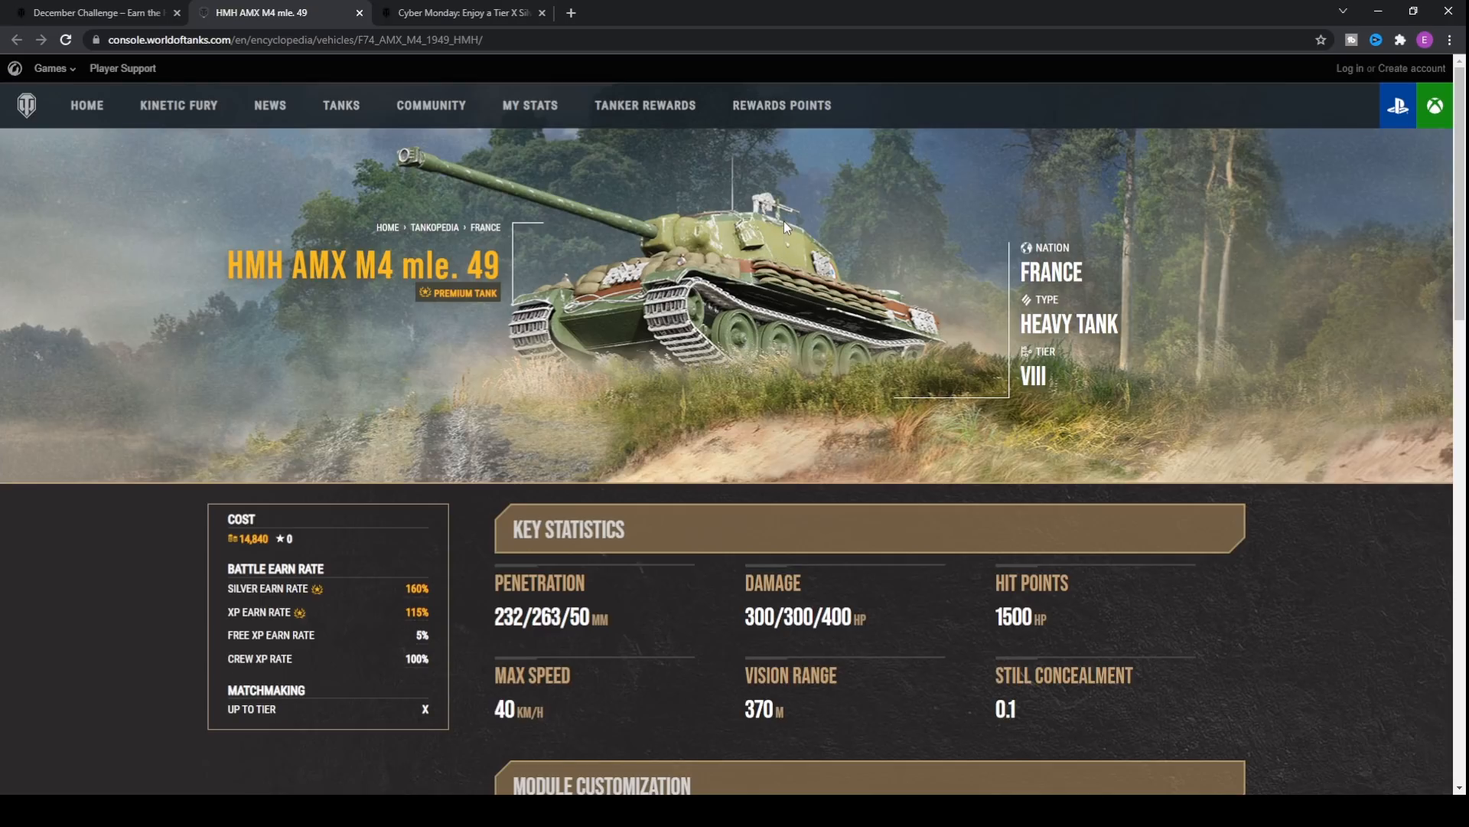
mouse_move(743, 248)
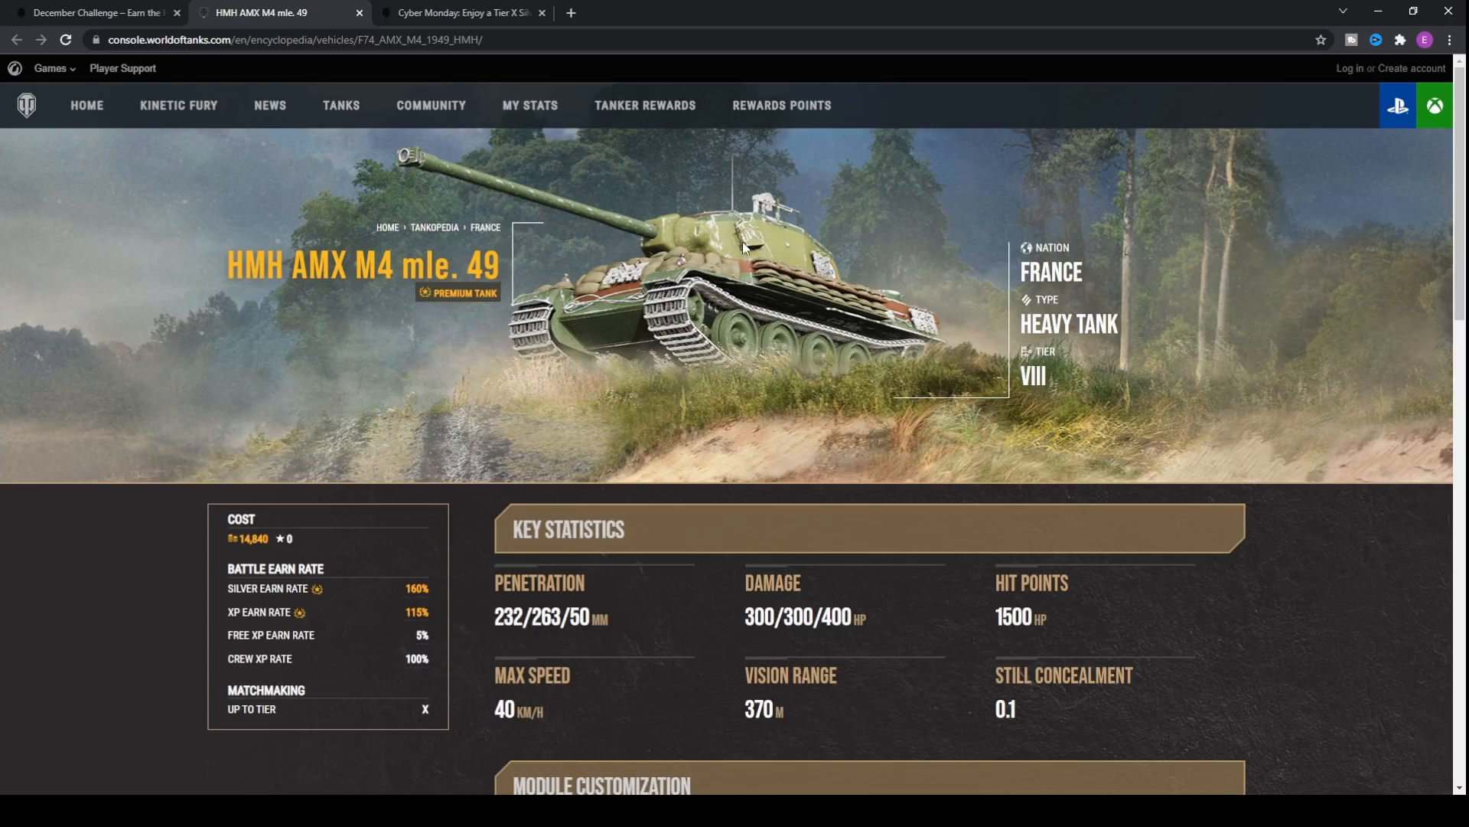
scroll(down, 3)
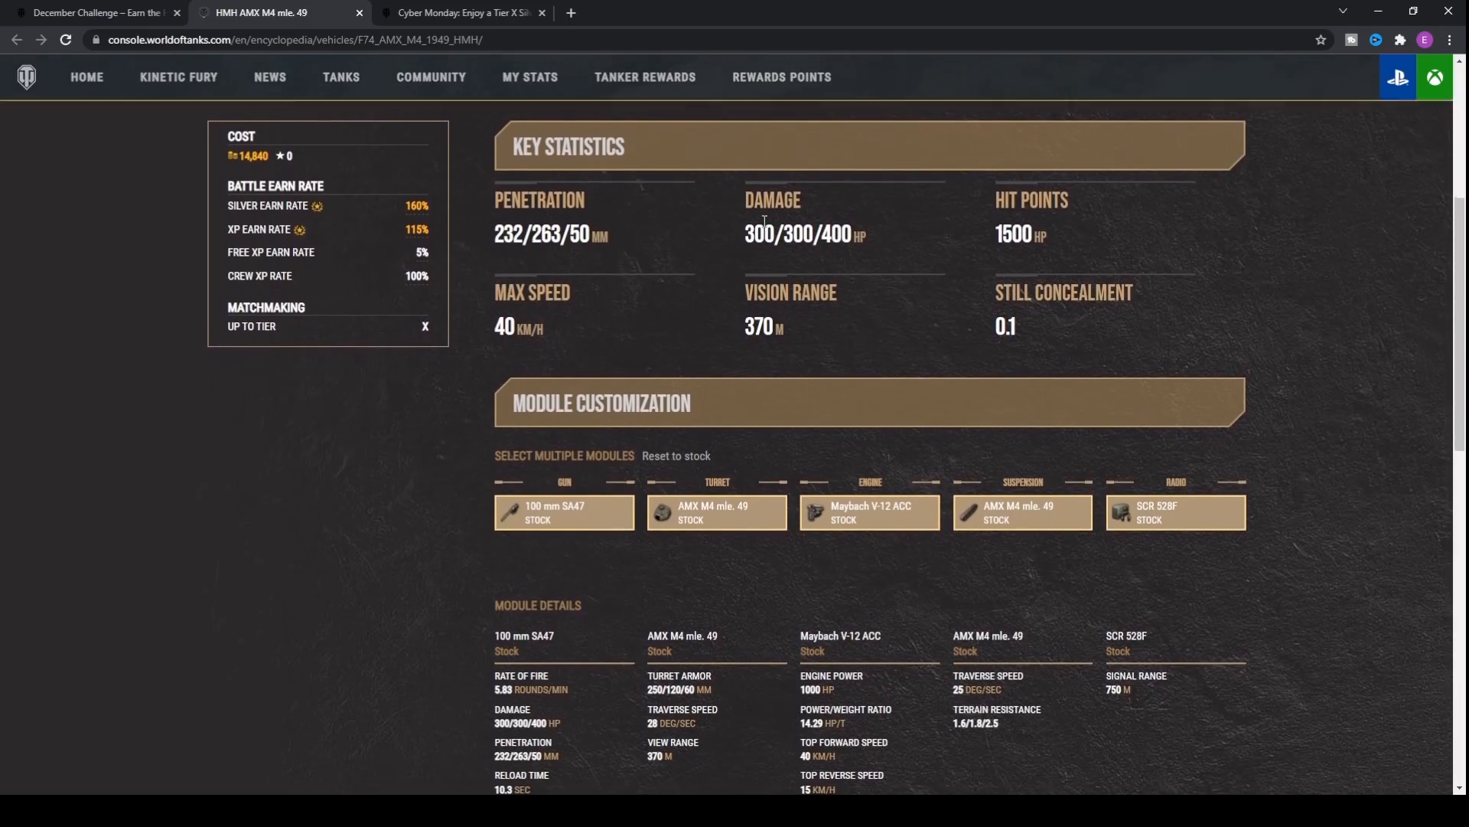
scroll(down, 3)
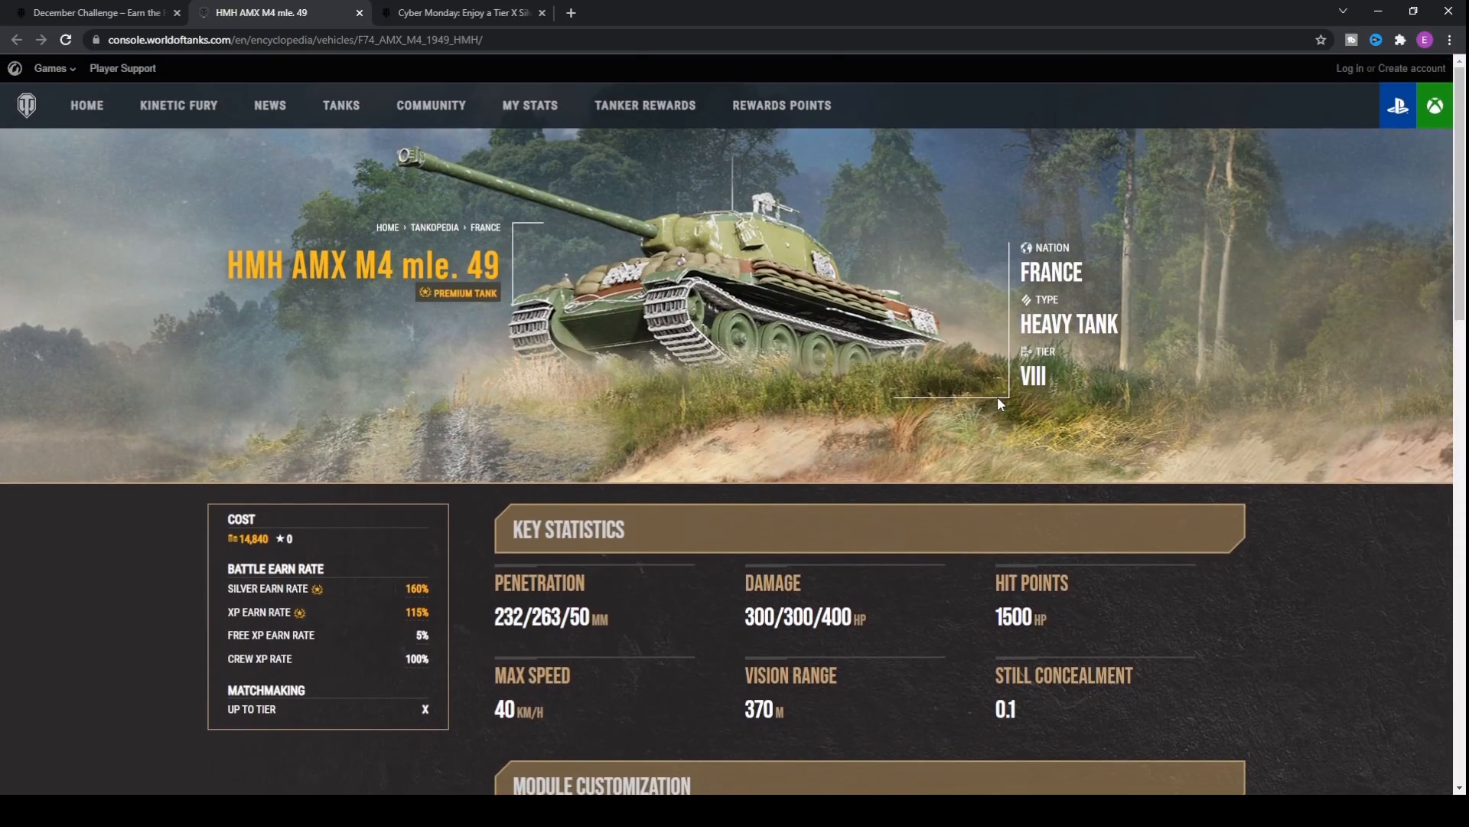
scroll(down, 3)
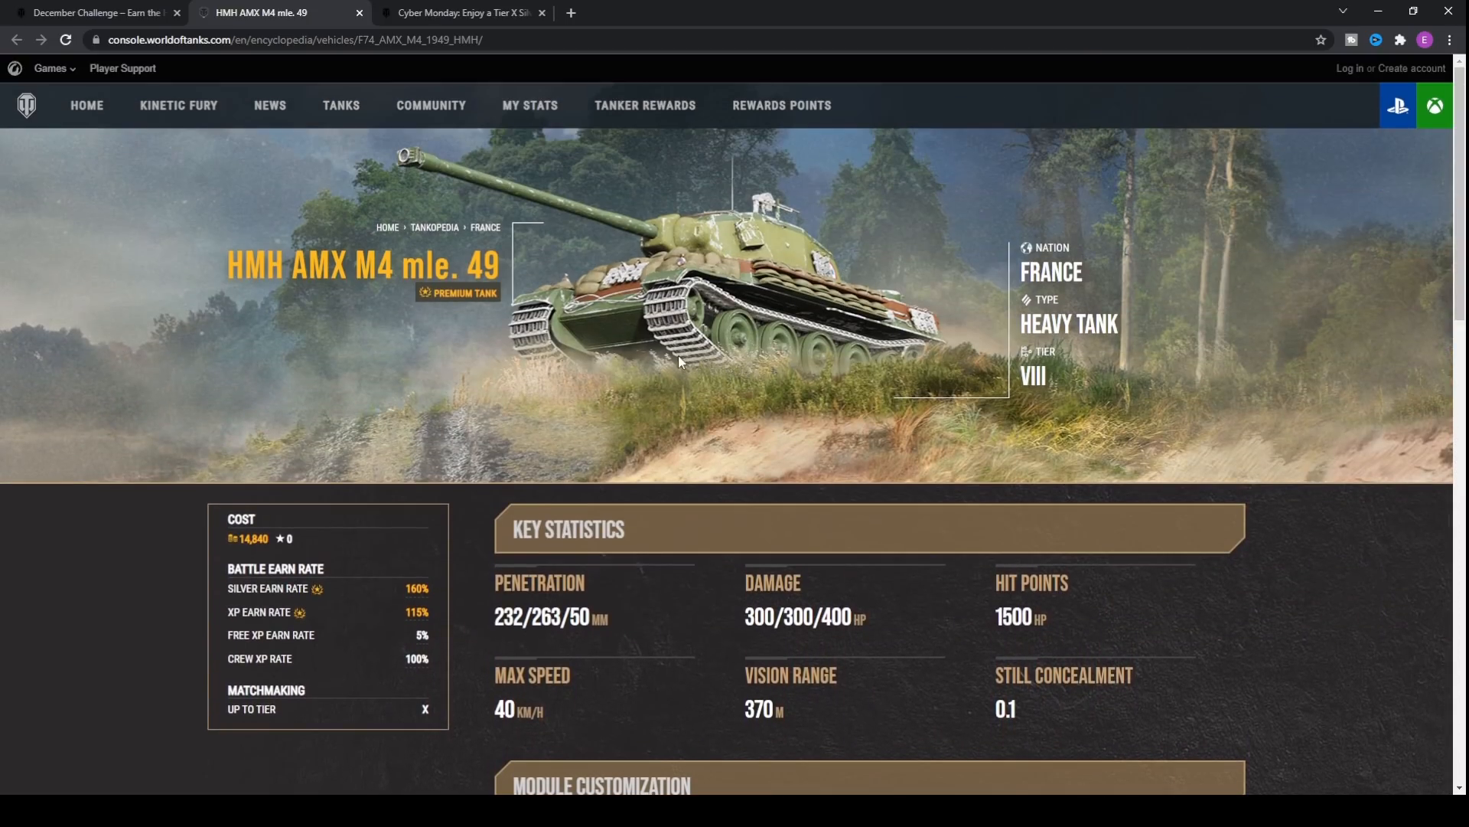
scroll(down, 3)
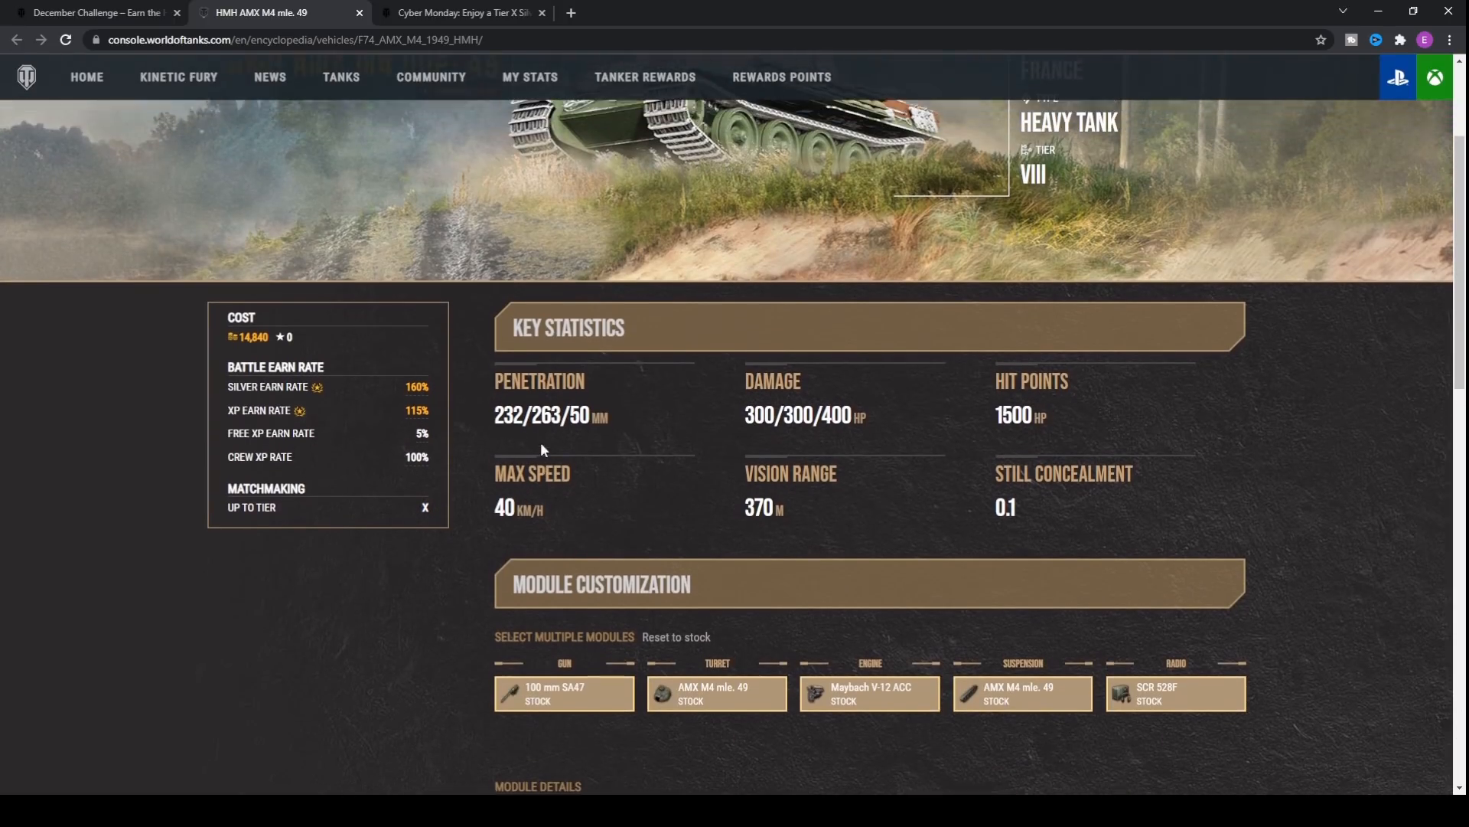
scroll(down, 3)
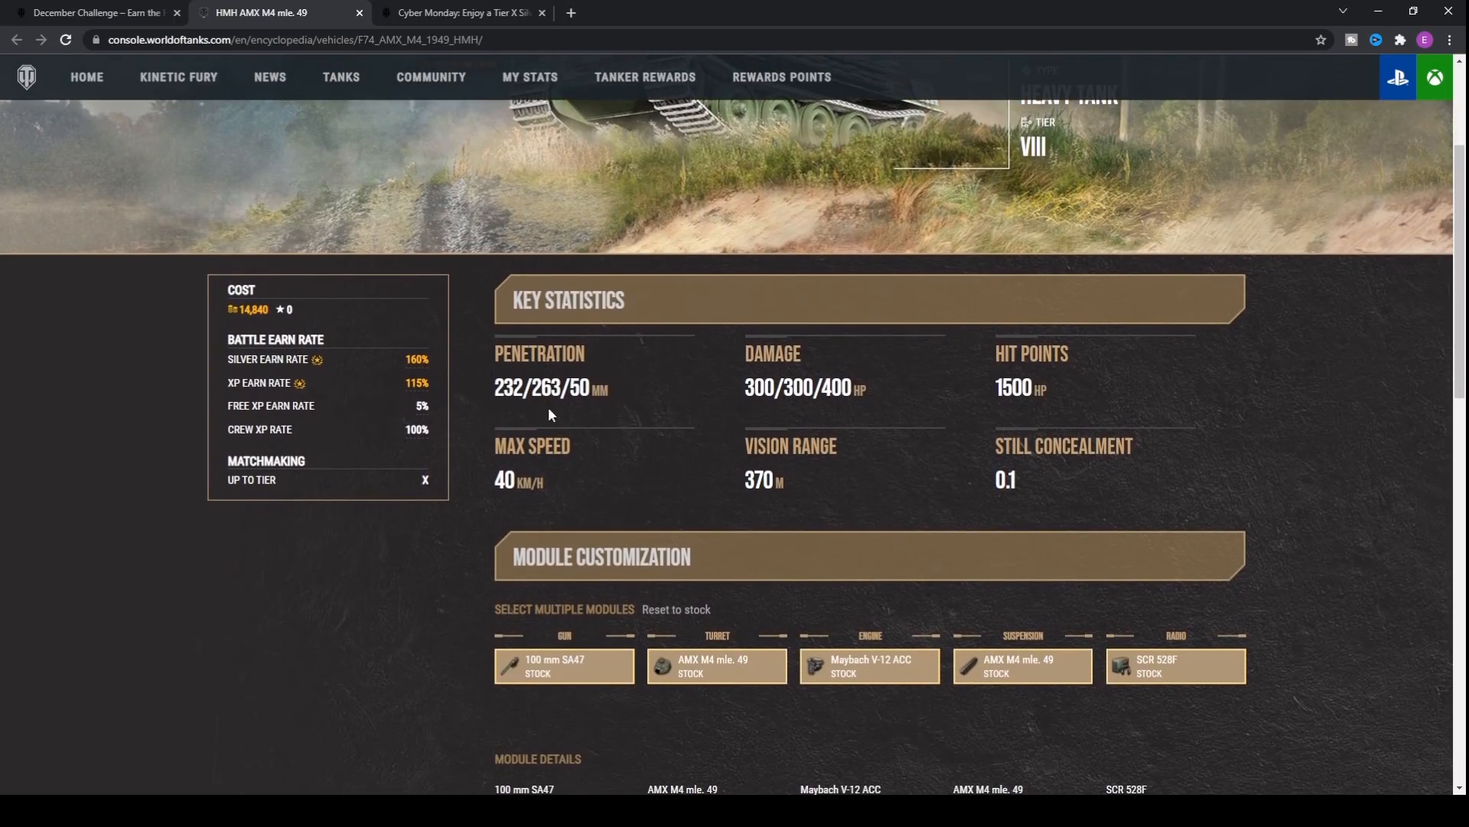
scroll(down, 3)
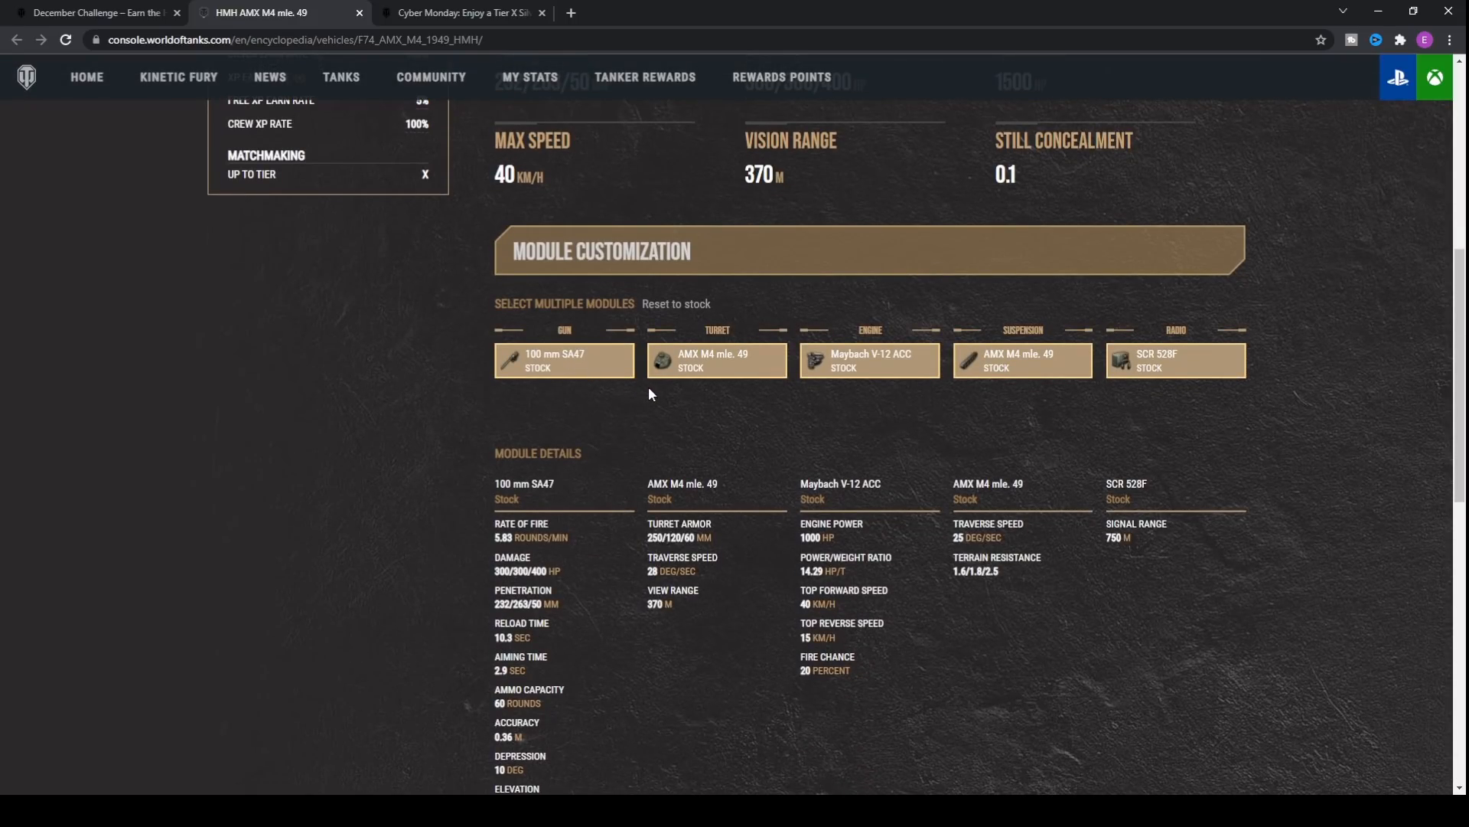
scroll(down, 3)
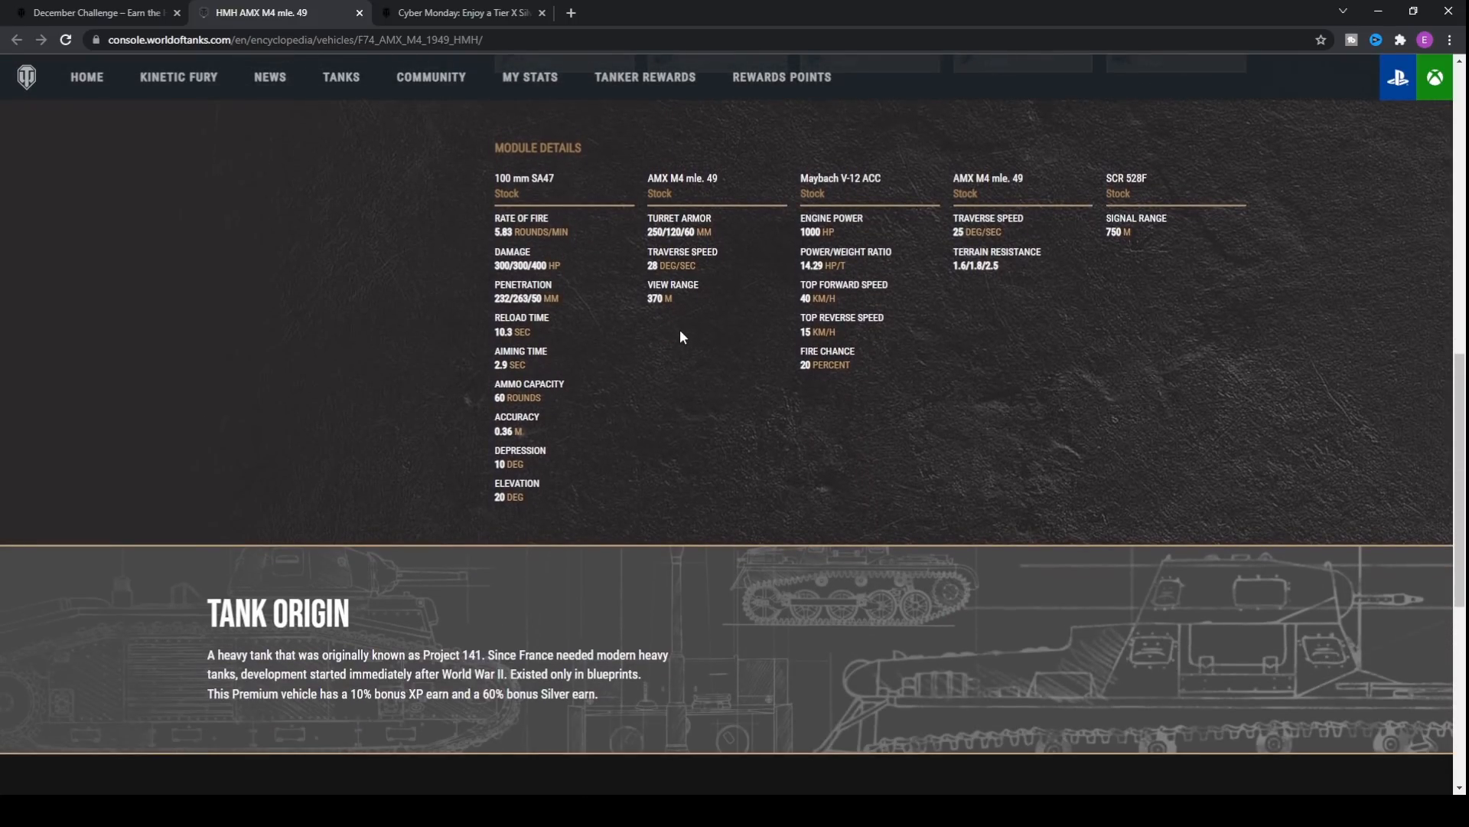
scroll(up, 3)
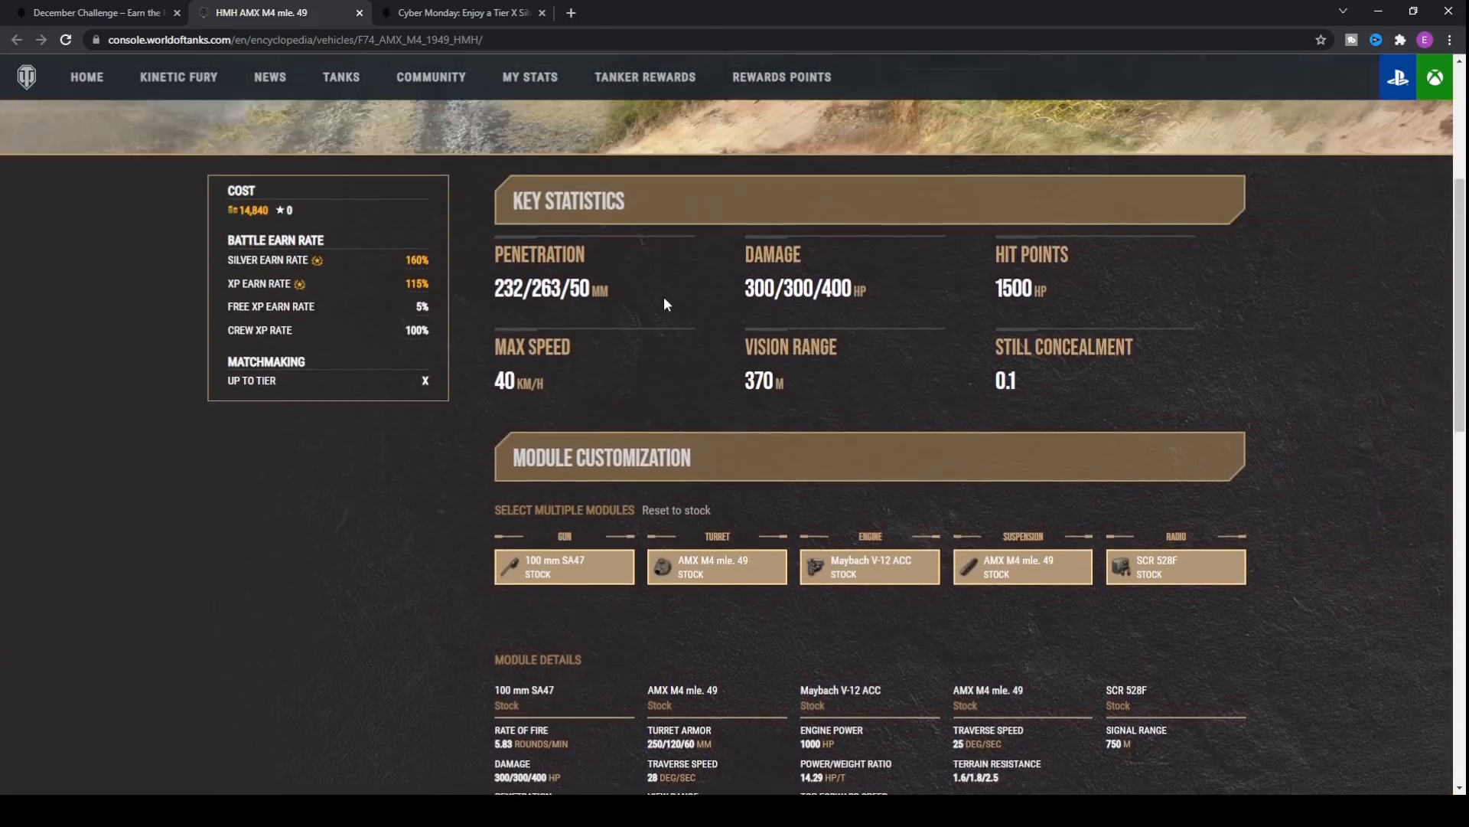
scroll(down, 3)
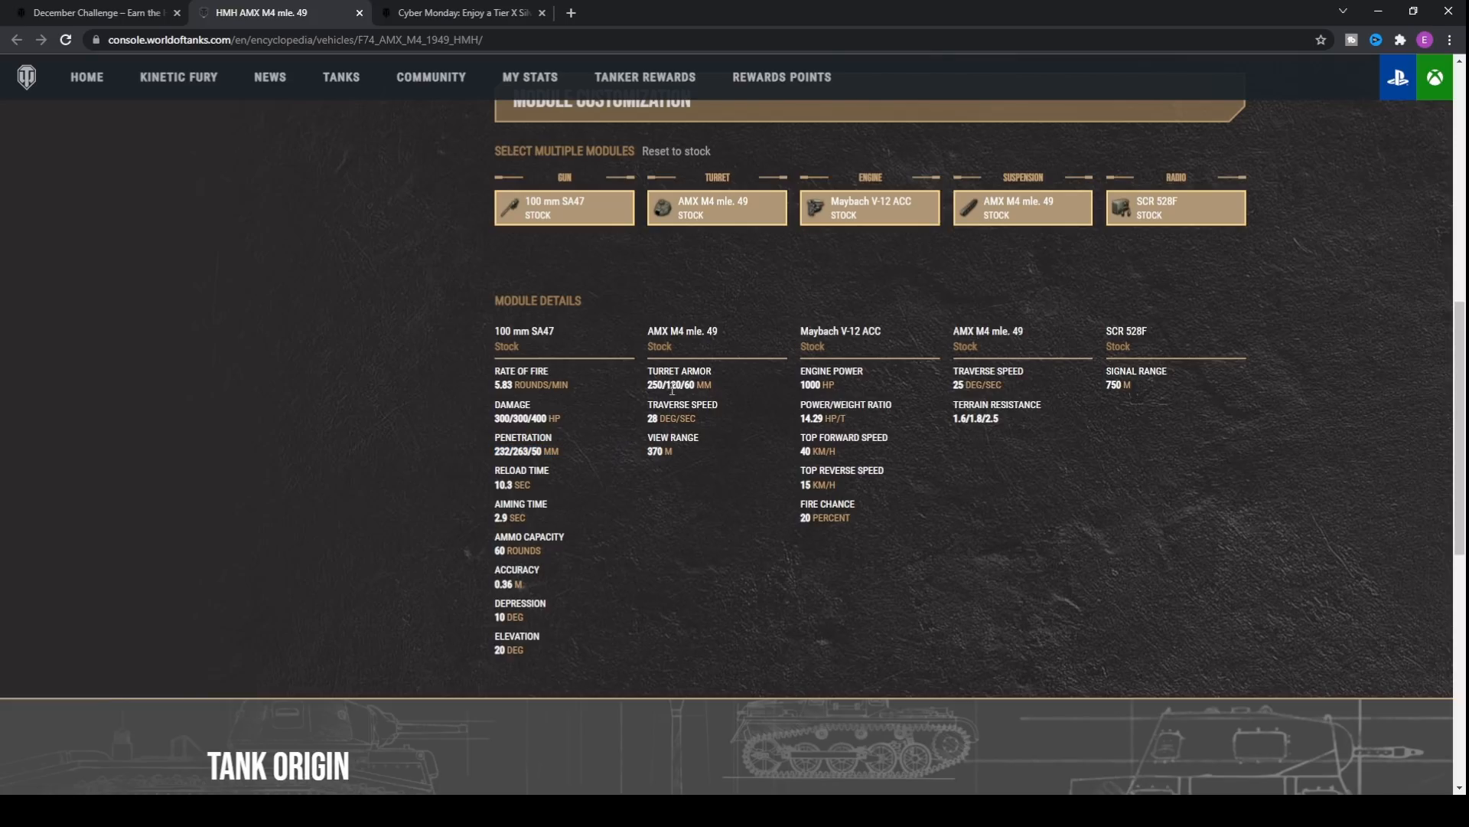
scroll(up, 3)
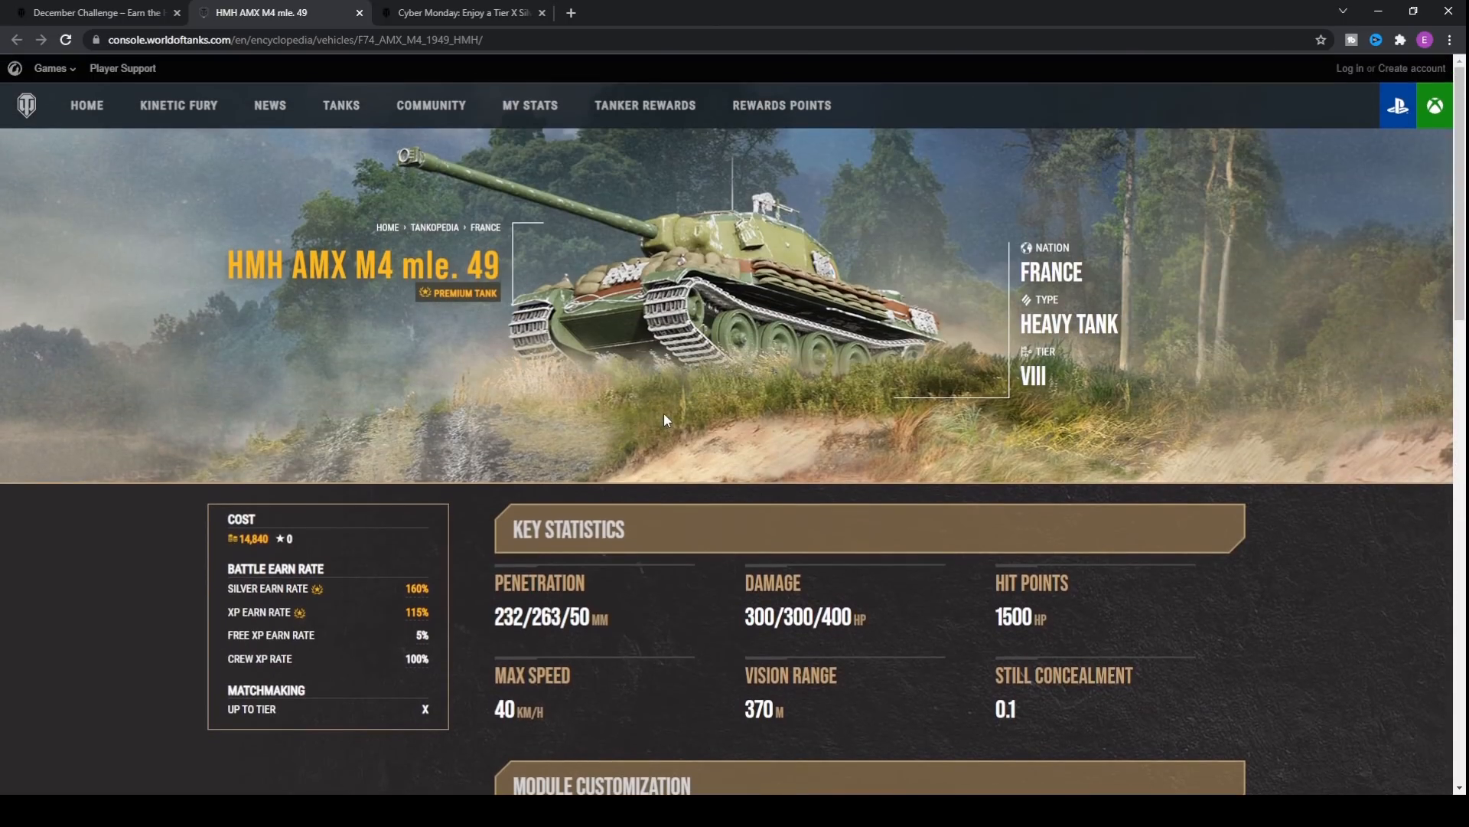
mouse_move(630, 316)
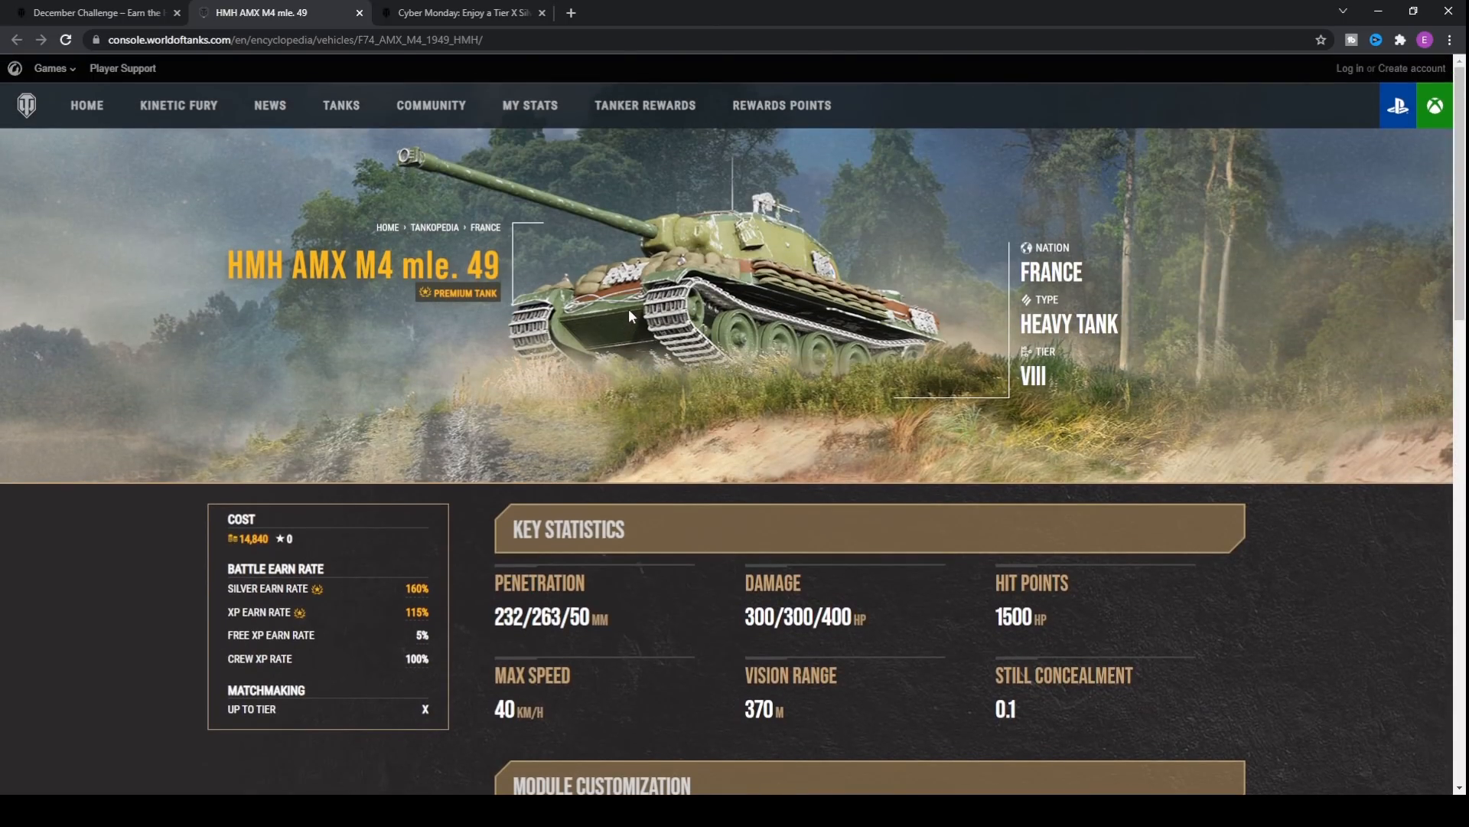
- Switch to the article tab and scroll back up to its title, date and intro
click(94, 12)
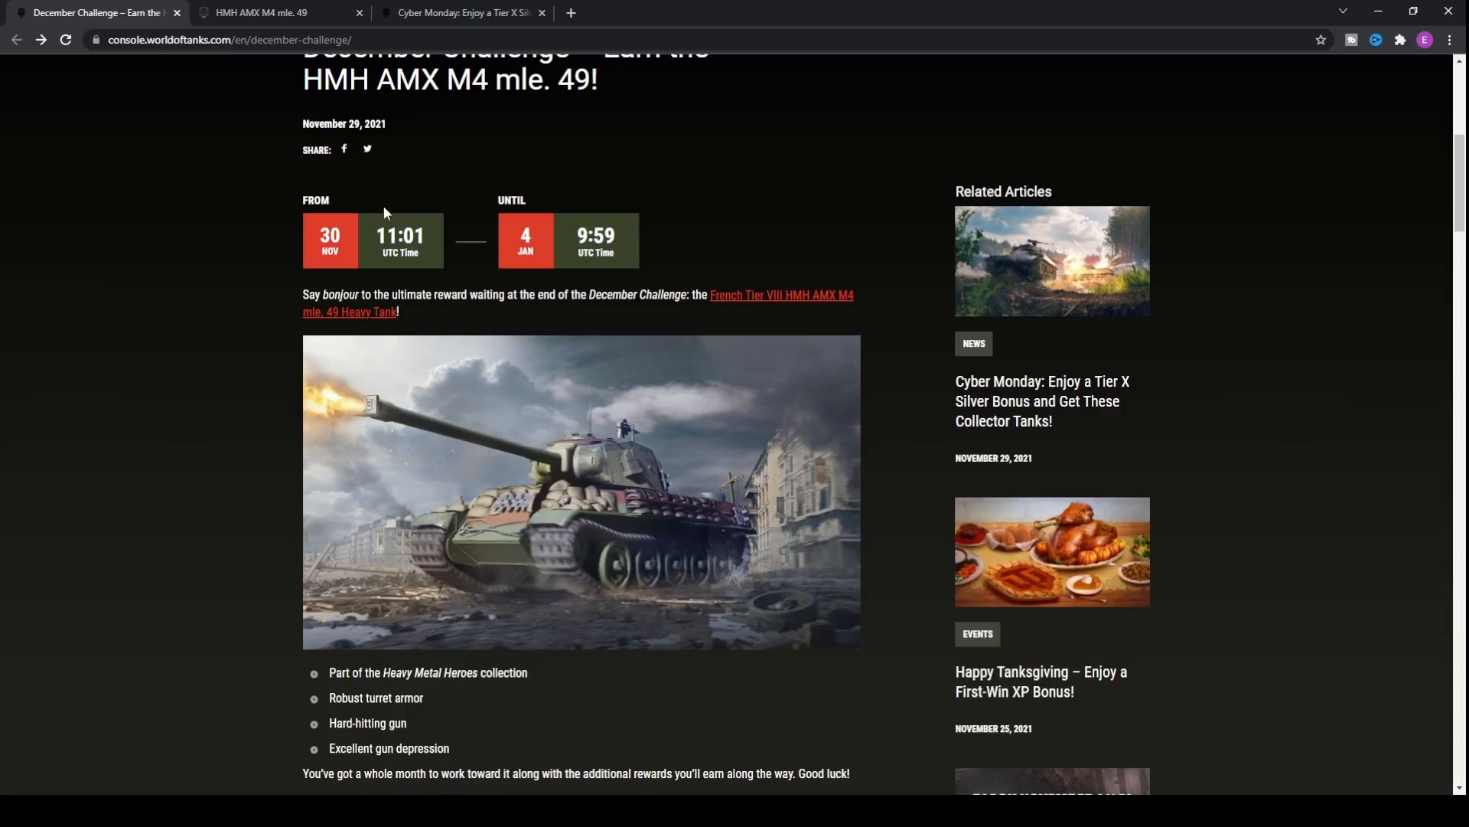
scroll(down, 3)
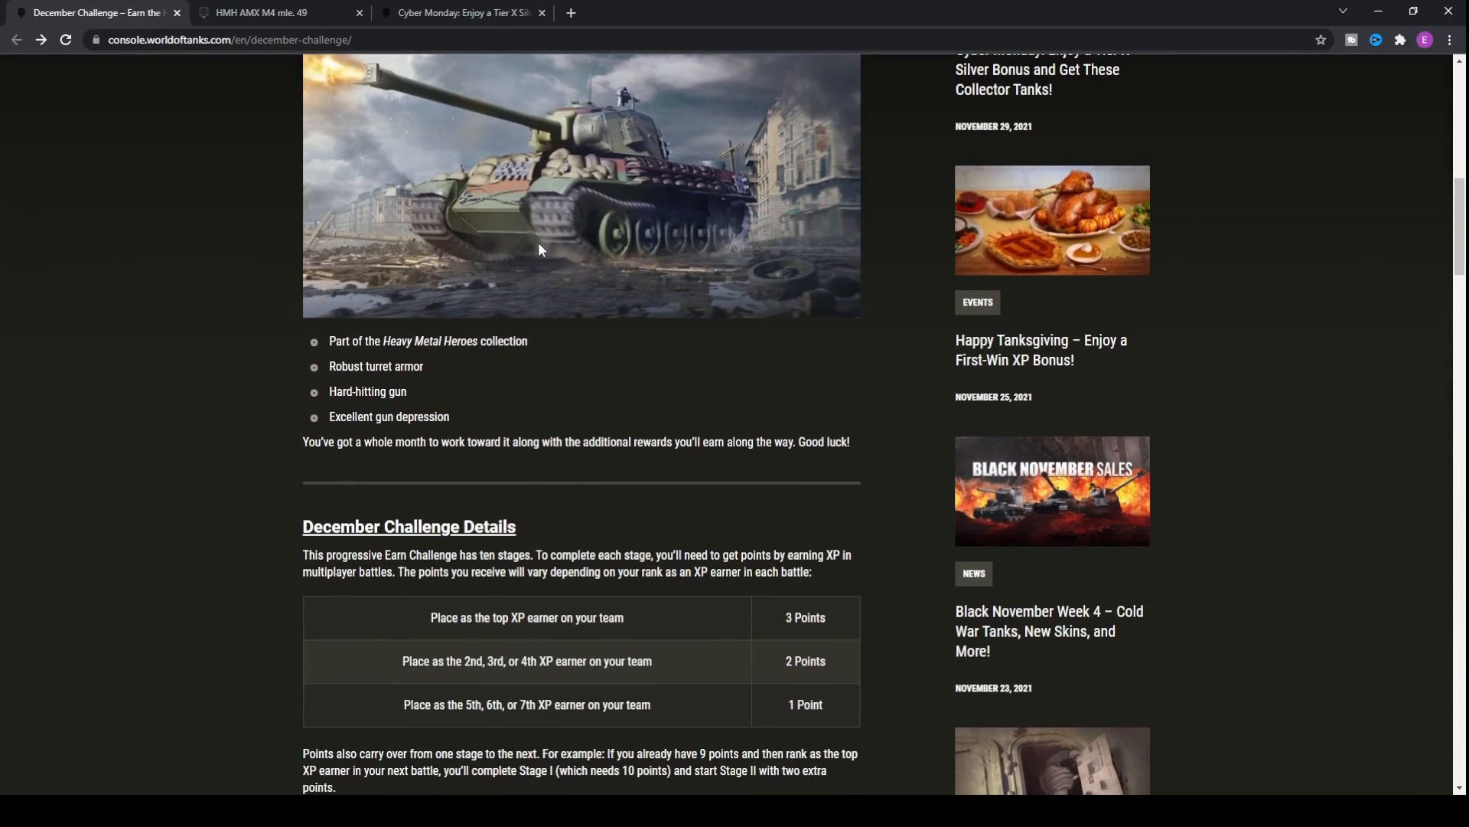
mouse_move(391, 187)
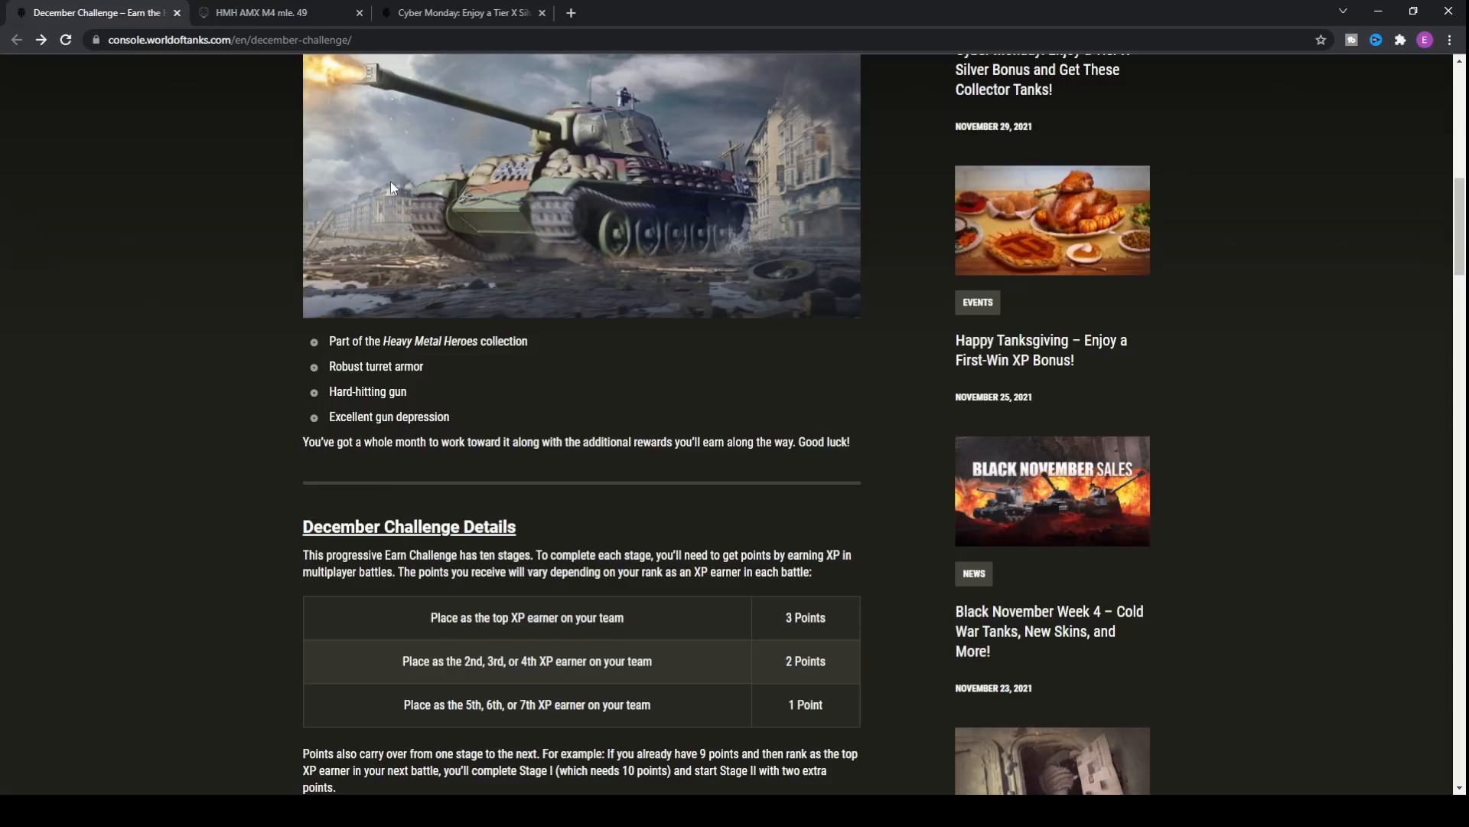
scroll(up, 3)
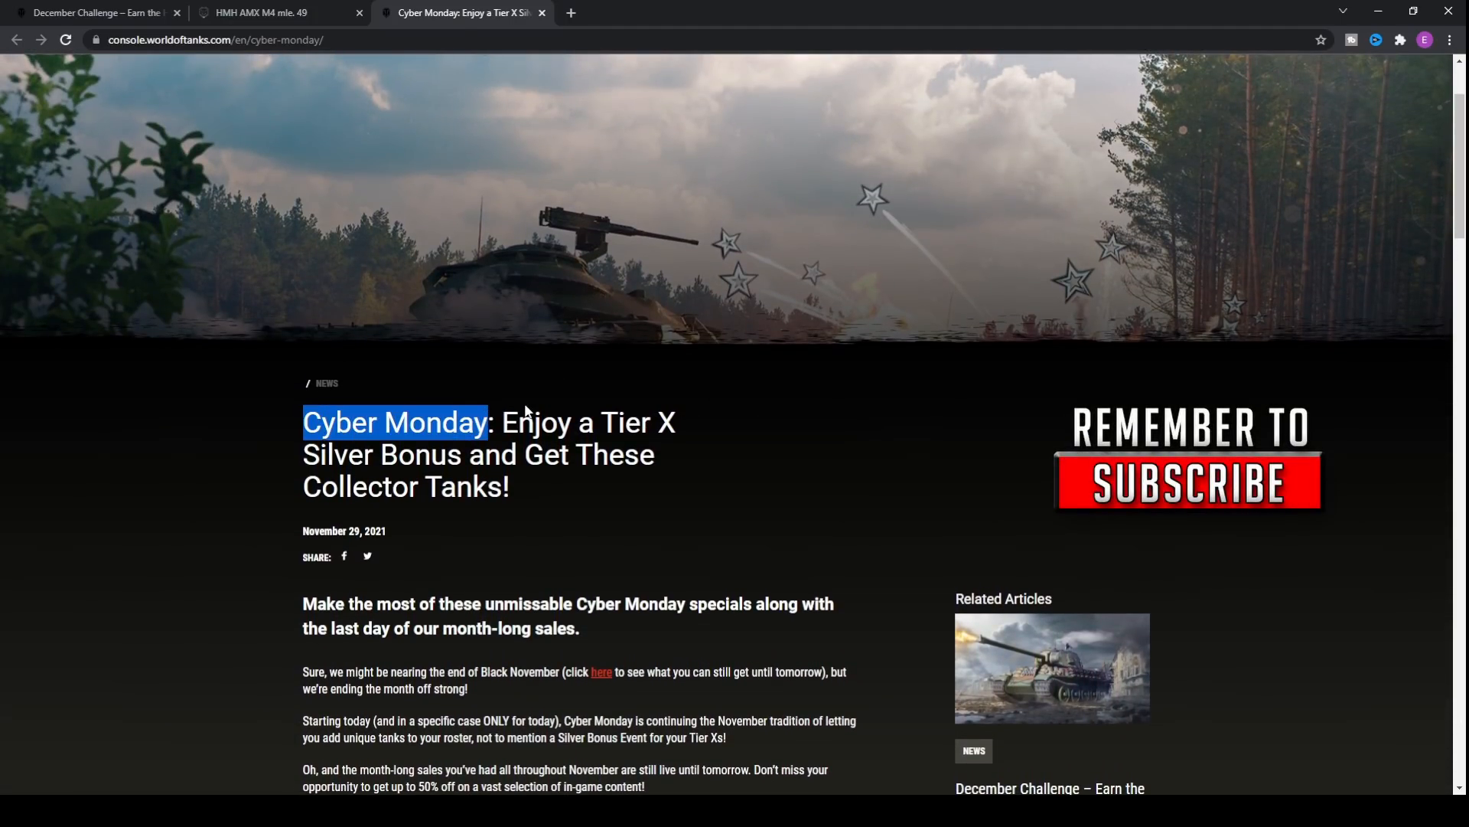
- Scroll the Cyber Monday article to the Tier X Silver Bonus Event dates, goals and restrictions
scroll(down, 3)
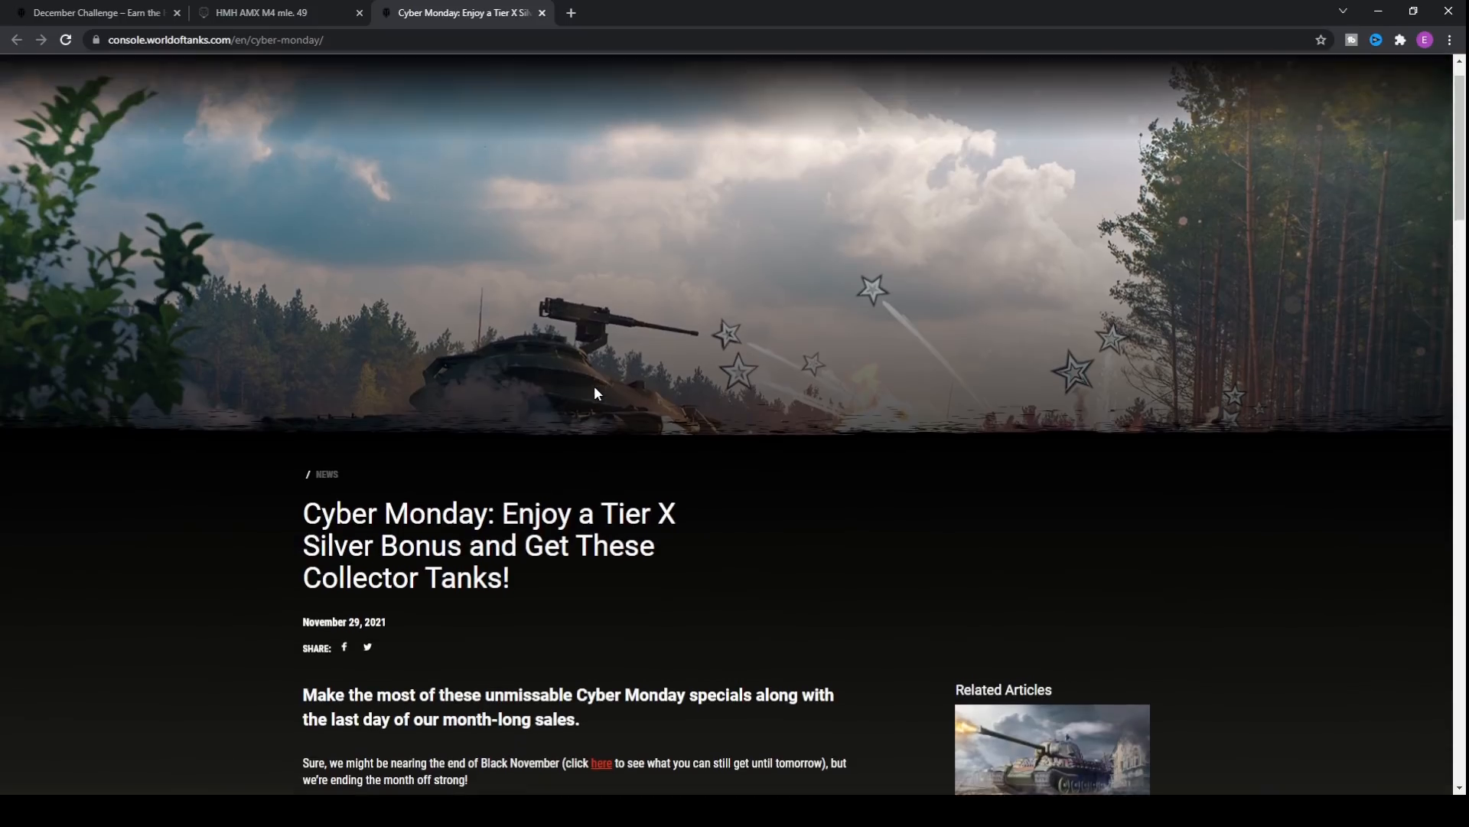
scroll(down, 3)
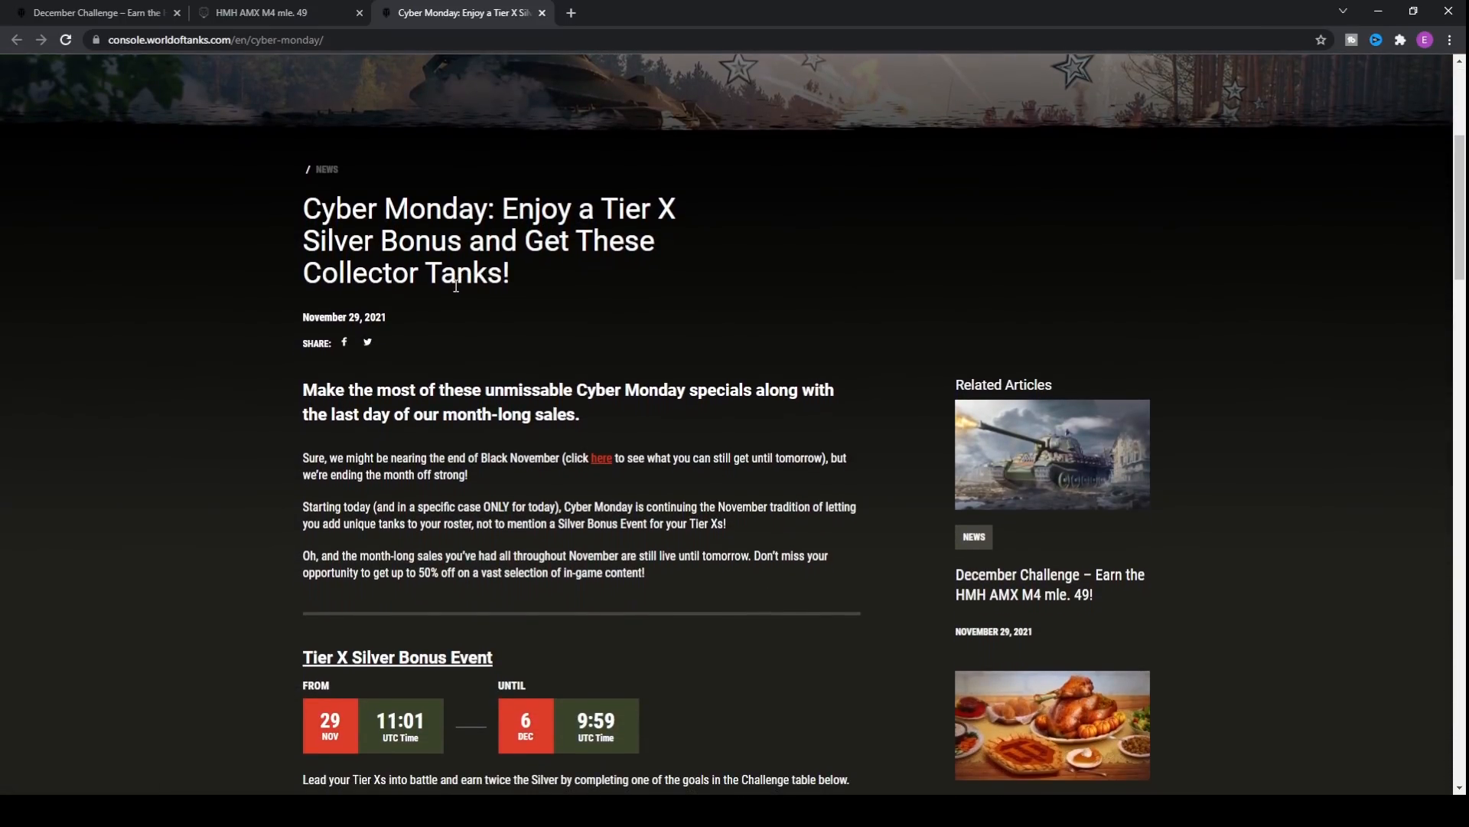
scroll(down, 3)
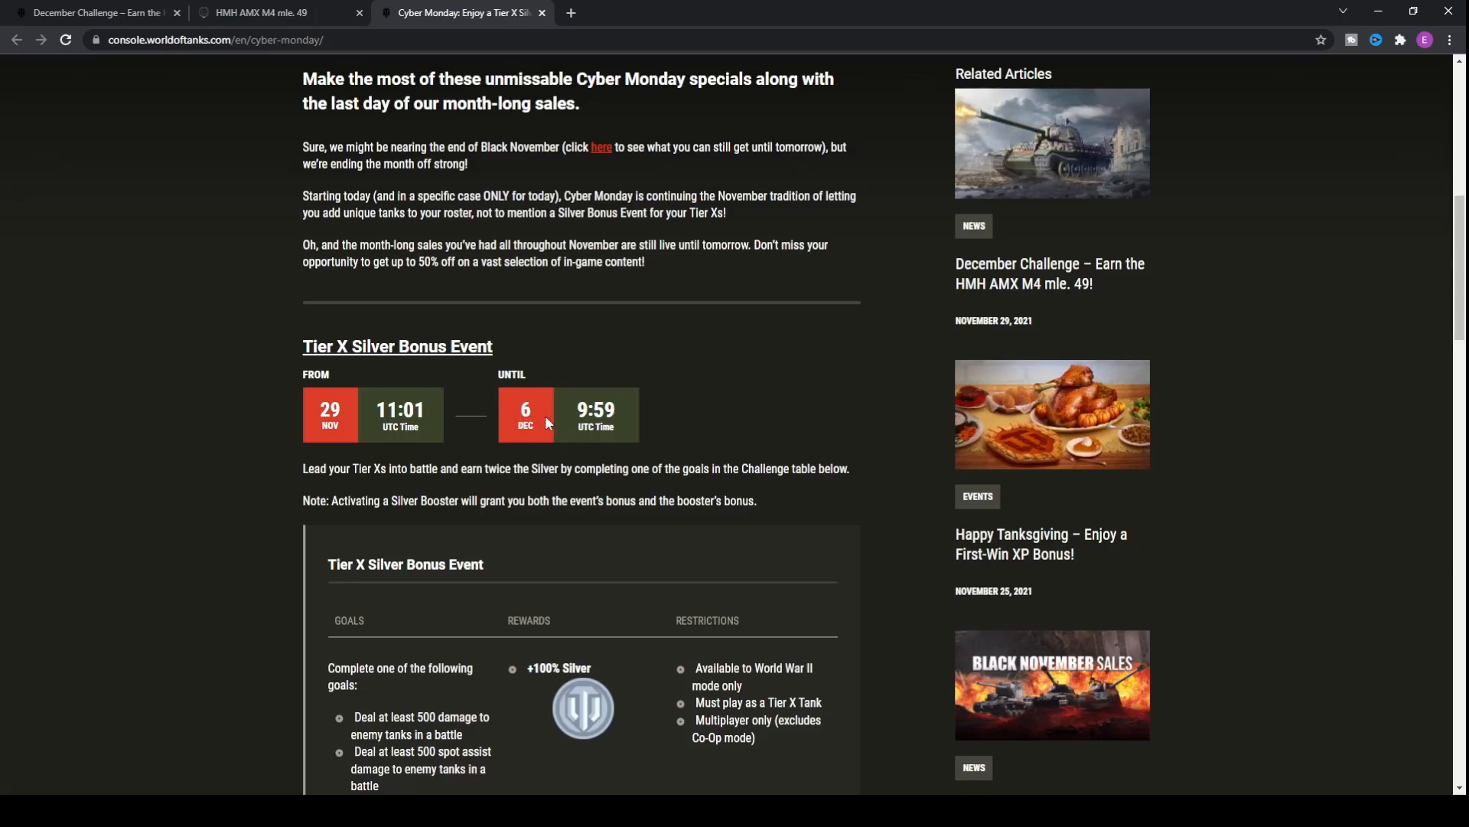
mouse_move(626, 421)
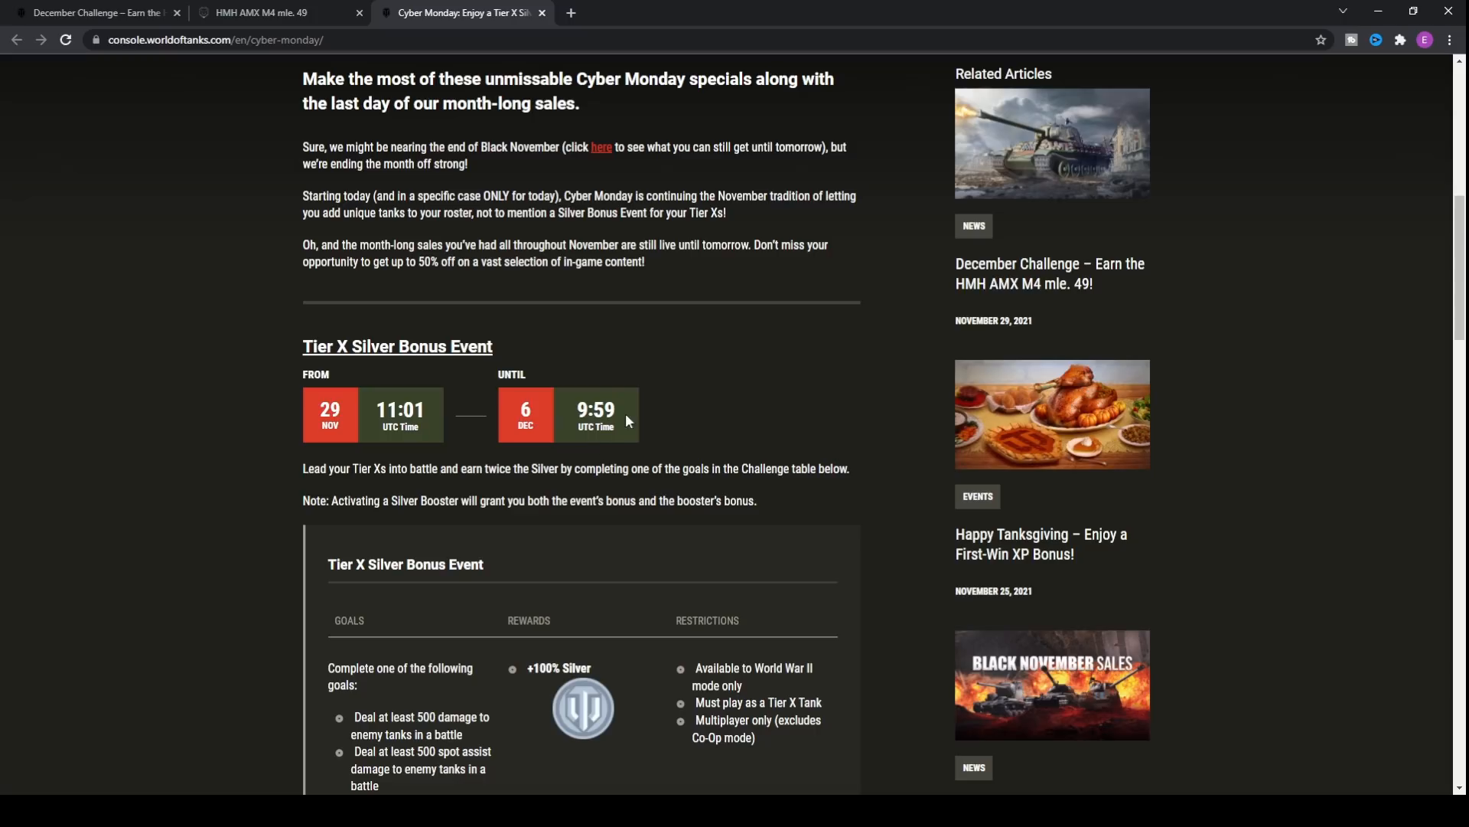
scroll(down, 3)
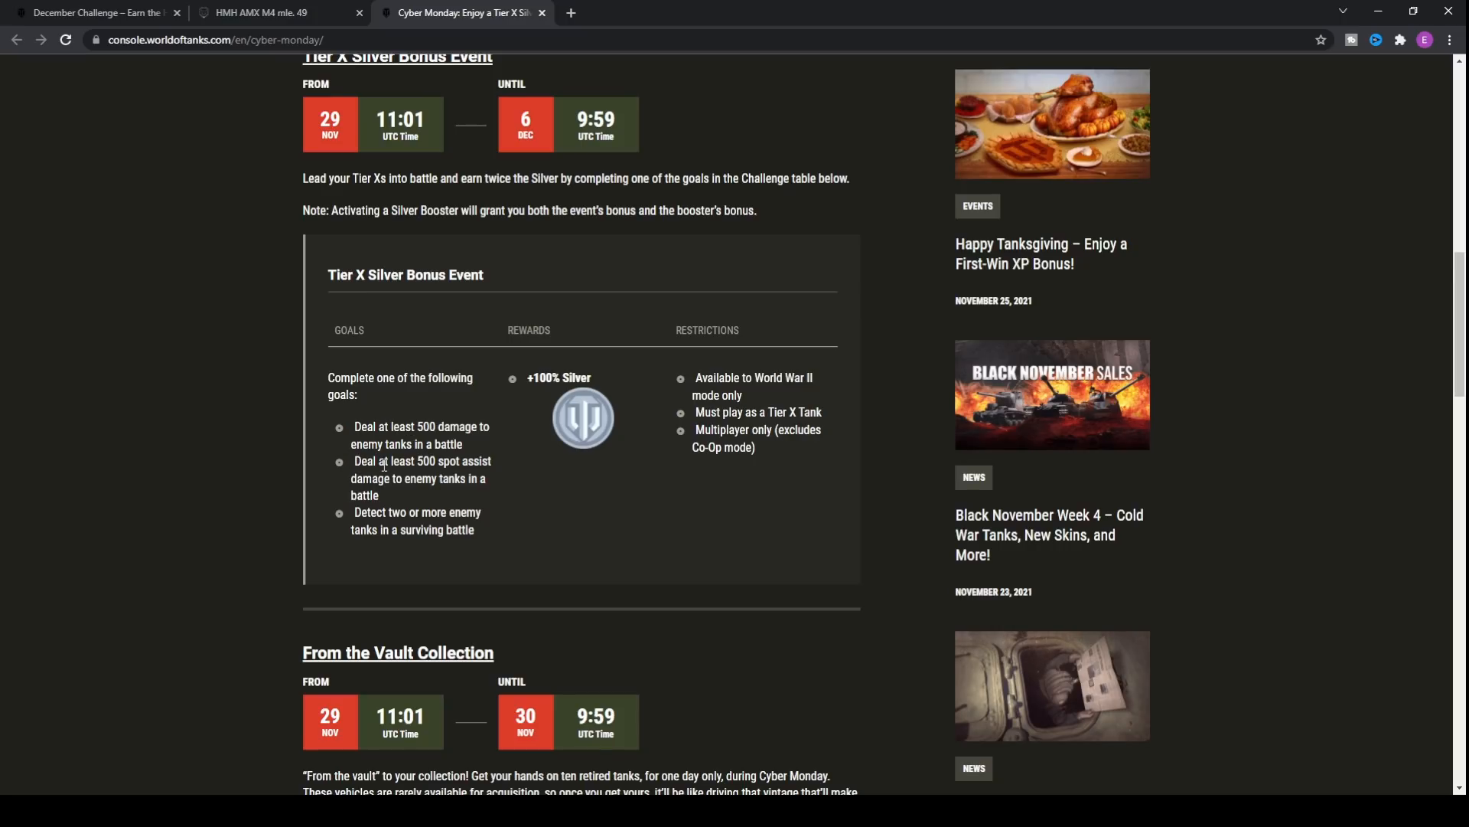
drag(356, 512, 448, 512)
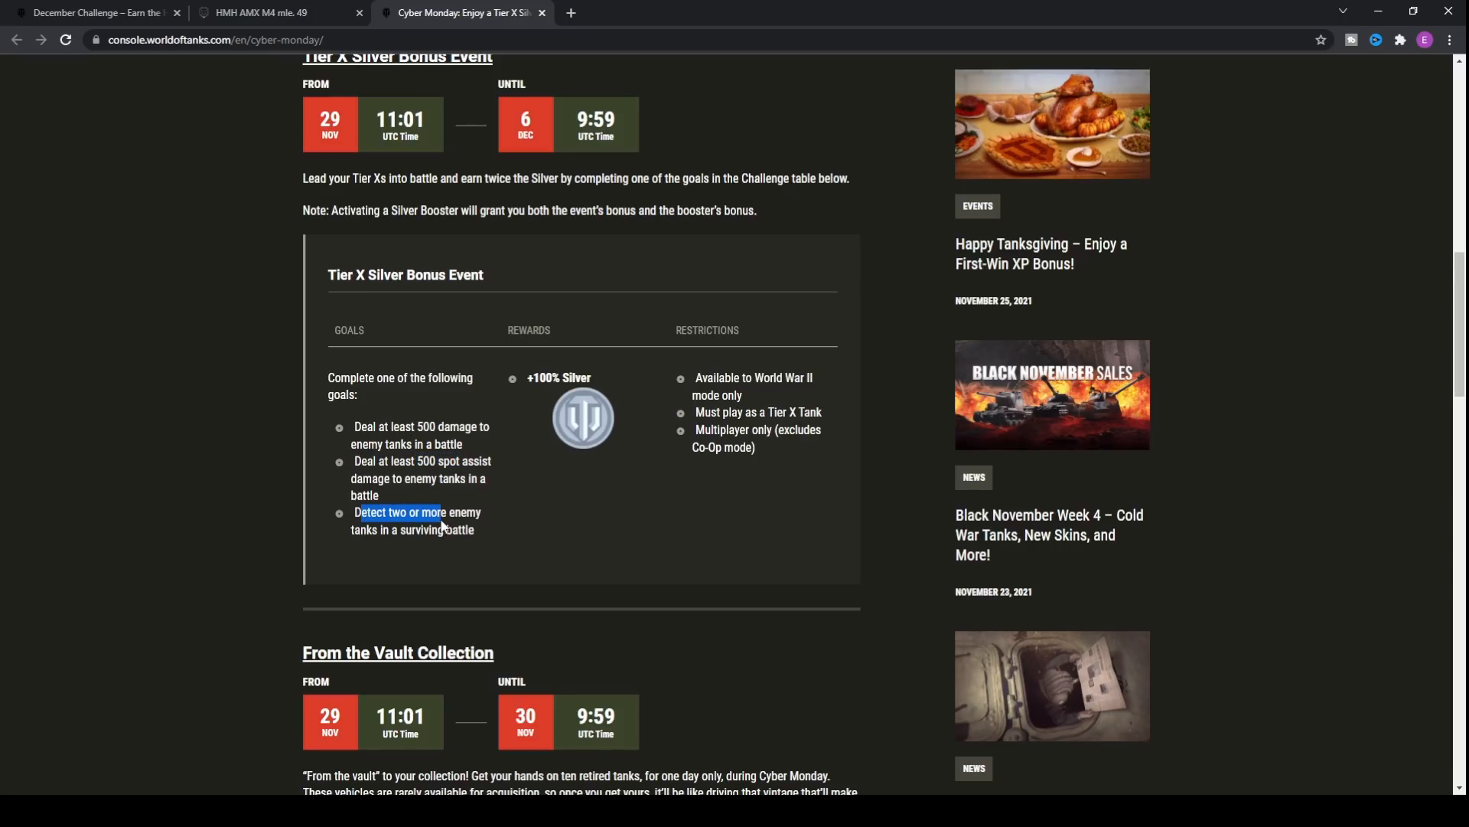
click(404, 310)
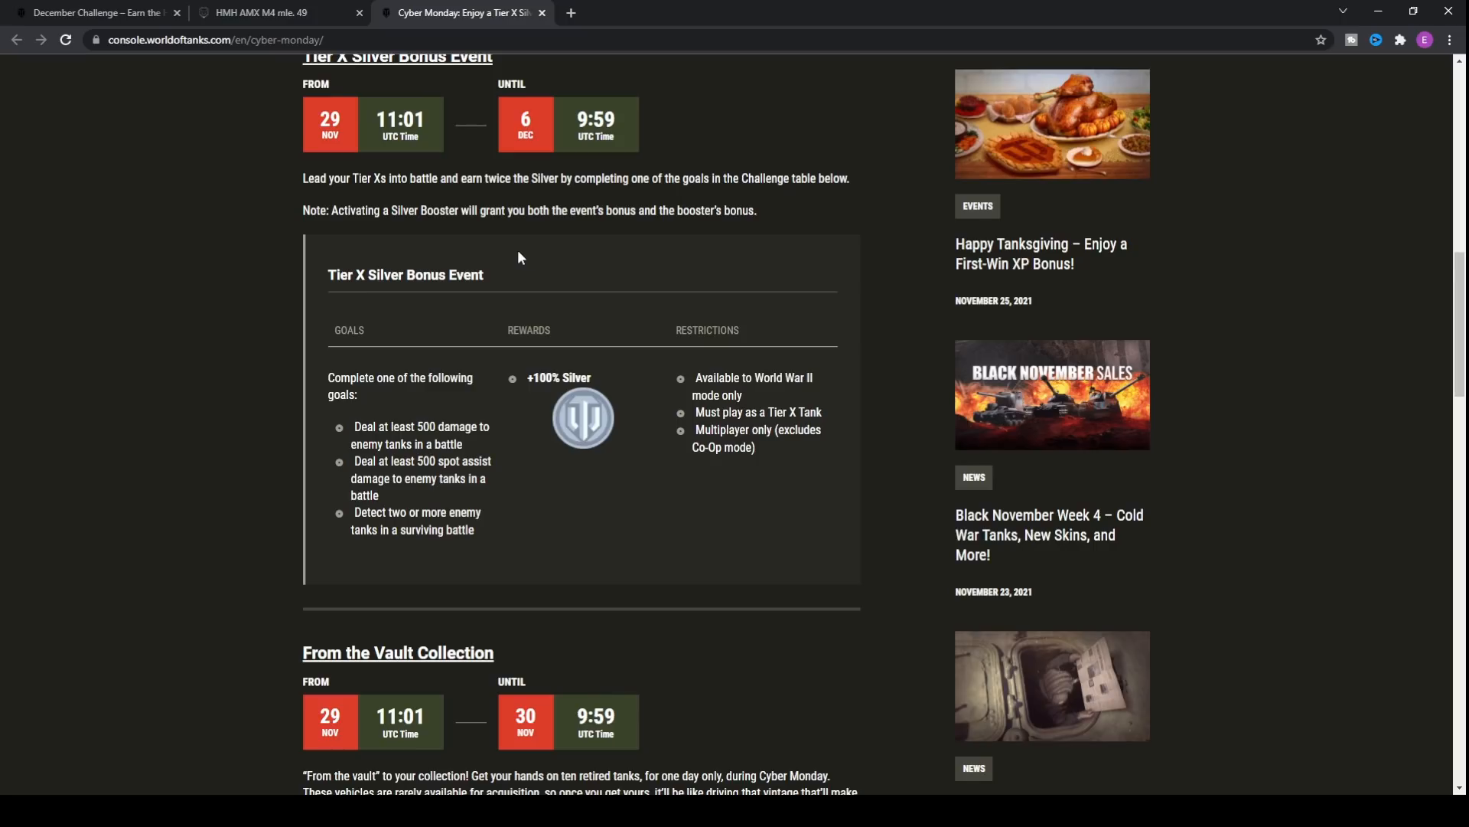
mouse_move(652, 270)
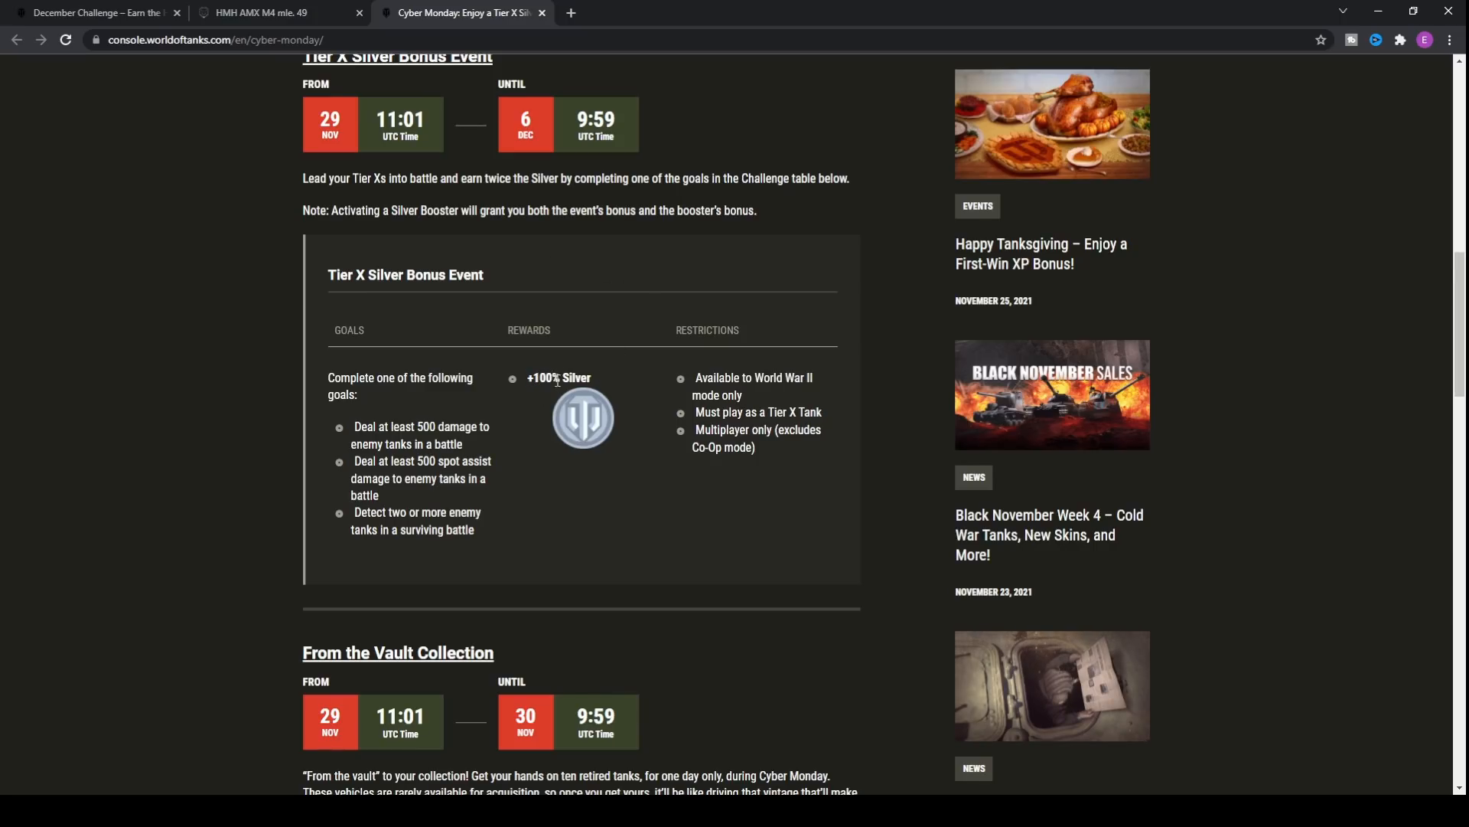
mouse_move(560, 364)
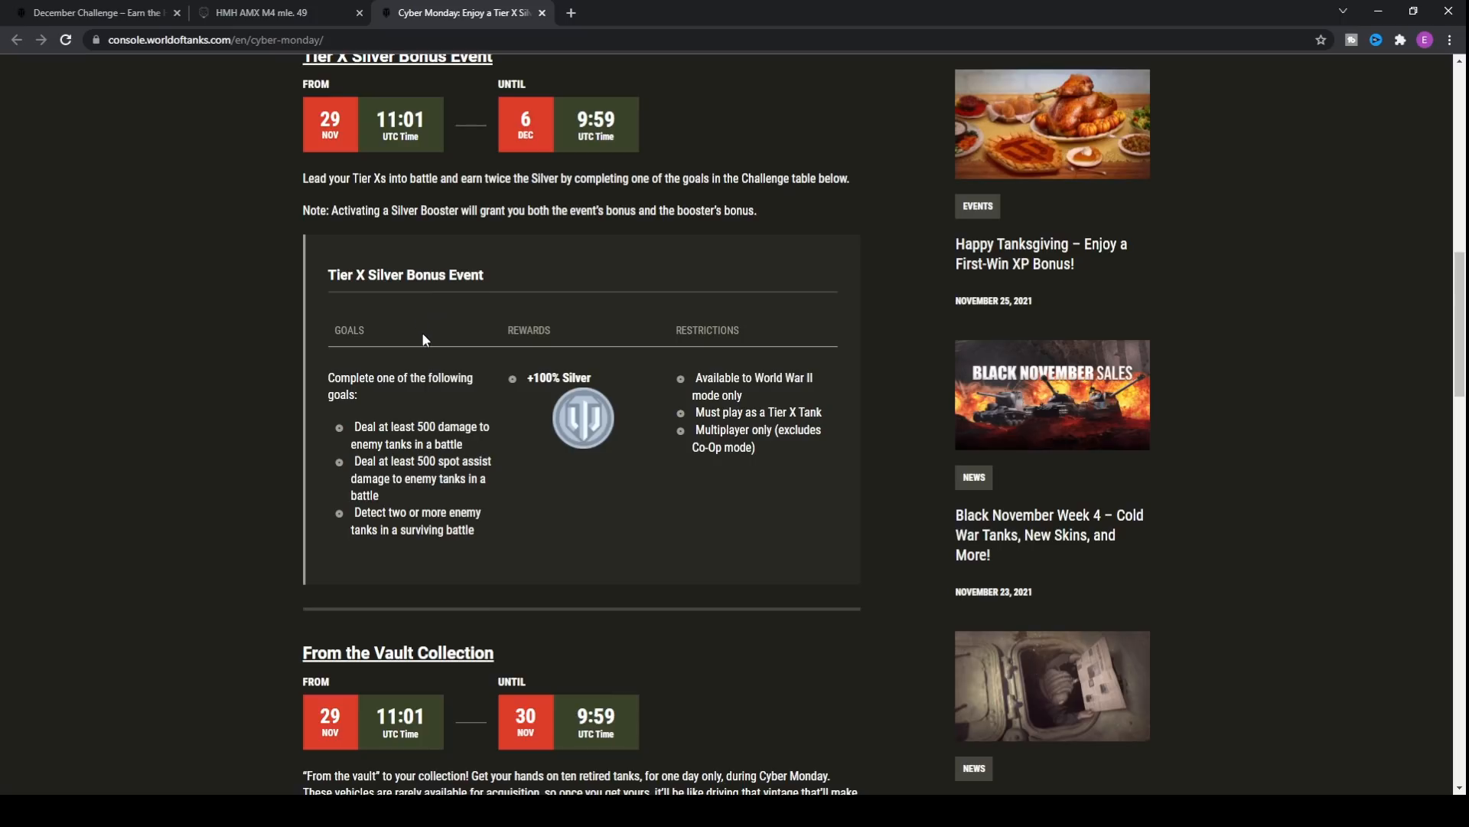
mouse_move(604, 391)
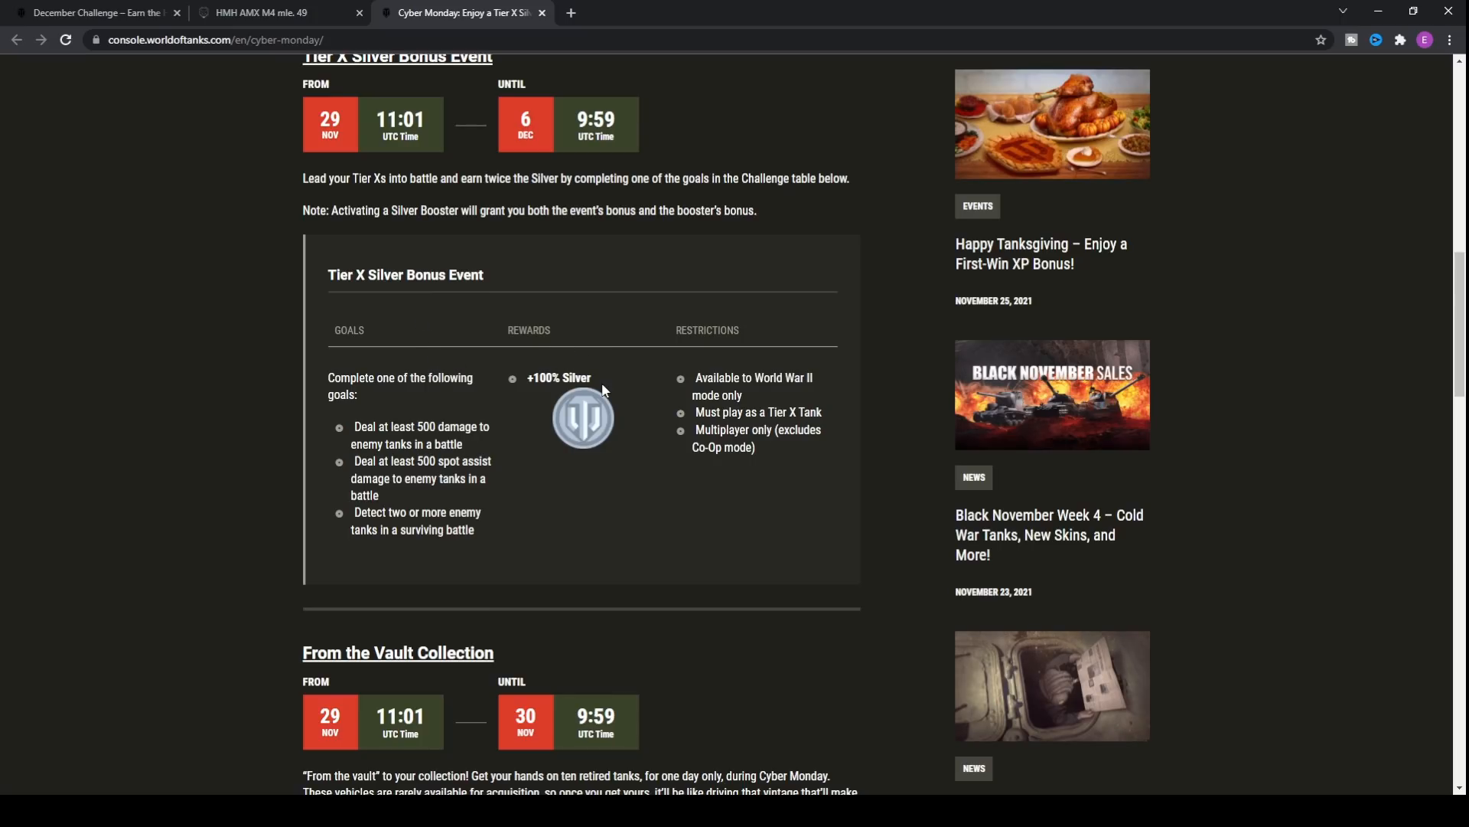
mouse_move(614, 337)
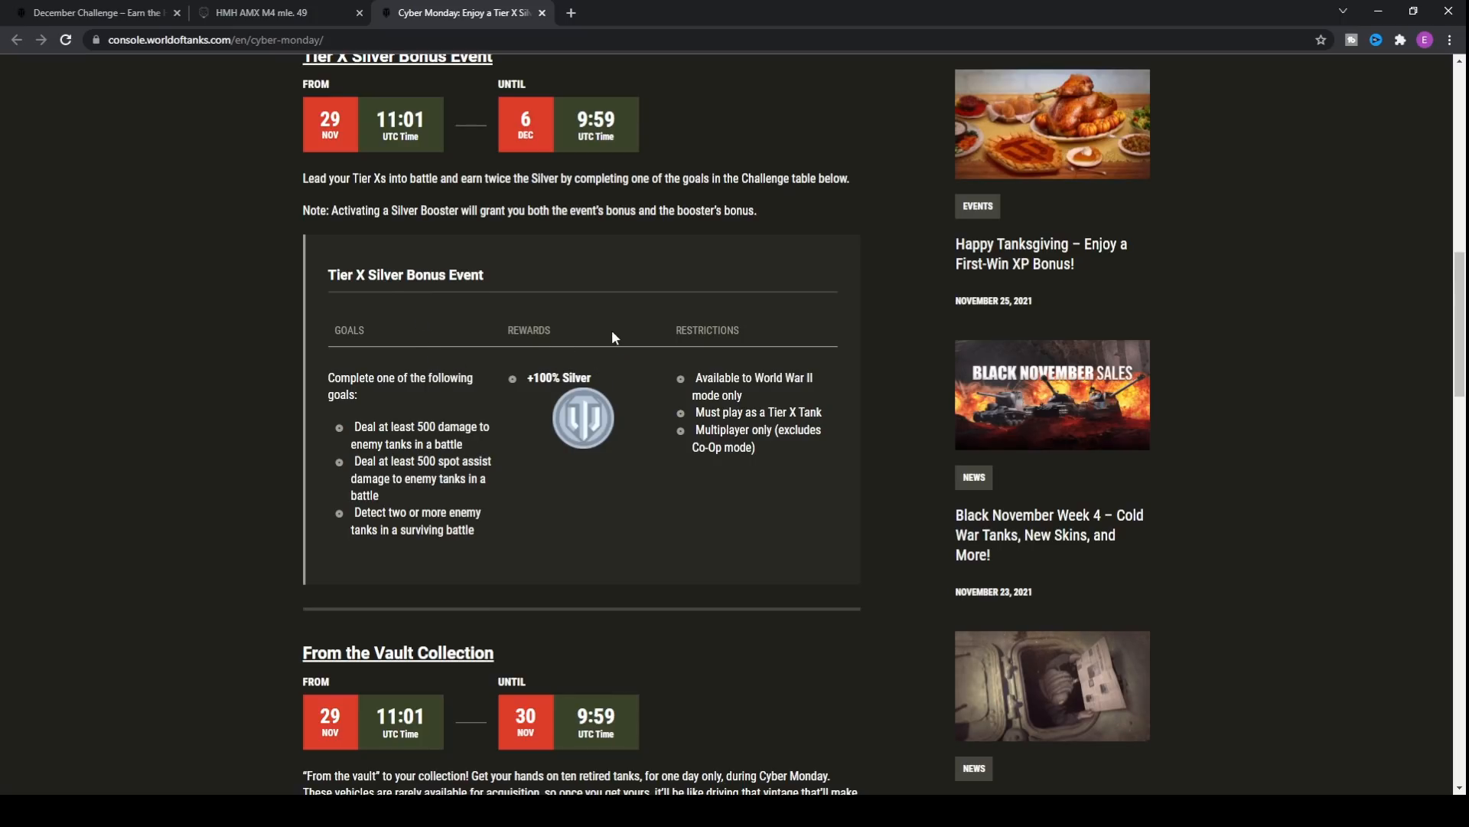
mouse_move(600, 380)
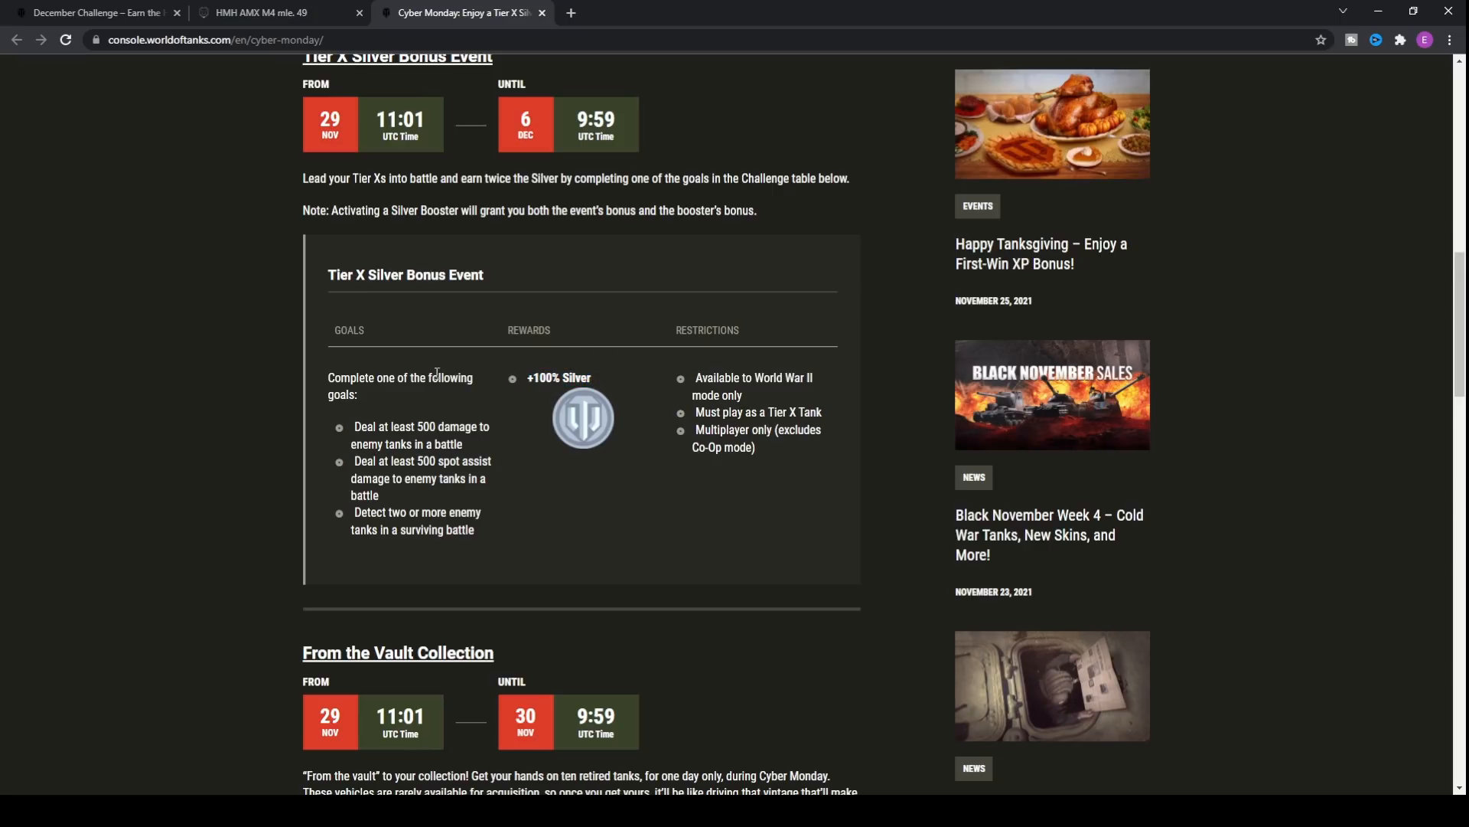
drag(354, 426, 447, 426)
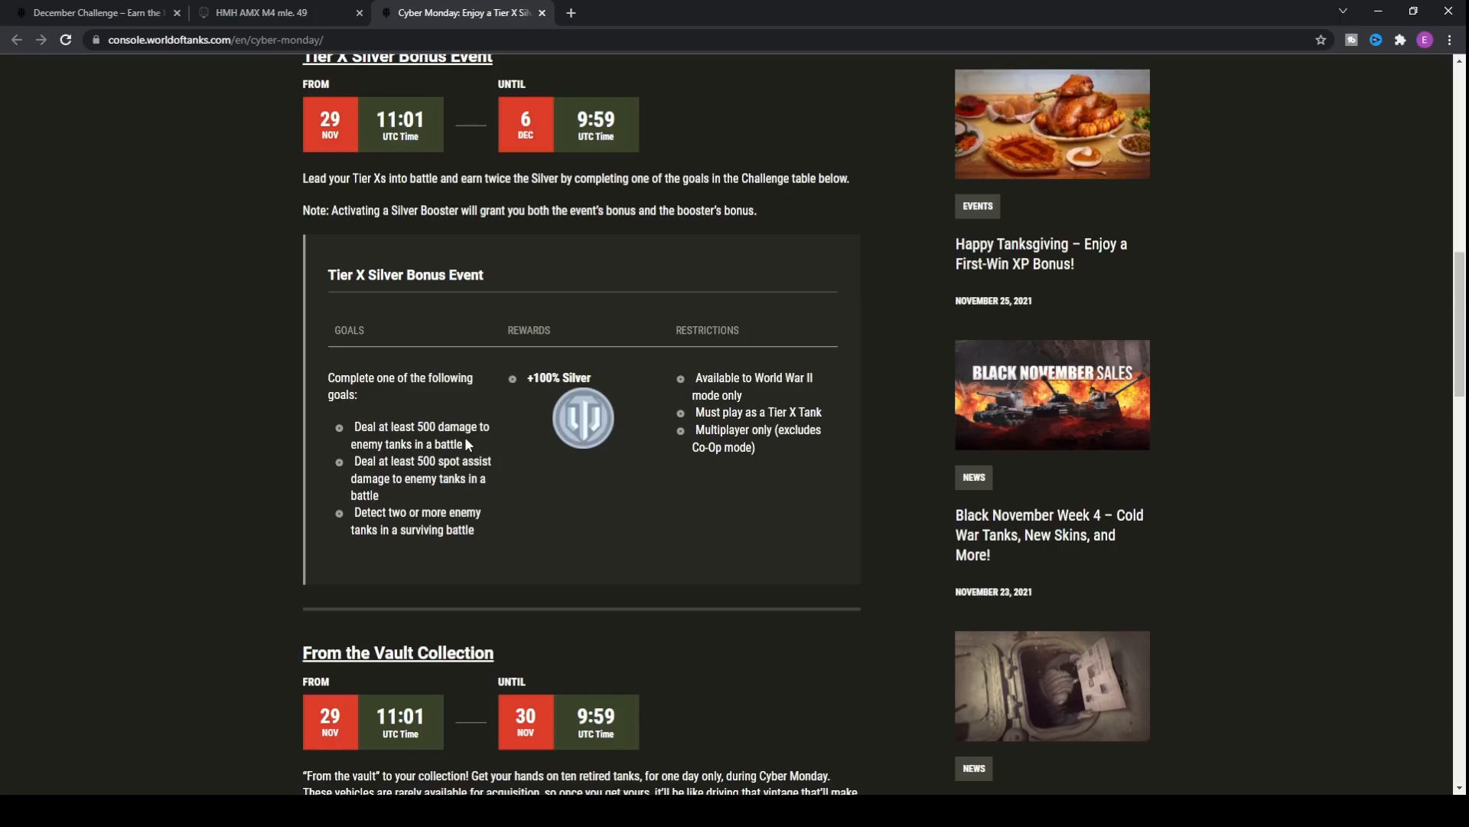
double_click(426, 426)
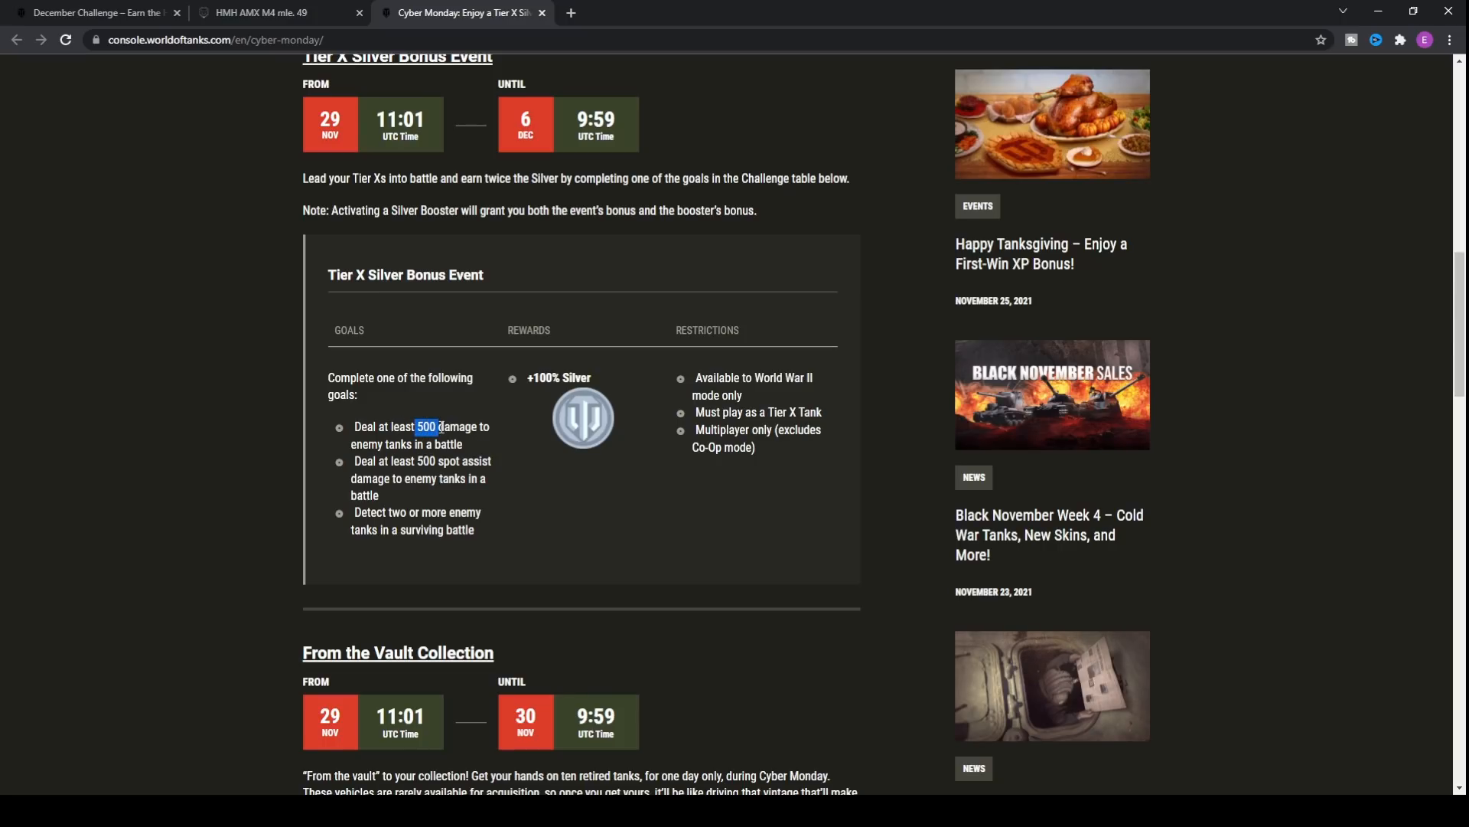
mouse_move(481, 423)
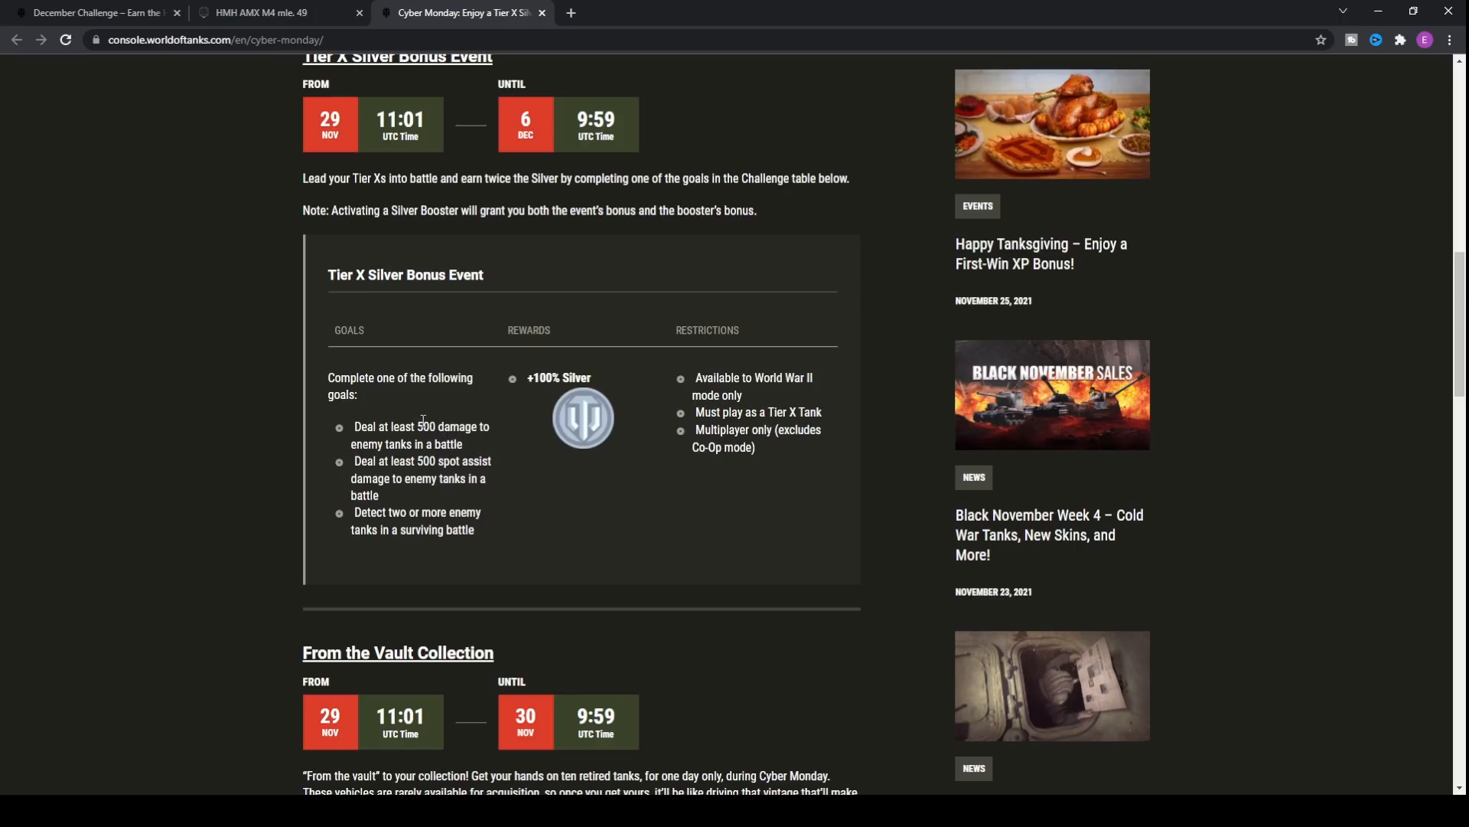
mouse_move(455, 423)
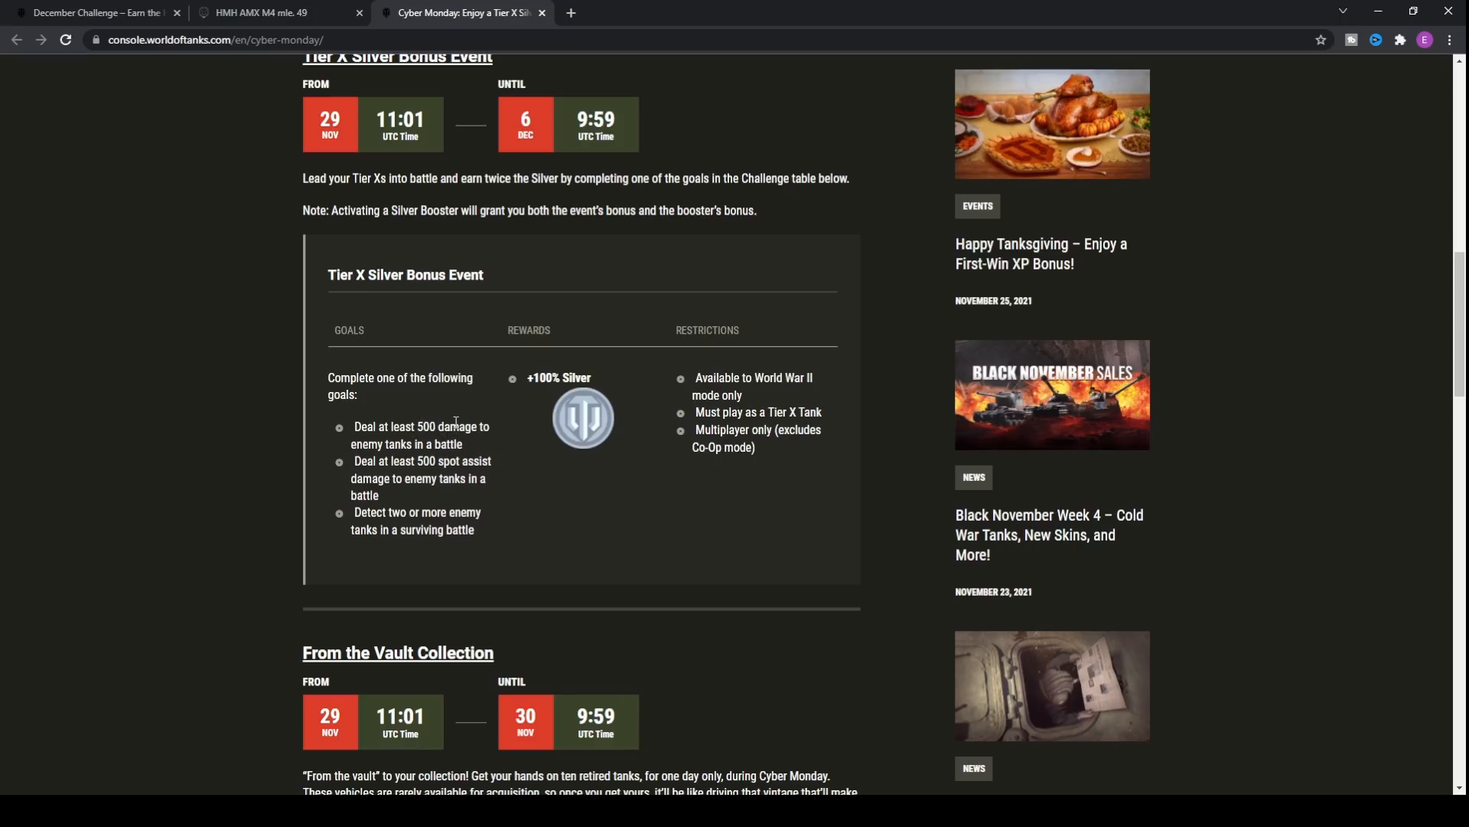
mouse_move(473, 447)
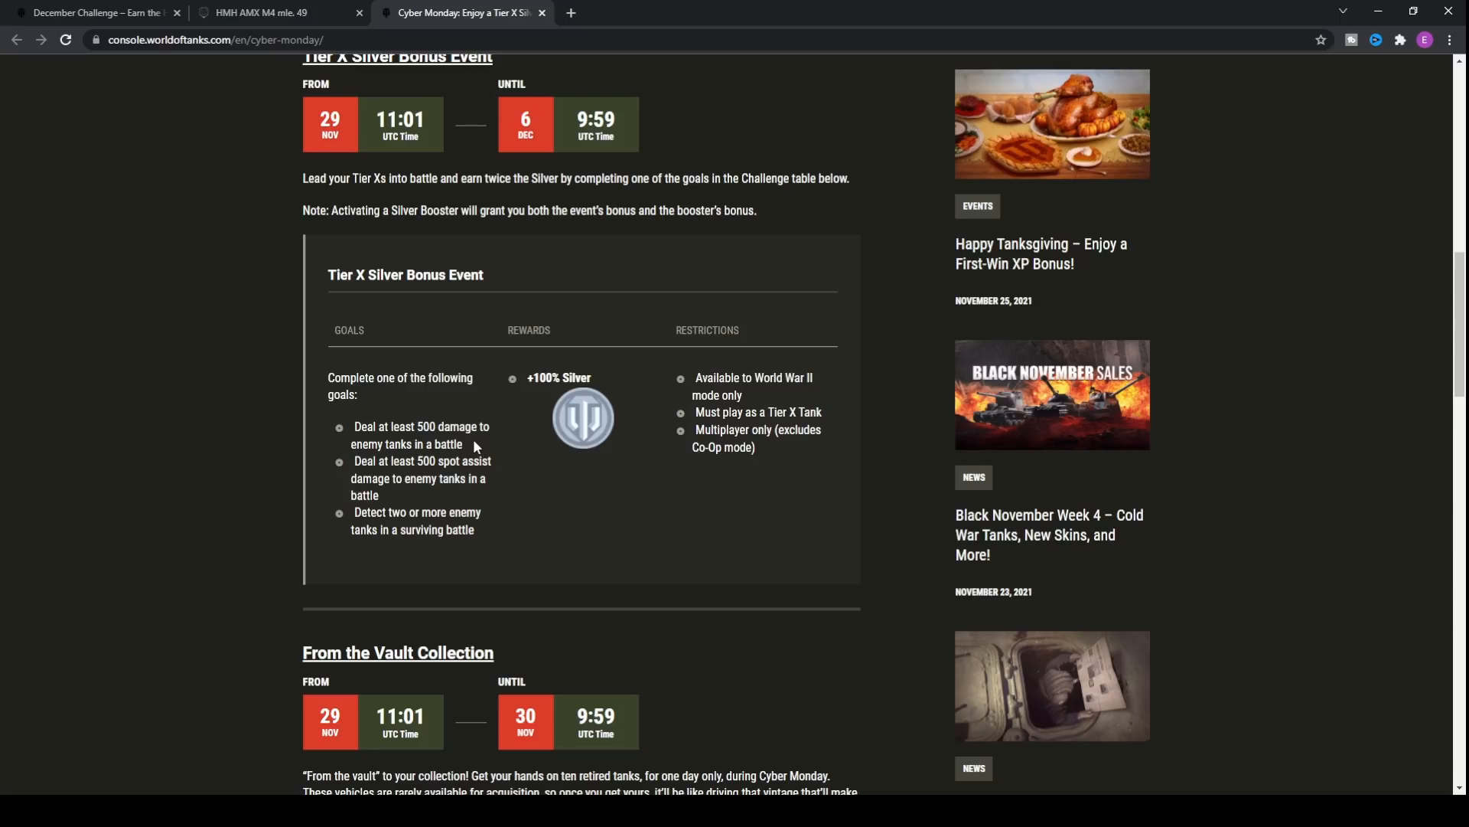
drag(354, 427, 462, 443)
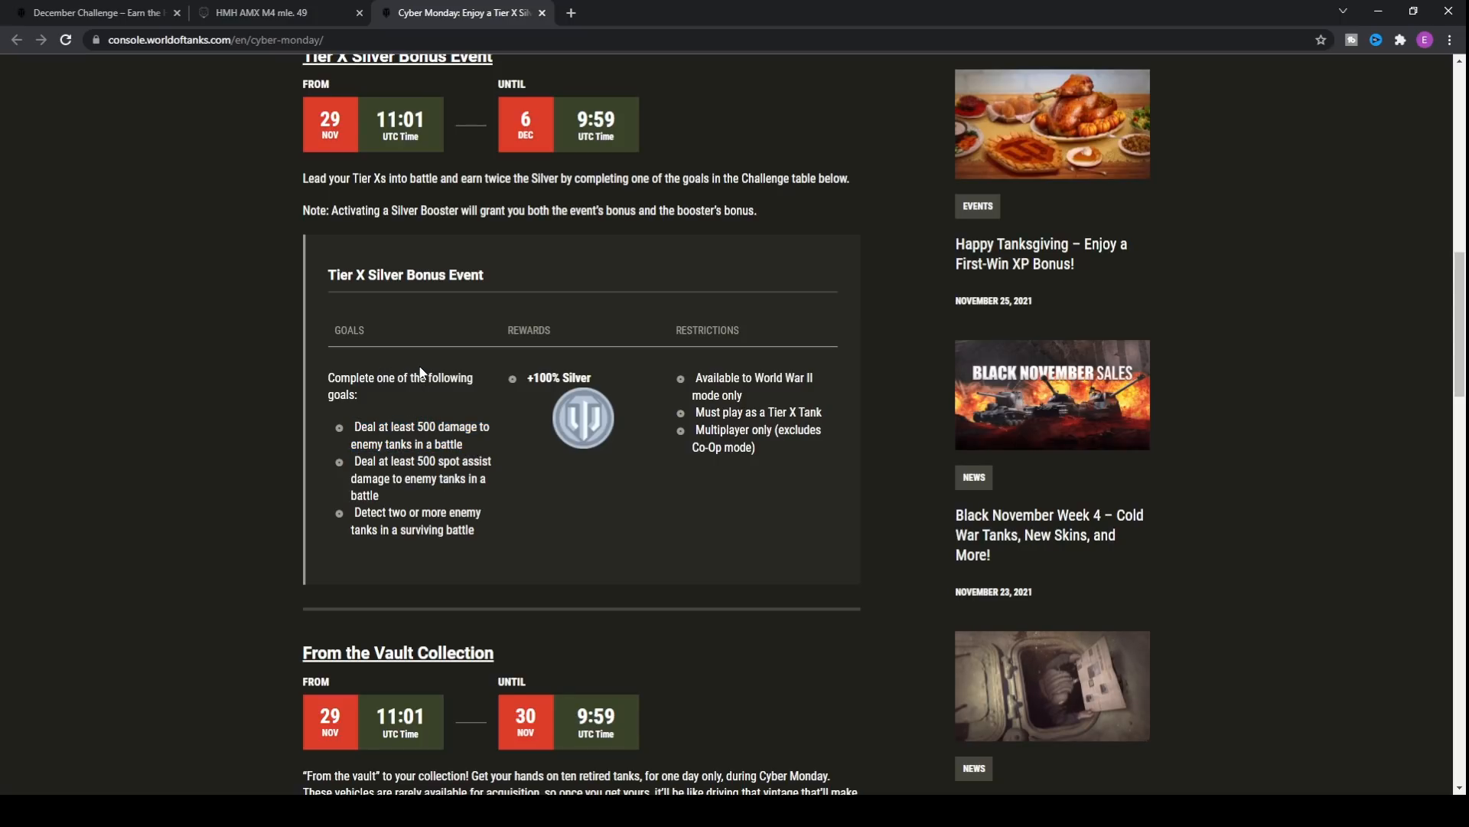
mouse_move(464, 364)
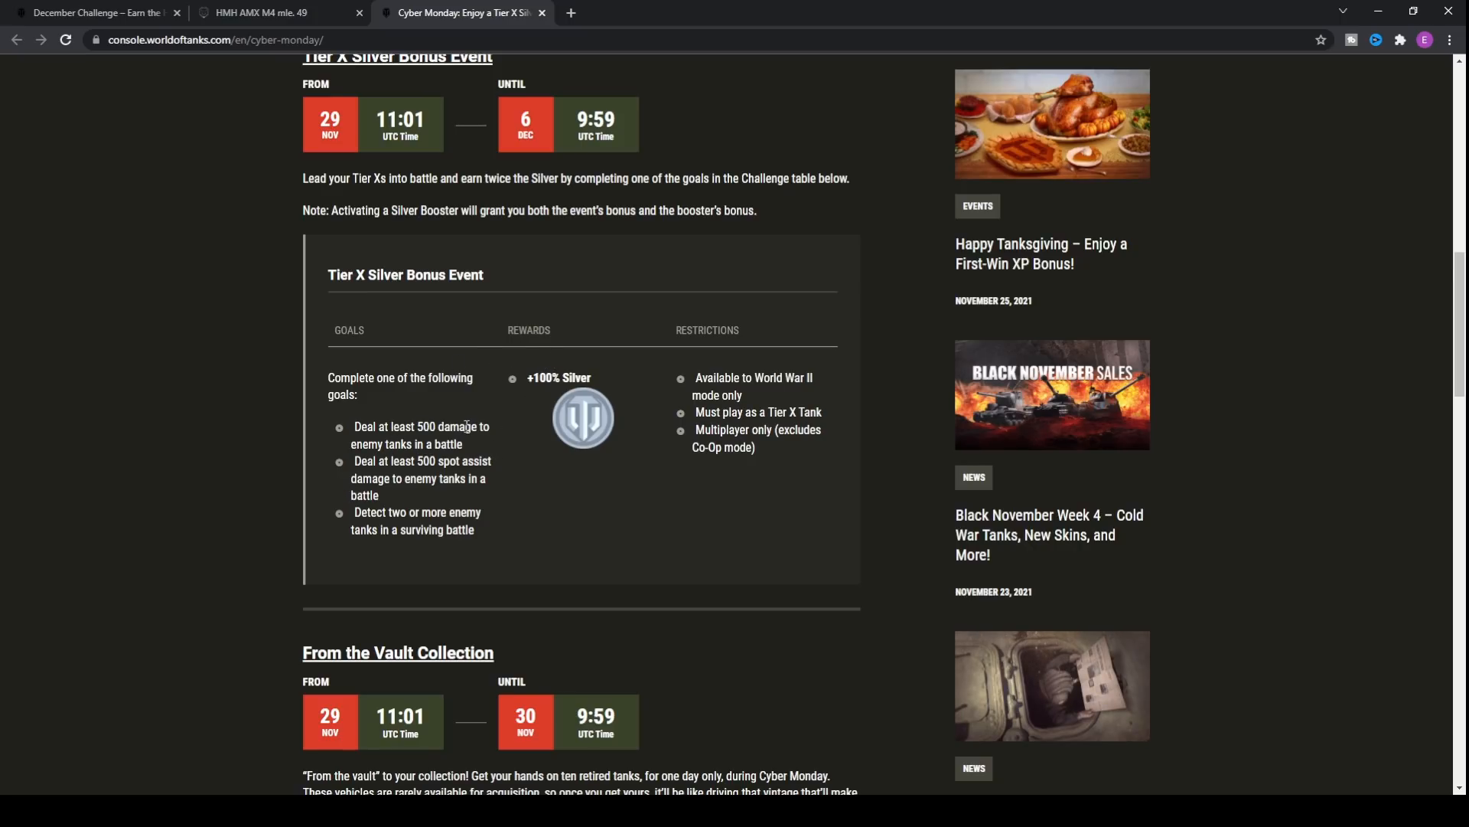
double_click(560, 377)
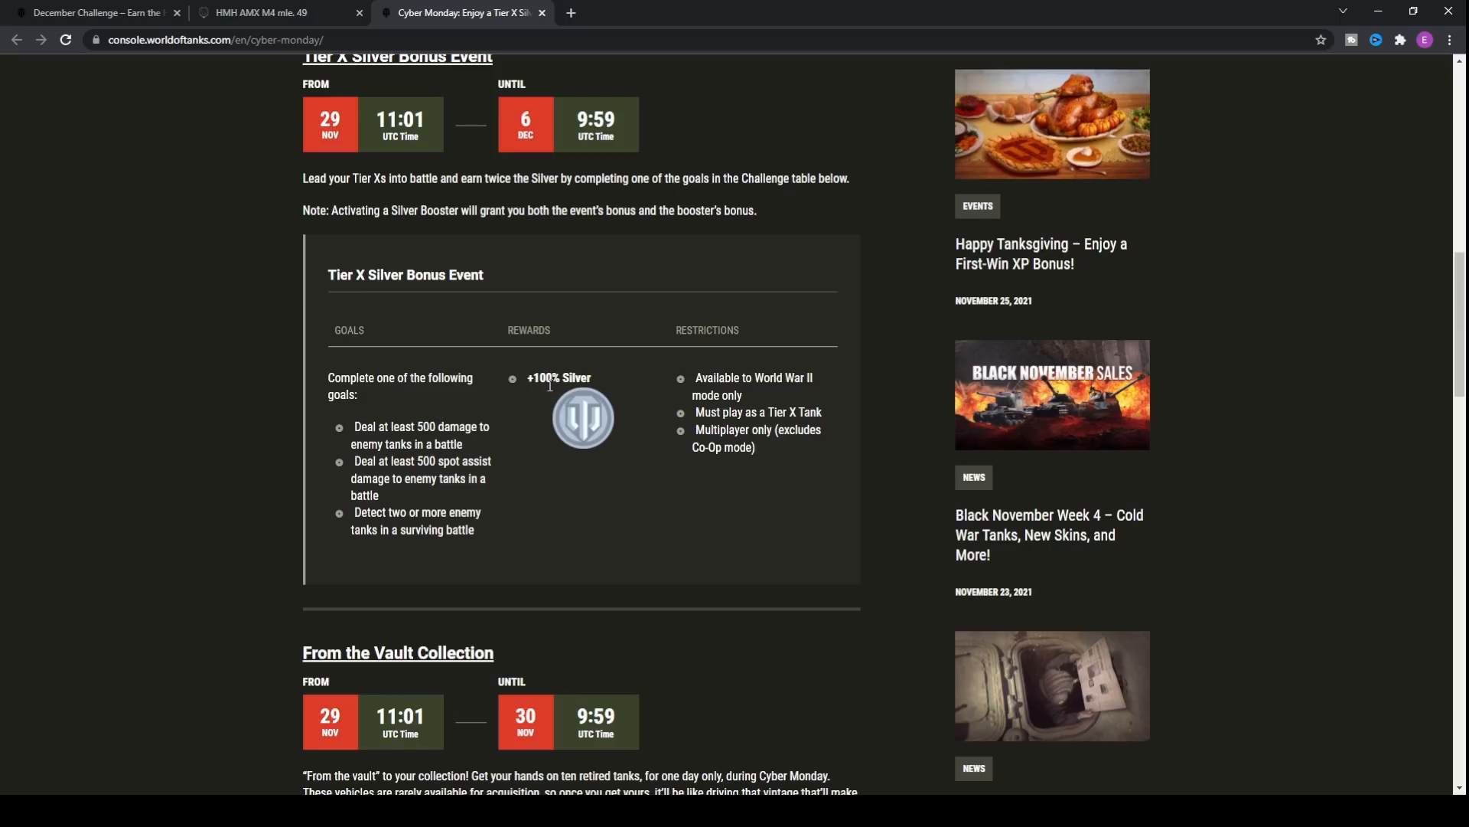
mouse_move(529, 383)
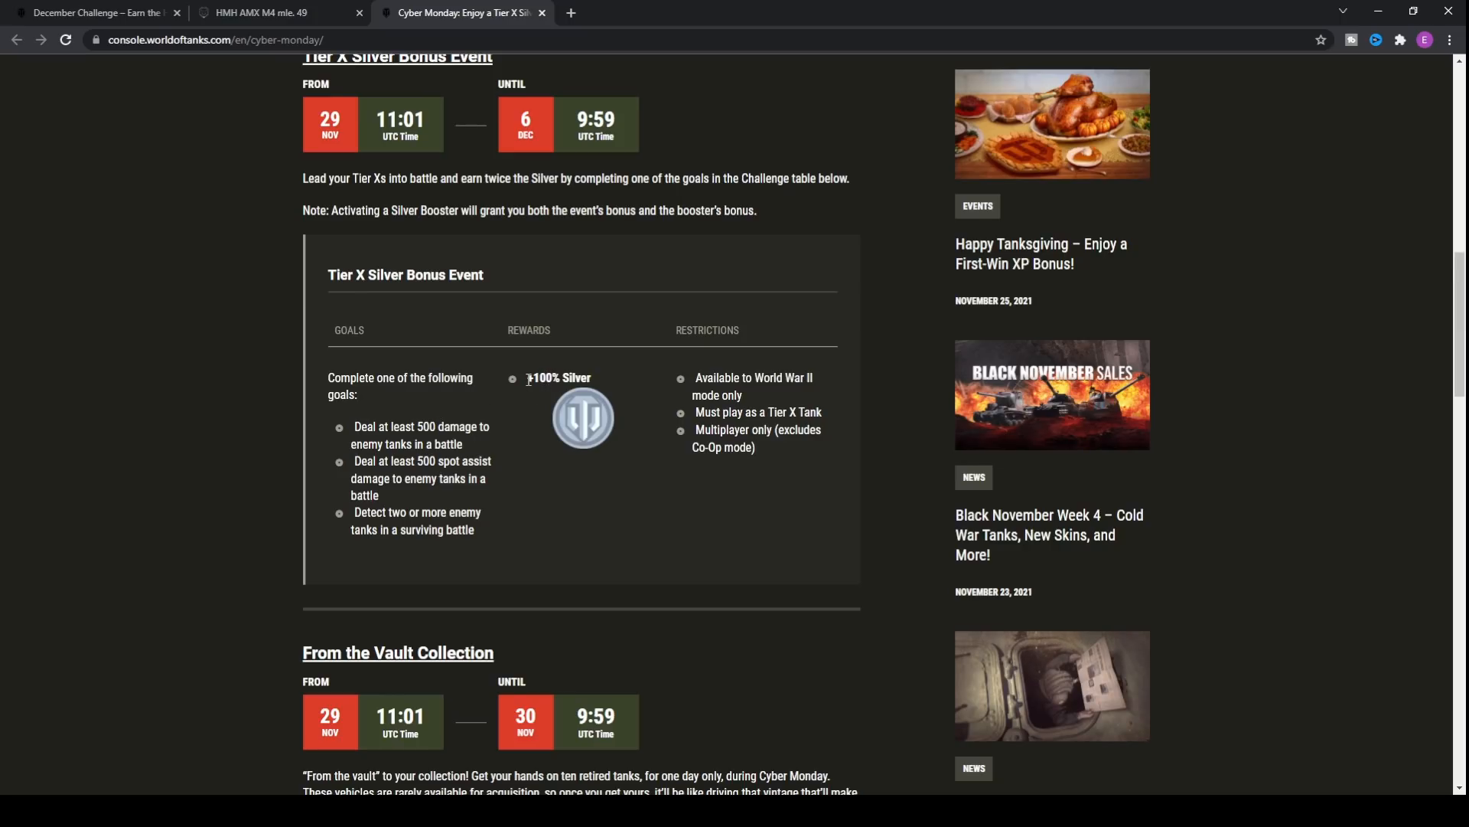
scroll(down, 3)
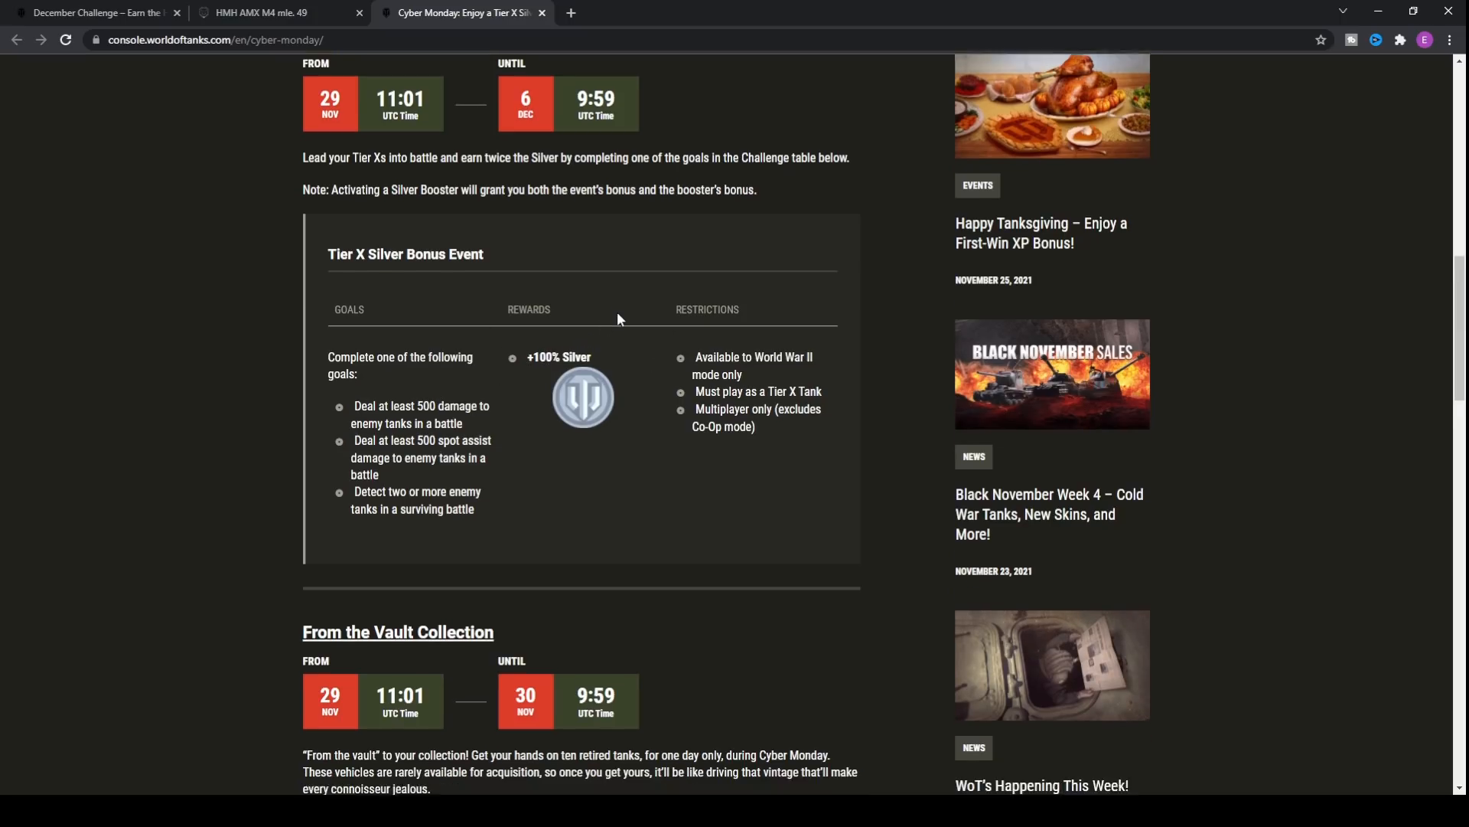
scroll(down, 3)
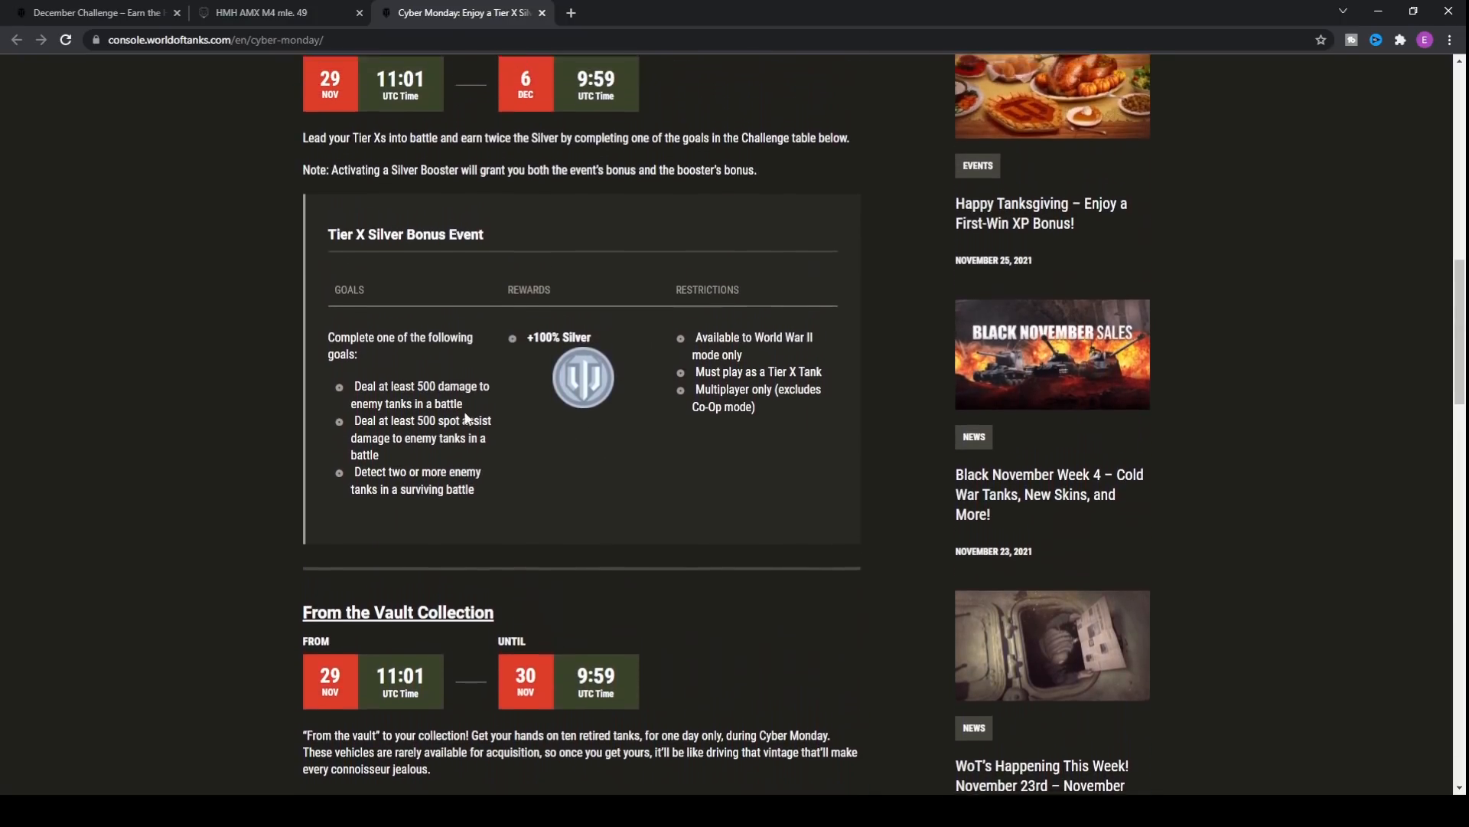
scroll(down, 3)
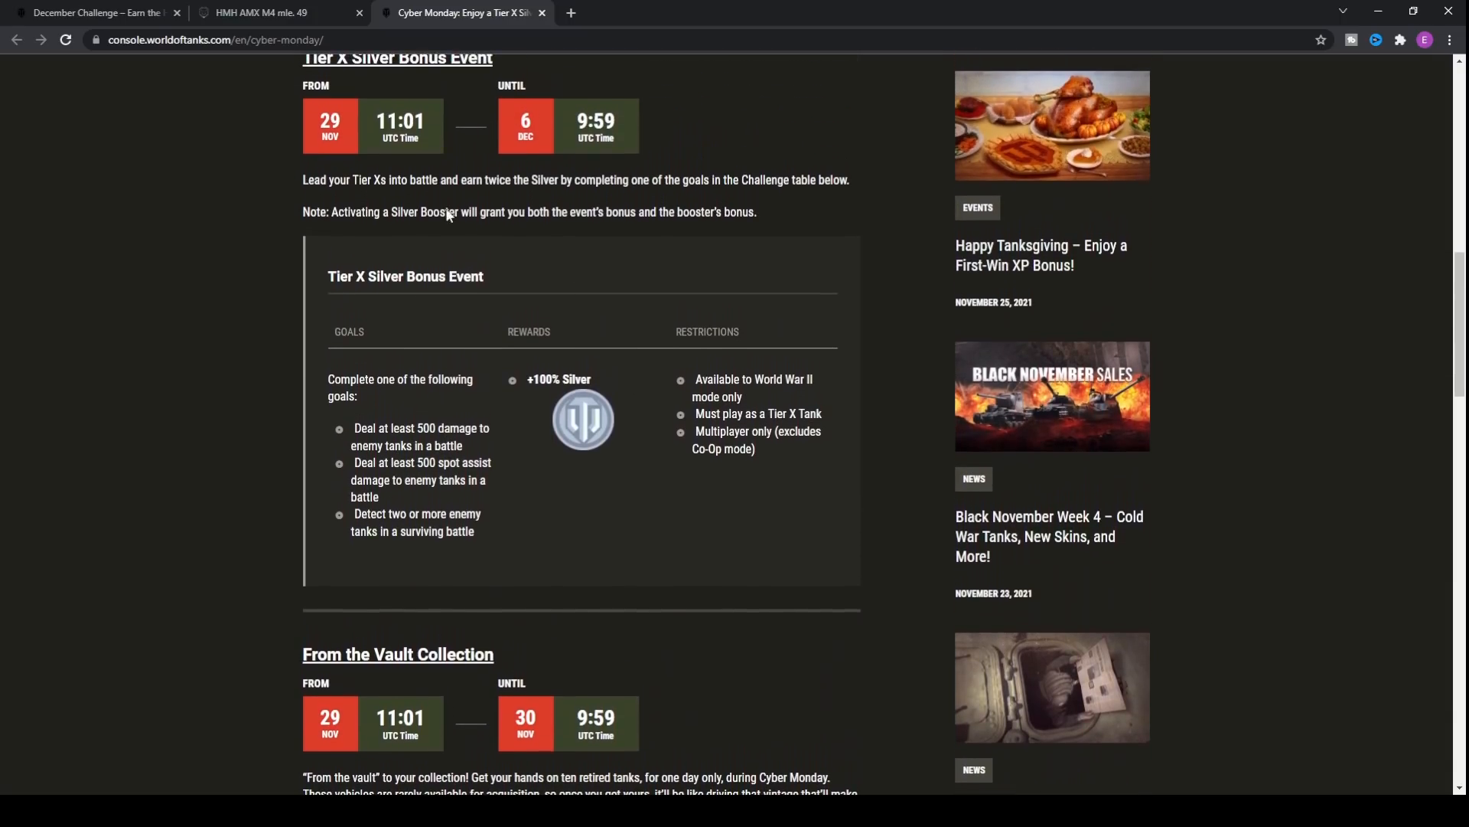
mouse_move(260, 538)
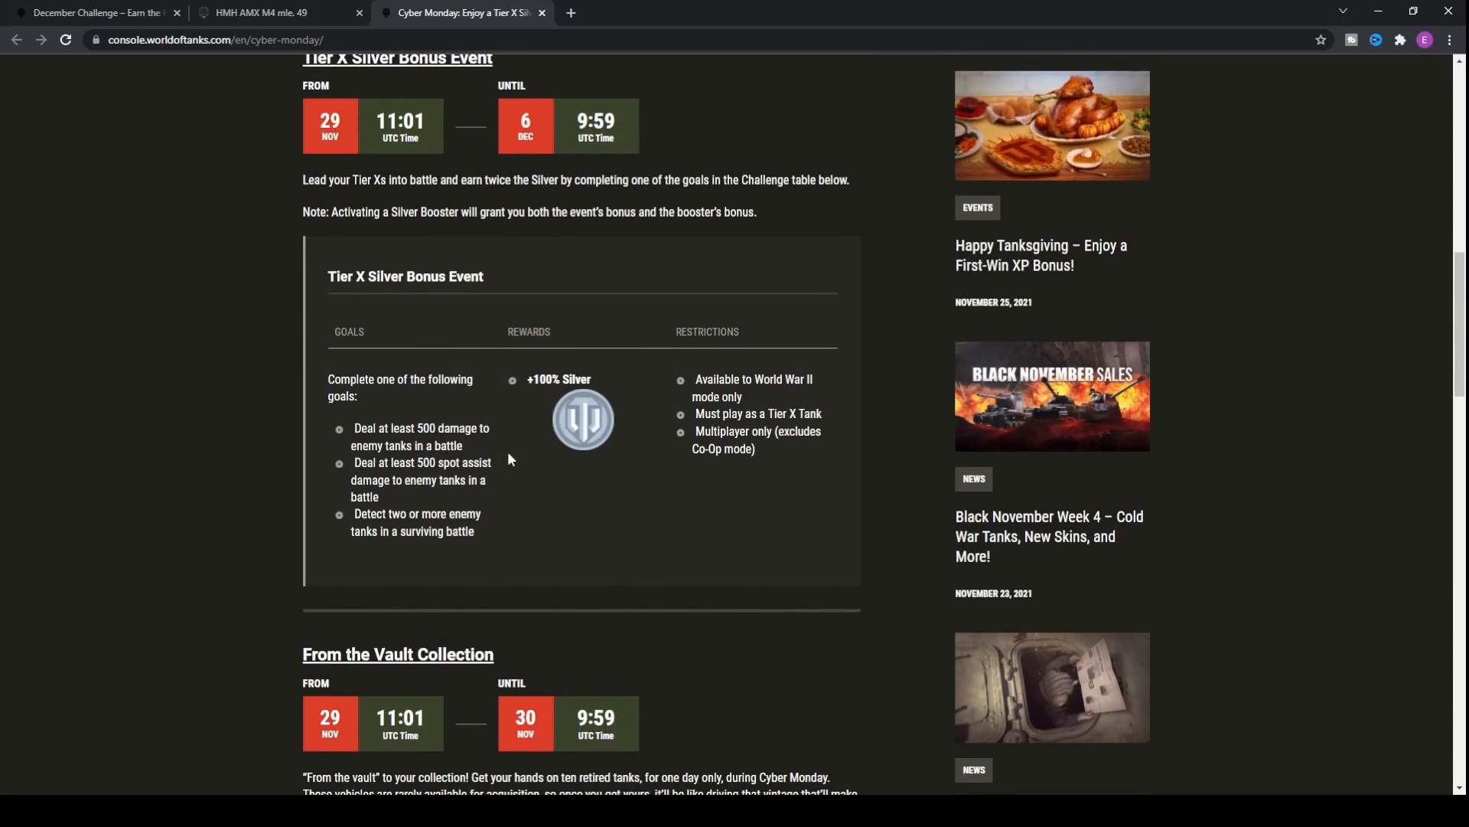
scroll(down, 3)
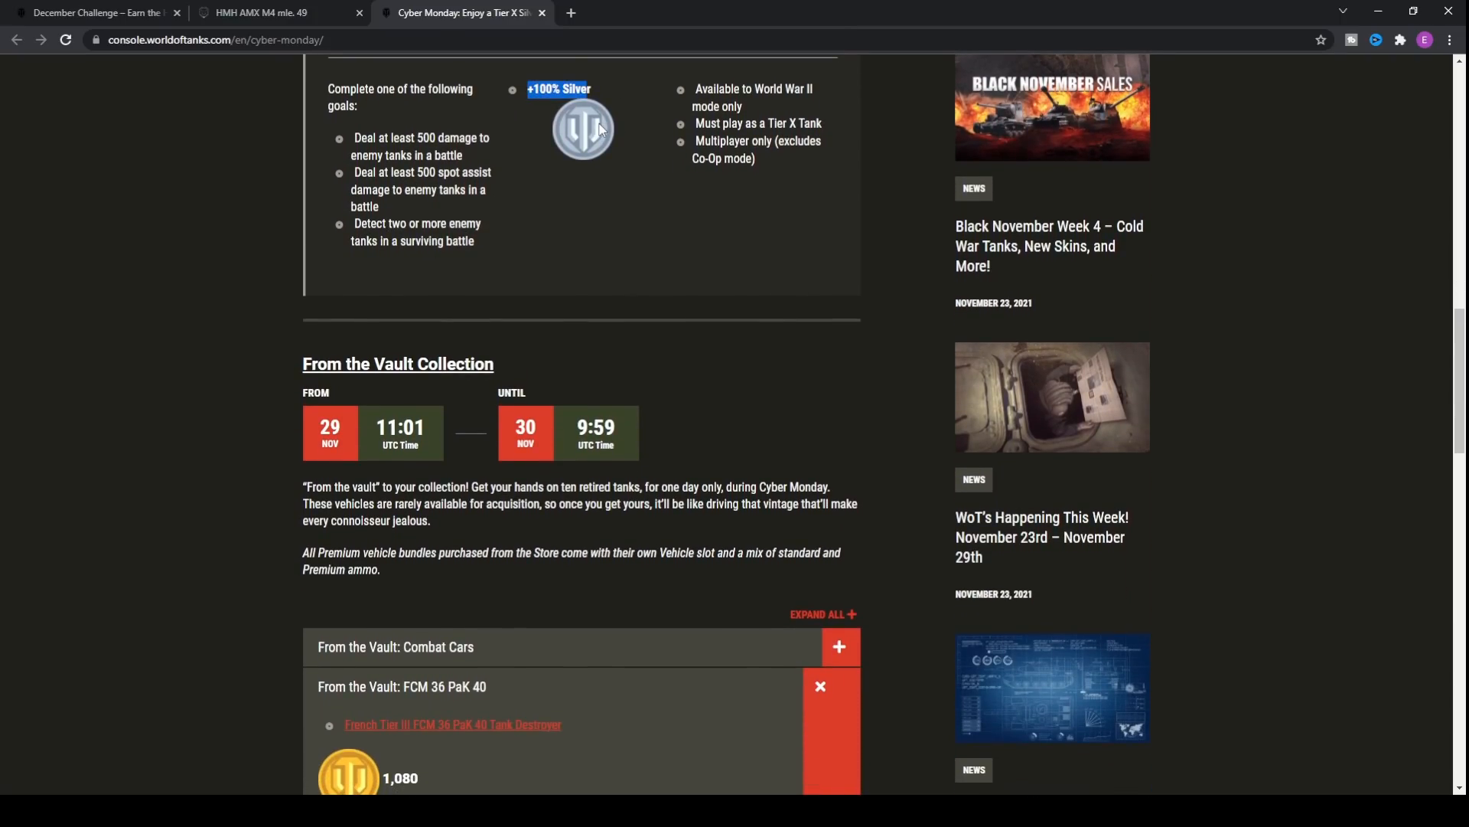
- Scroll through the Combat Cars bundle contents: six Tier II T7 light tanks for 1,620
scroll(down, 3)
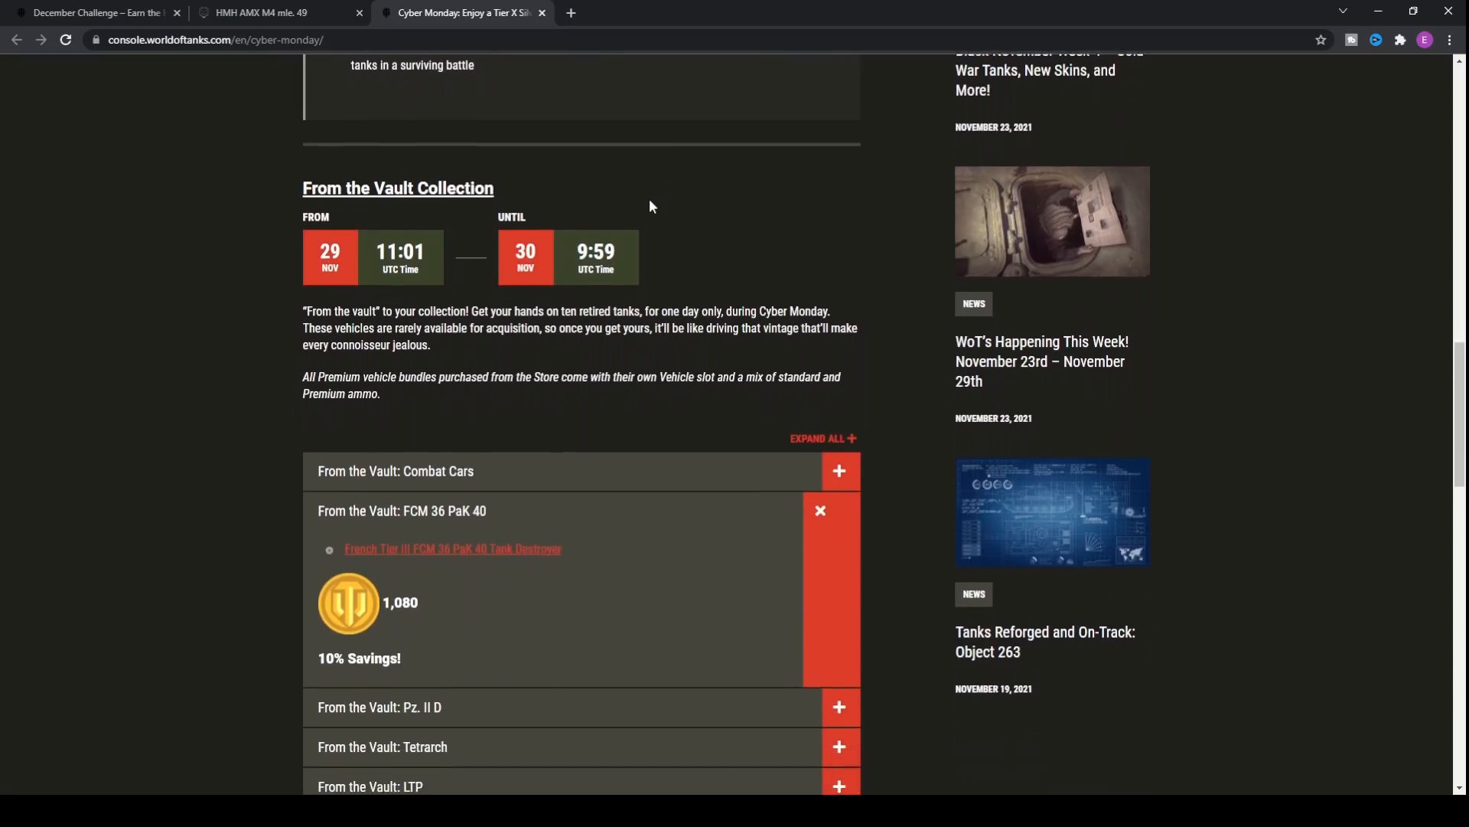
scroll(down, 3)
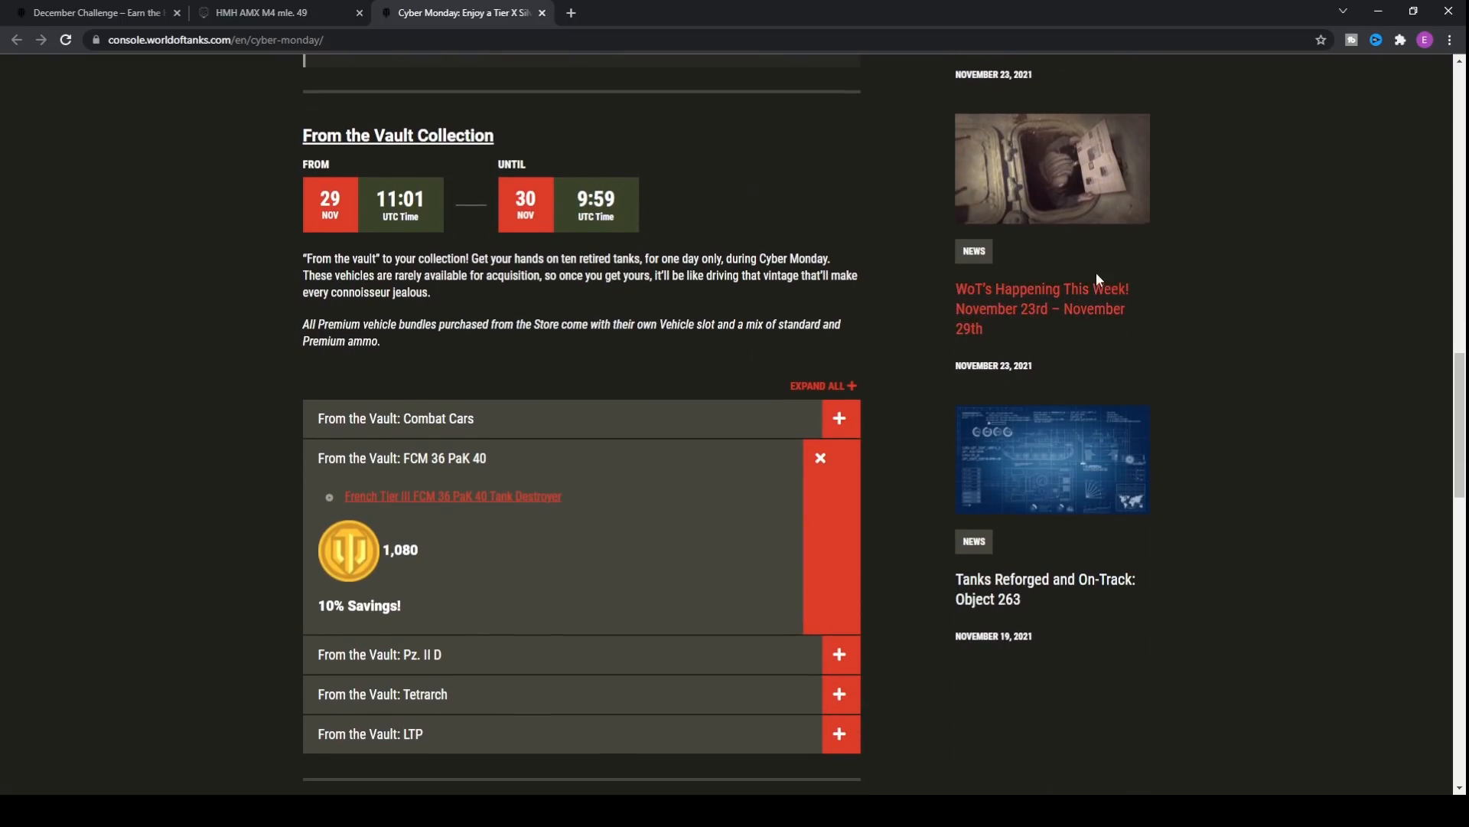
mouse_move(702, 223)
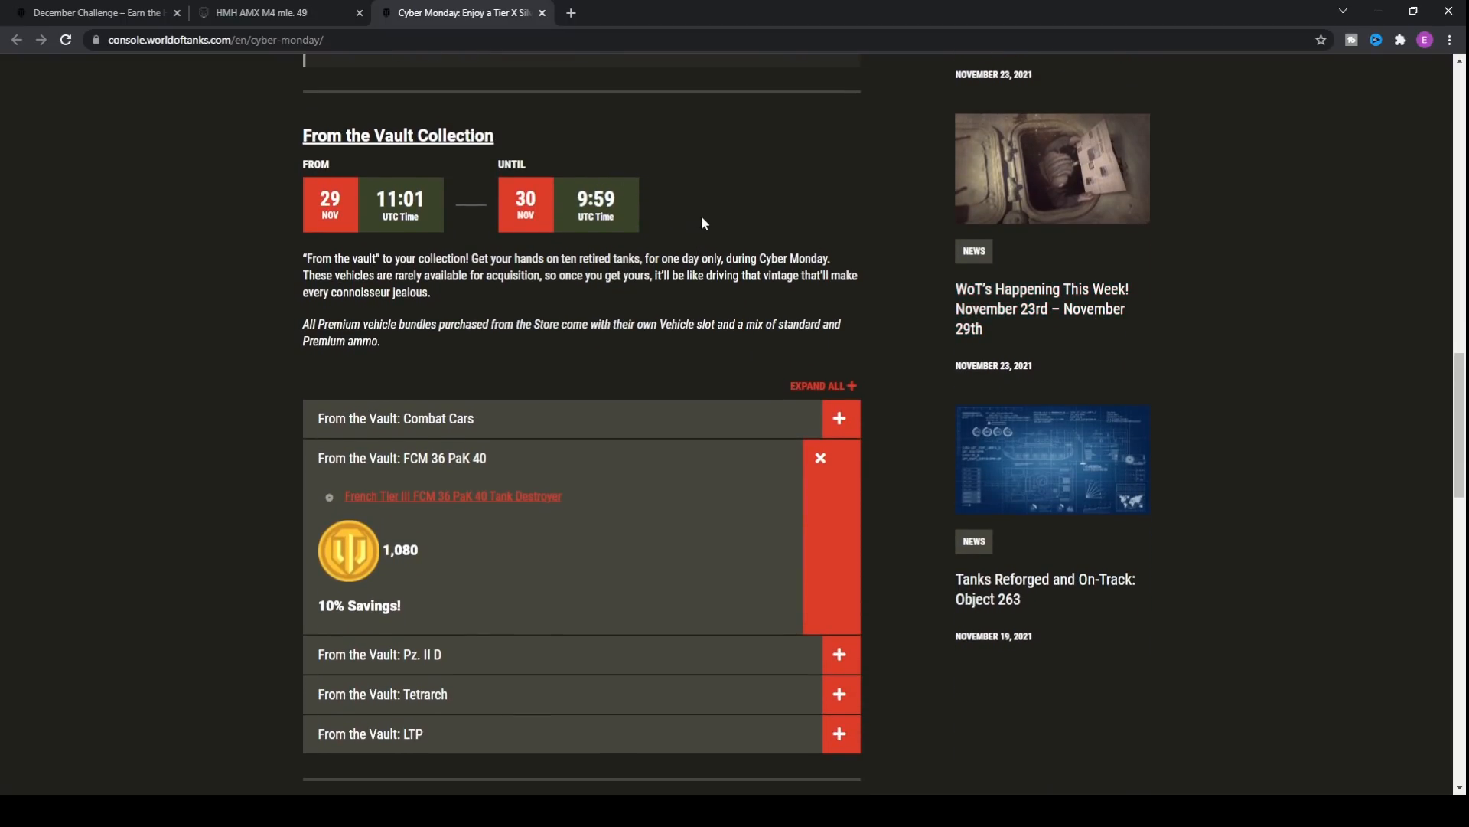
mouse_move(701, 208)
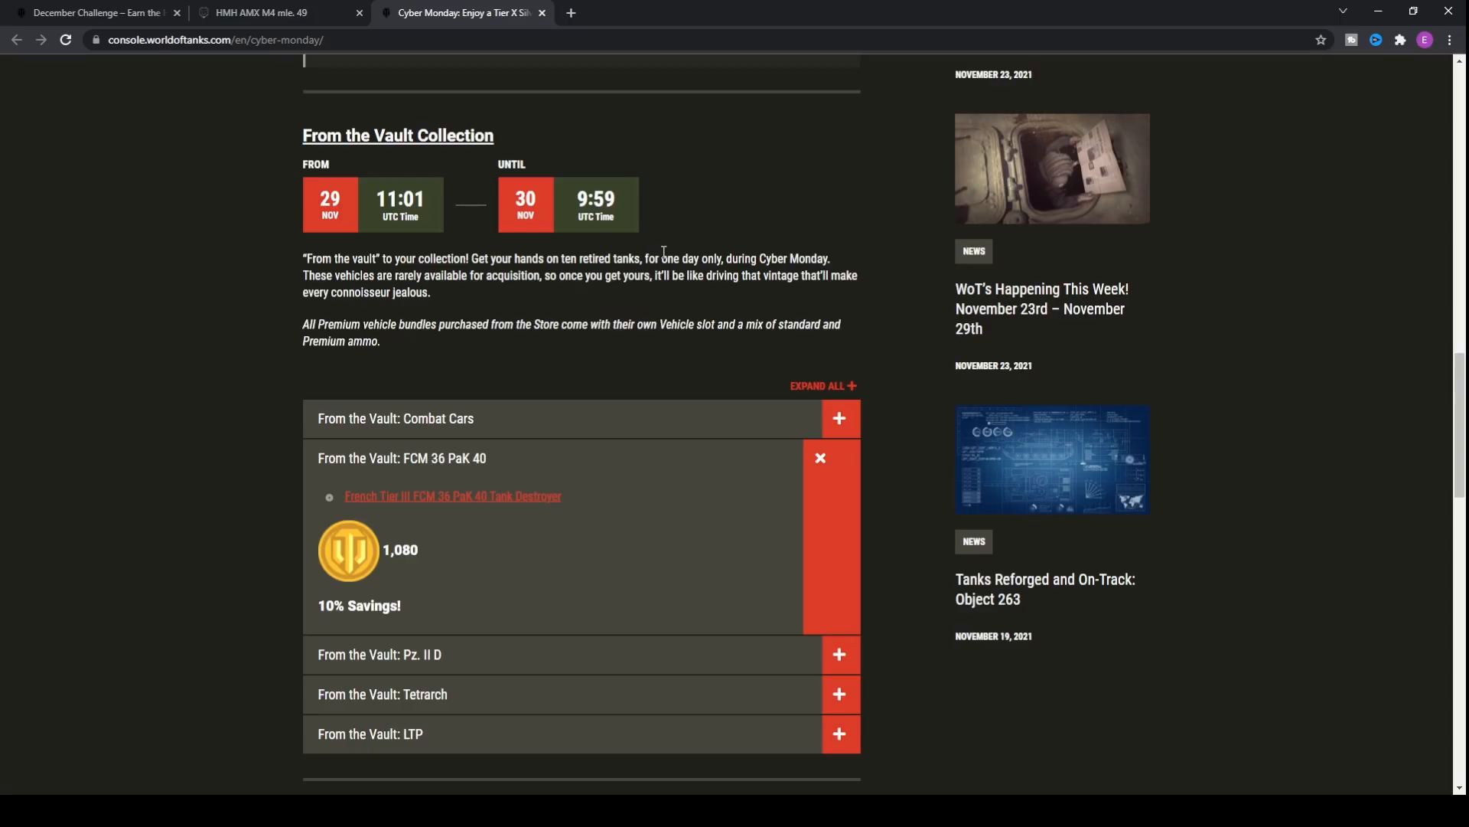
scroll(down, 3)
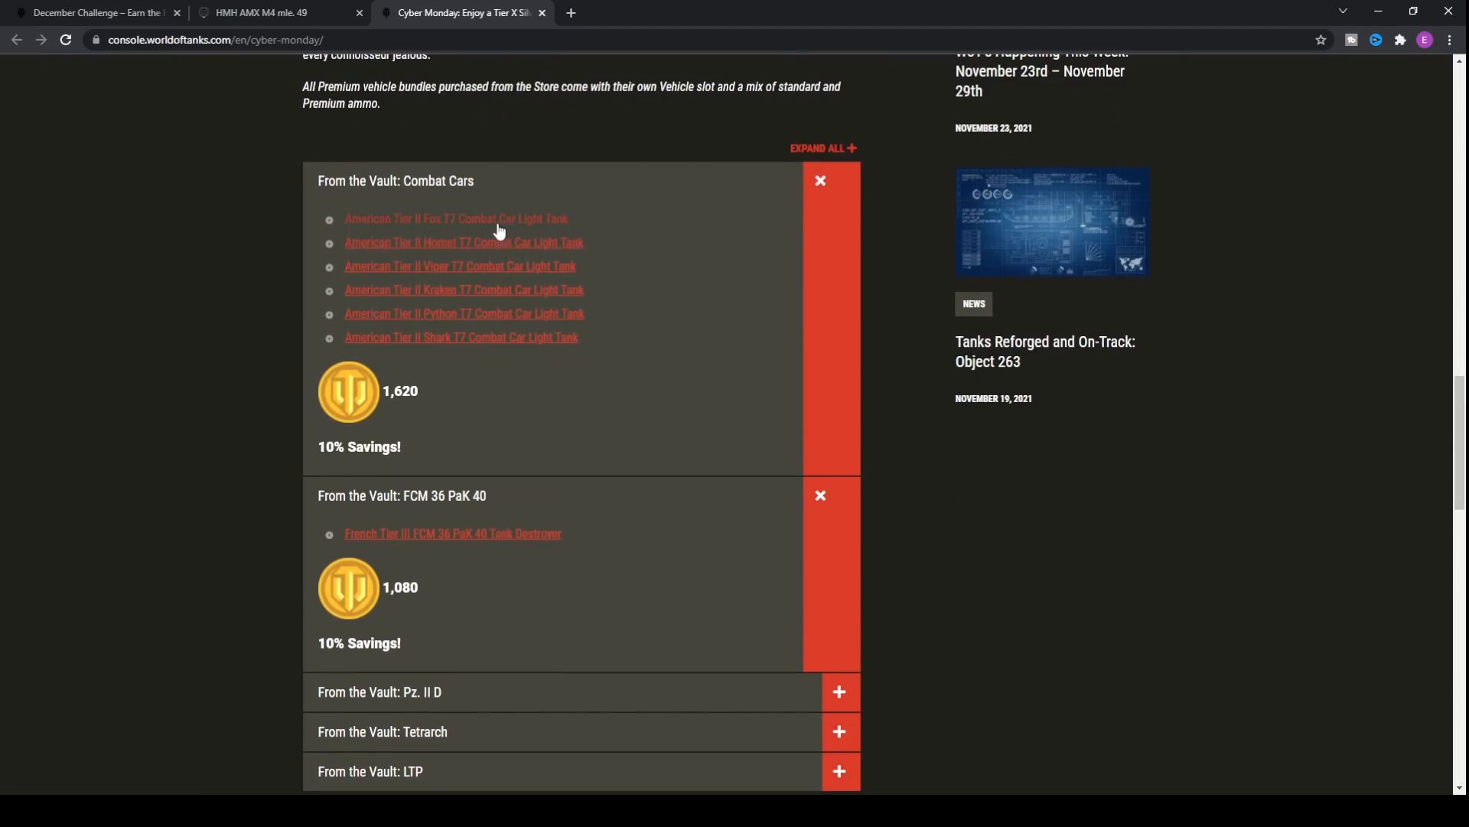
mouse_move(627, 251)
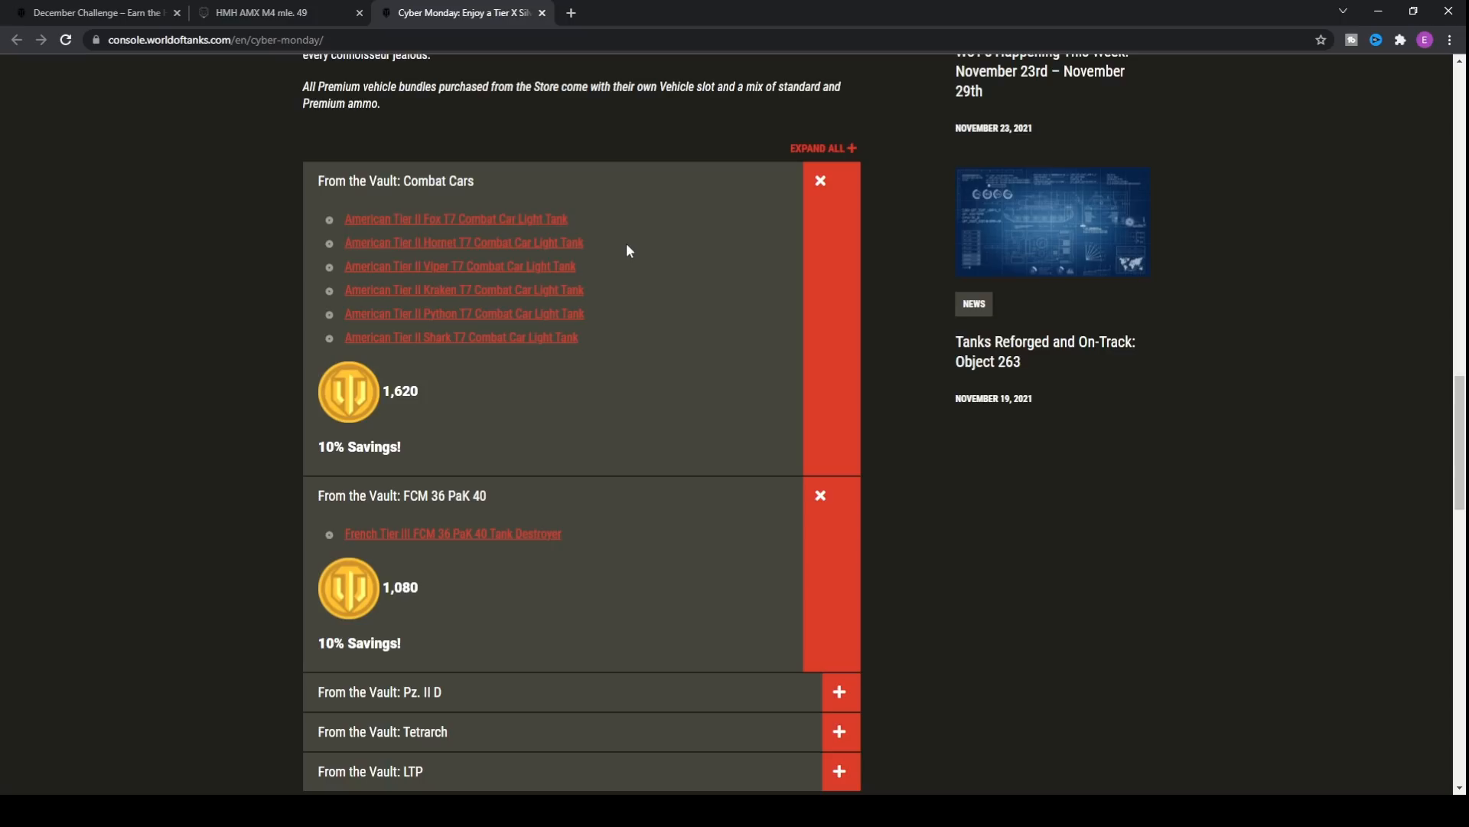
mouse_move(485, 403)
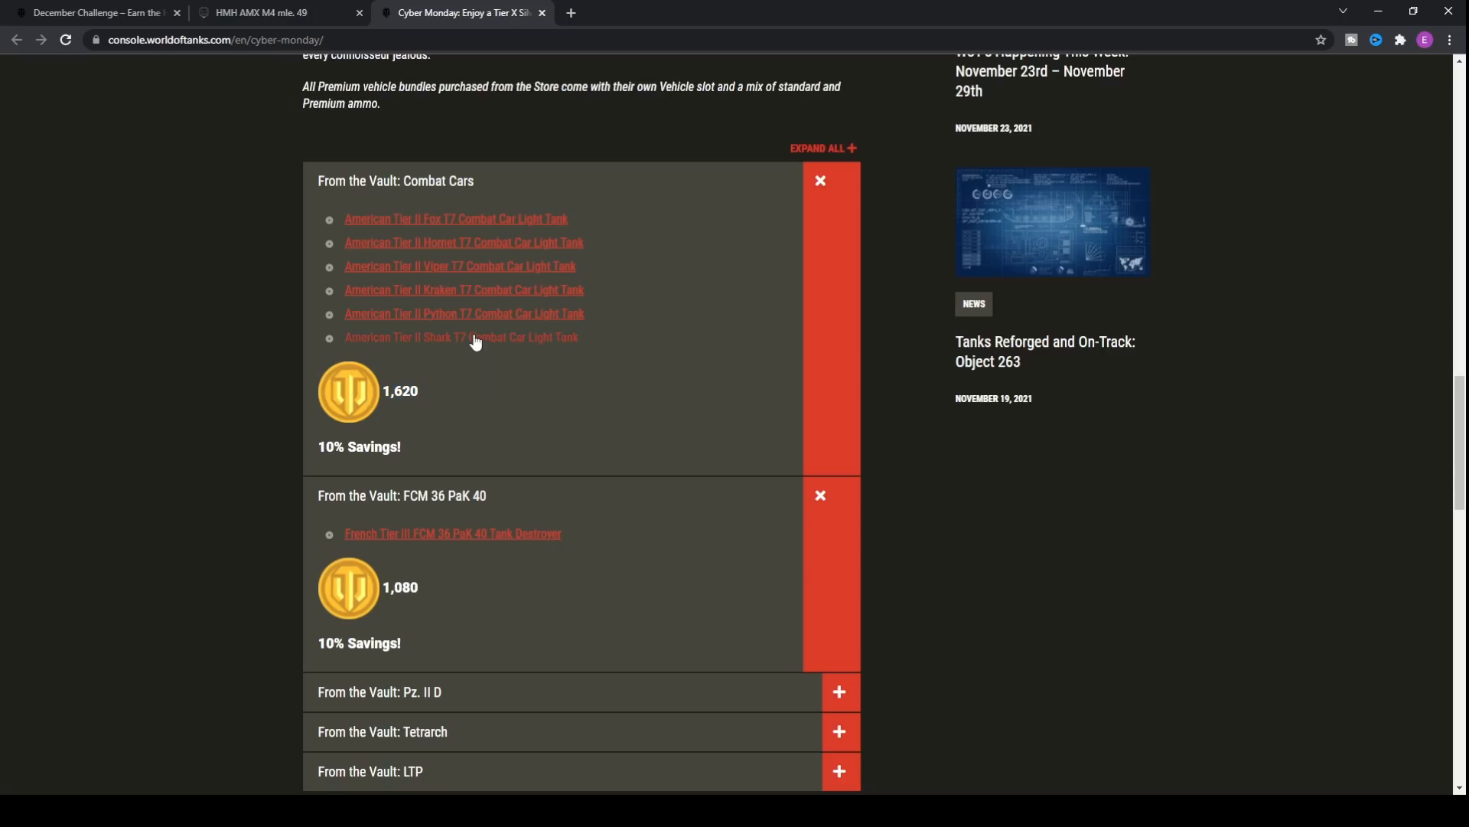
mouse_move(652, 230)
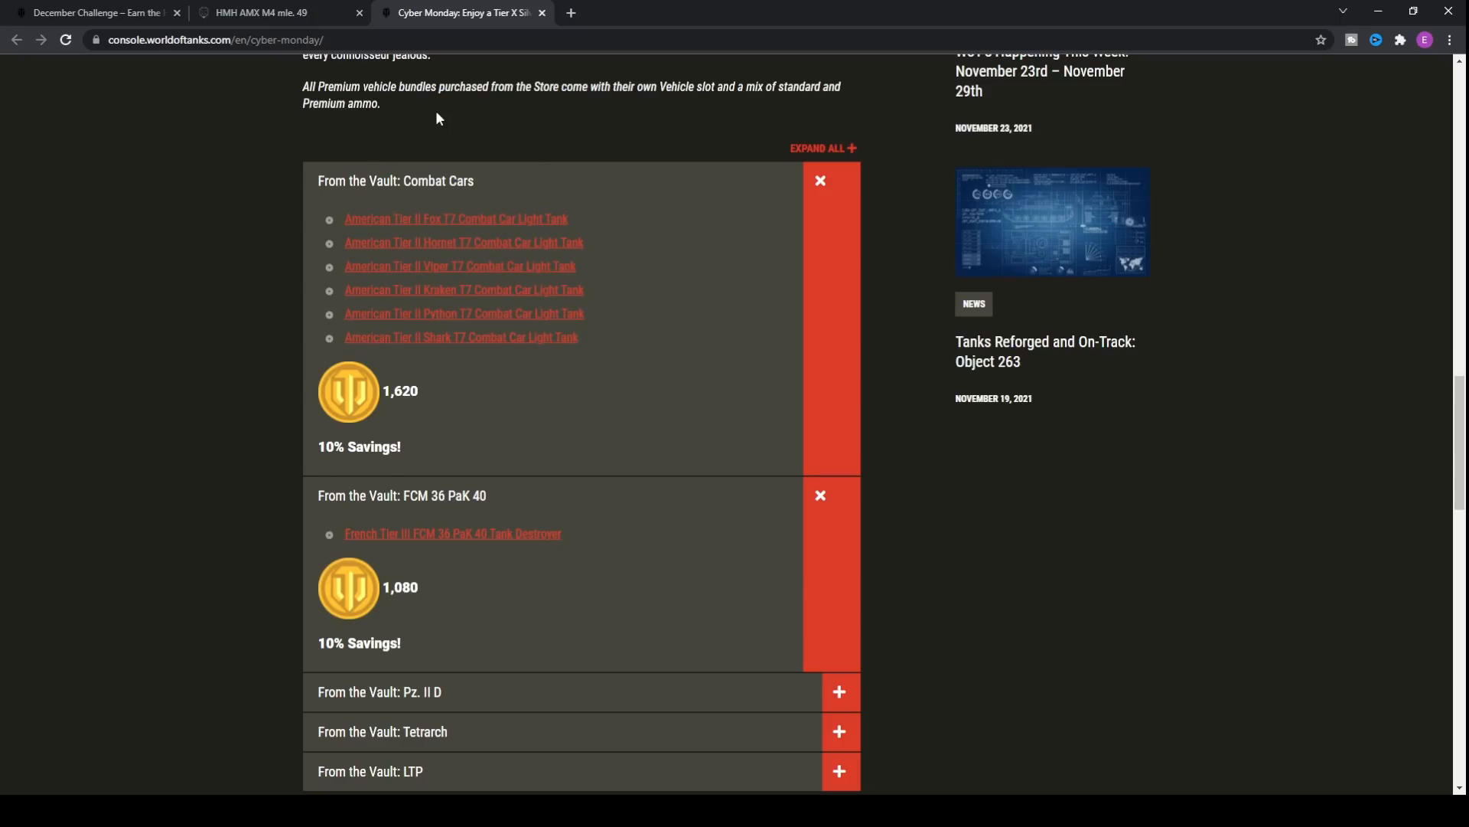
mouse_move(419, 307)
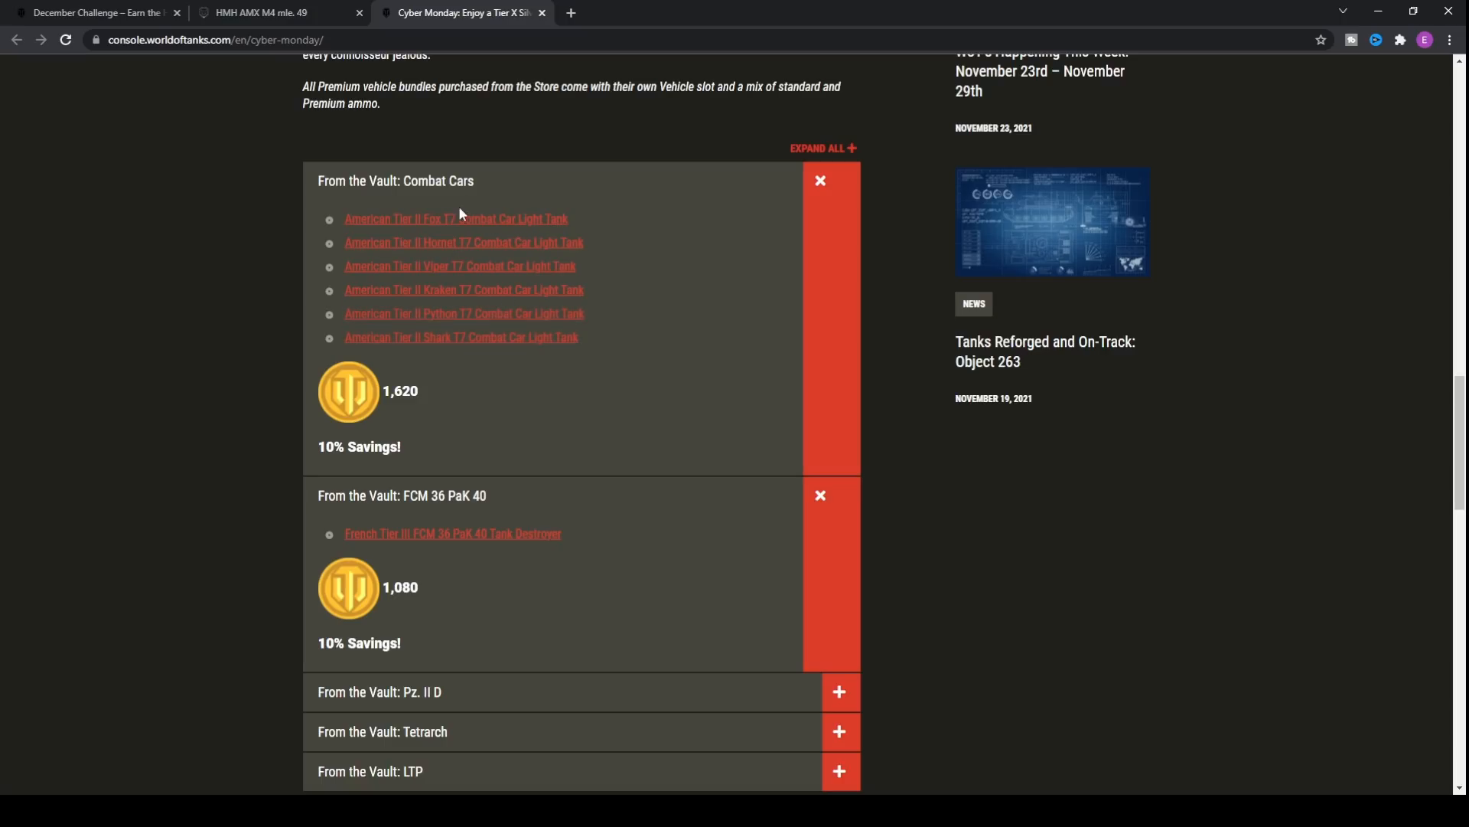
mouse_move(472, 319)
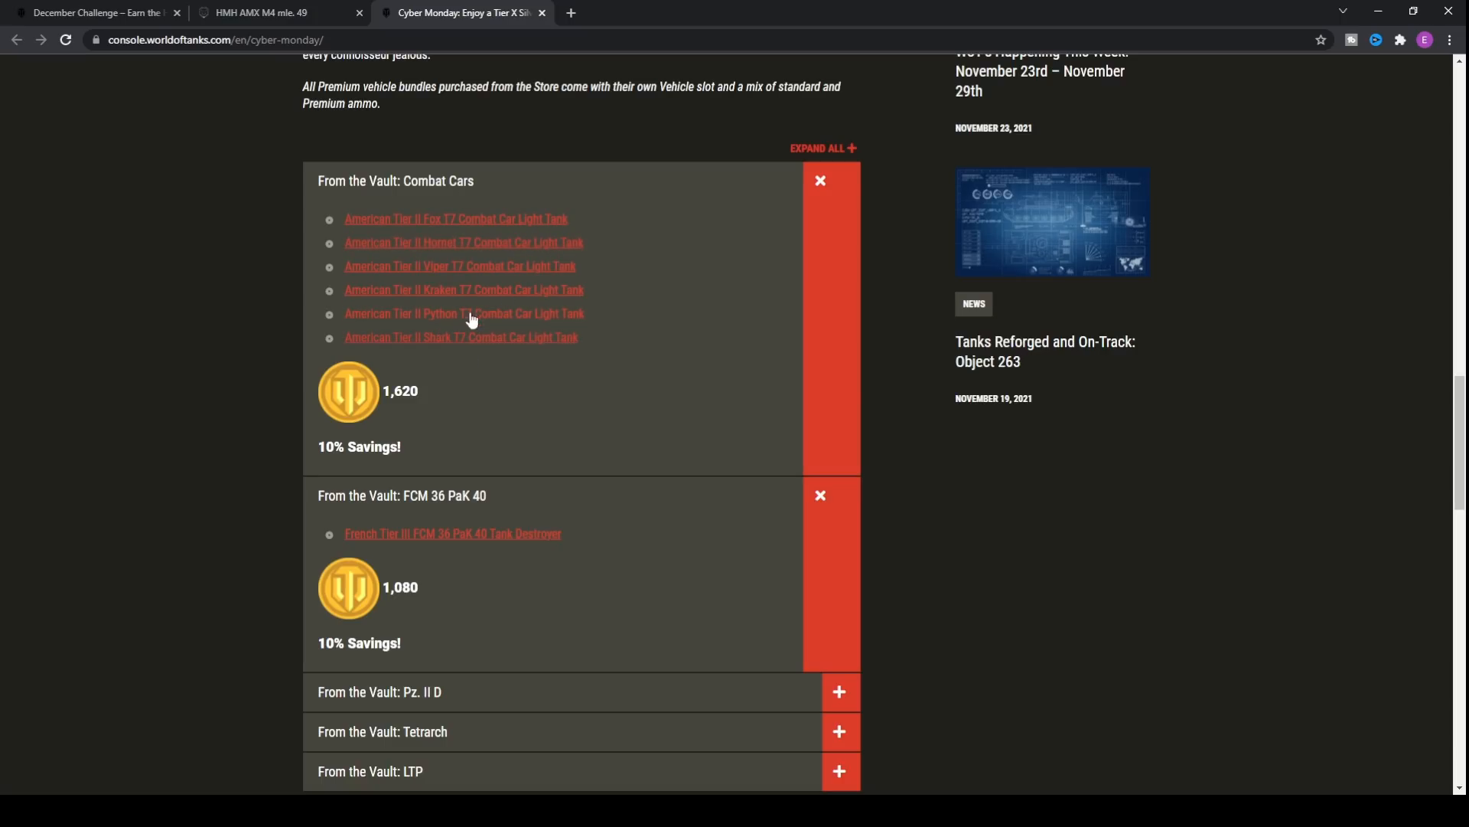
scroll(down, 3)
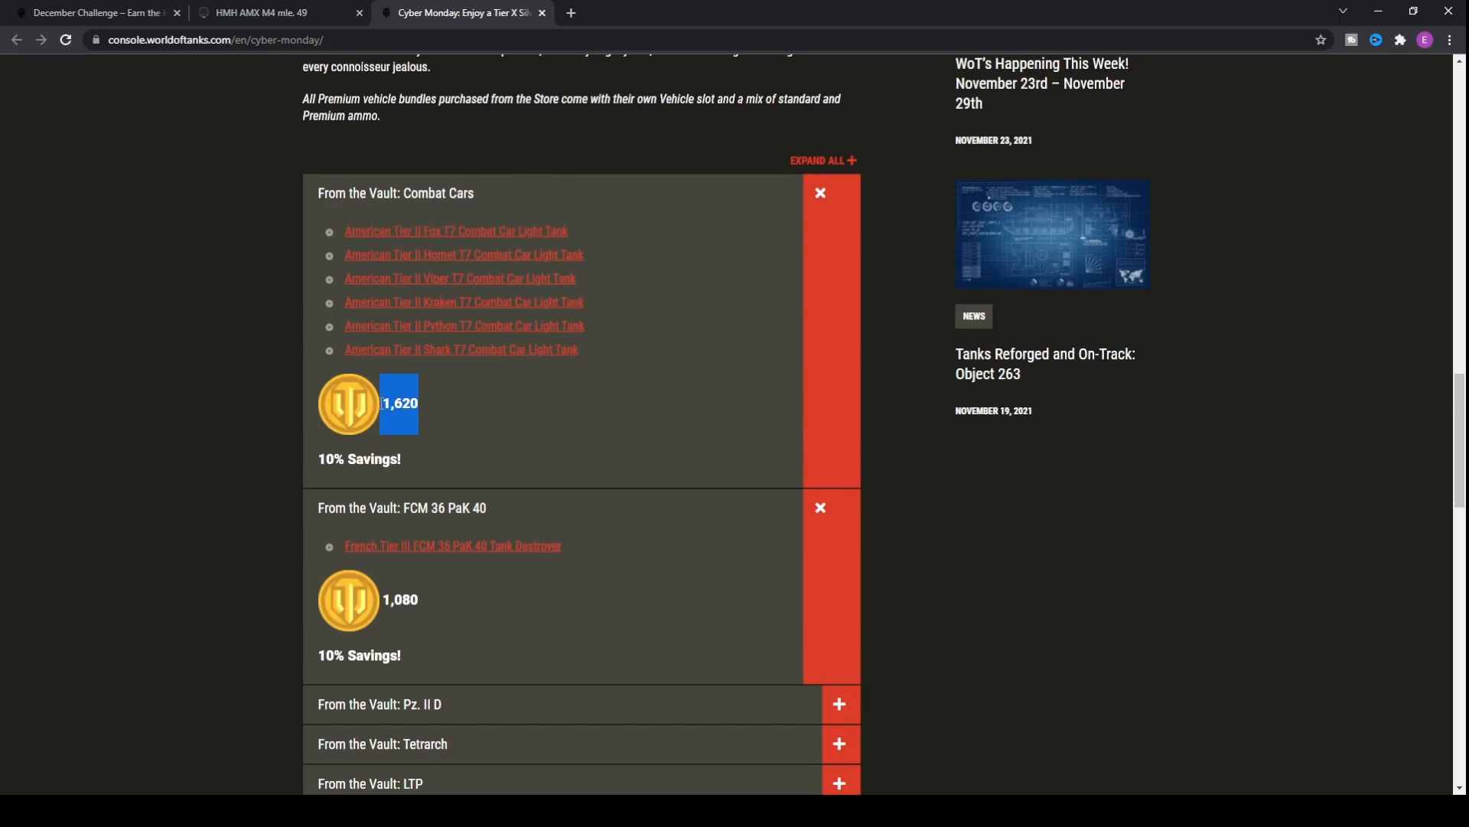
mouse_move(469, 404)
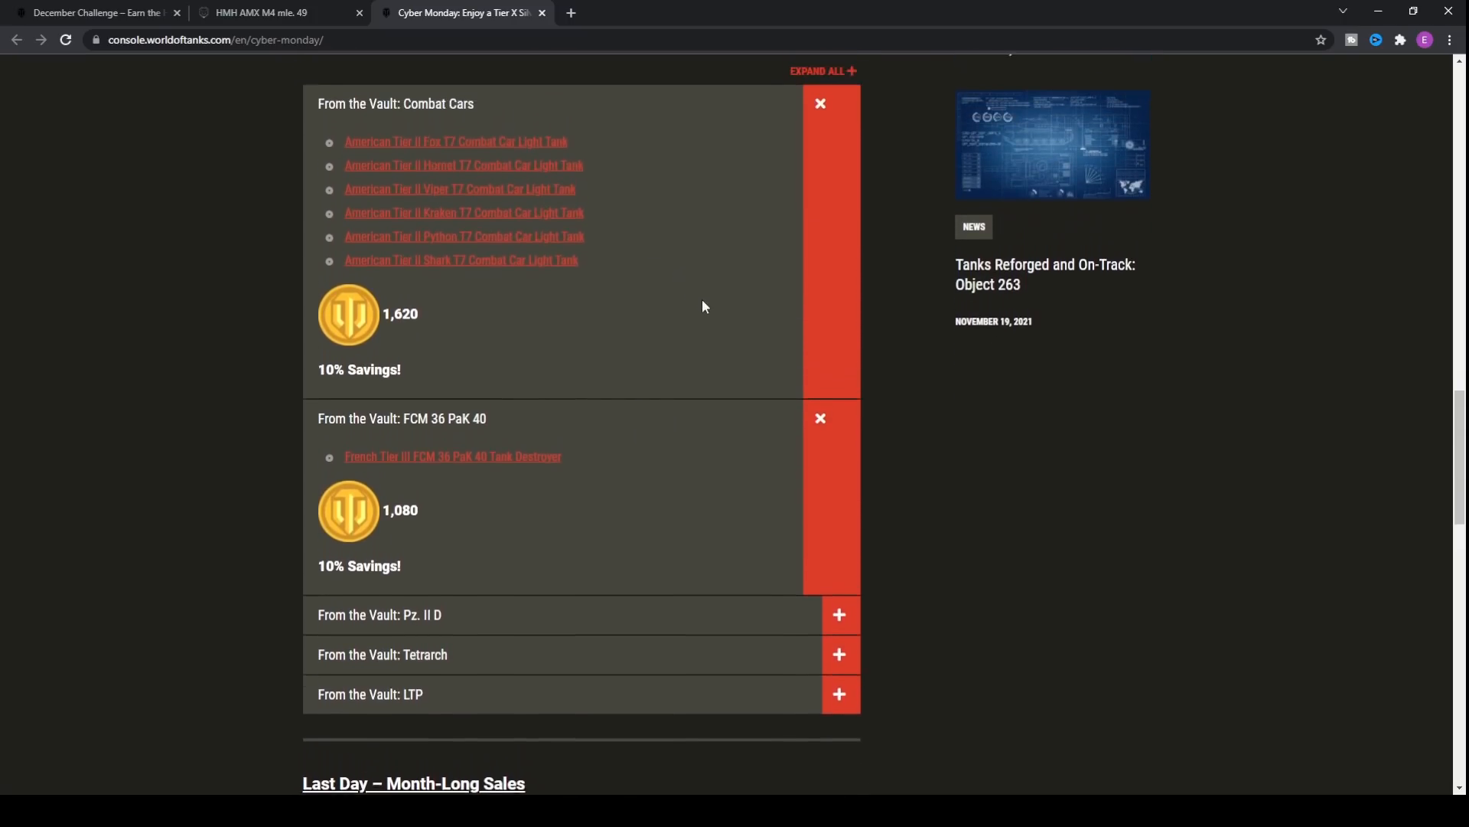
scroll(down, 3)
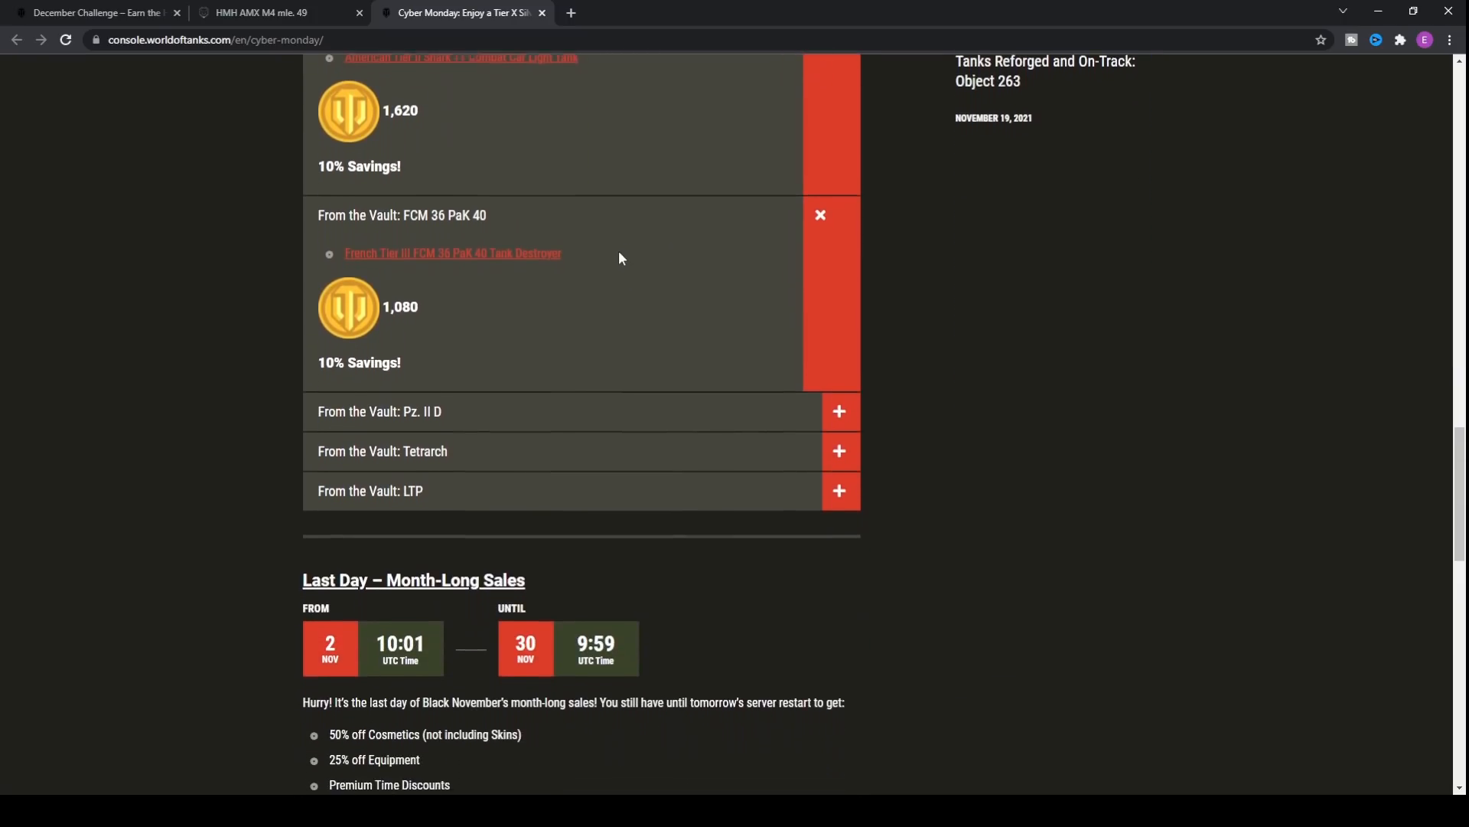
scroll(down, 3)
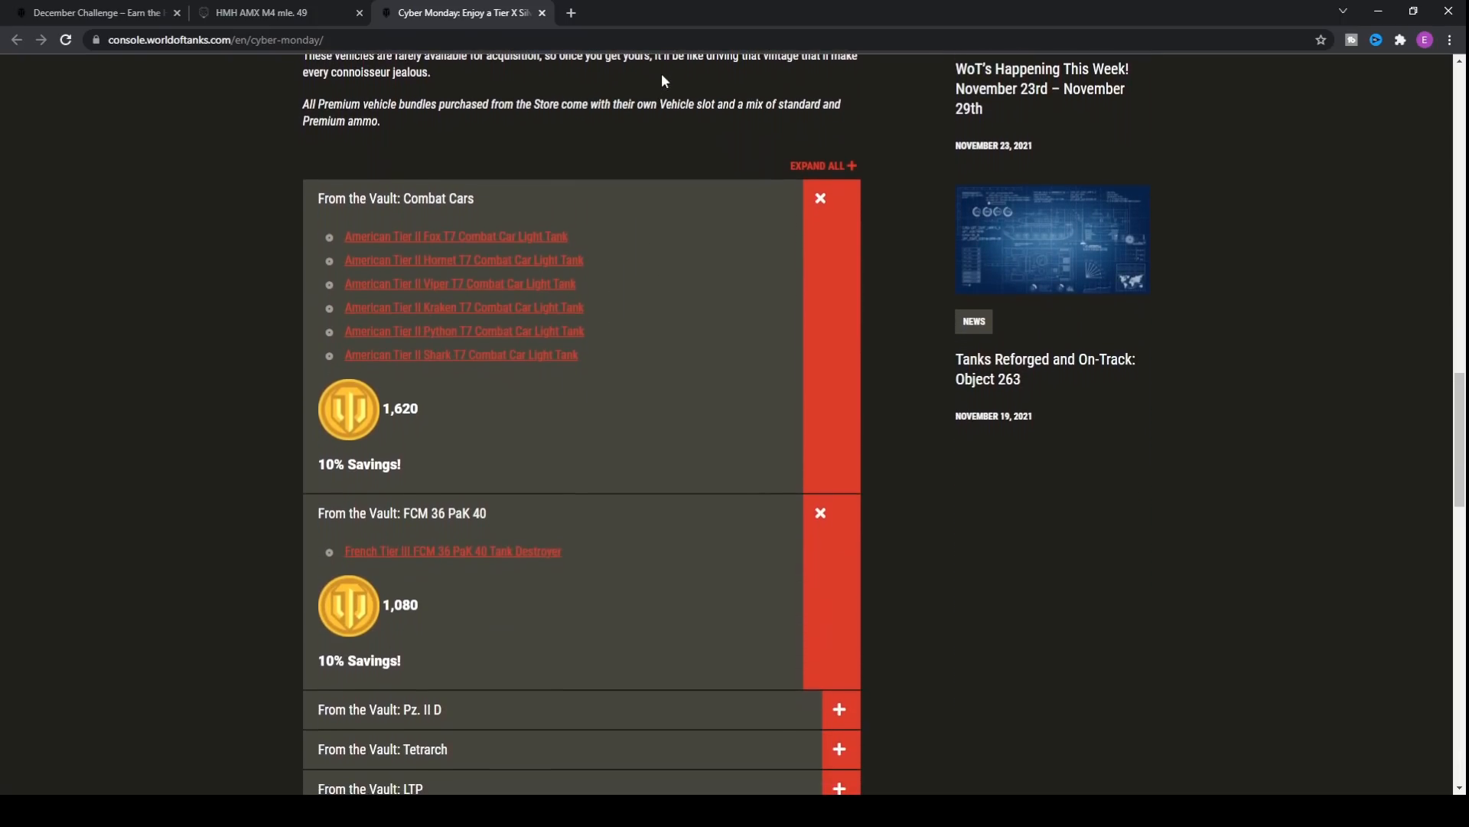
scroll(up, 3)
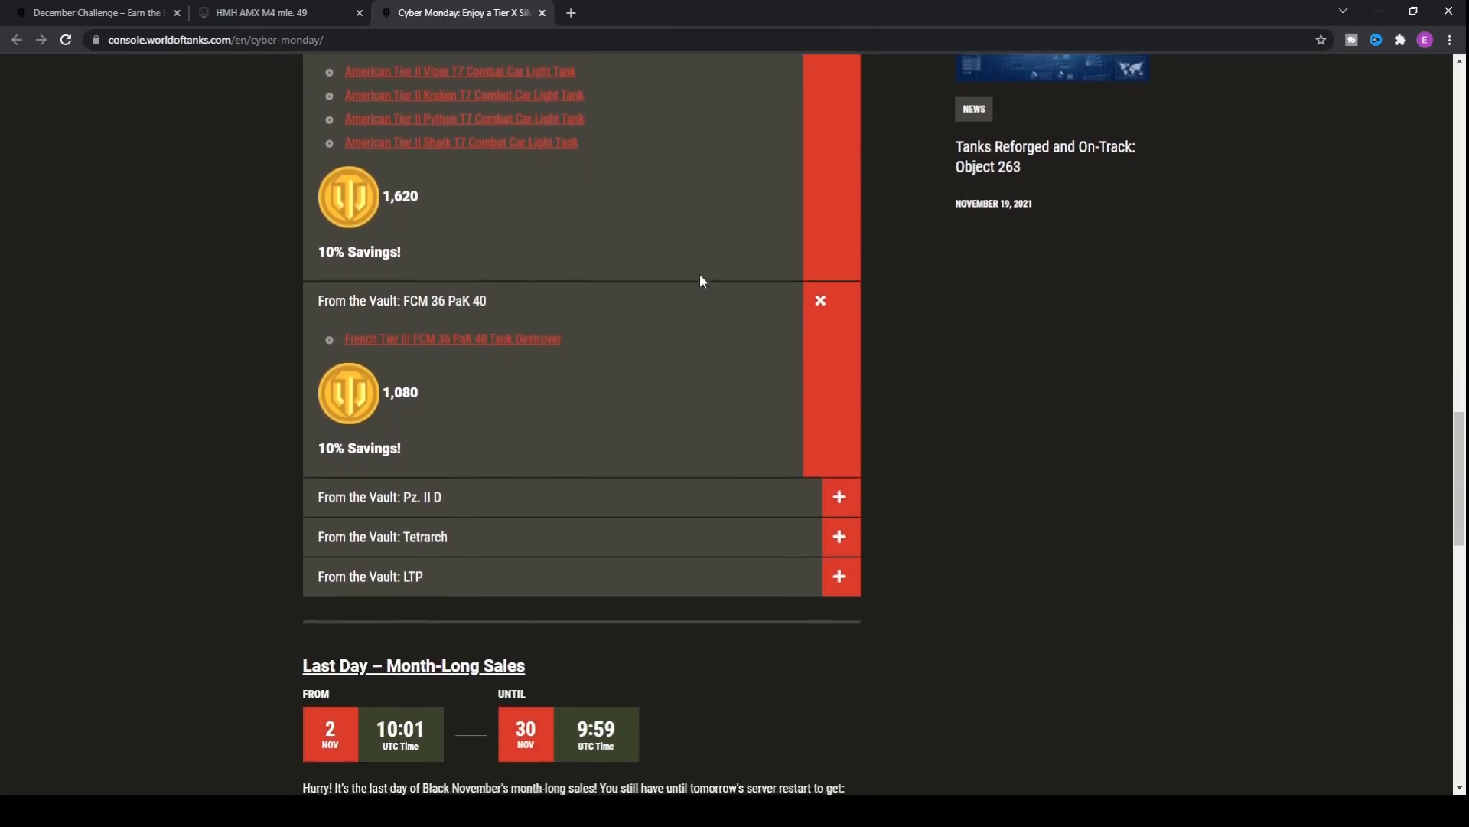
scroll(down, 3)
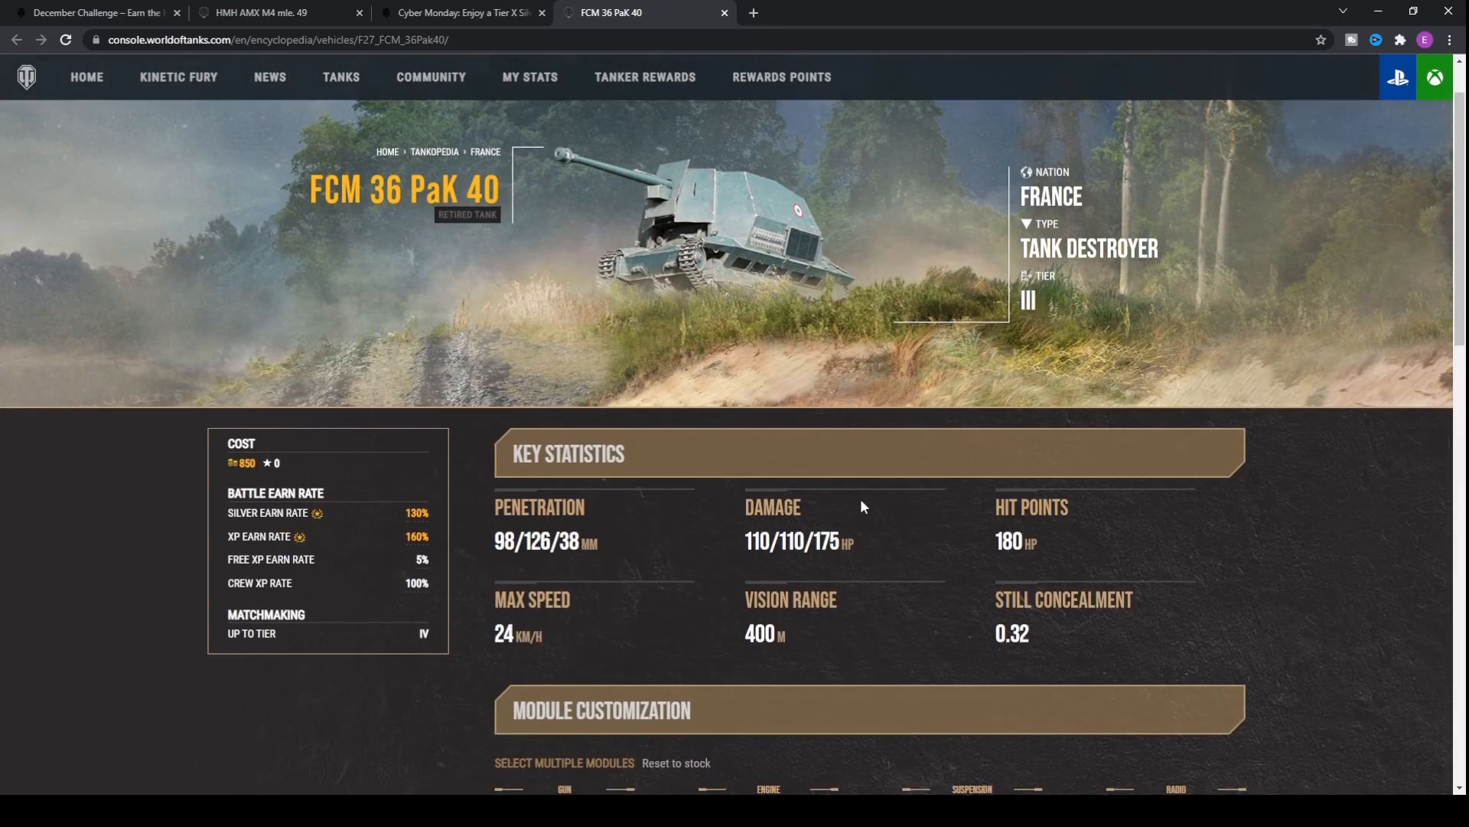
- Scroll the FCM 36 PaK 40 Tankopedia page through key statistics to its stock modules
scroll(down, 3)
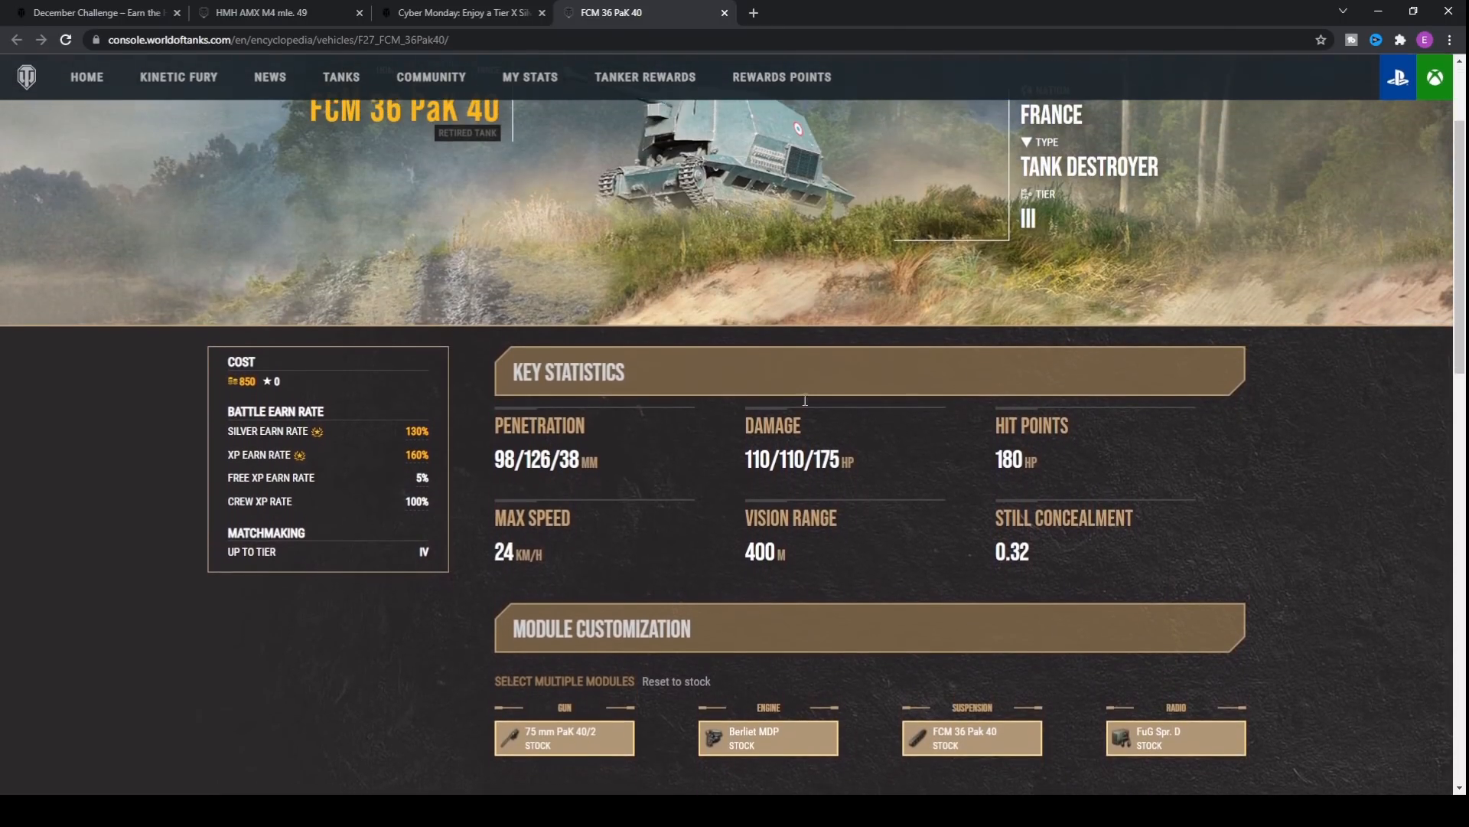
scroll(down, 3)
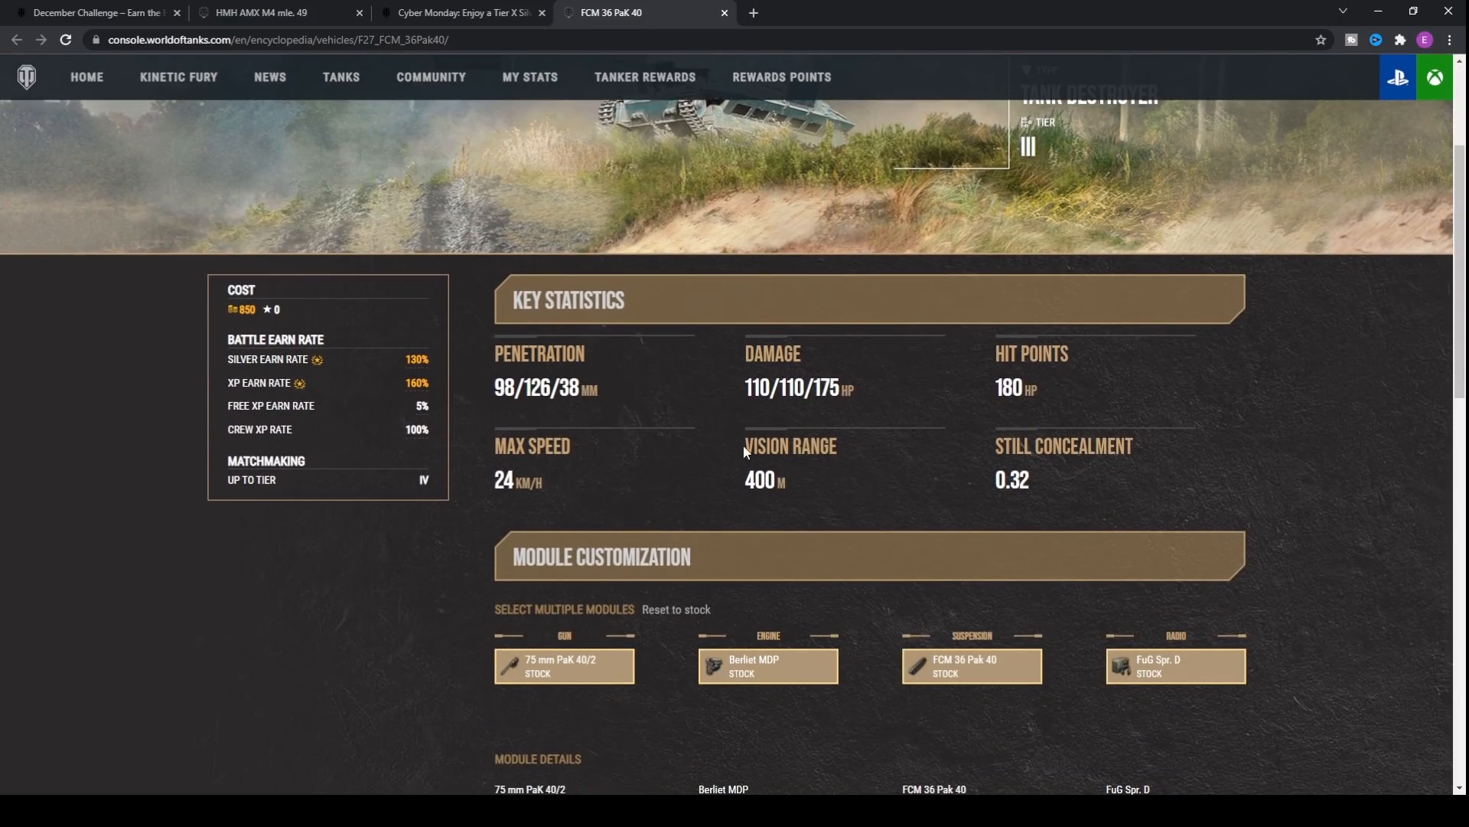
mouse_move(811, 487)
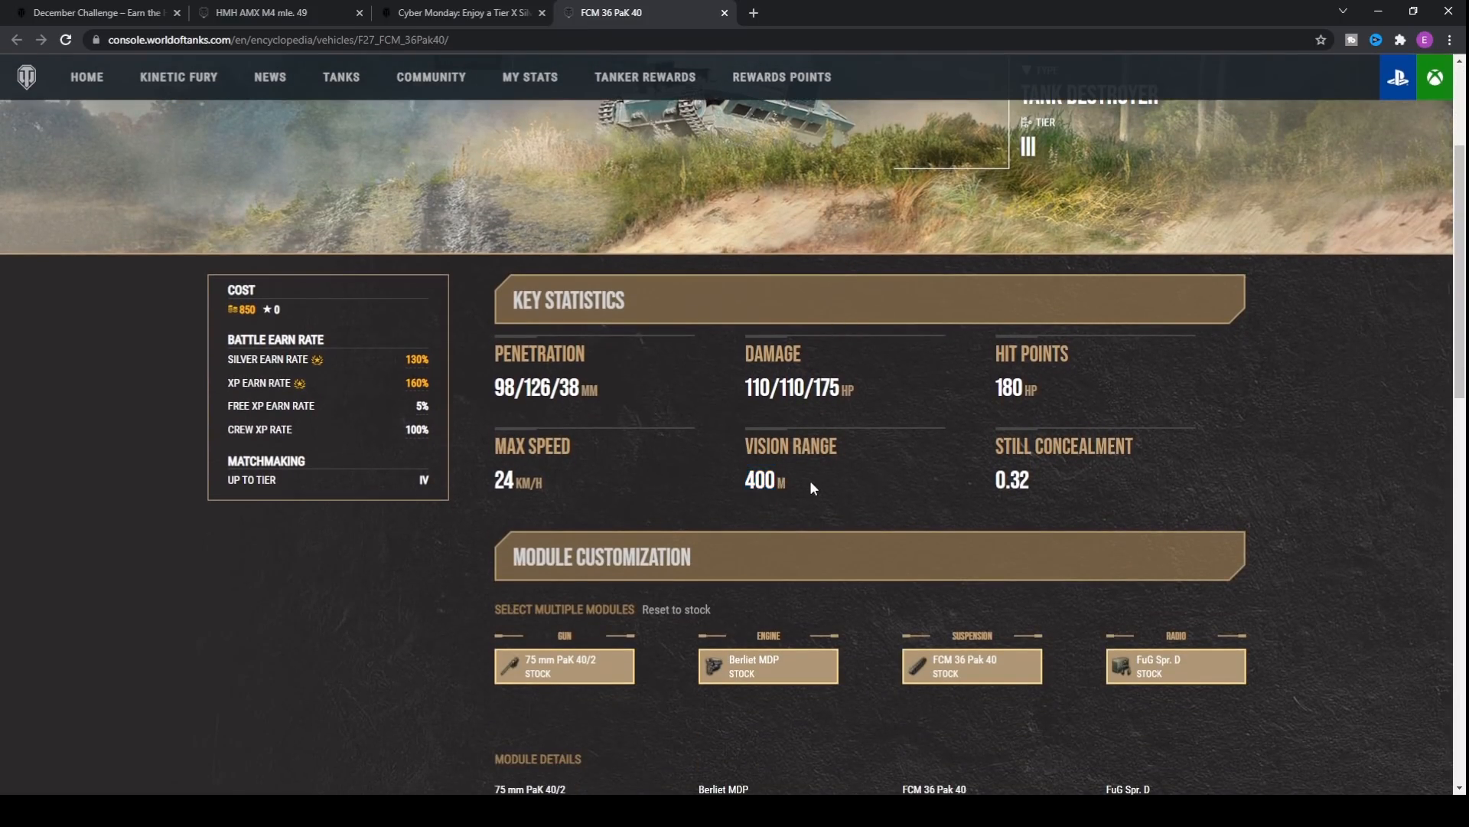
mouse_move(792, 483)
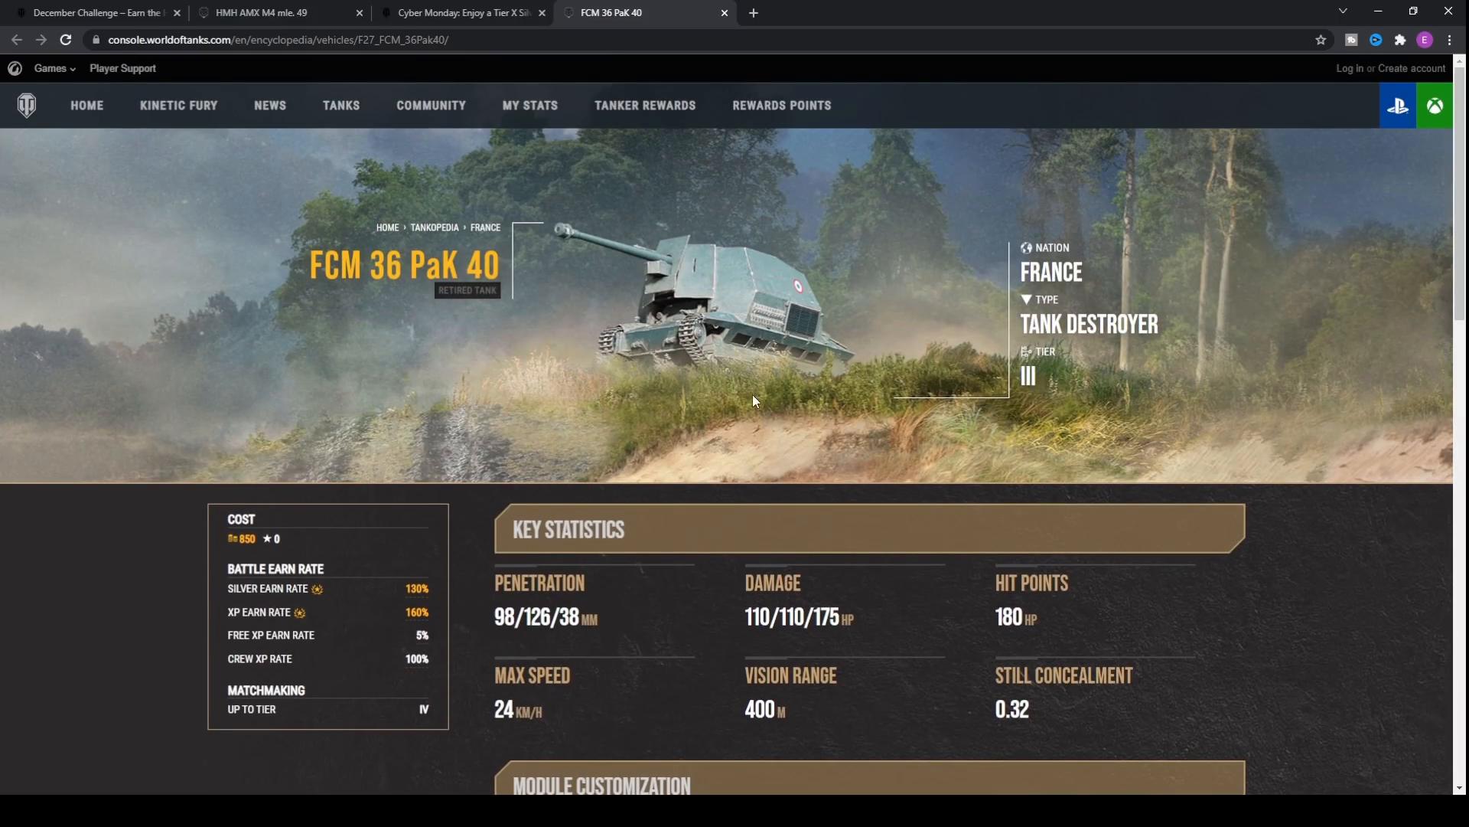
mouse_move(752, 394)
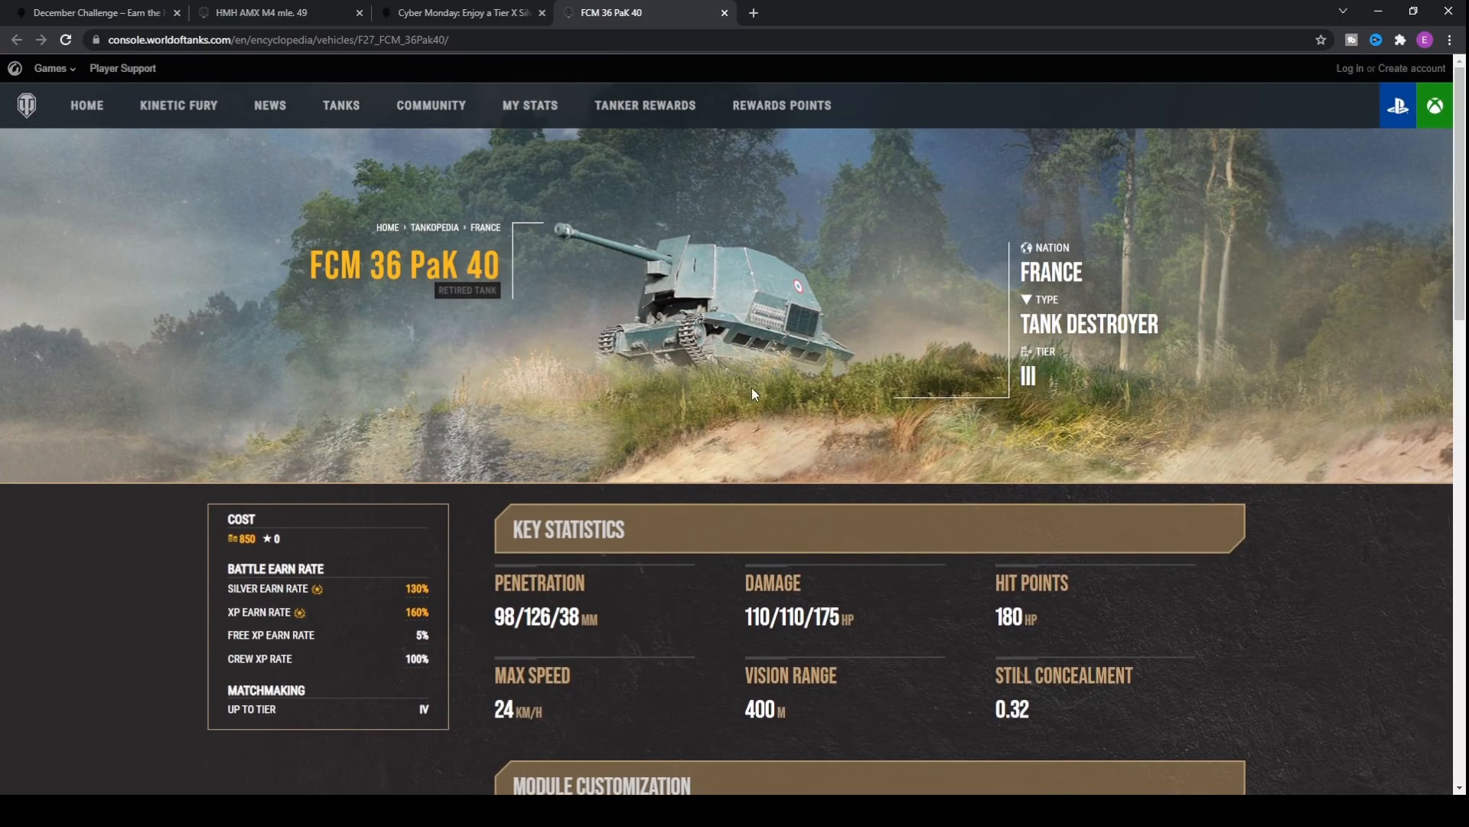
scroll(down, 3)
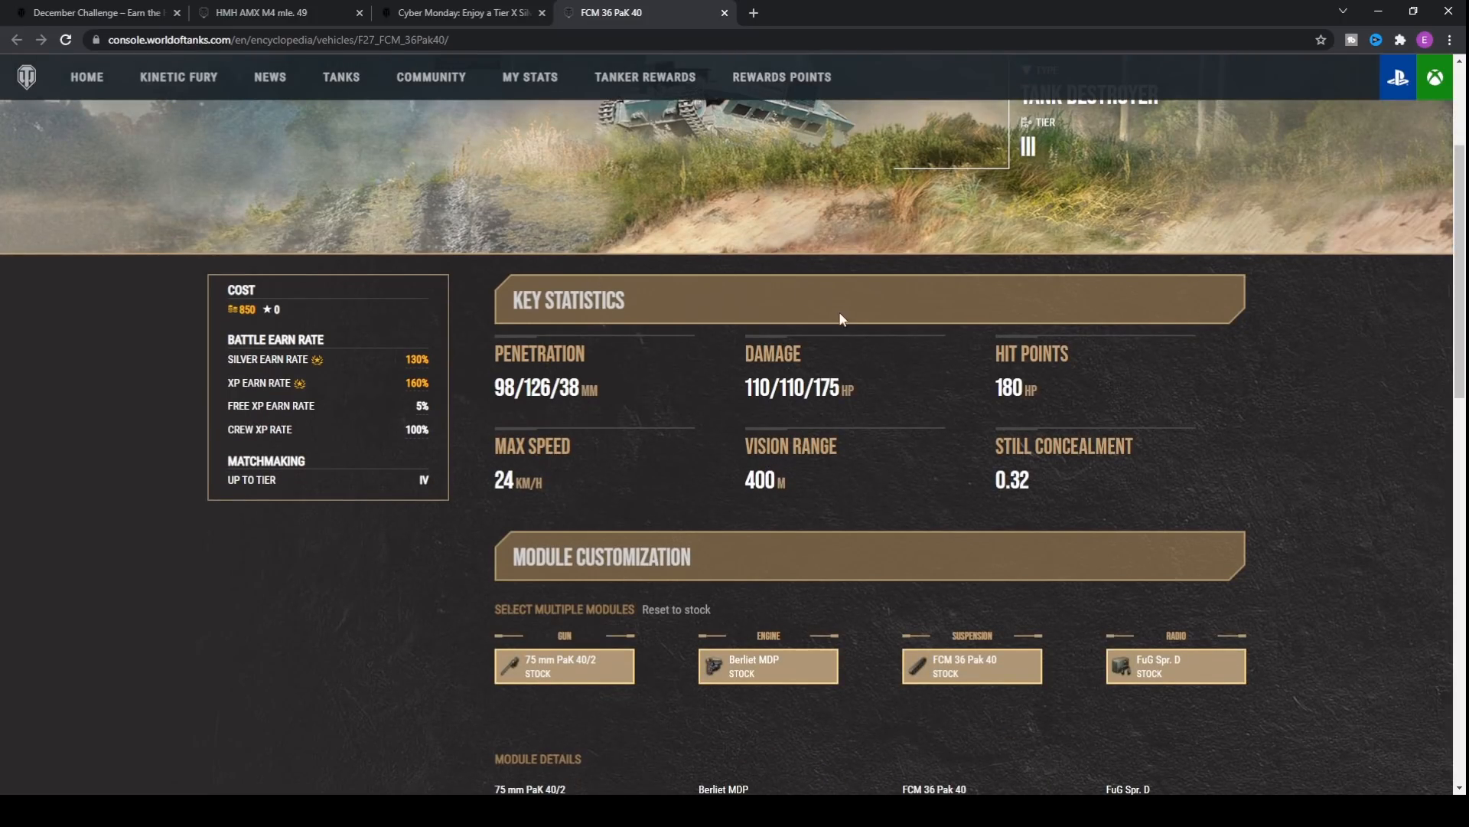
mouse_move(767, 193)
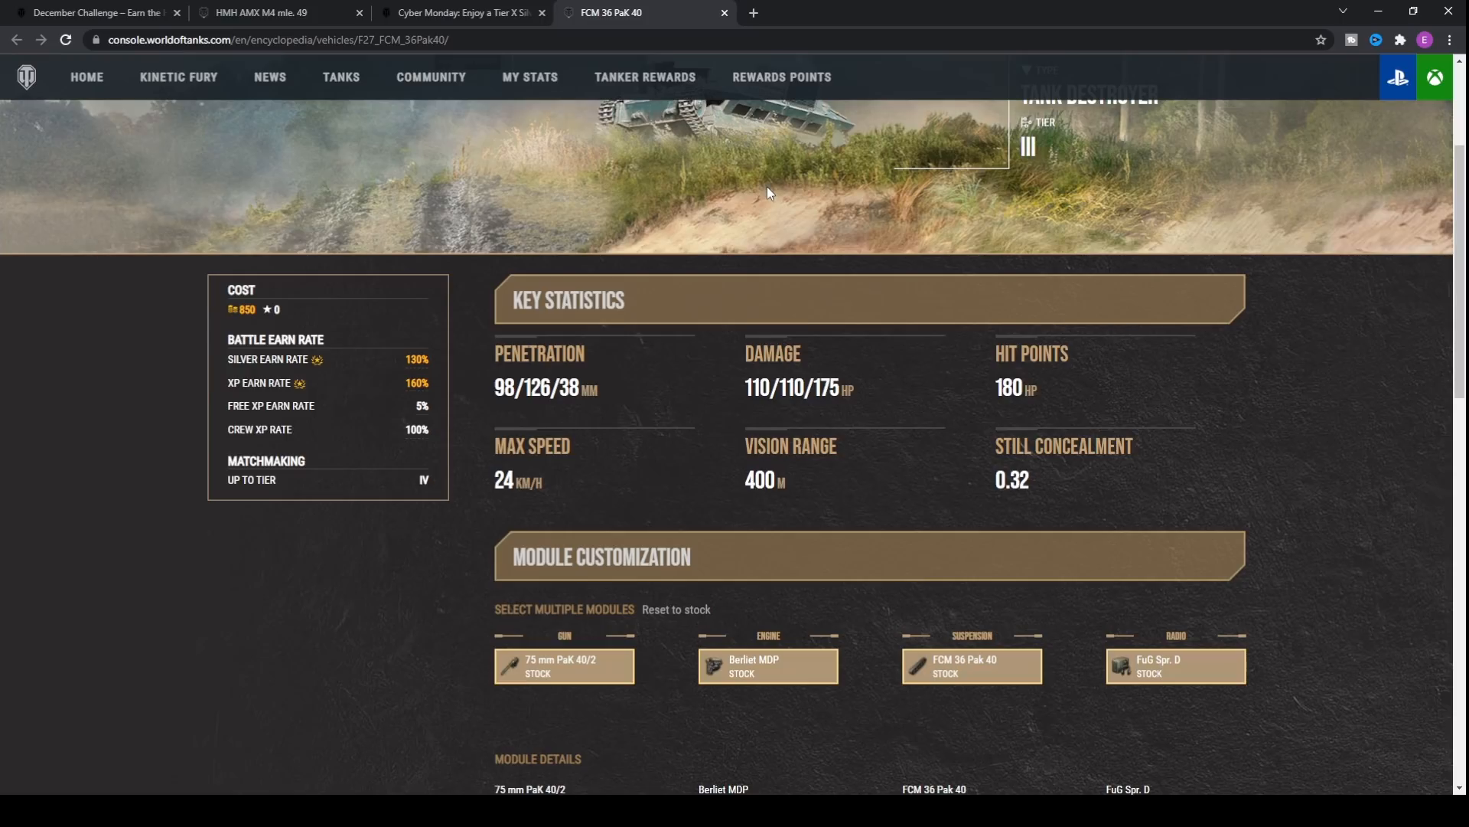
mouse_move(822, 508)
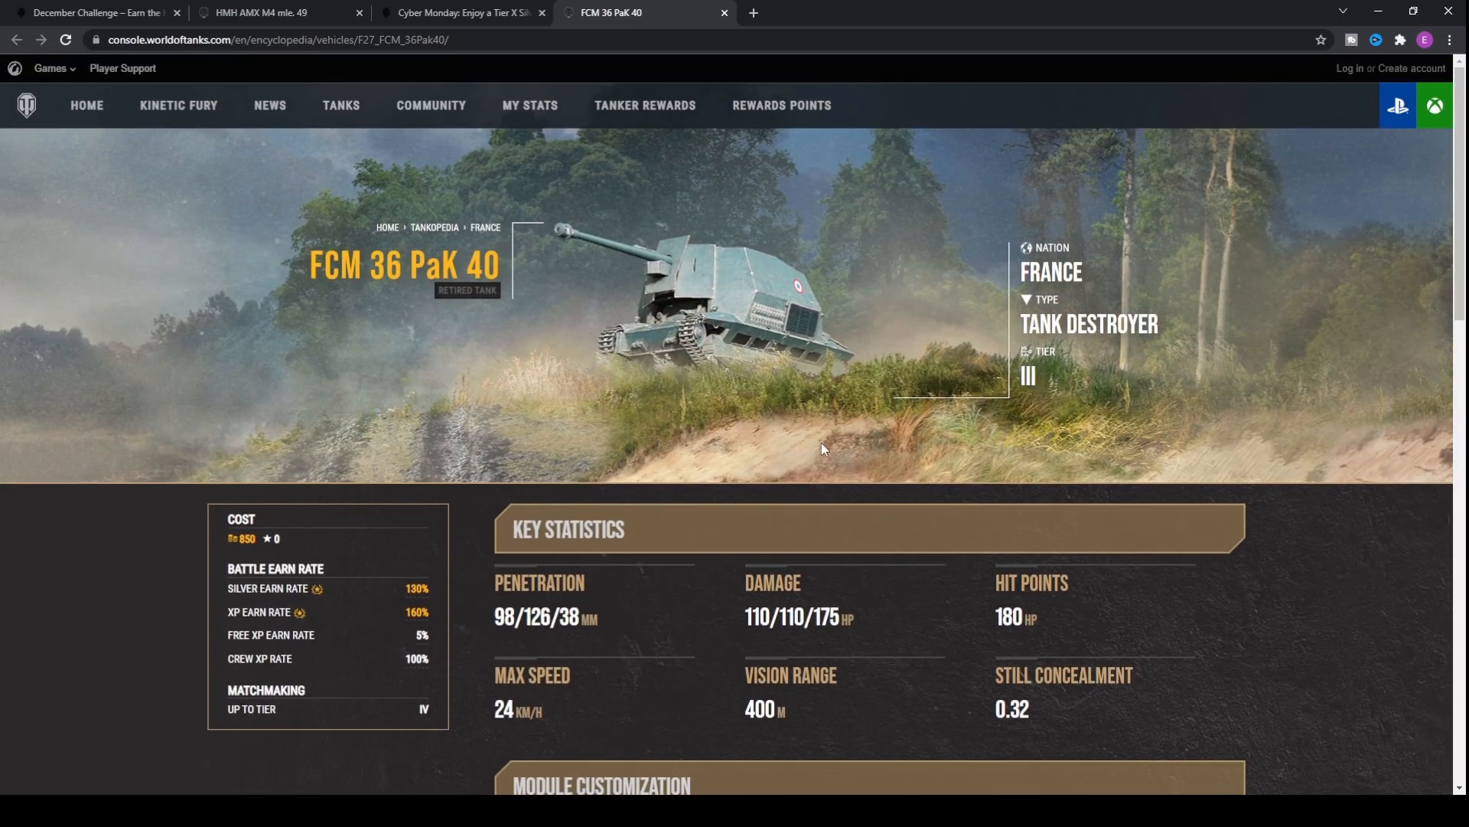
mouse_move(771, 340)
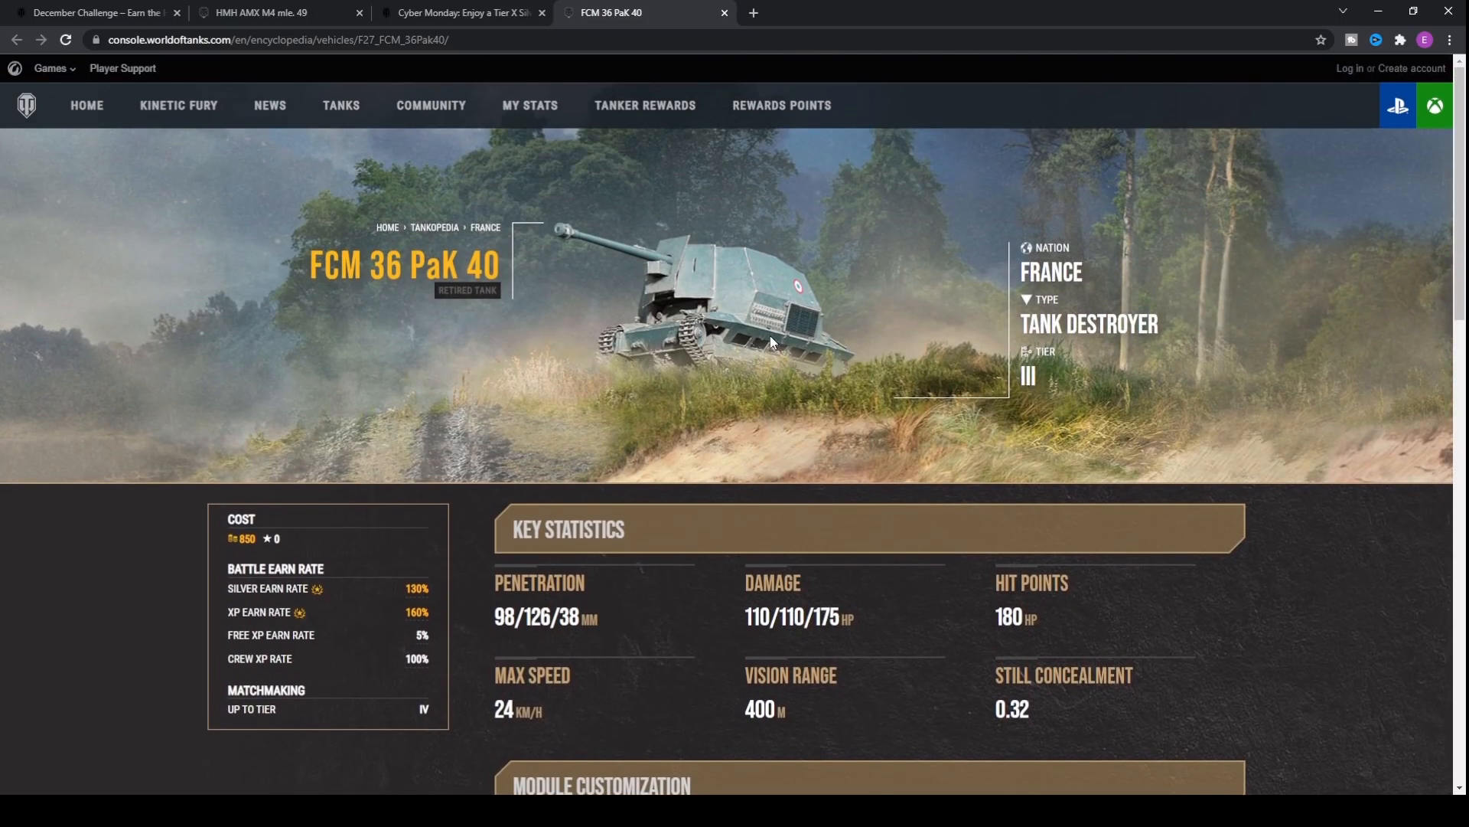
mouse_move(569, 301)
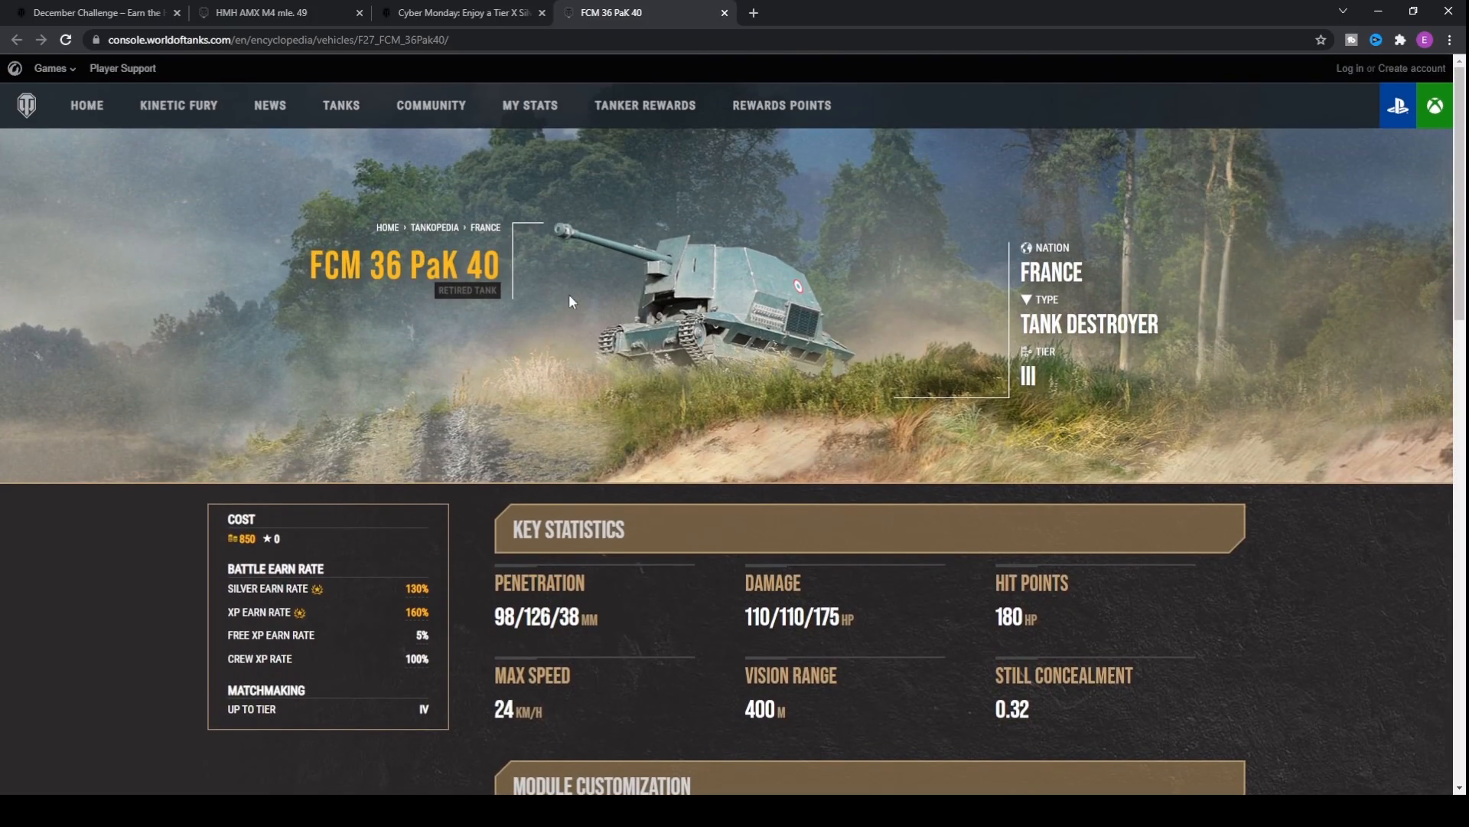
mouse_move(928, 360)
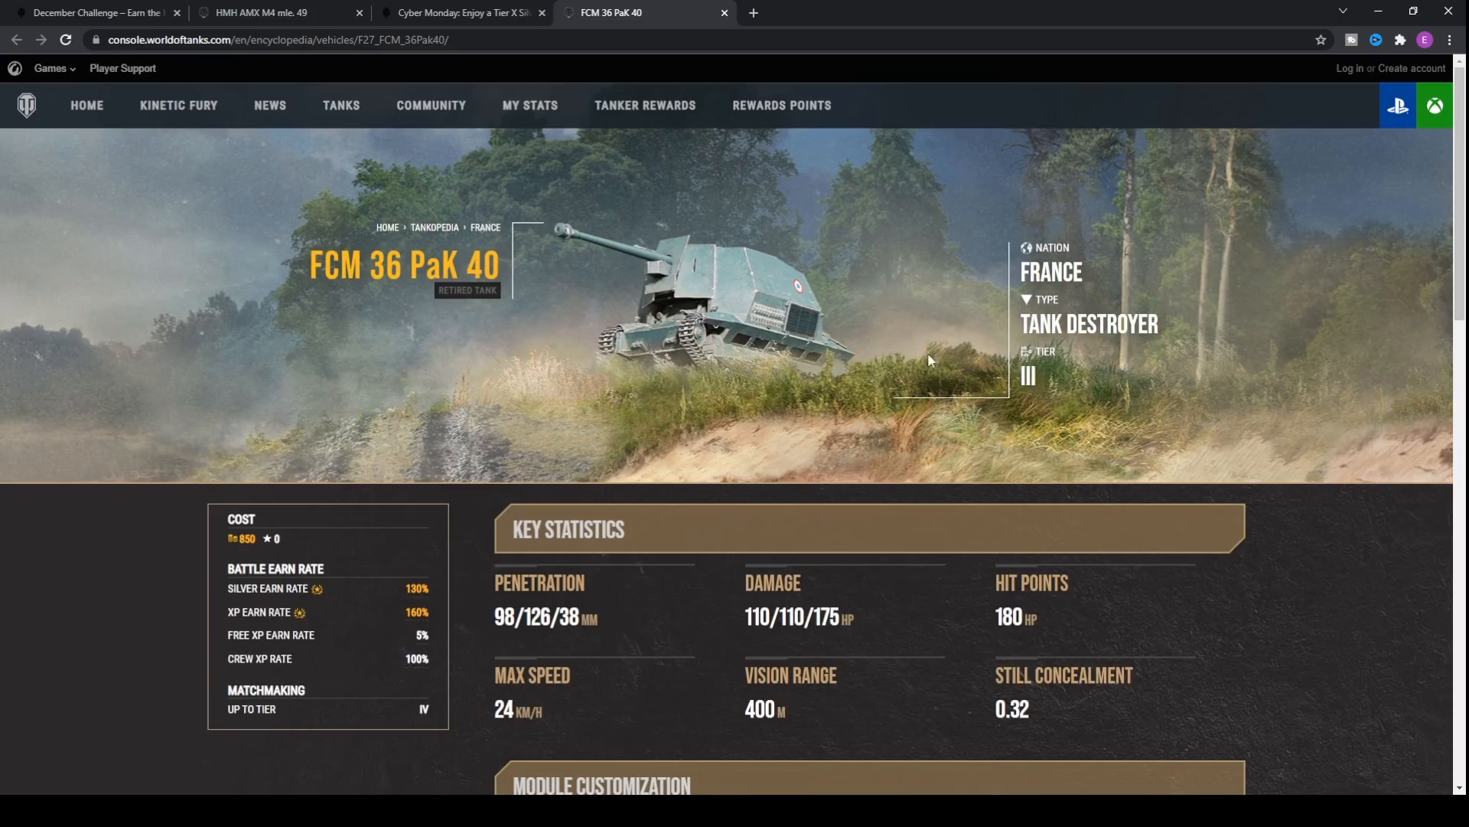
scroll(down, 3)
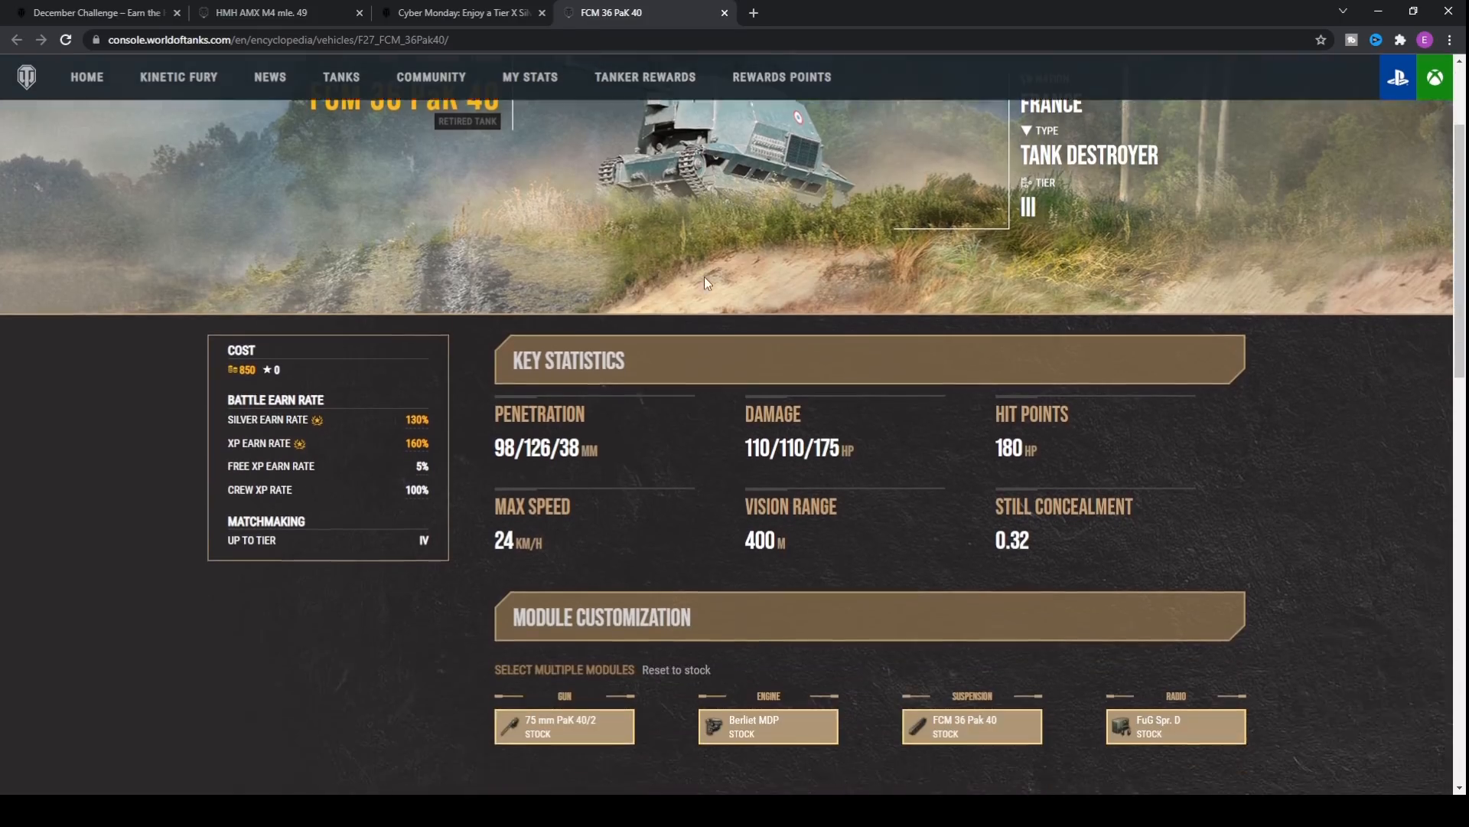
scroll(down, 3)
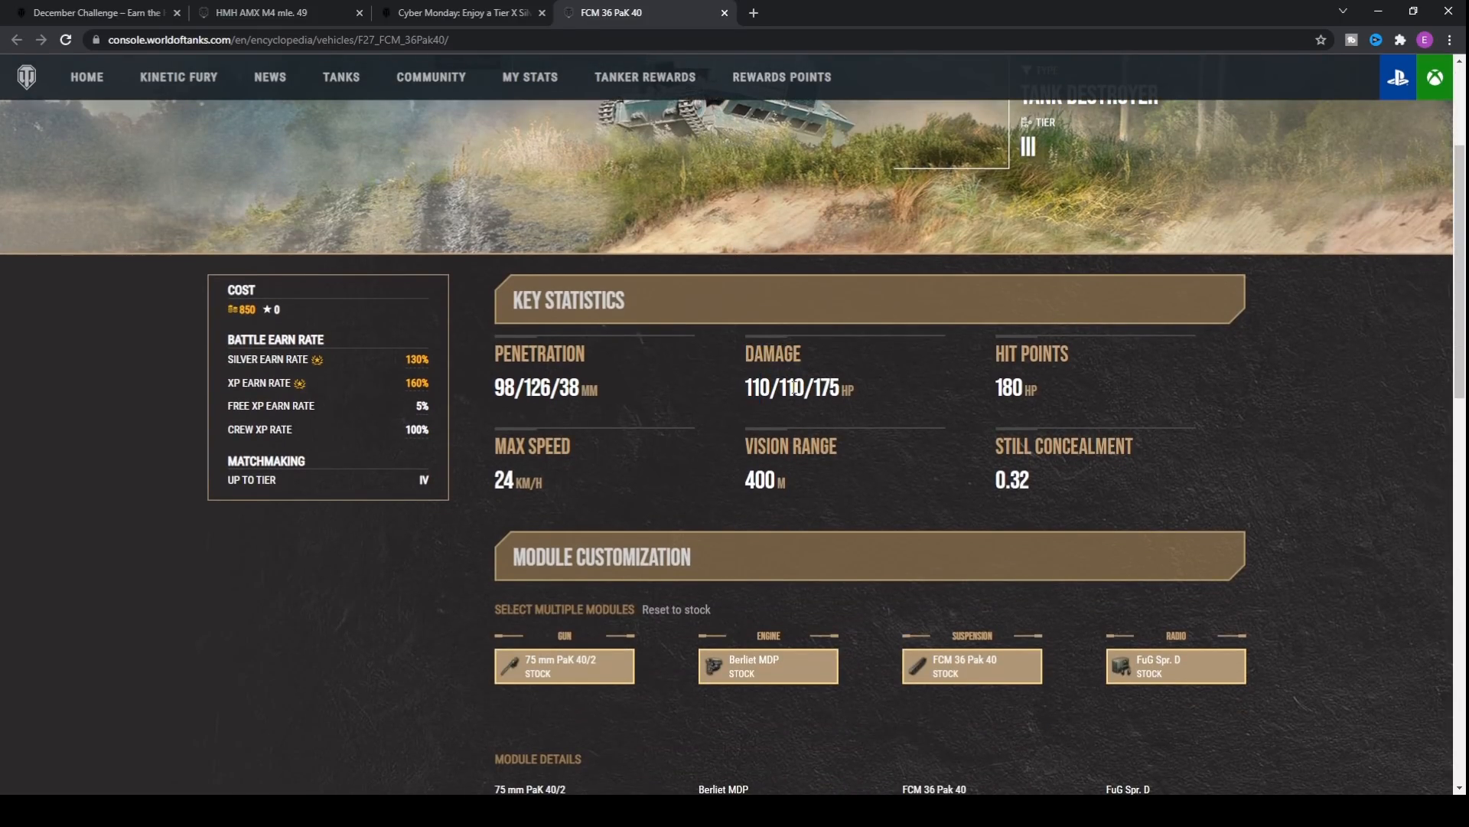
scroll(down, 3)
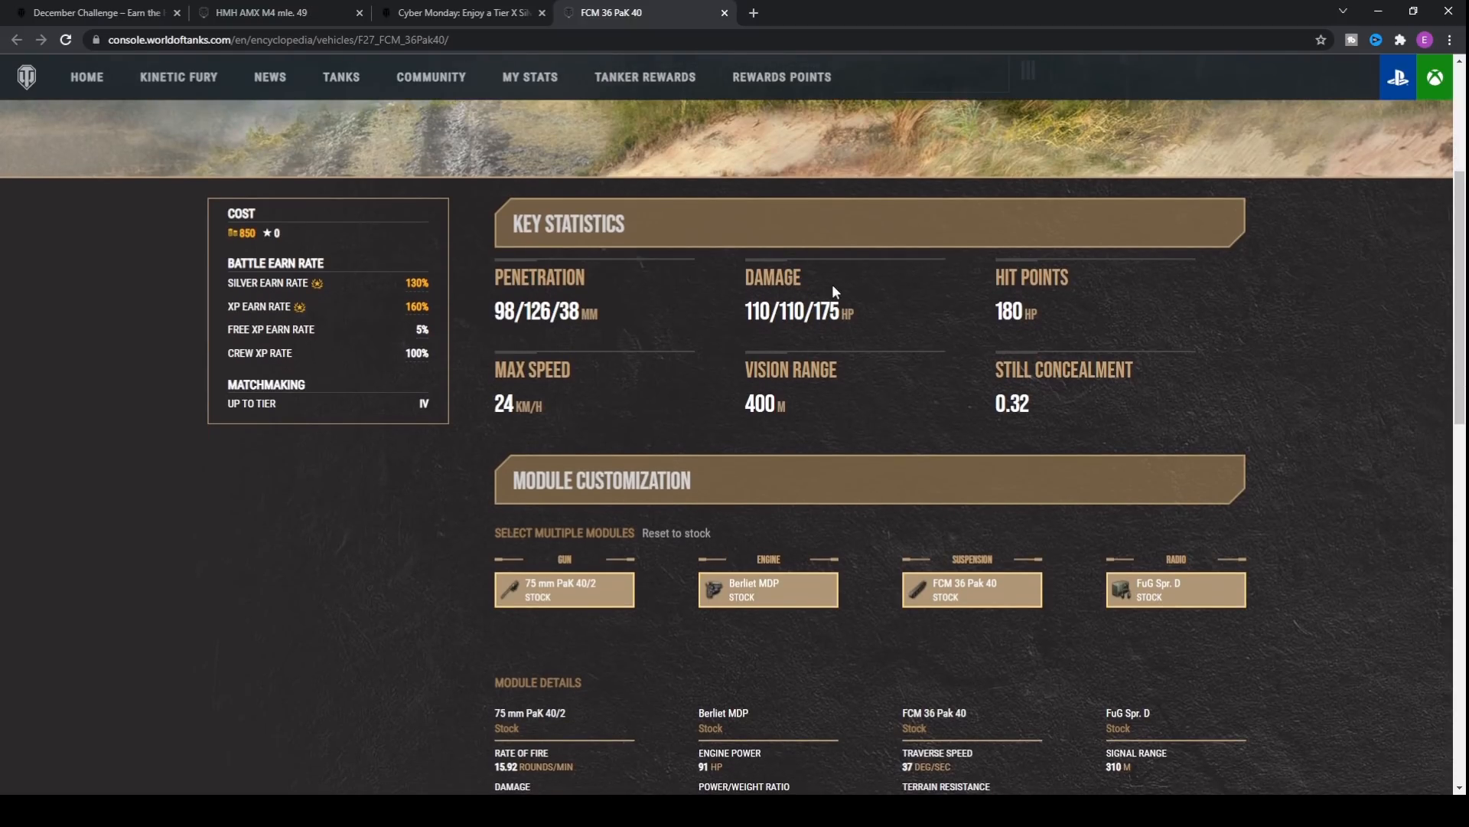
double_click(1010, 312)
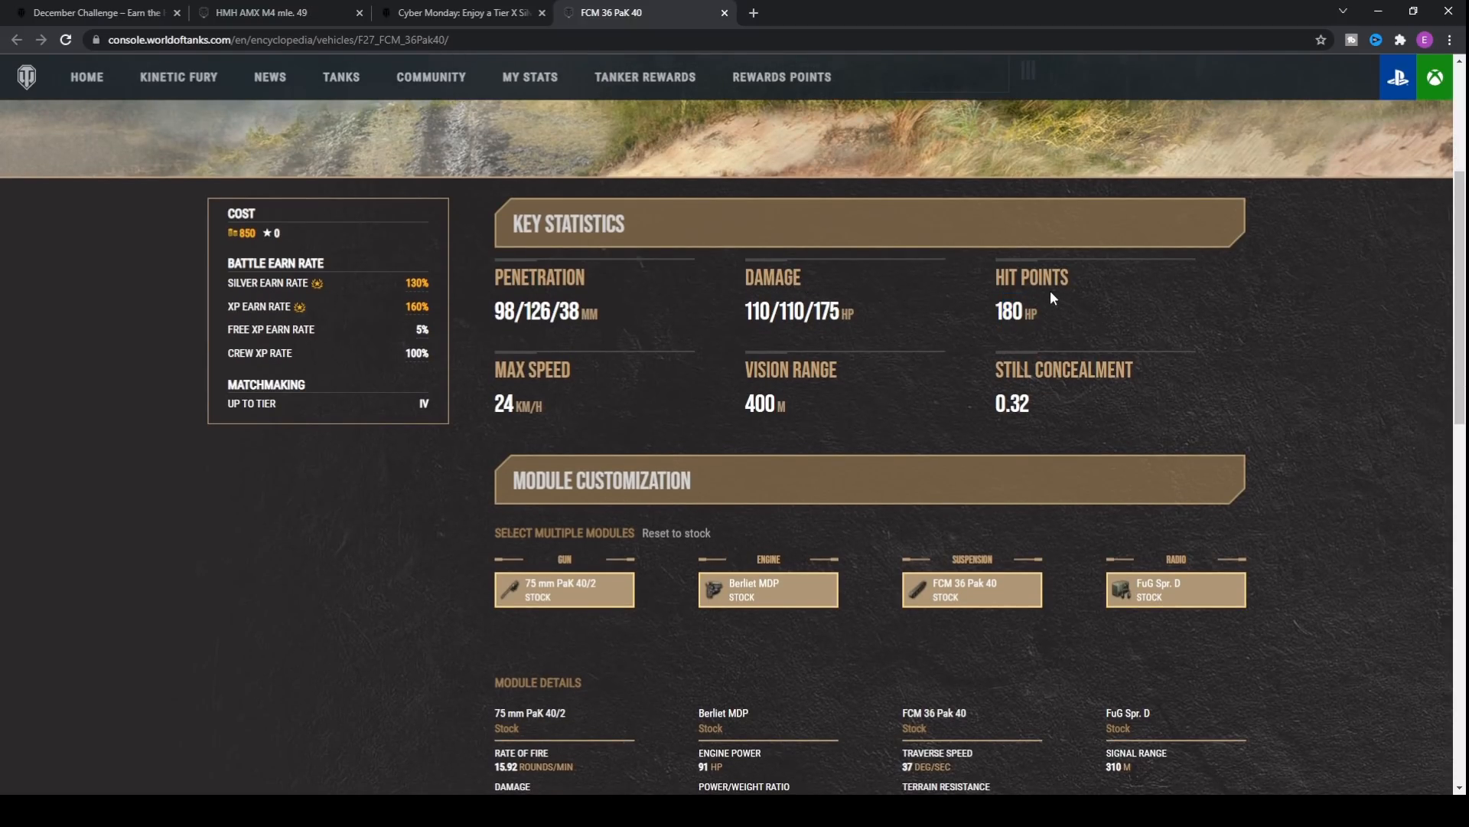
scroll(up, 3)
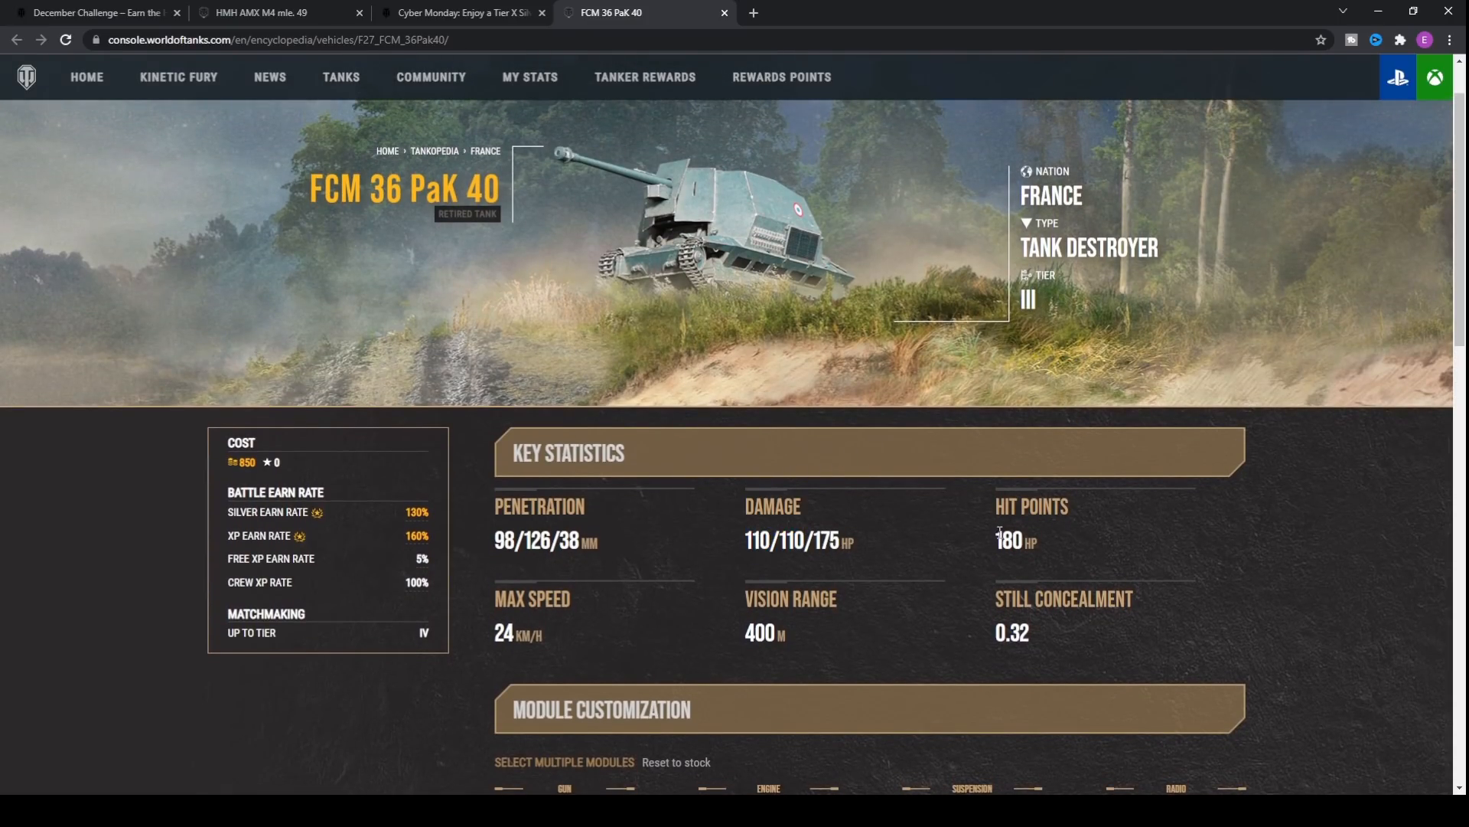
scroll(down, 3)
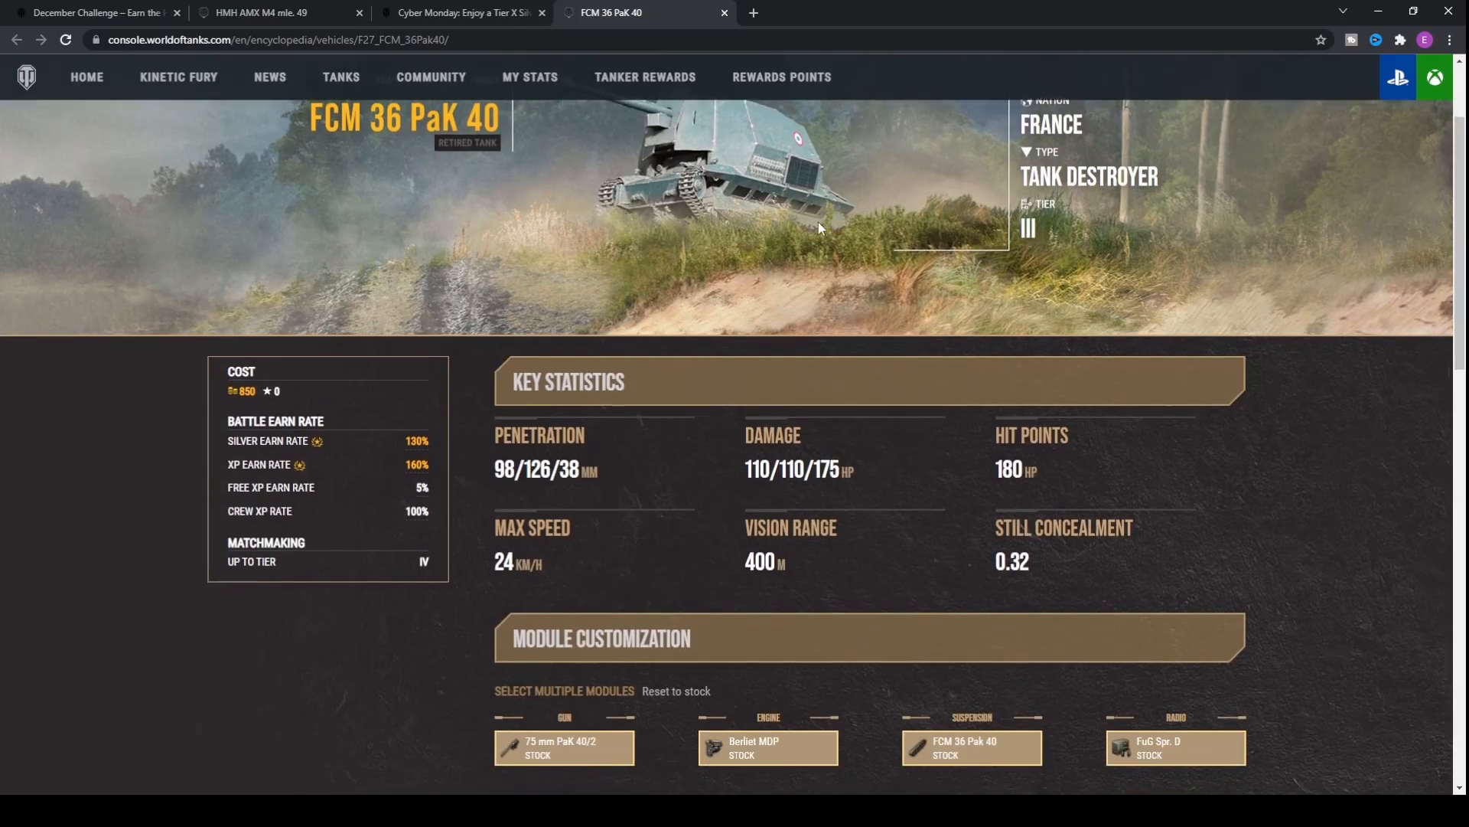
scroll(down, 3)
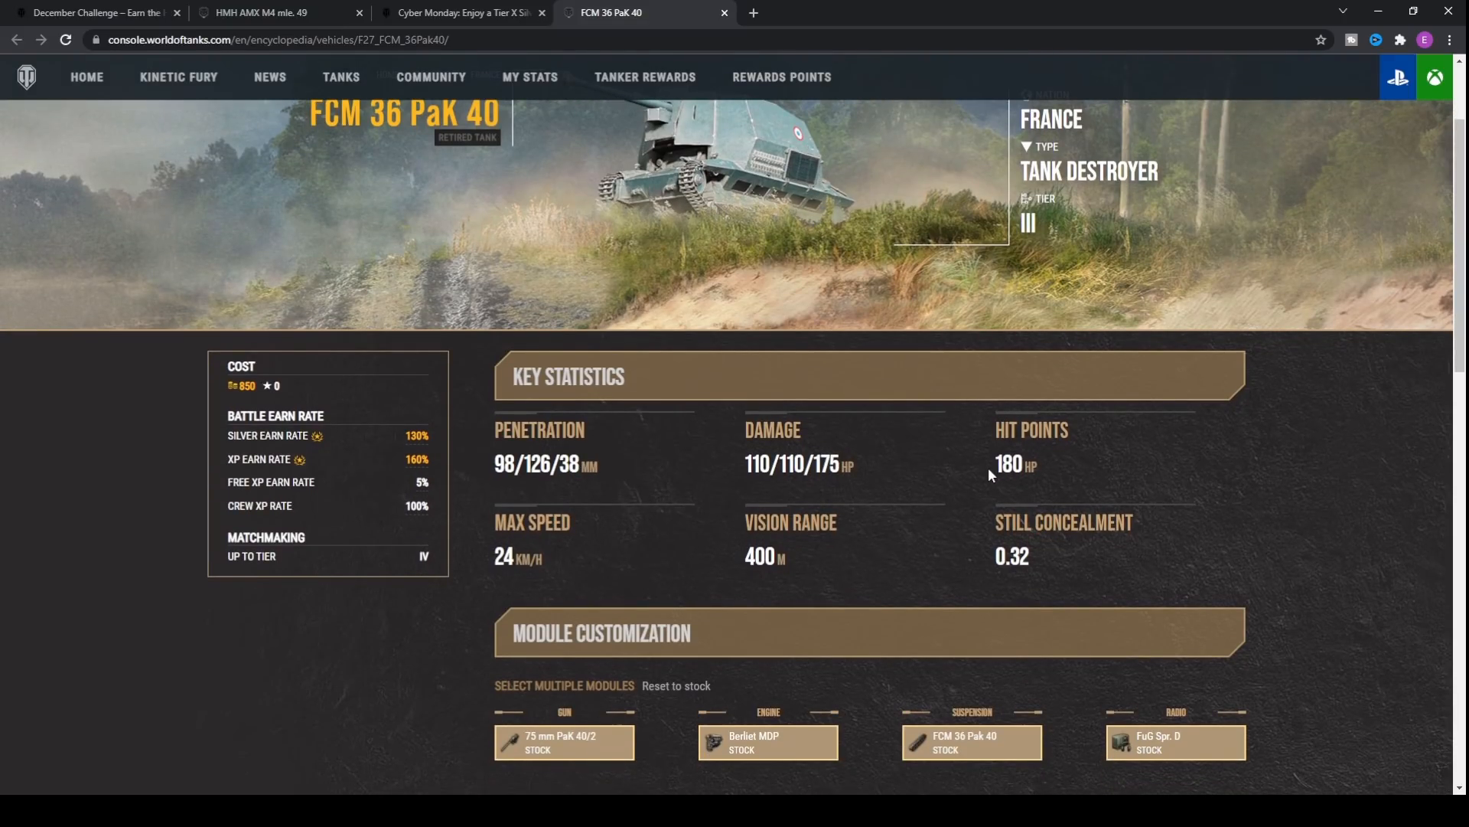
scroll(down, 3)
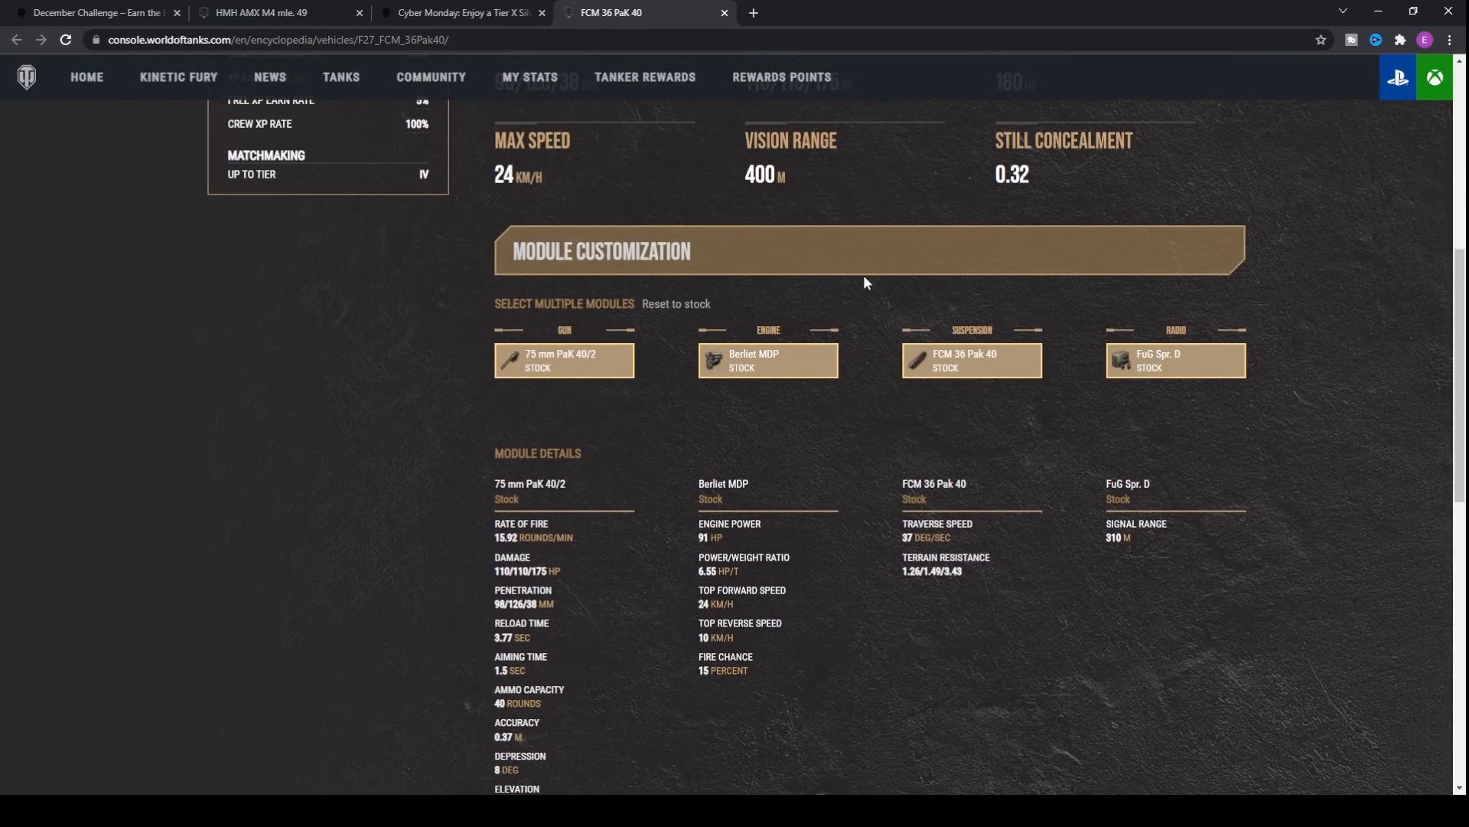
scroll(up, 3)
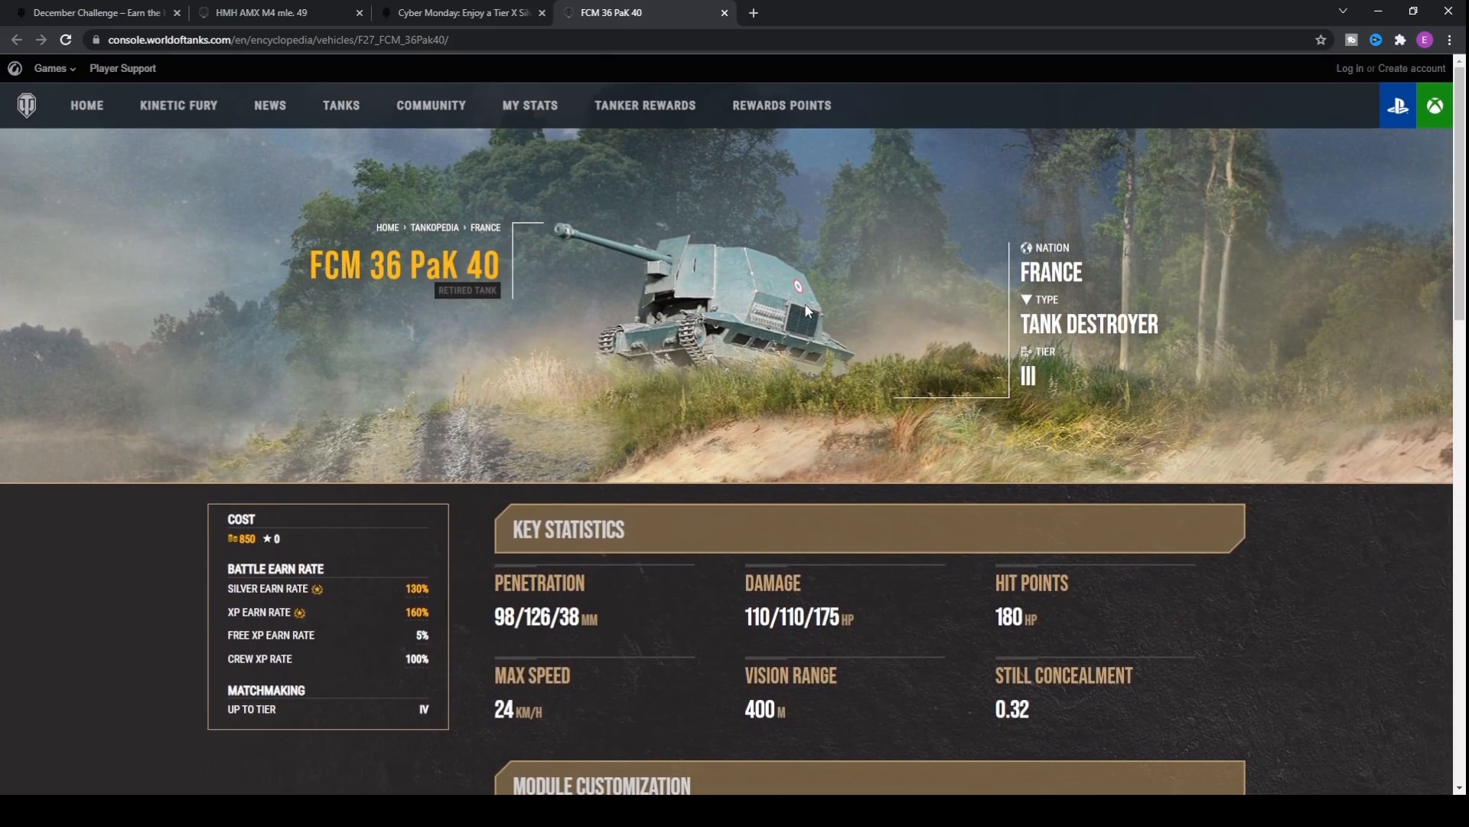
mouse_move(691, 209)
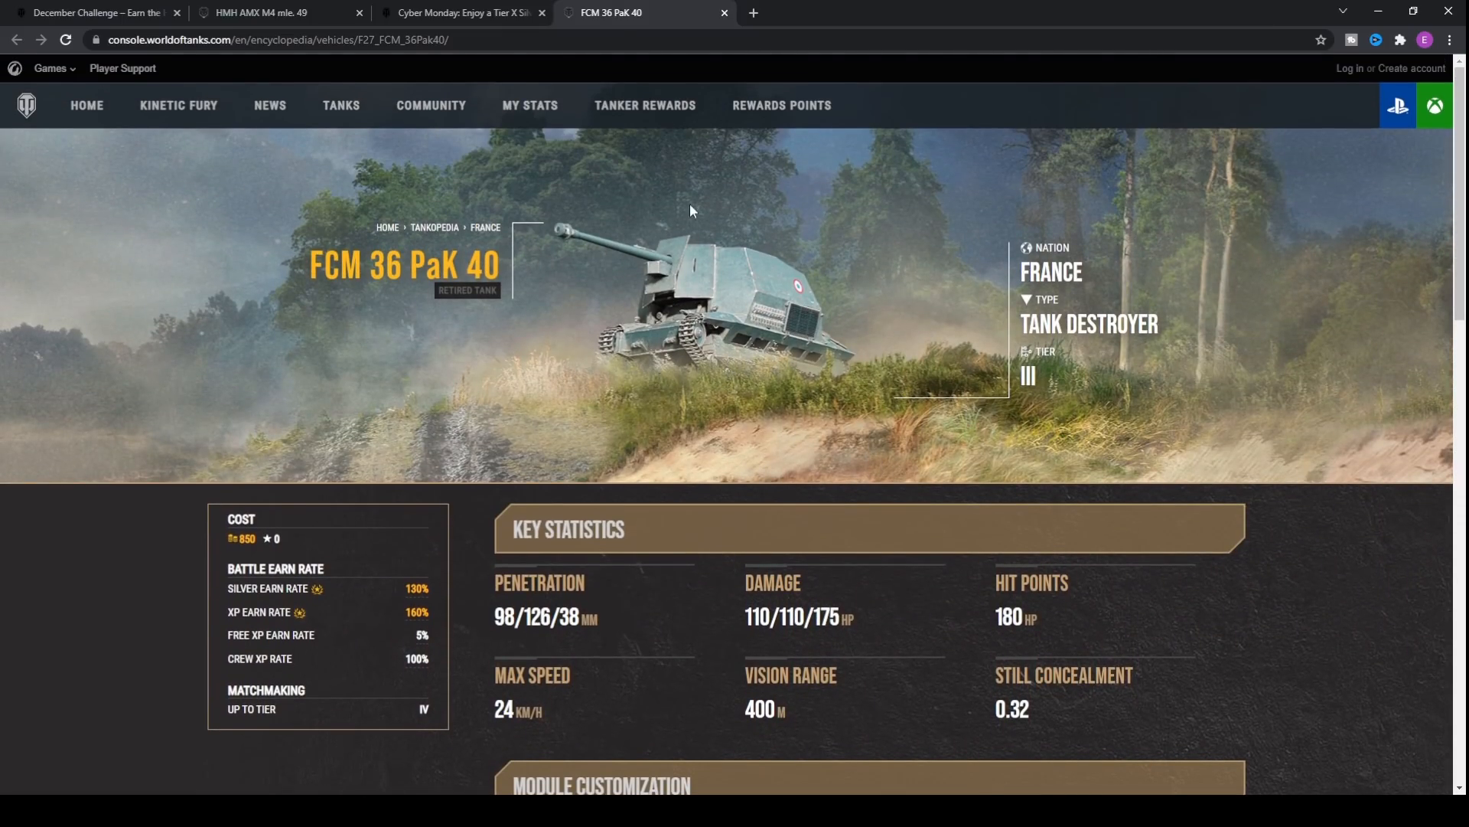
mouse_move(560, 208)
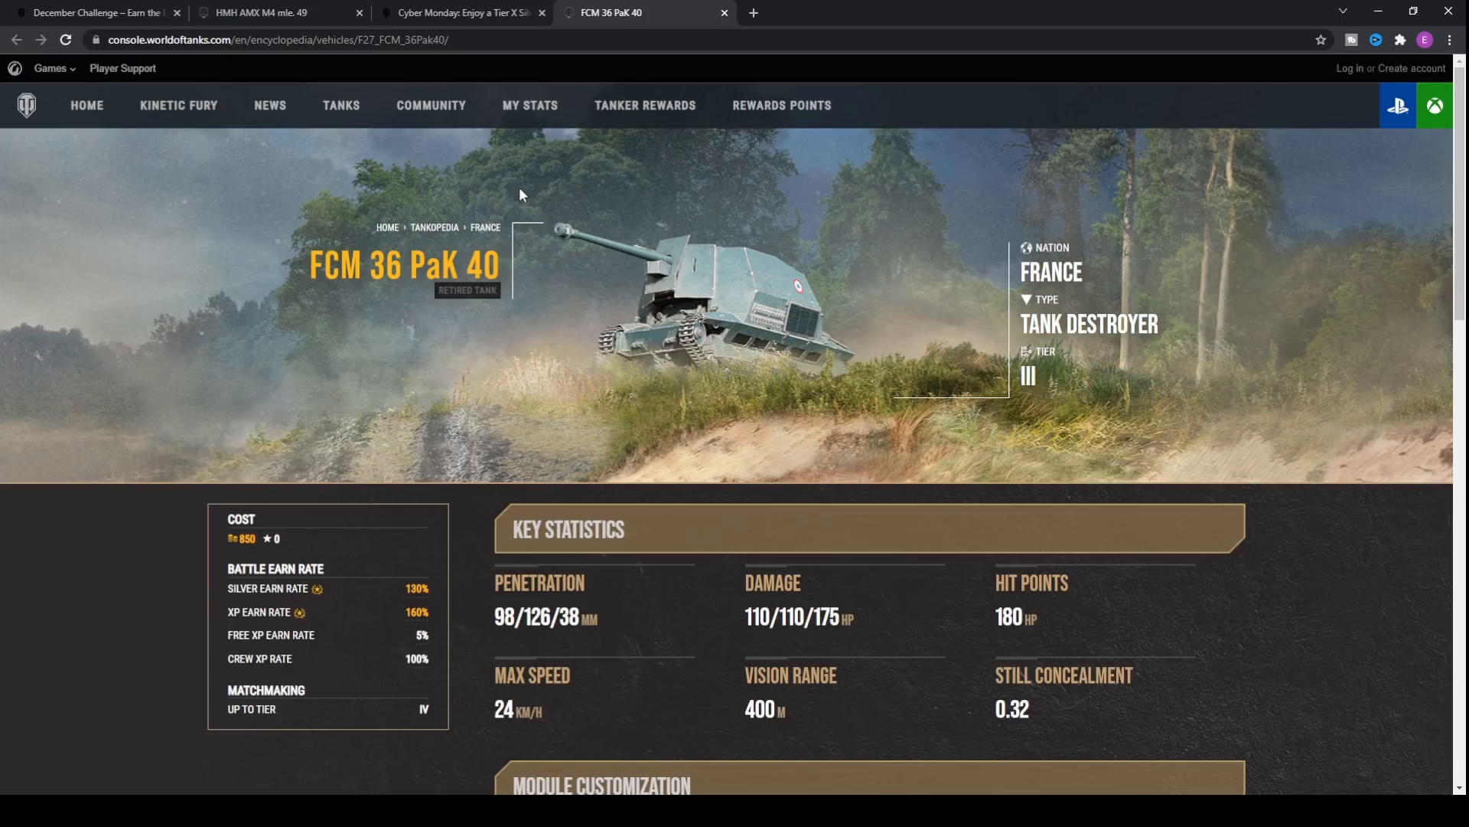
mouse_move(825, 250)
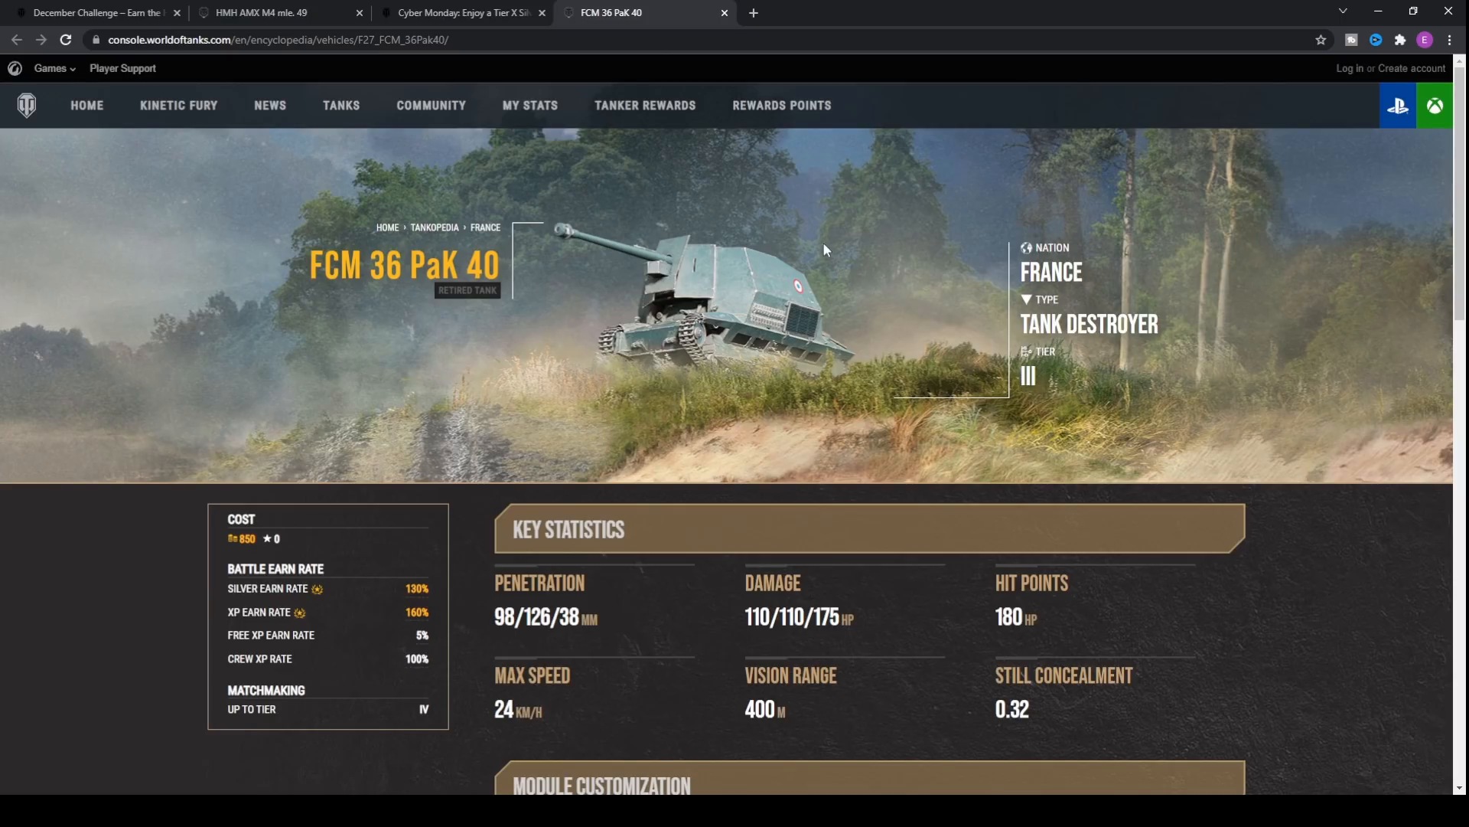
mouse_move(549, 300)
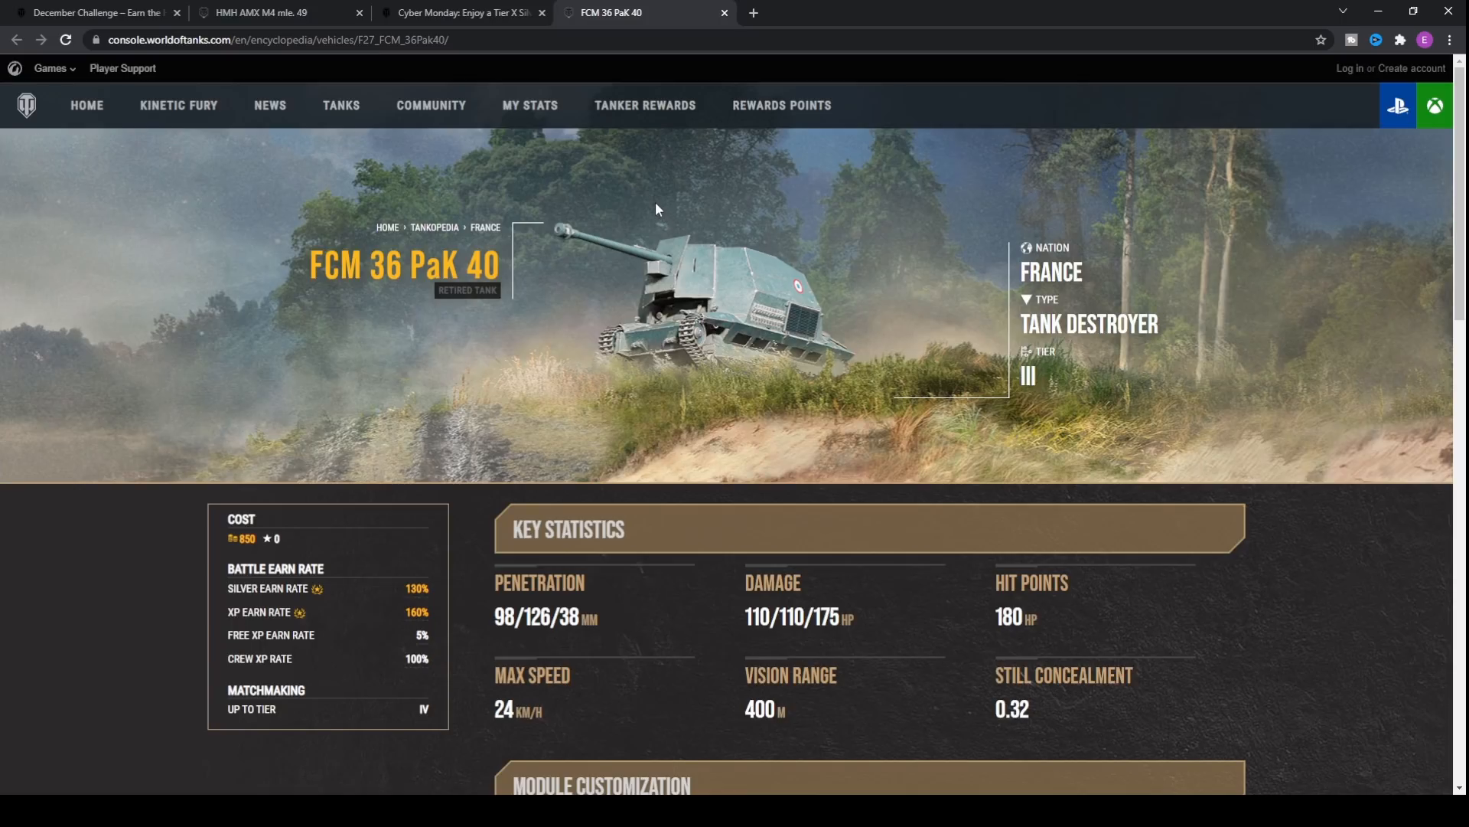
mouse_move(592, 365)
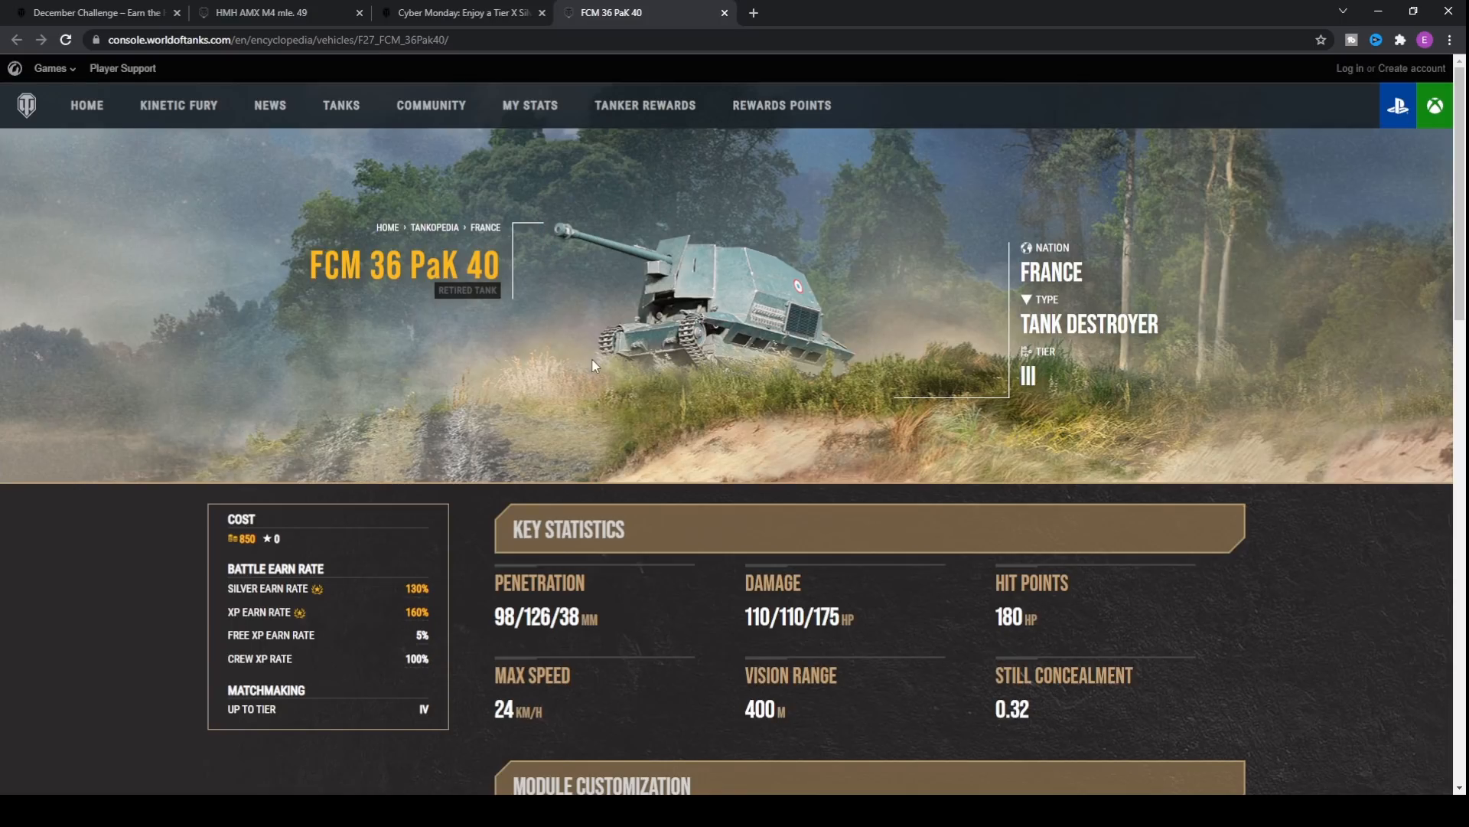
mouse_move(544, 208)
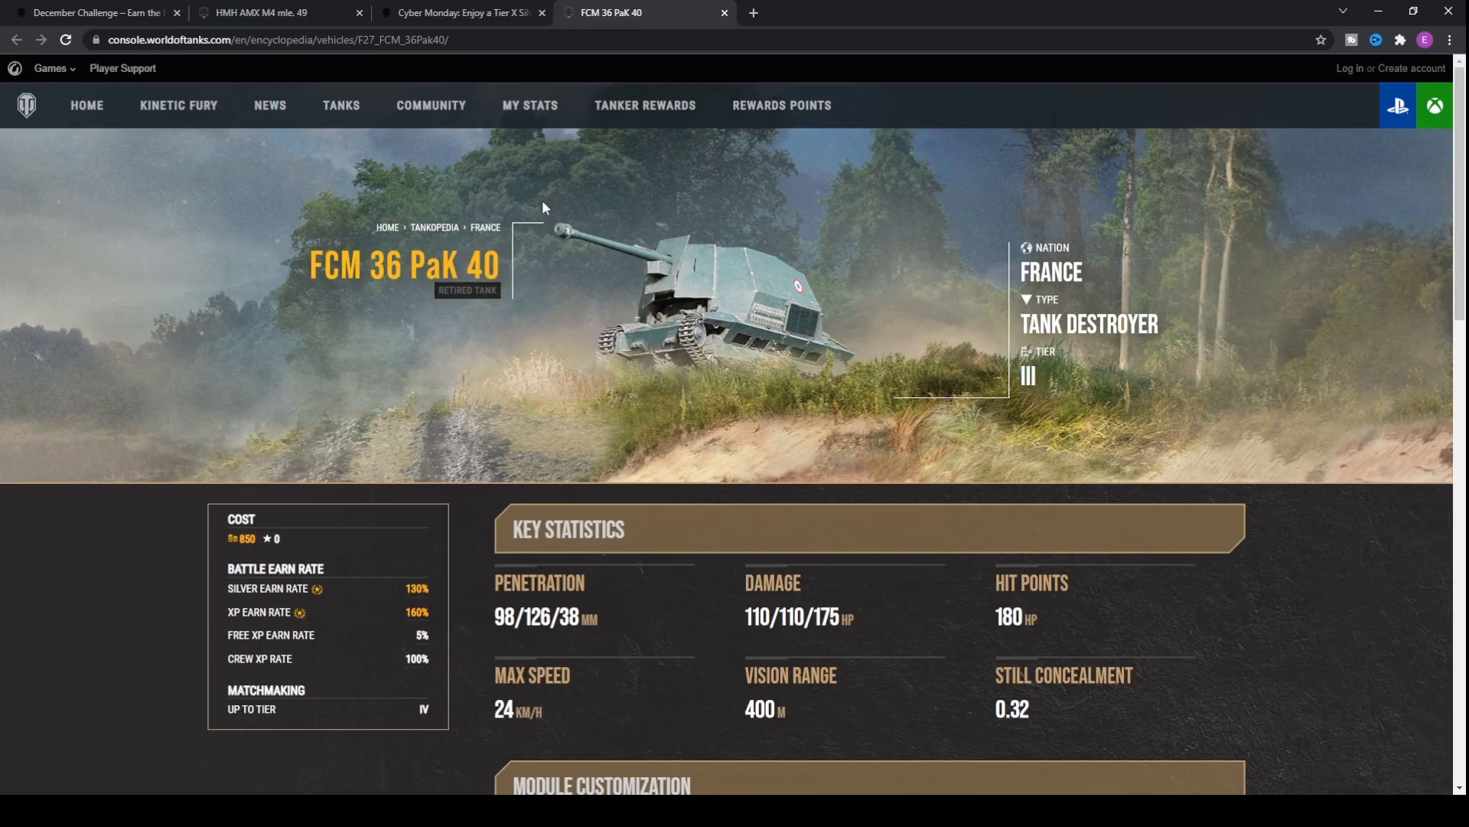
mouse_move(768, 414)
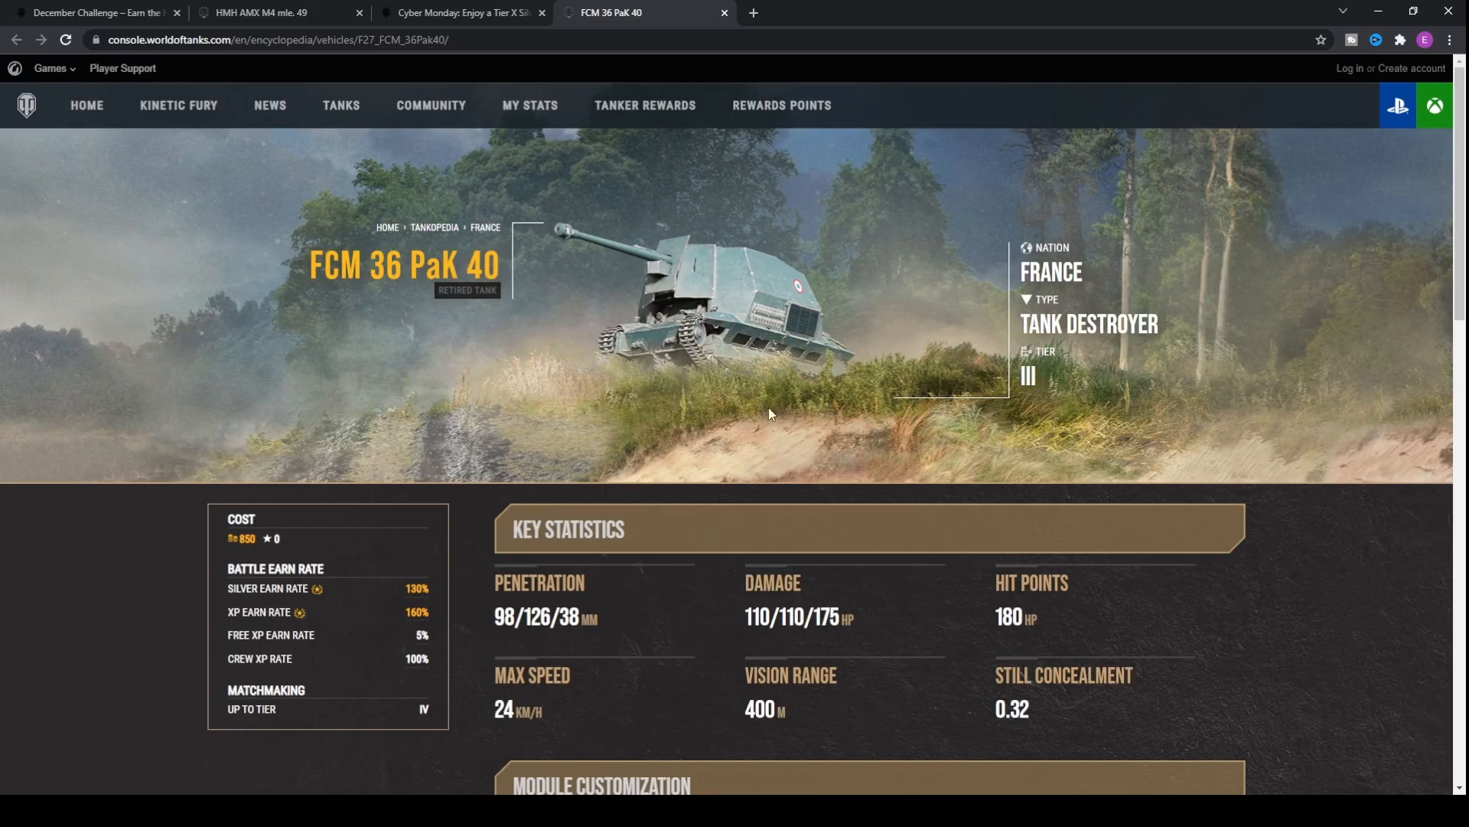
mouse_move(721, 409)
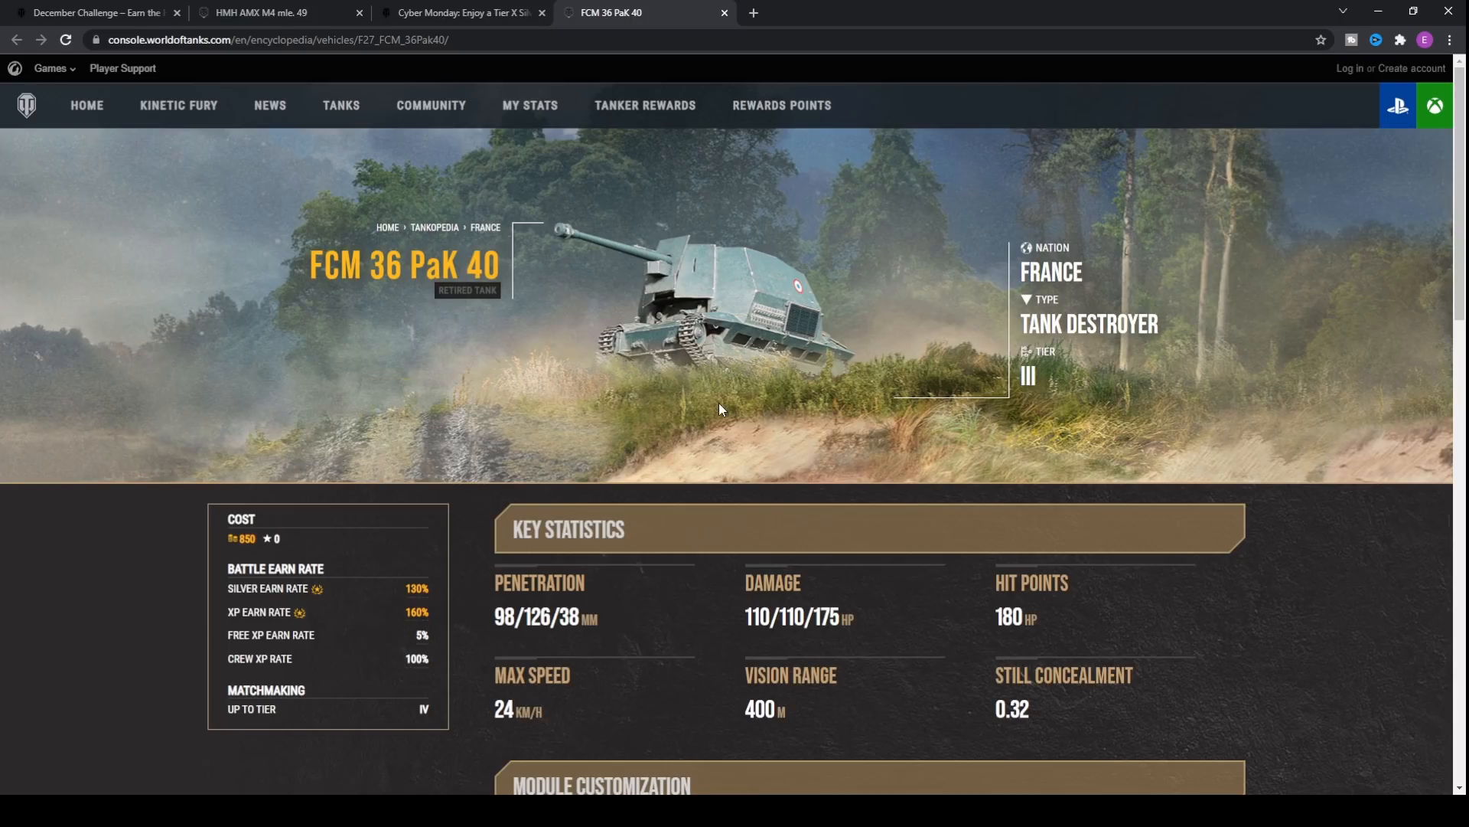
mouse_move(819, 268)
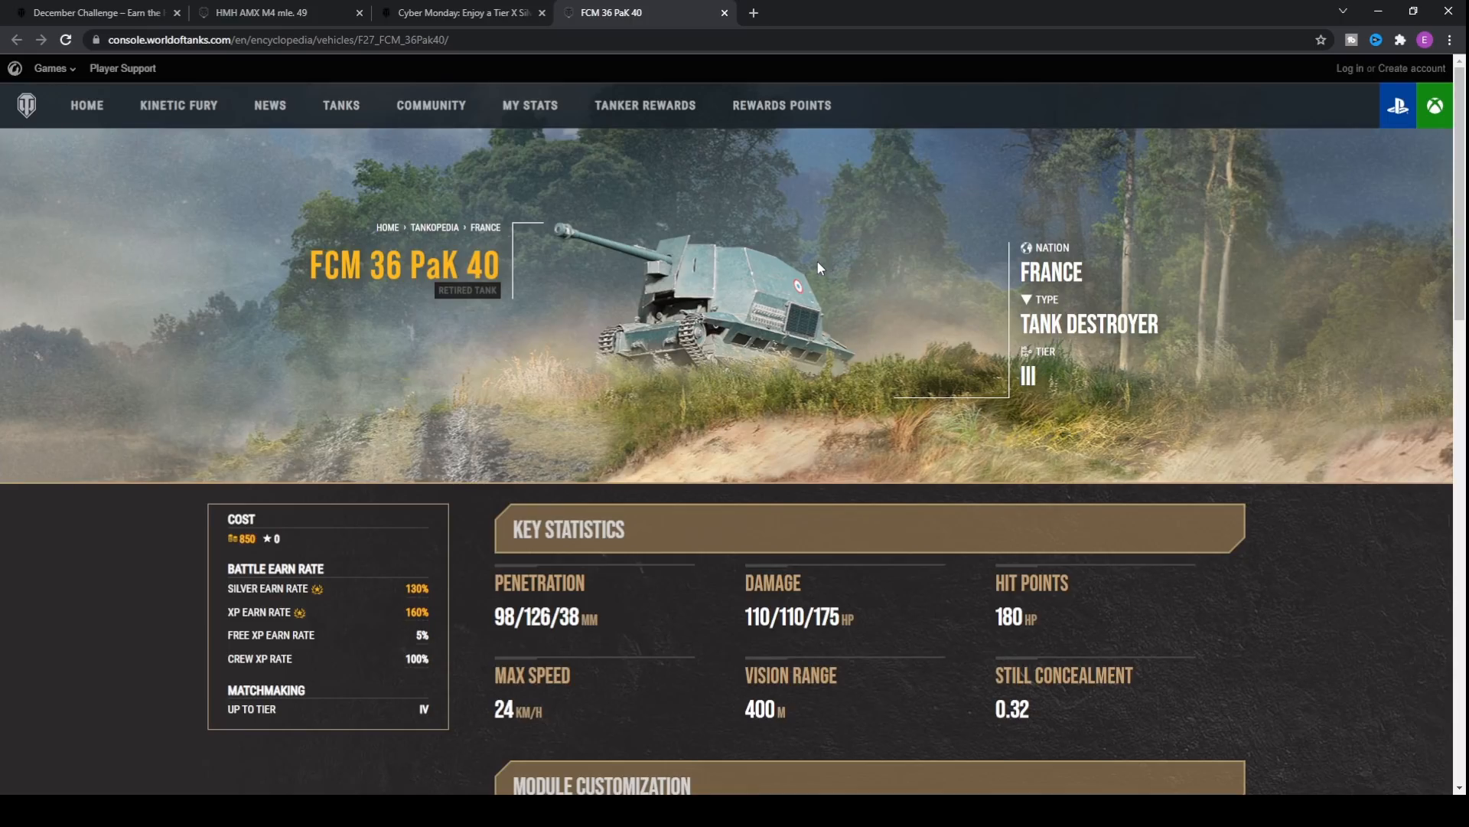
scroll(down, 3)
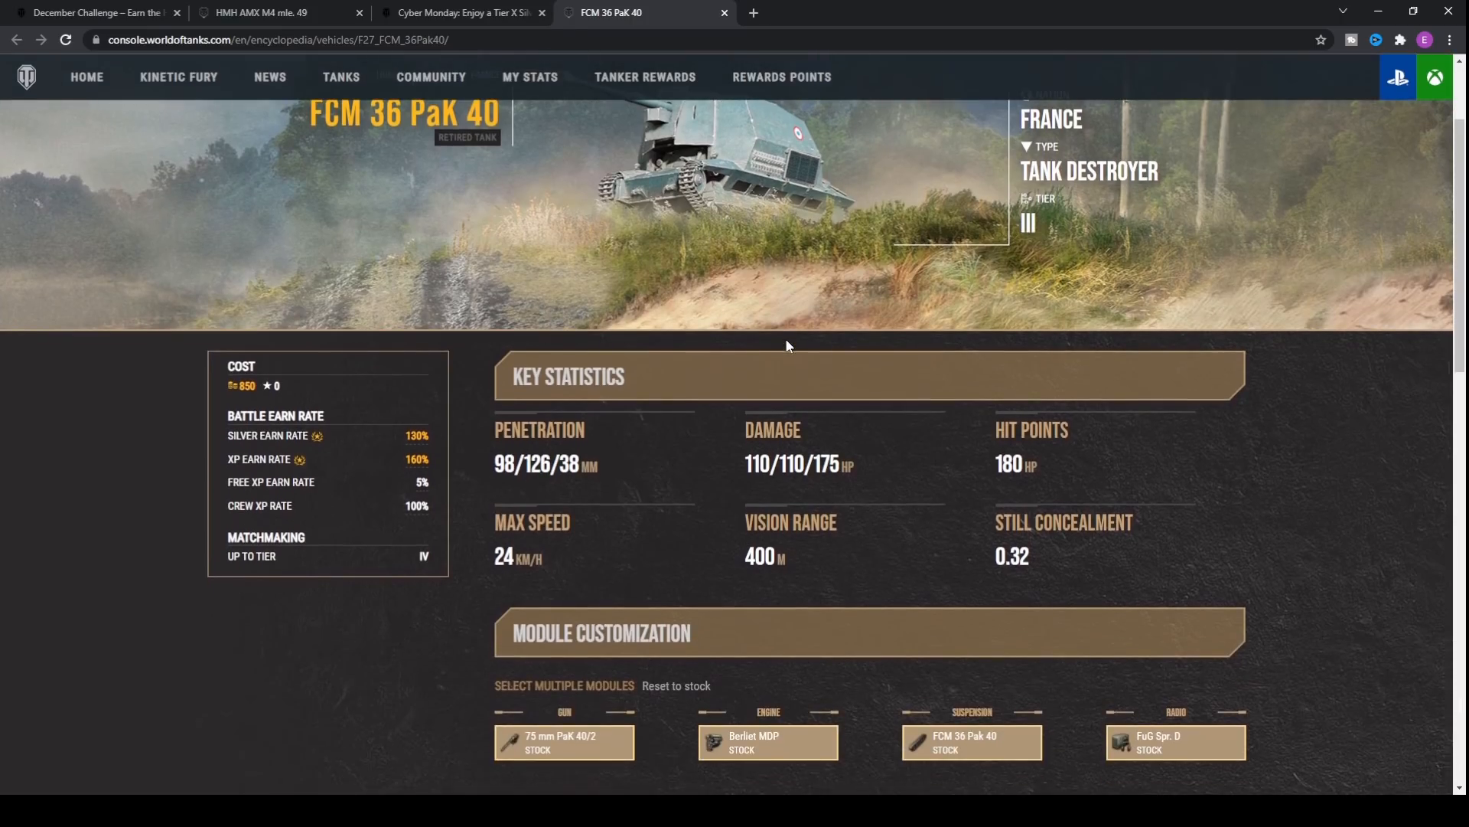
scroll(down, 3)
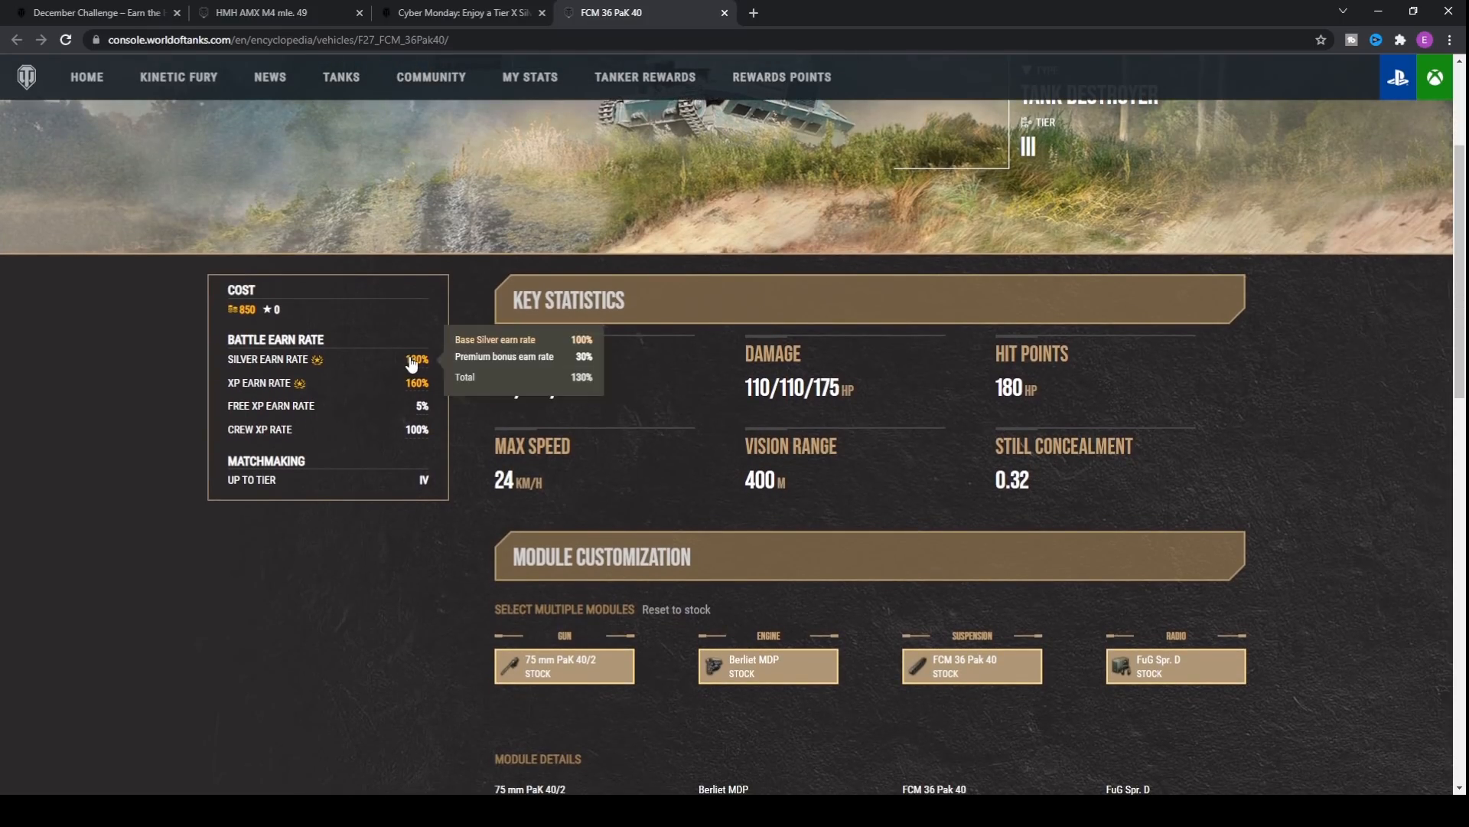
scroll(down, 3)
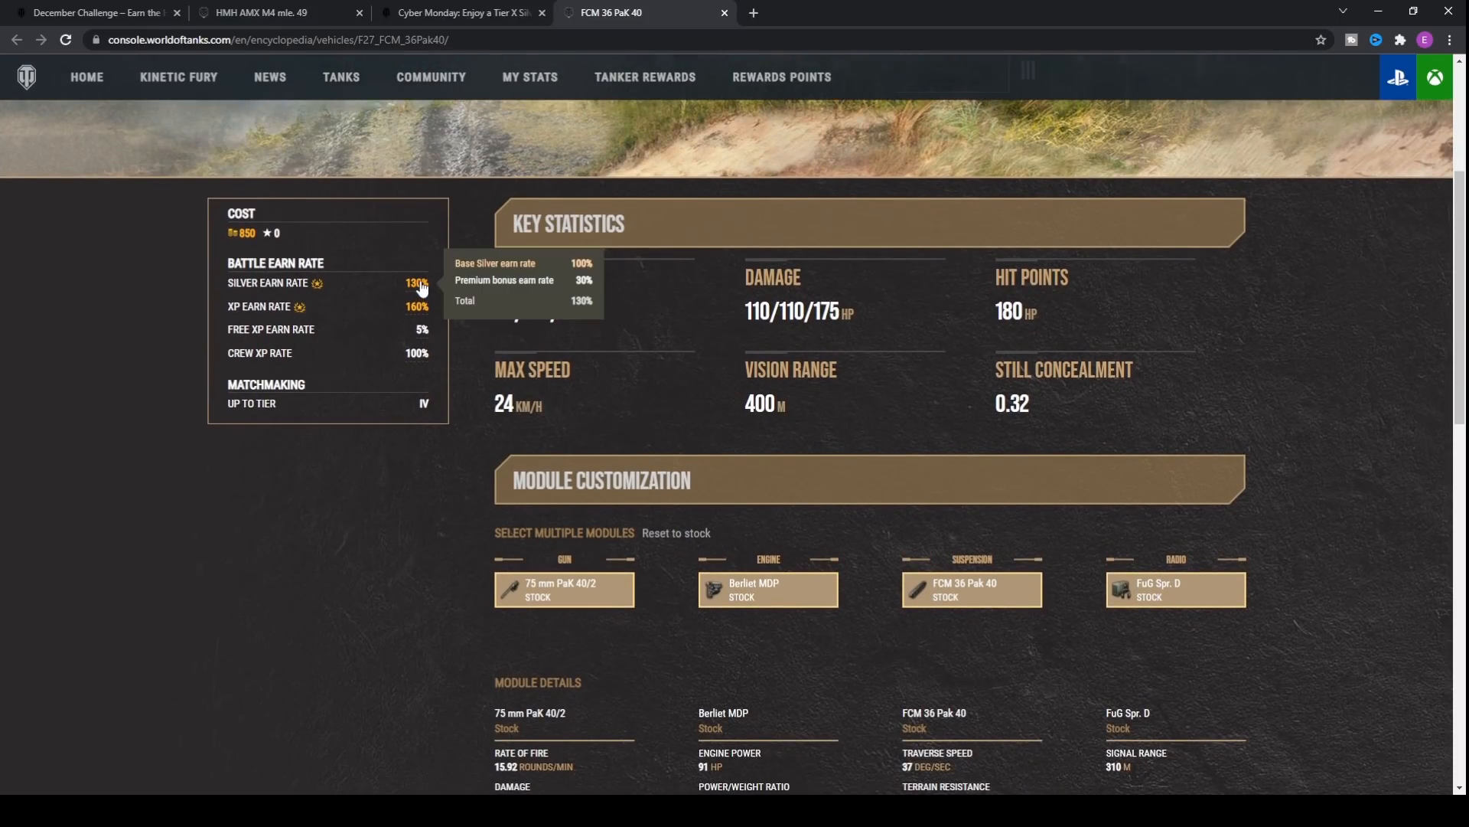
mouse_move(418, 312)
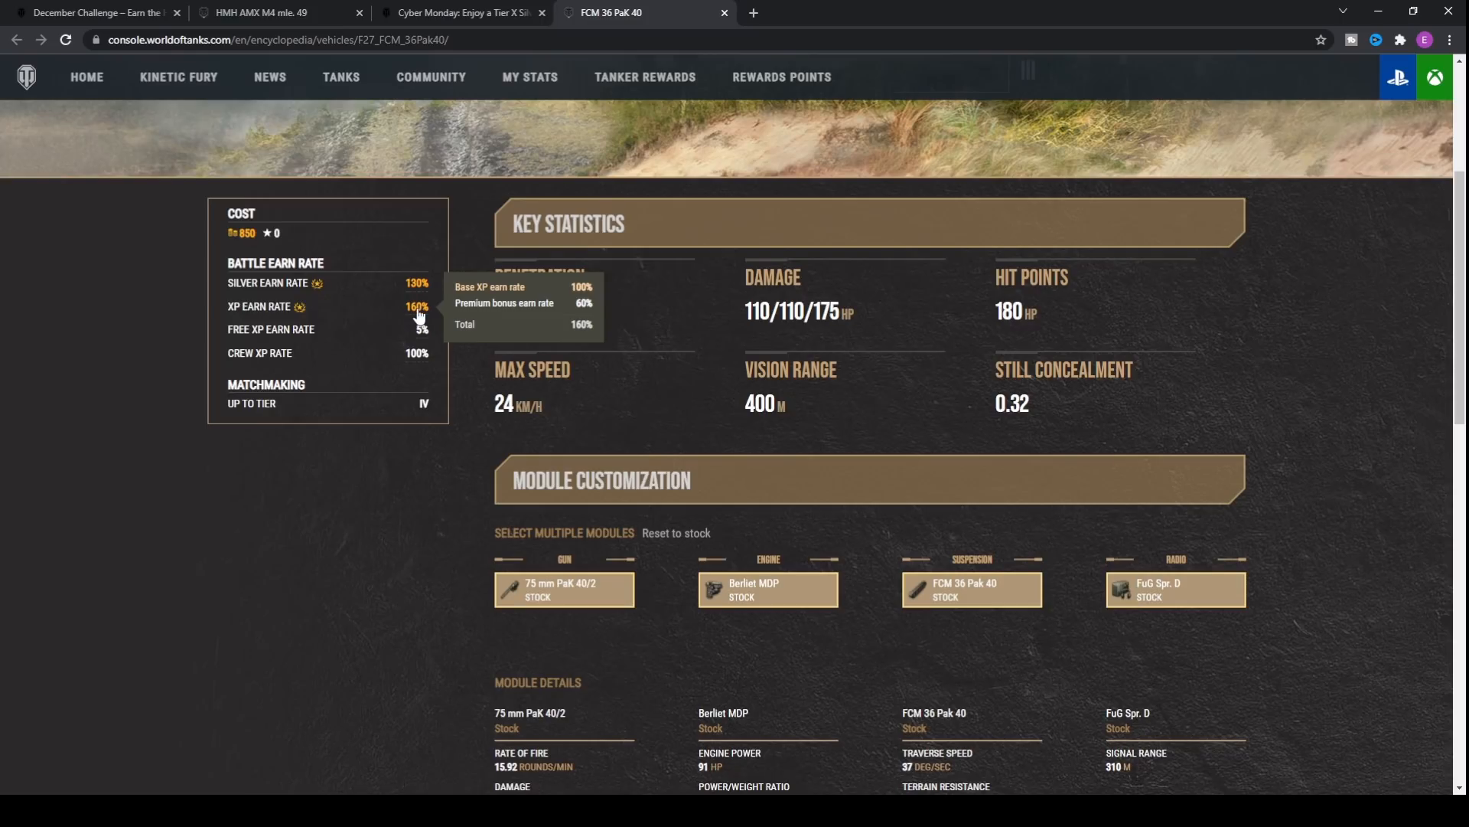
scroll(down, 3)
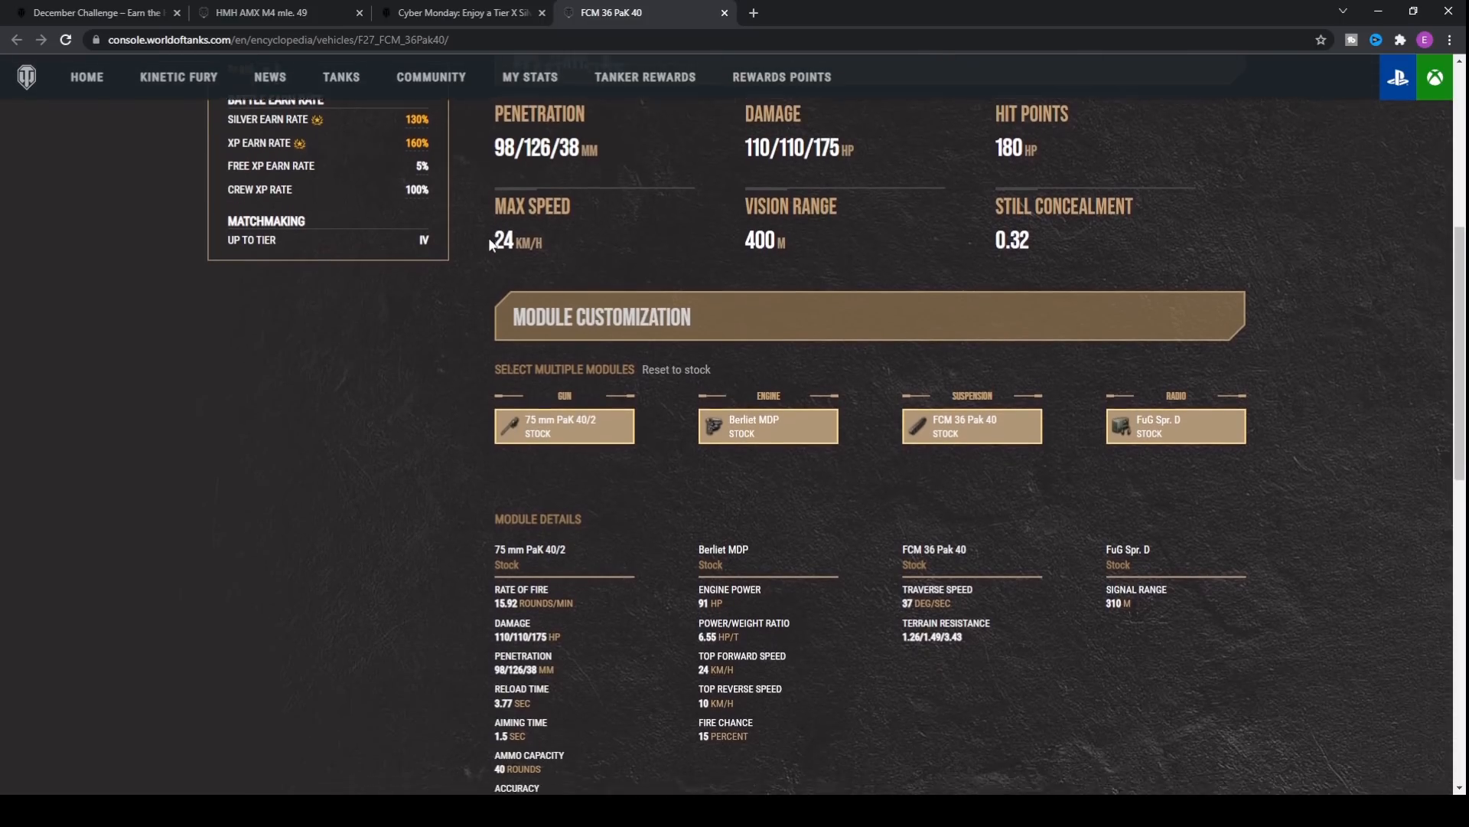
scroll(down, 3)
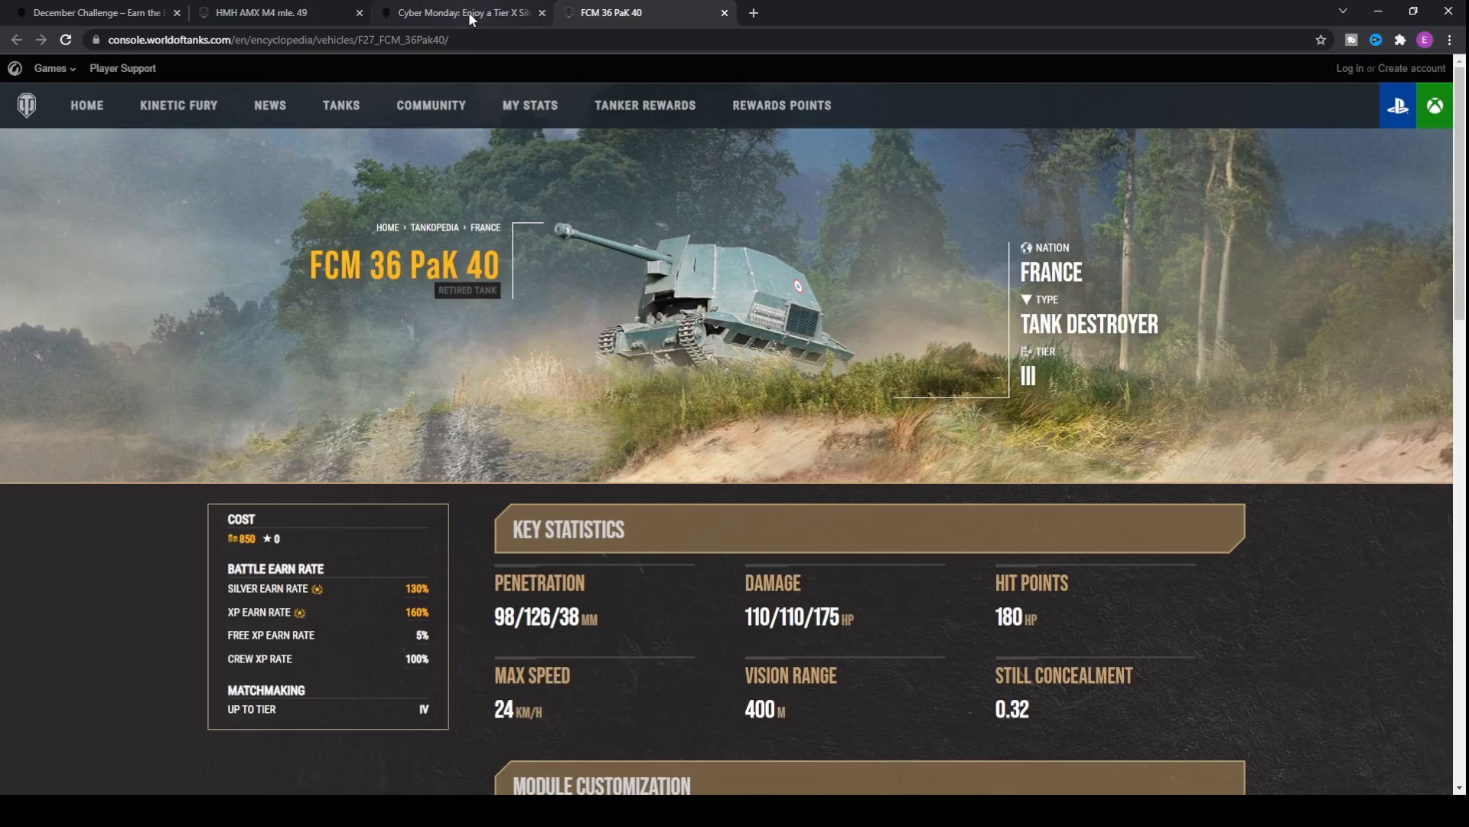
- Return to the Cyber Monday tab, expand the Pz. II D bundle, and scroll to Tetrarch and LTP
click(459, 12)
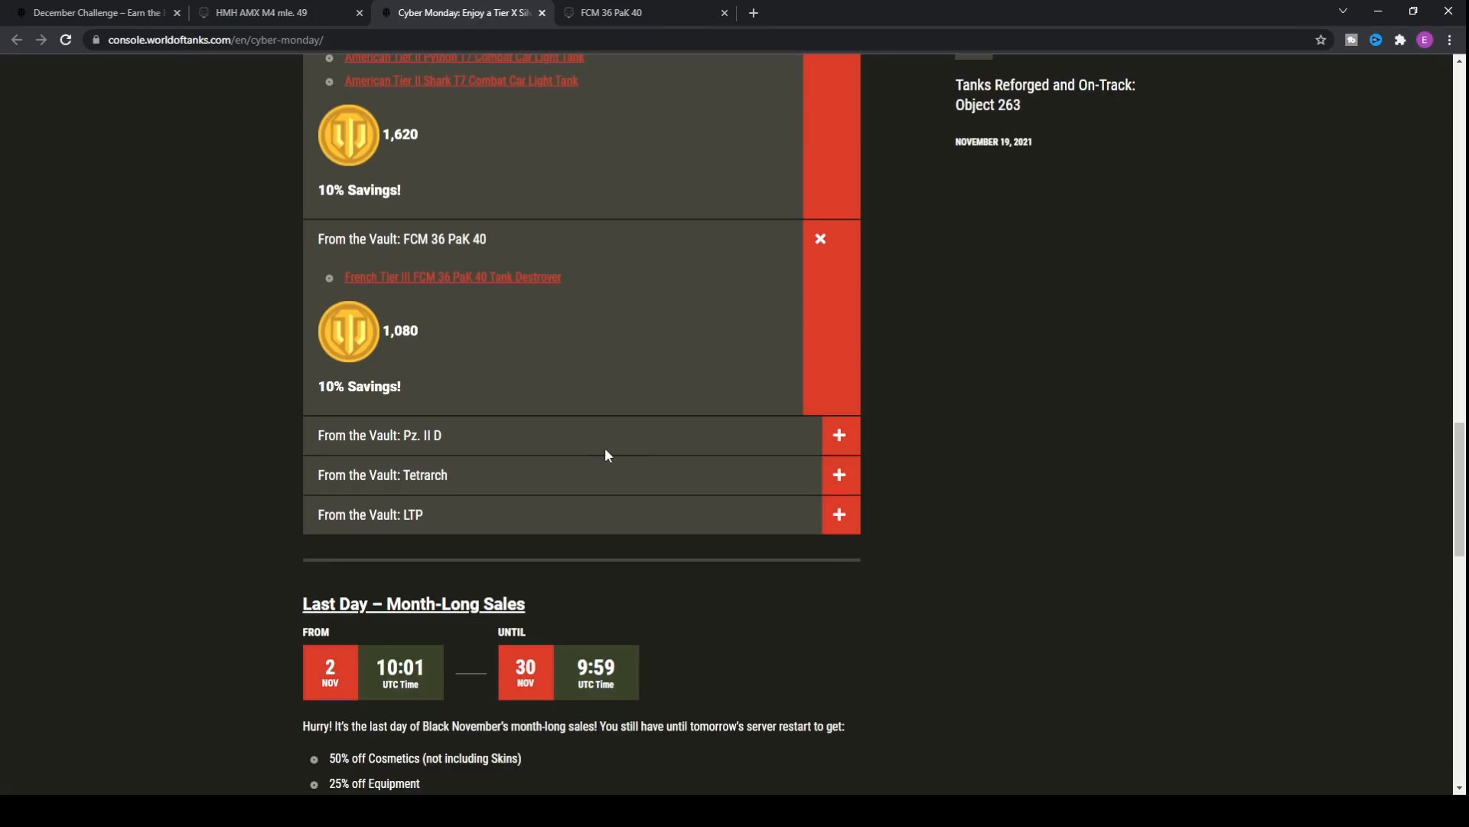
scroll(down, 3)
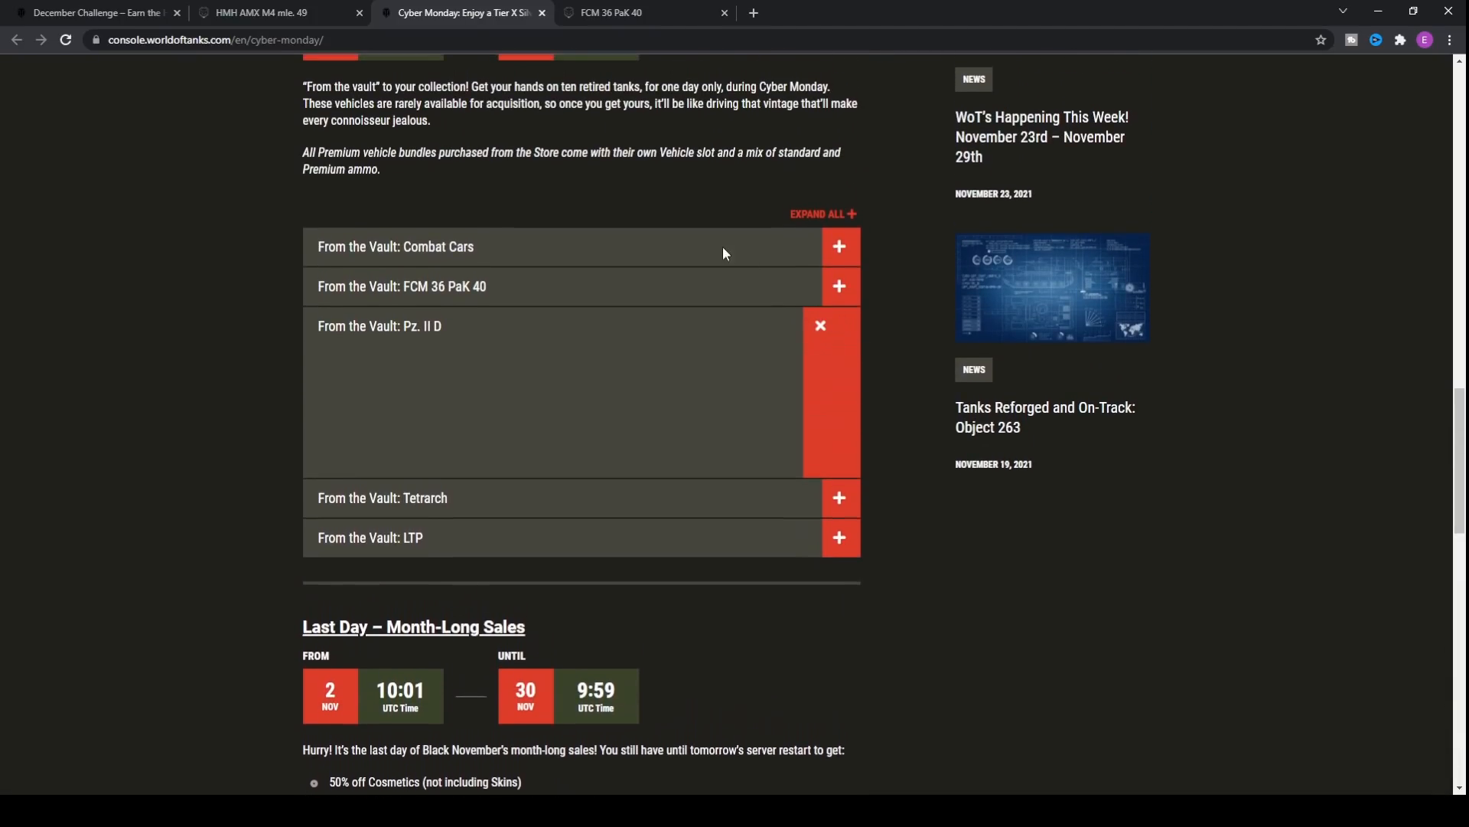
click(379, 326)
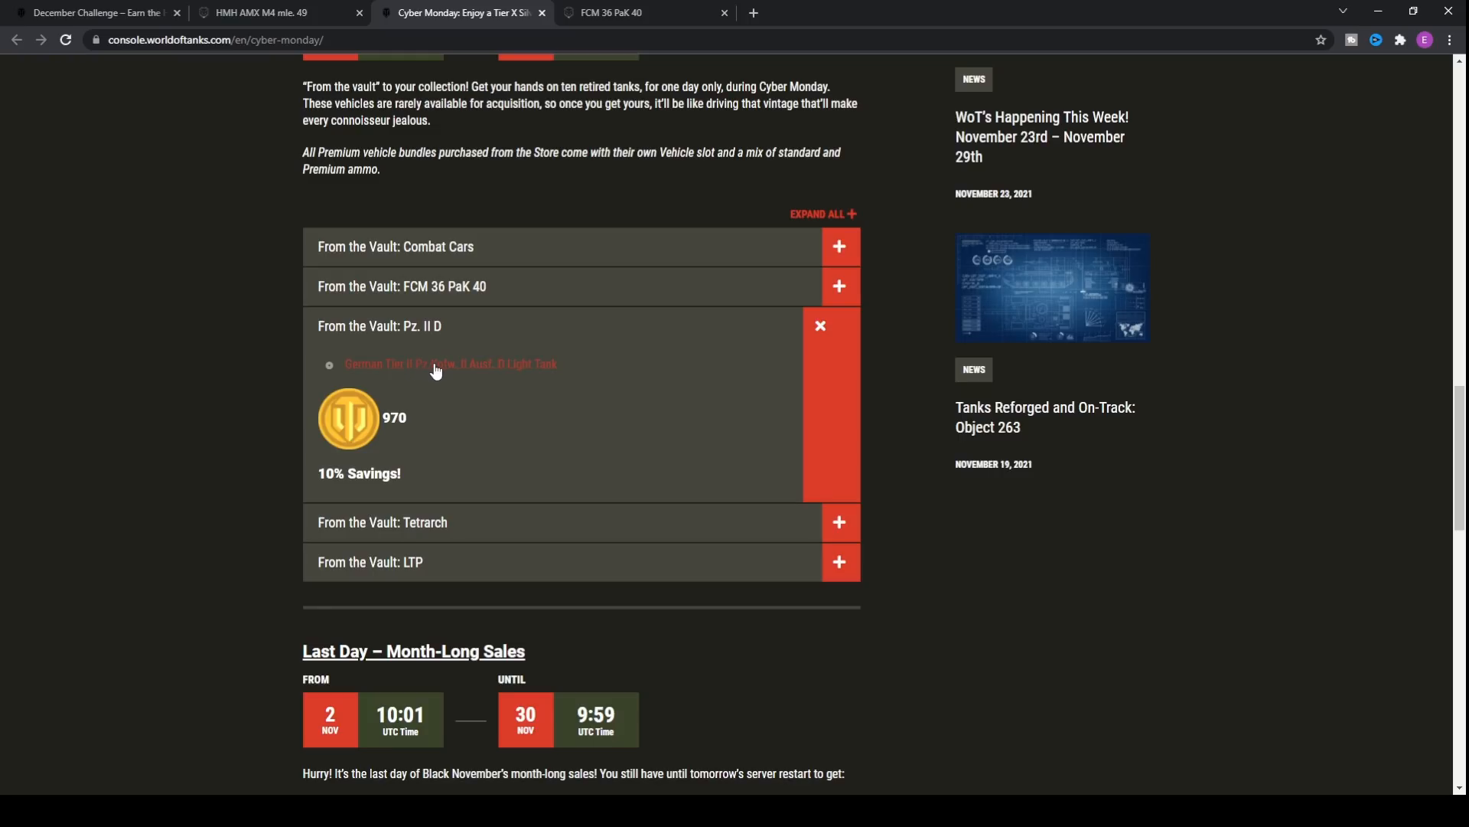
mouse_move(600, 467)
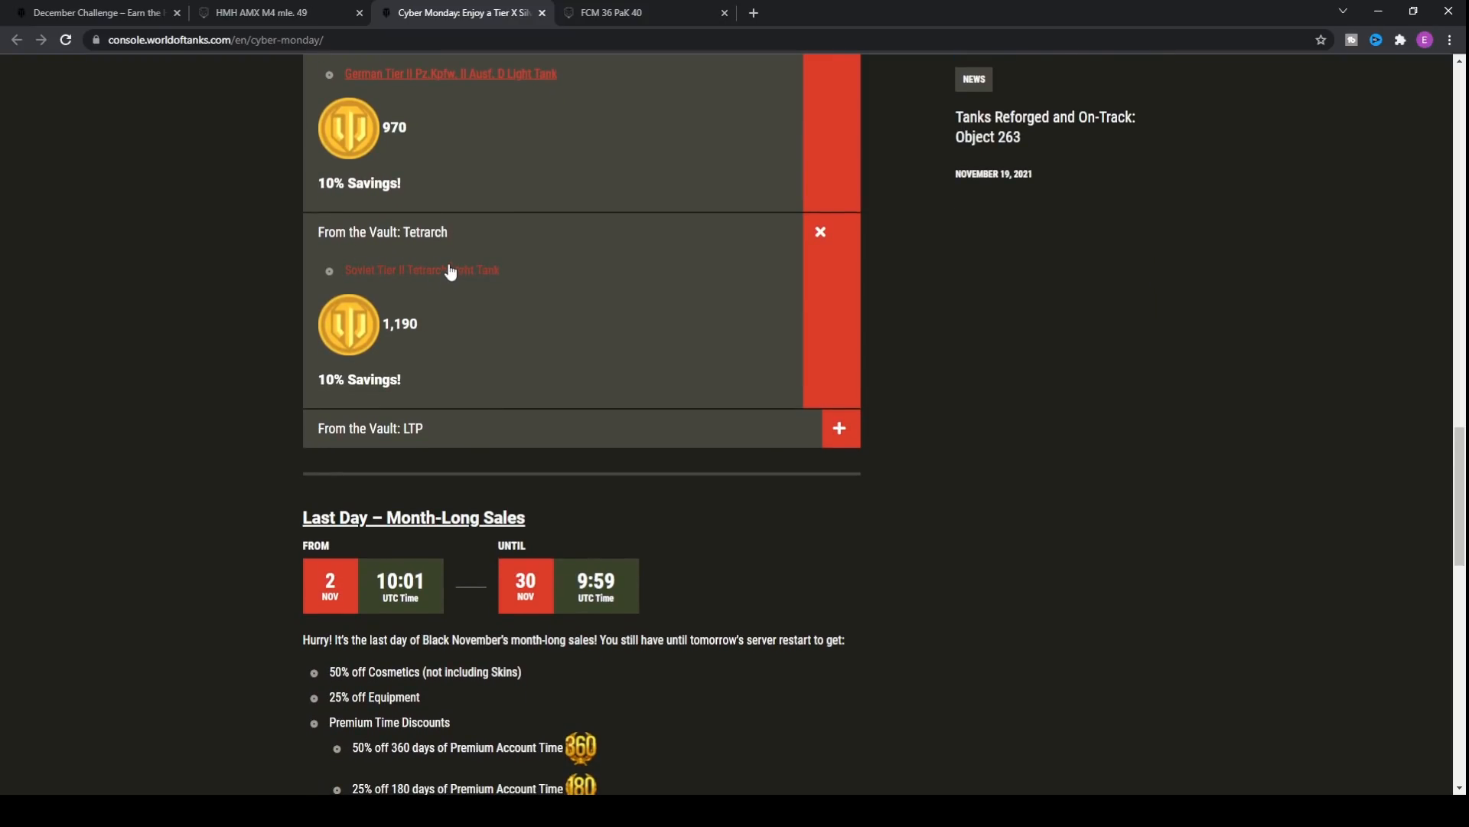
mouse_move(706, 360)
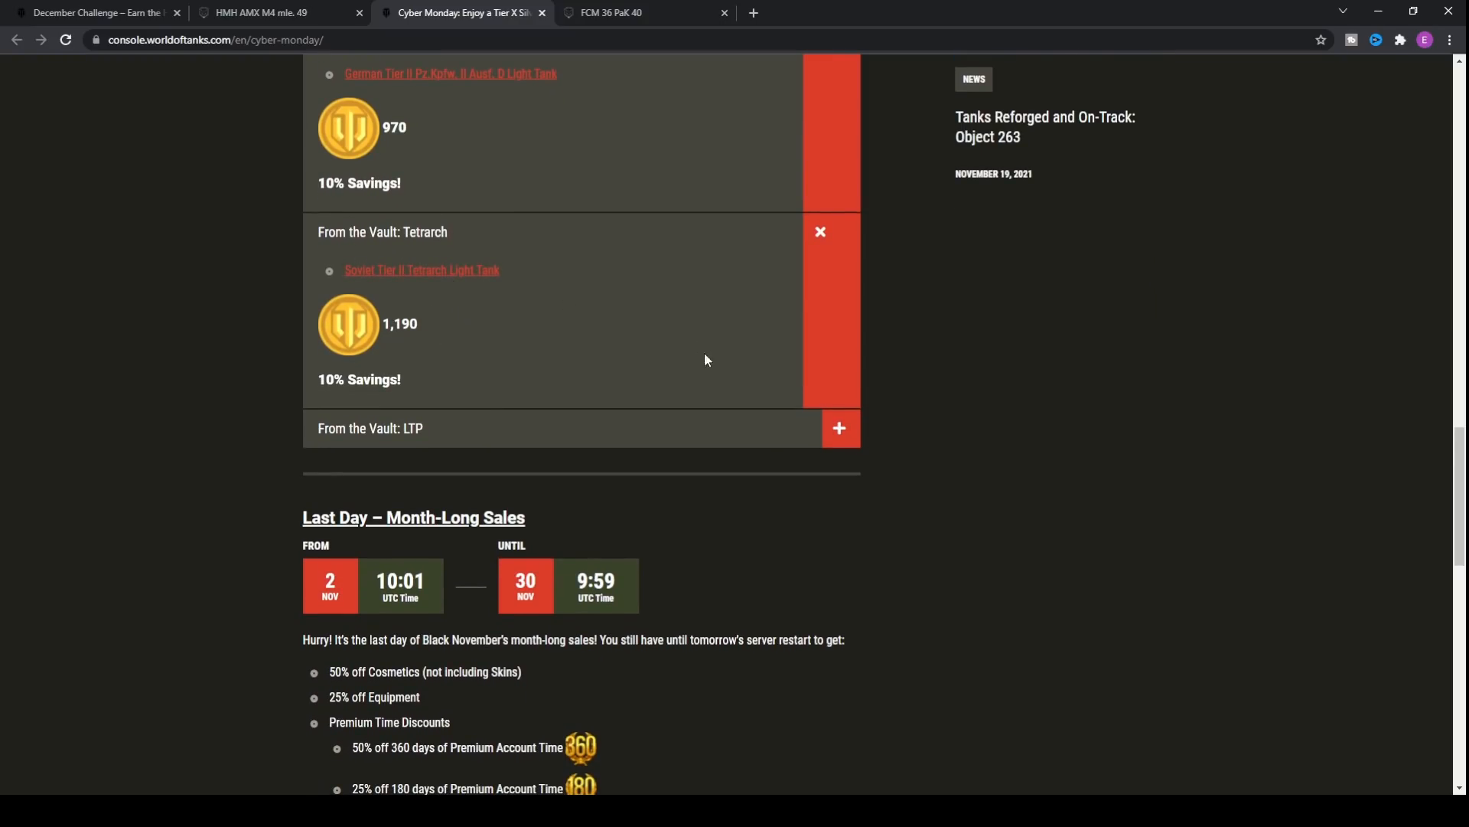
scroll(down, 3)
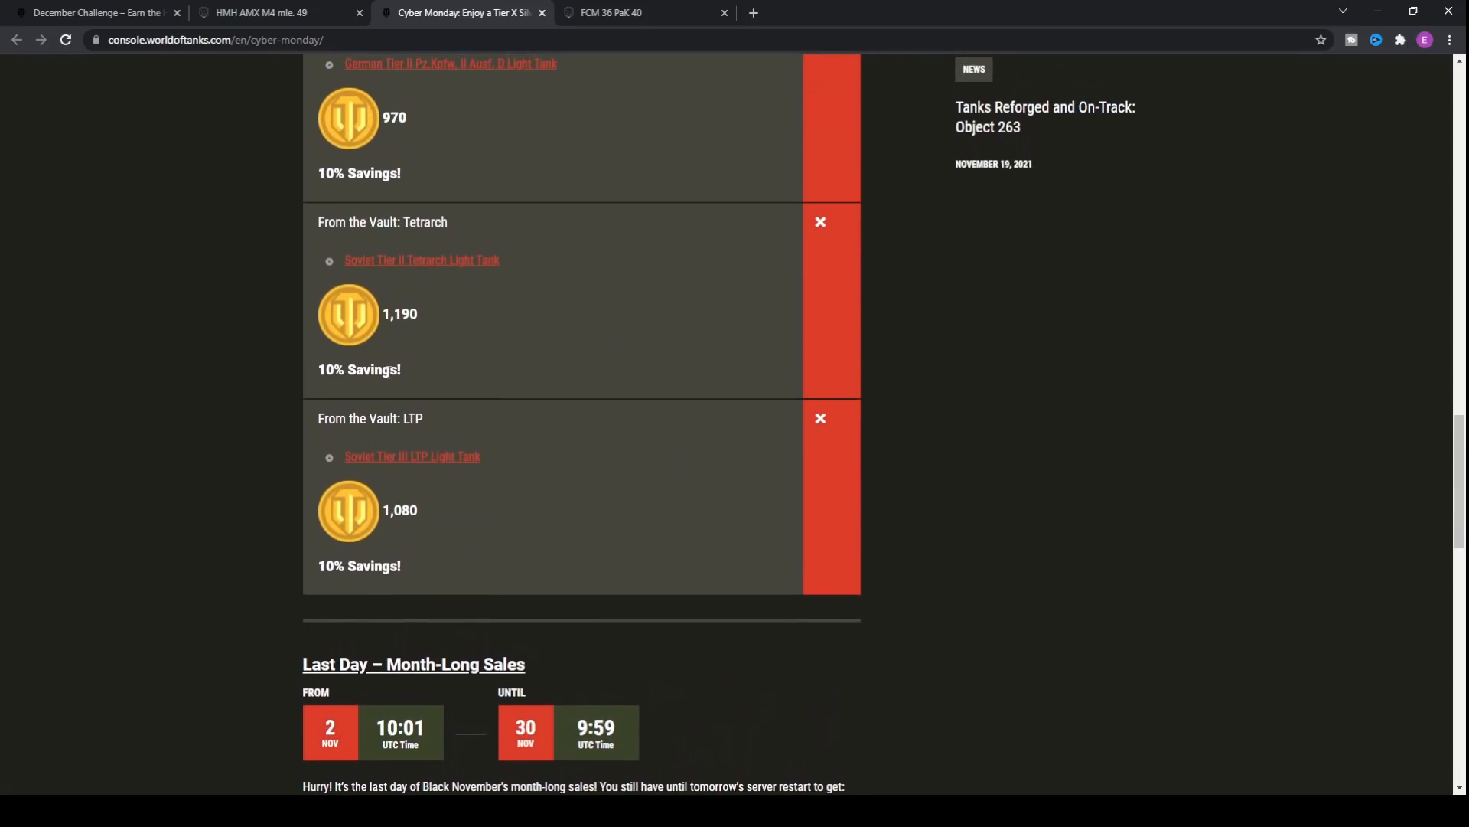
mouse_move(405, 391)
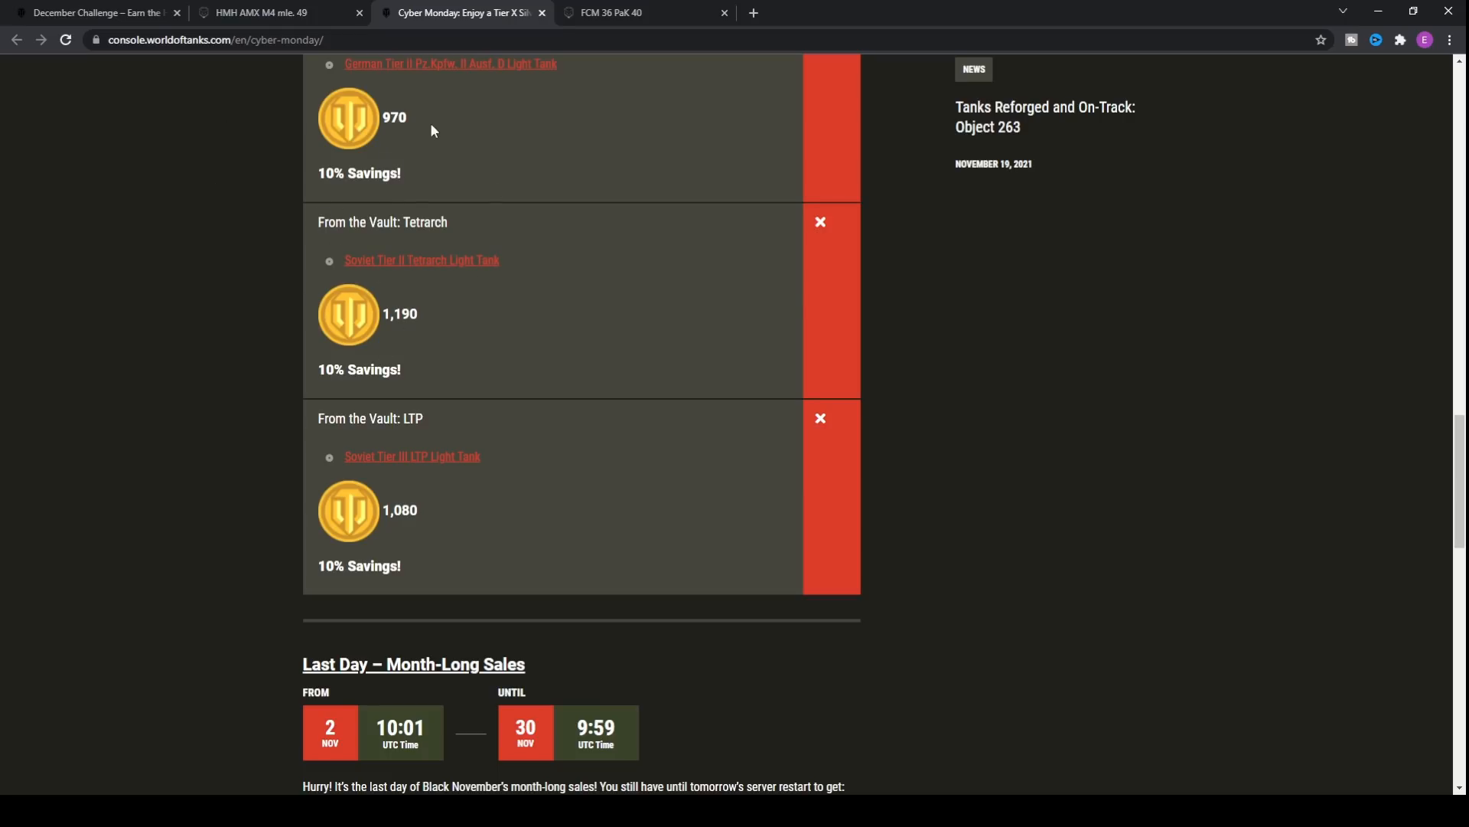
scroll(down, 3)
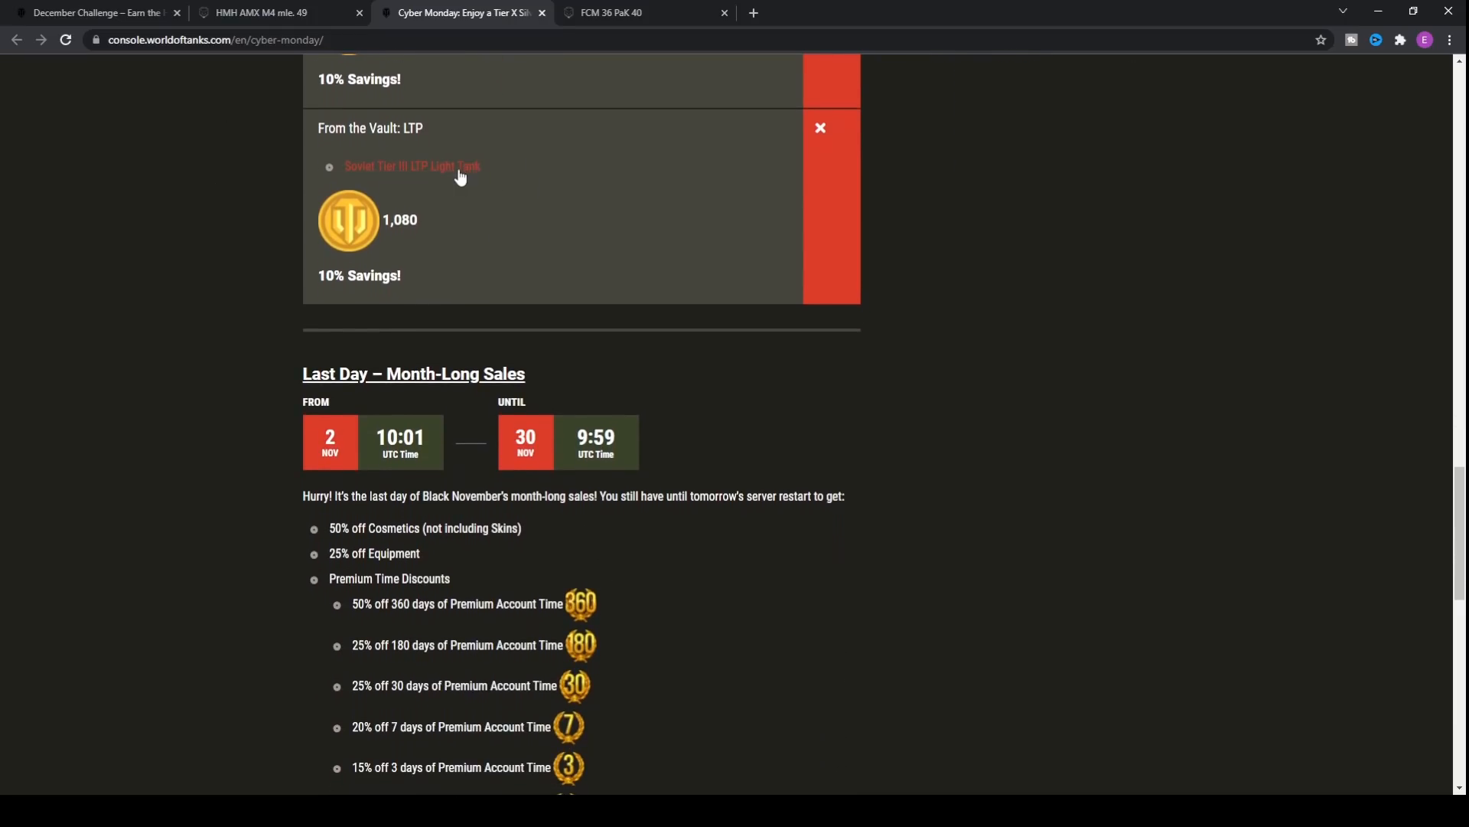
- Open the LTP Tankopedia page, check the FCM 36 PaK 40 tab, and return to the article
click(412, 166)
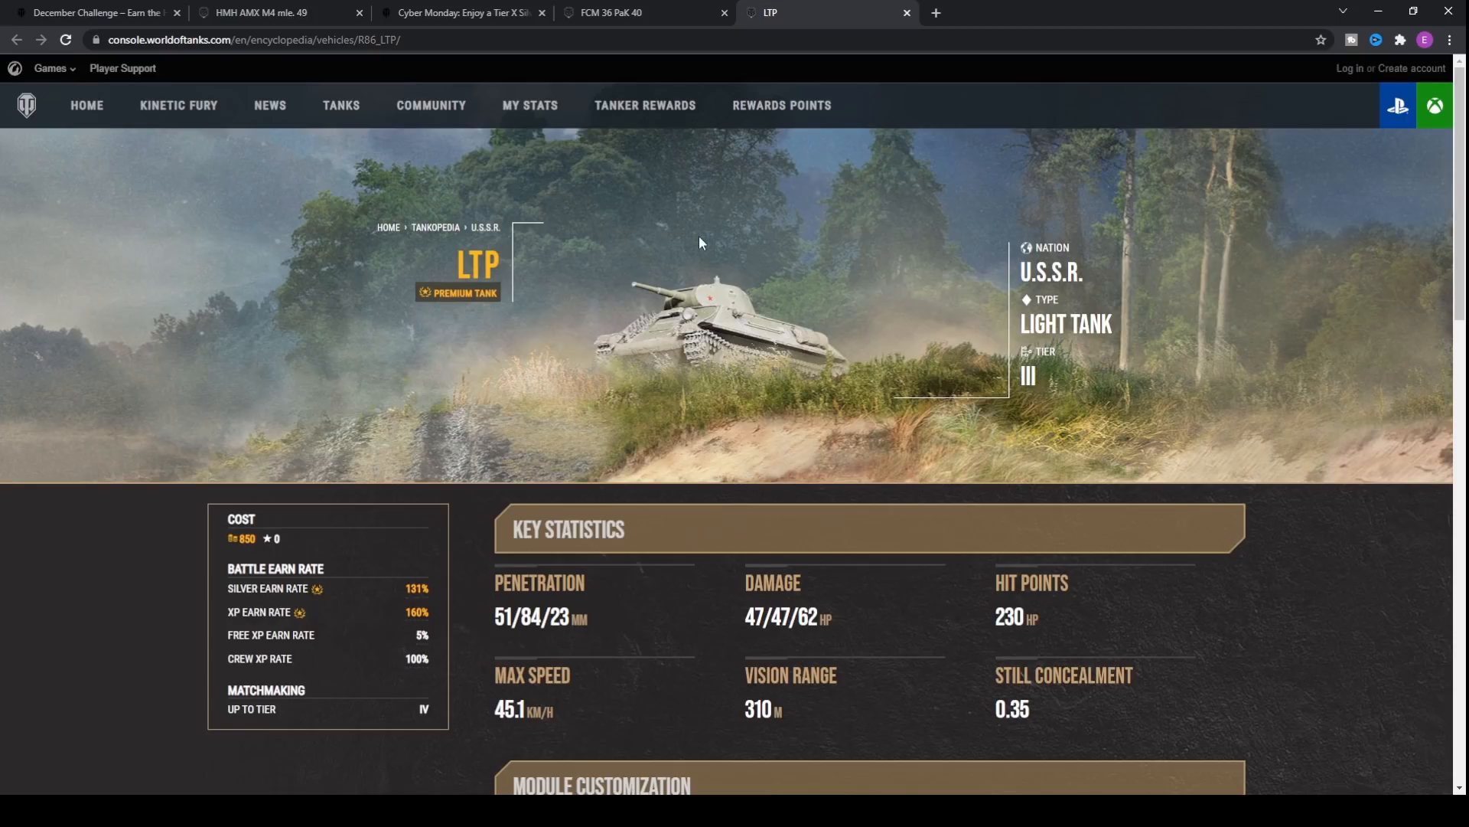
scroll(down, 3)
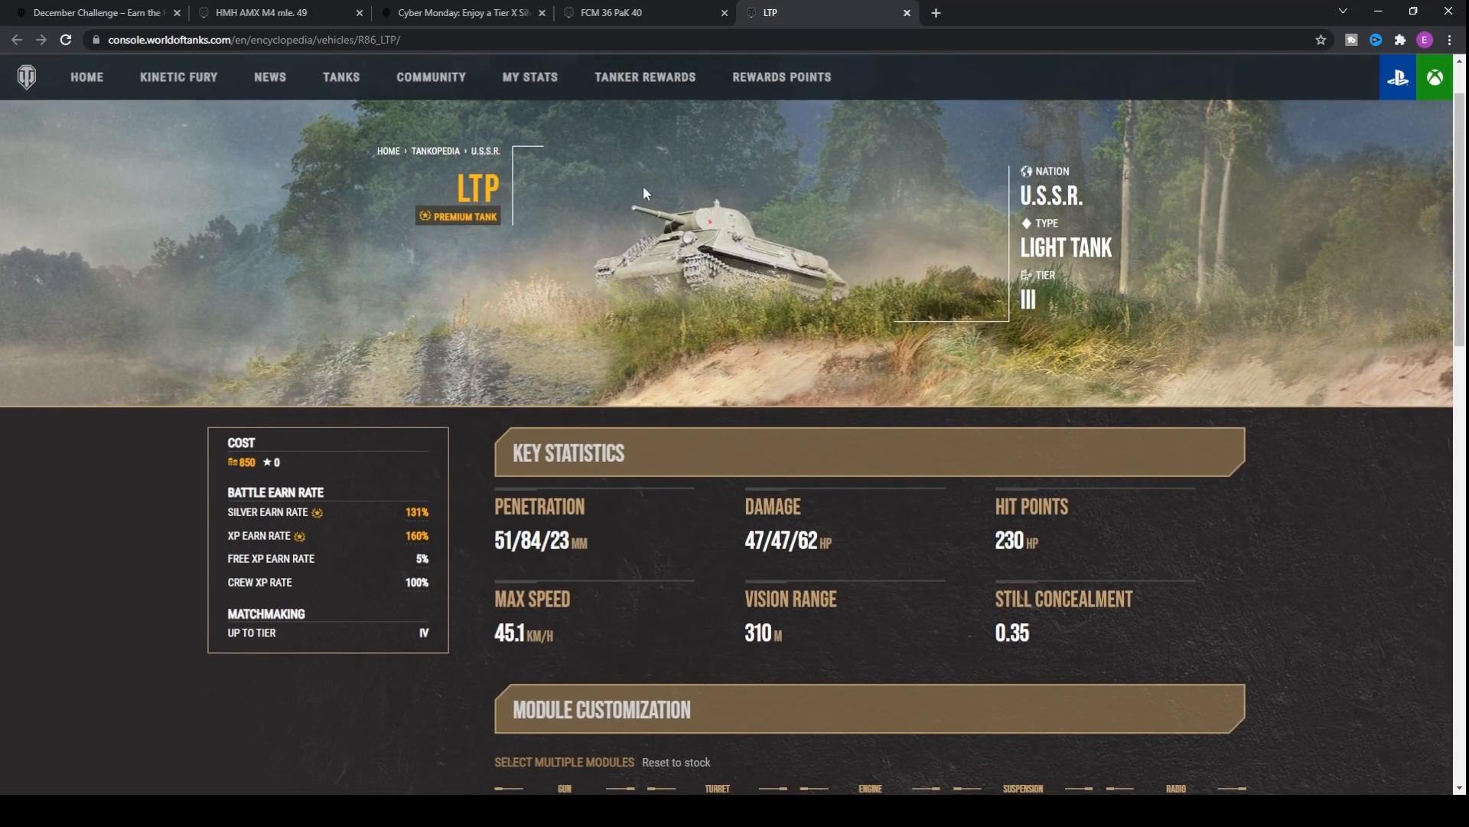
mouse_move(588, 263)
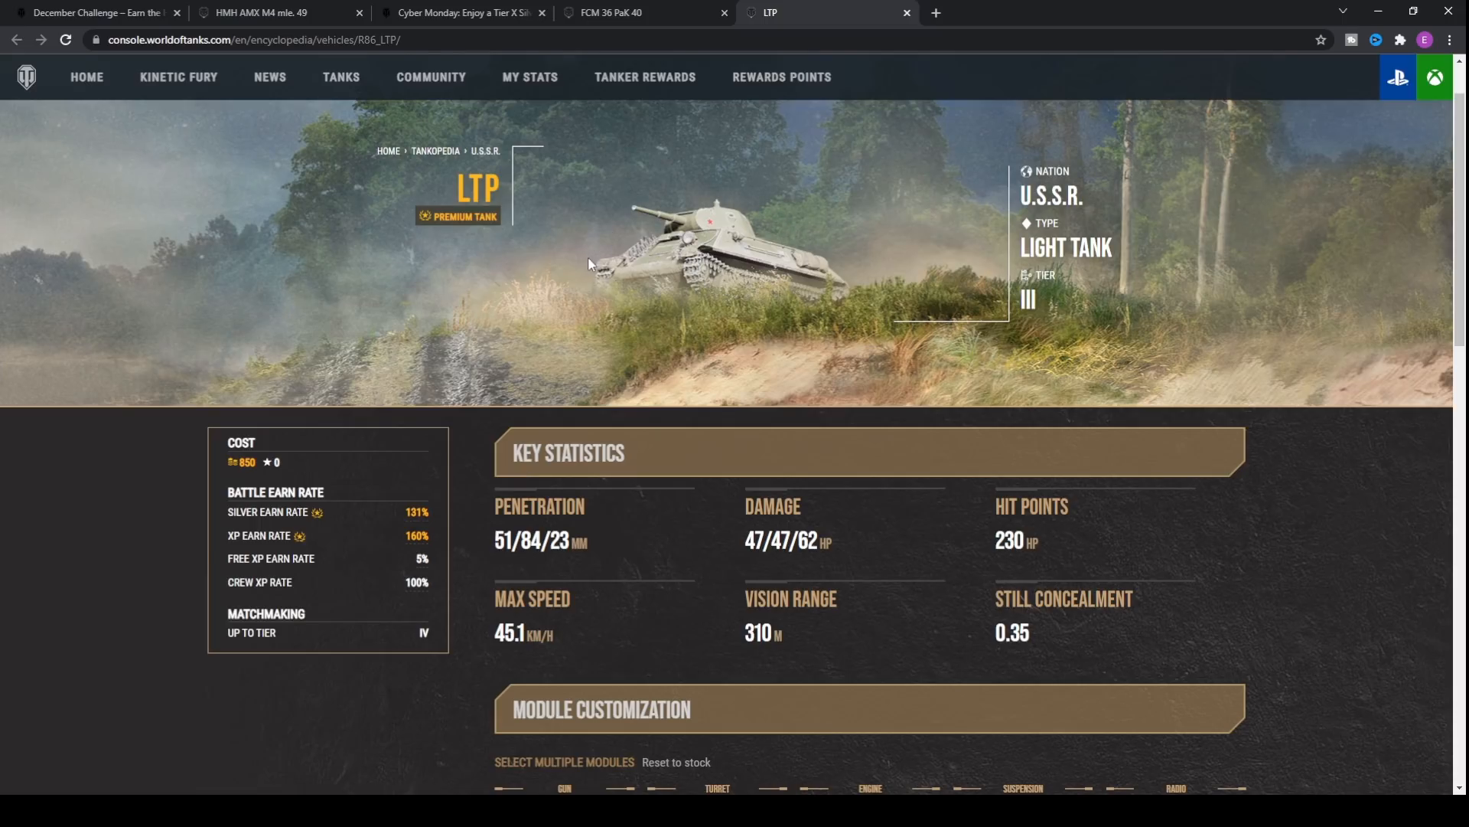
mouse_move(547, 284)
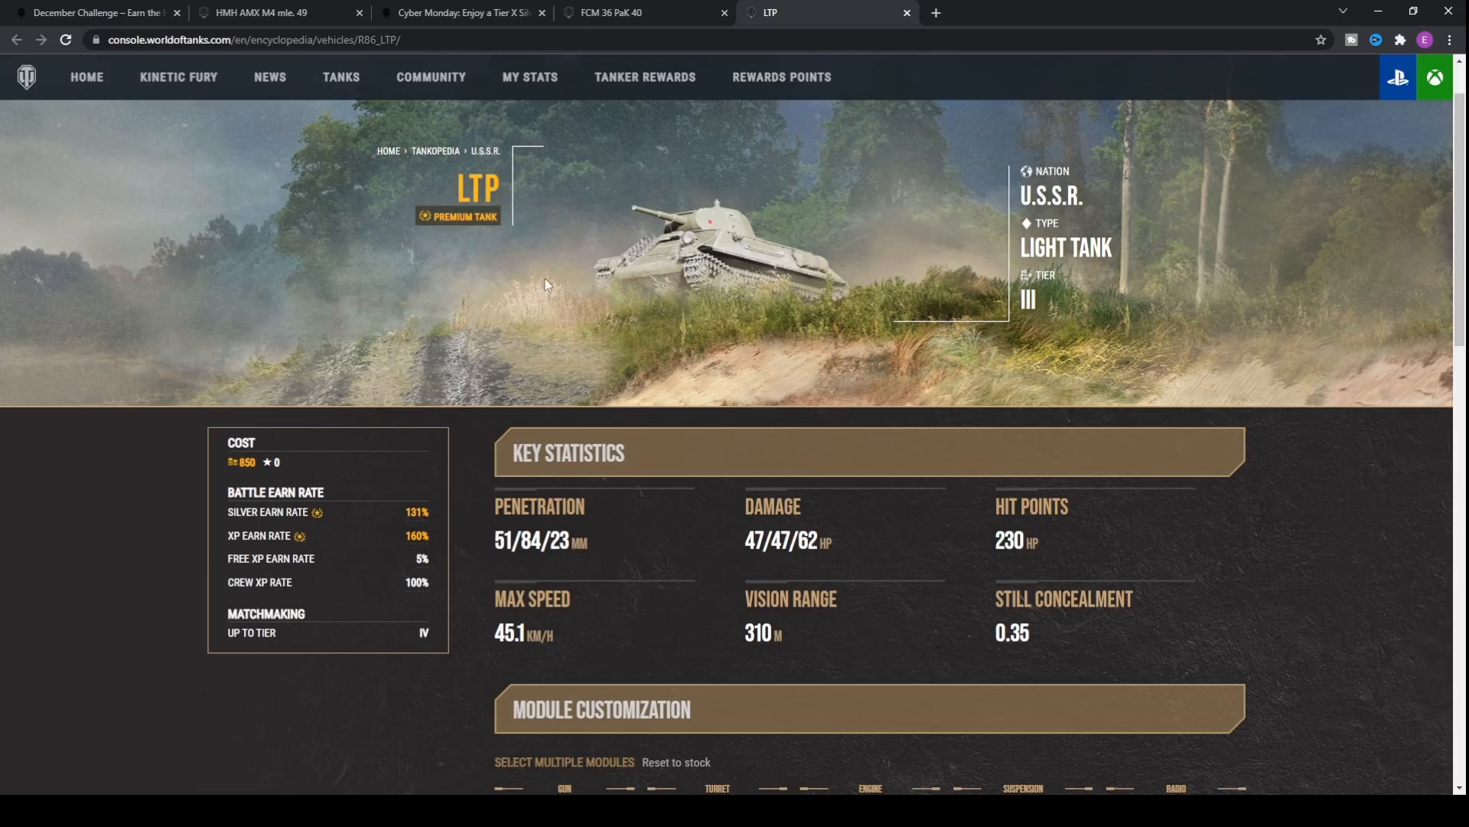
mouse_move(558, 321)
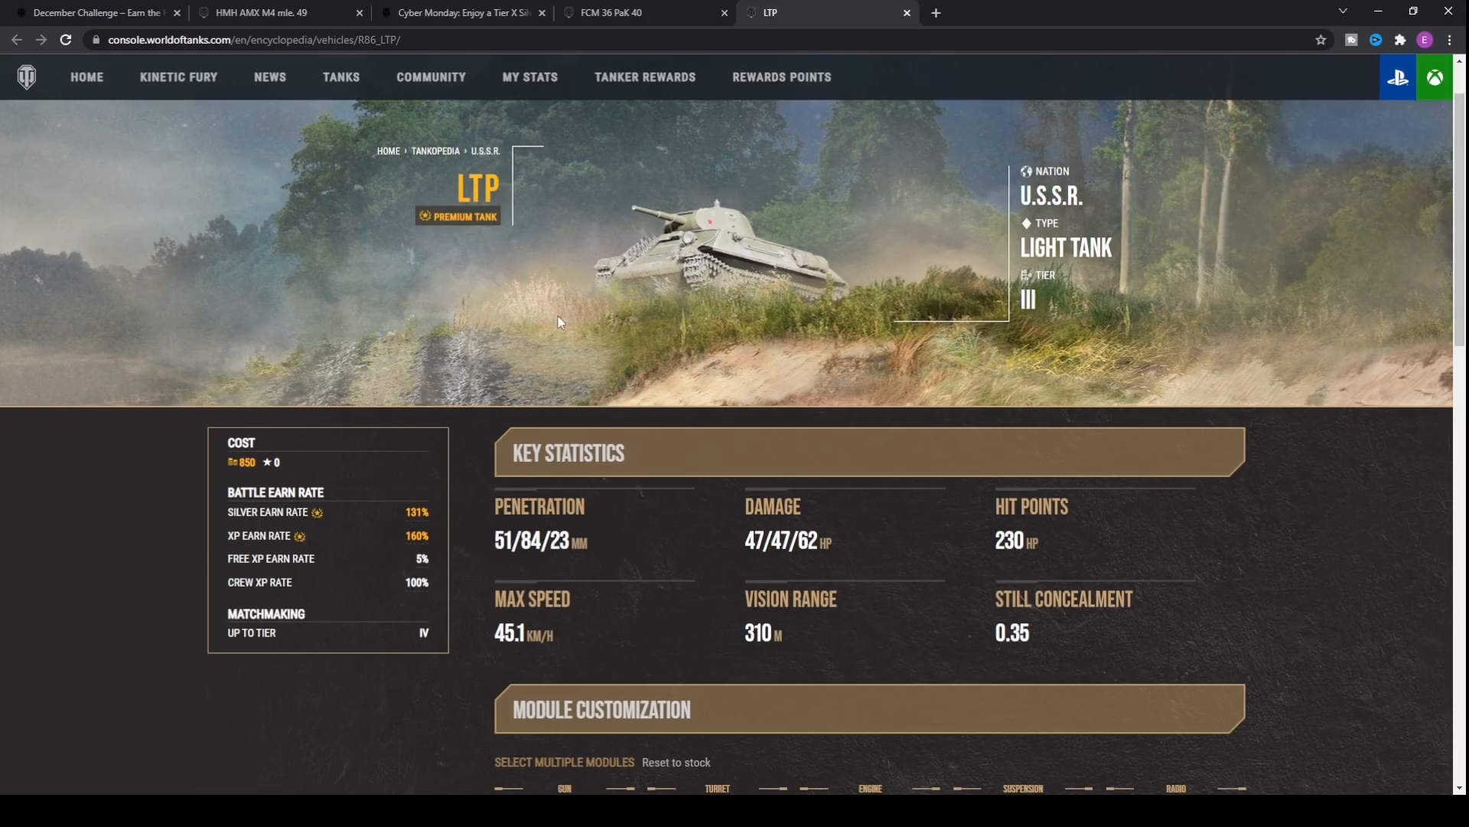
click(642, 12)
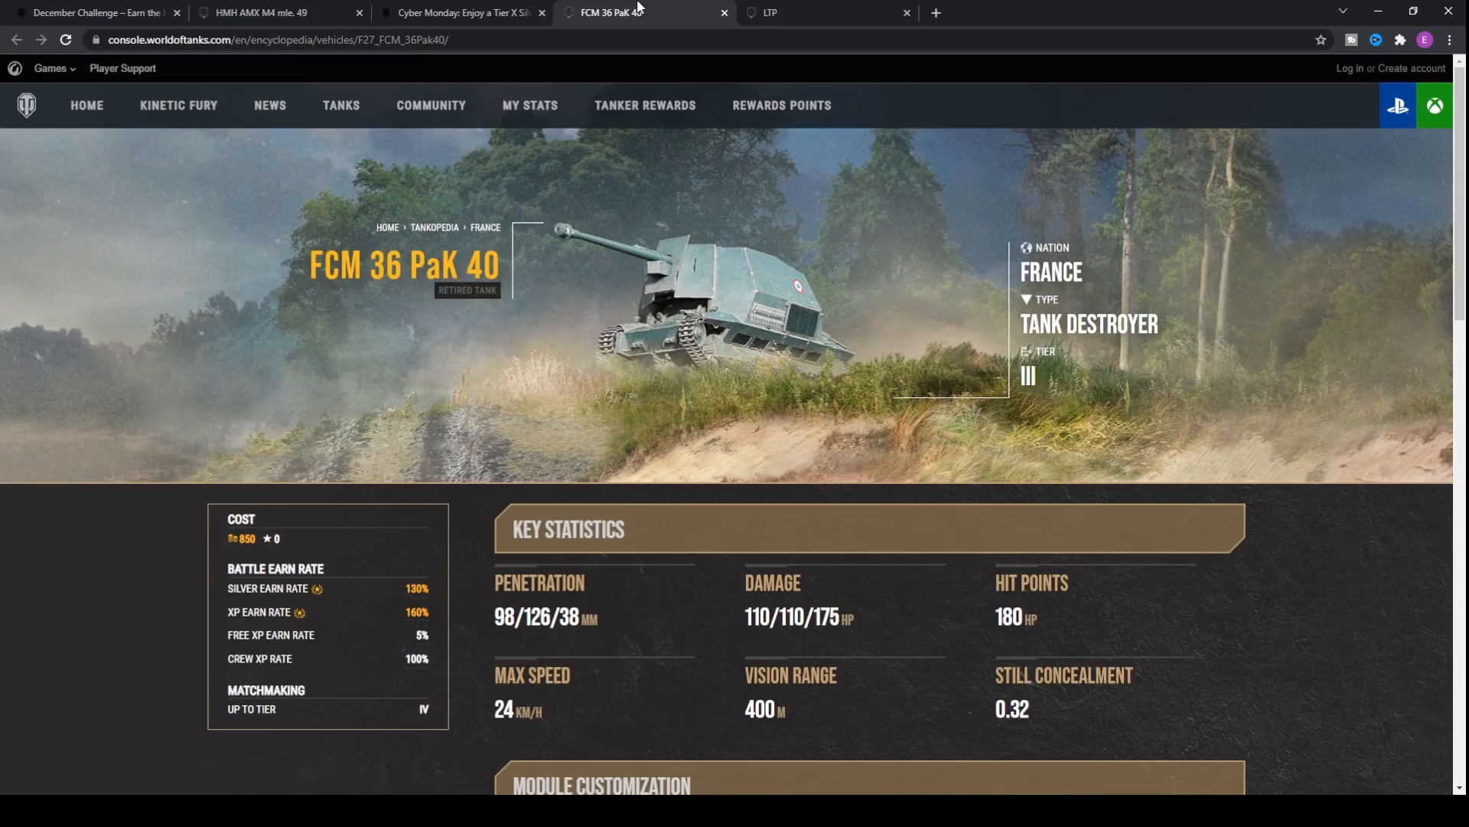
click(460, 12)
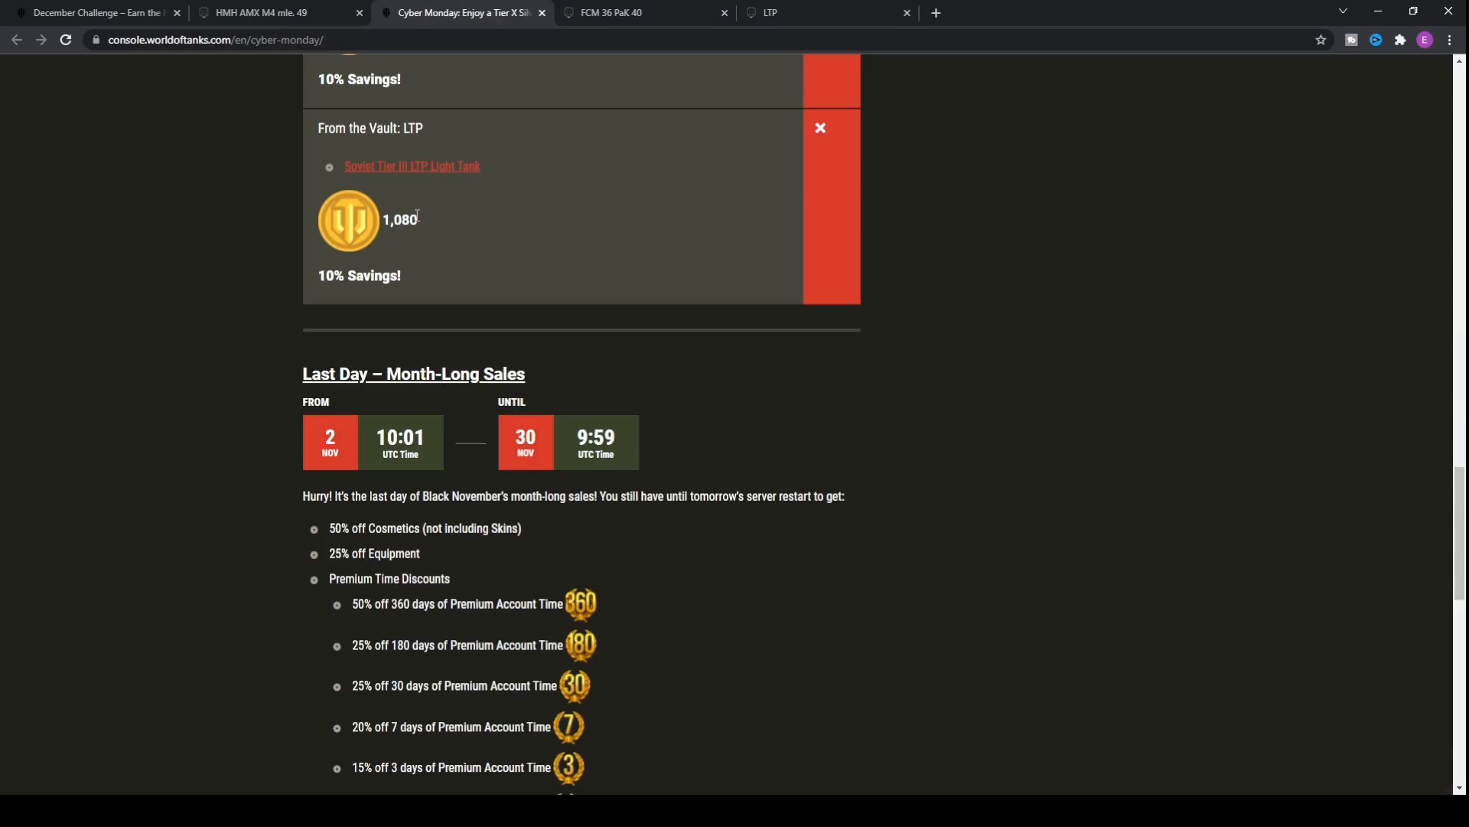
- Revisit the LTP Tankopedia page and its address, then return to the article's LTP vault offer
click(412, 166)
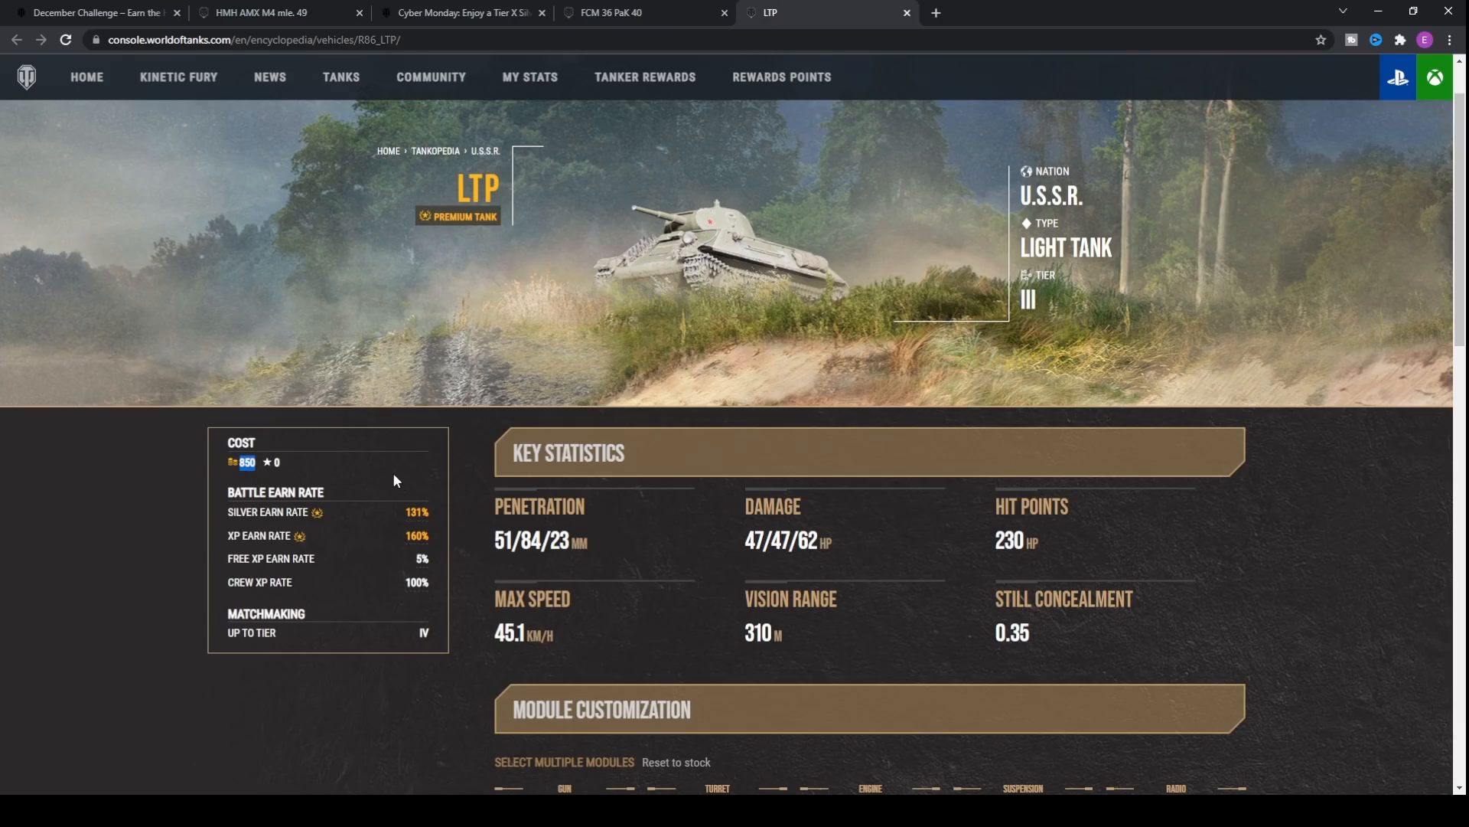
click(459, 12)
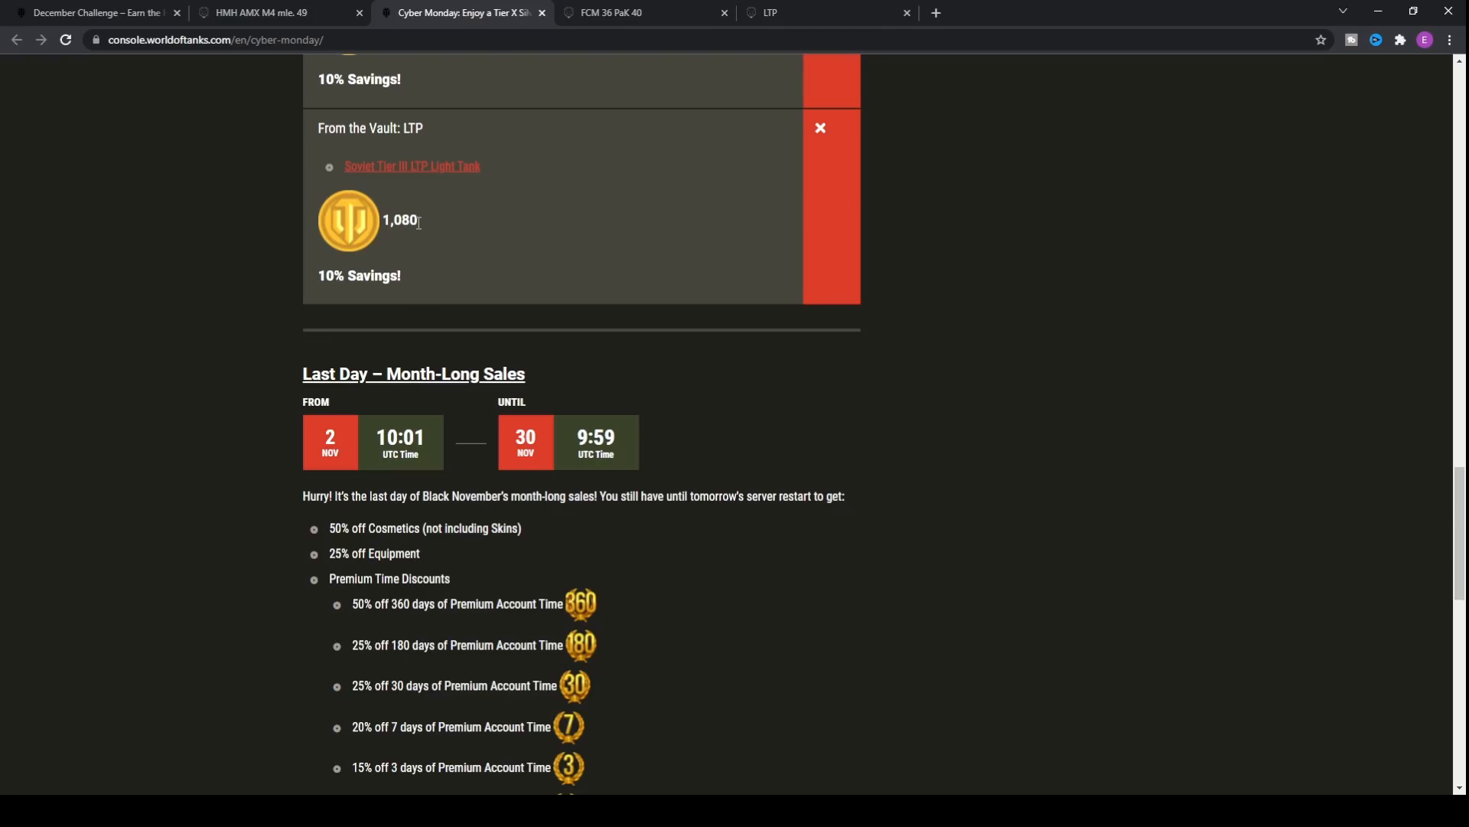
scroll(up, 3)
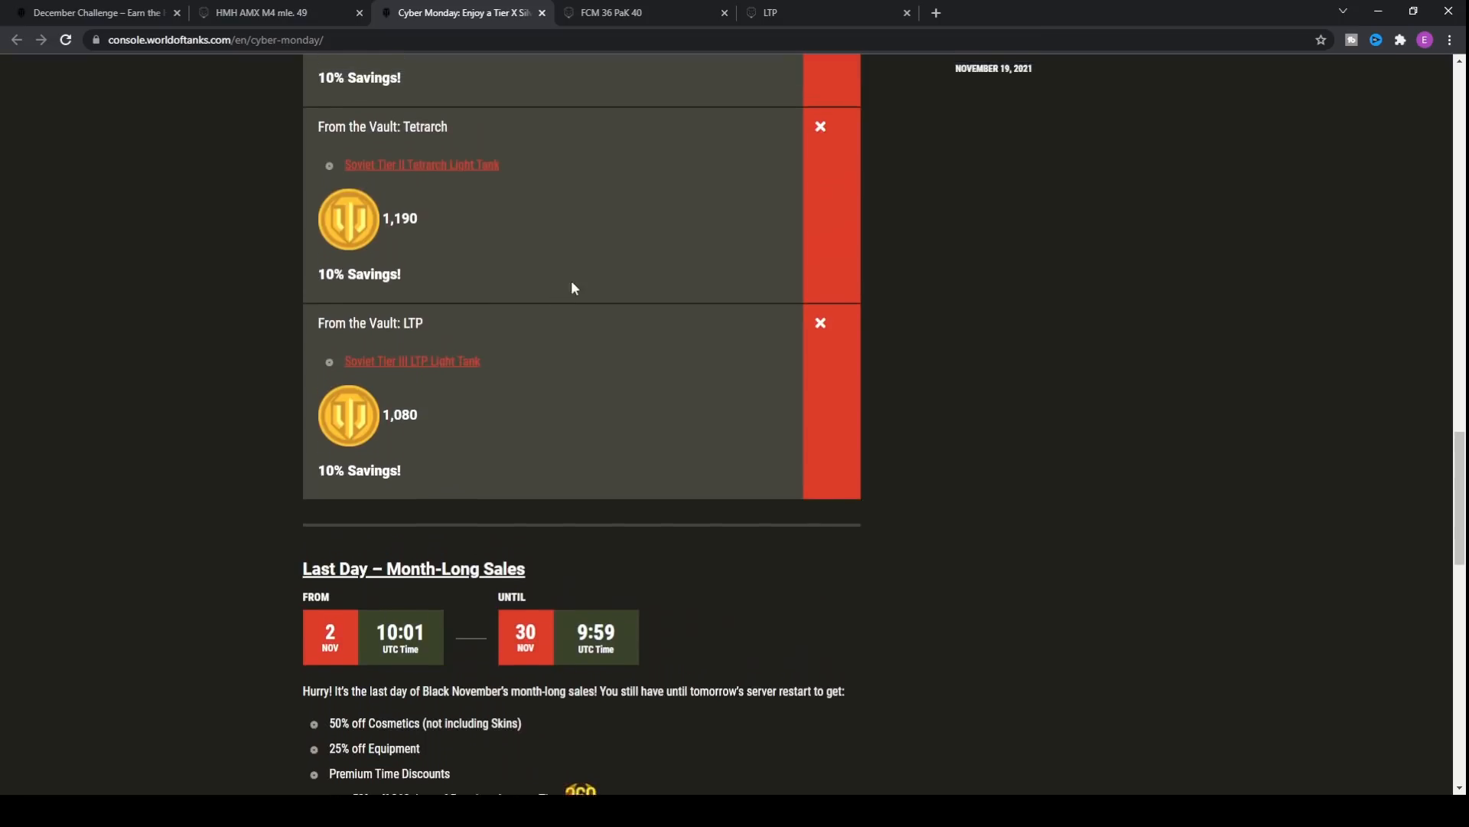
scroll(down, 3)
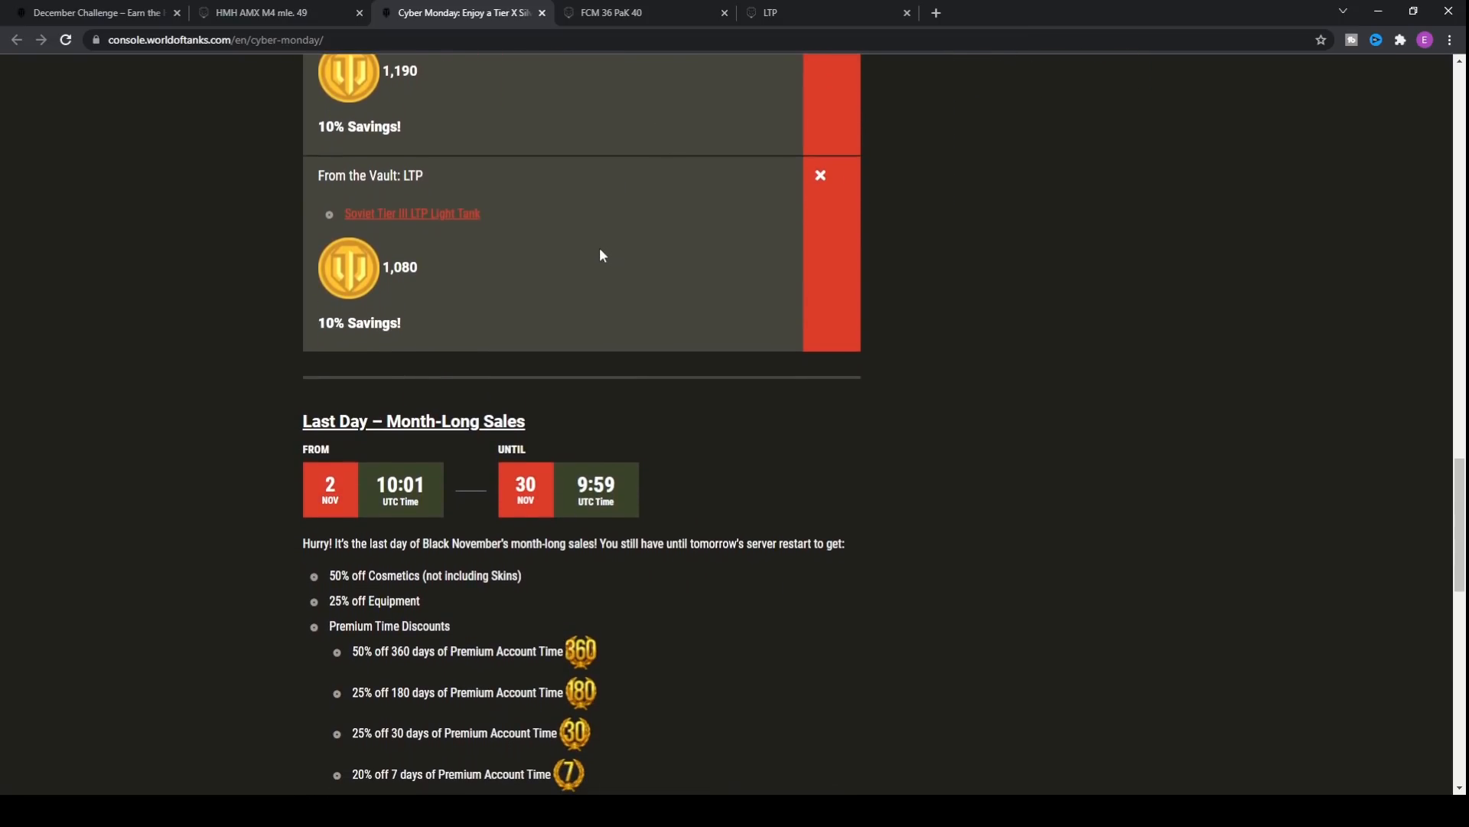
mouse_move(408, 294)
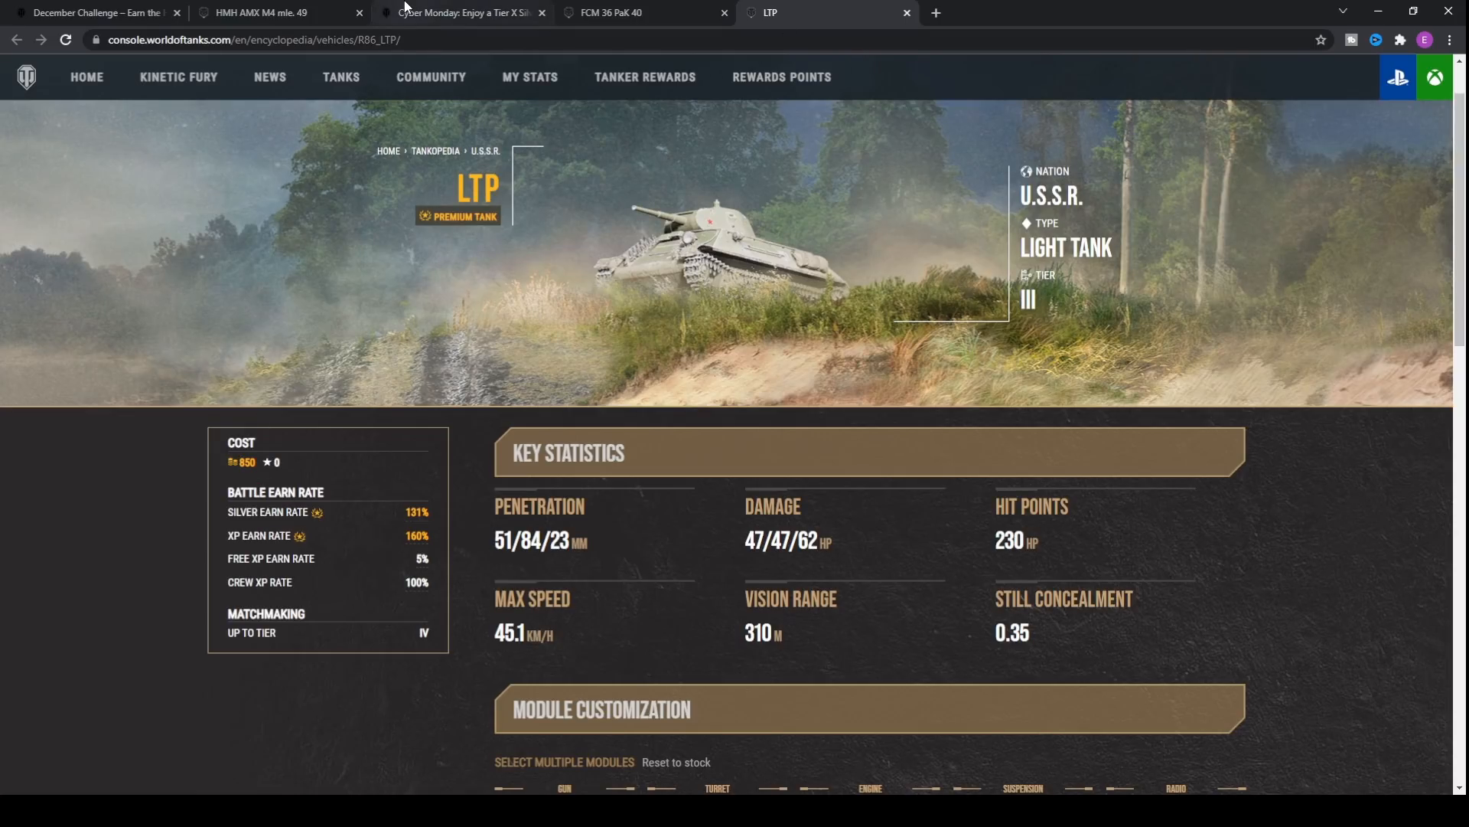
click(459, 12)
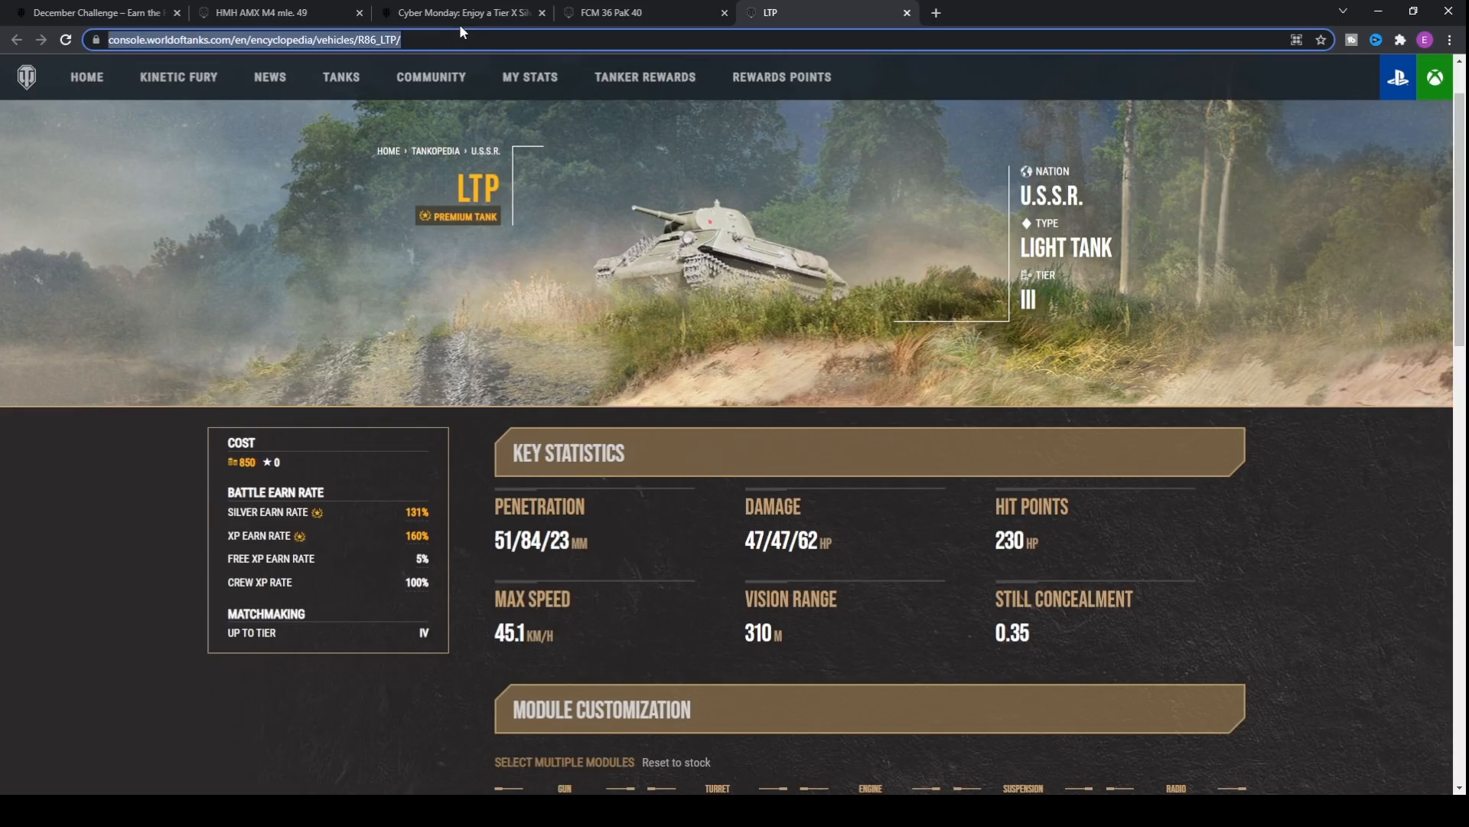
click(460, 12)
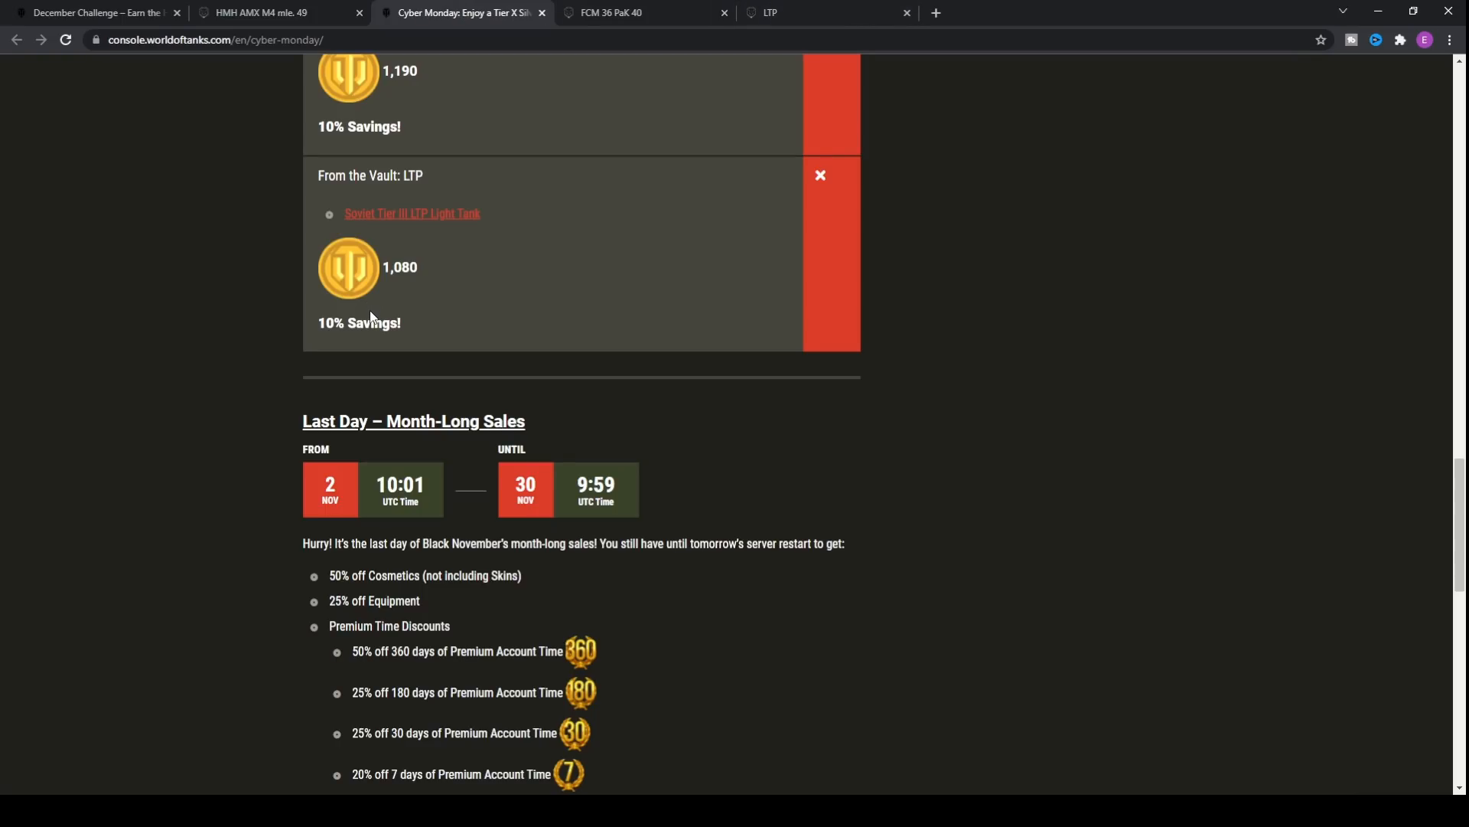
click(411, 213)
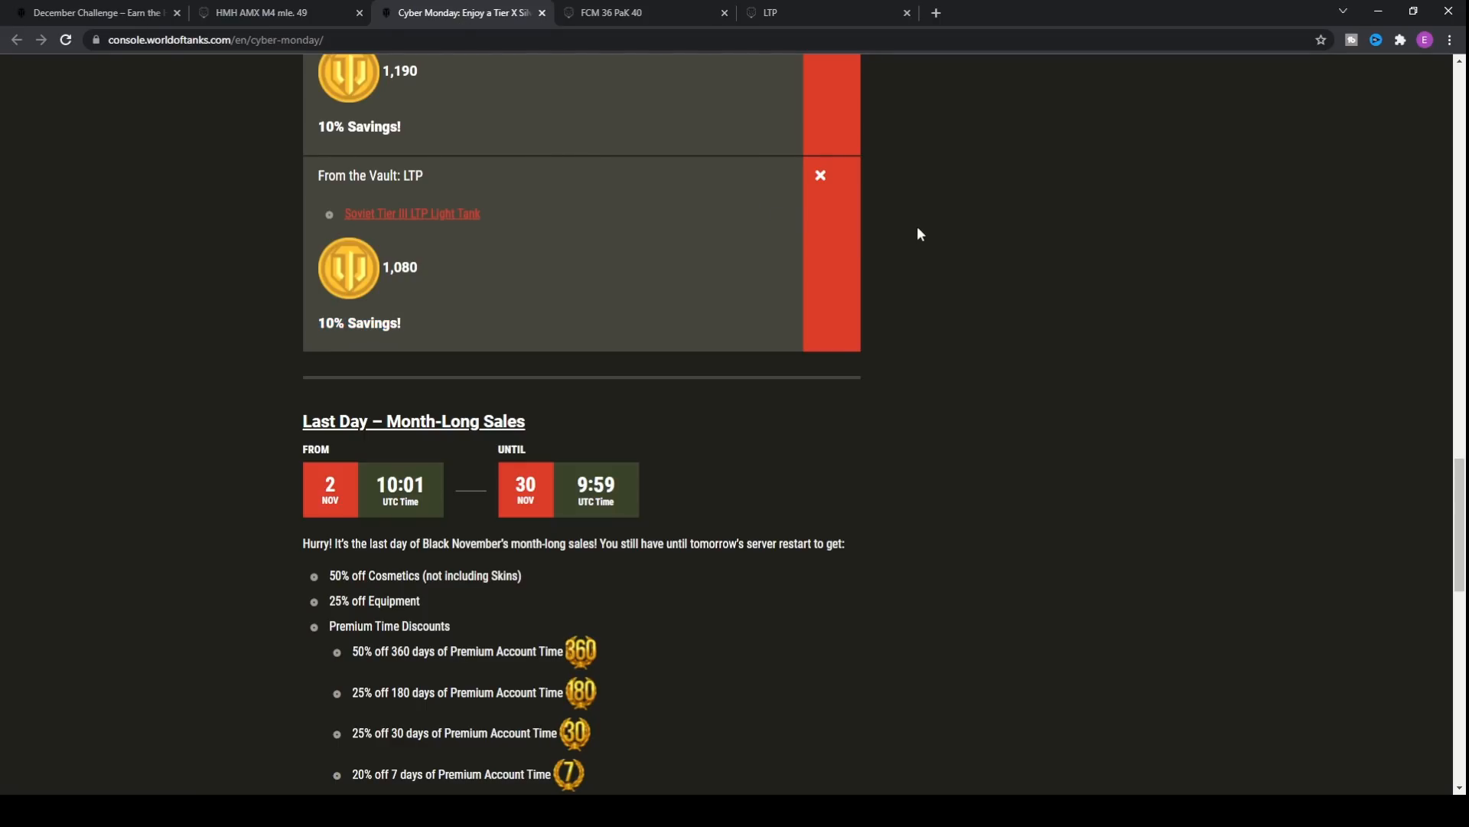
- Highlight the 25% off Equipment sale item, then scroll on to the article's end
scroll(down, 3)
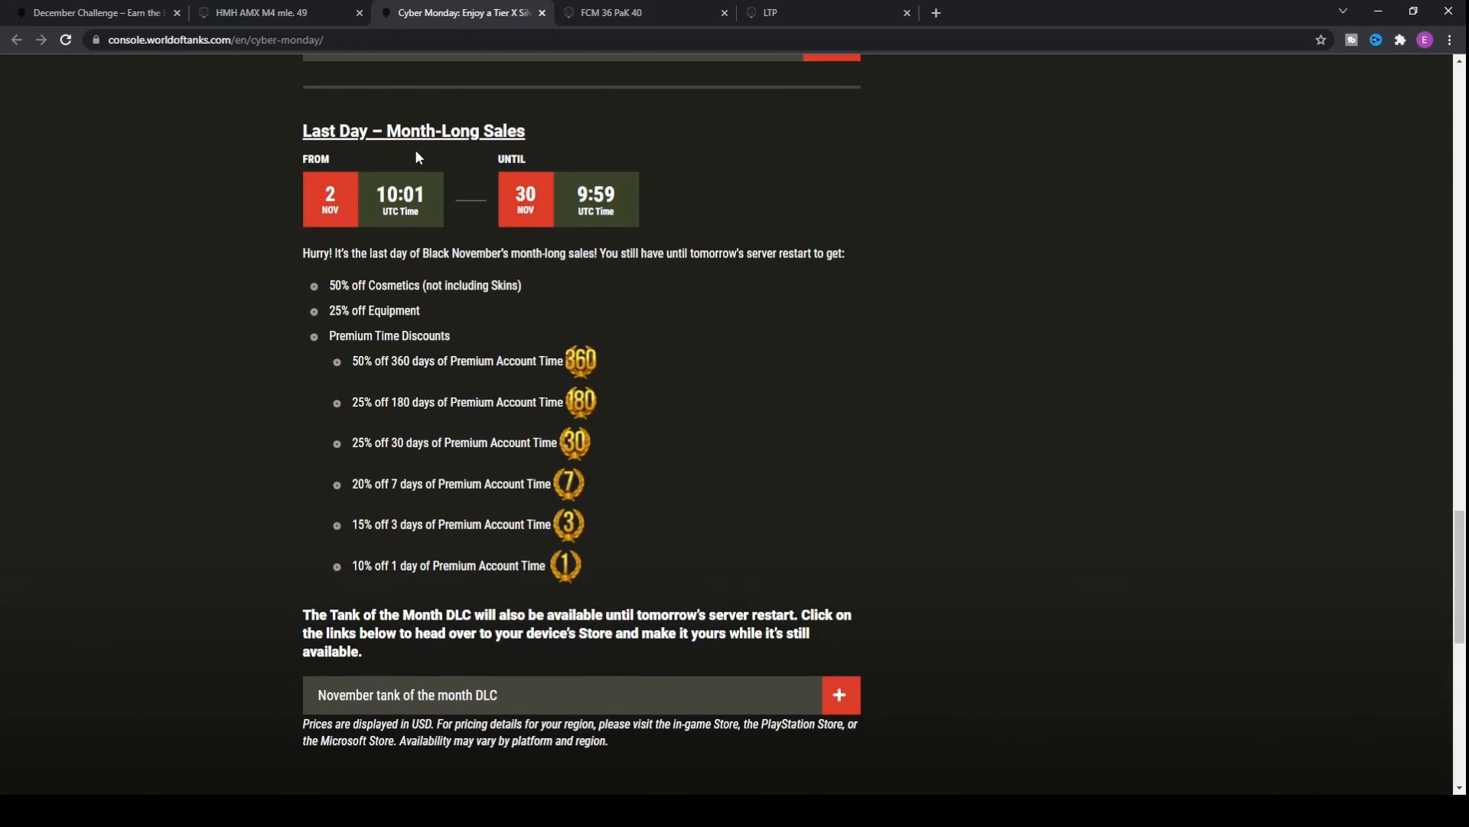
mouse_move(334, 391)
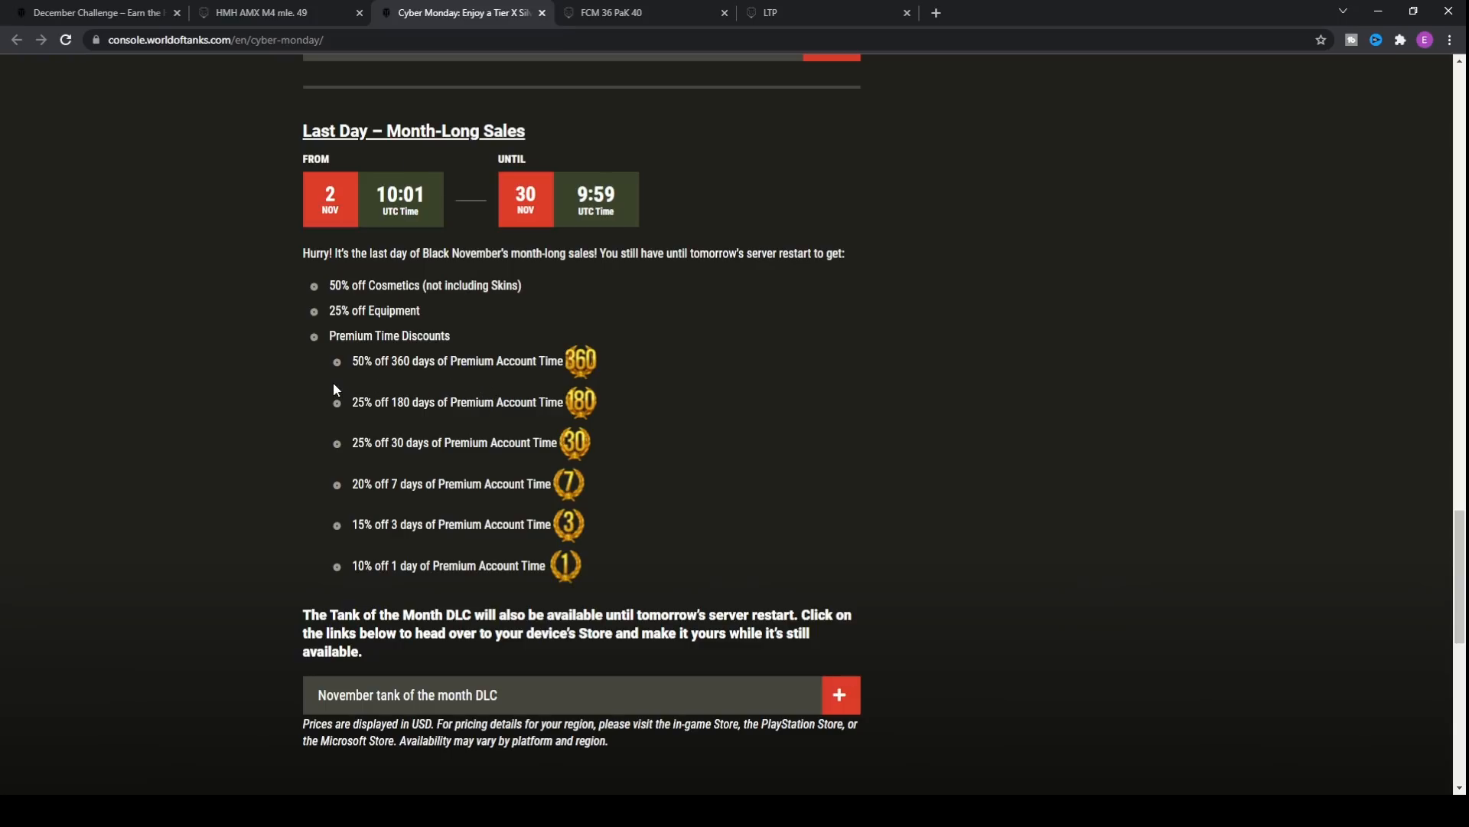
drag(393, 360, 596, 360)
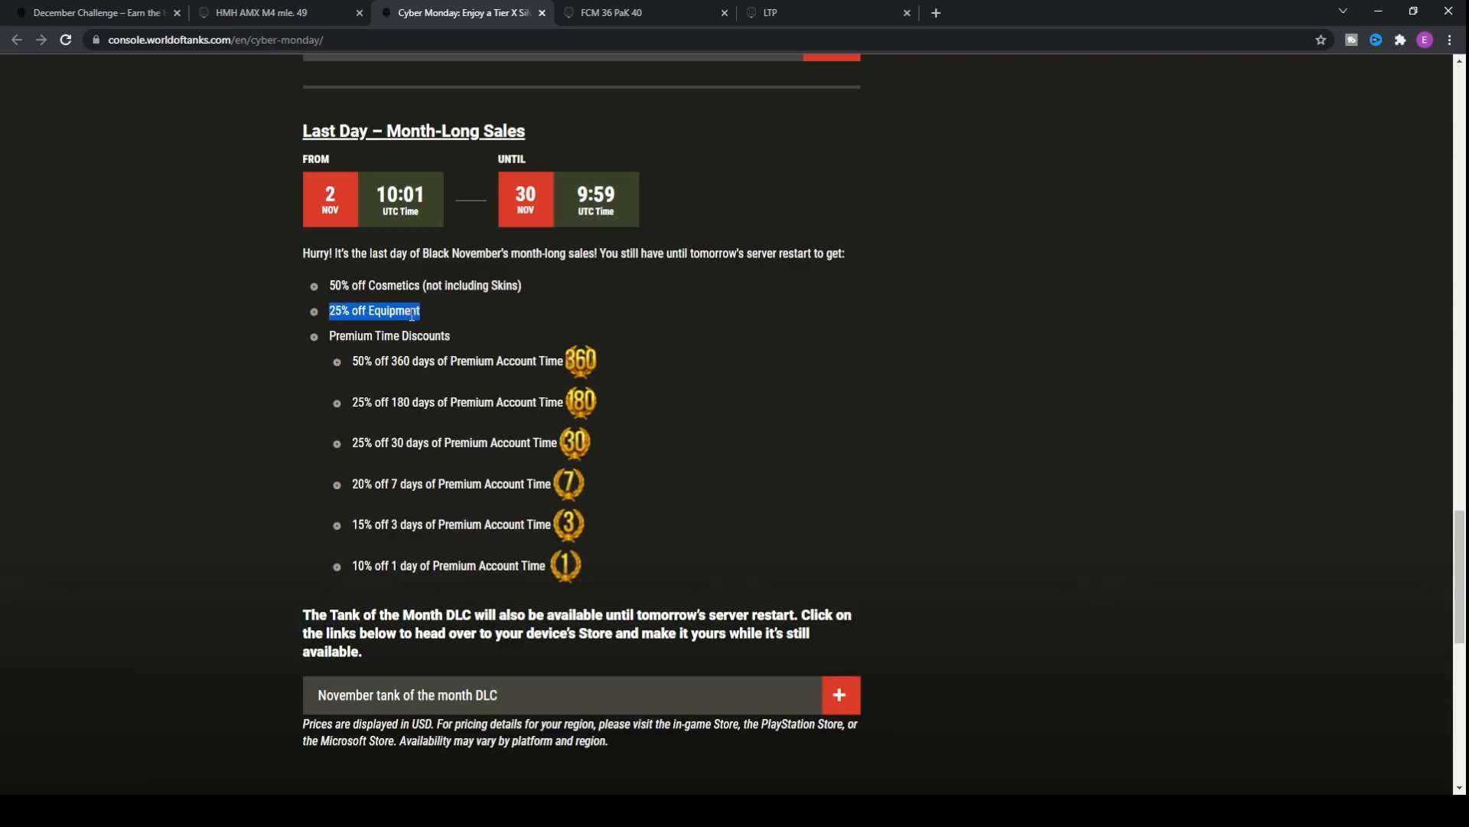
click(481, 303)
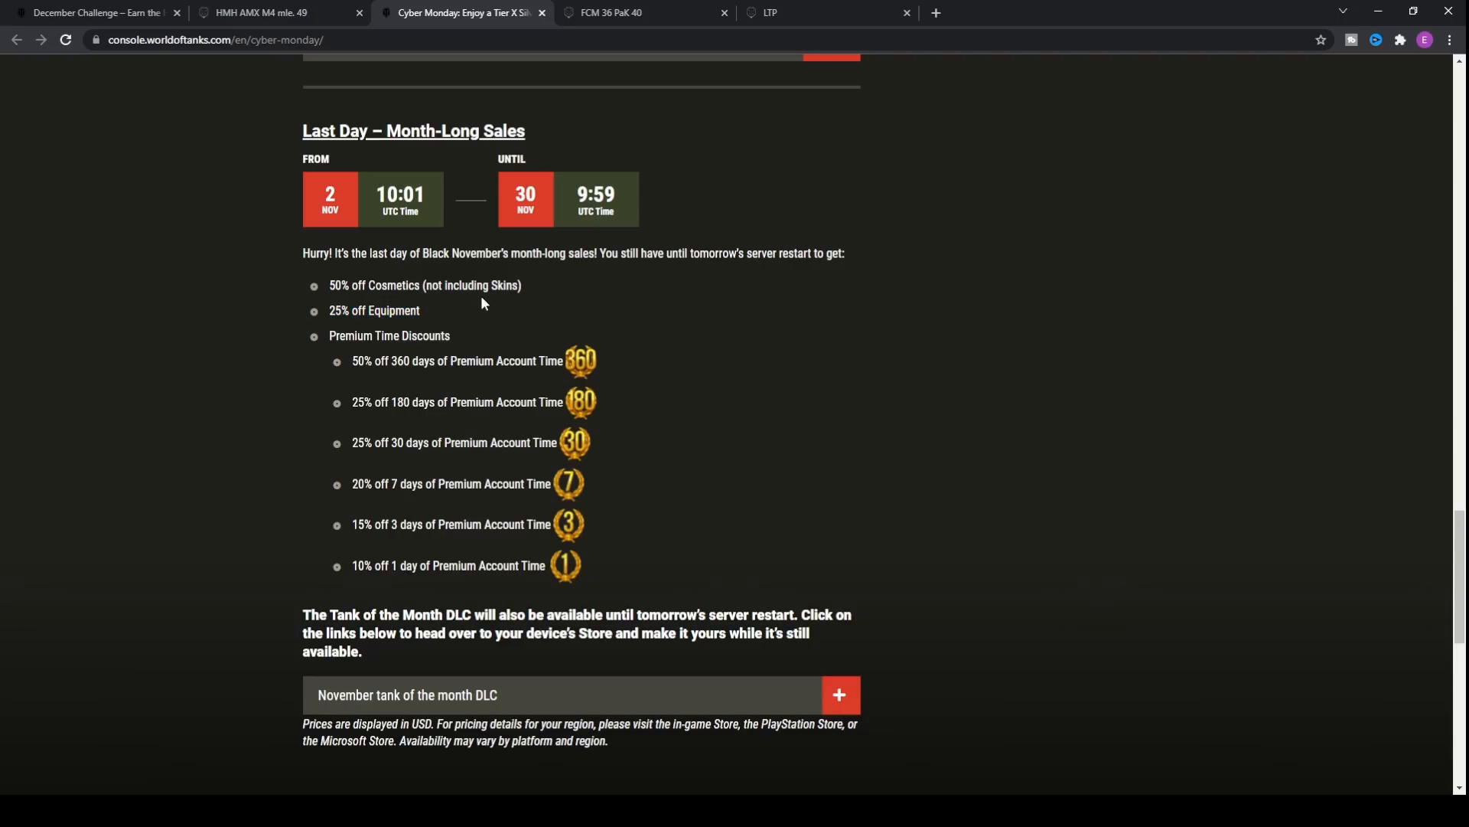
mouse_move(423, 310)
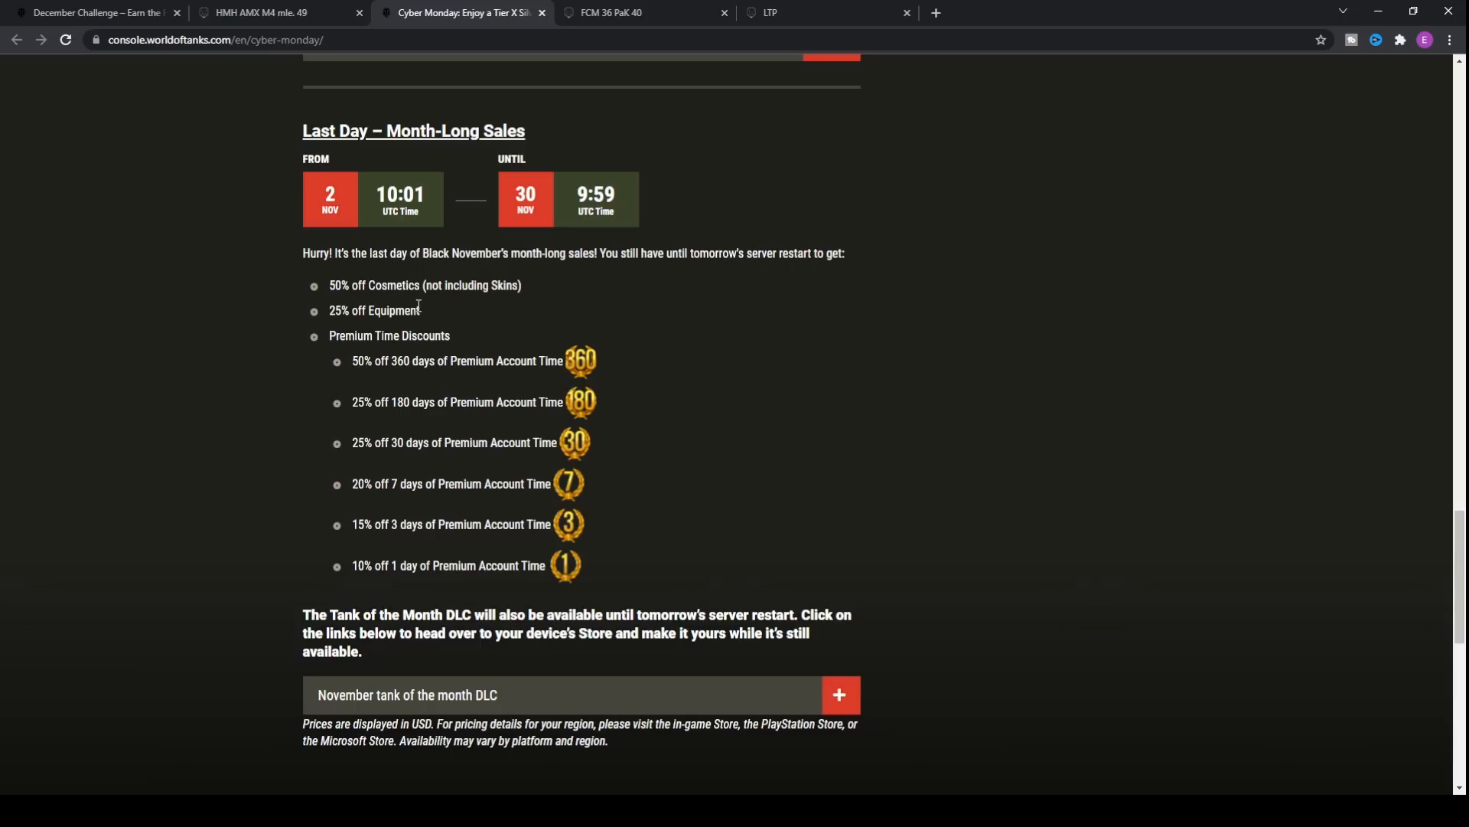
mouse_move(456, 330)
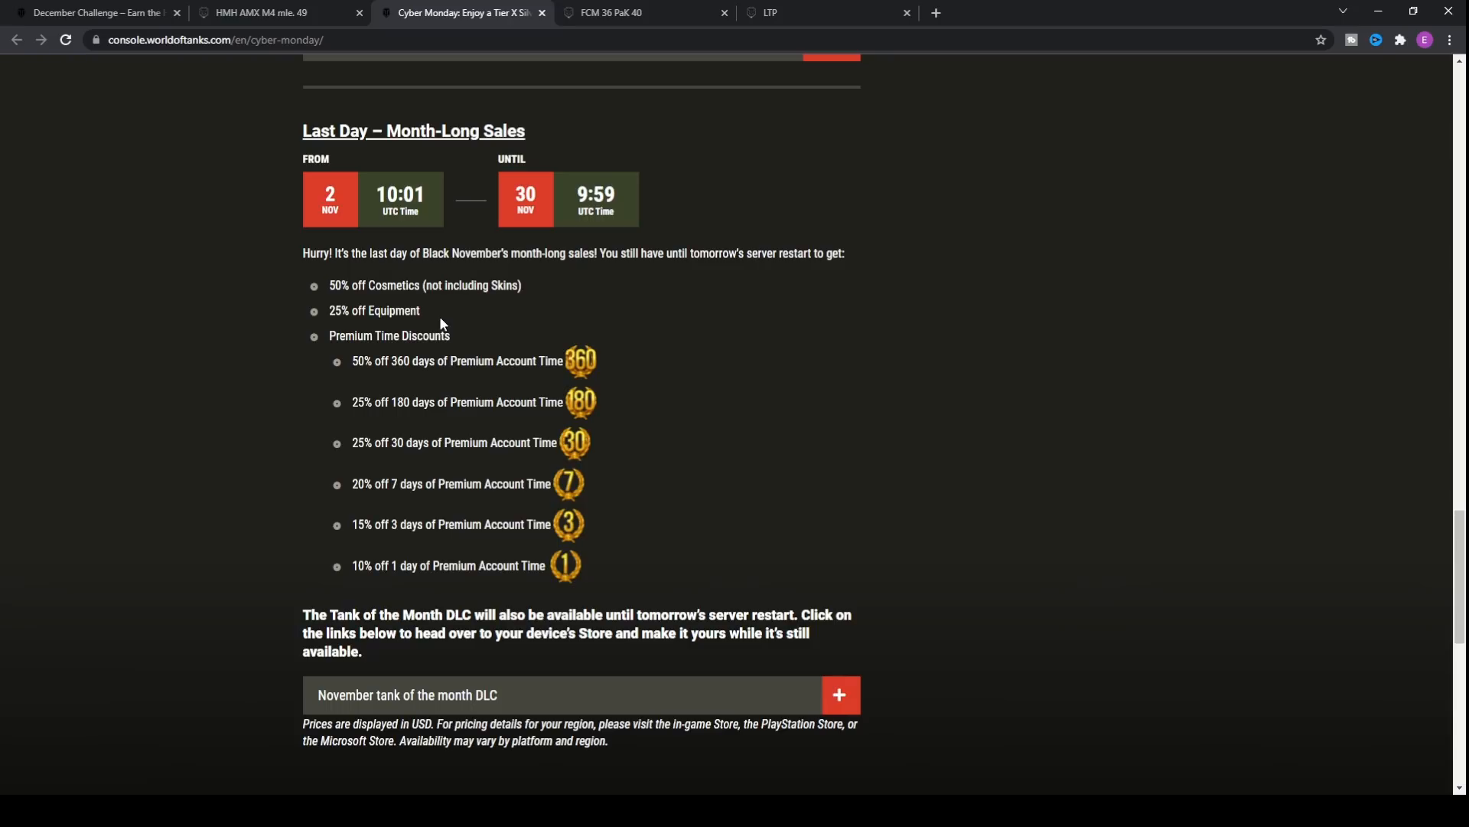
mouse_move(429, 323)
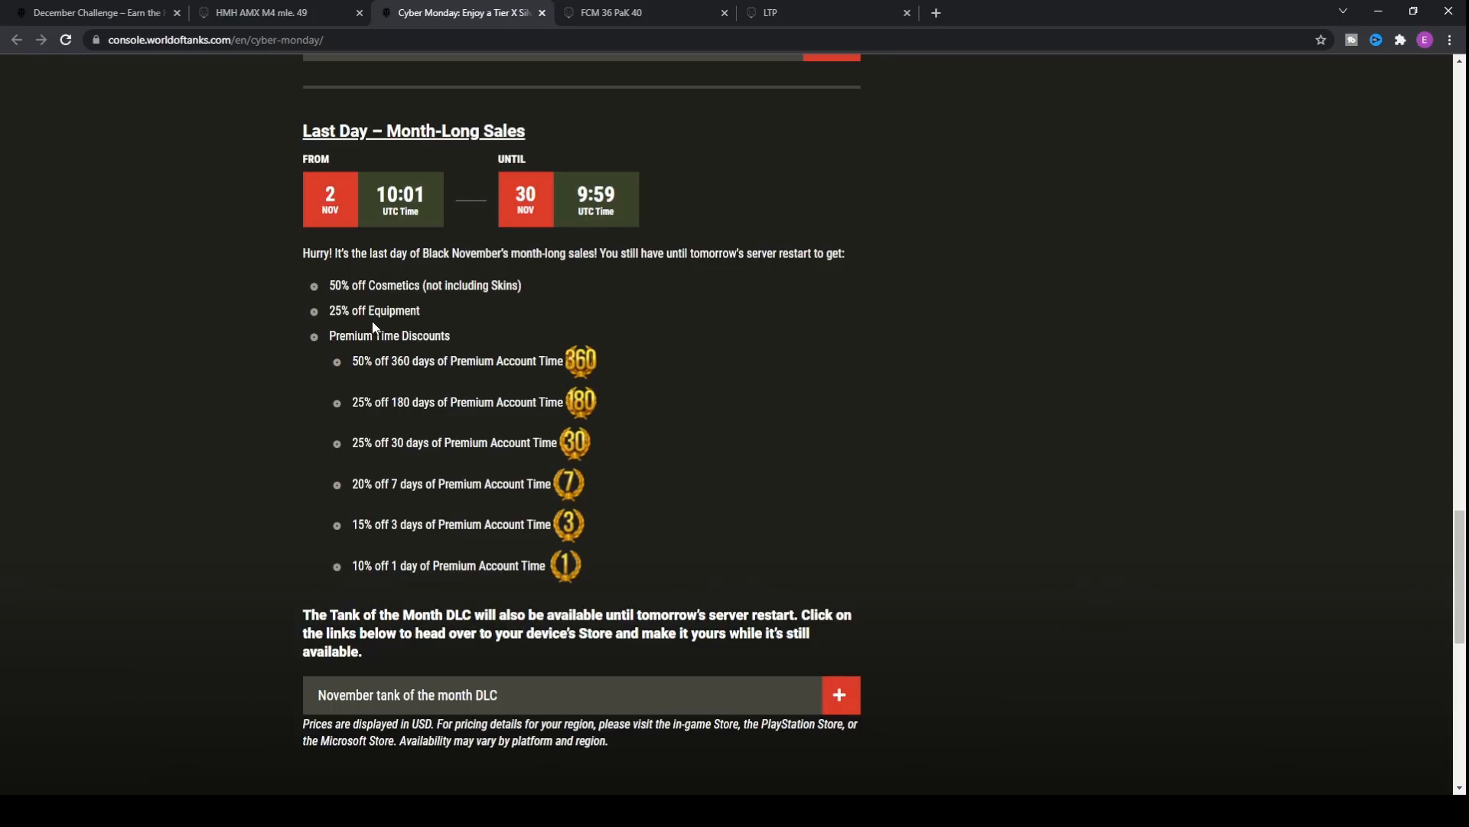
mouse_move(489, 288)
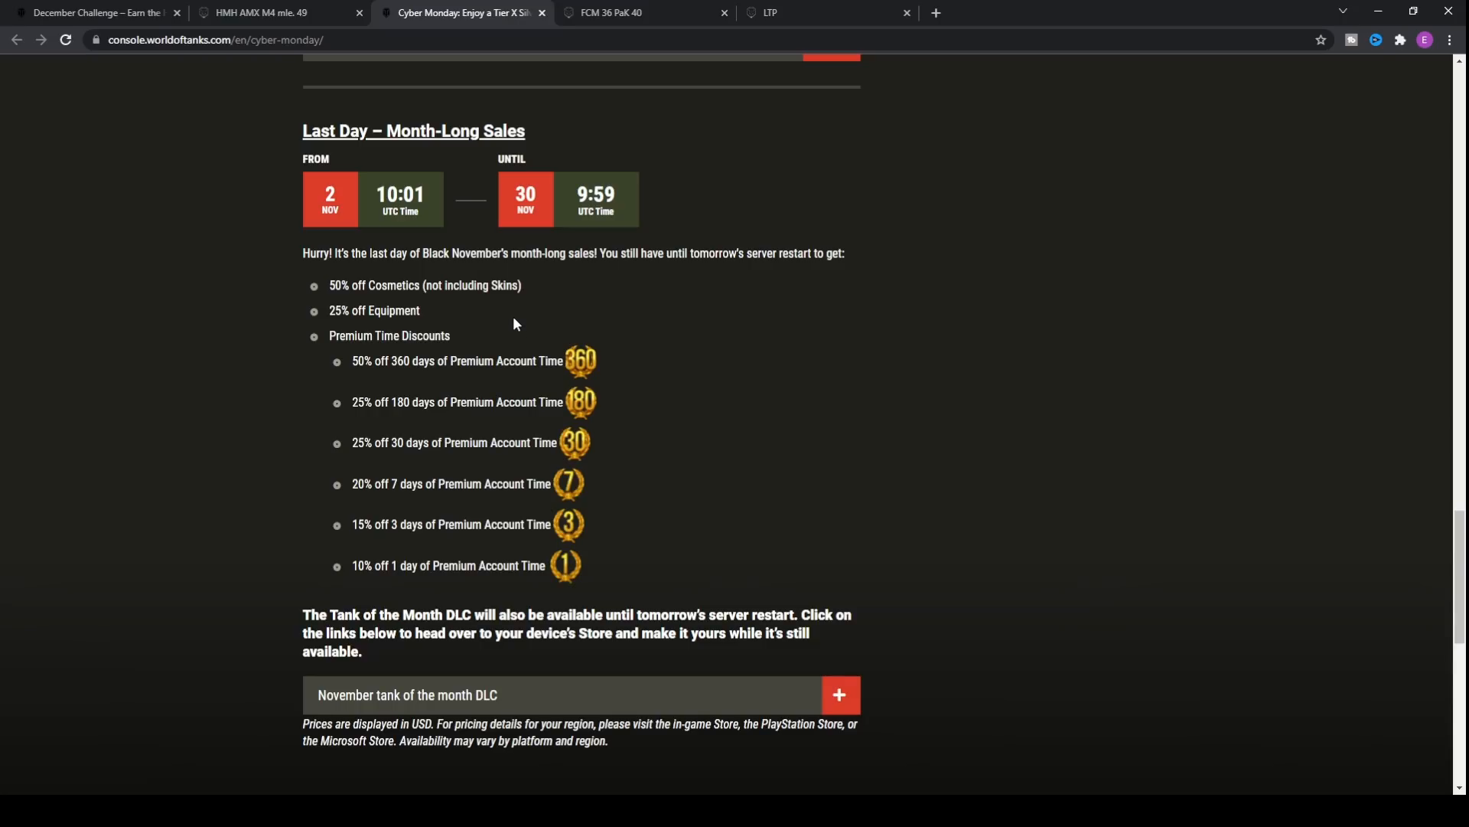
mouse_move(470, 322)
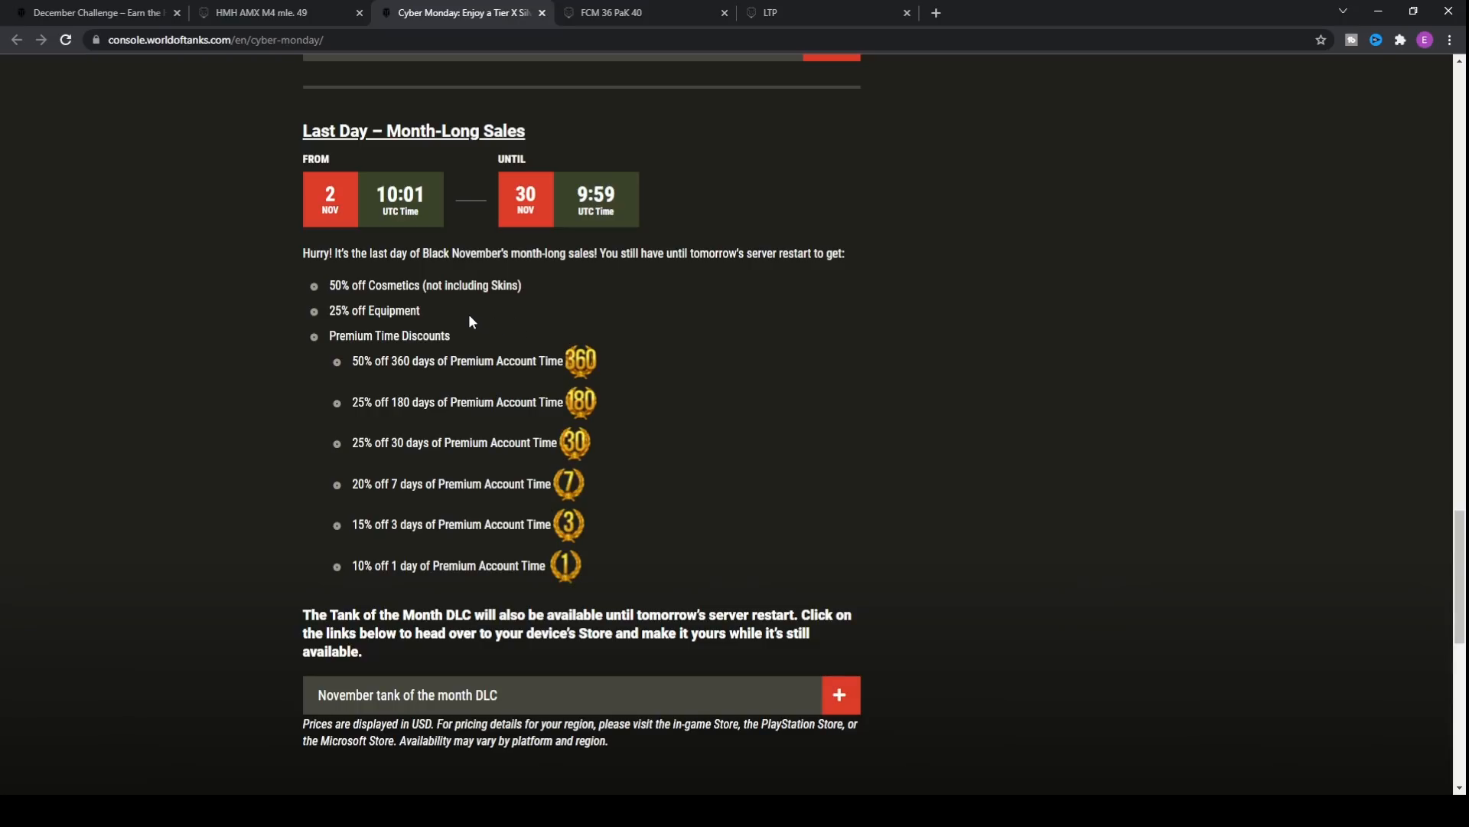
mouse_move(448, 317)
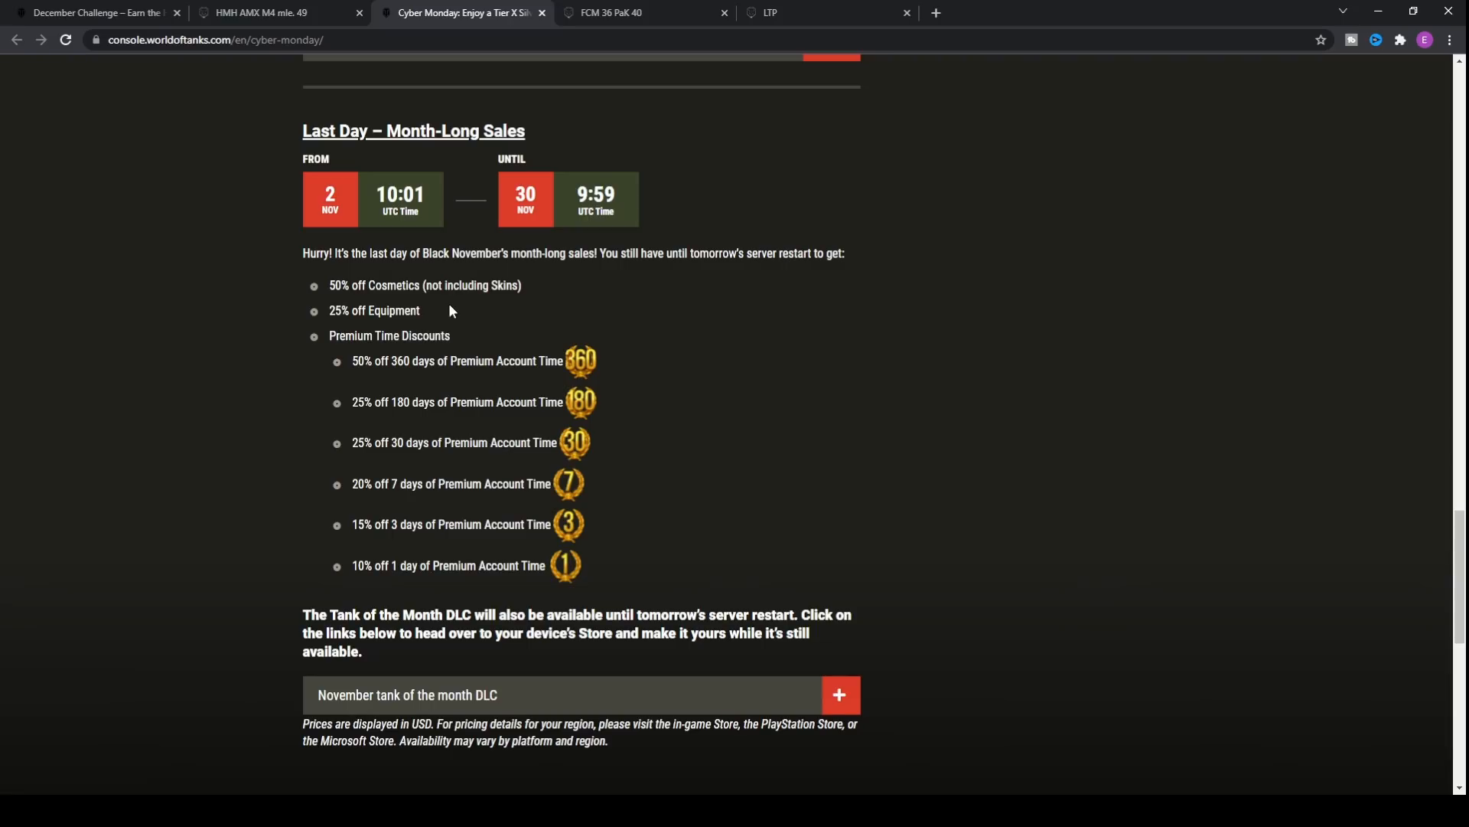
mouse_move(454, 315)
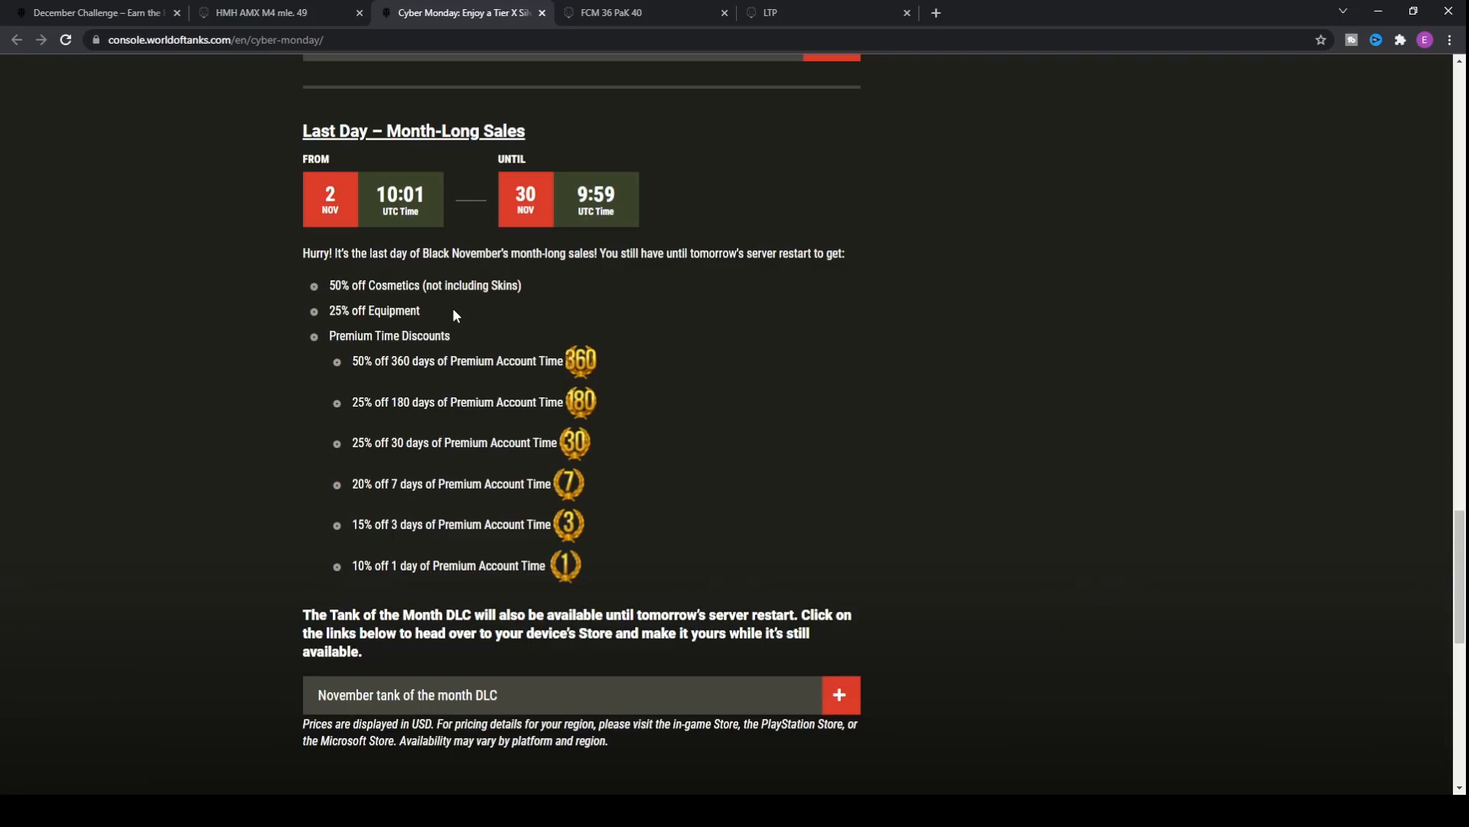
mouse_move(446, 314)
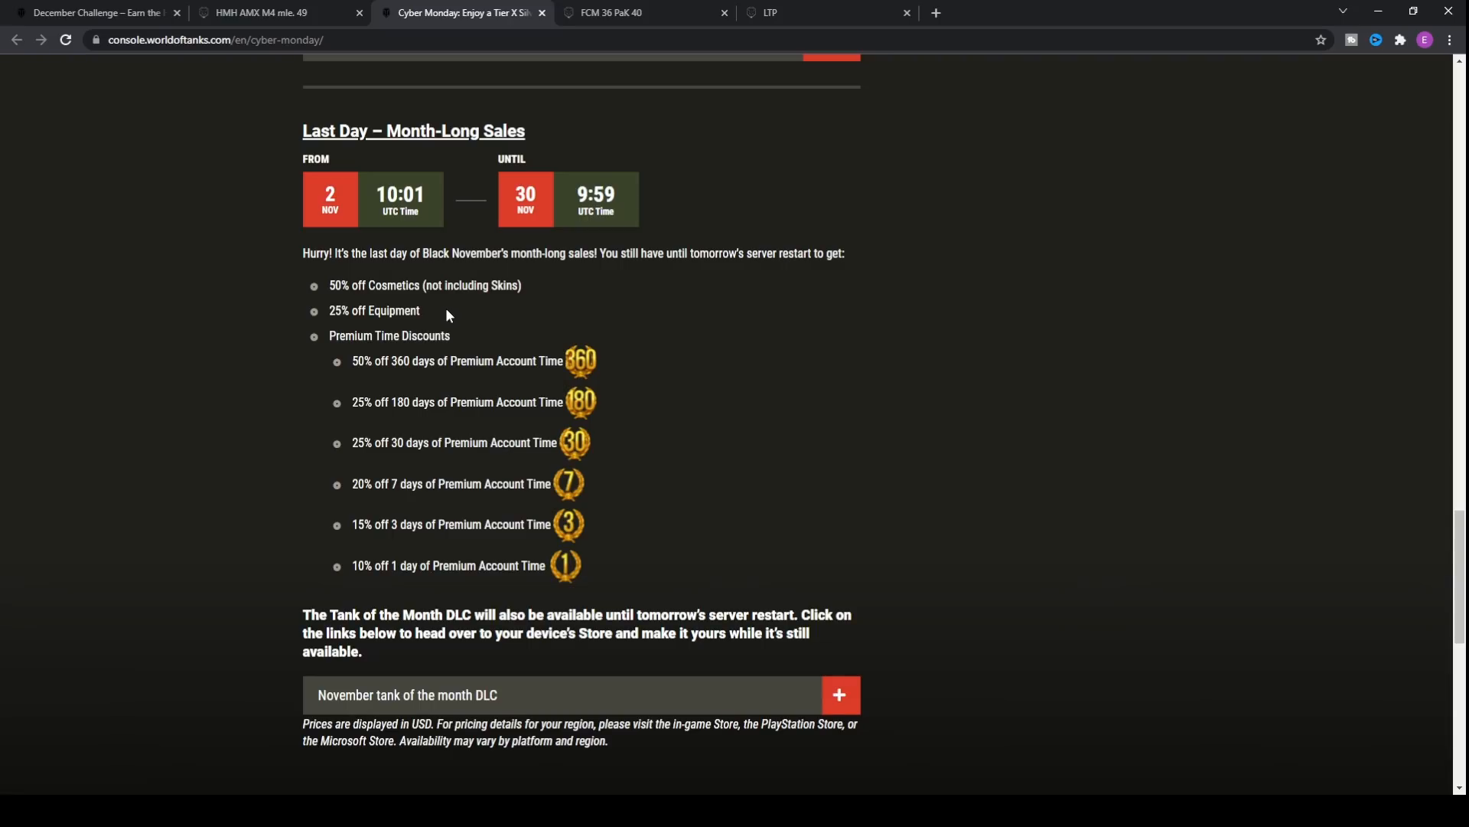
scroll(down, 3)
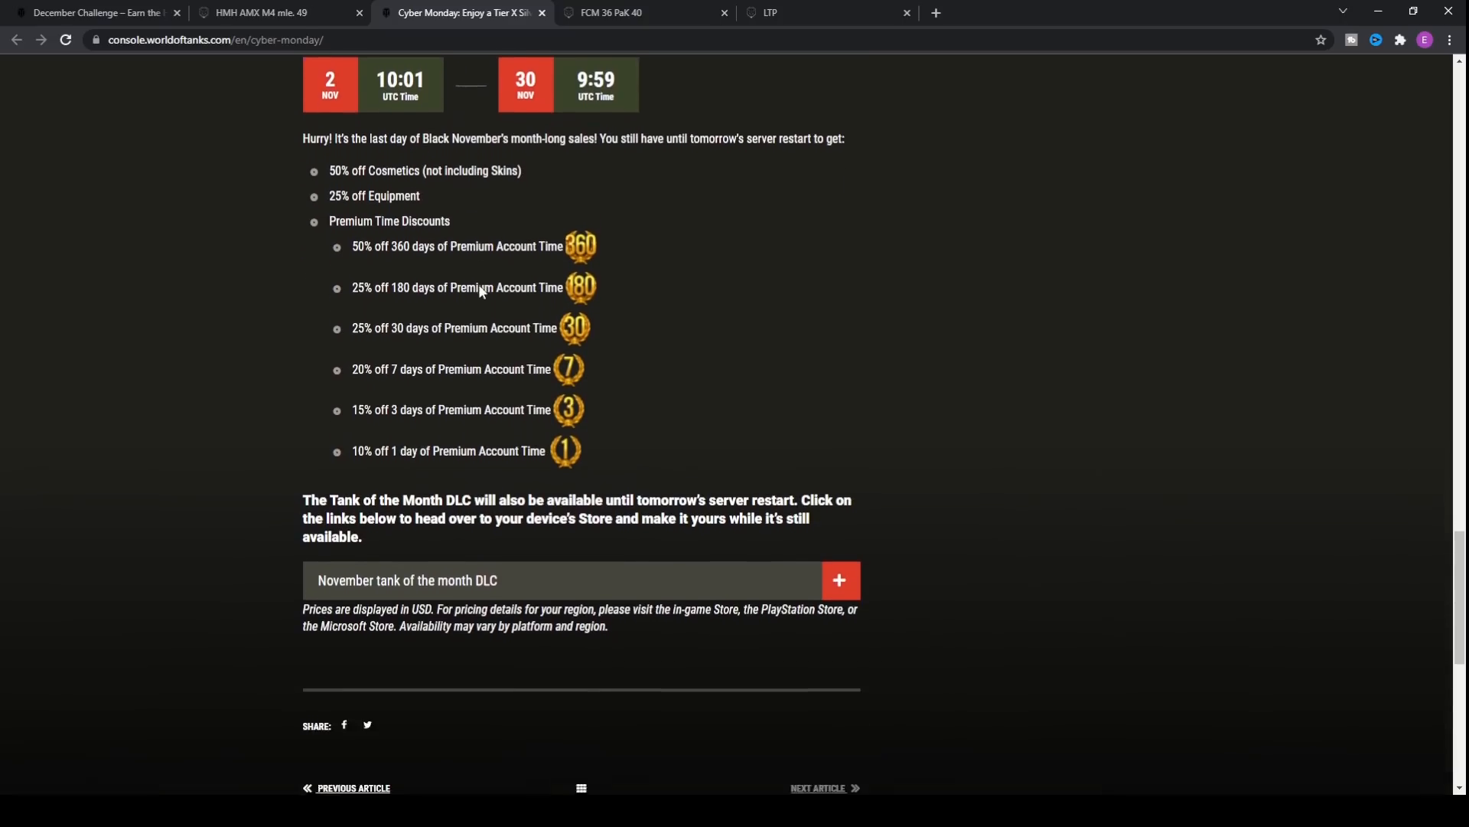
- Expand the November Tank of the Month DLC panel to reveal its contents and $9.99 price
click(838, 580)
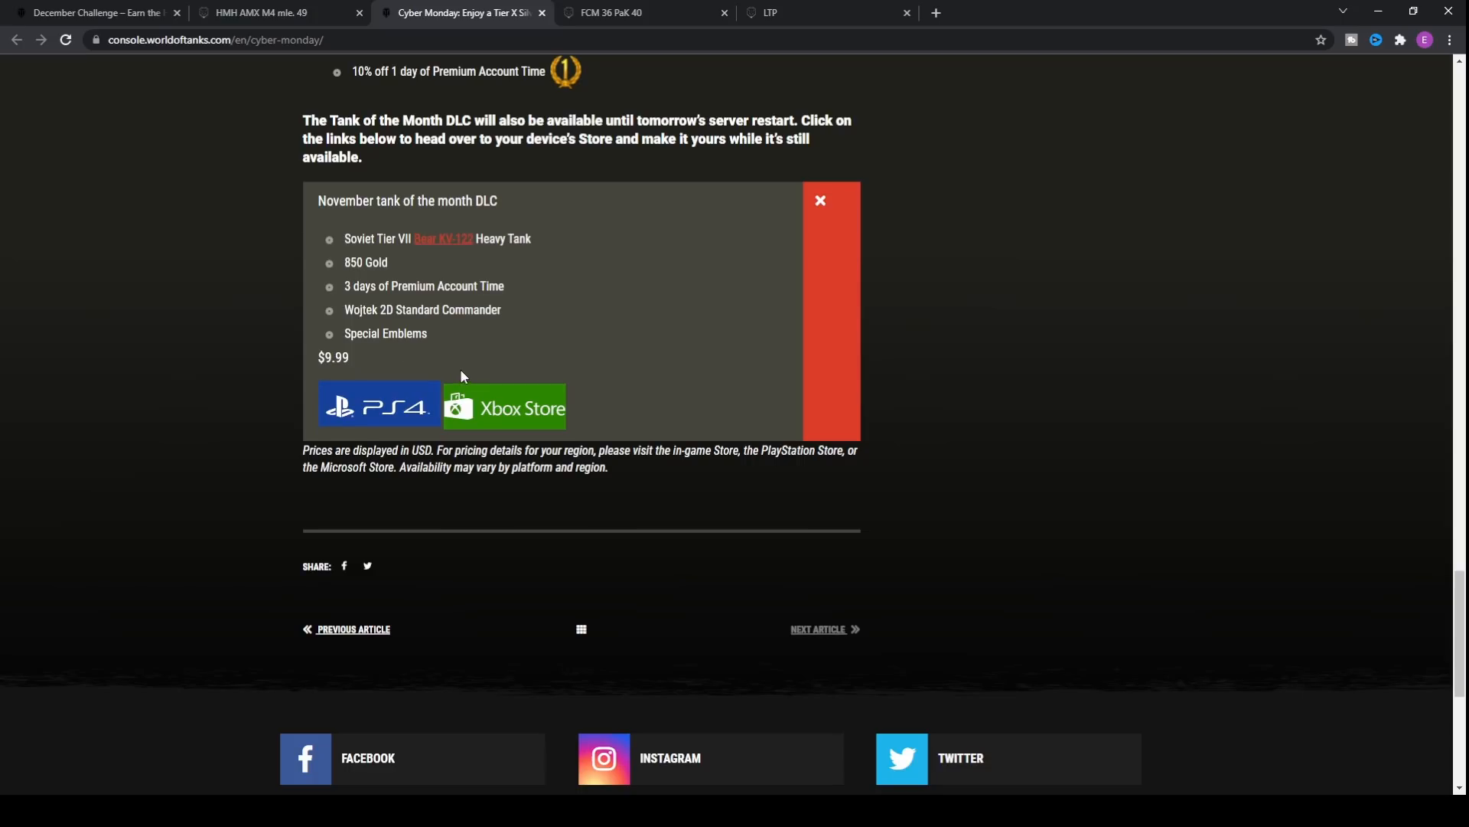
mouse_move(384, 270)
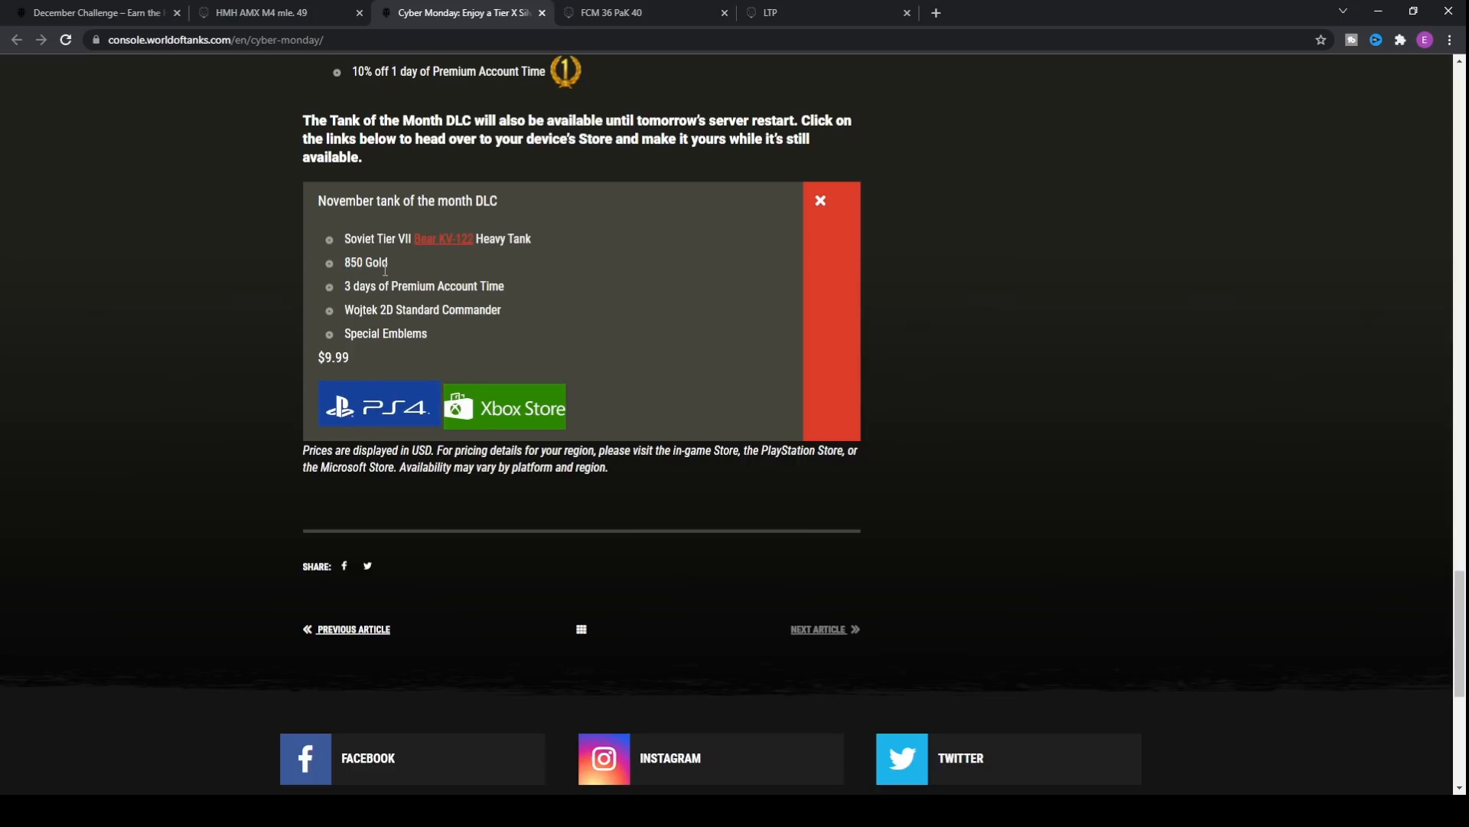
scroll(up, 3)
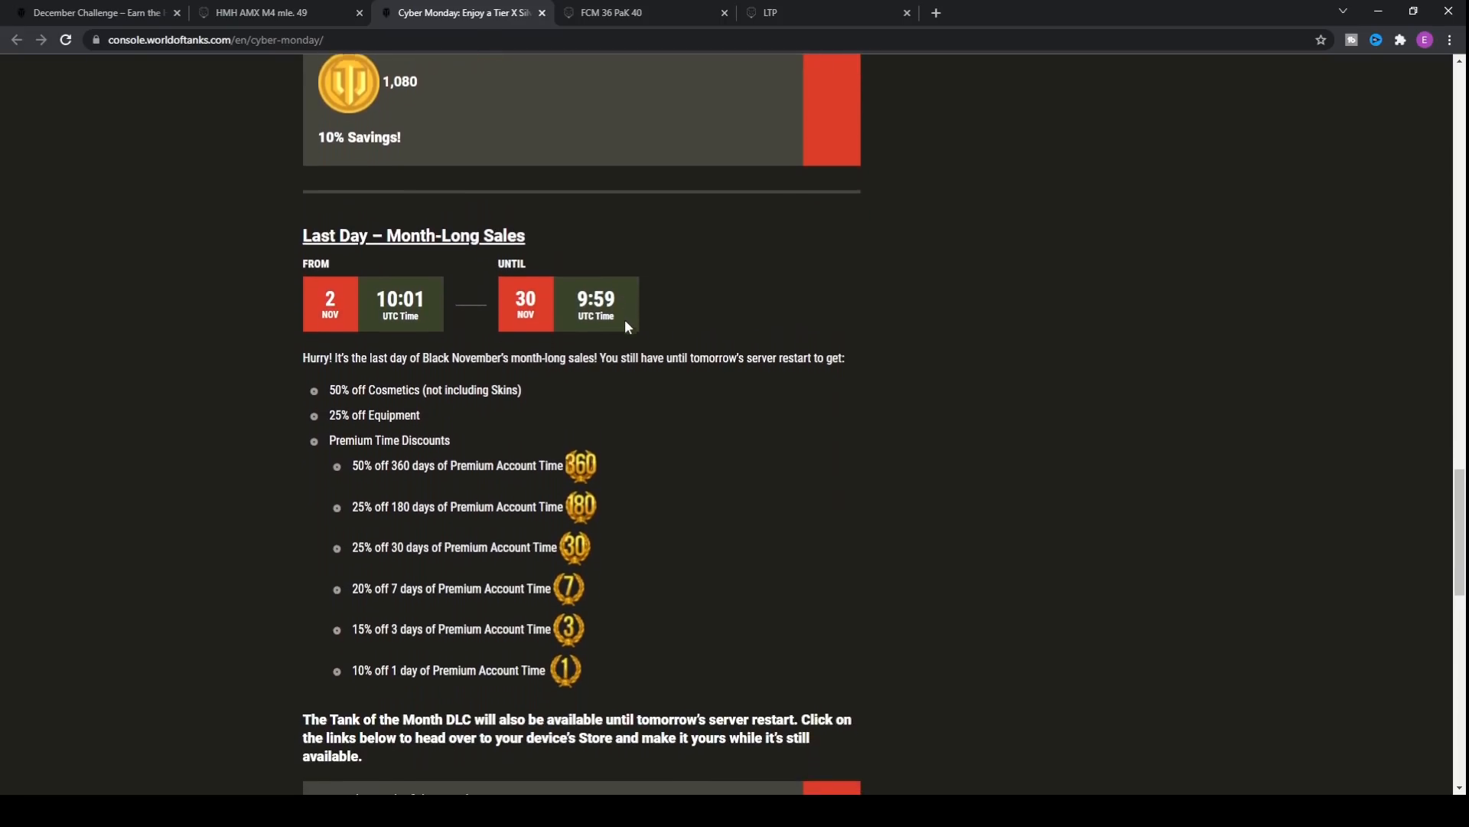
scroll(down, 3)
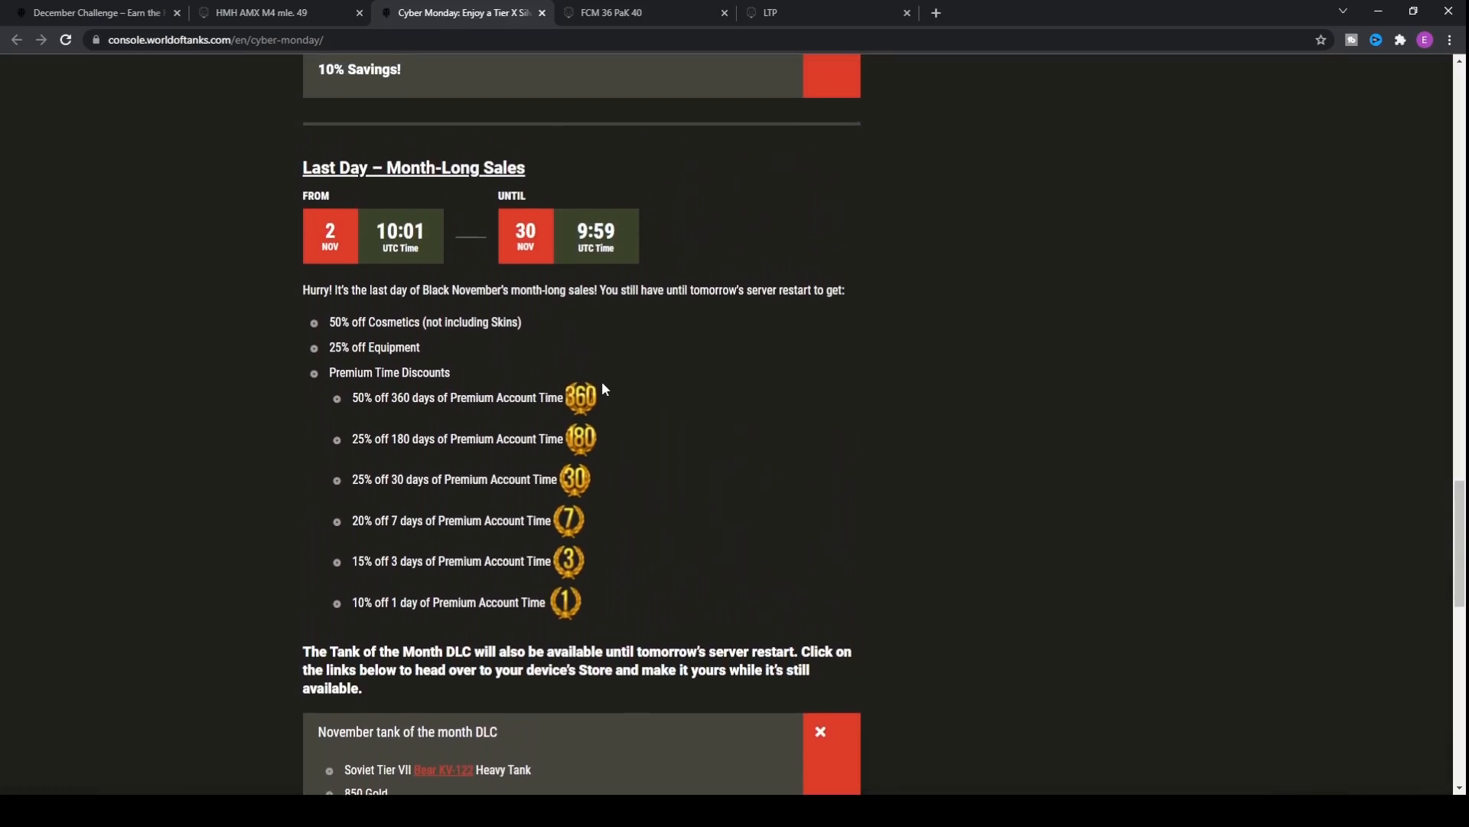
scroll(down, 3)
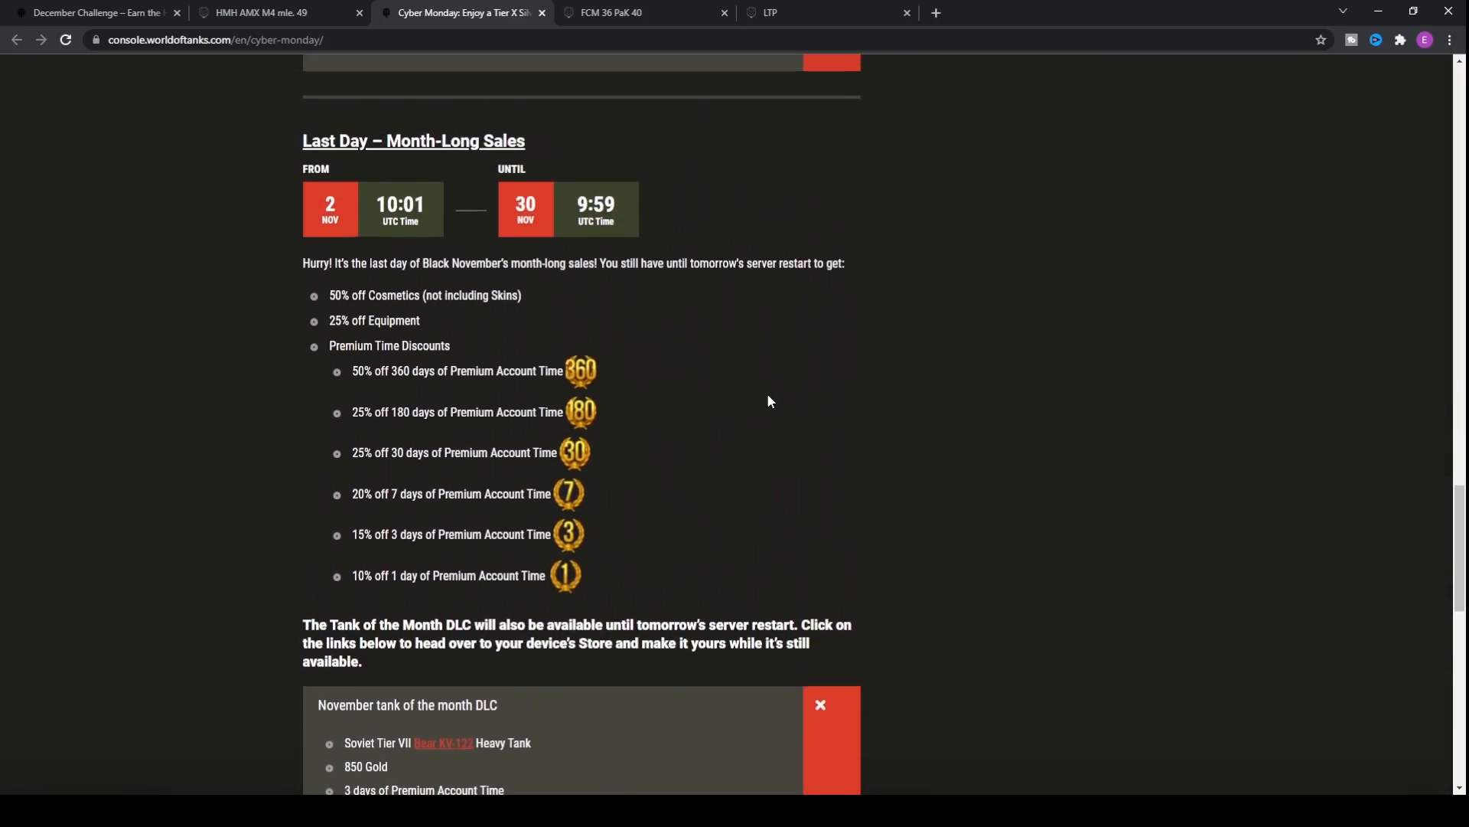